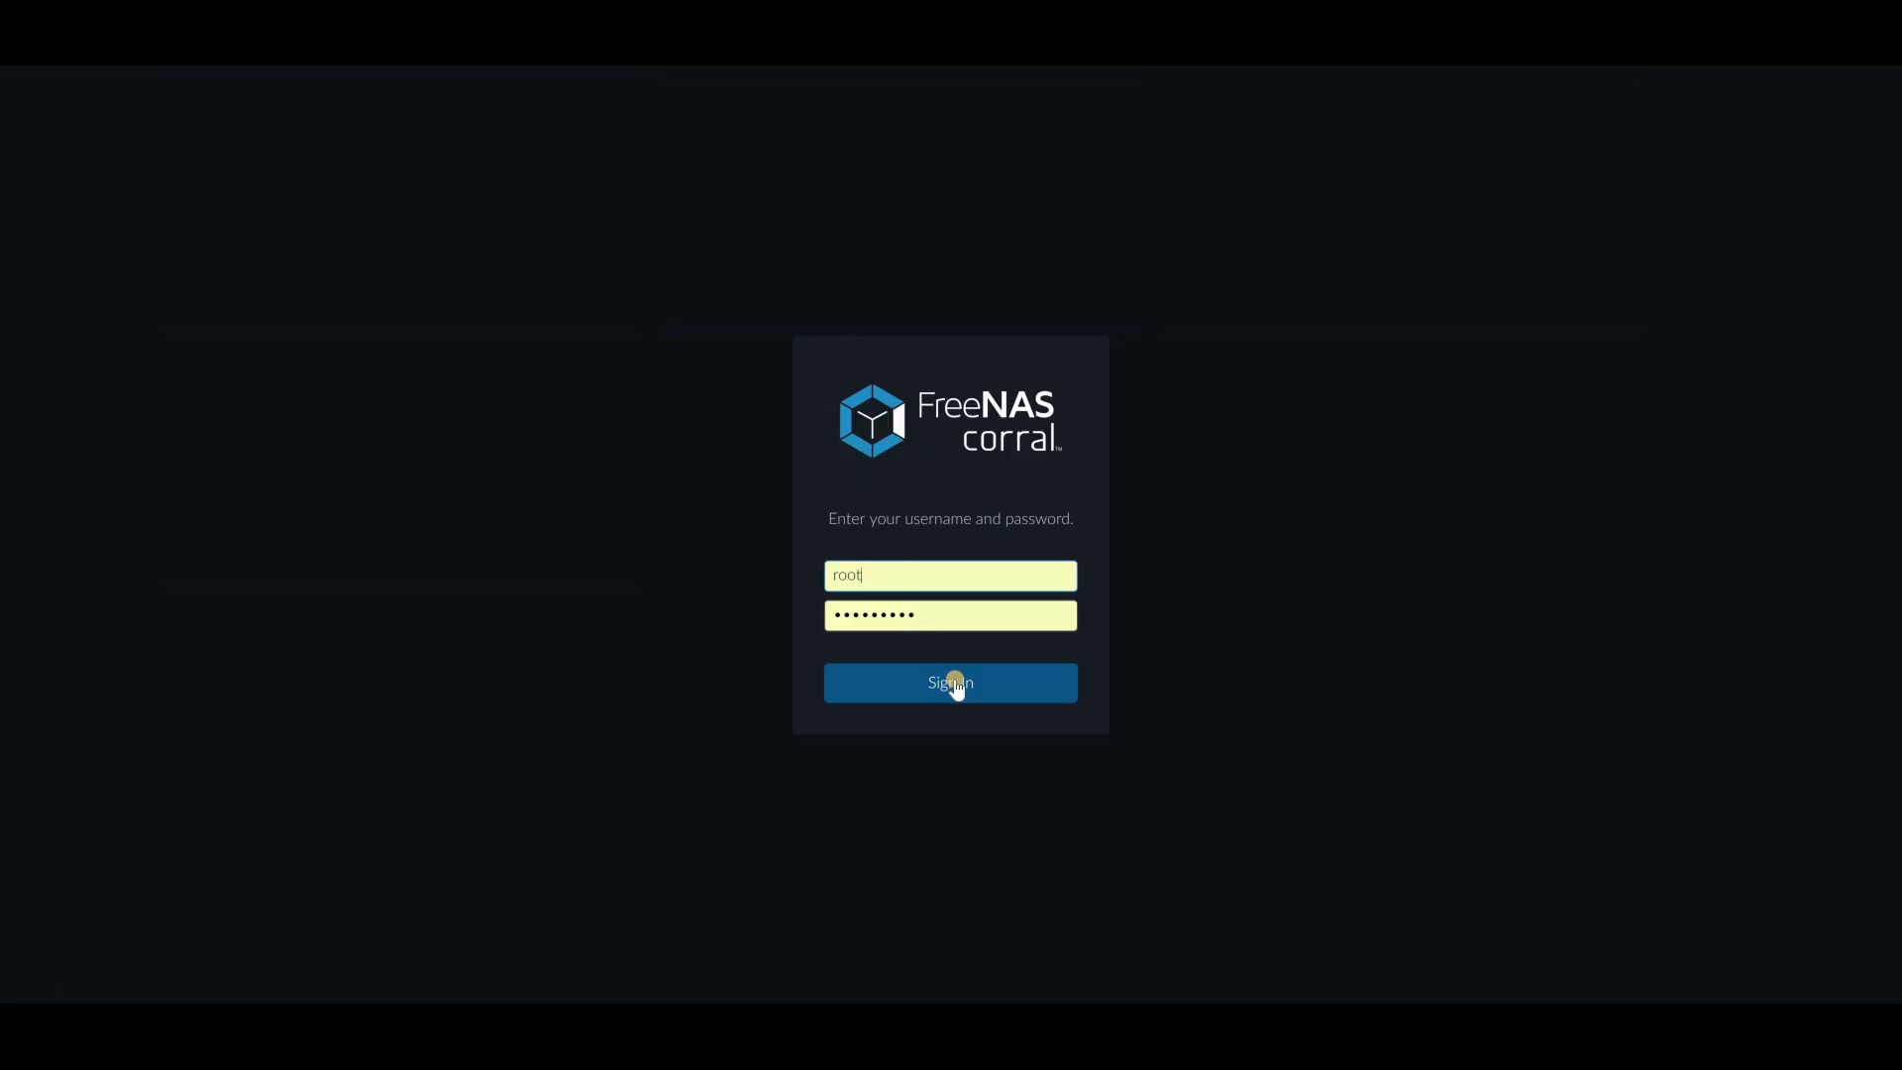
# Sign in and check the dashboard hostnames of fnas.local and f10m.local
pyautogui.click(950, 682)
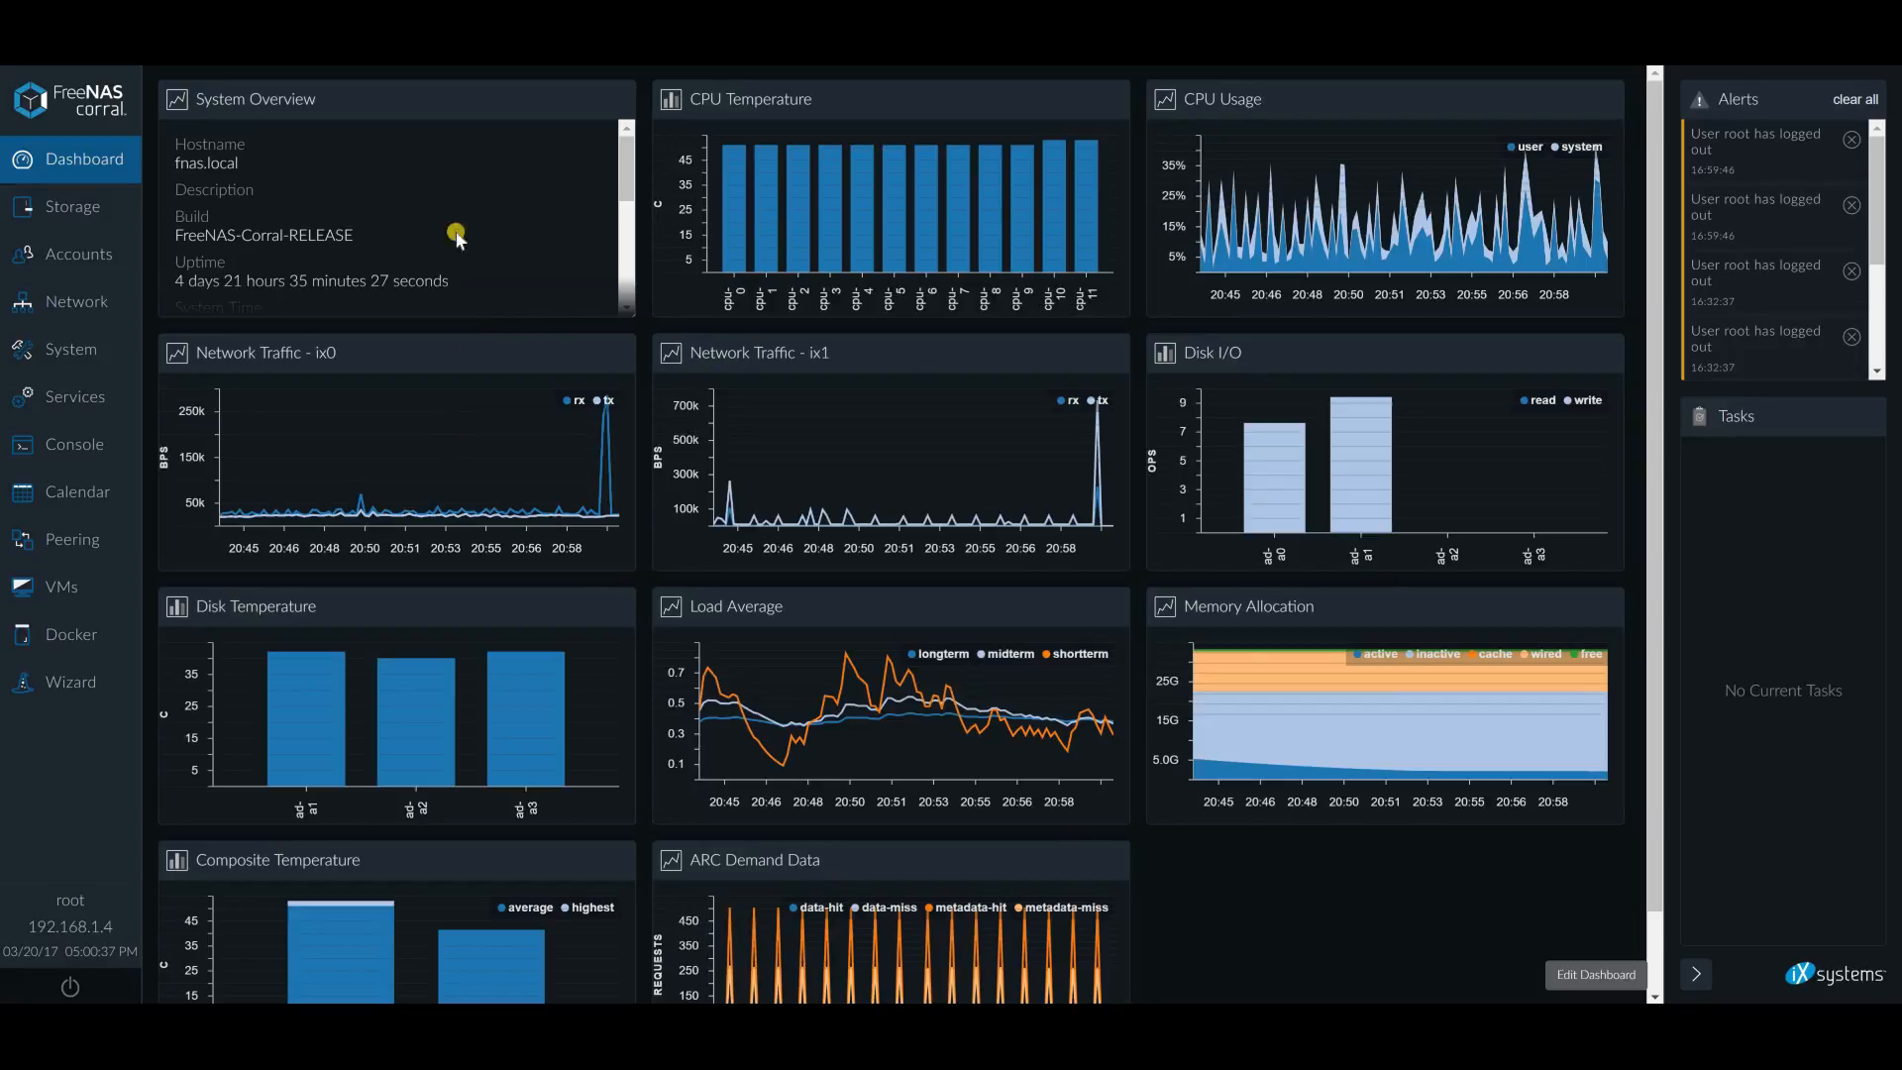
pyautogui.doubleClick(206, 162)
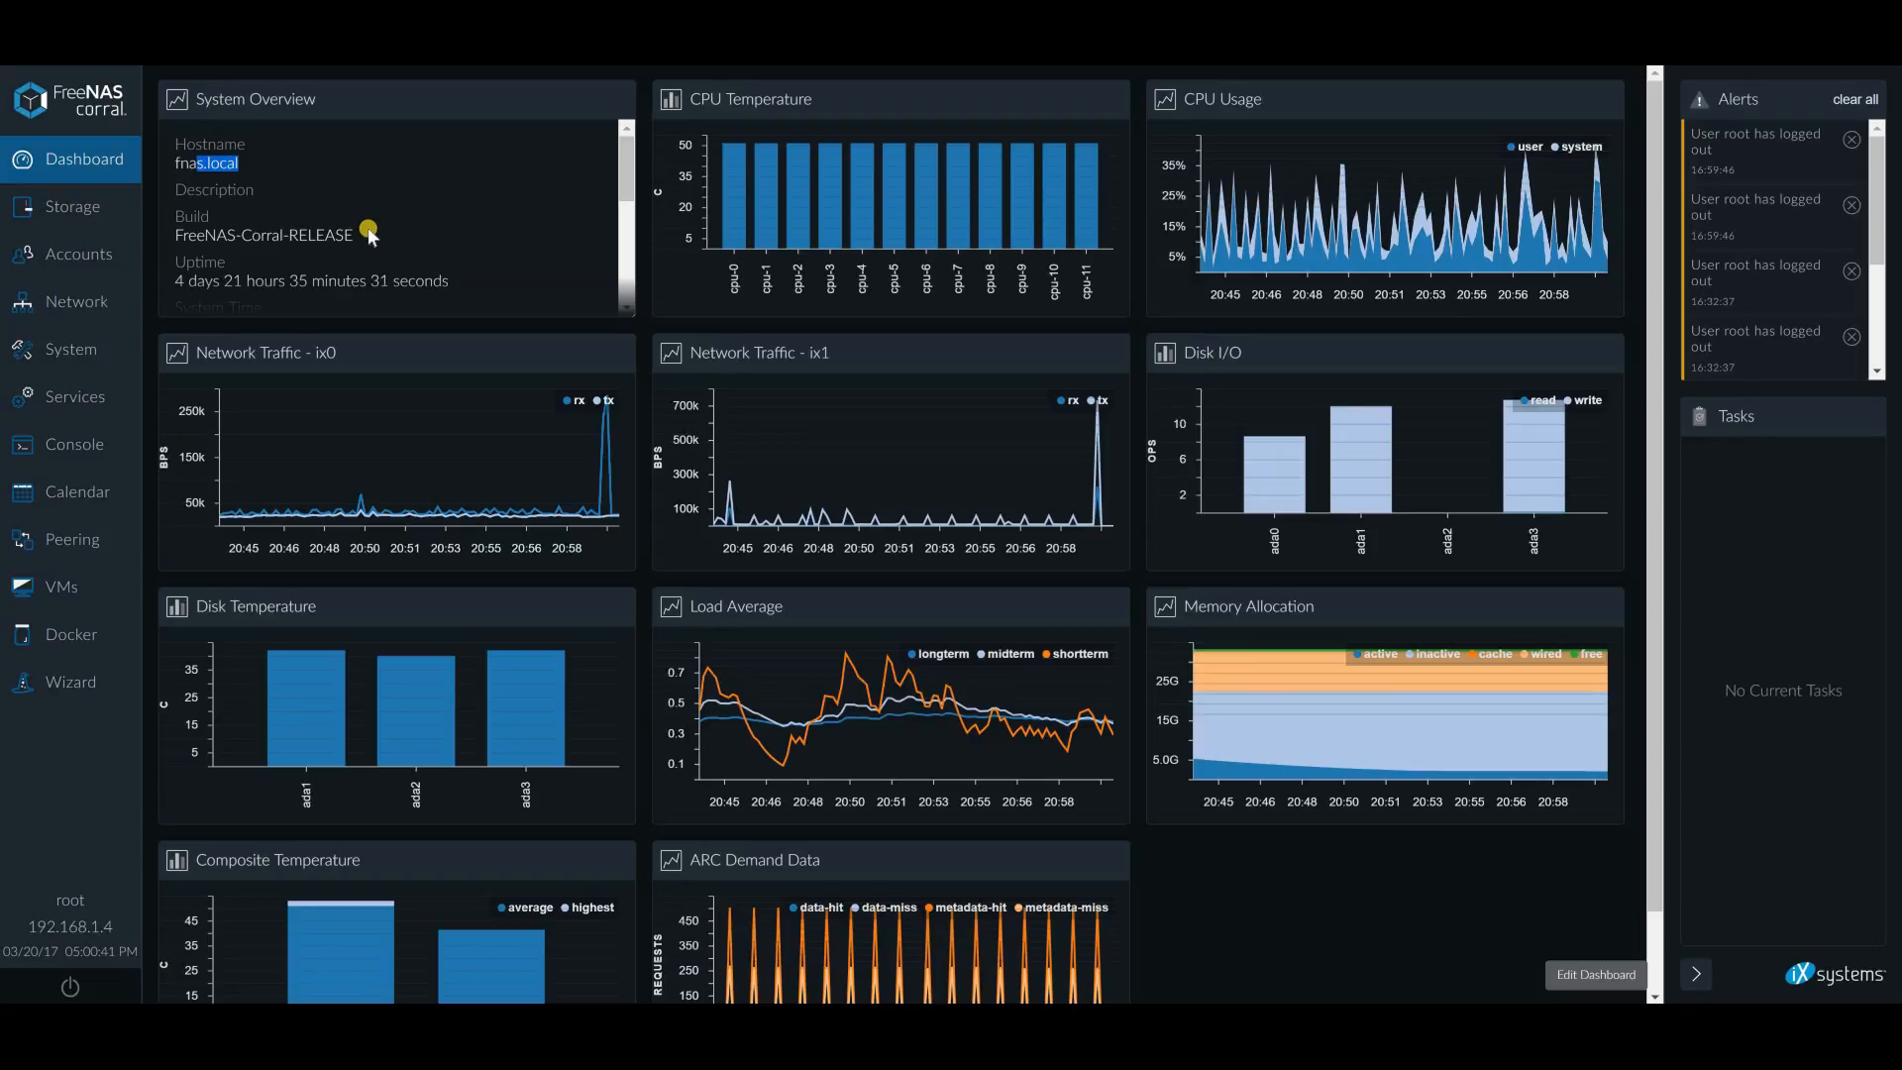
pyautogui.moveTo(385, 280)
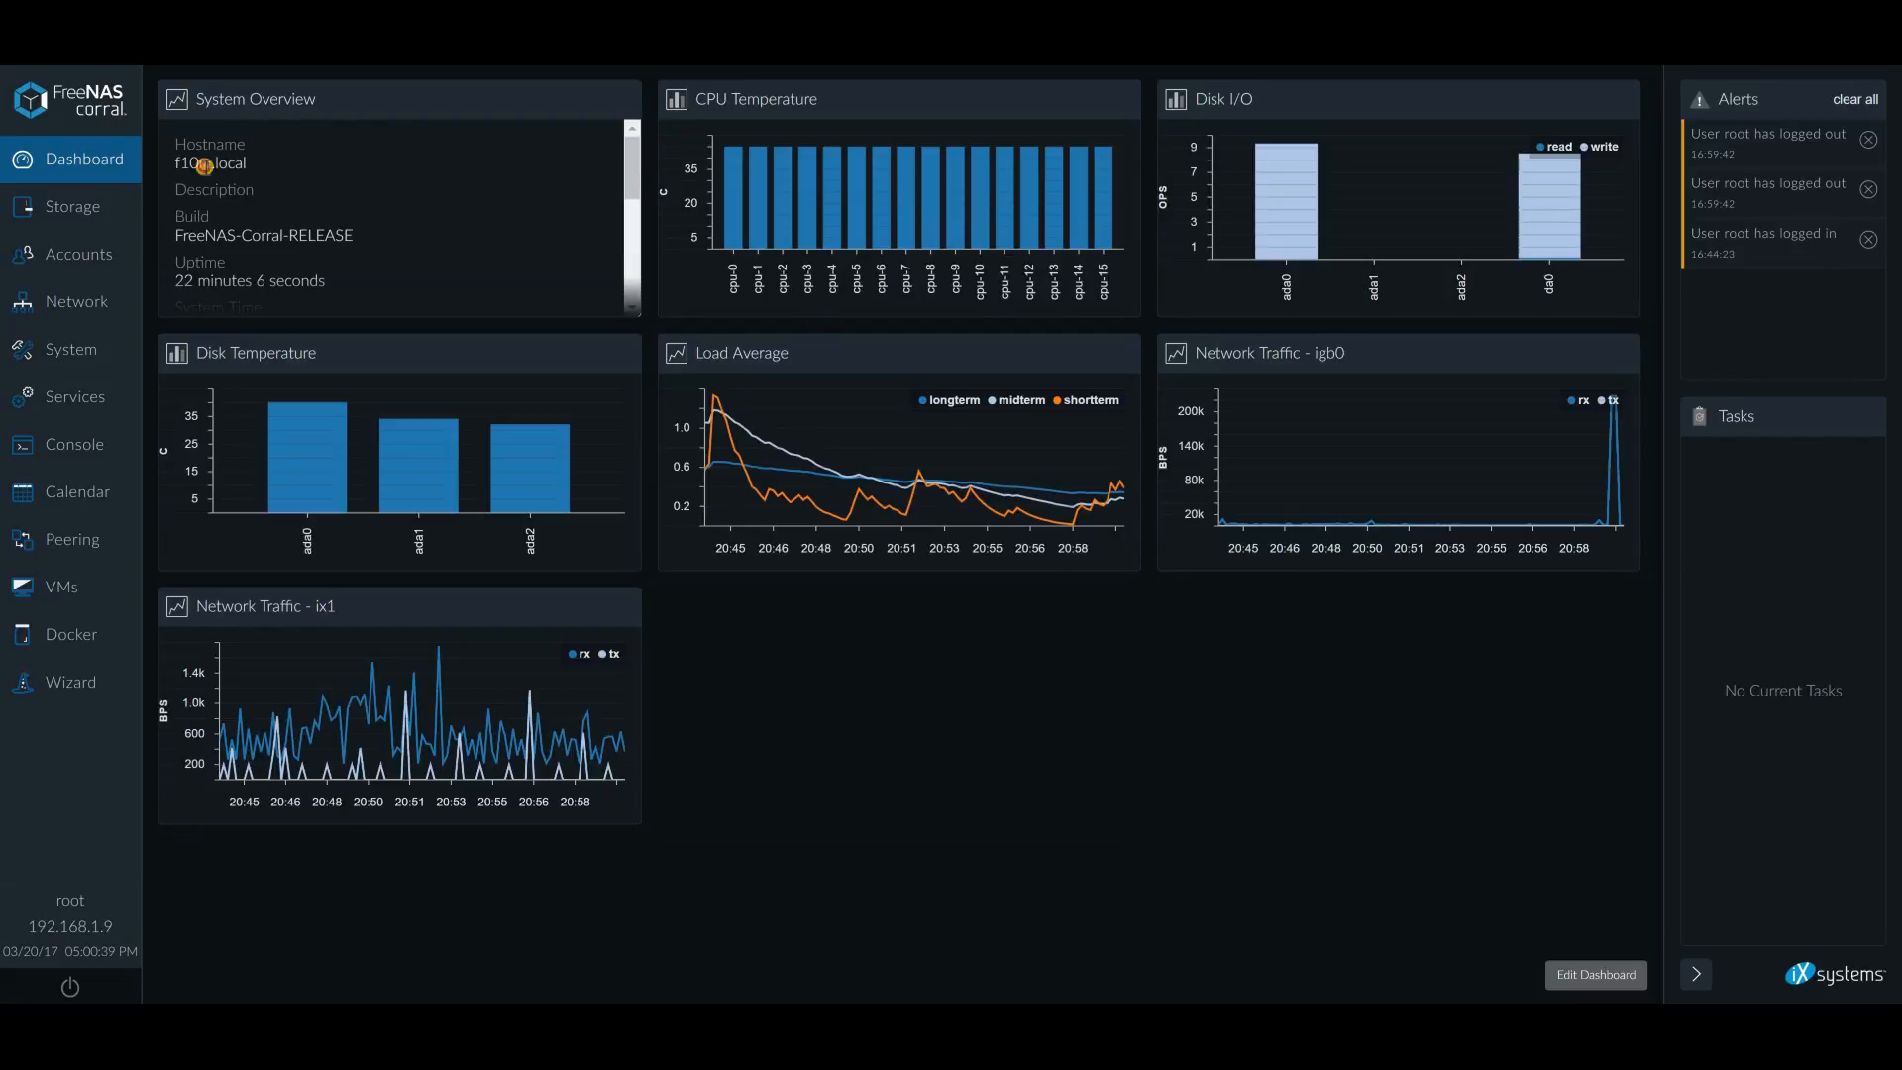
pyautogui.doubleClick(225, 163)
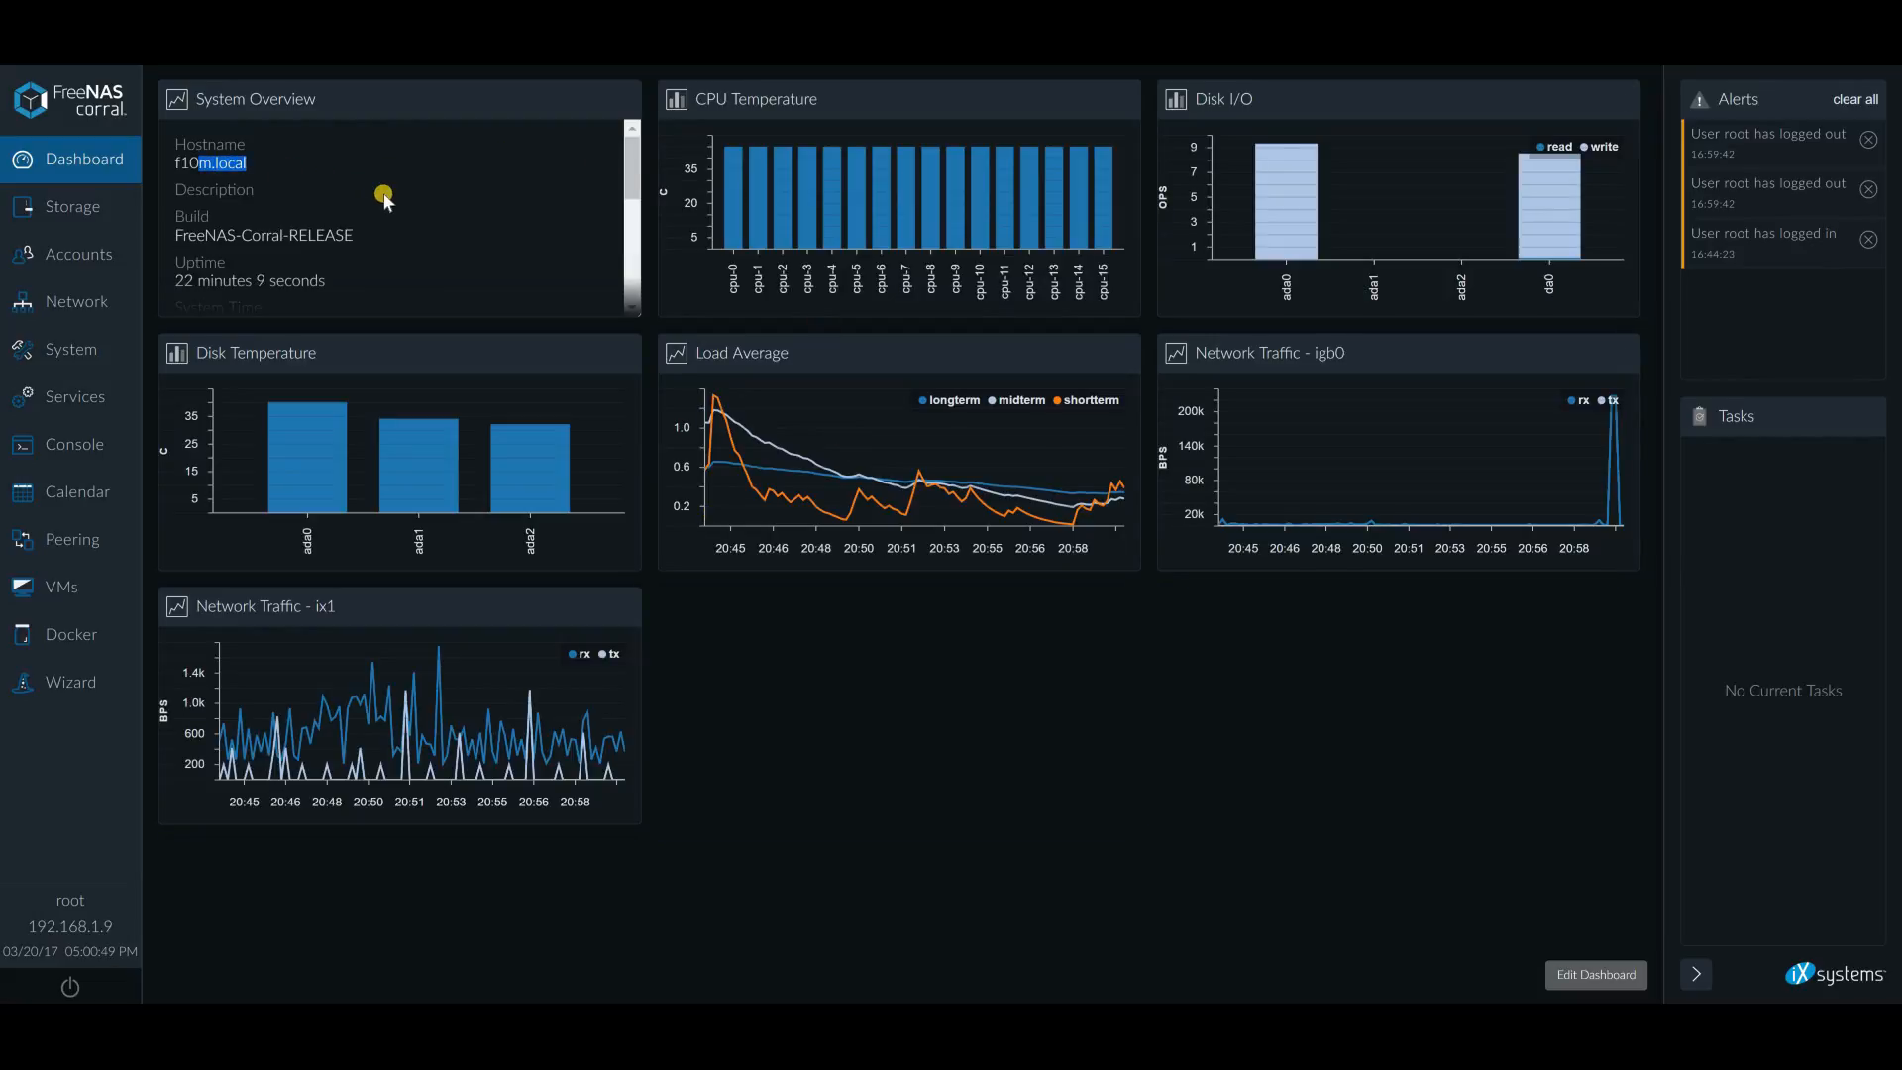
pyautogui.click(72, 396)
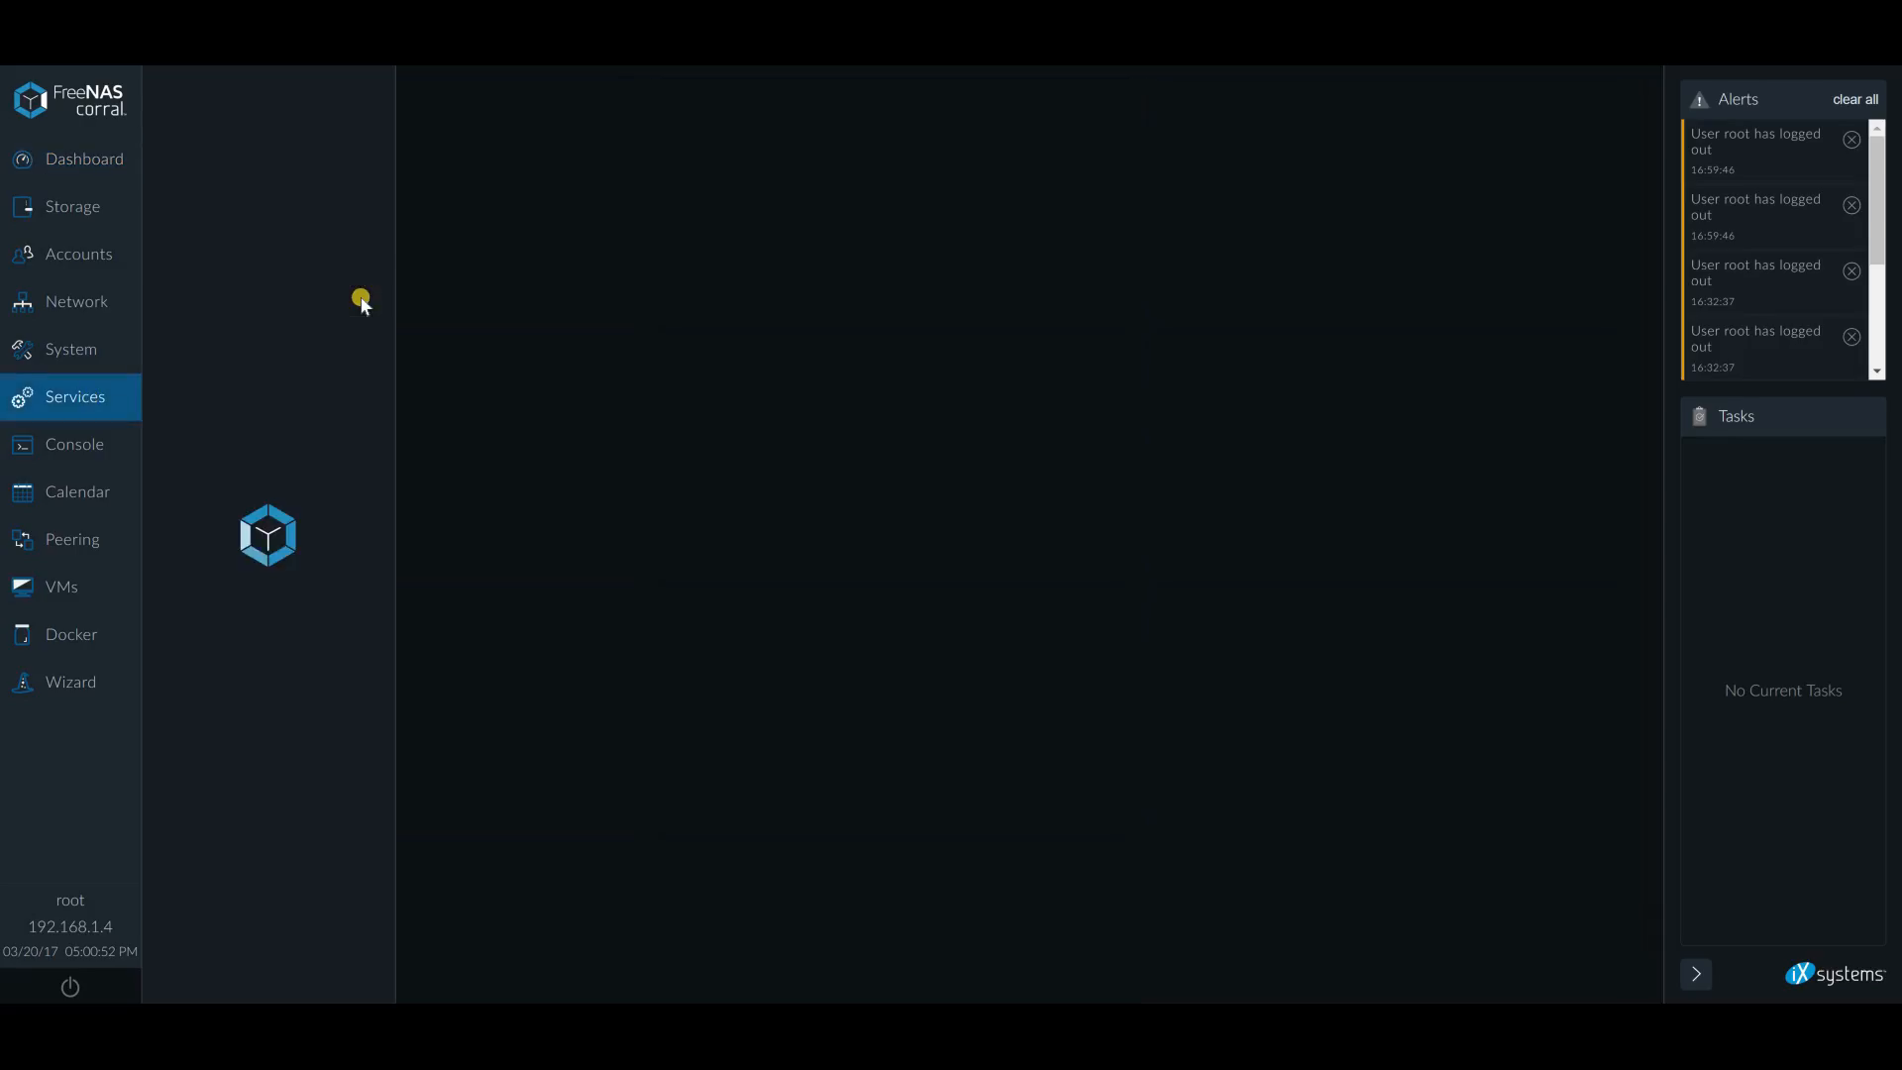
# Open the RSYNCD File Transfer service, shown running and enabled on port 873
pyautogui.click(74, 395)
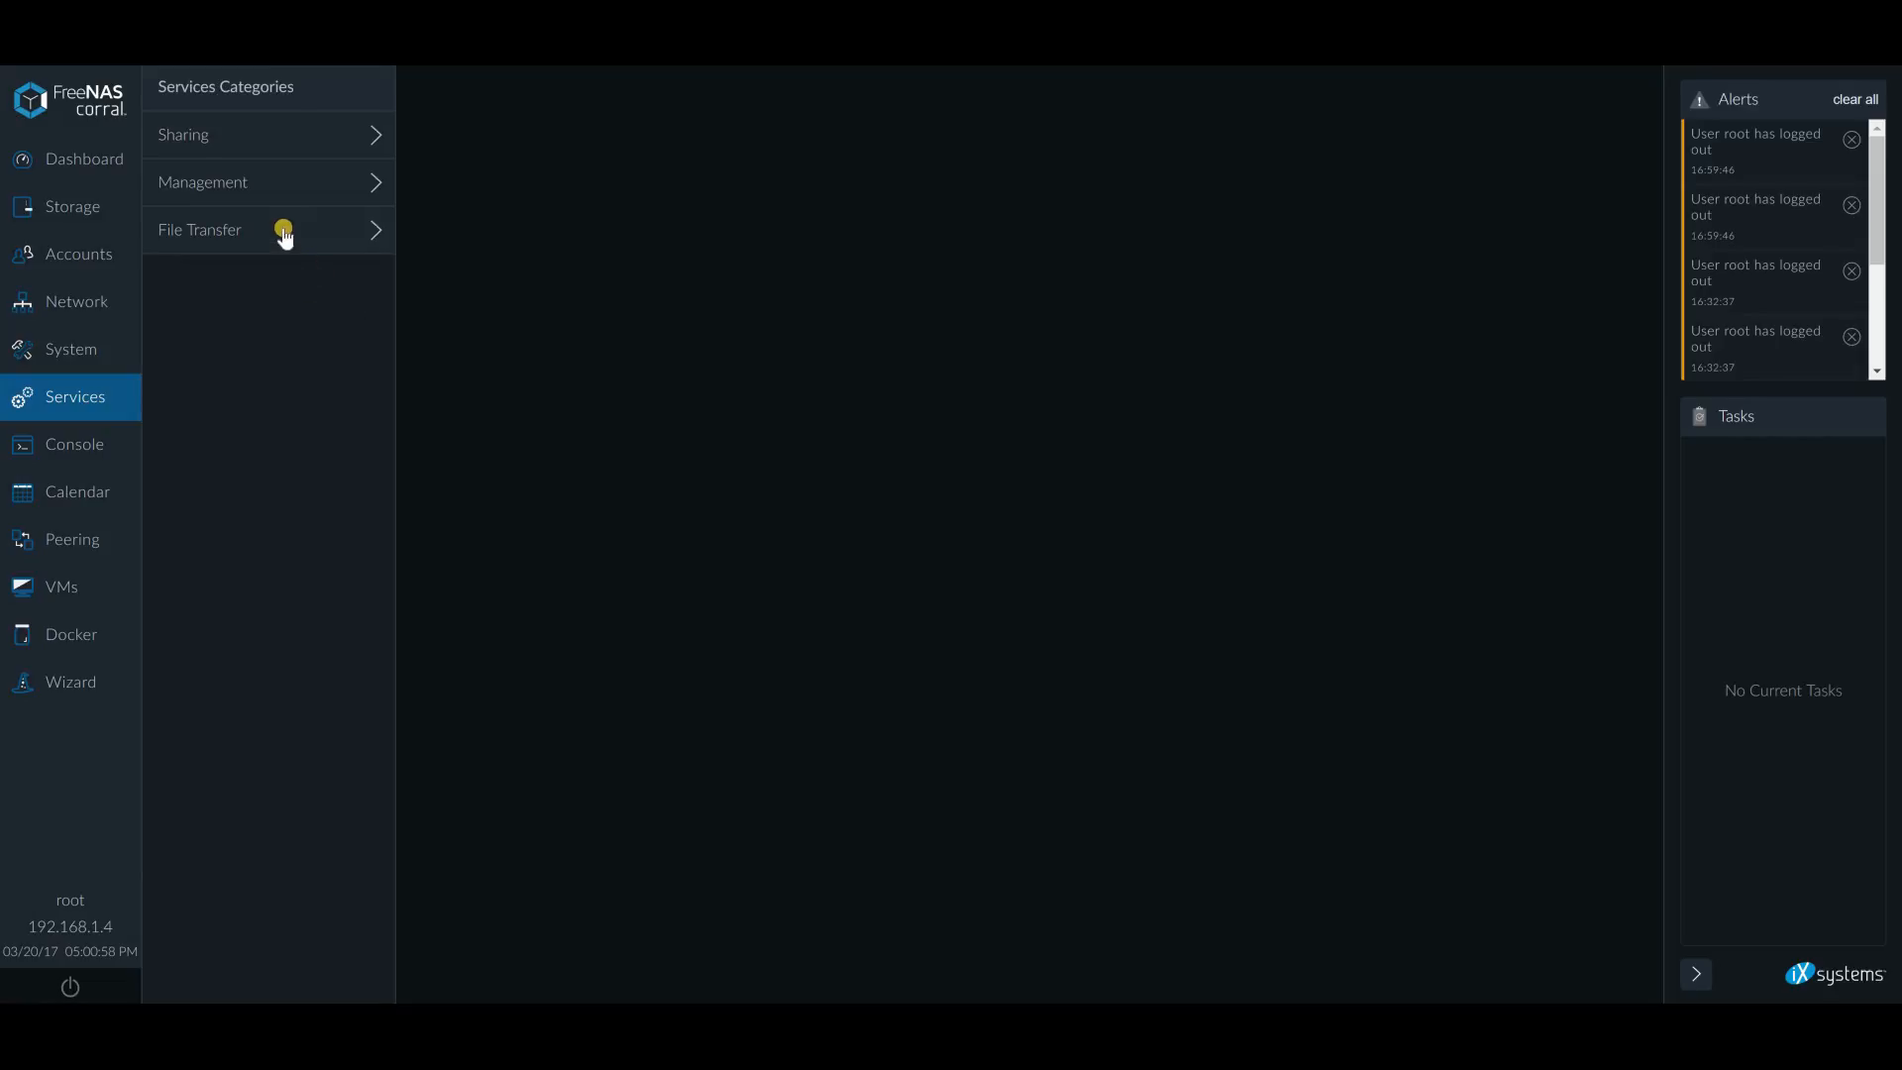
pyautogui.click(255, 231)
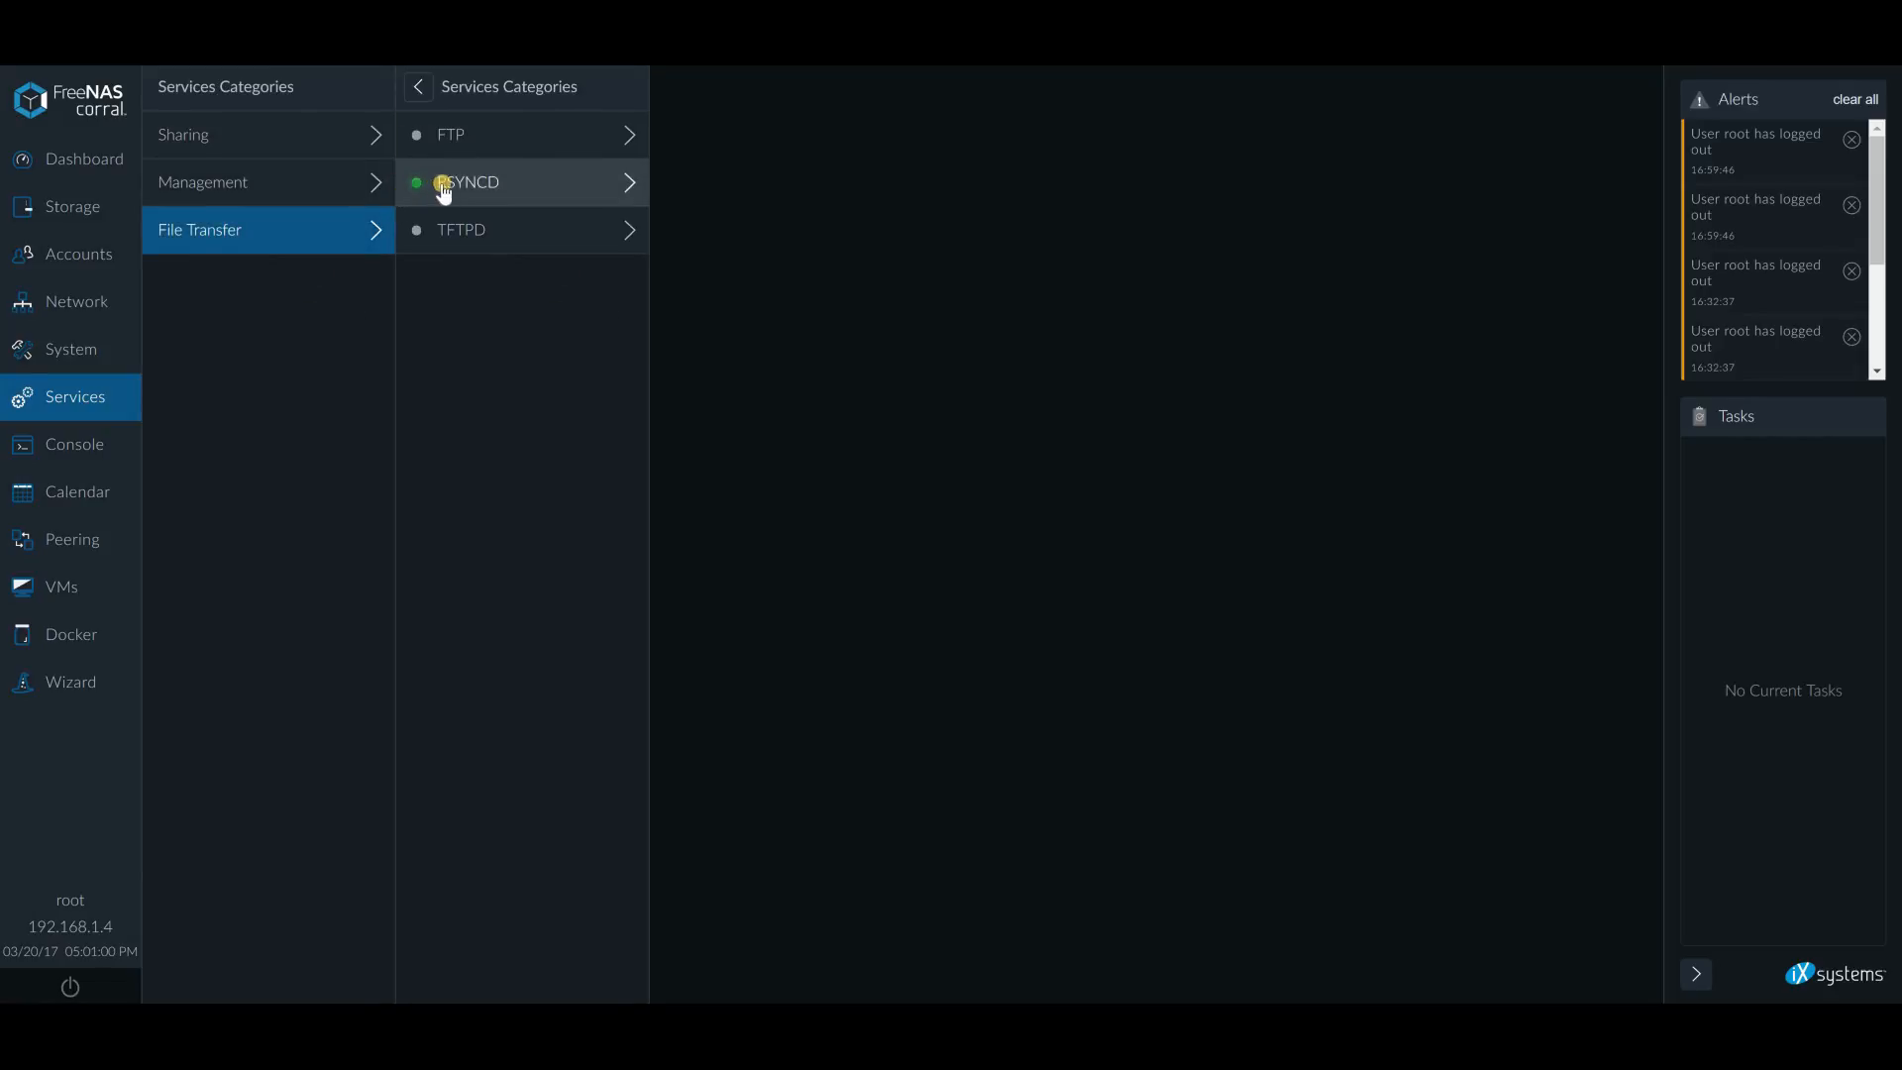
pyautogui.moveTo(502, 190)
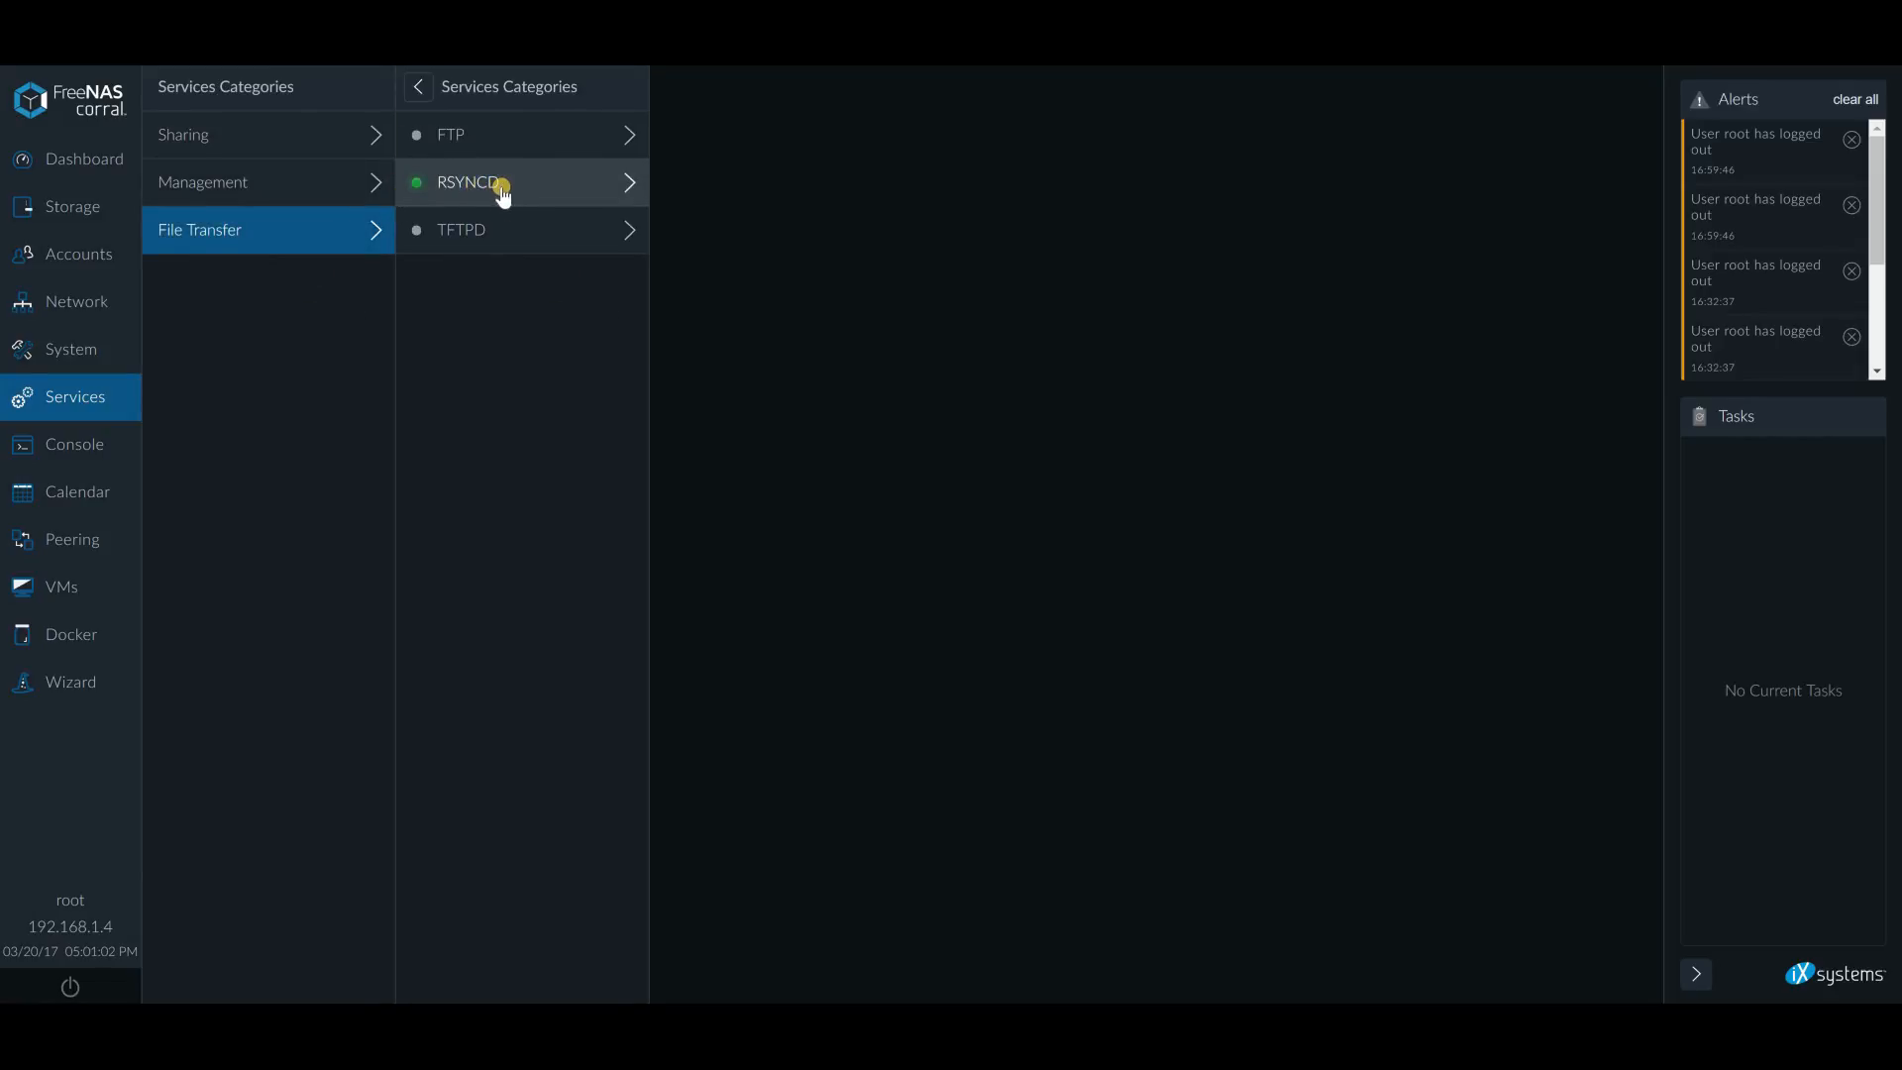
pyautogui.click(509, 182)
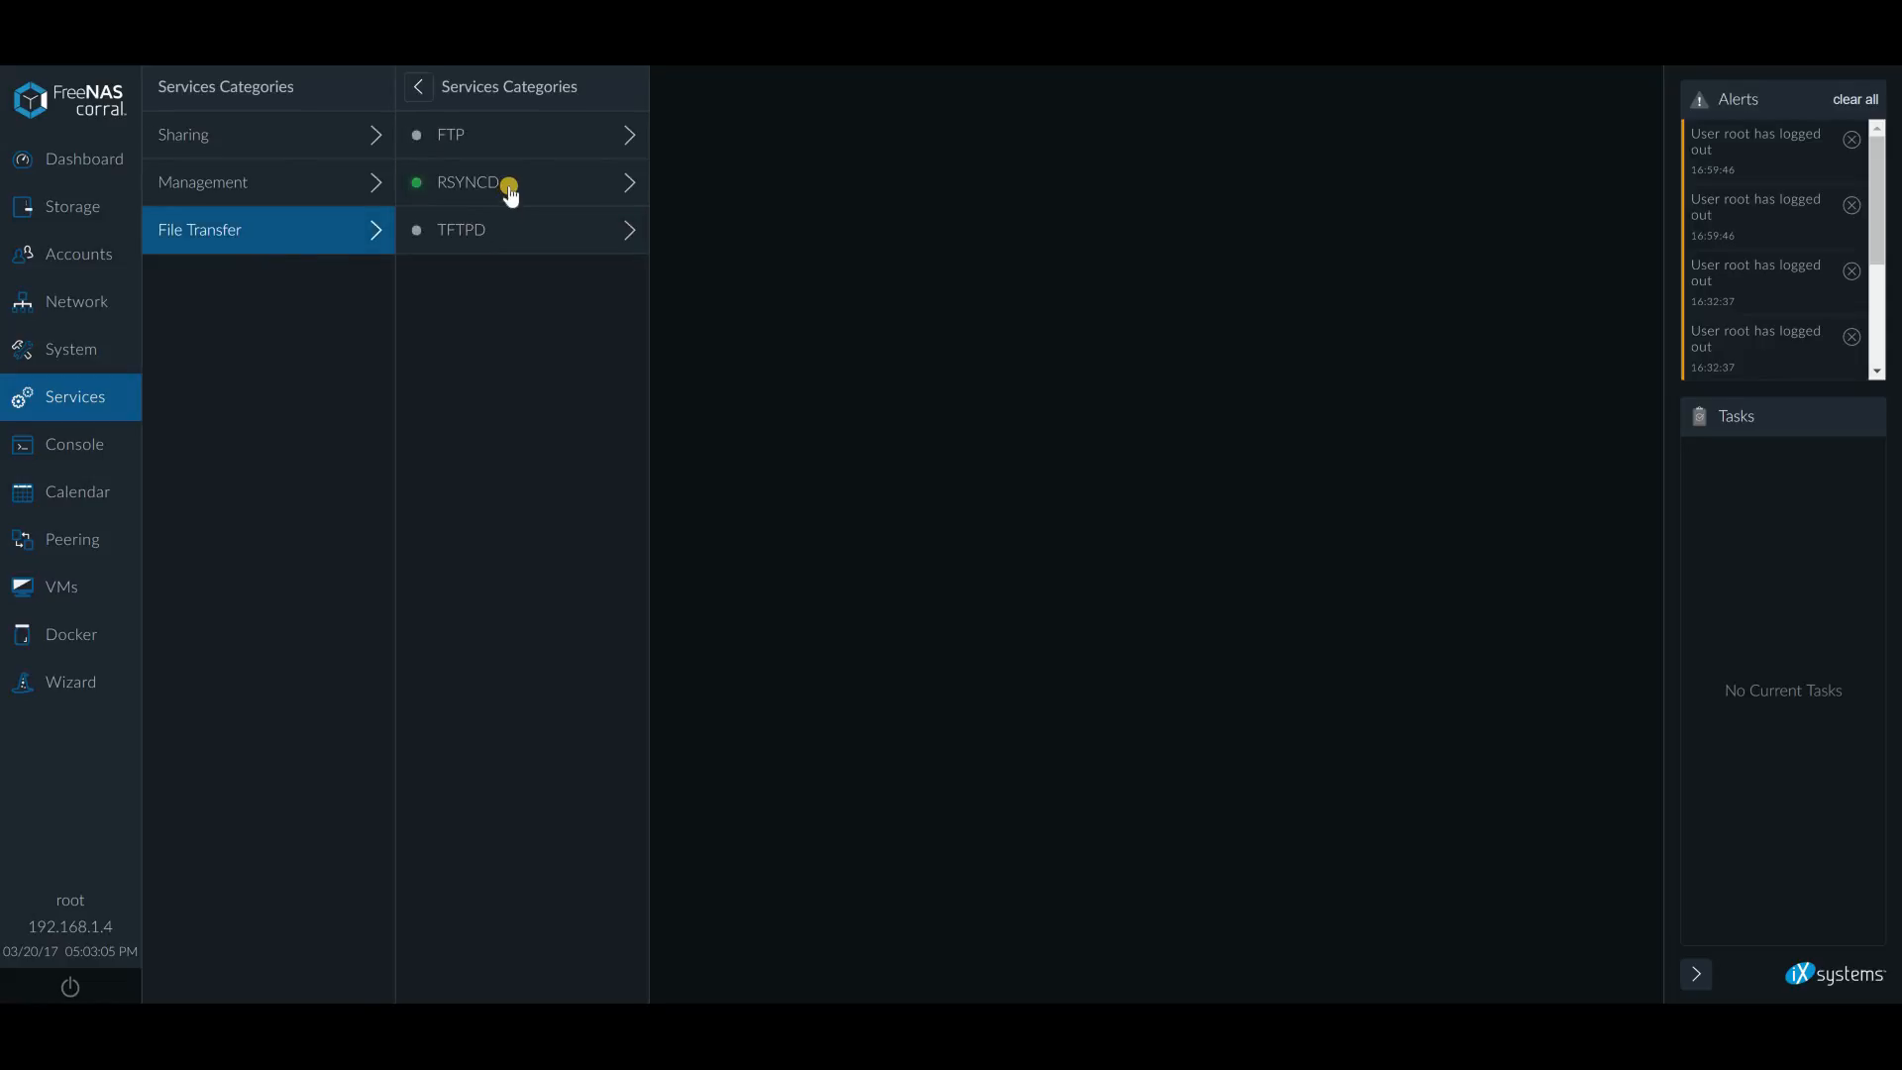
pyautogui.click(509, 182)
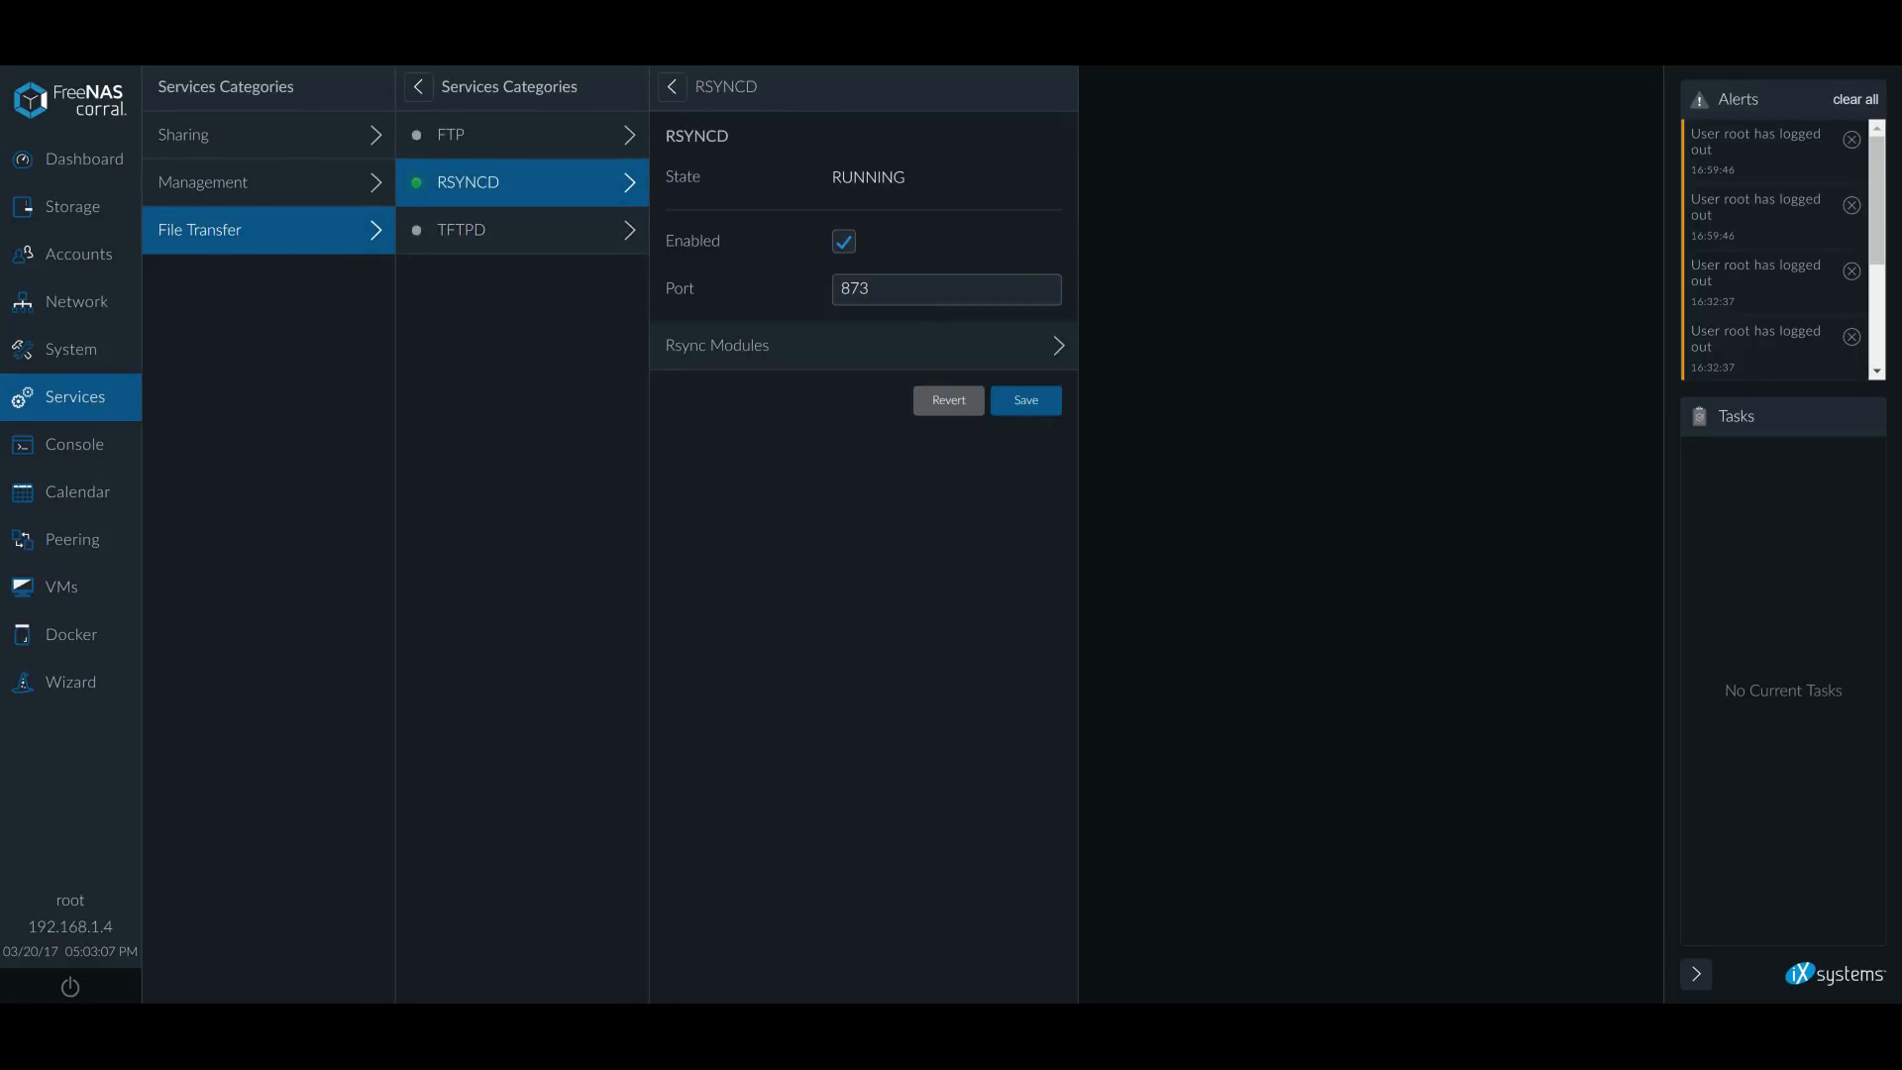
# Switch to the second server and view its empty Rsync Modules list
pyautogui.click(83, 159)
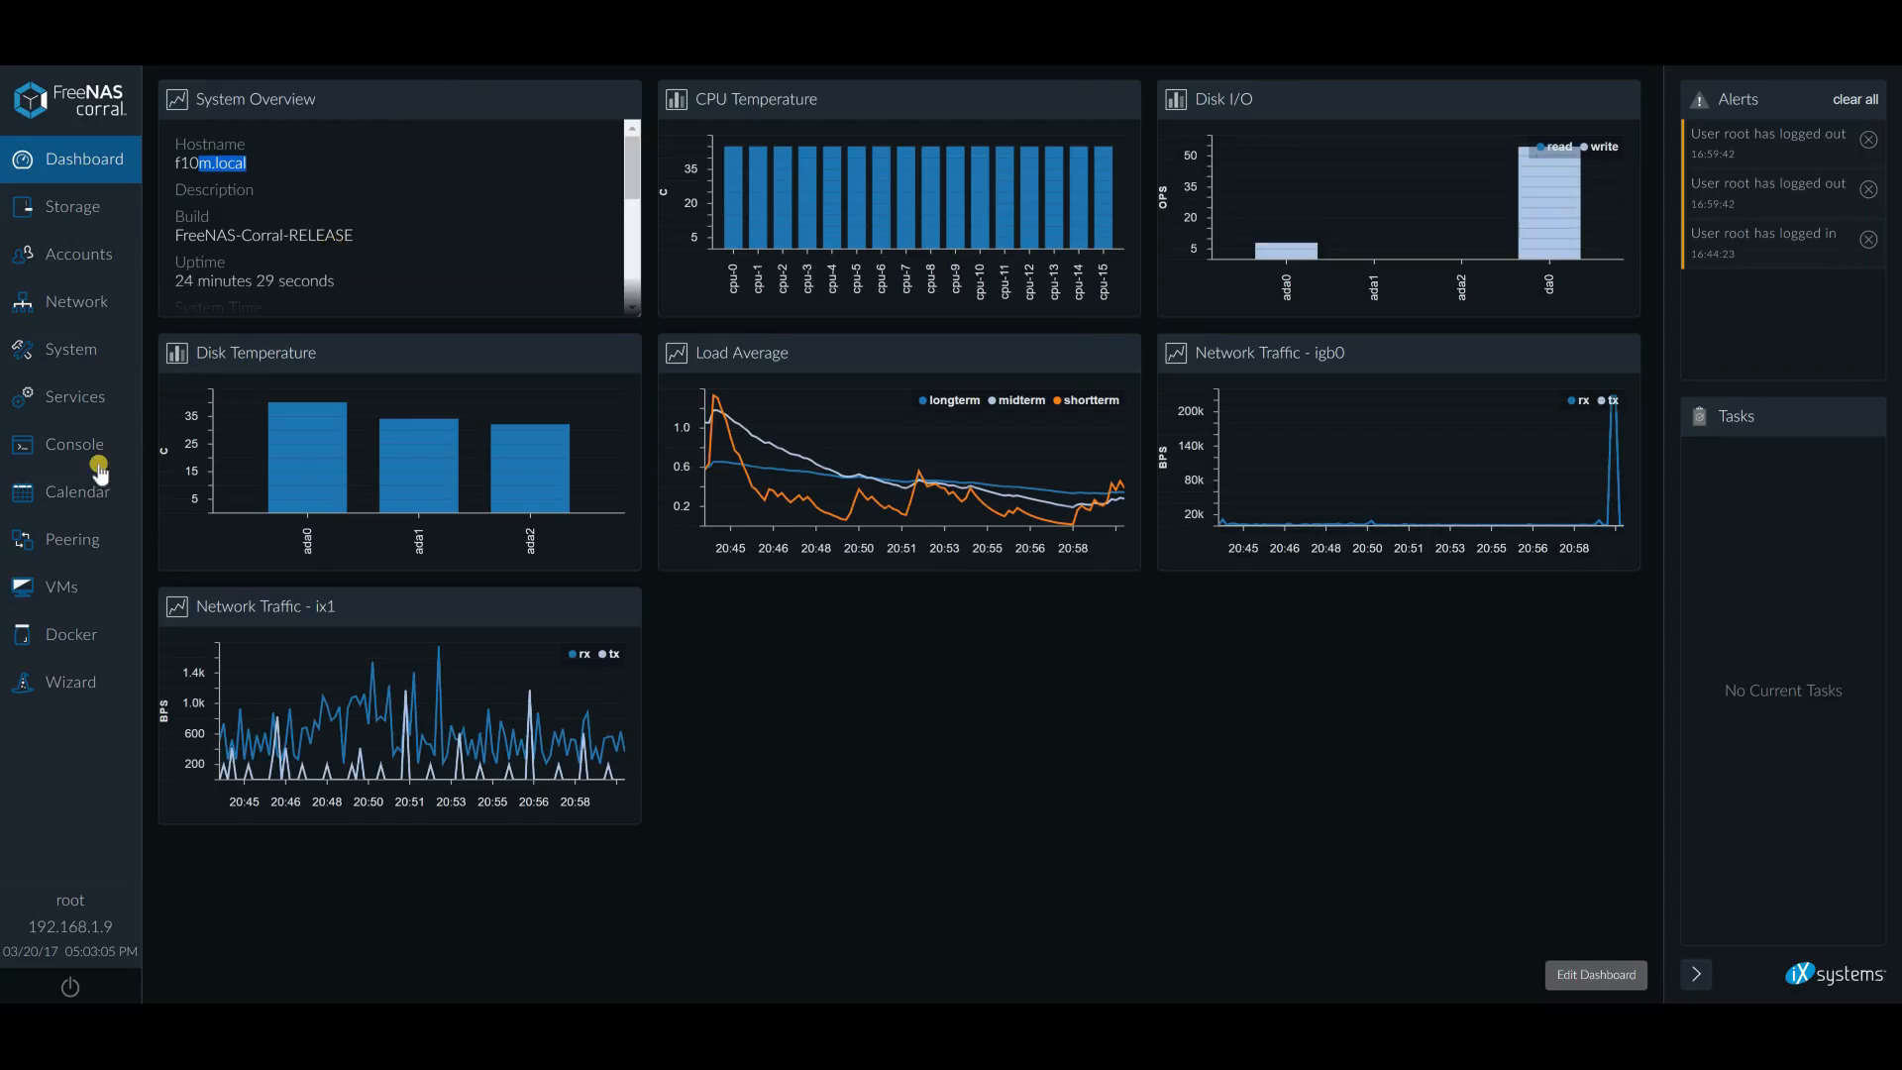
pyautogui.click(74, 396)
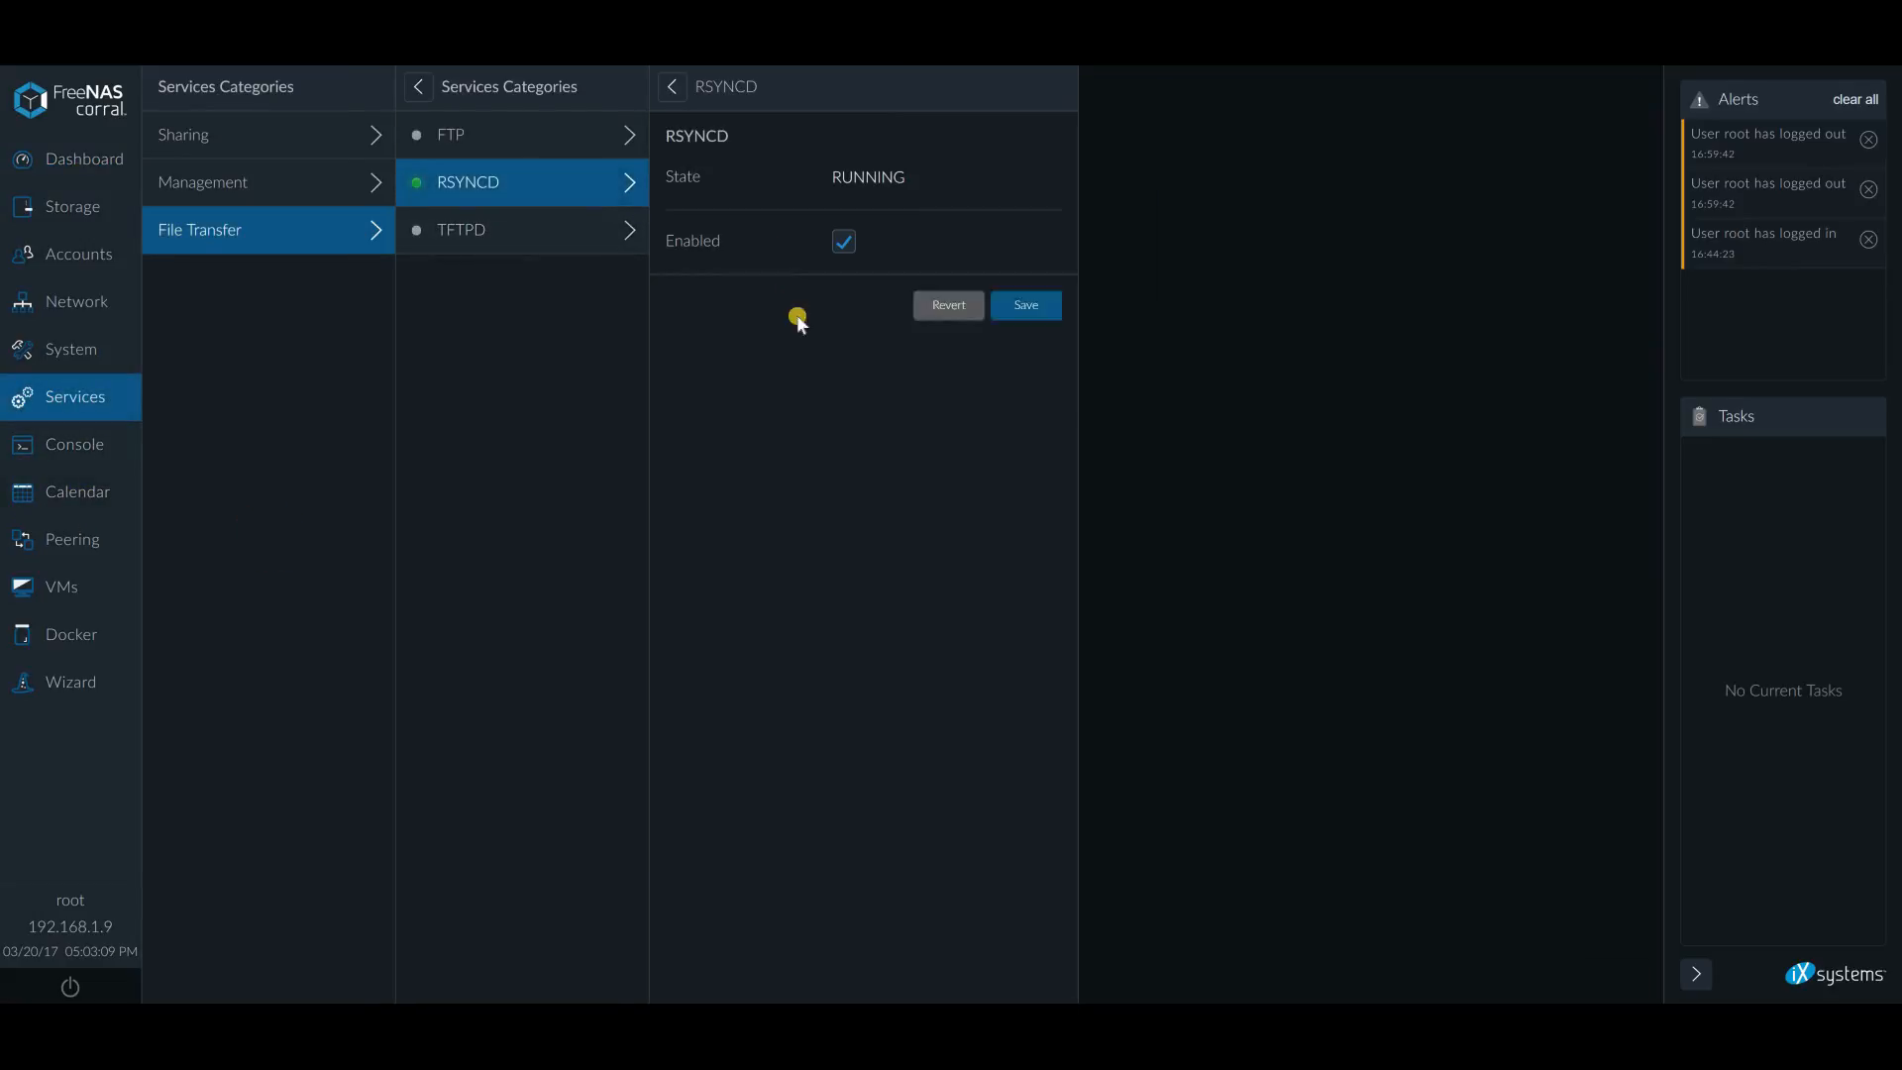
pyautogui.click(844, 242)
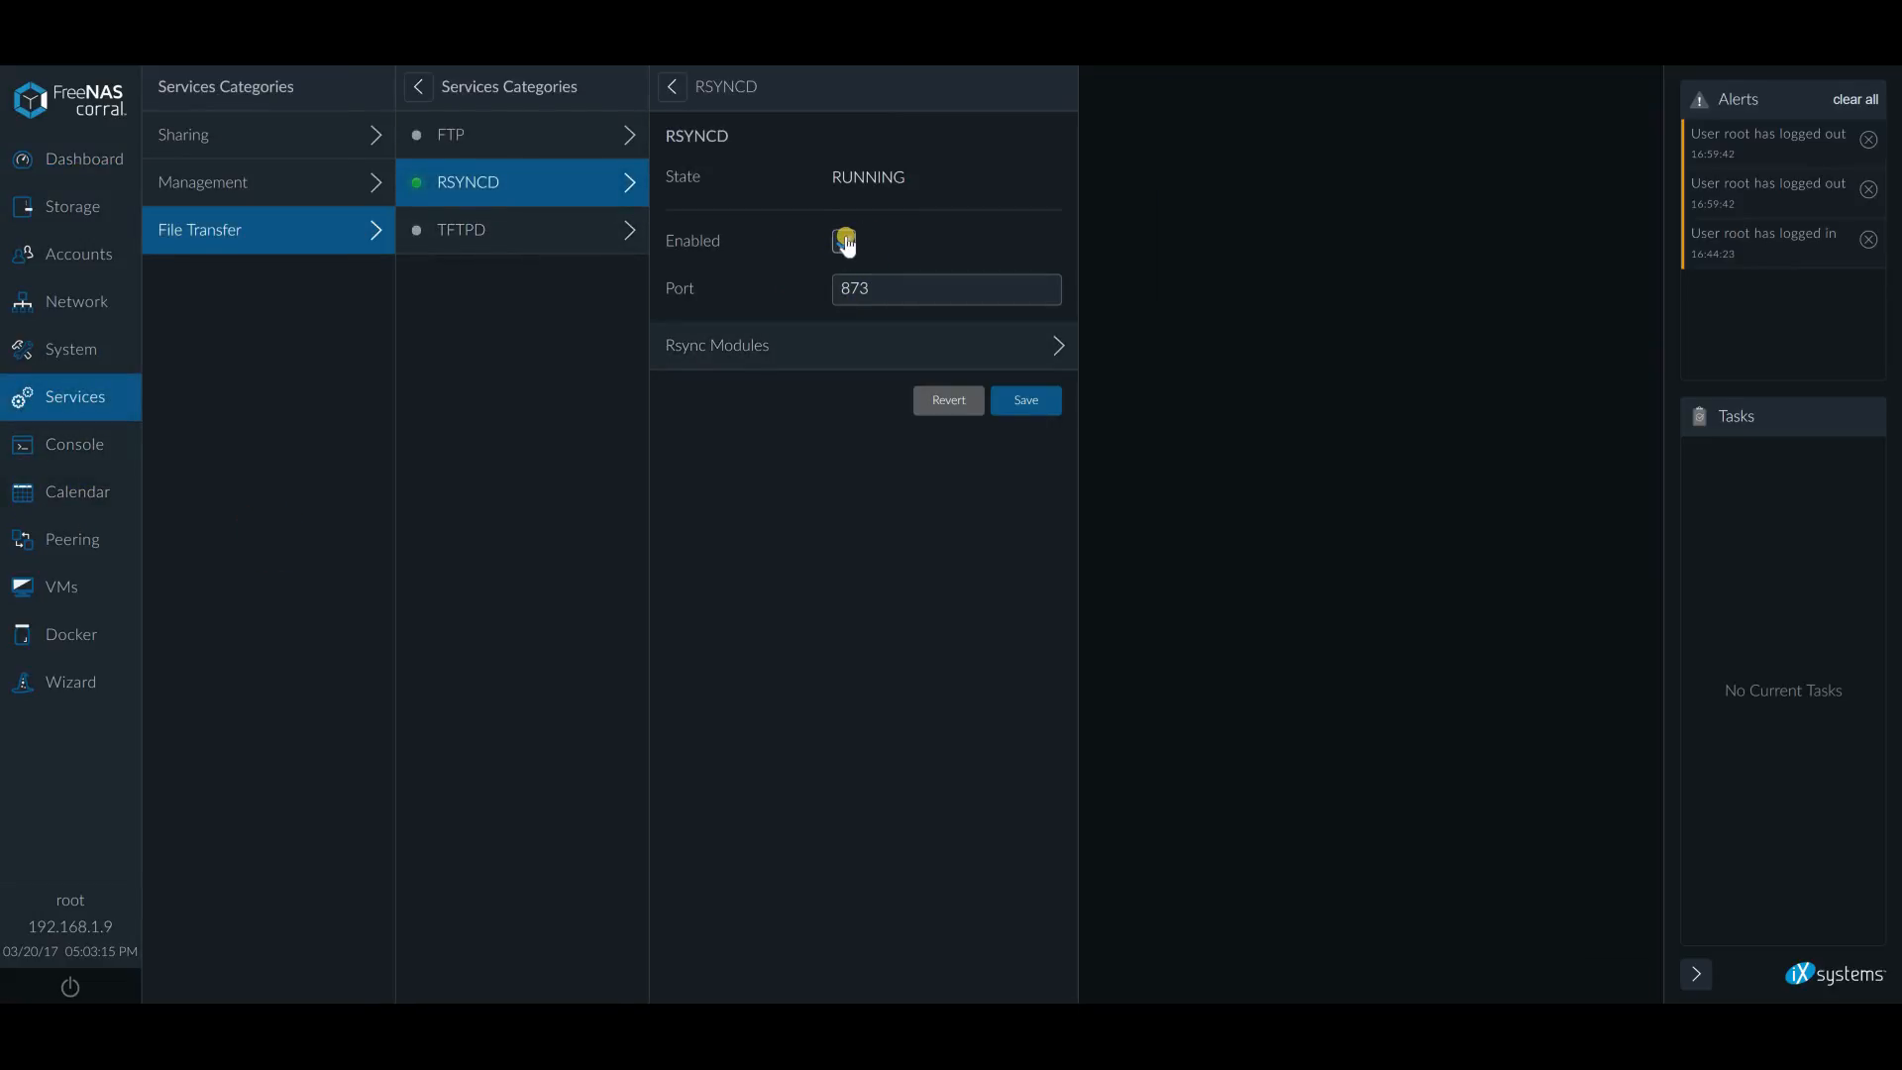
pyautogui.click(843, 242)
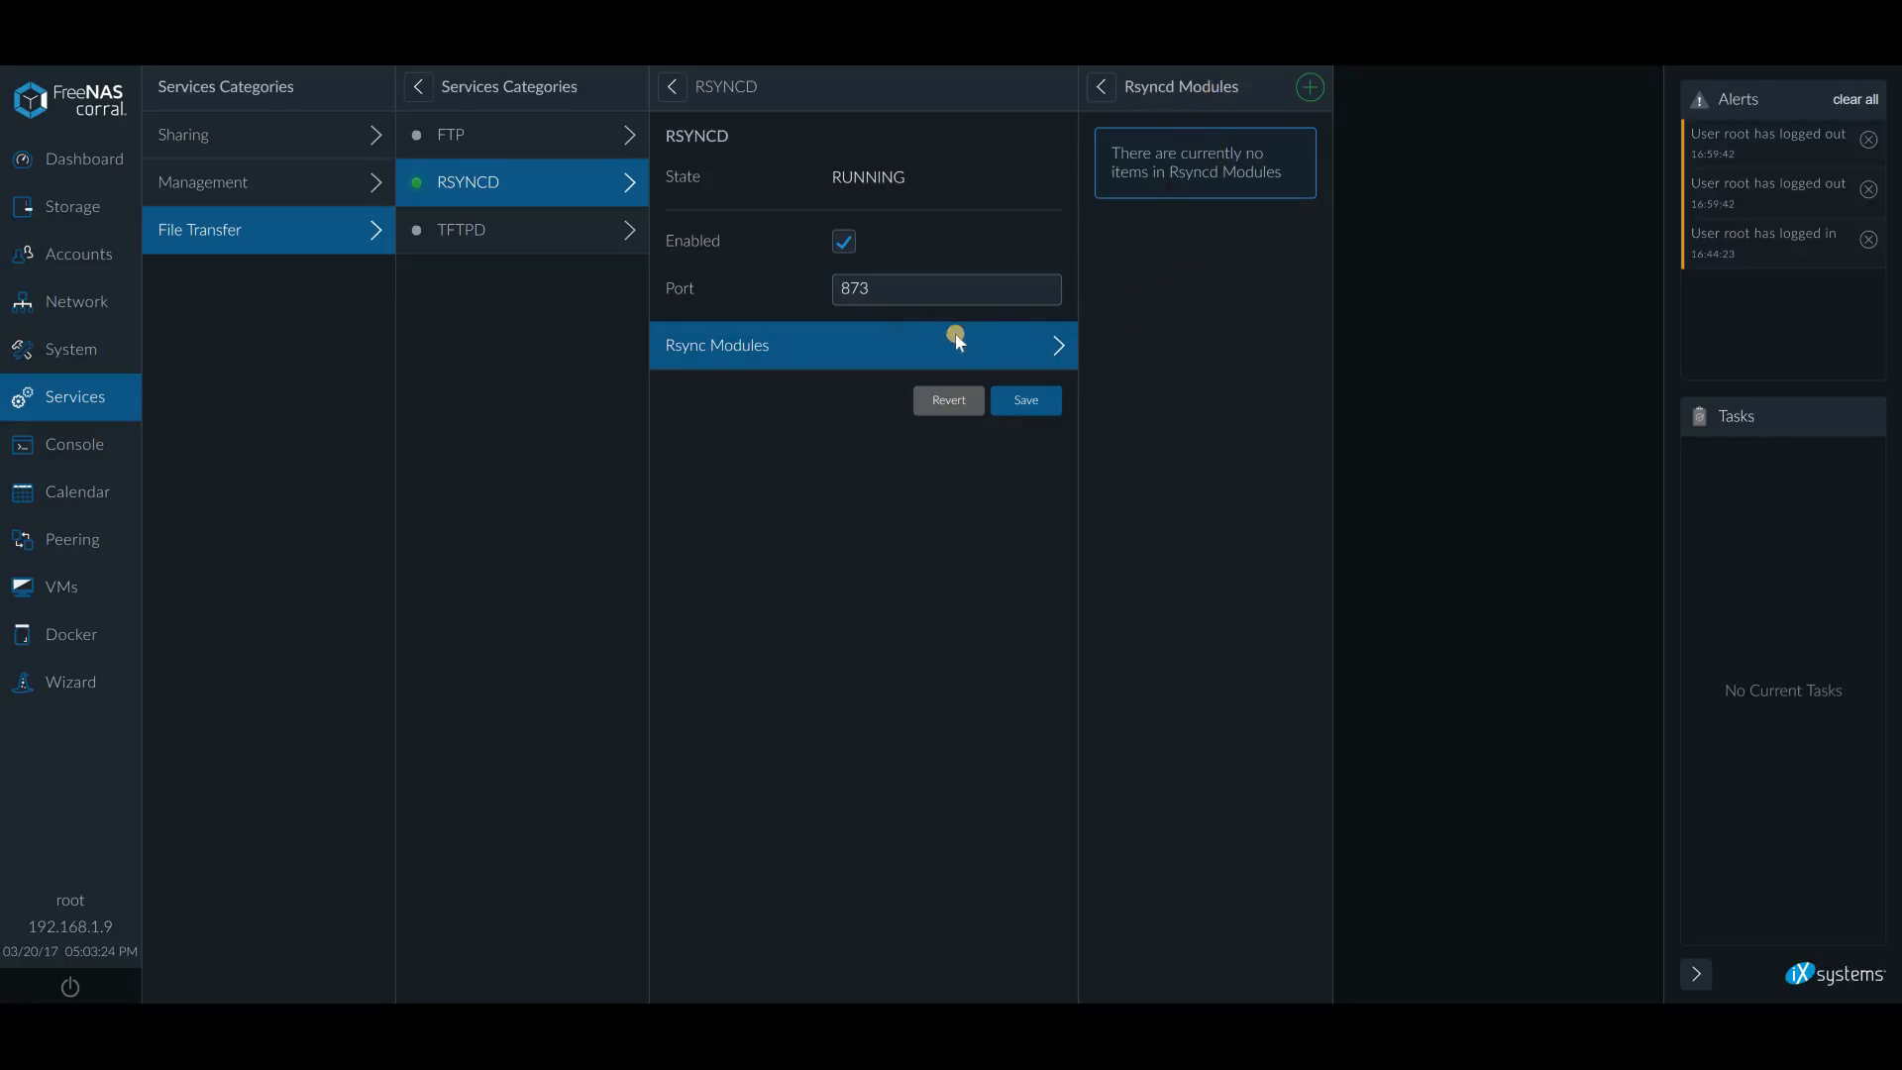
pyautogui.moveTo(1185, 336)
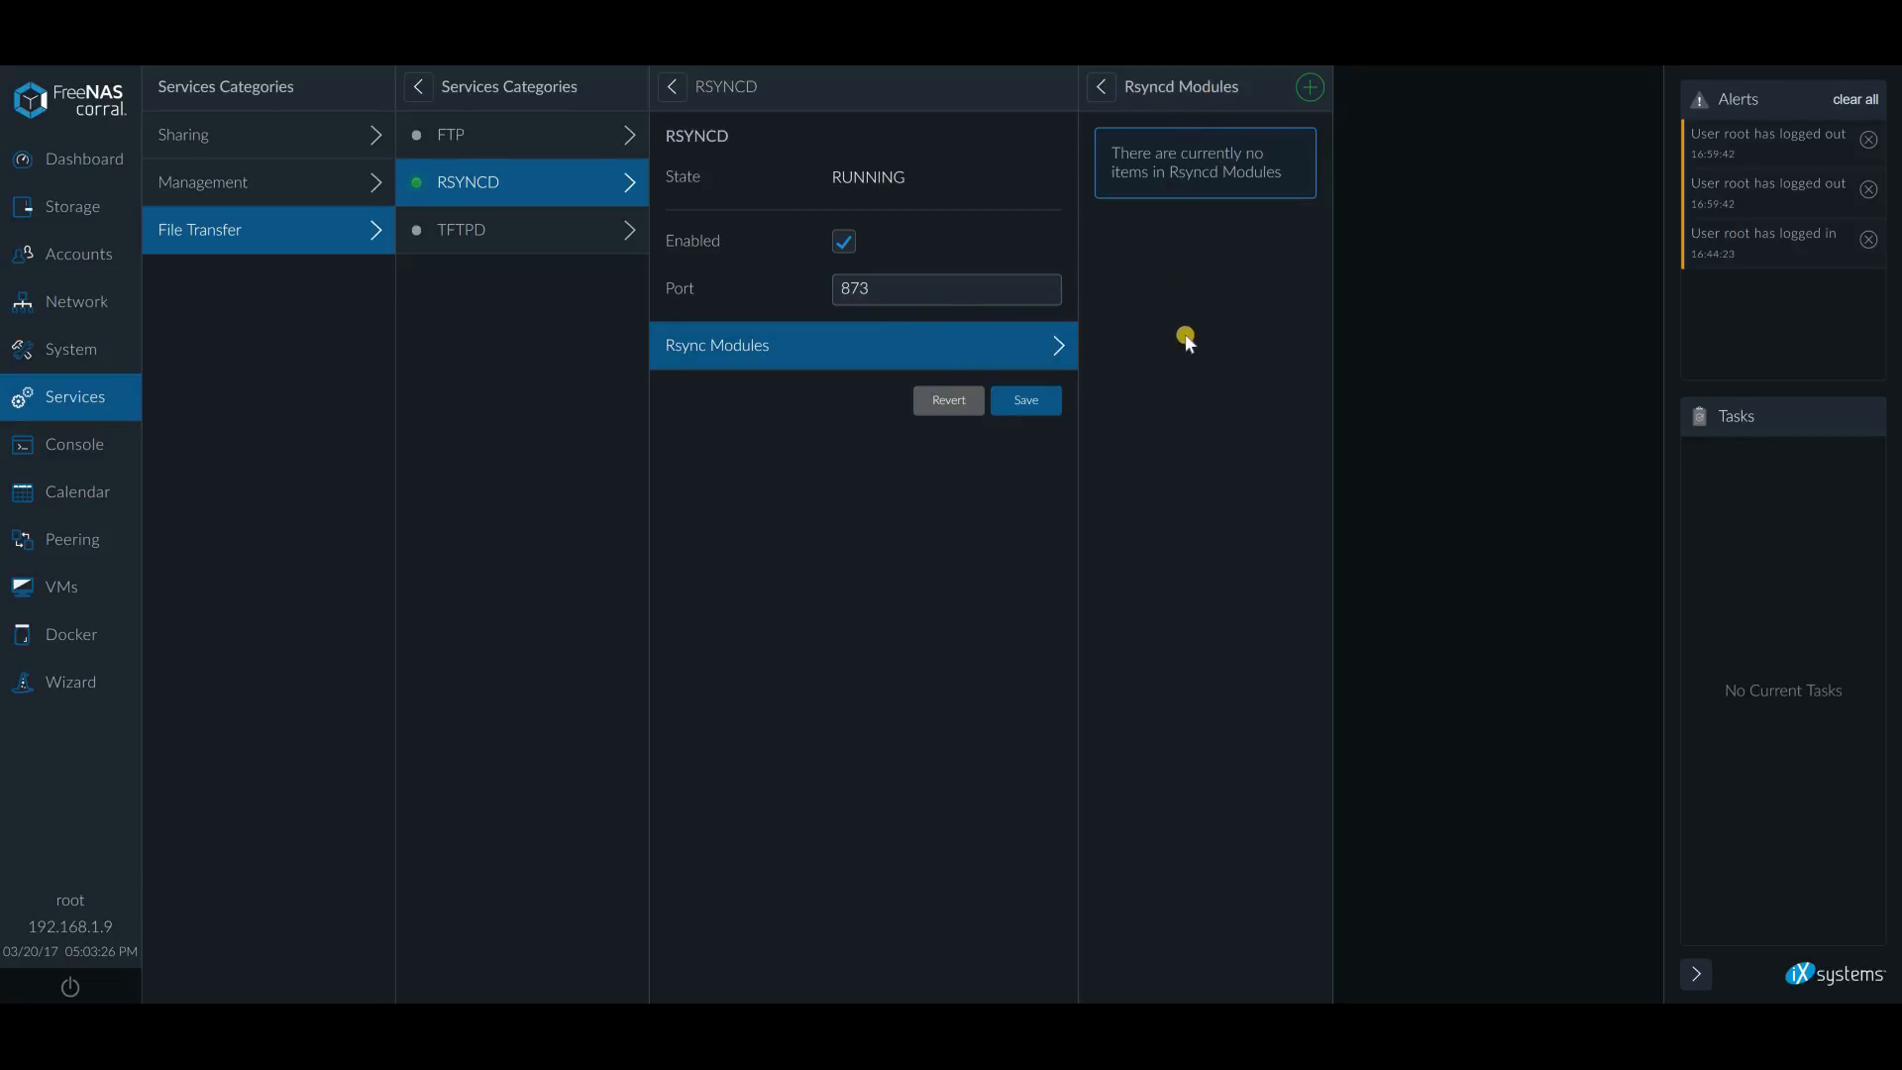
pyautogui.moveTo(1187, 336)
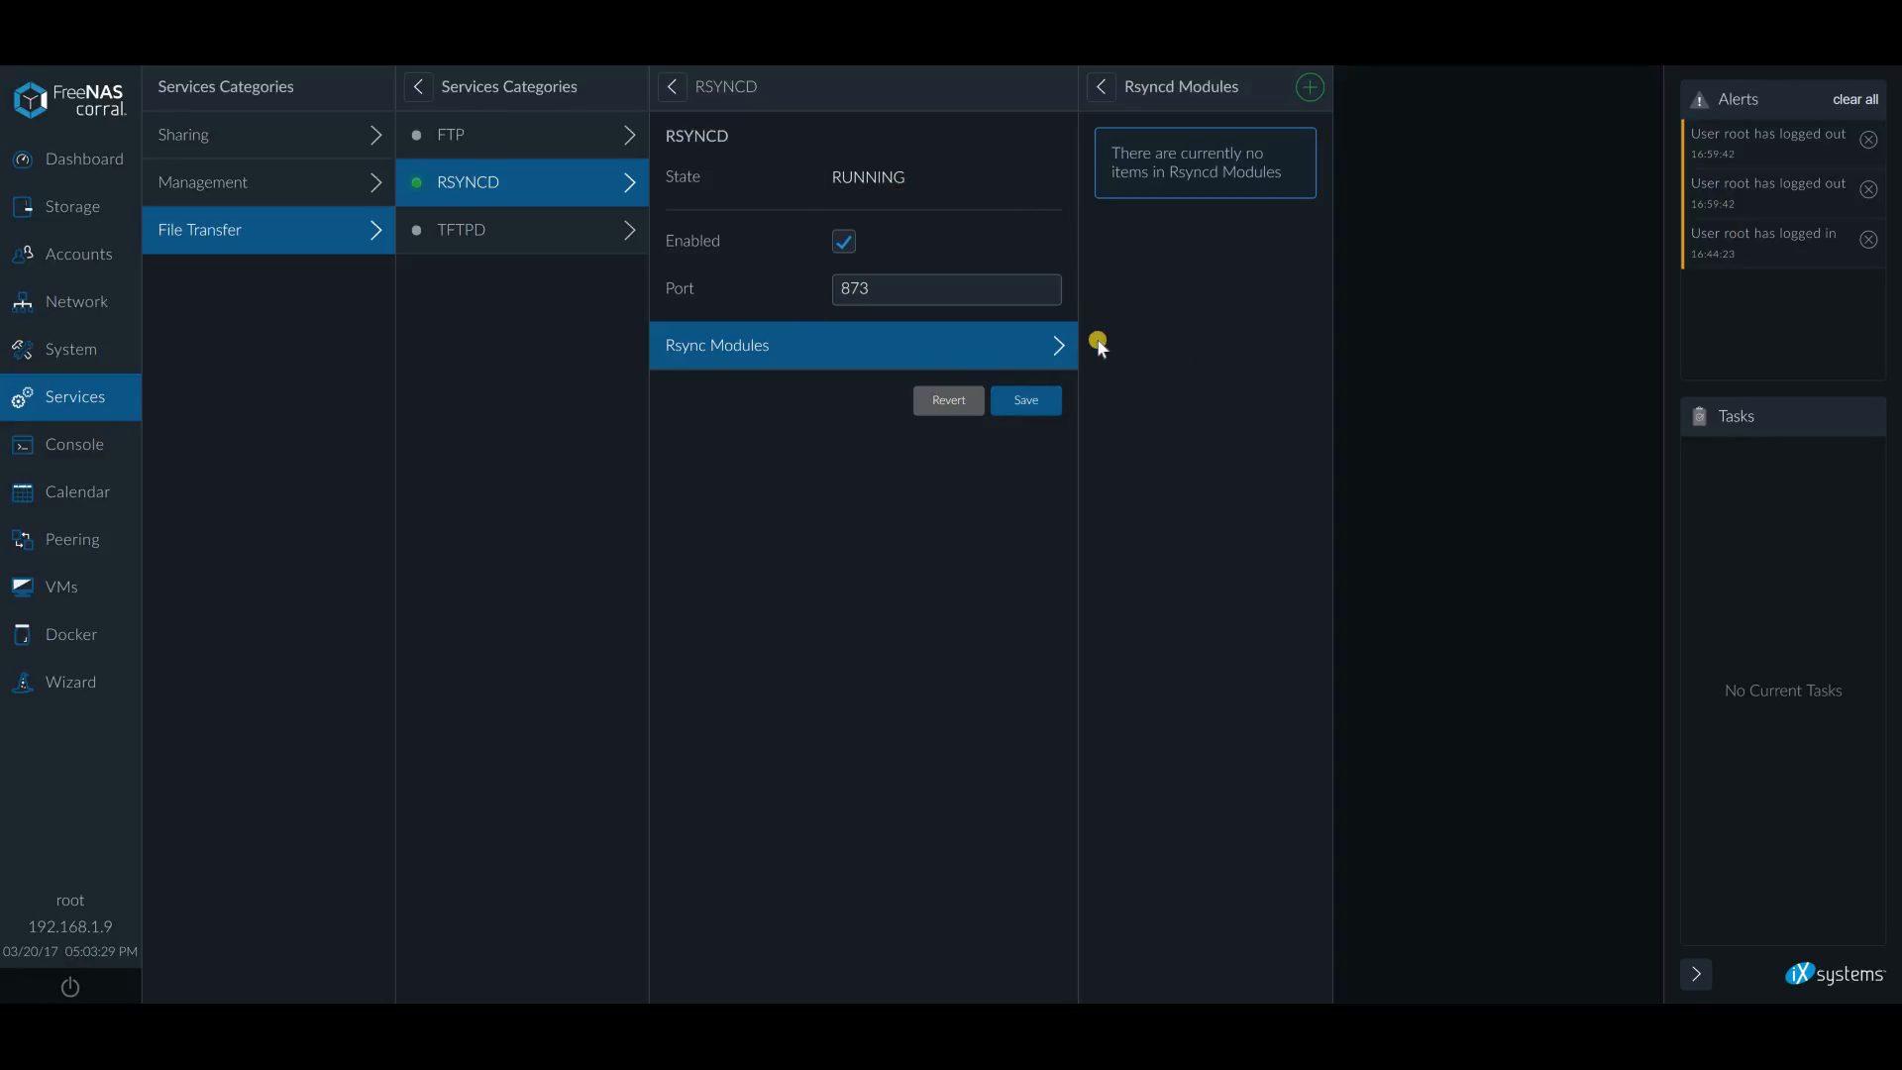
pyautogui.moveTo(1151, 270)
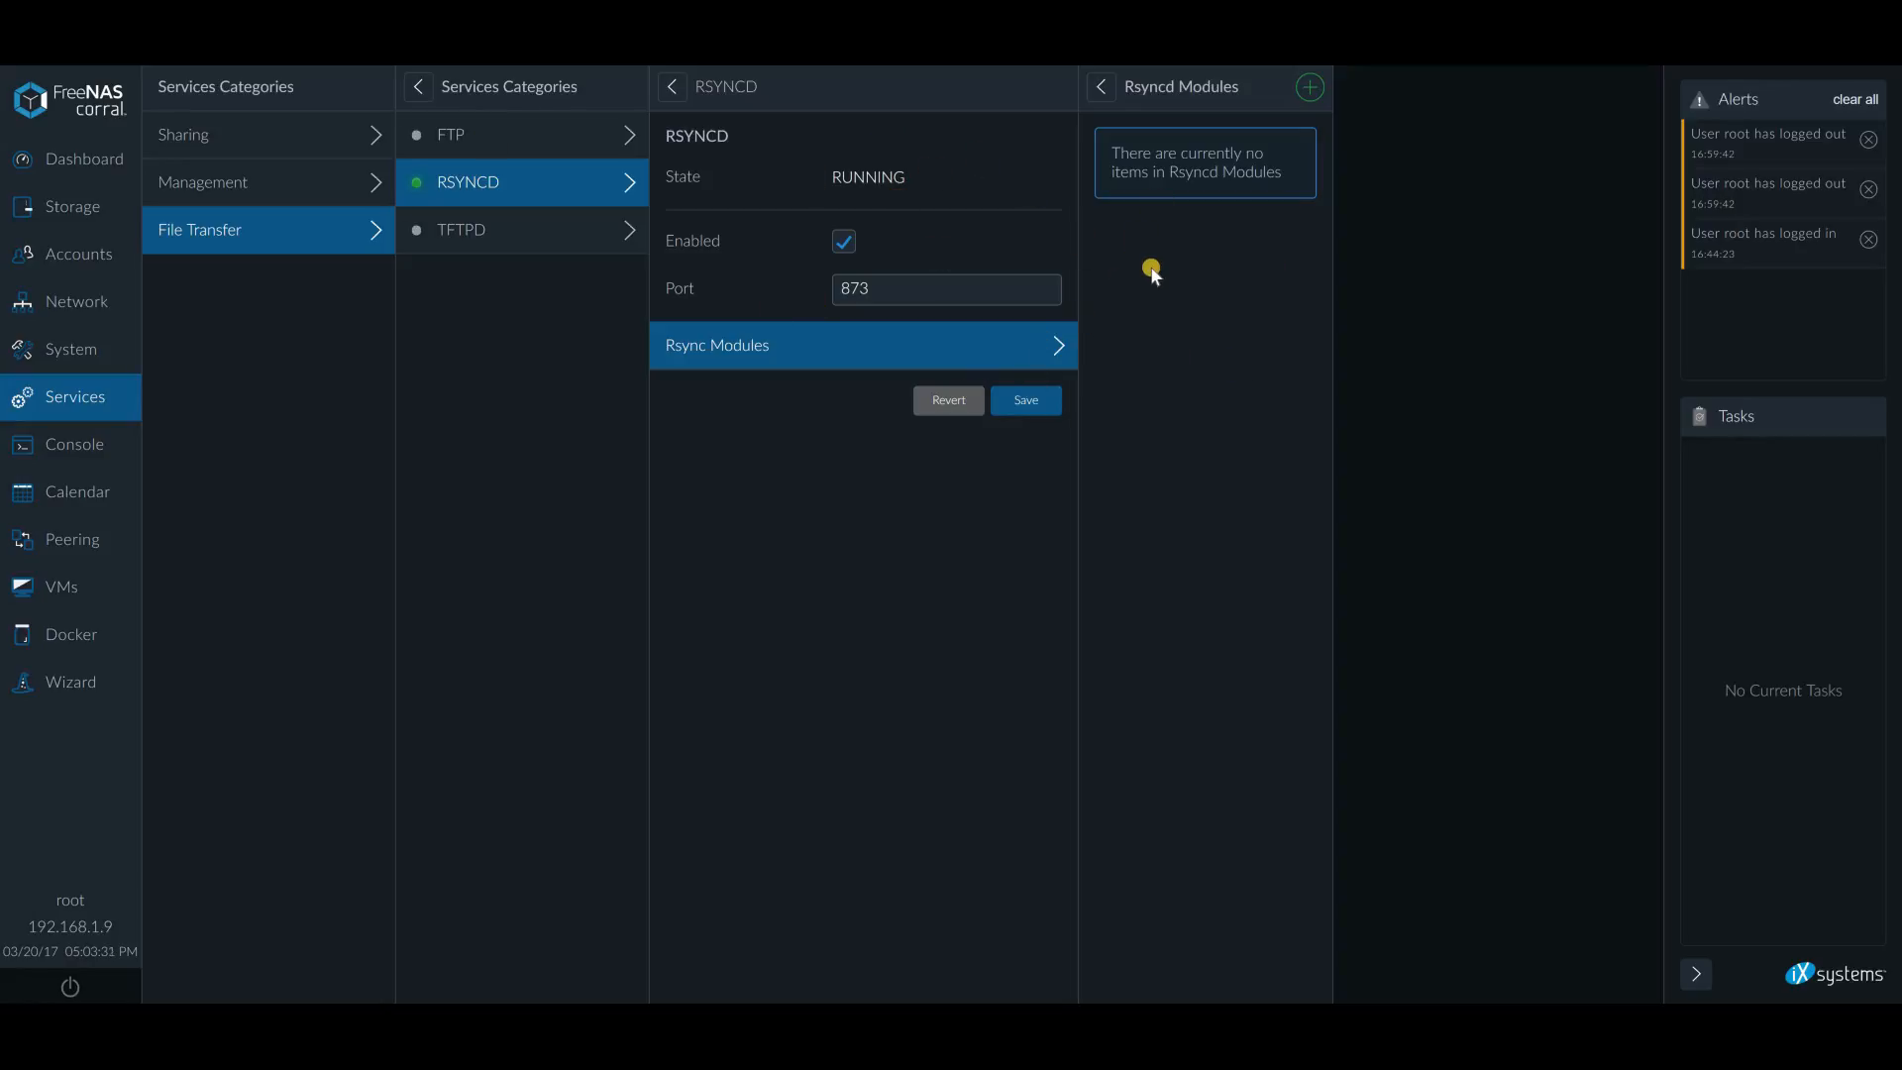
pyautogui.moveTo(1151, 268)
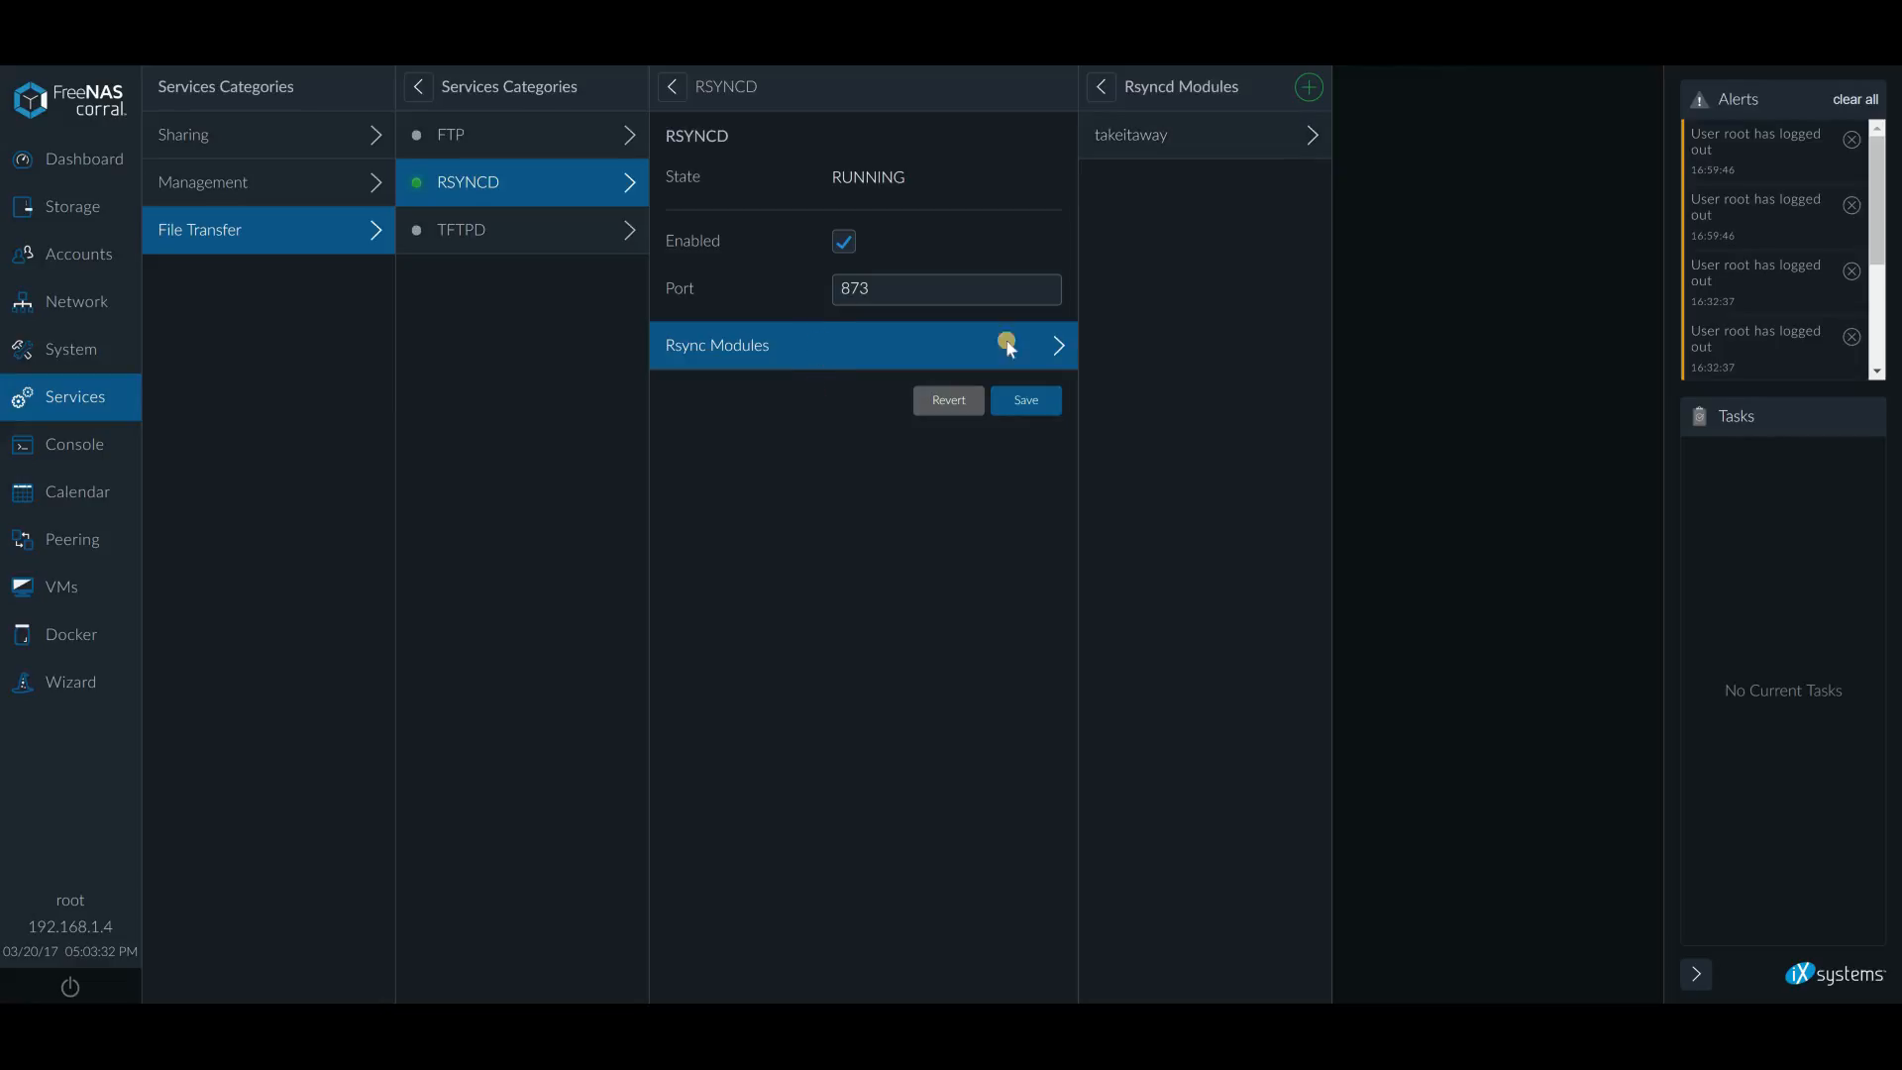
# Open takeitaway's settings, keep Mode READONLY, and inspect the User field
pyautogui.click(1129, 135)
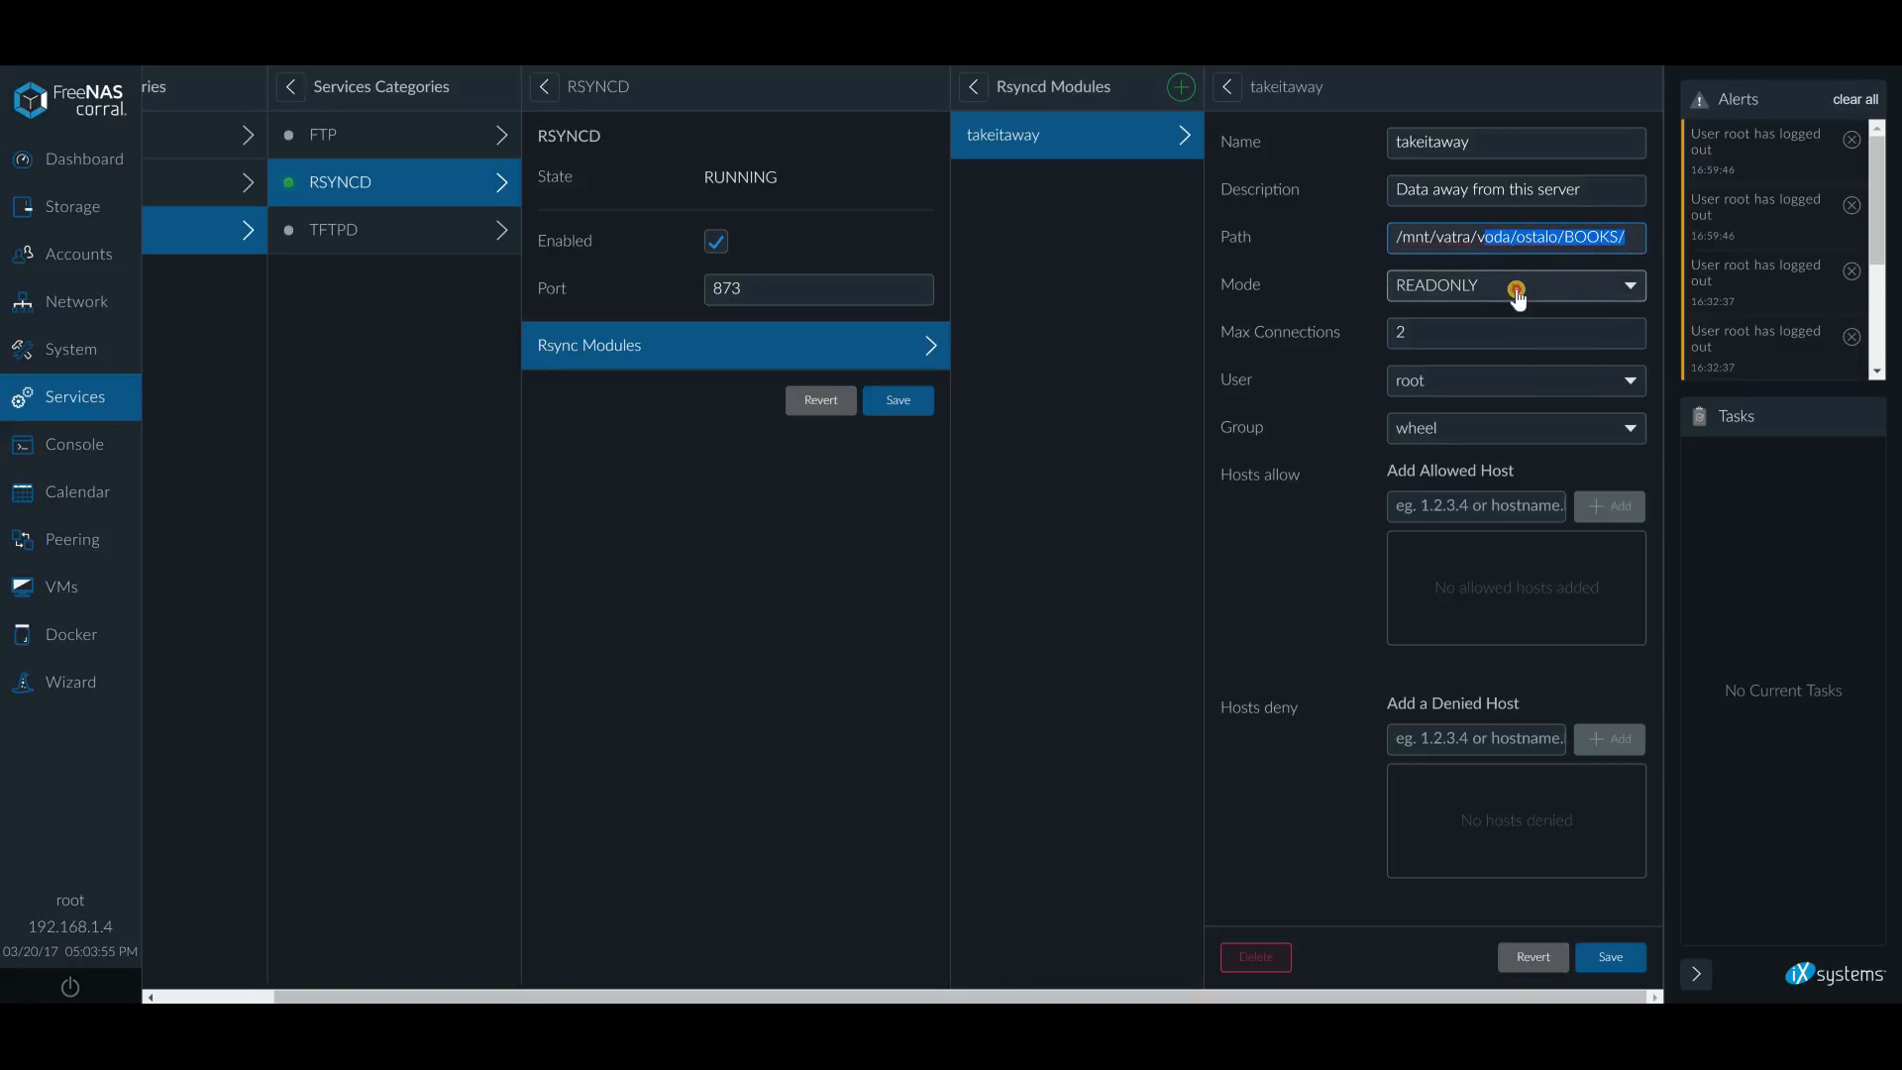
pyautogui.click(1514, 284)
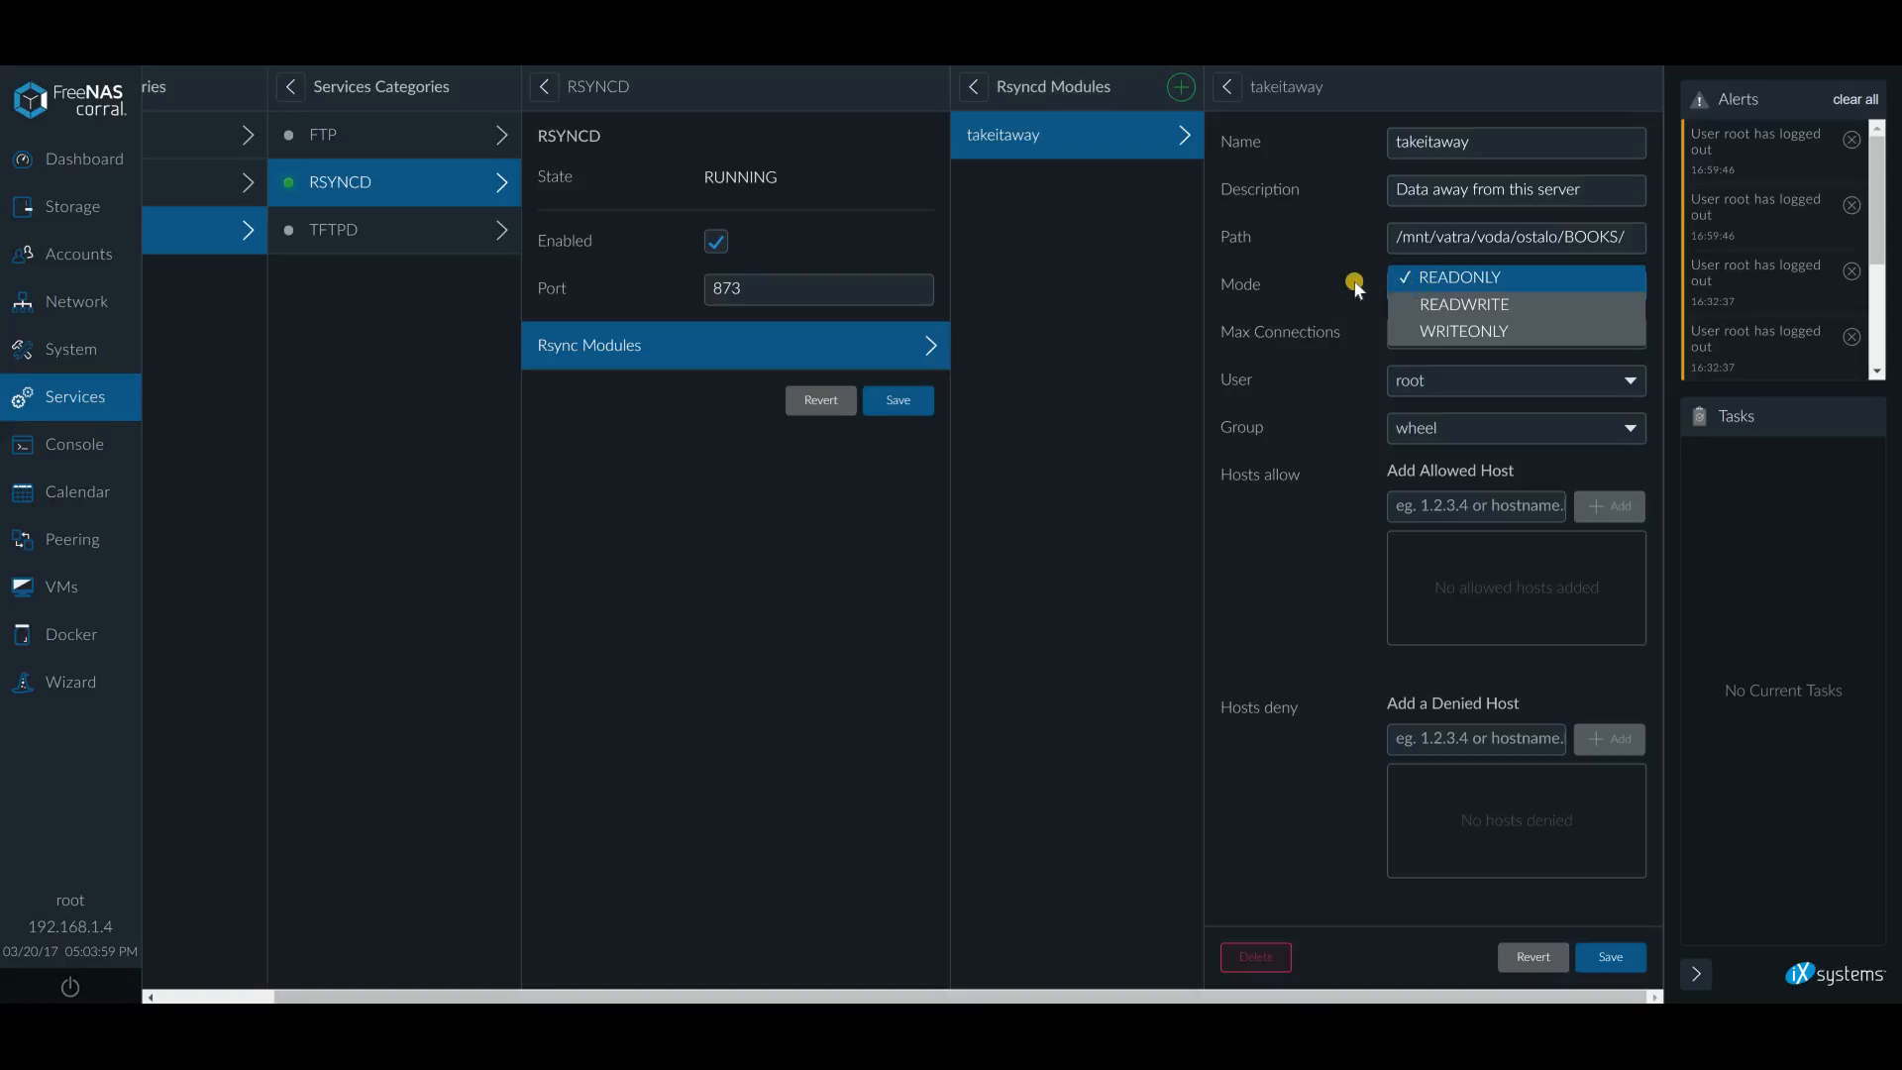
pyautogui.click(1459, 276)
pyautogui.write('2')
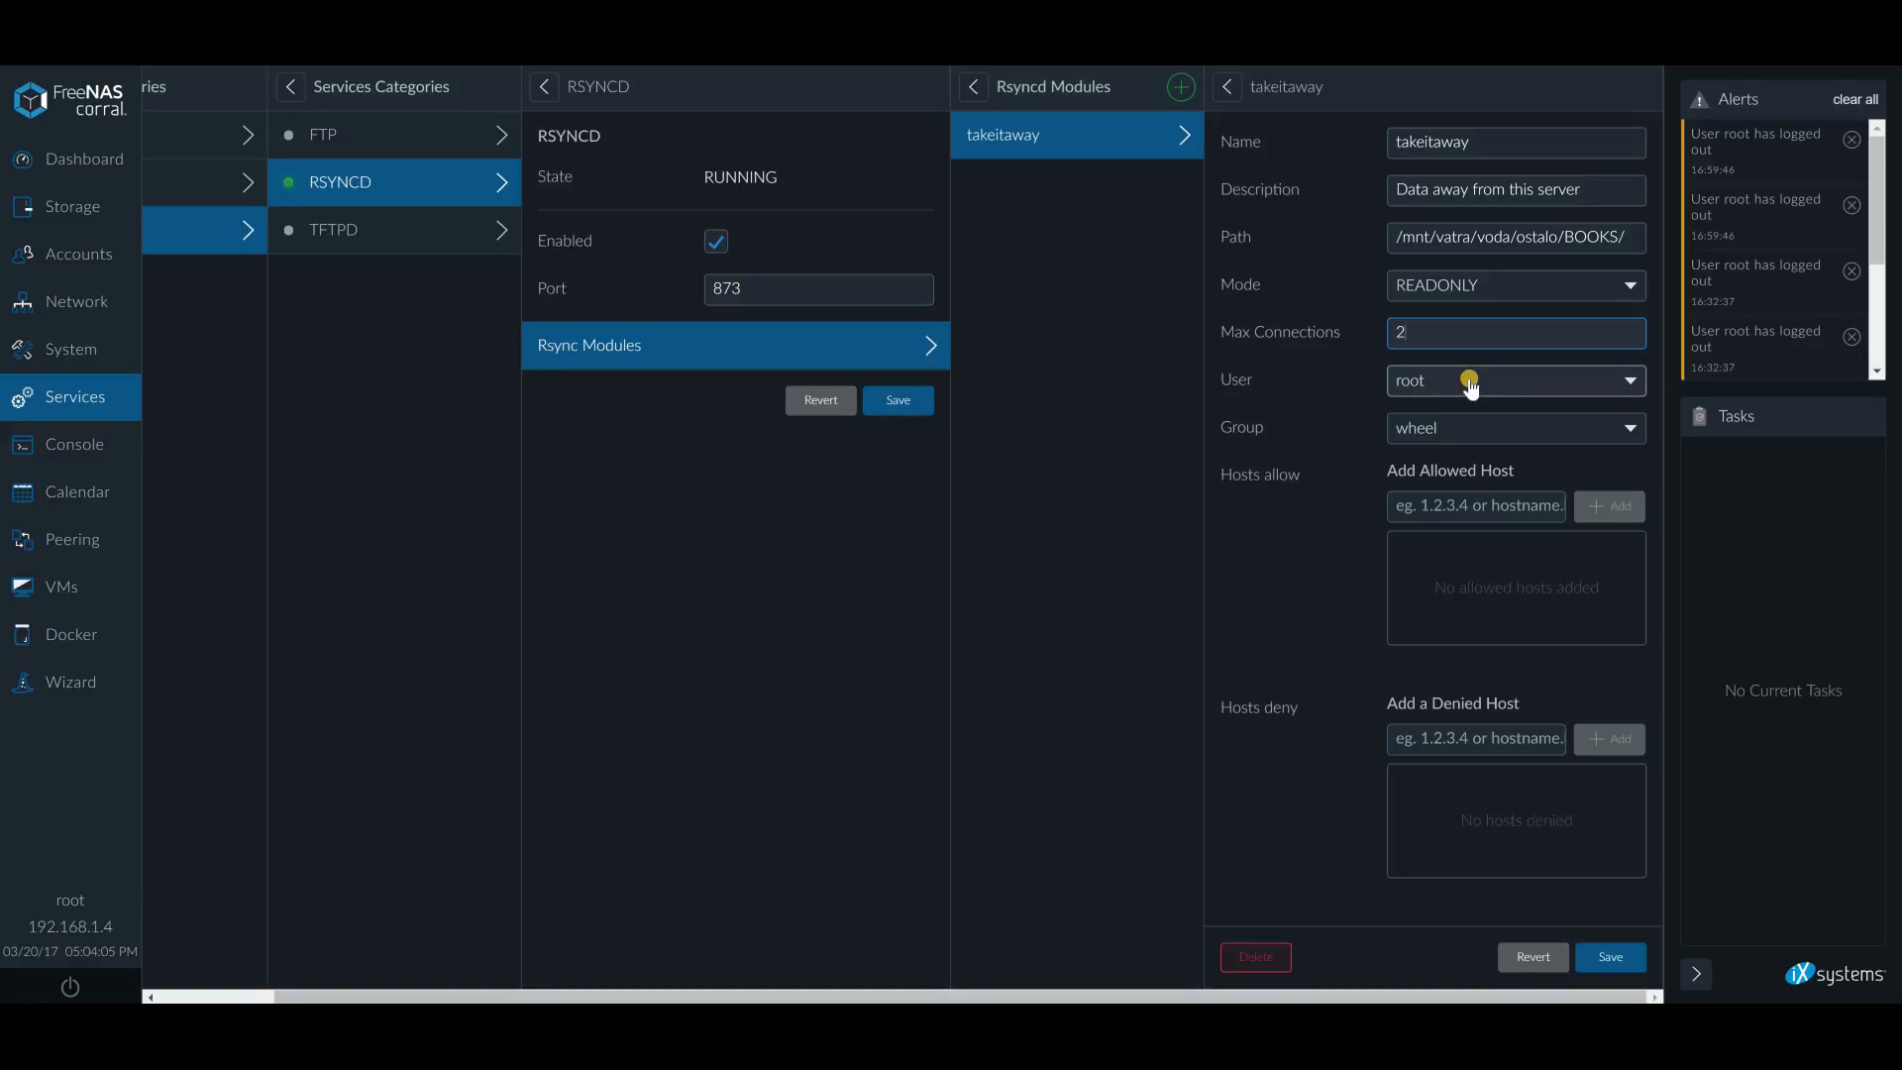
pyautogui.click(1514, 379)
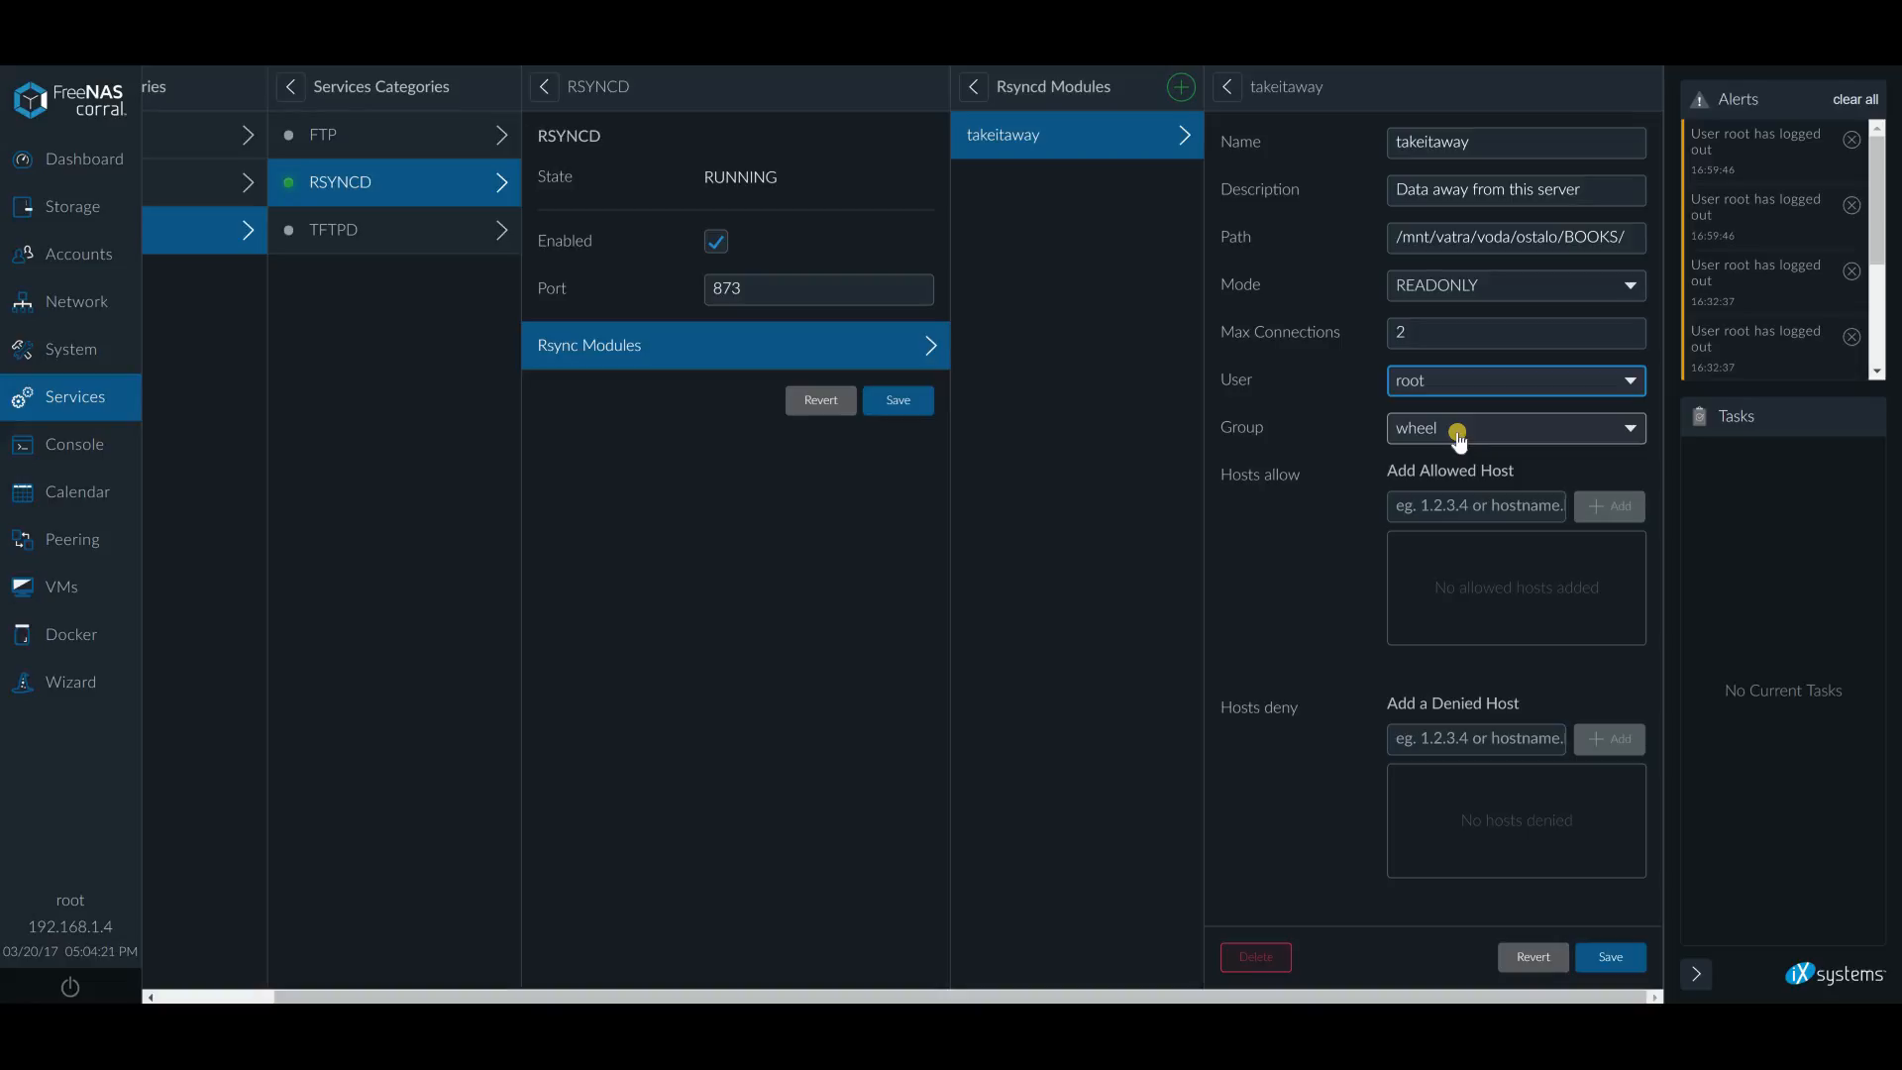
pyautogui.moveTo(1414, 454)
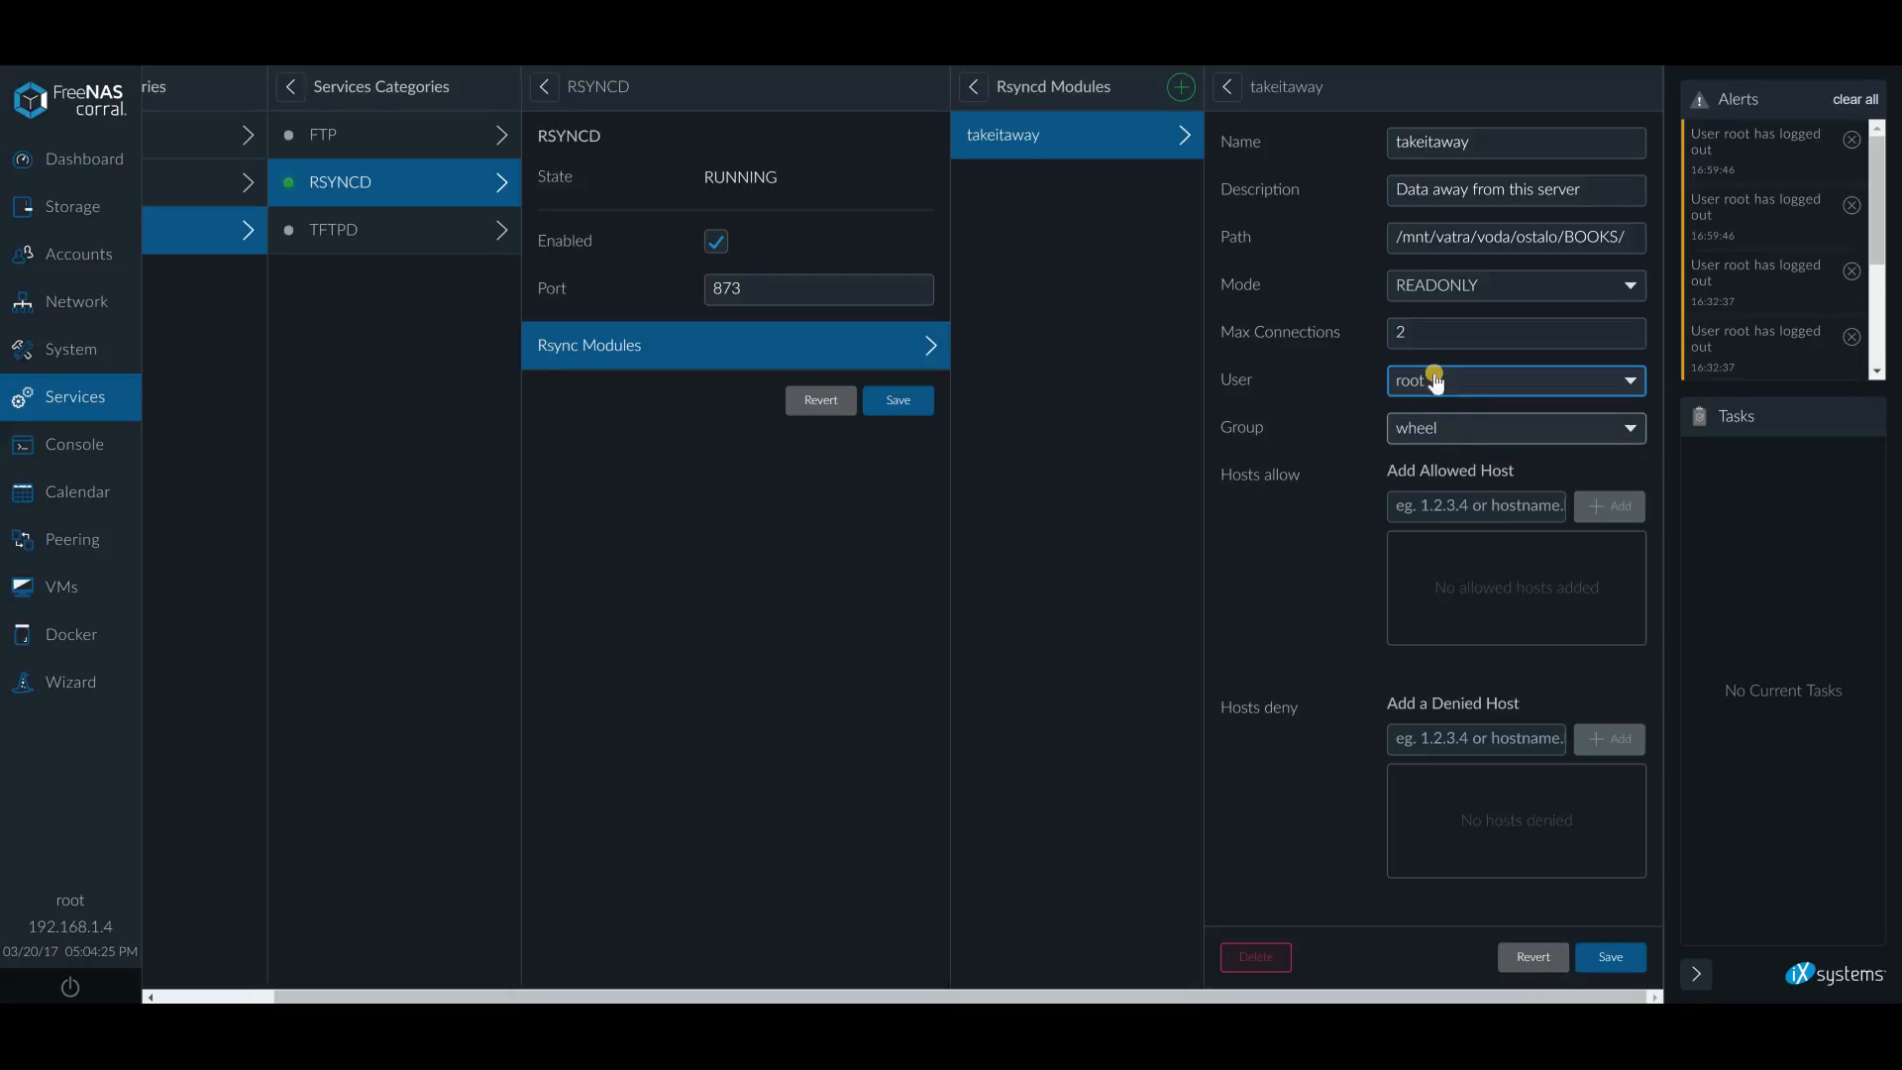
pyautogui.moveTo(1442, 434)
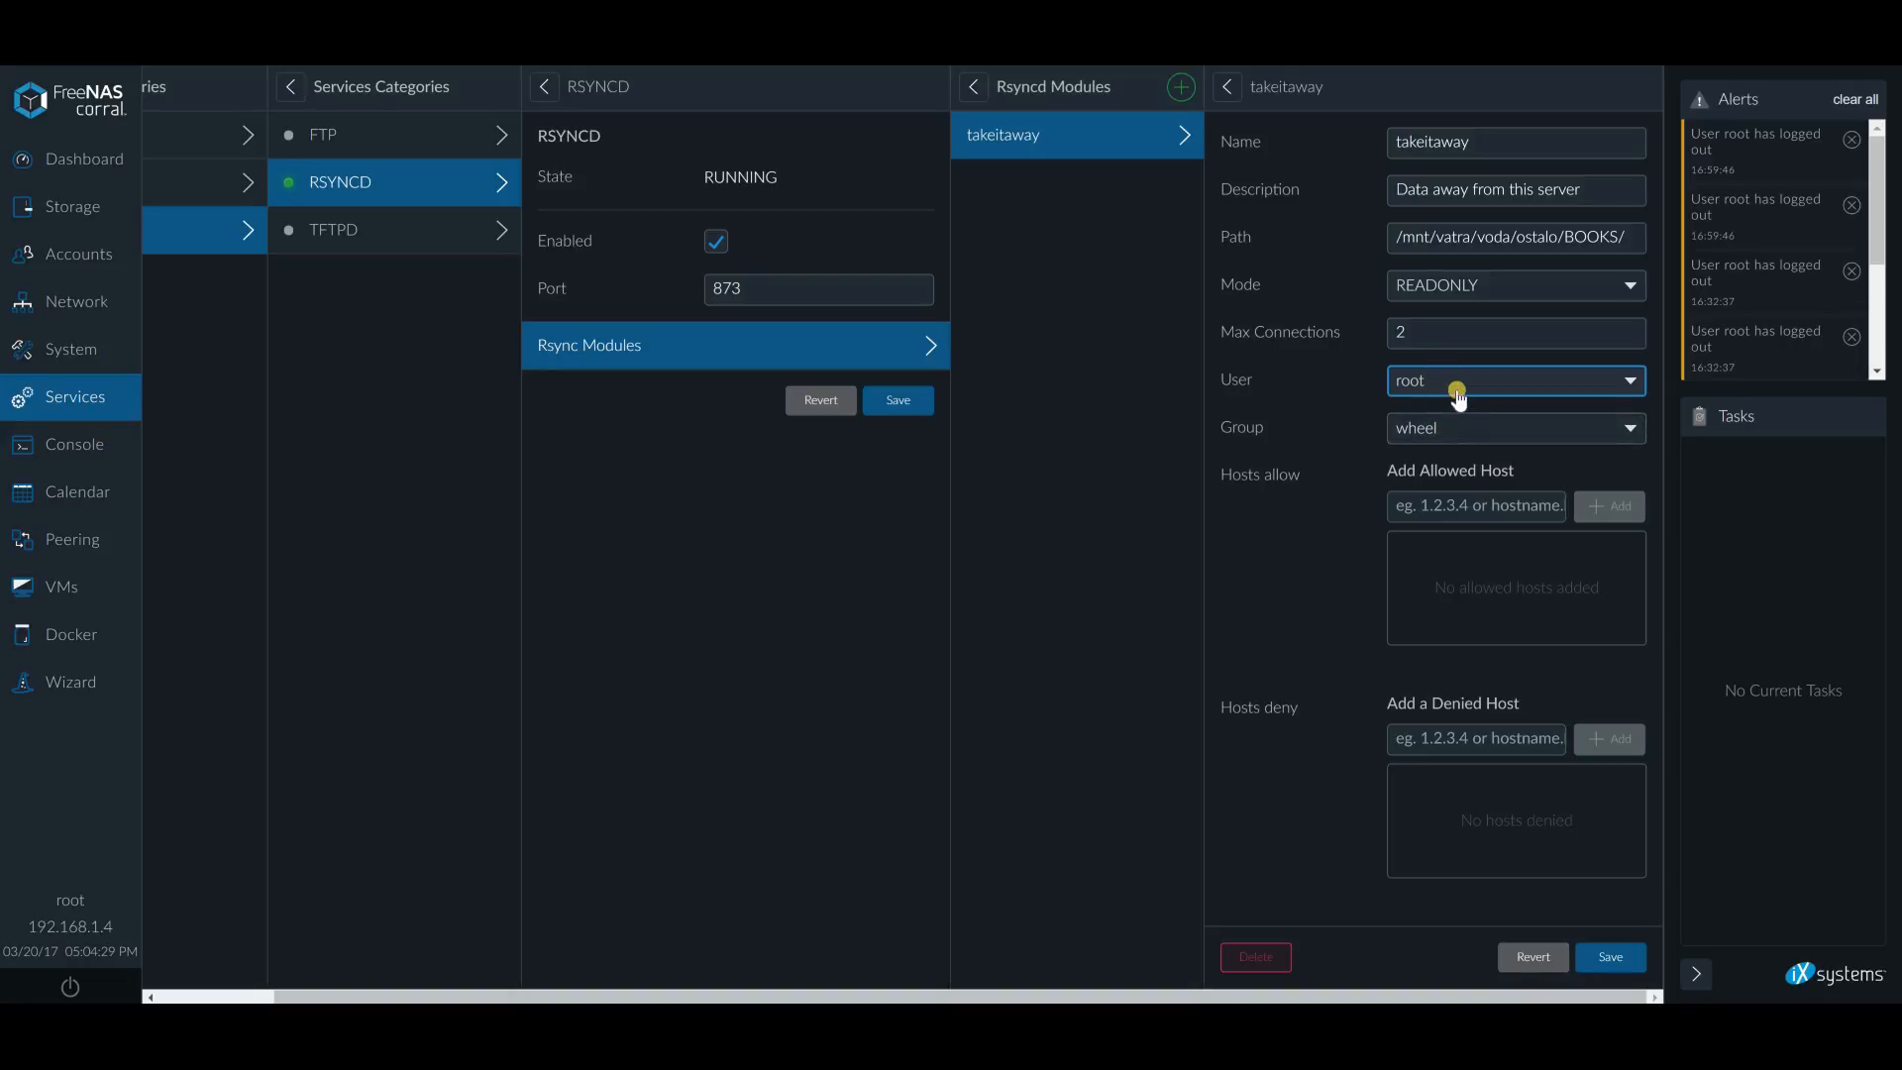
pyautogui.moveTo(1461, 426)
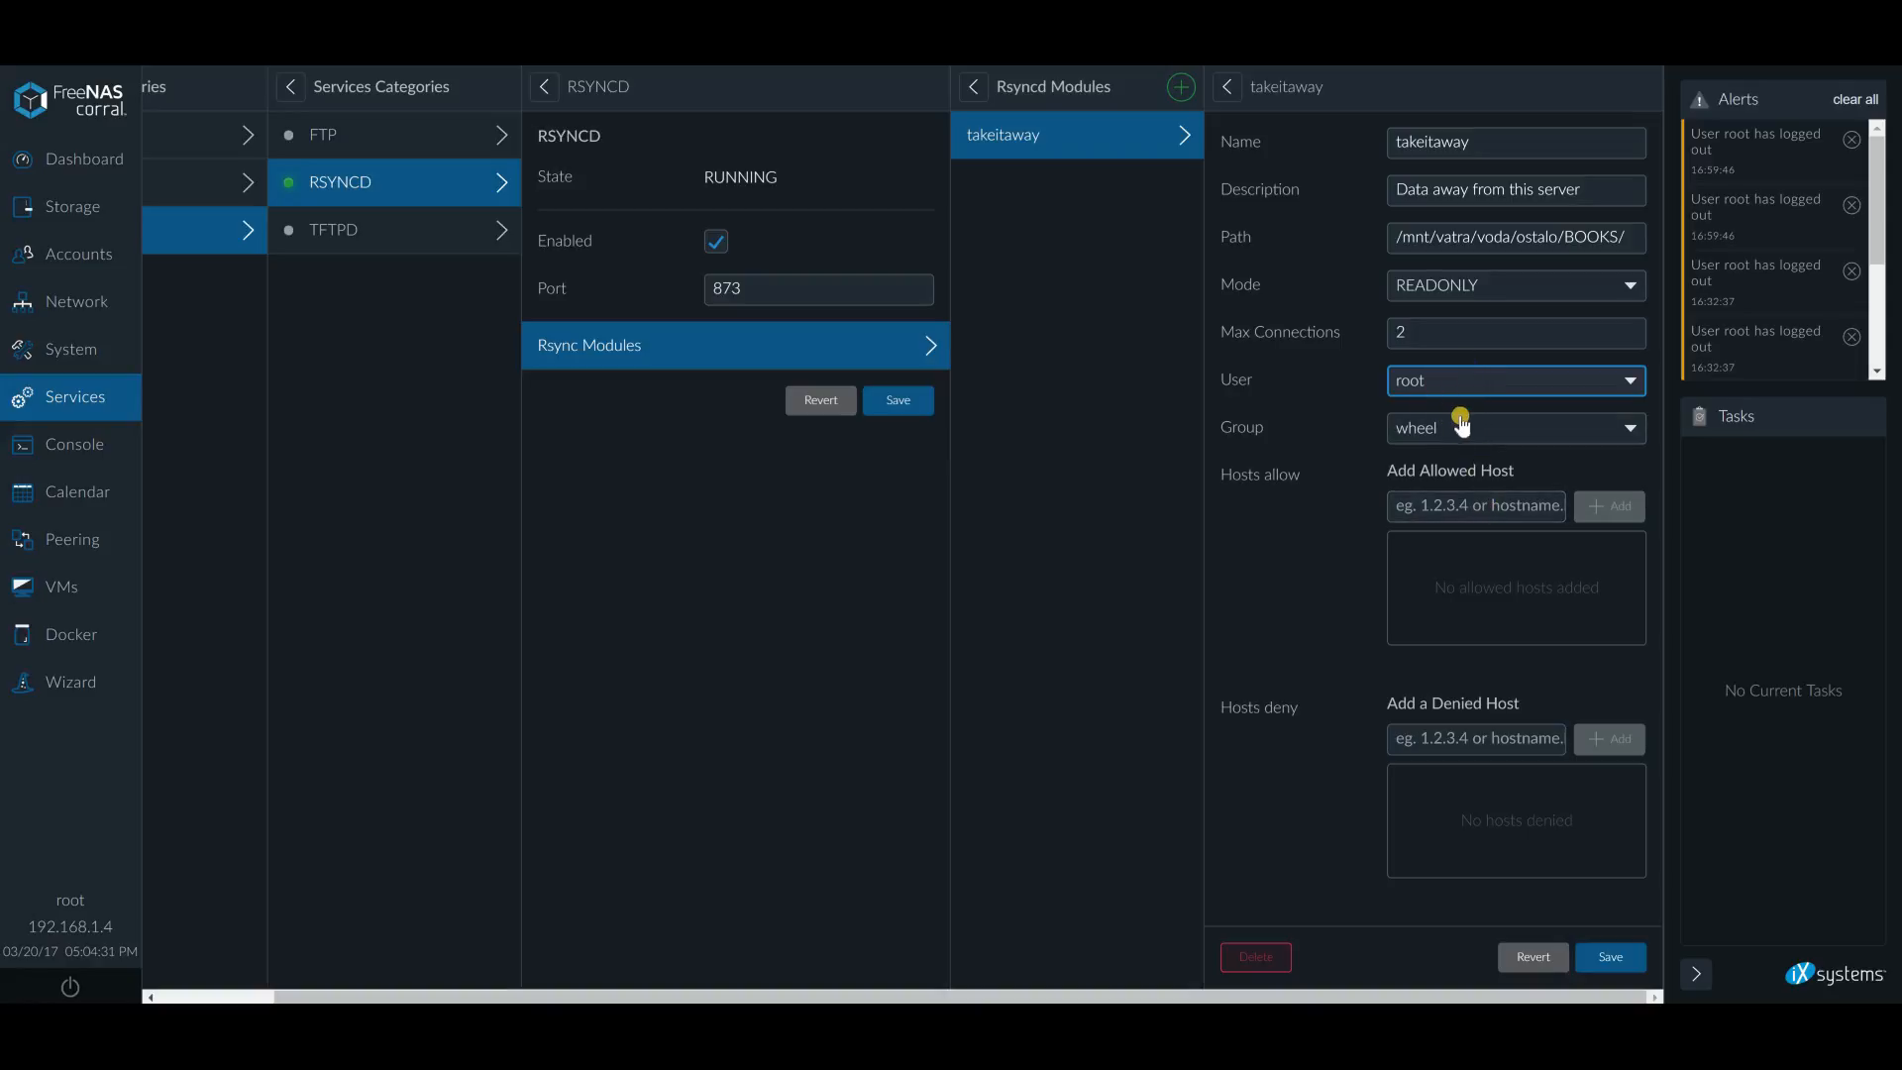
pyautogui.moveTo(1082, 428)
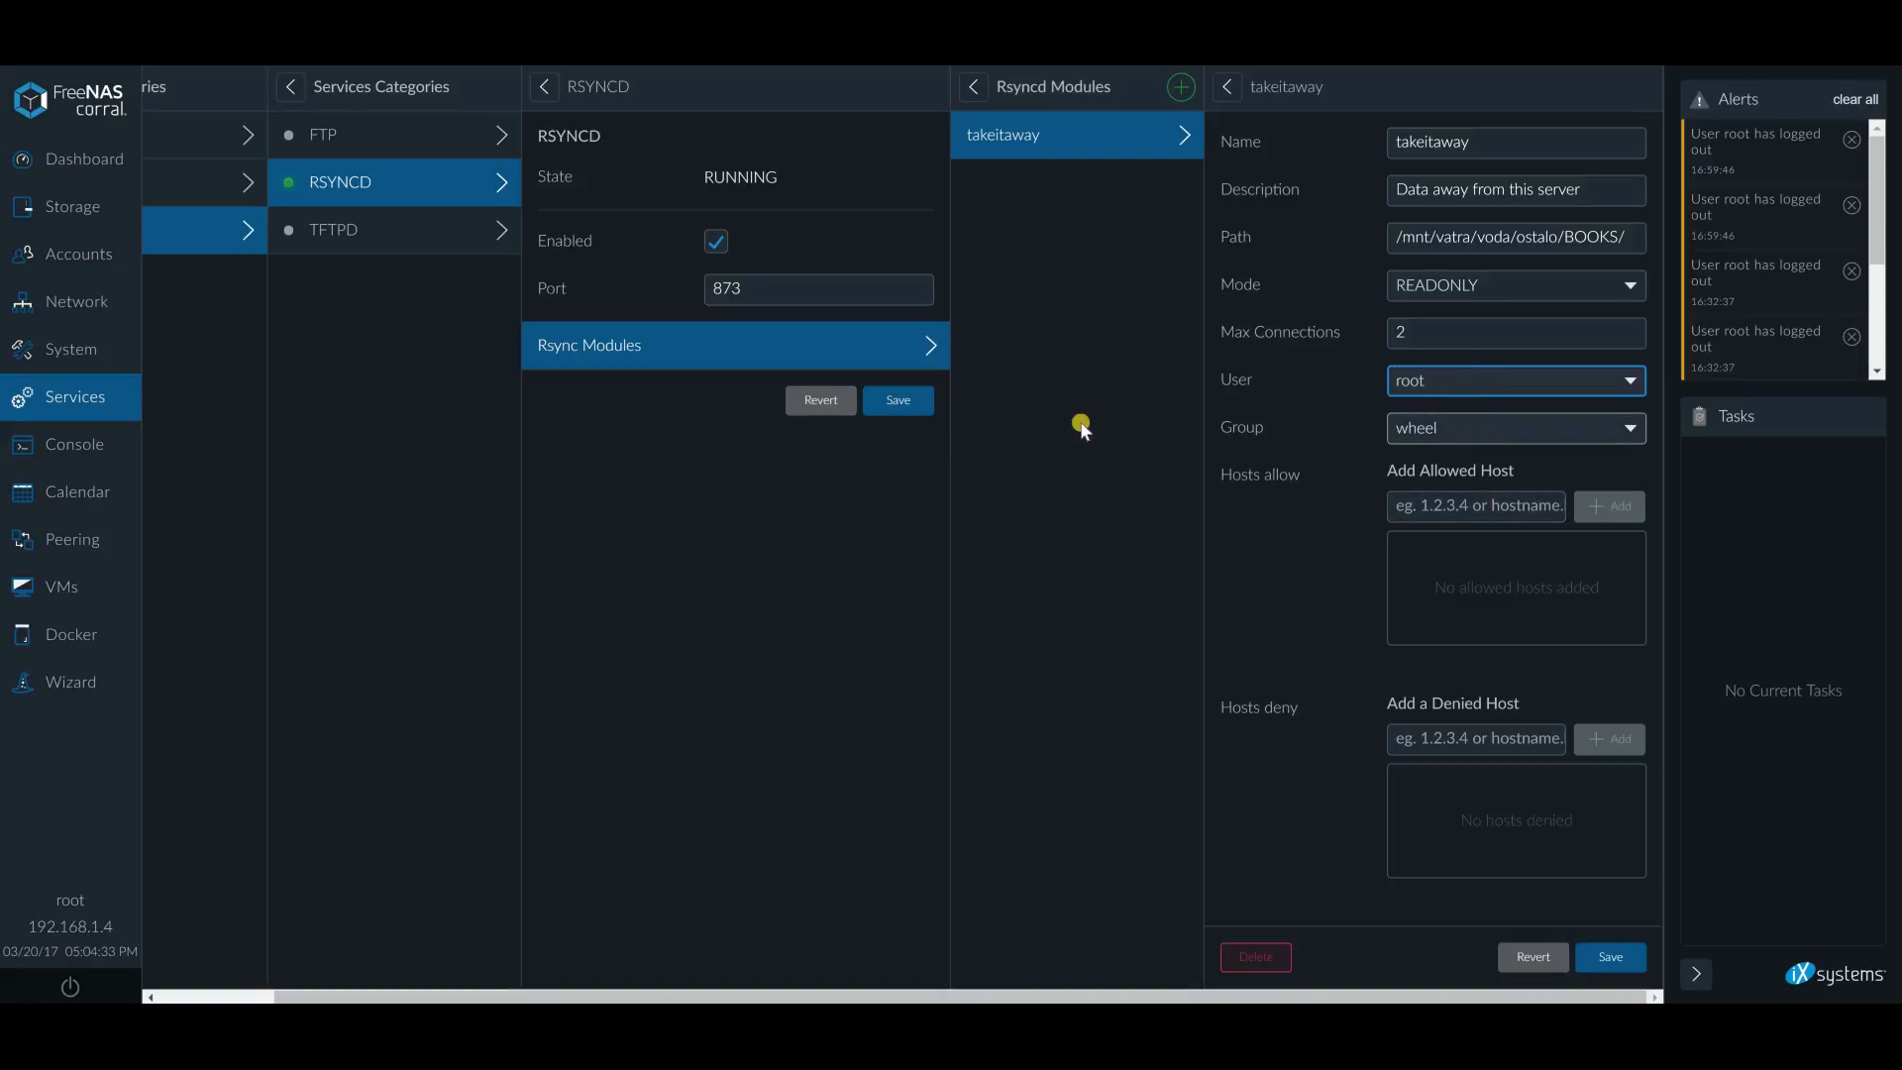
pyautogui.moveTo(1093, 474)
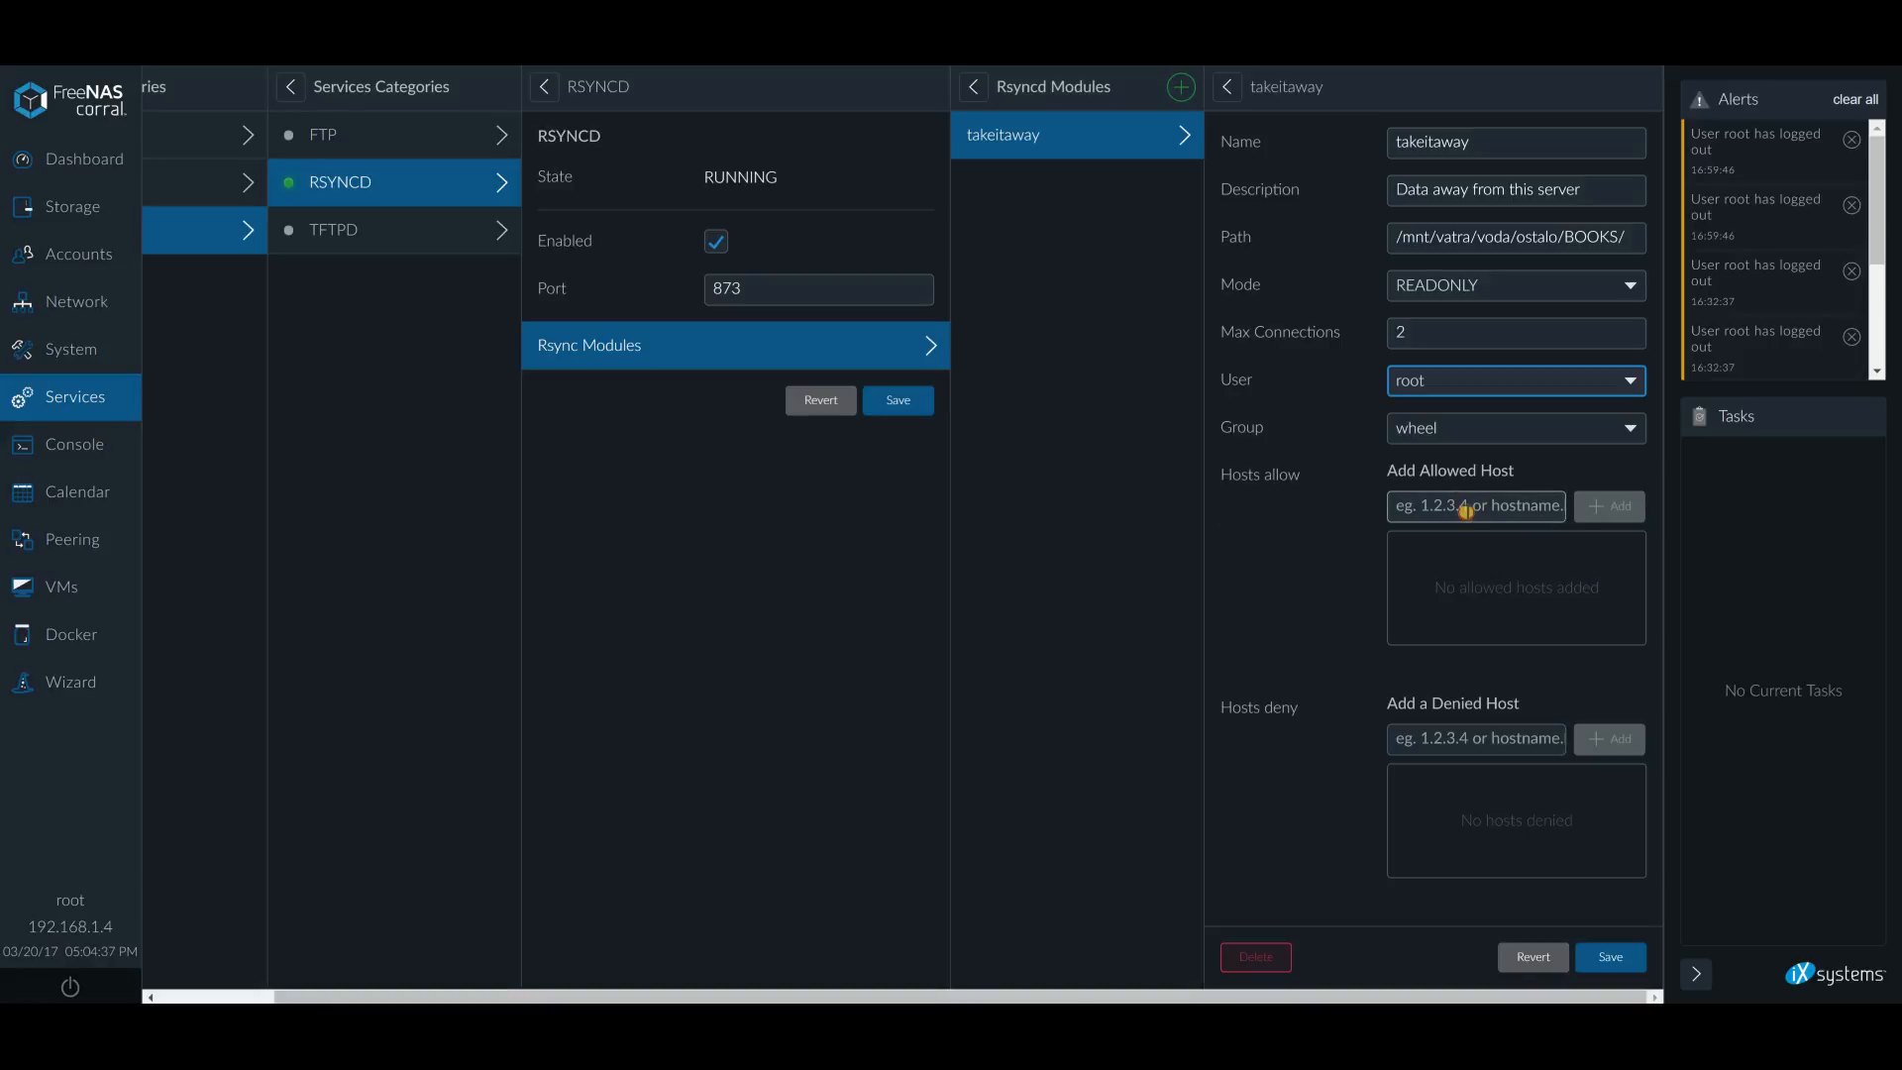
pyautogui.moveTo(1462, 577)
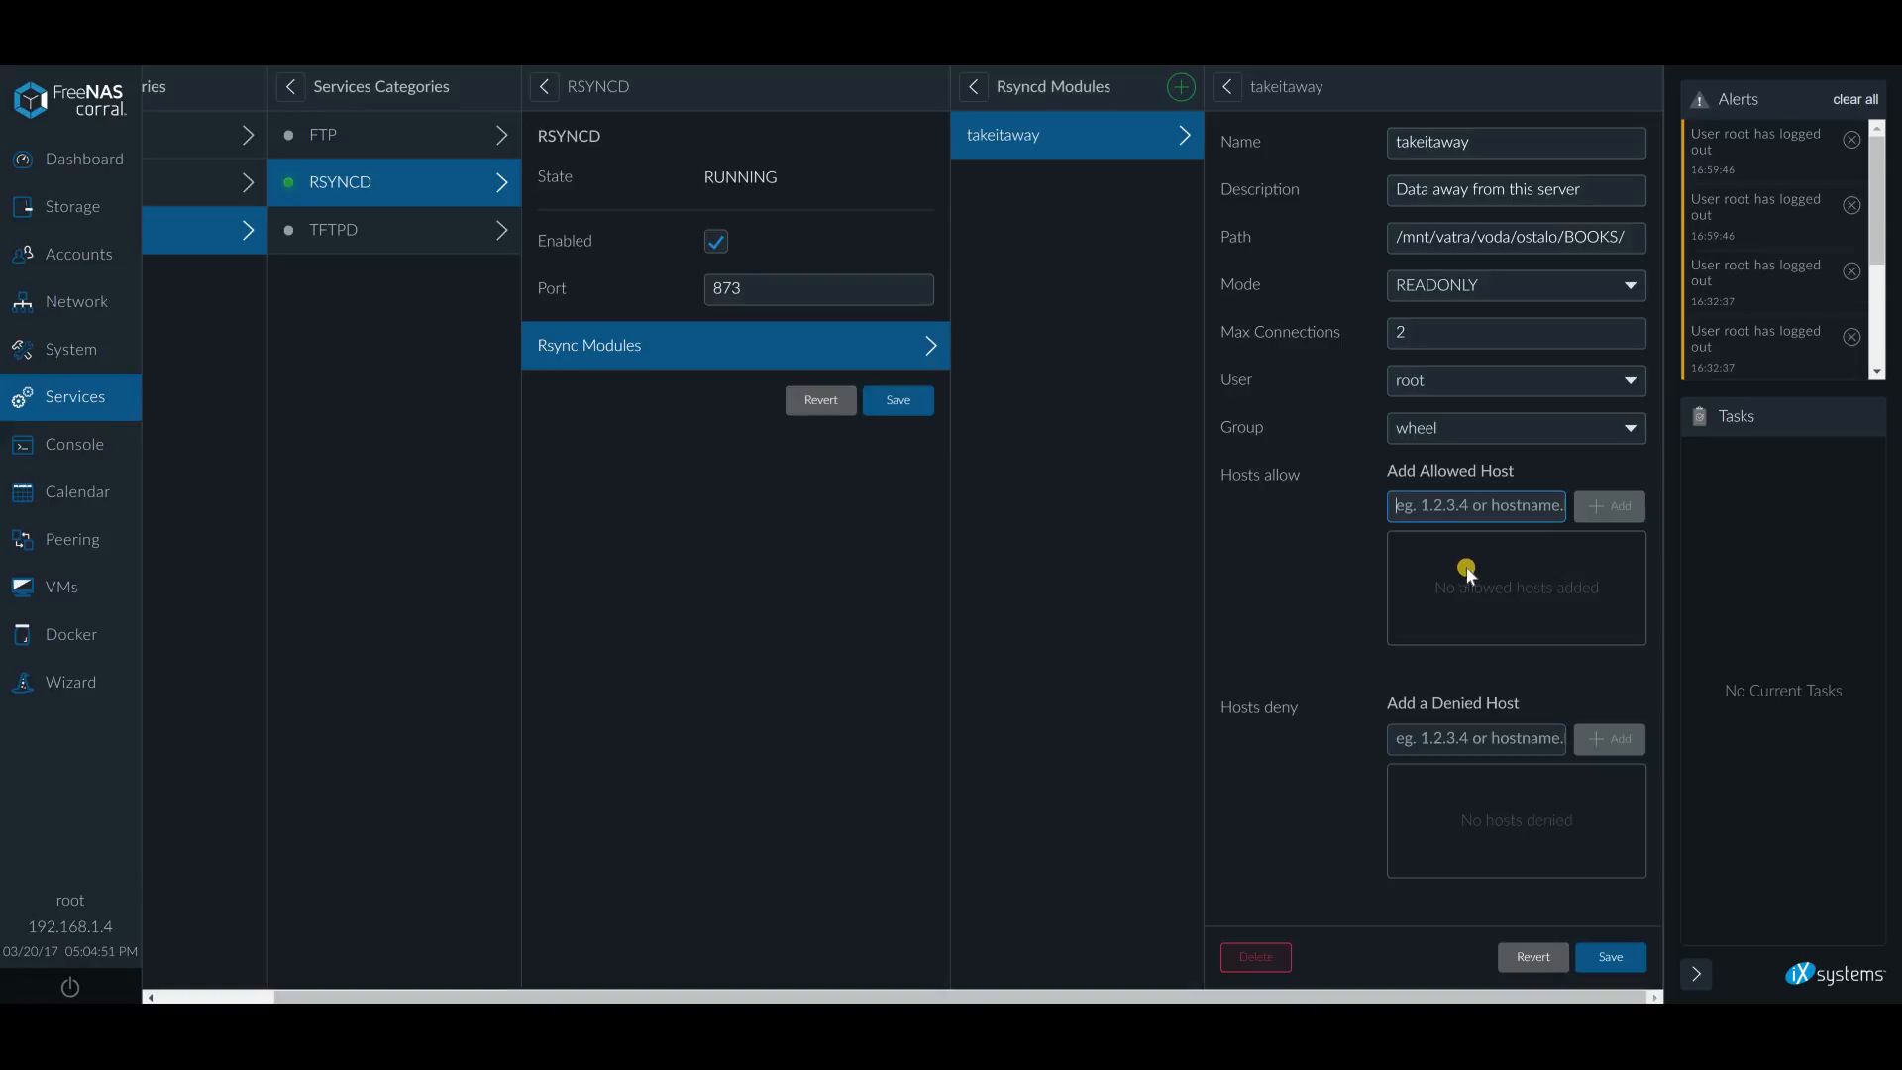
pyautogui.moveTo(1463, 591)
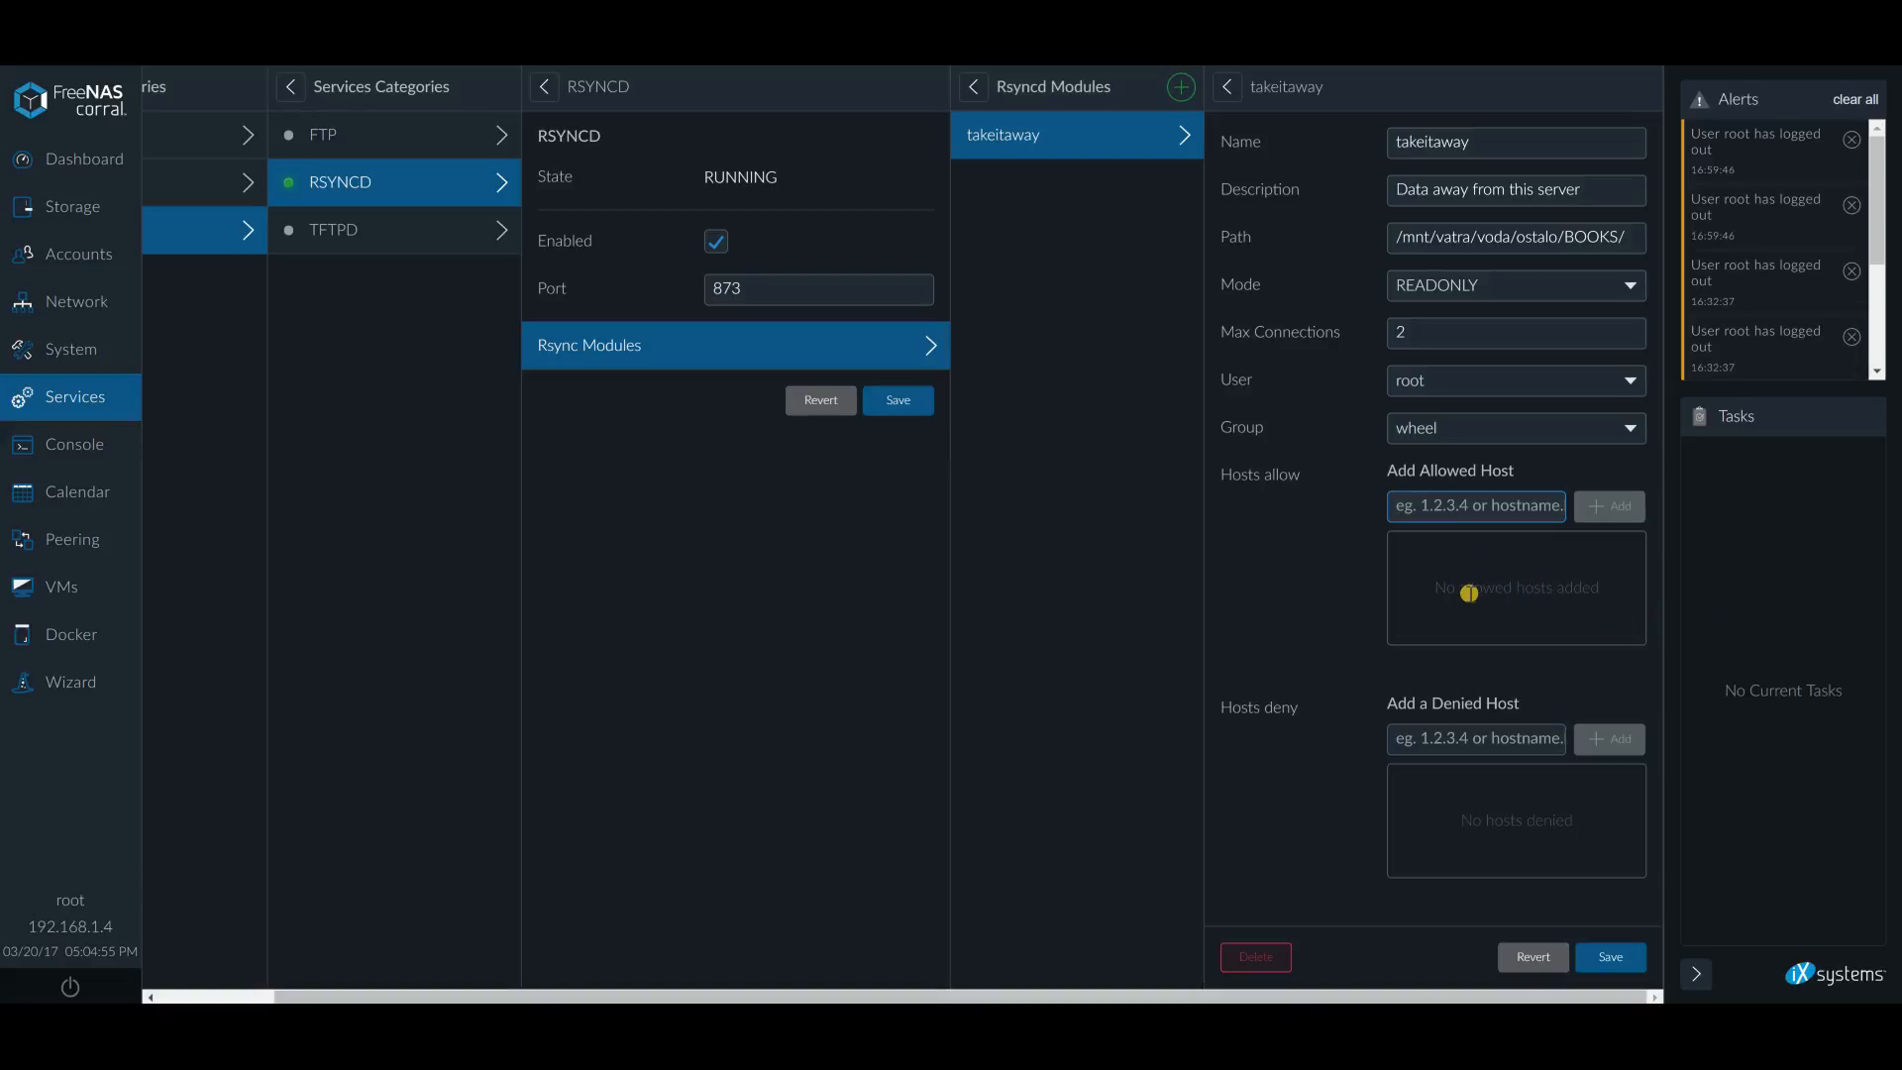
pyautogui.moveTo(1471, 751)
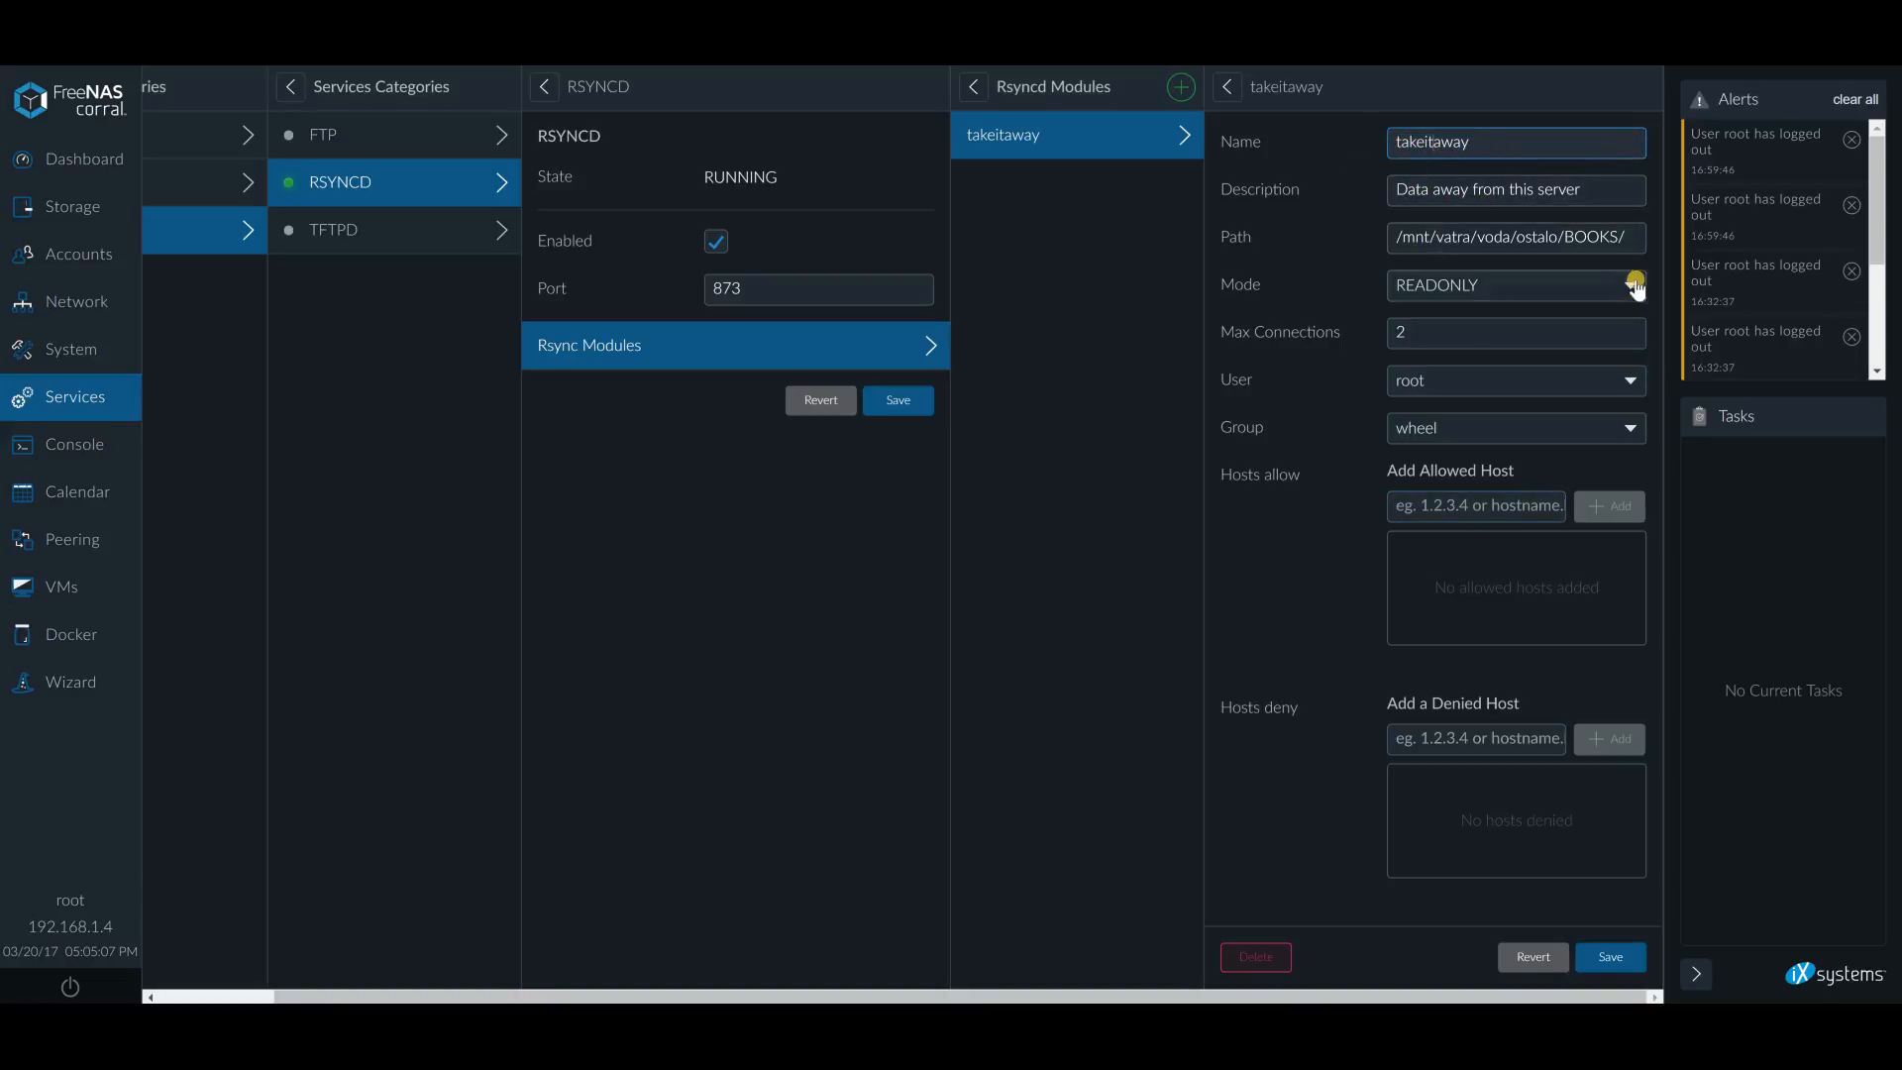
pyautogui.tripleClick(1514, 237)
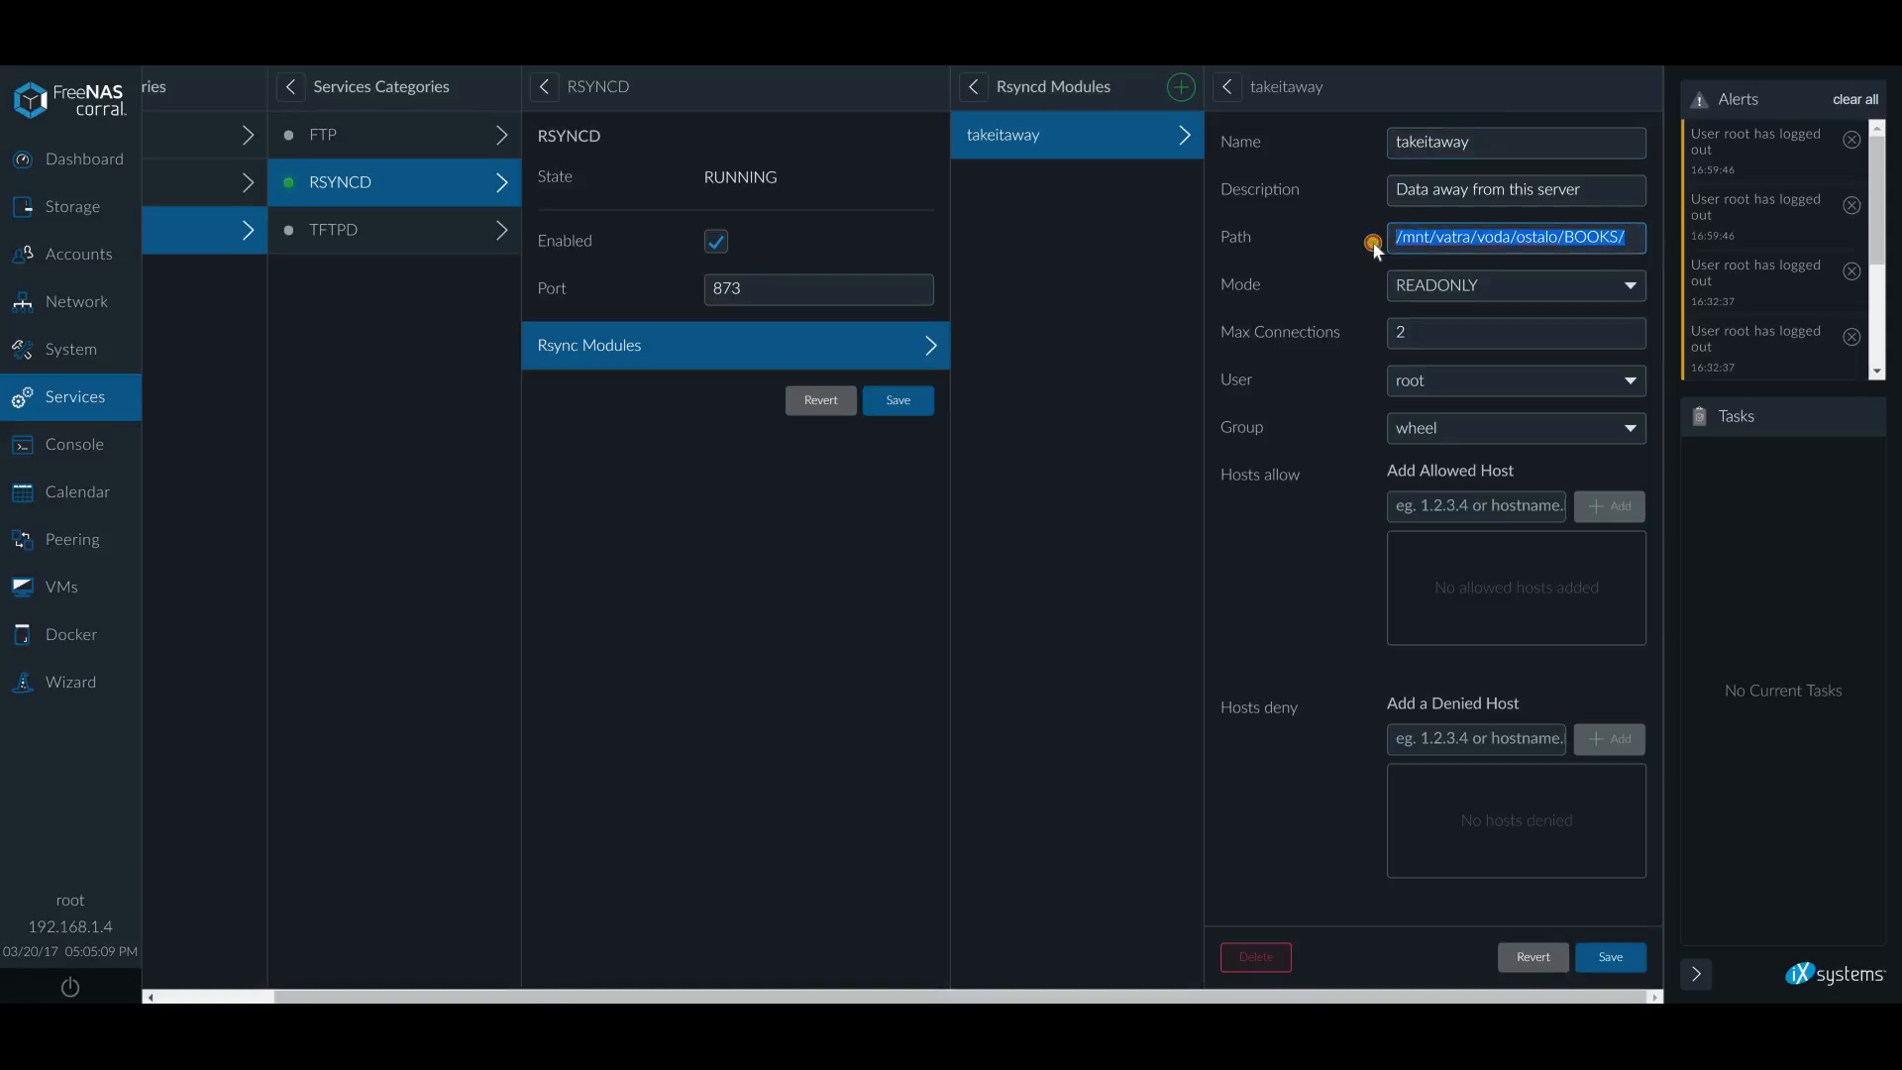
pyautogui.moveTo(1344, 264)
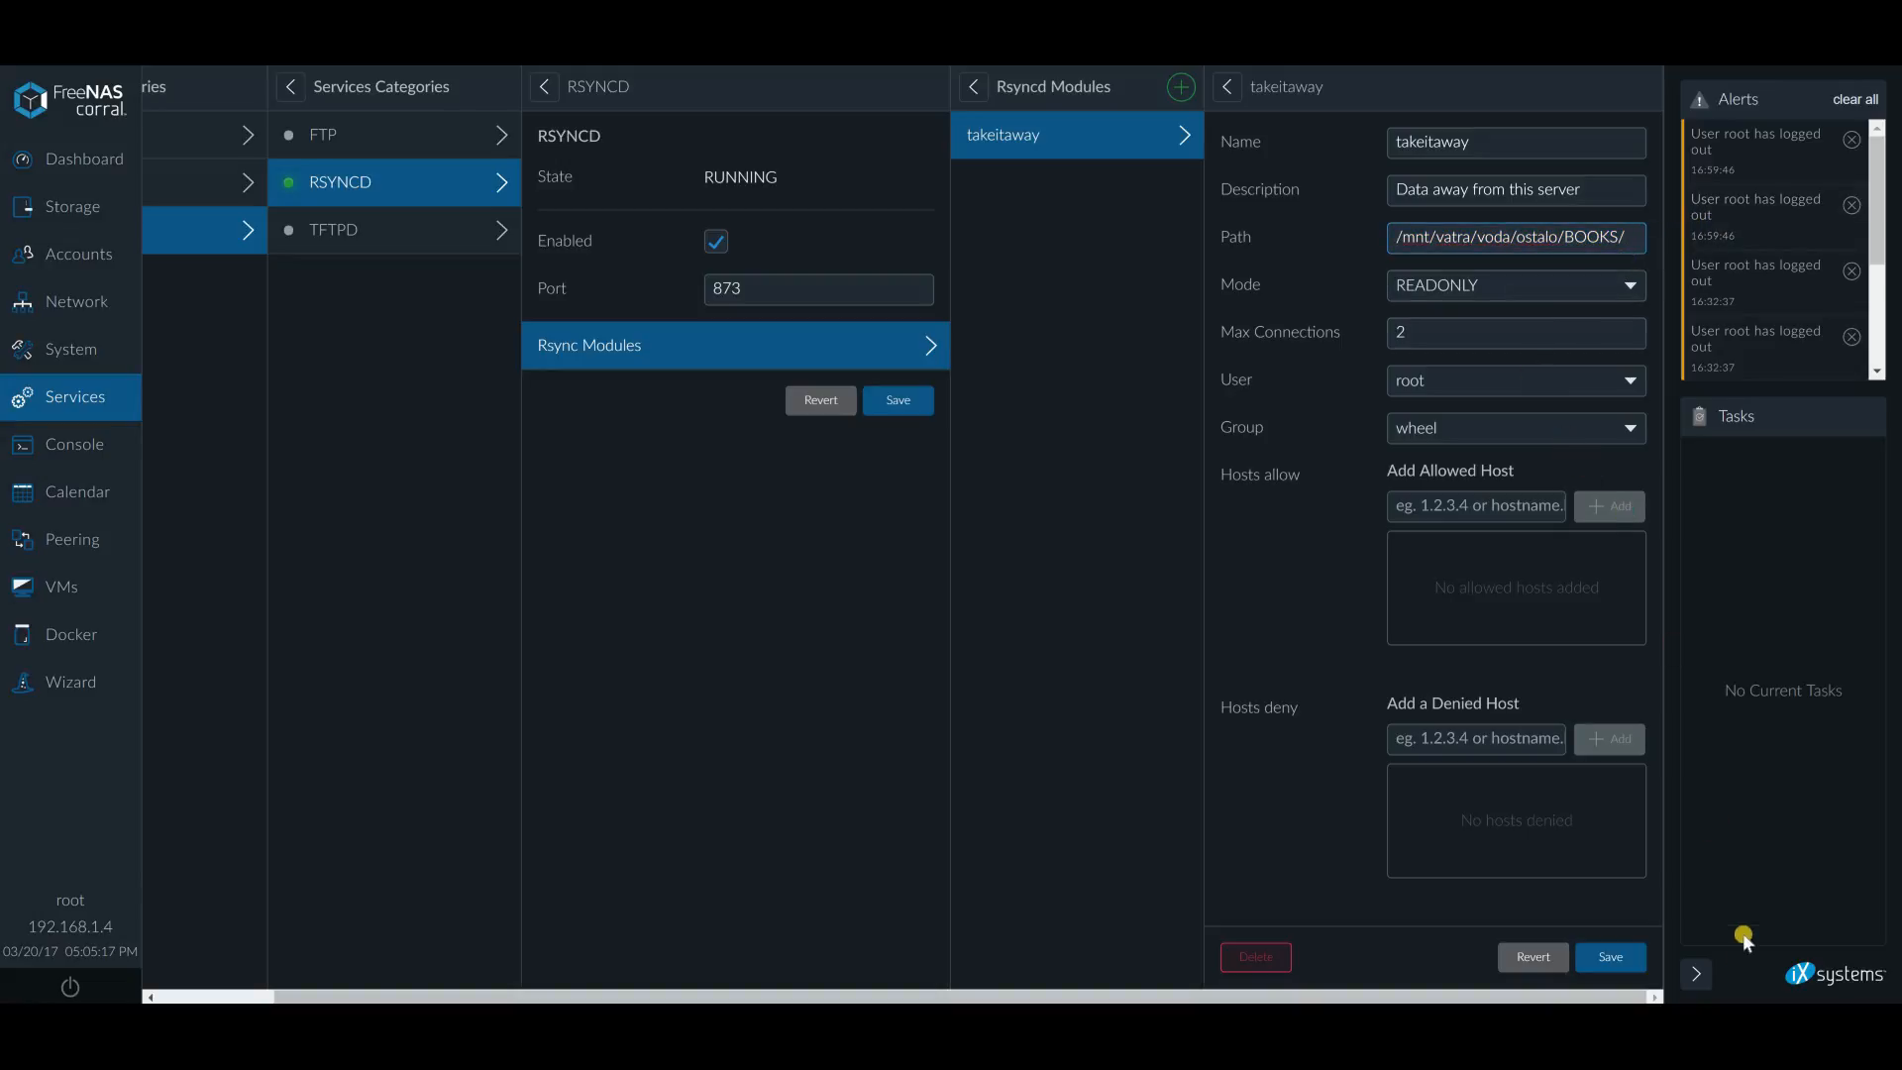
pyautogui.moveTo(1117, 280)
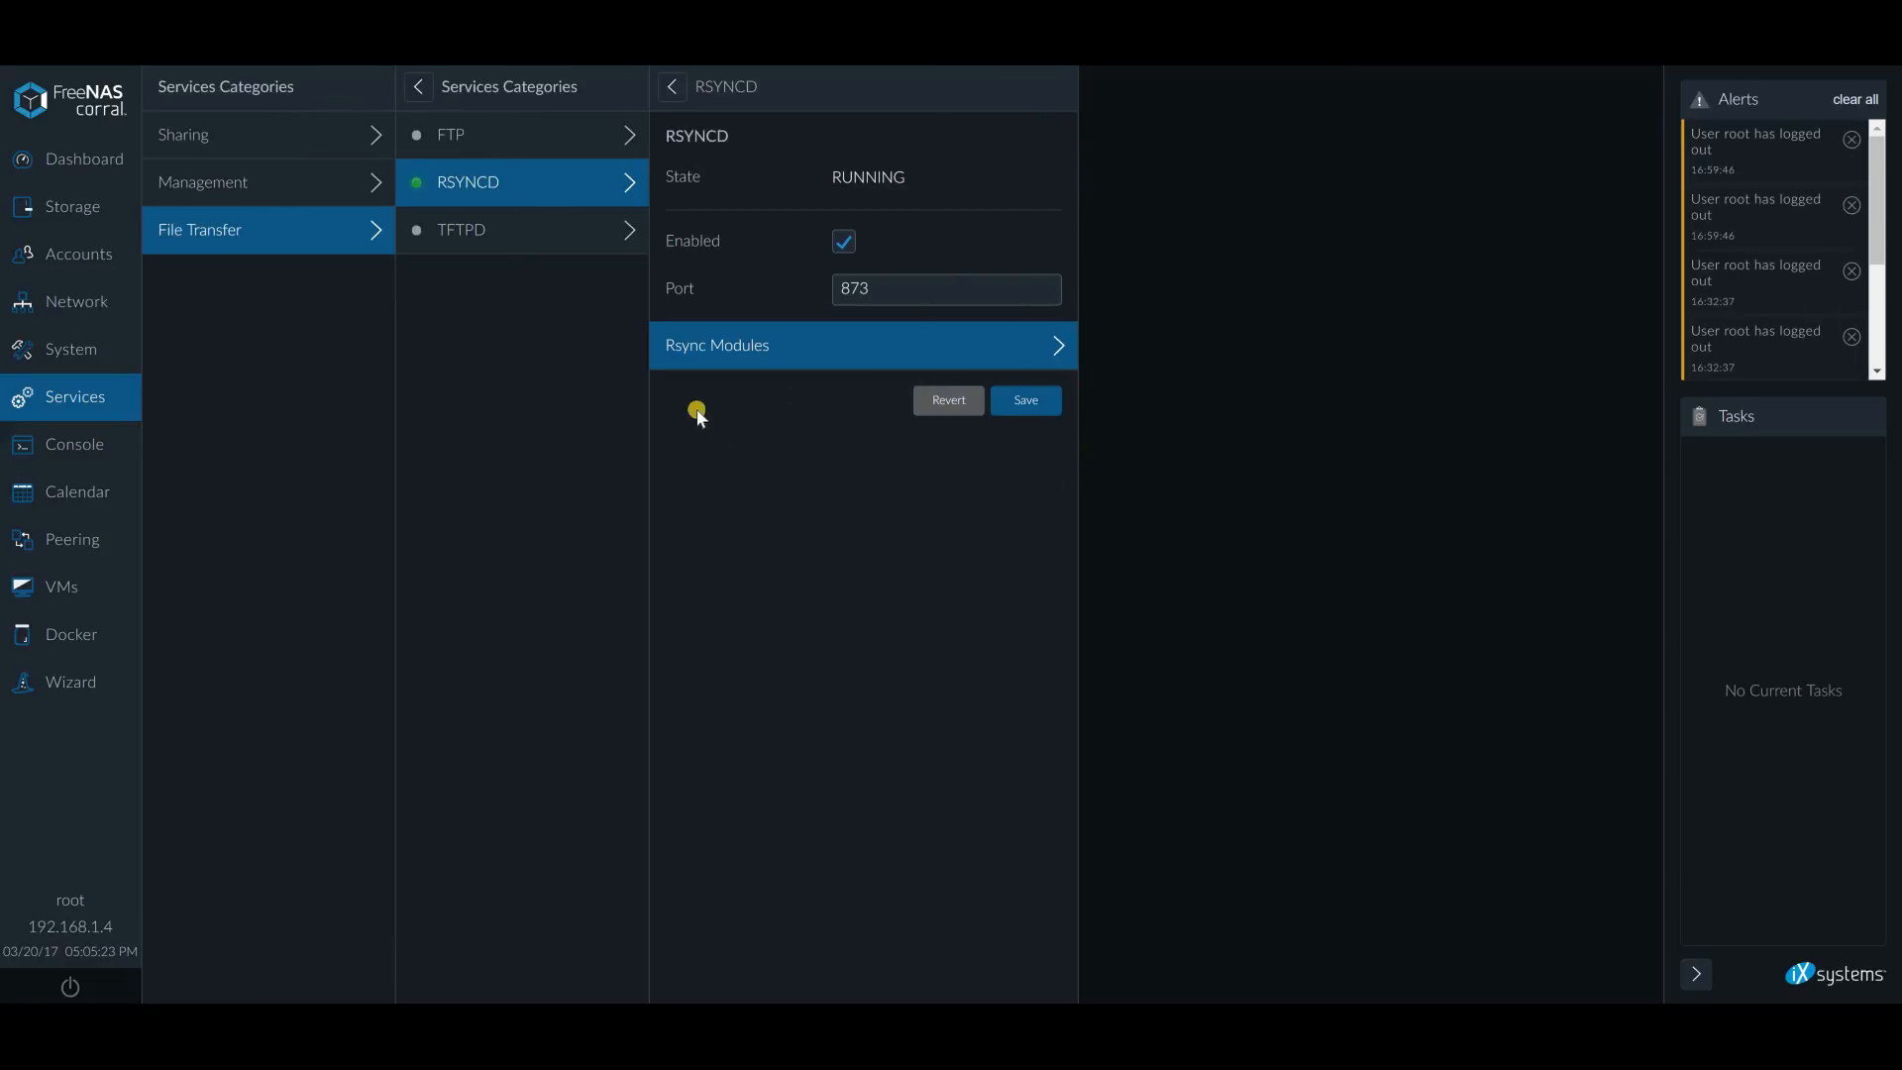
pyautogui.moveTo(202, 182)
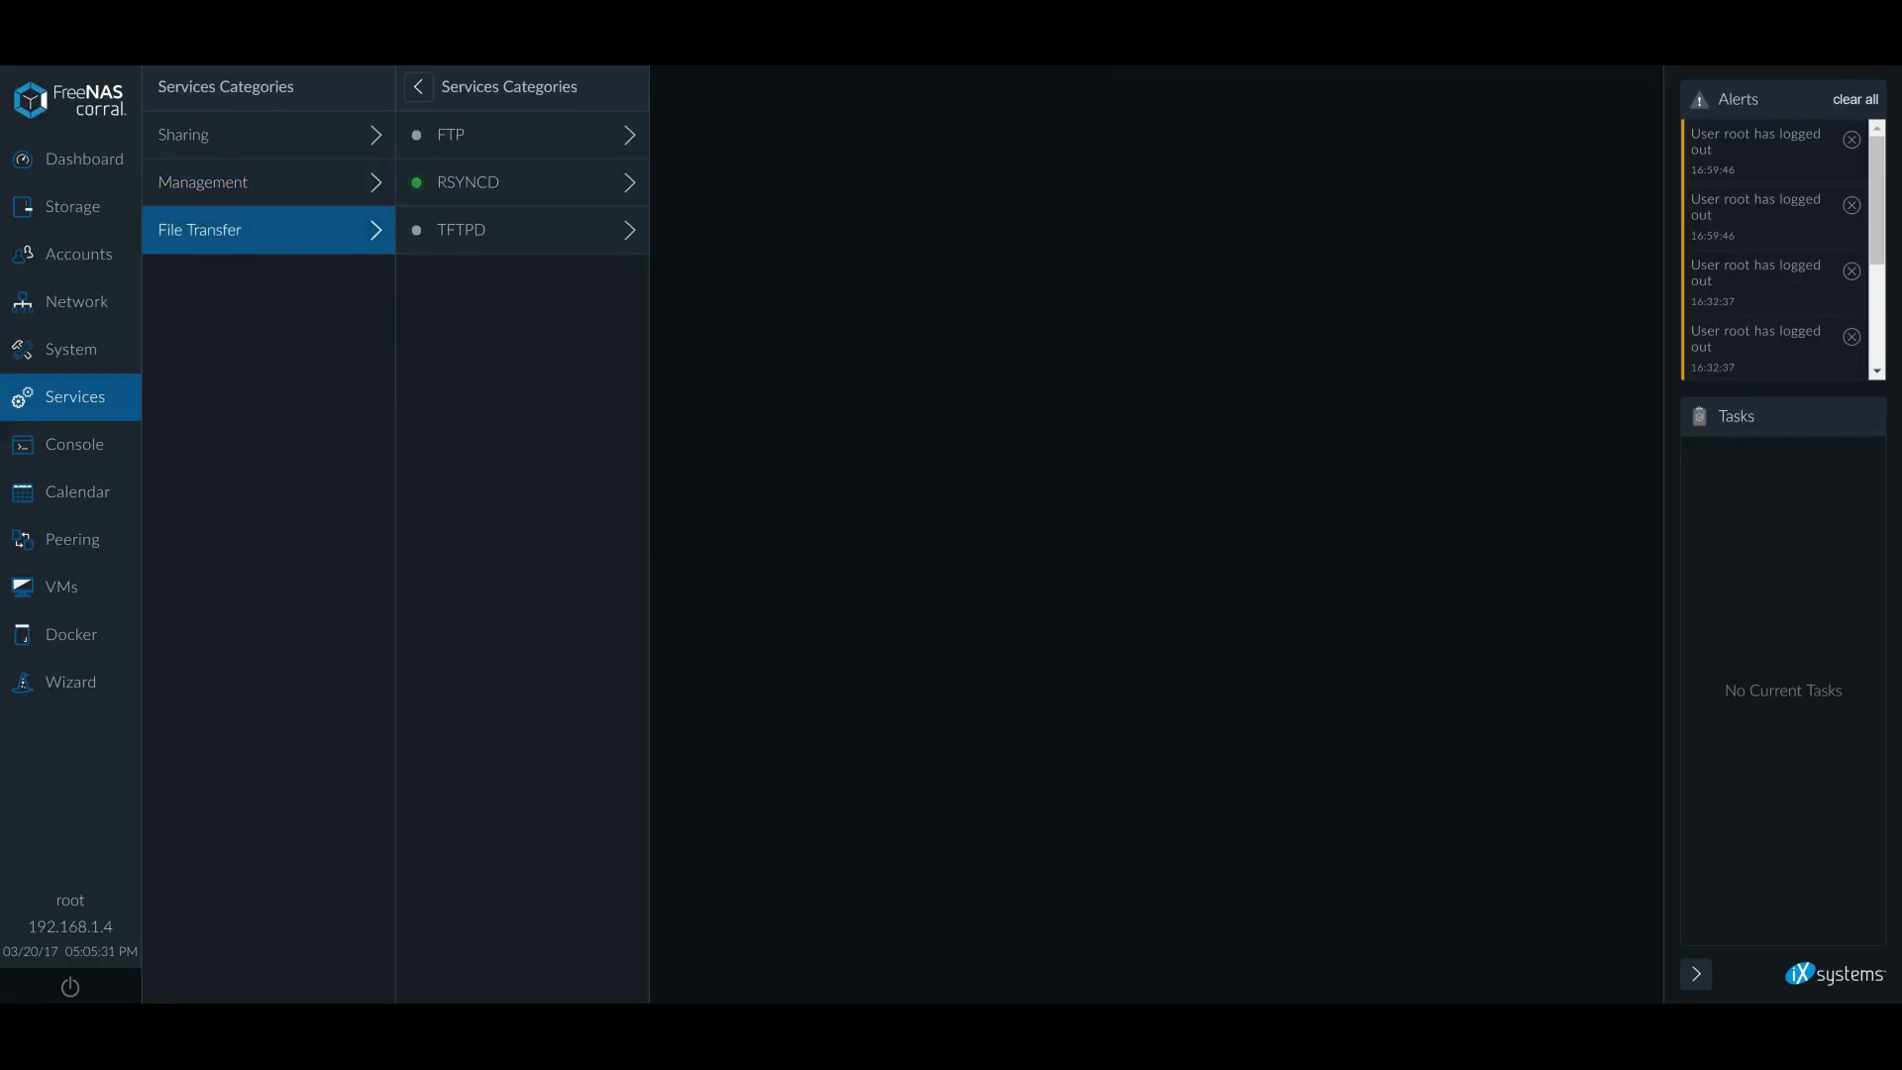
# Check the second server's RSYNCD service, then view the March 20 Calendar
pyautogui.click(467, 183)
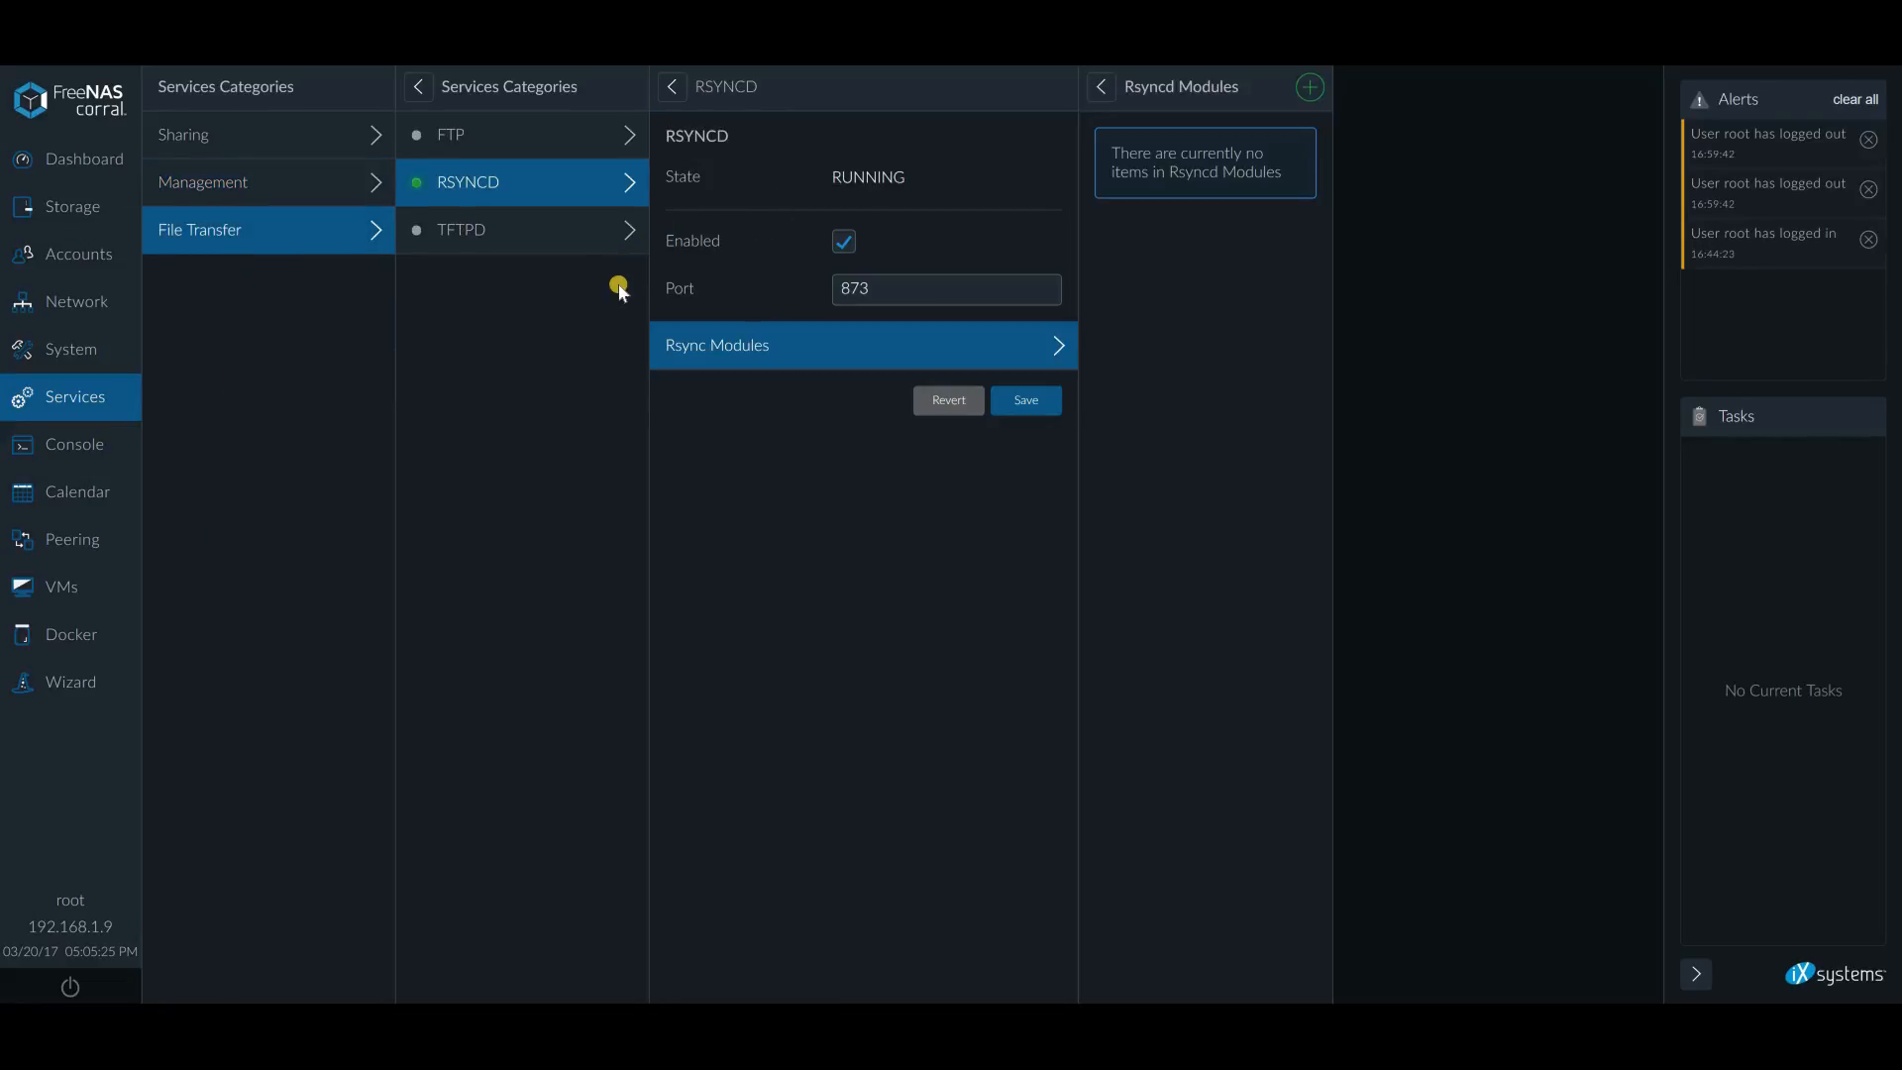
pyautogui.moveTo(593, 396)
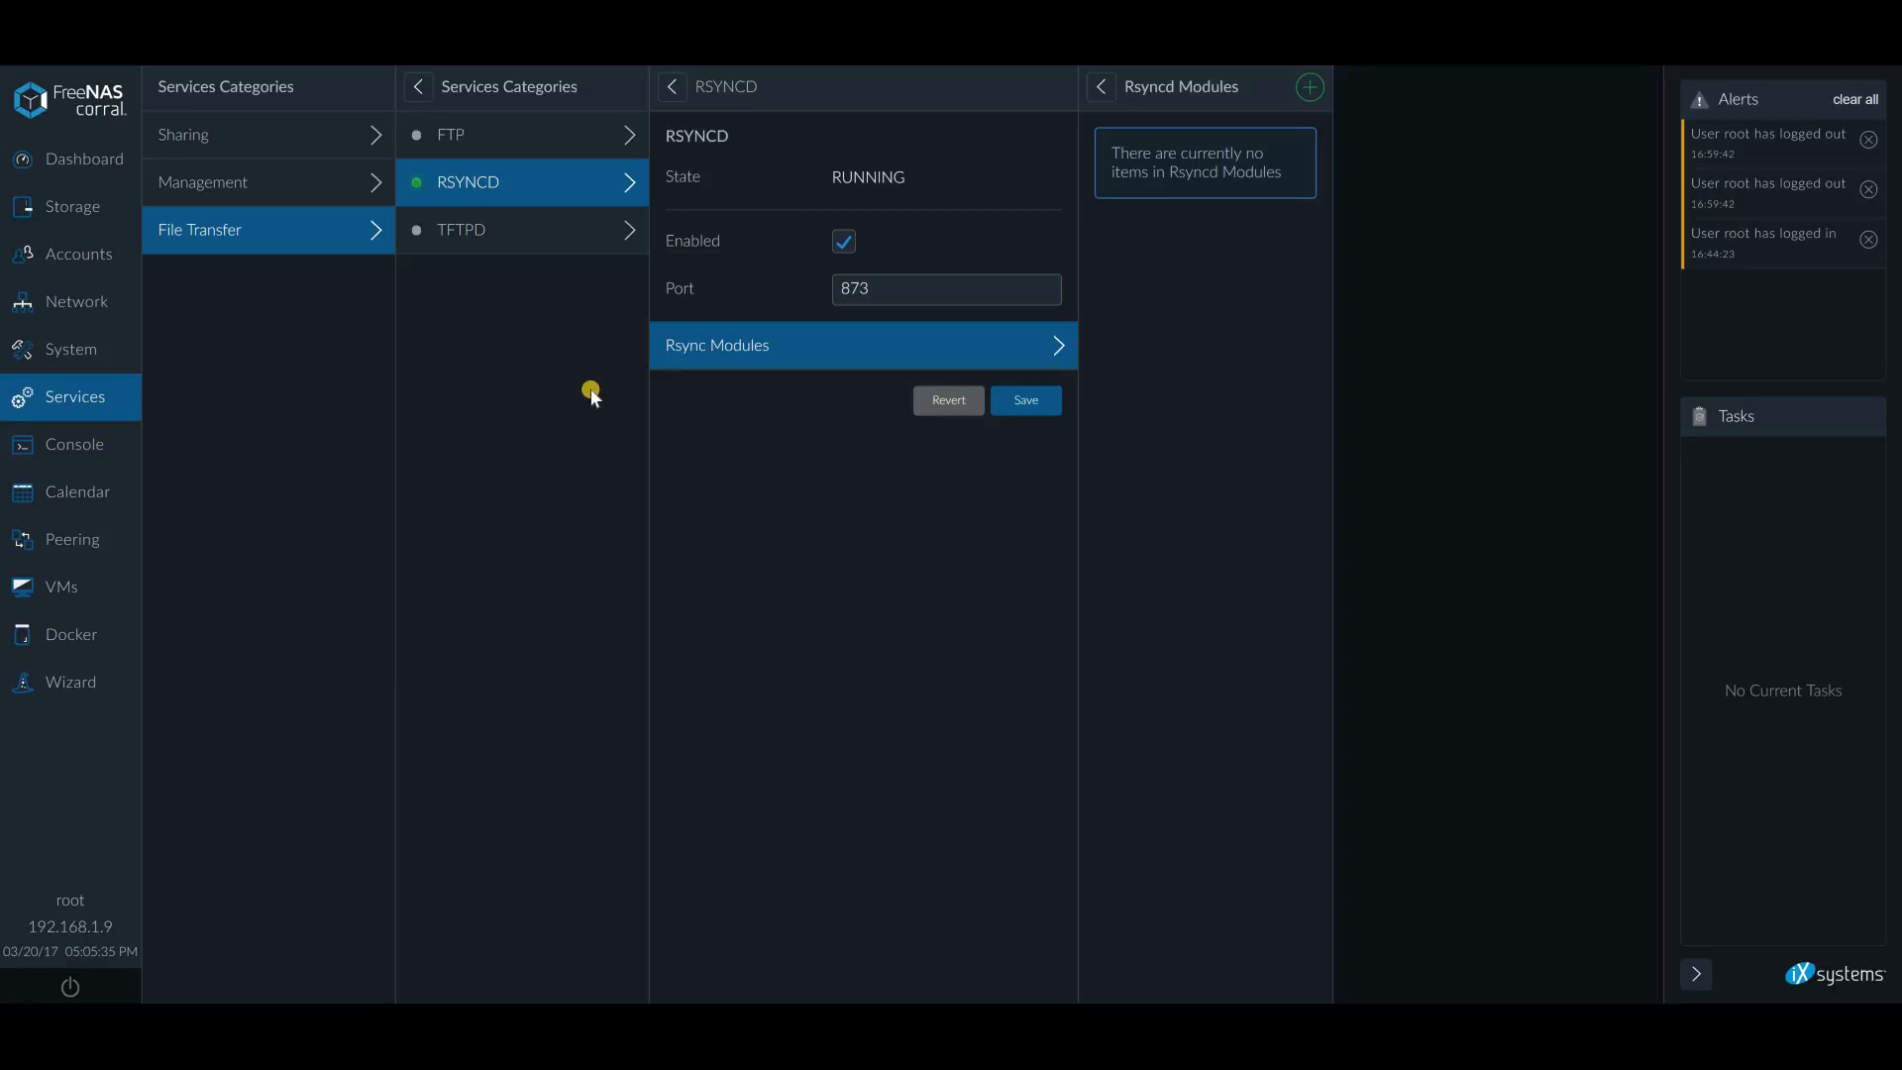
pyautogui.moveTo(628, 367)
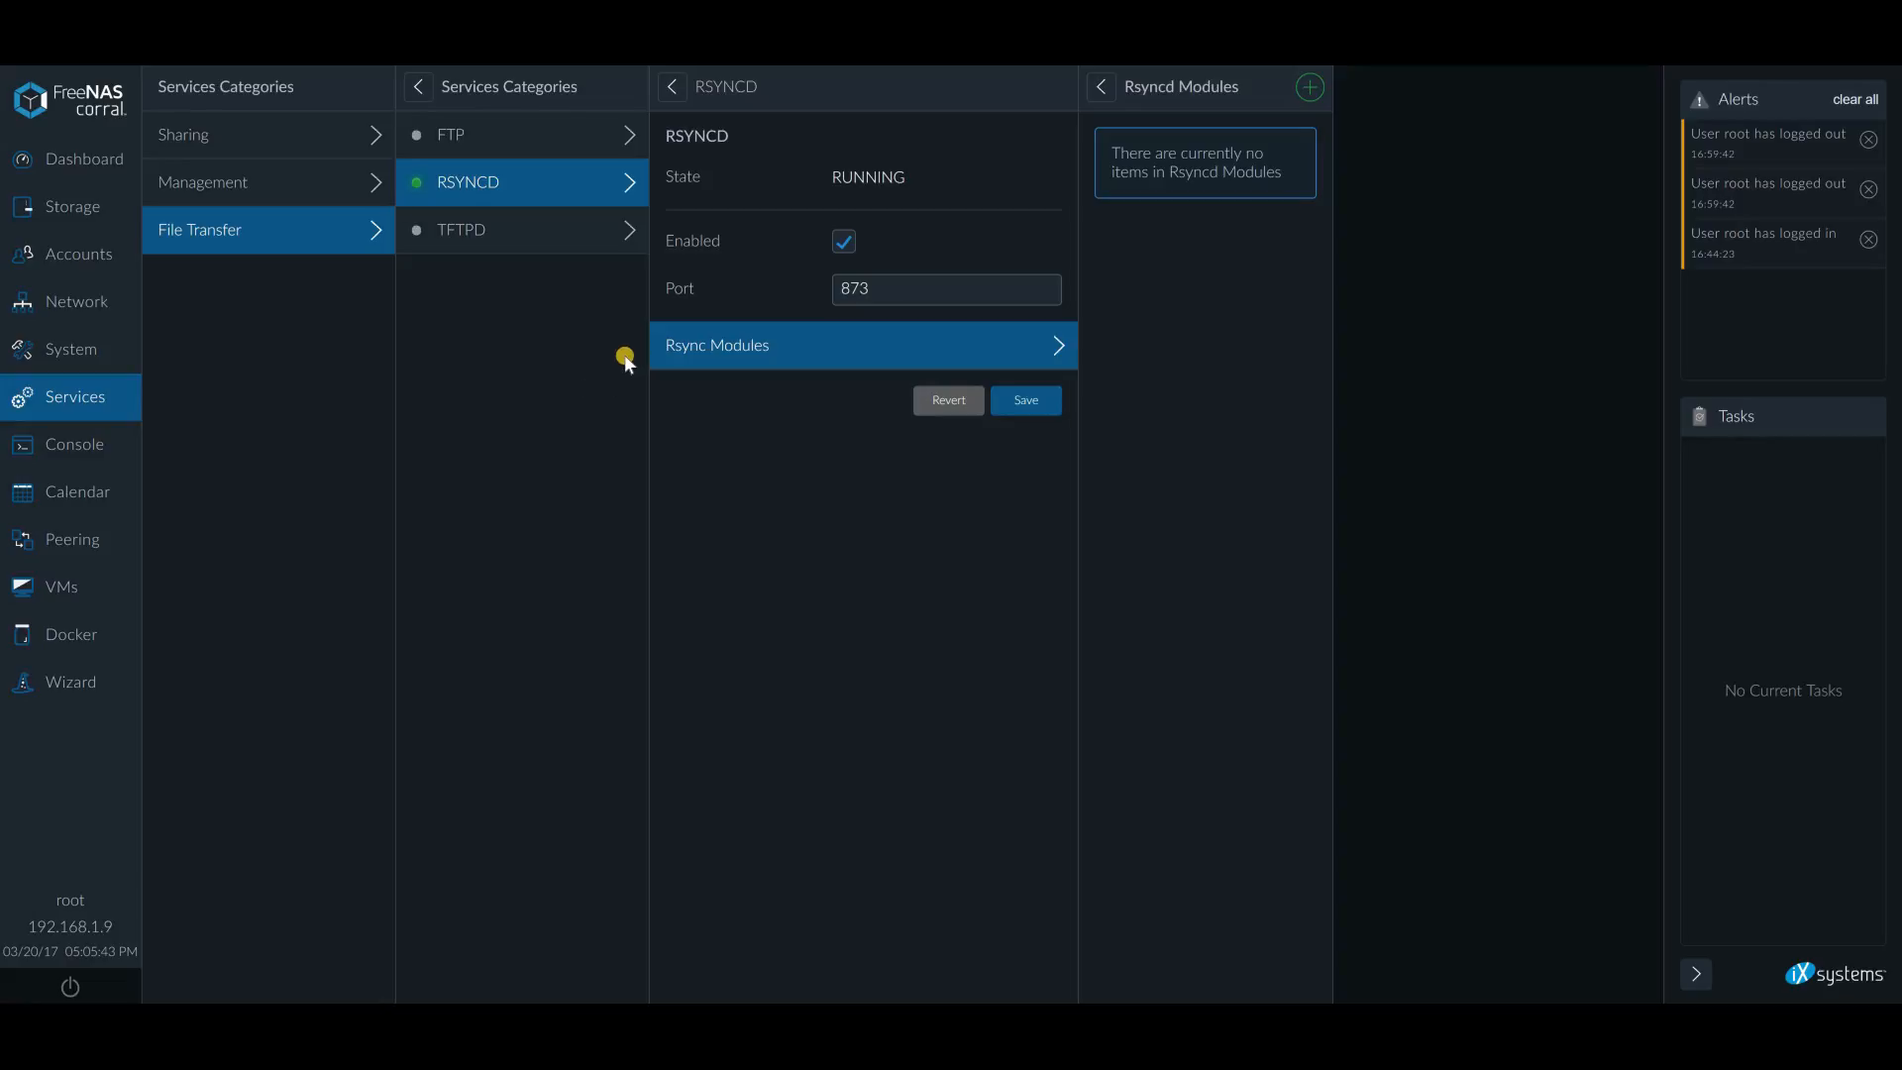
pyautogui.moveTo(589, 447)
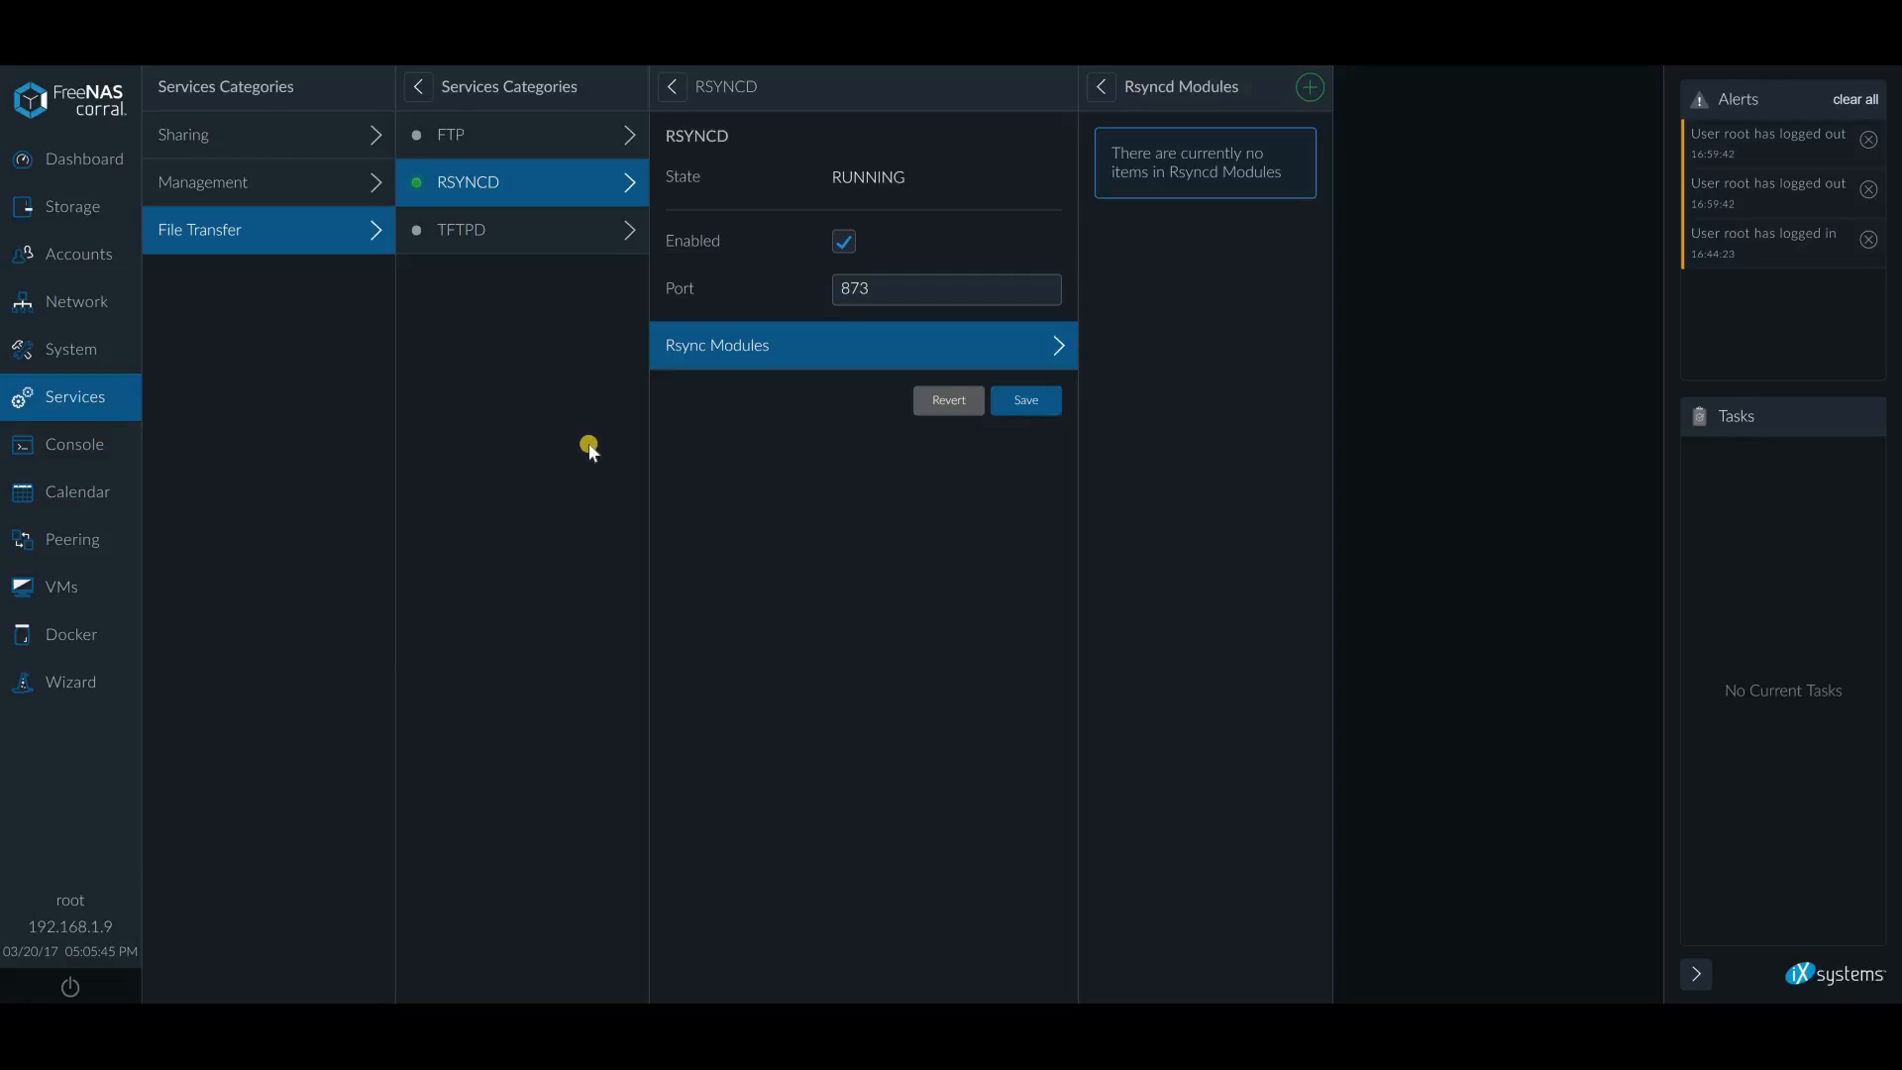
pyautogui.moveTo(617, 526)
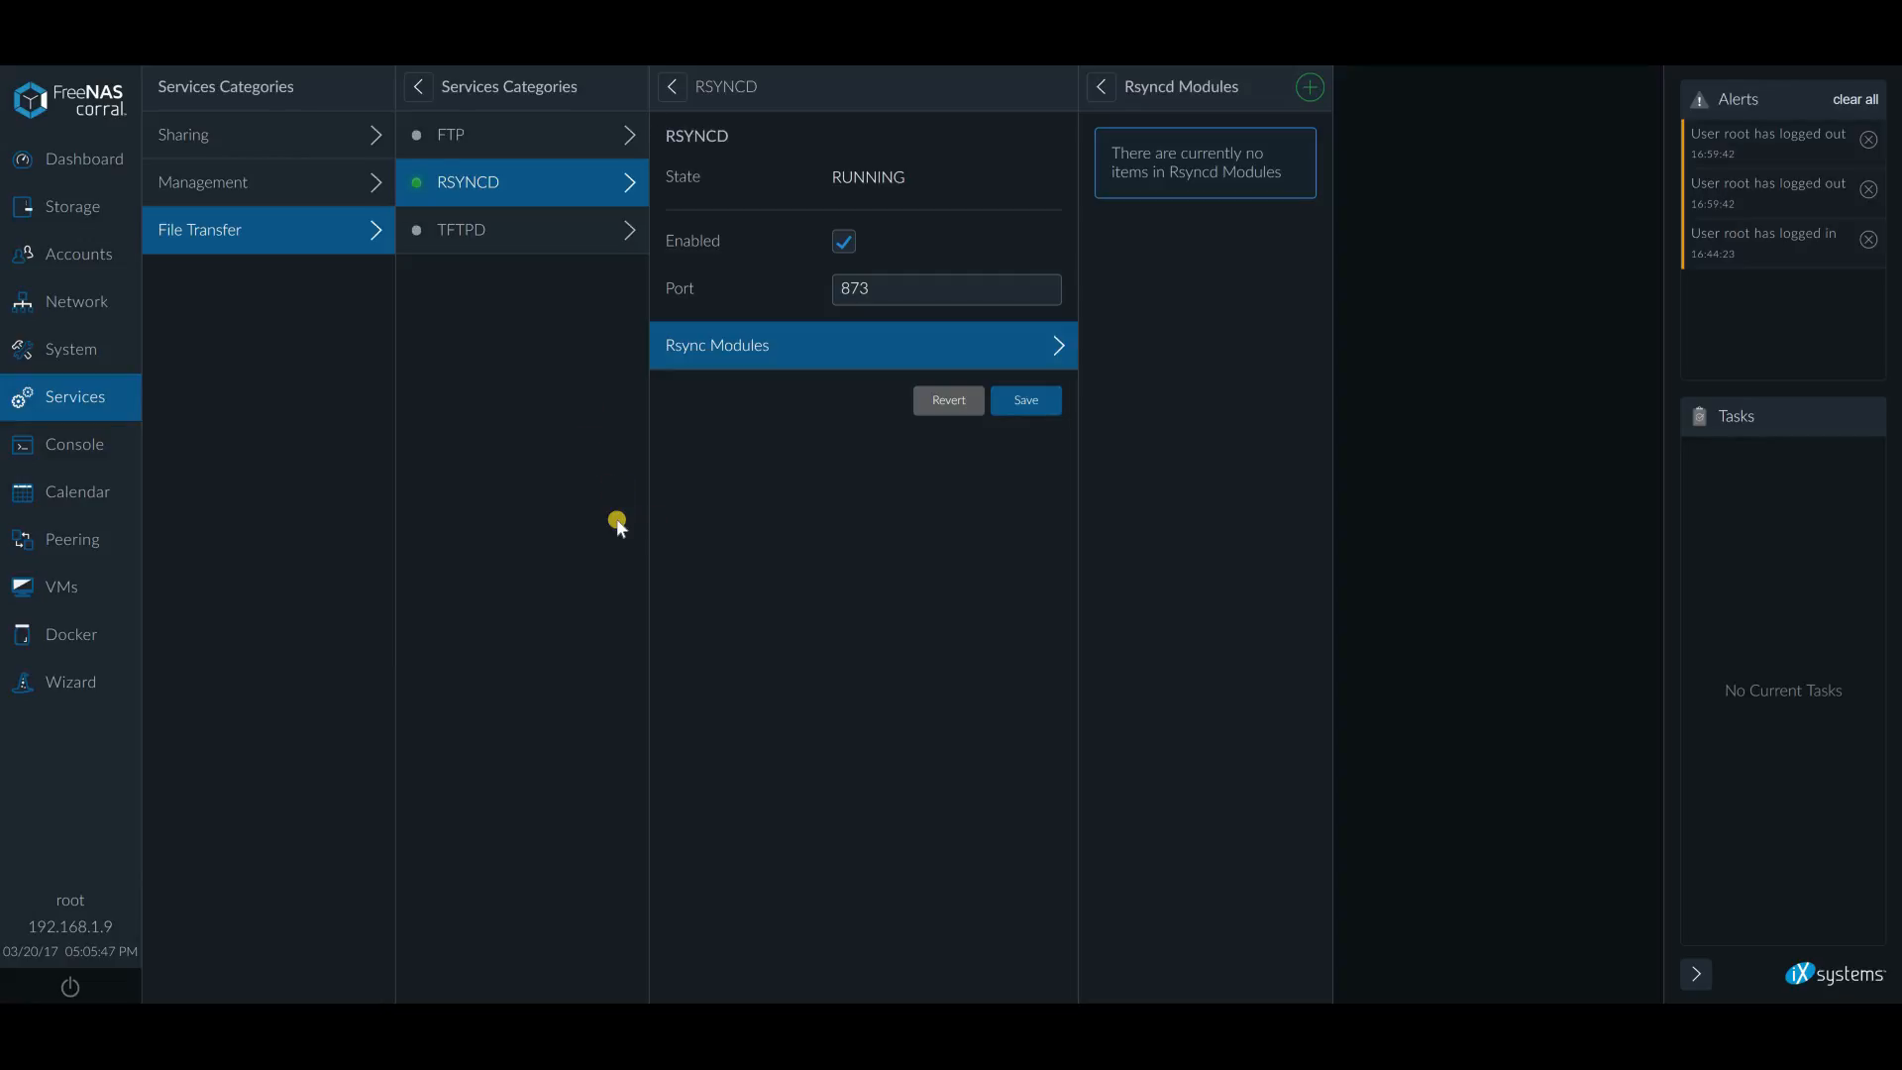
pyautogui.moveTo(76, 492)
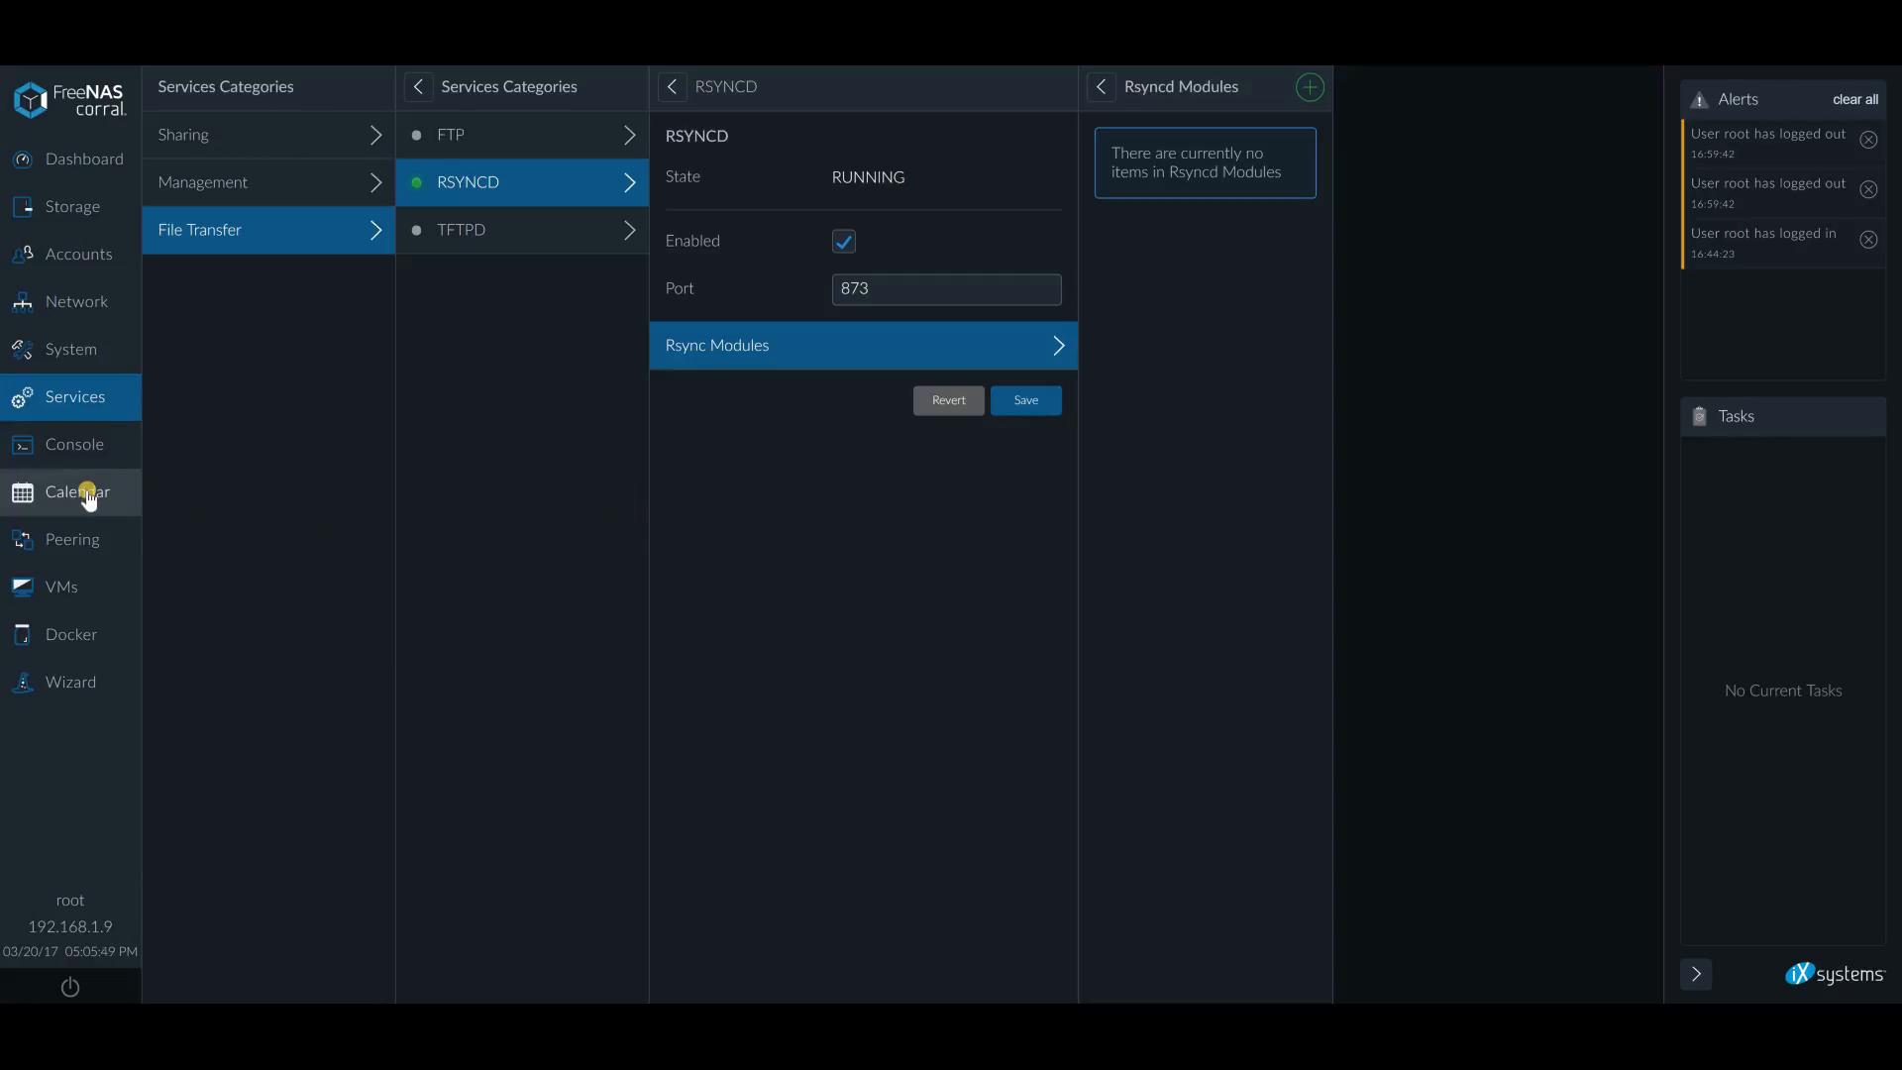
pyautogui.click(75, 491)
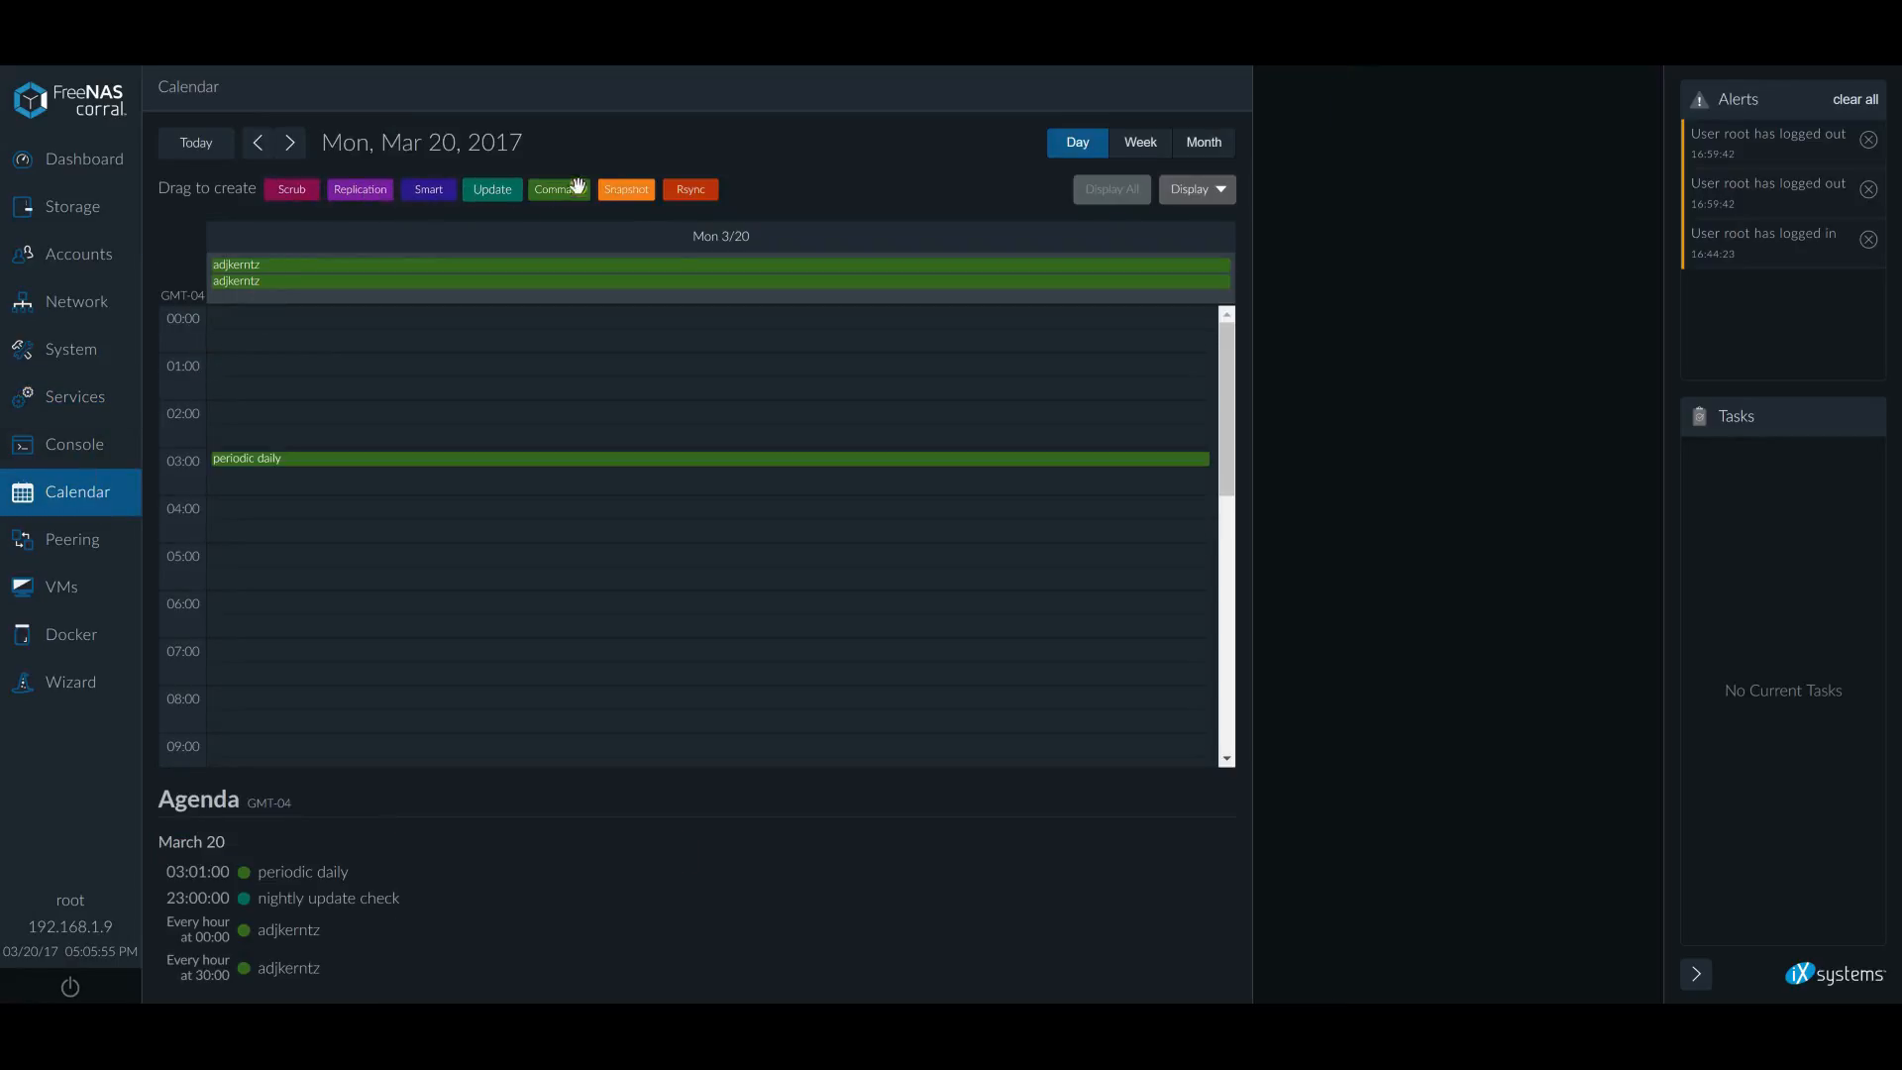
pyautogui.moveTo(567, 216)
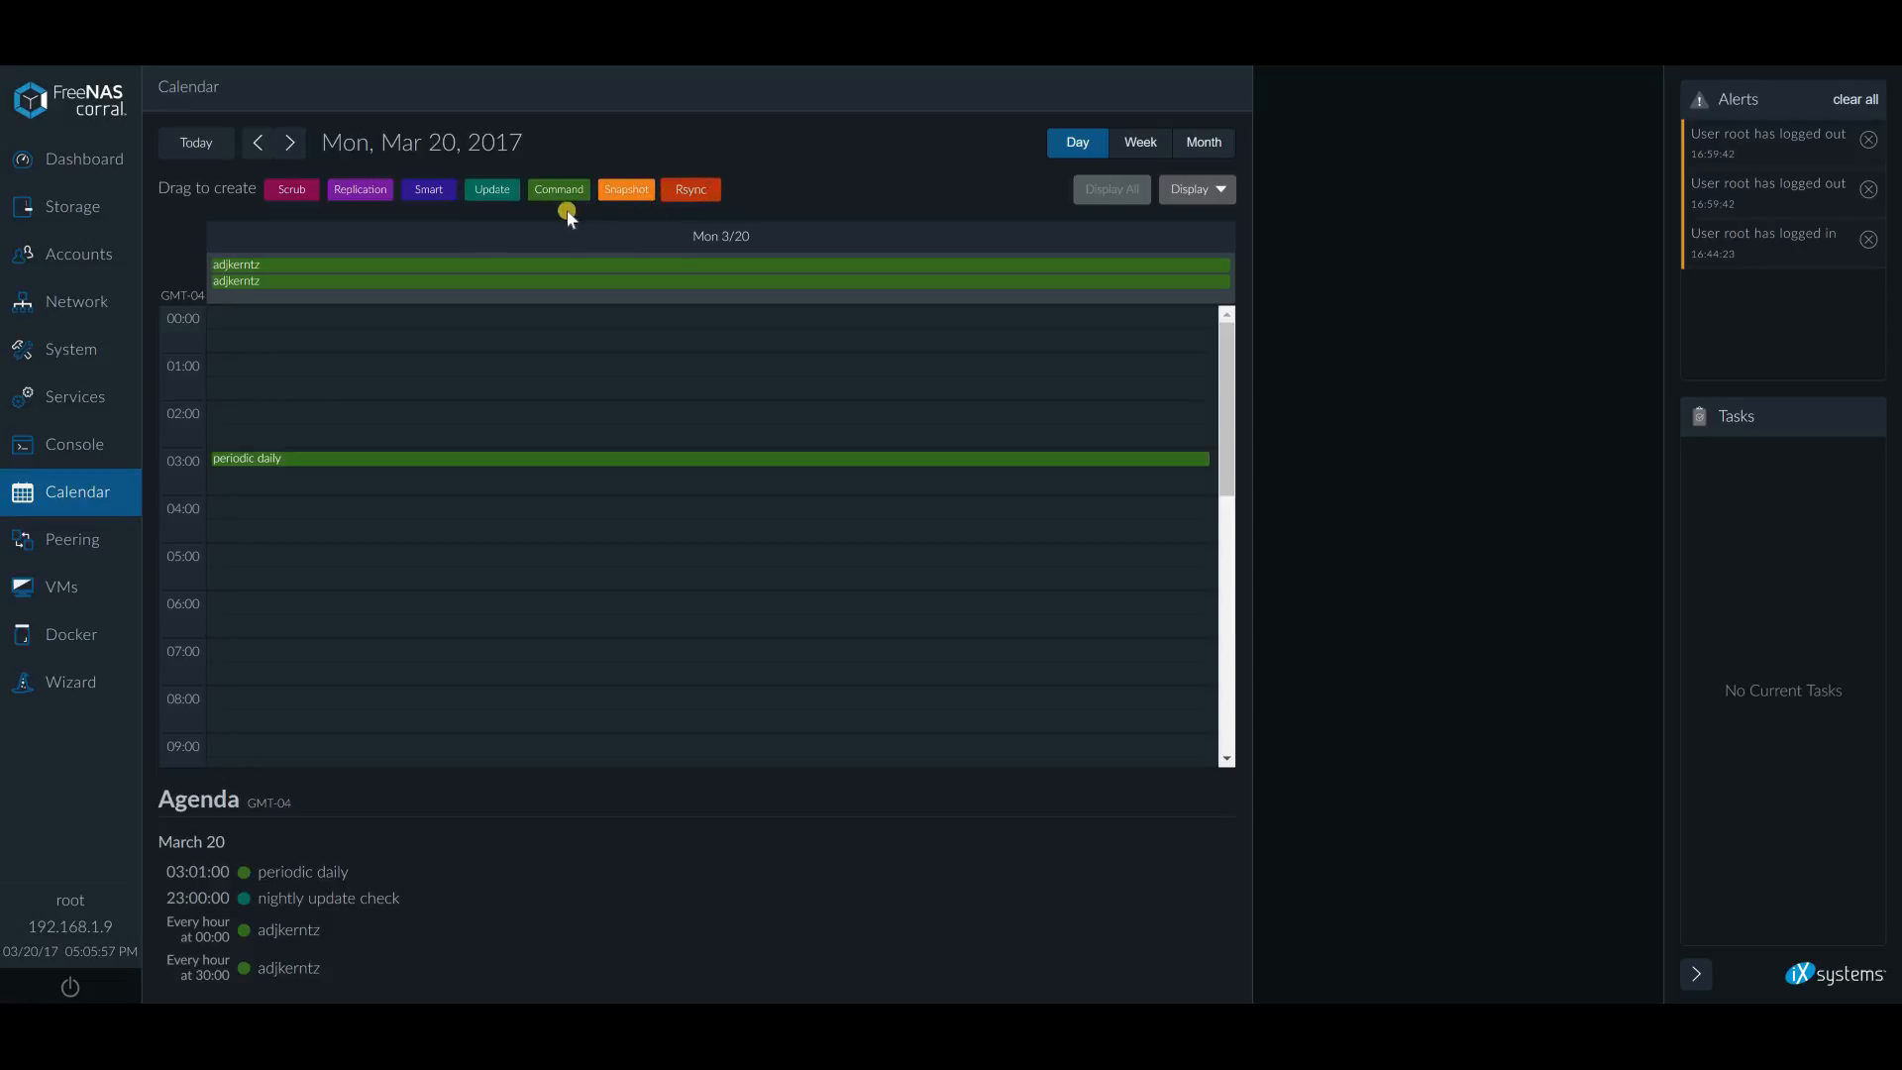
pyautogui.moveTo(690, 189)
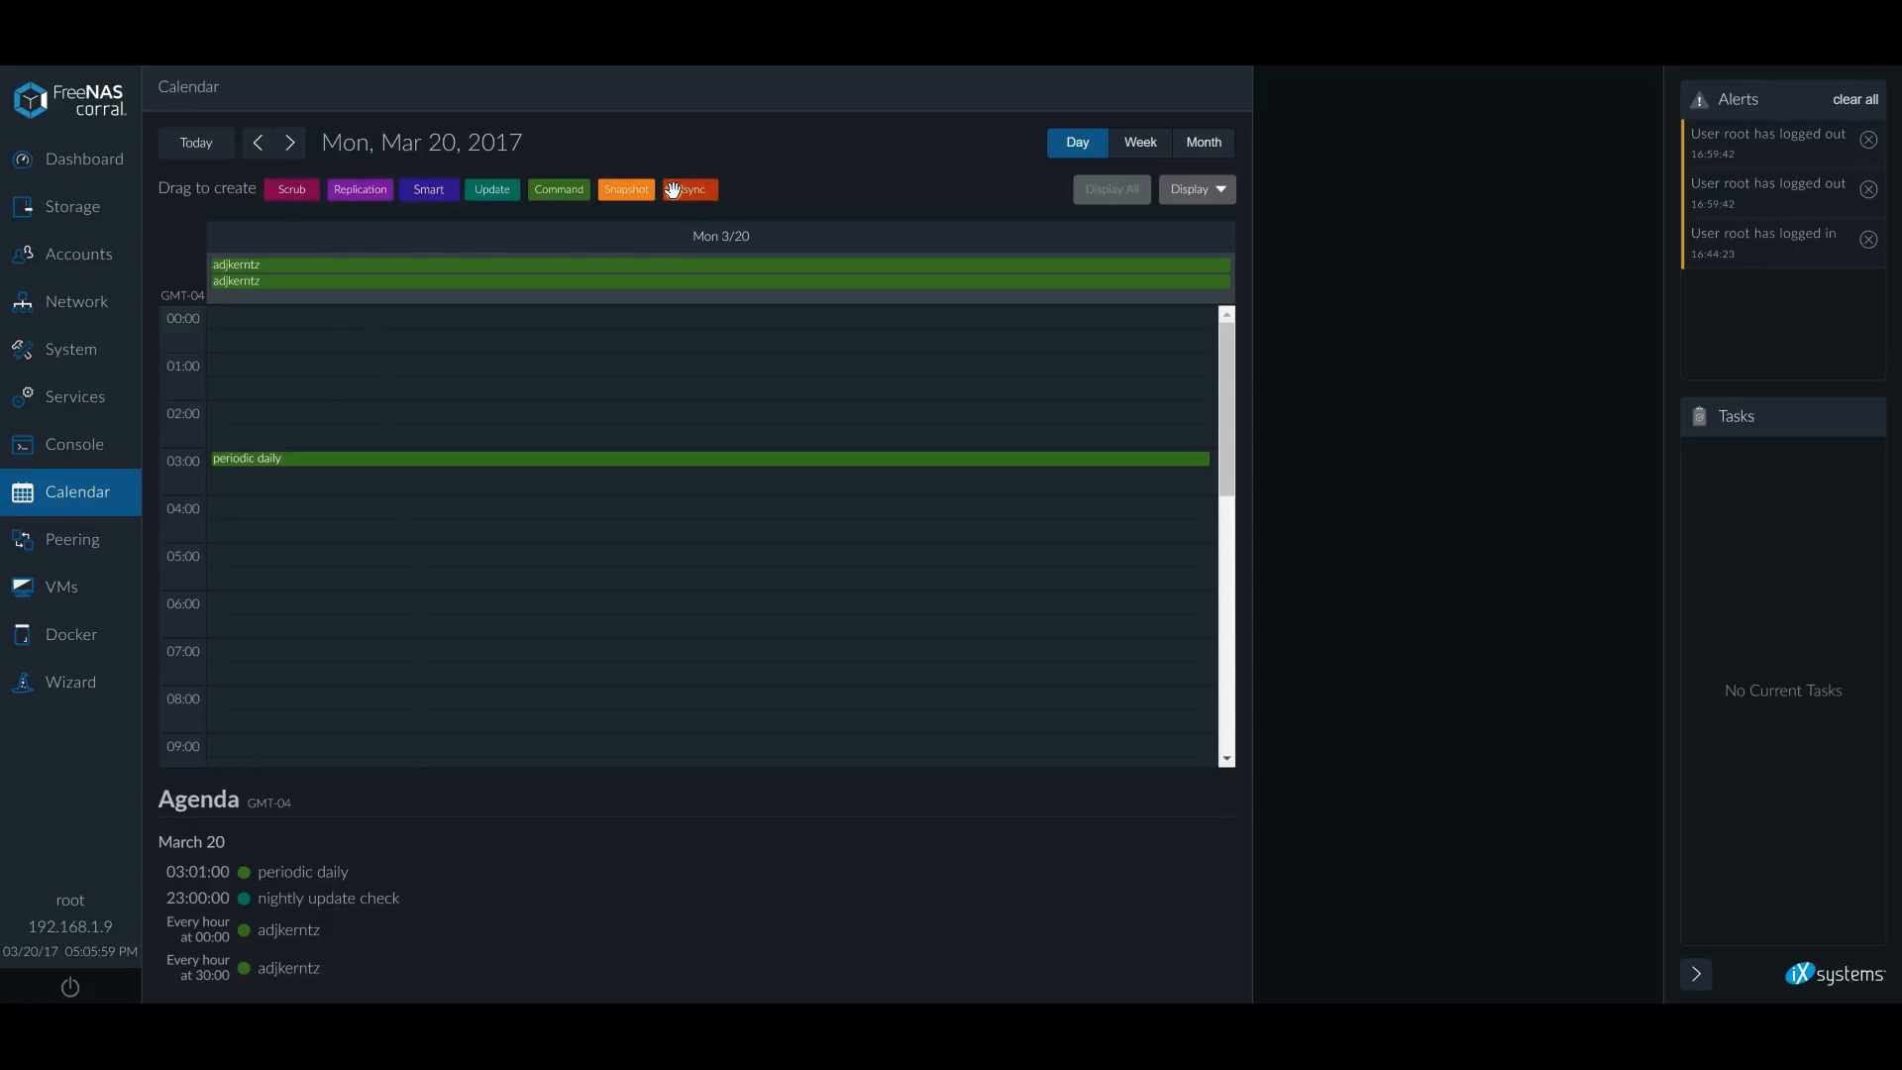
pyautogui.moveTo(688, 190)
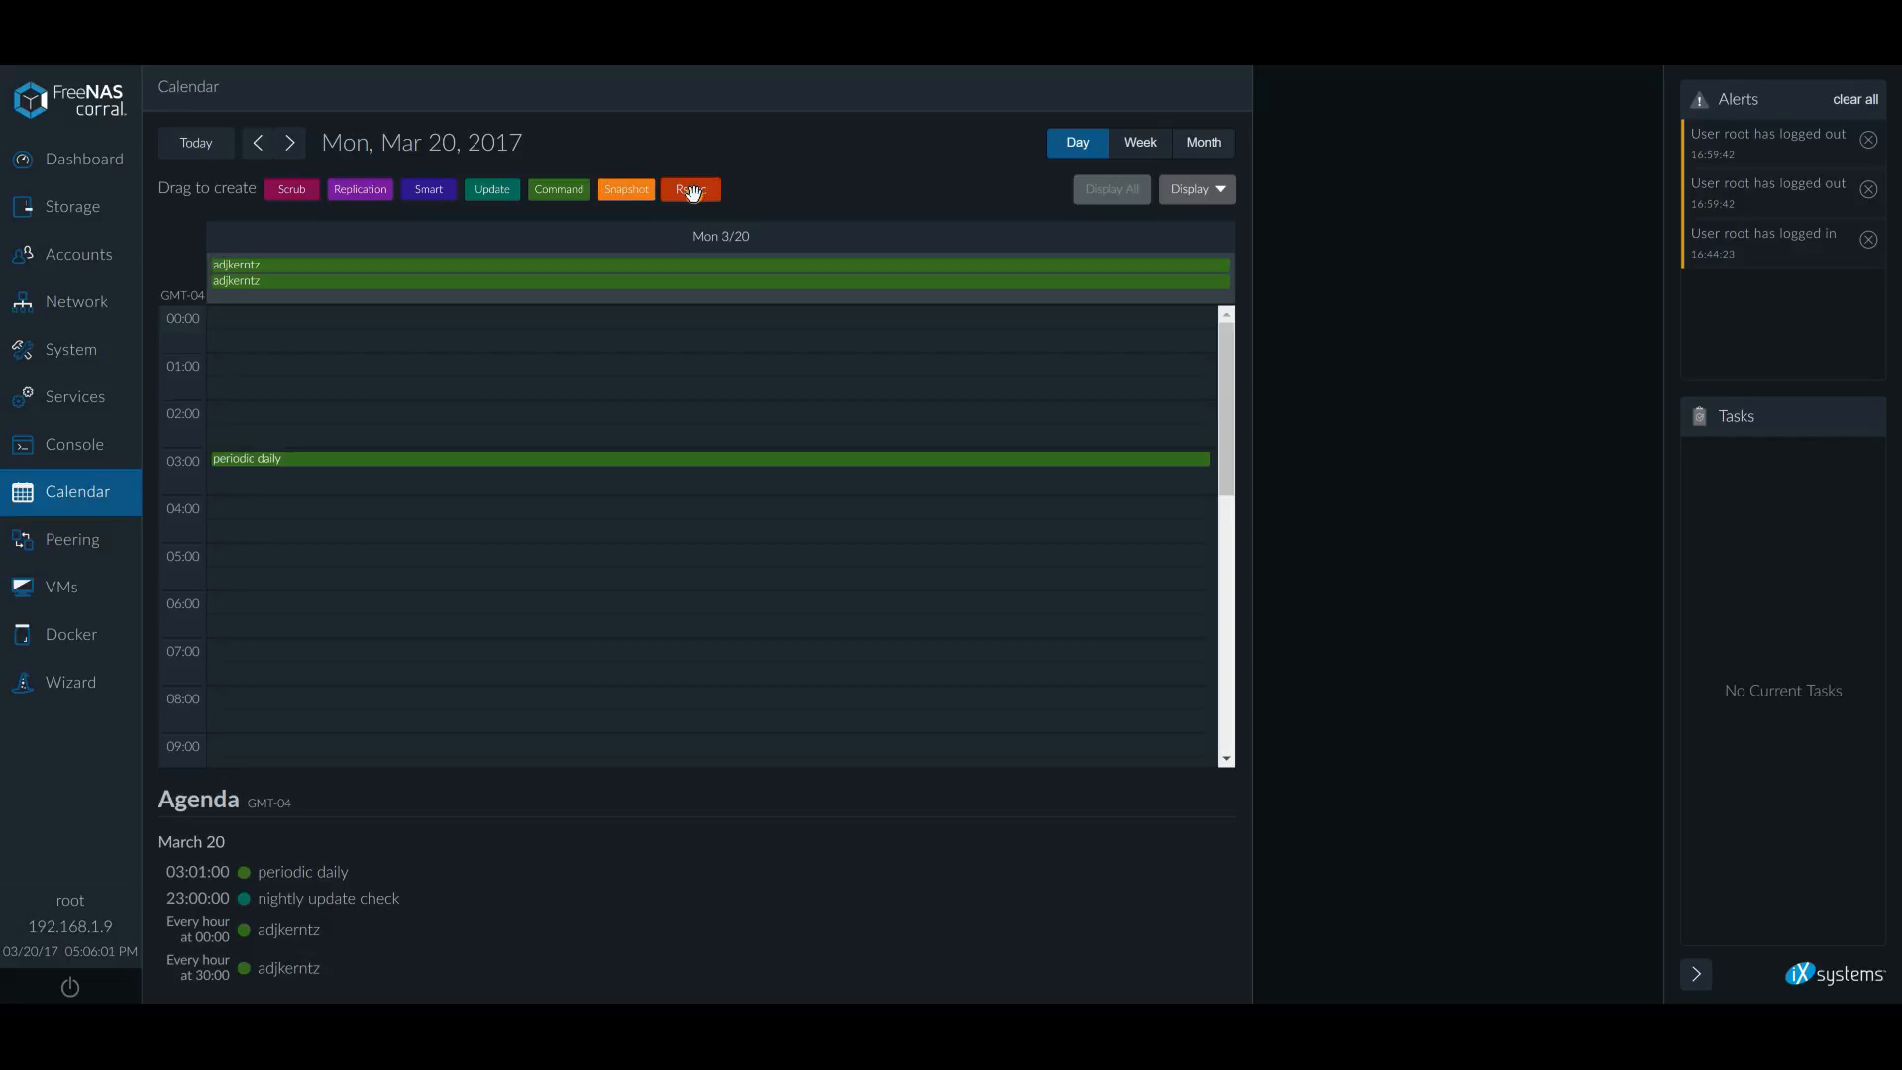
# Drag the Rsync chip onto the March 20 day grid
pyautogui.moveTo(689, 189); pyautogui.dragTo(718, 335)
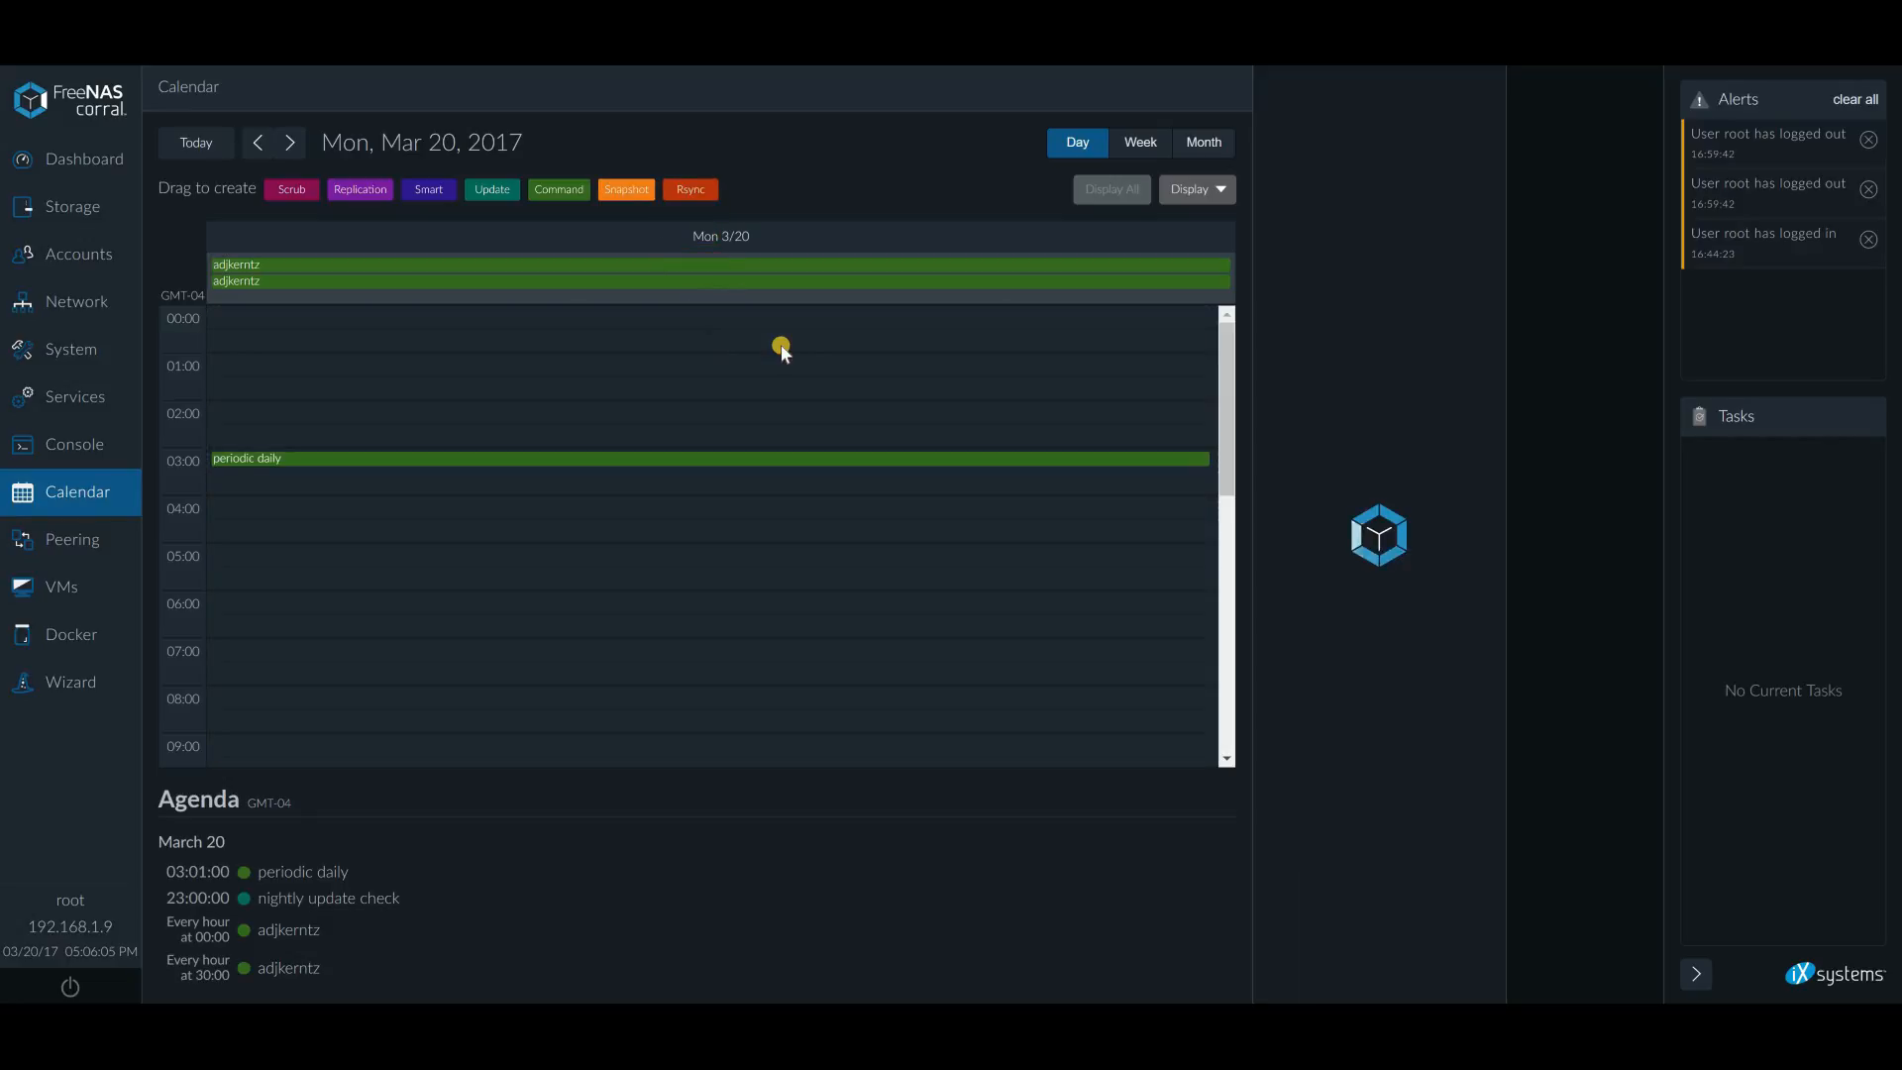
# Drop the rsync task and scroll its blank form: Module, Pull, daily 12:31 AM
pyautogui.click(689, 189)
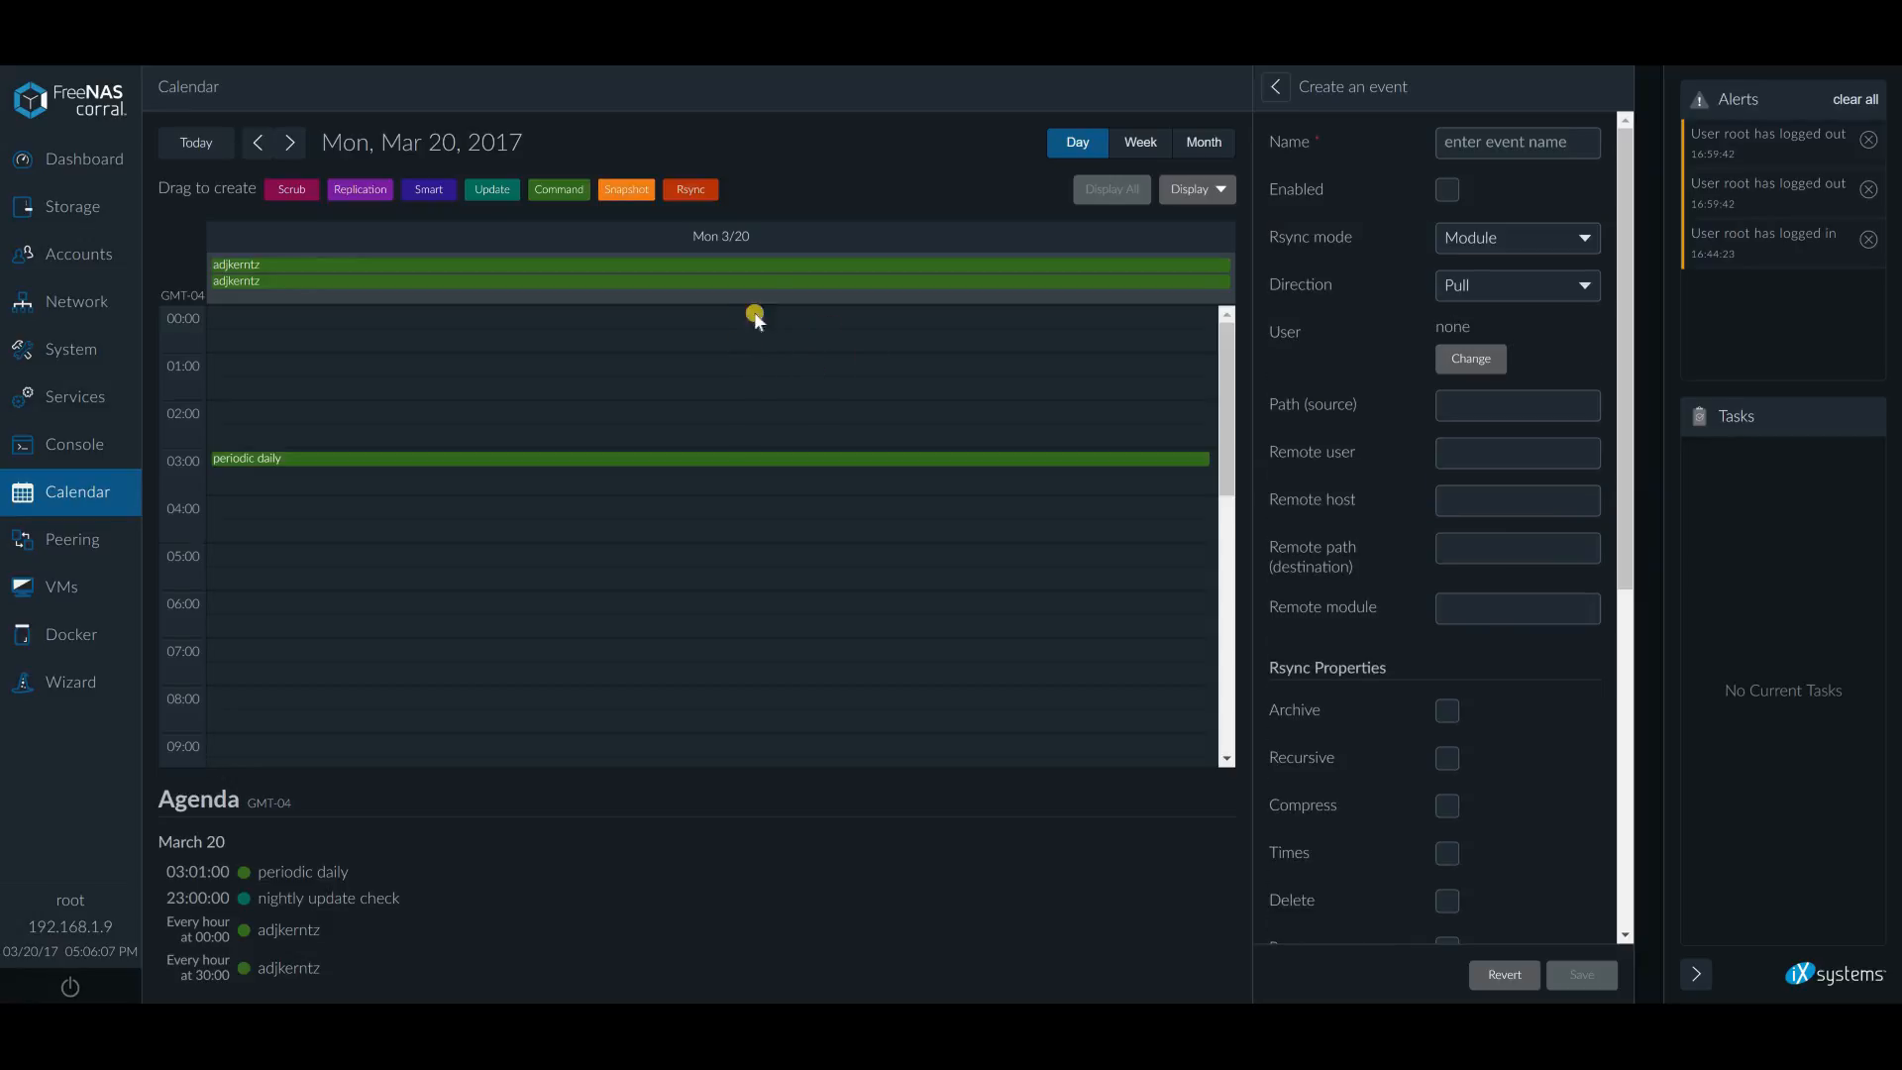
pyautogui.moveTo(783, 344)
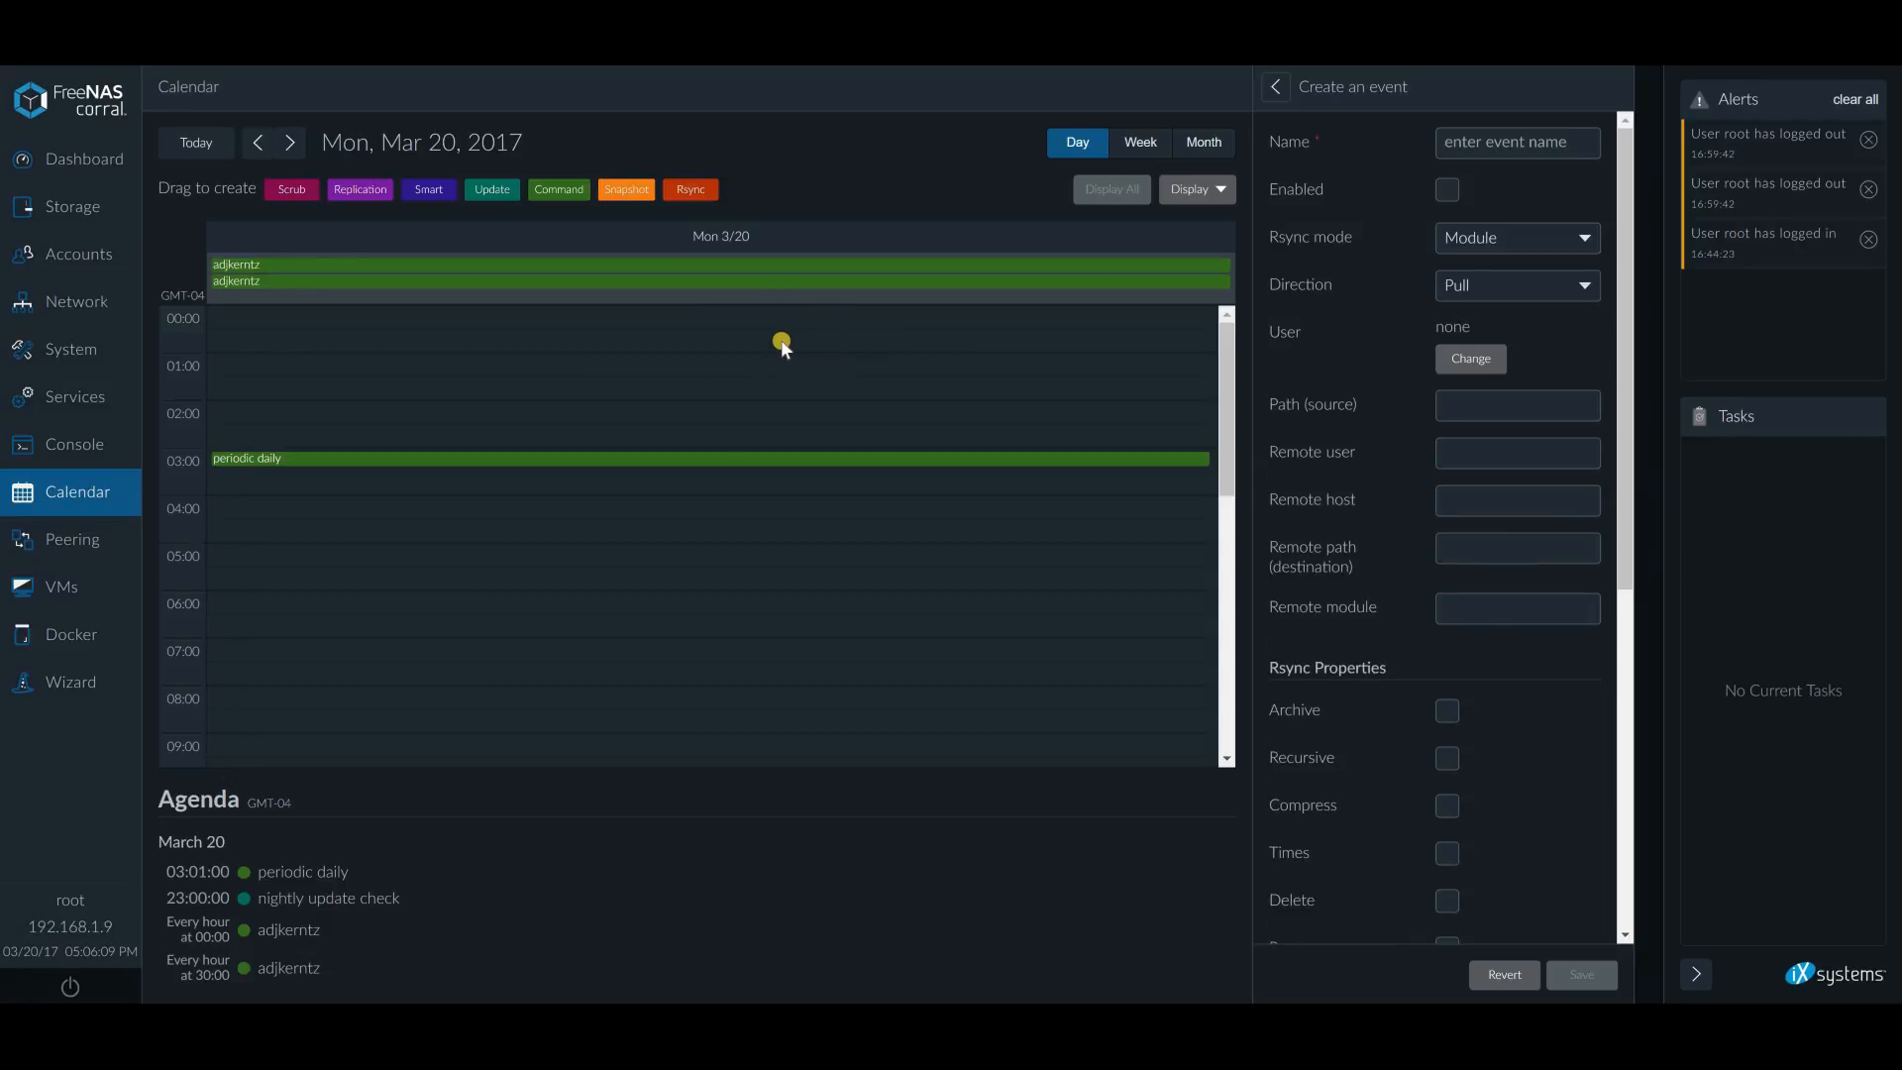
pyautogui.moveTo(535, 173)
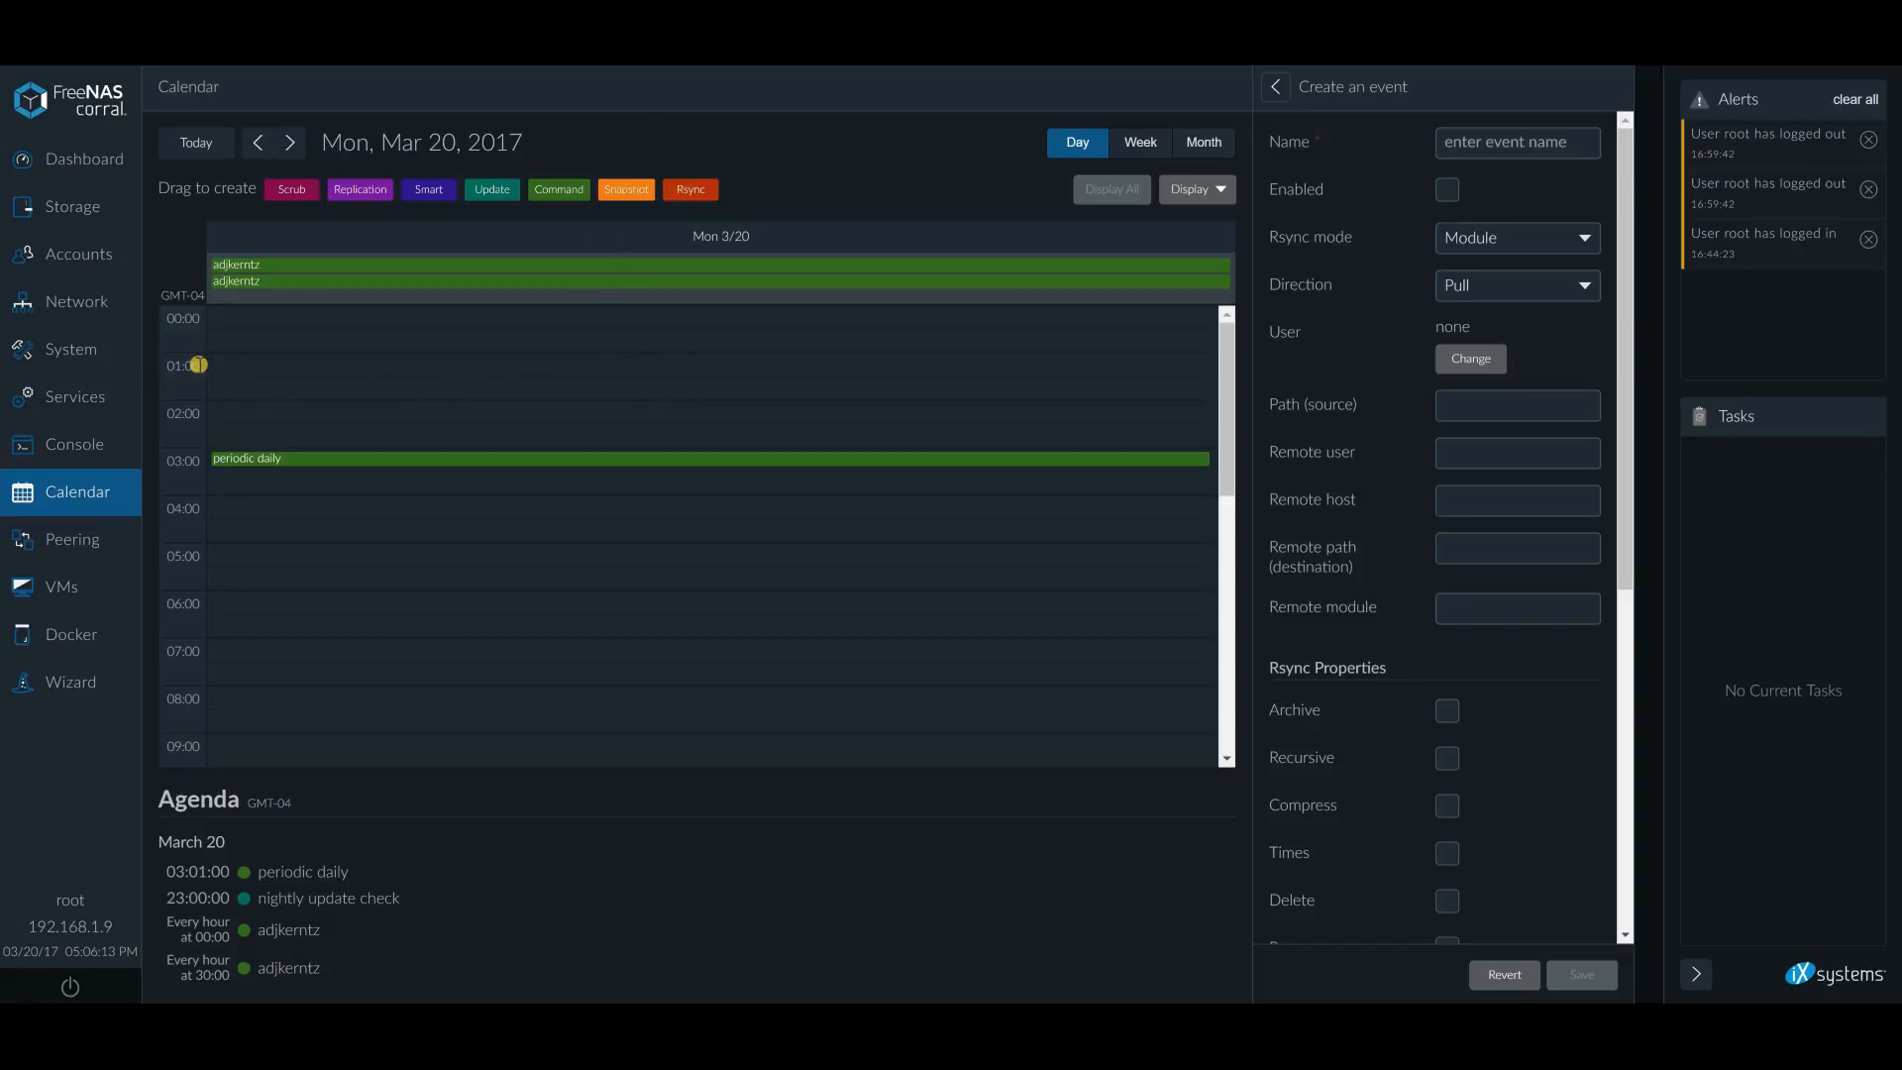
pyautogui.moveTo(202, 375)
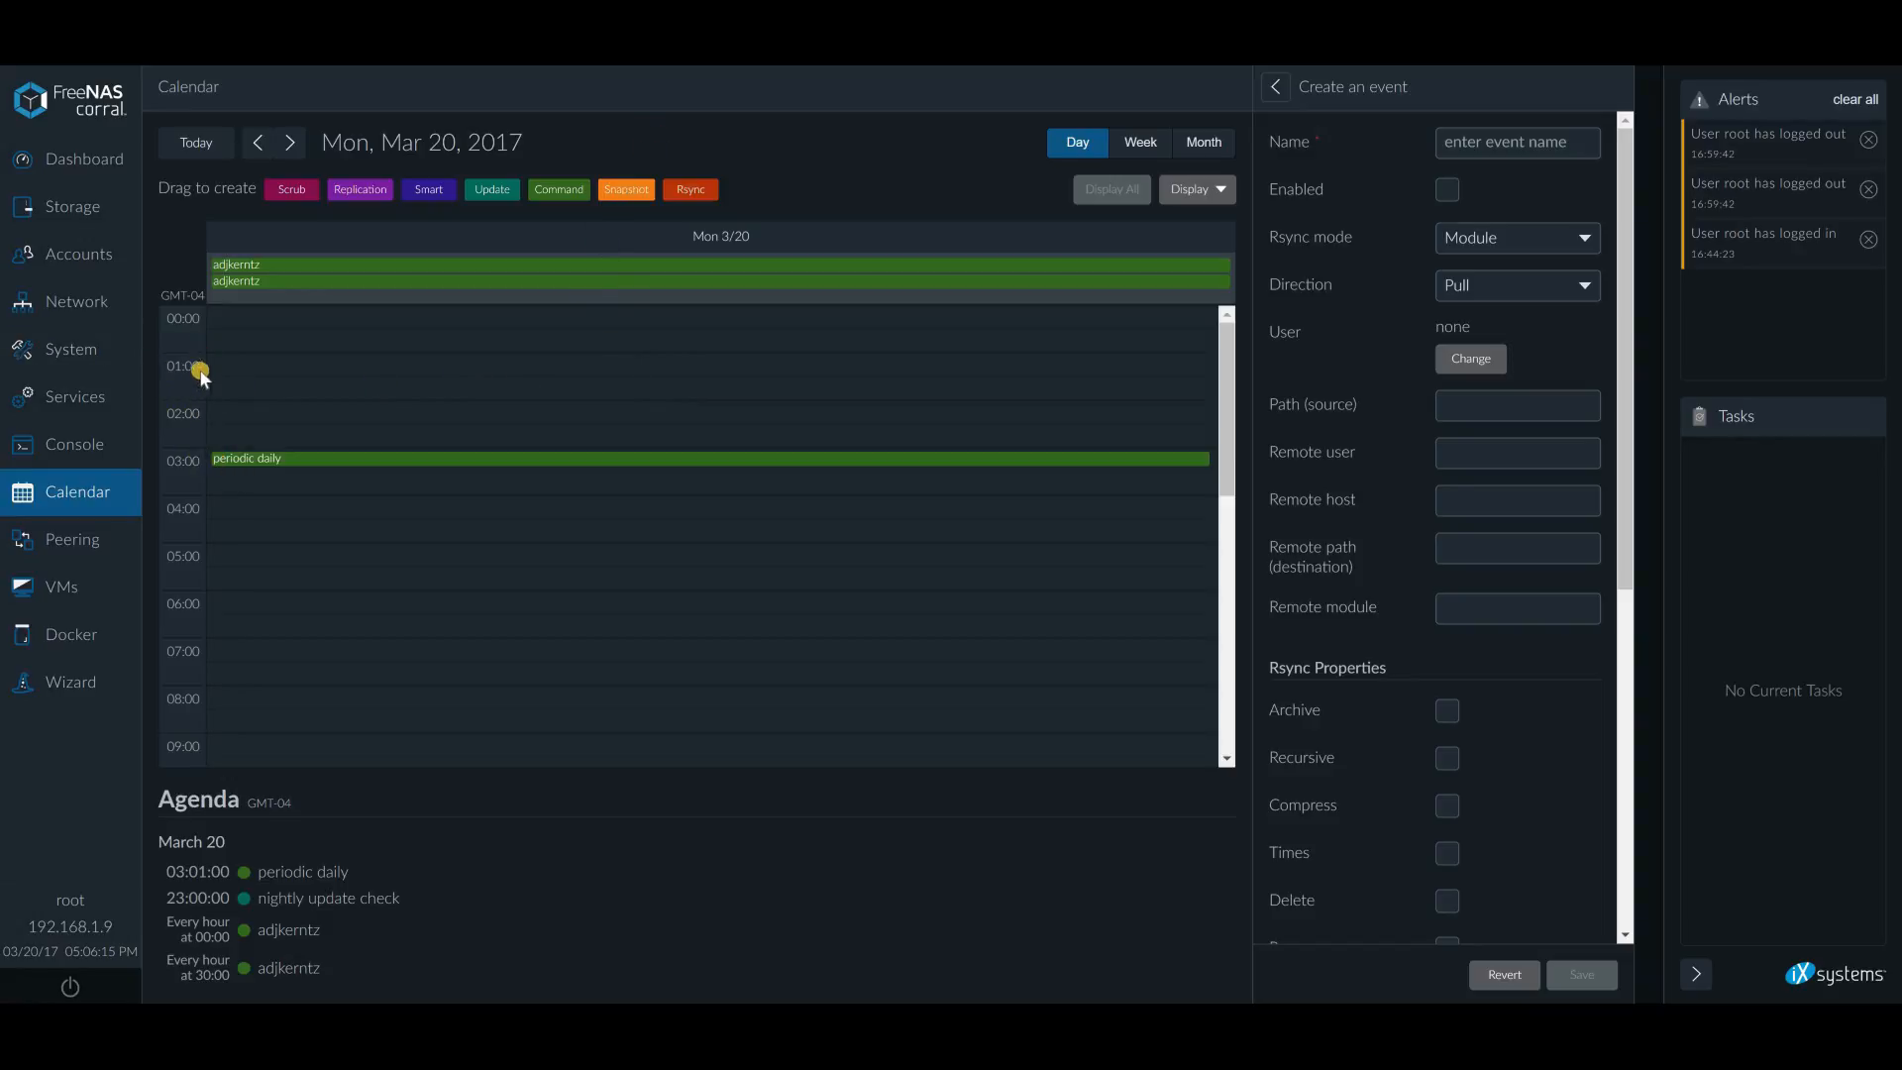
pyautogui.moveTo(977, 359)
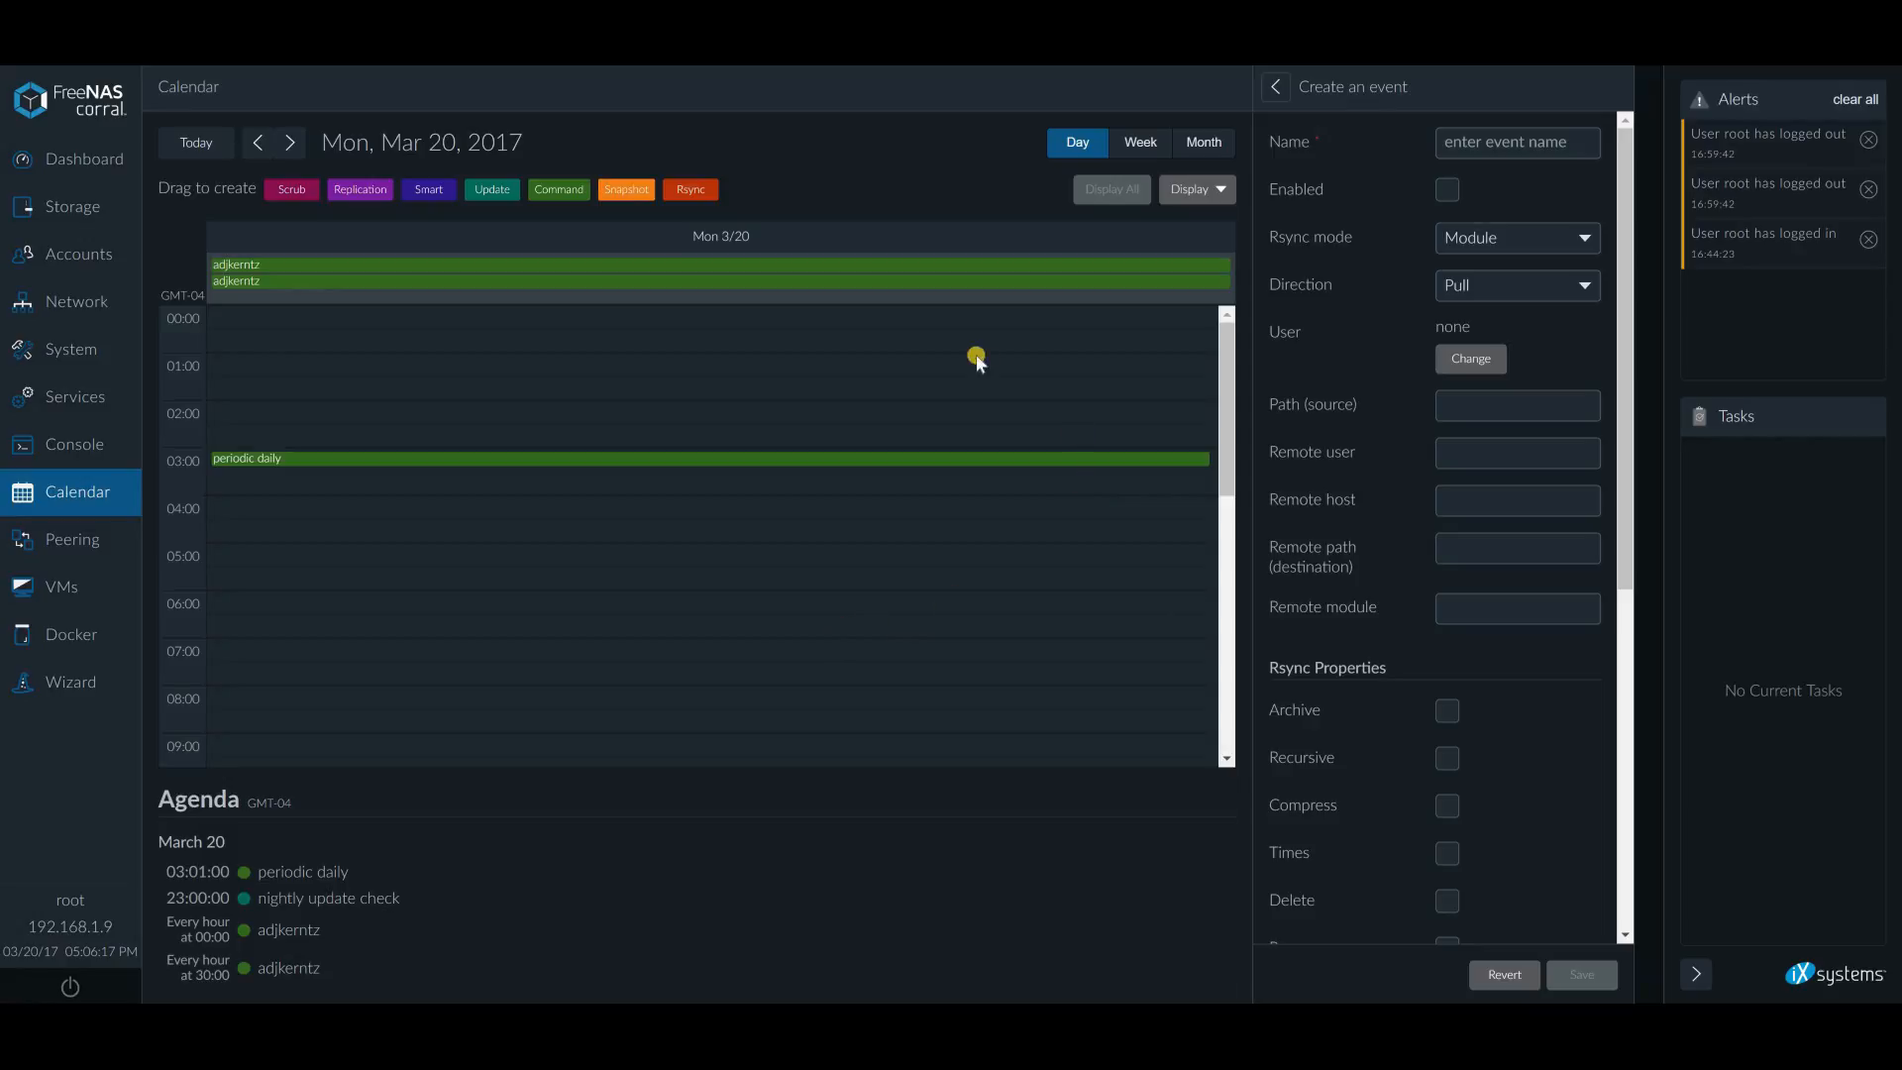
pyautogui.scroll(-3)
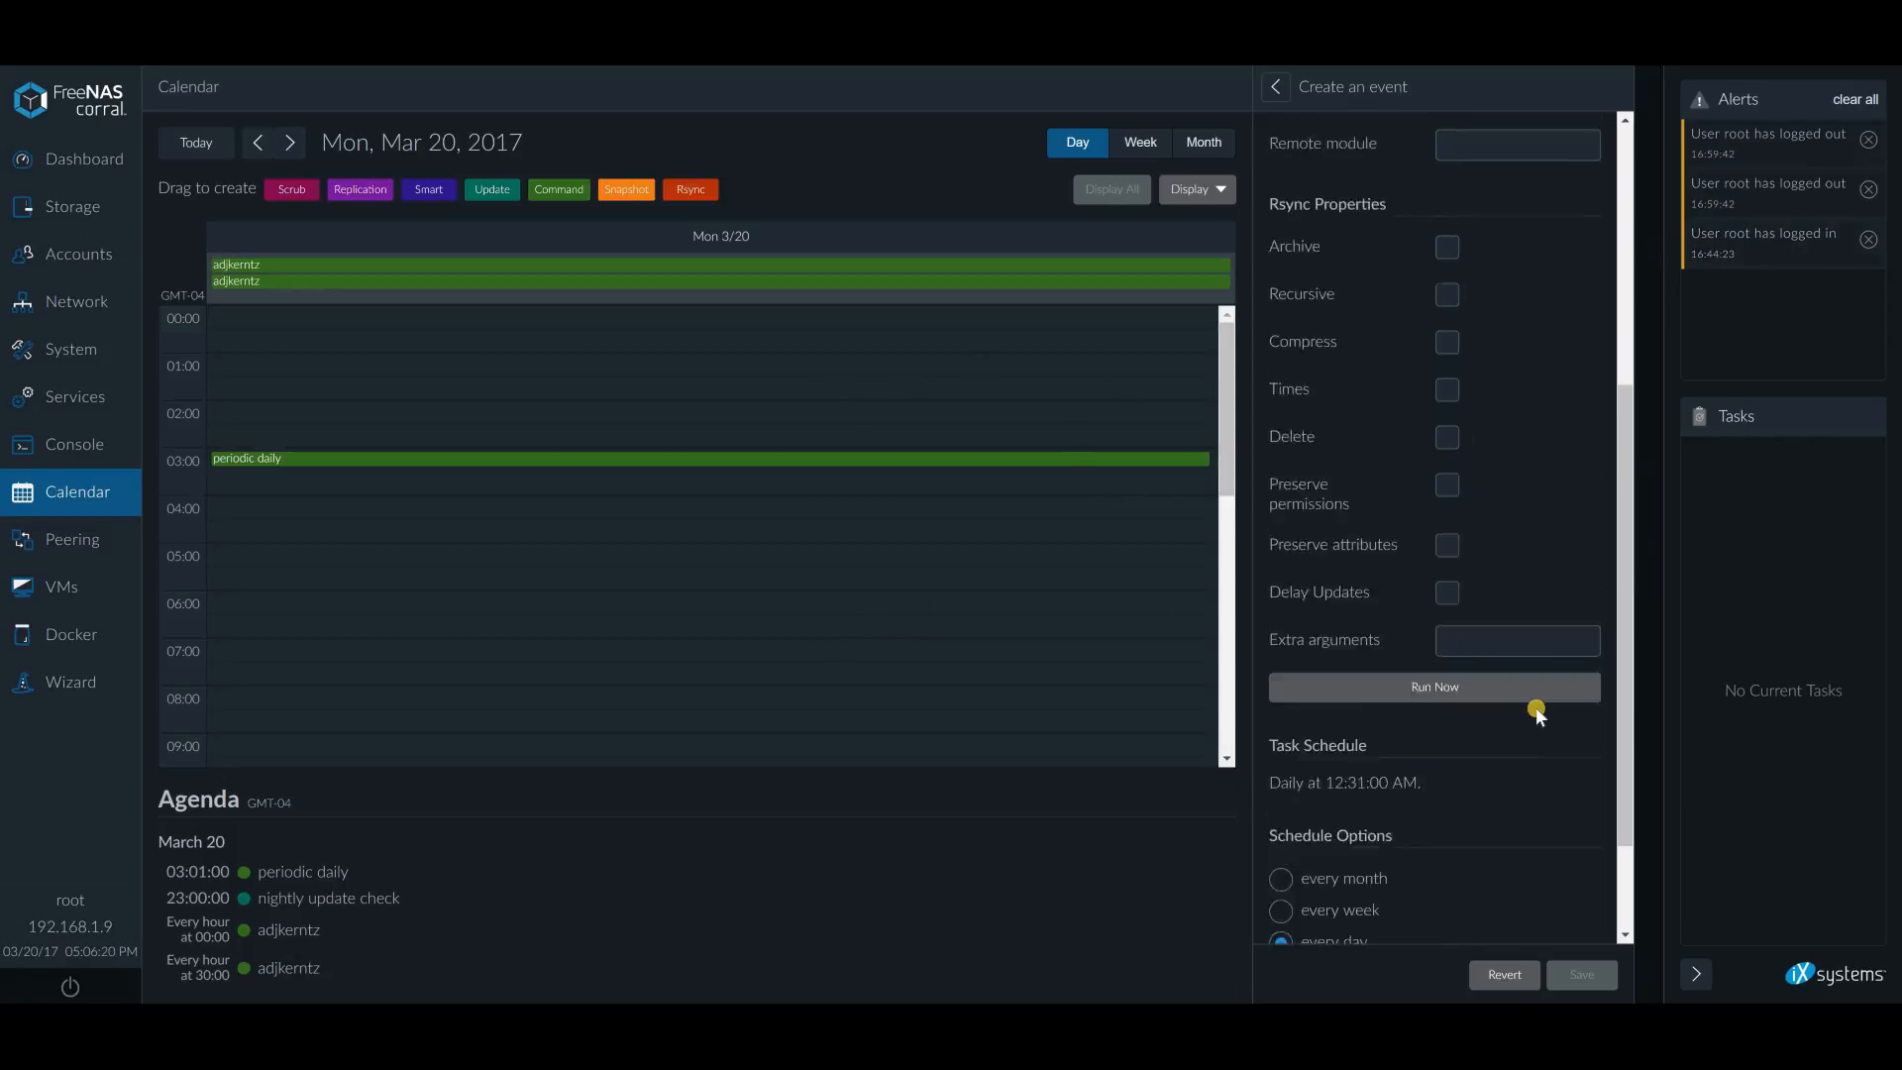
pyautogui.scroll(3)
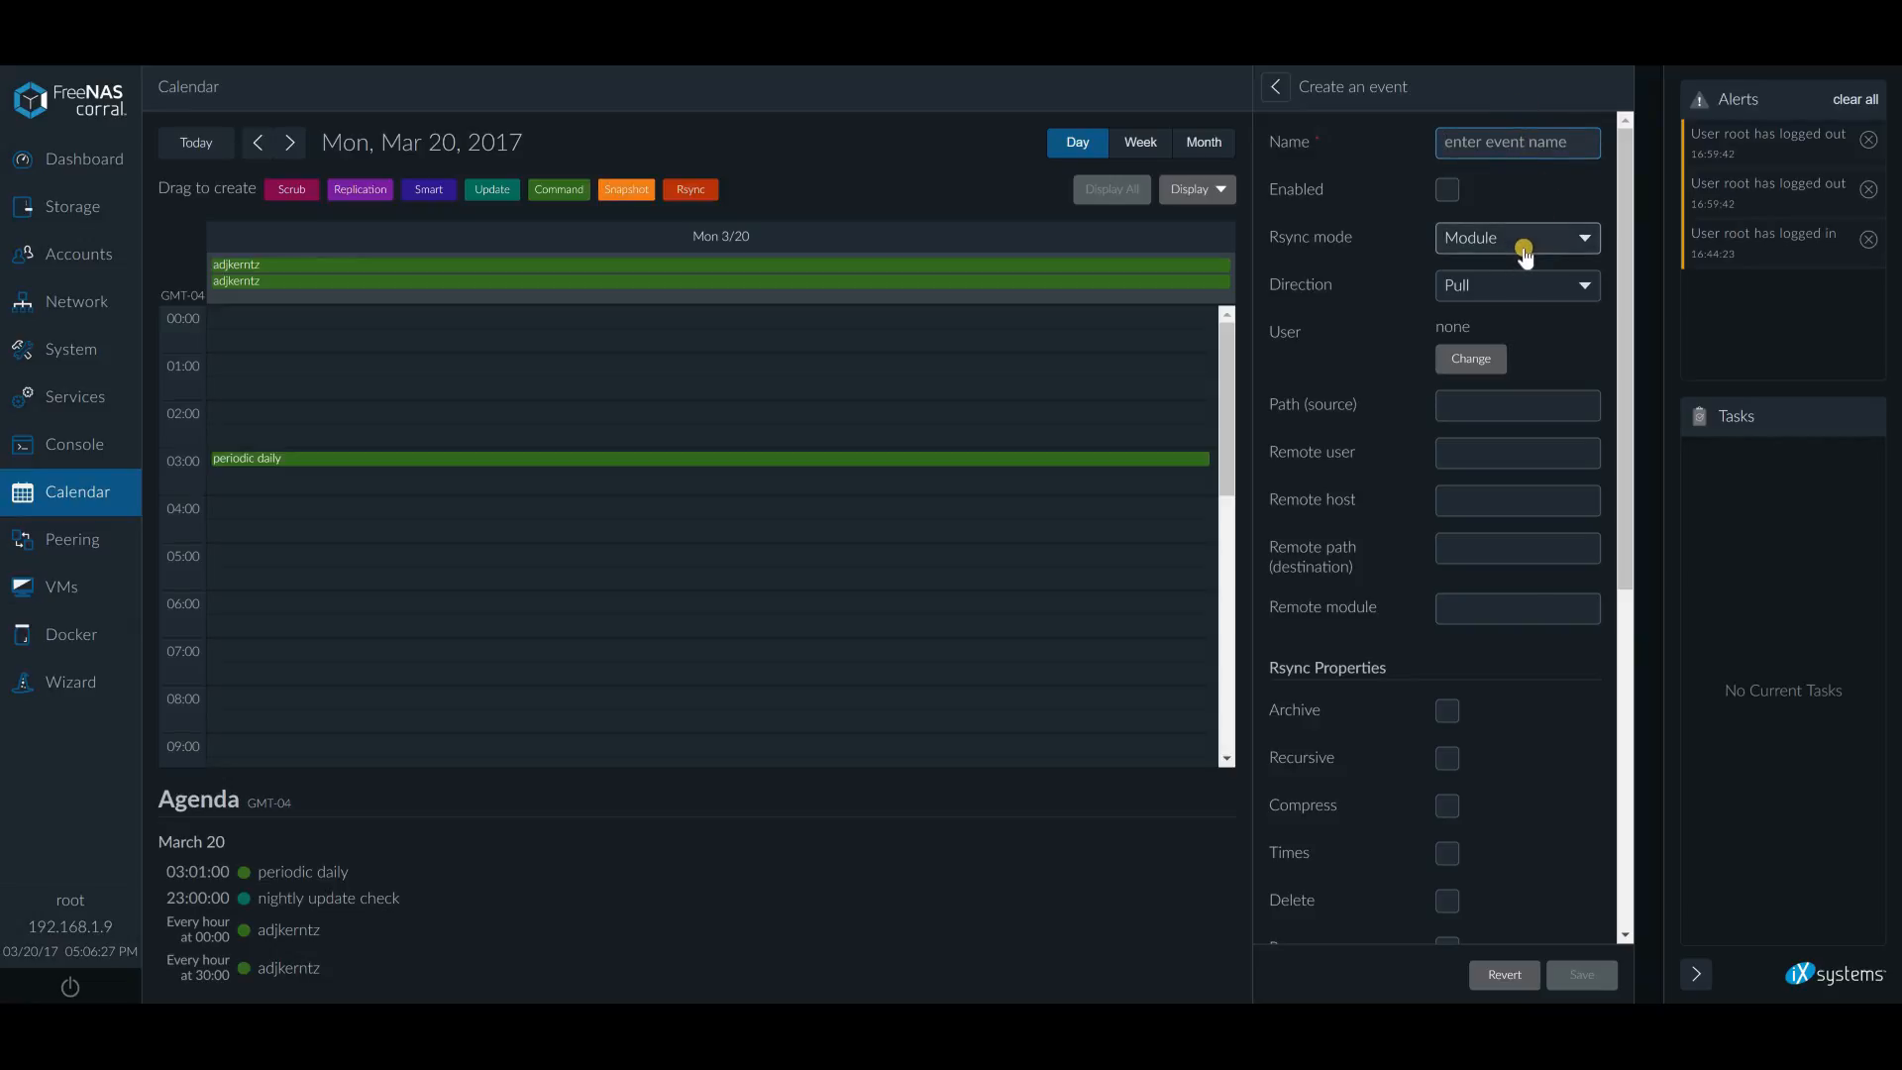
# Name the task 'rsync' and keep its Rsync mode as Module
pyautogui.write('r')
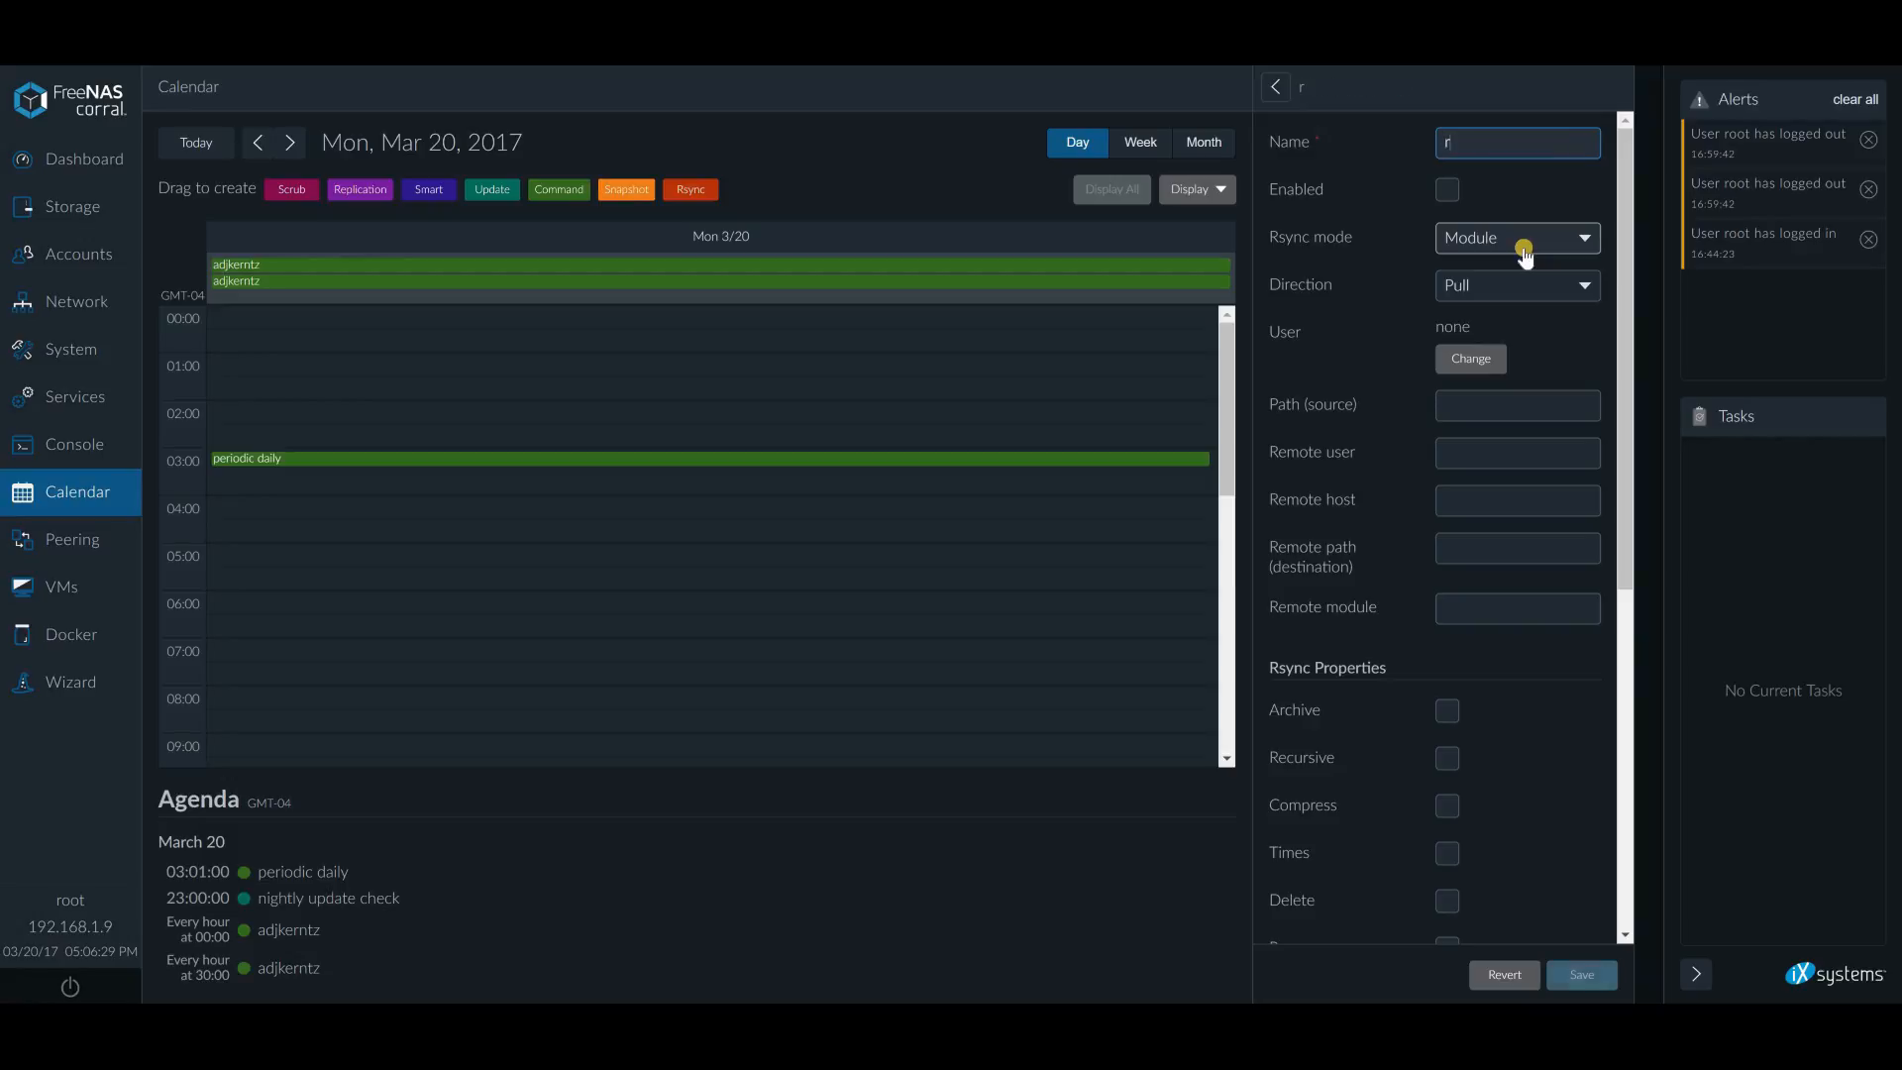
pyautogui.write('x')
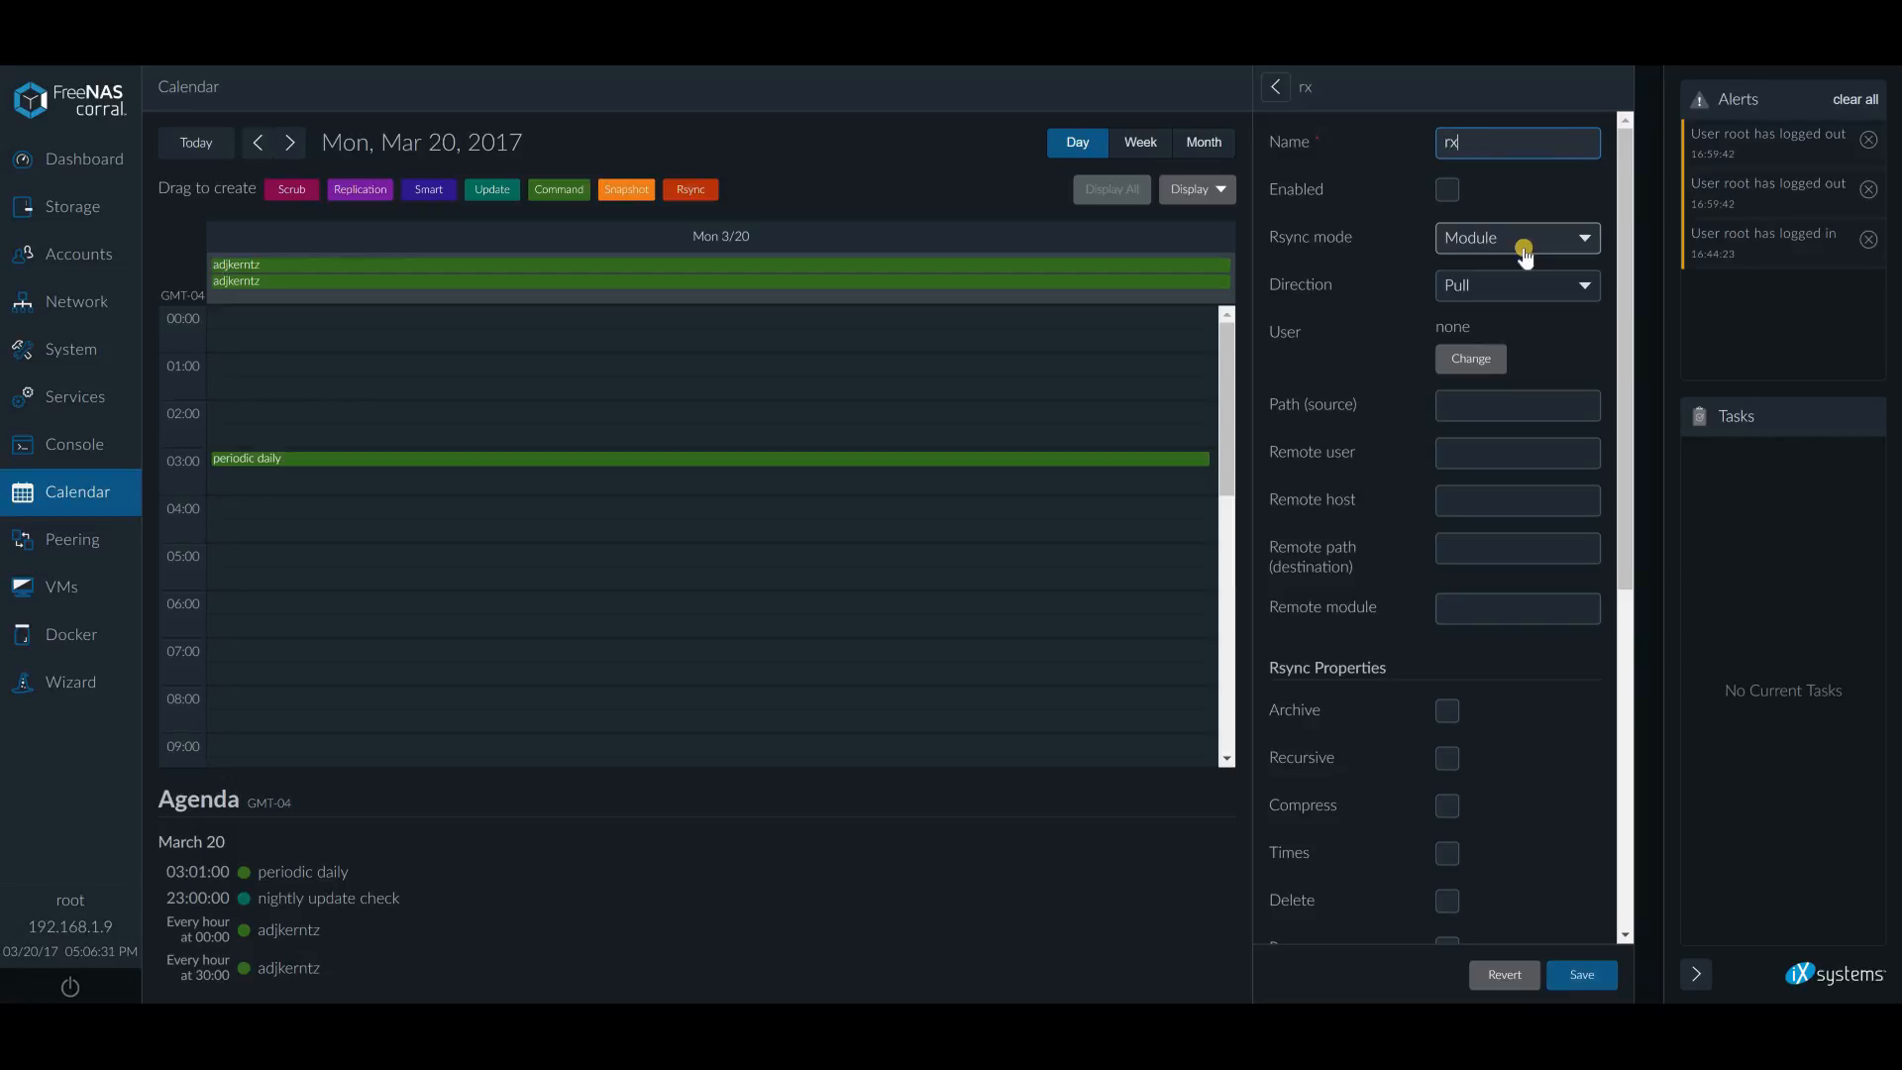
pyautogui.write('sync')
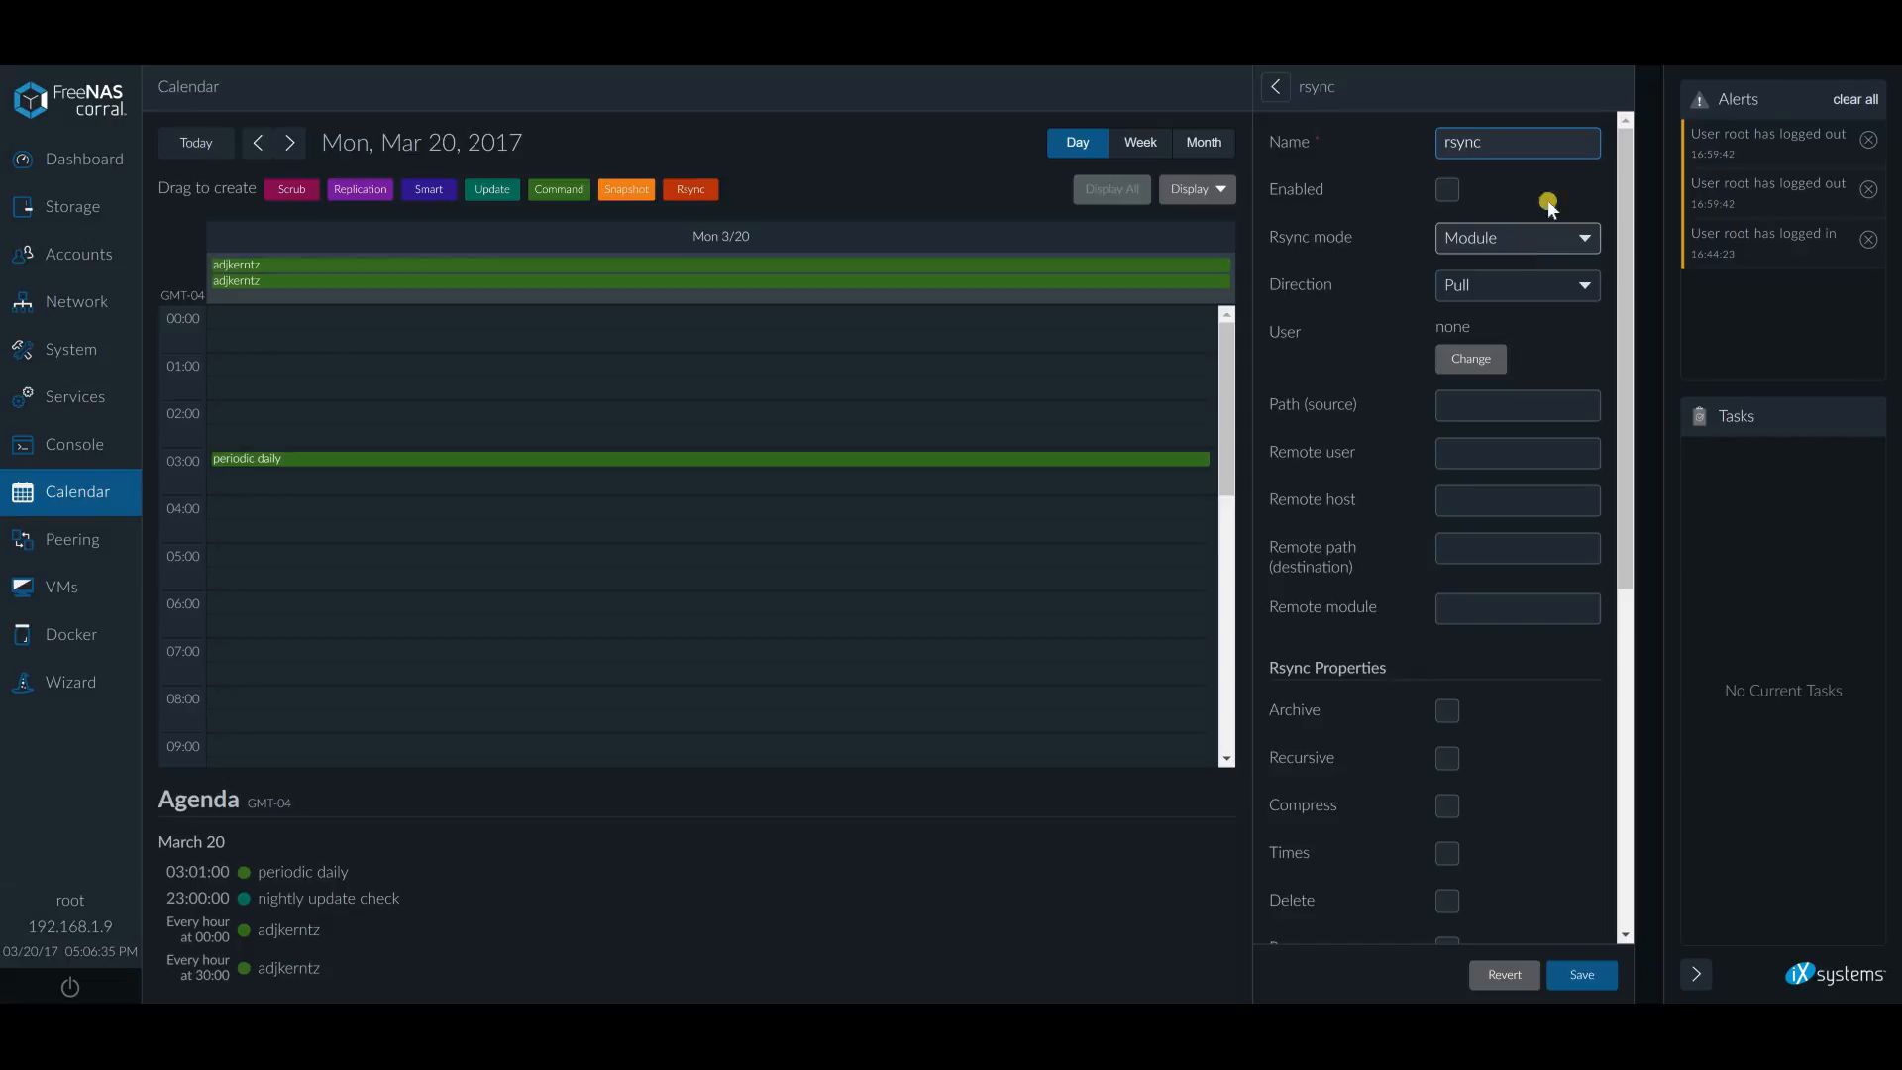
pyautogui.click(1515, 237)
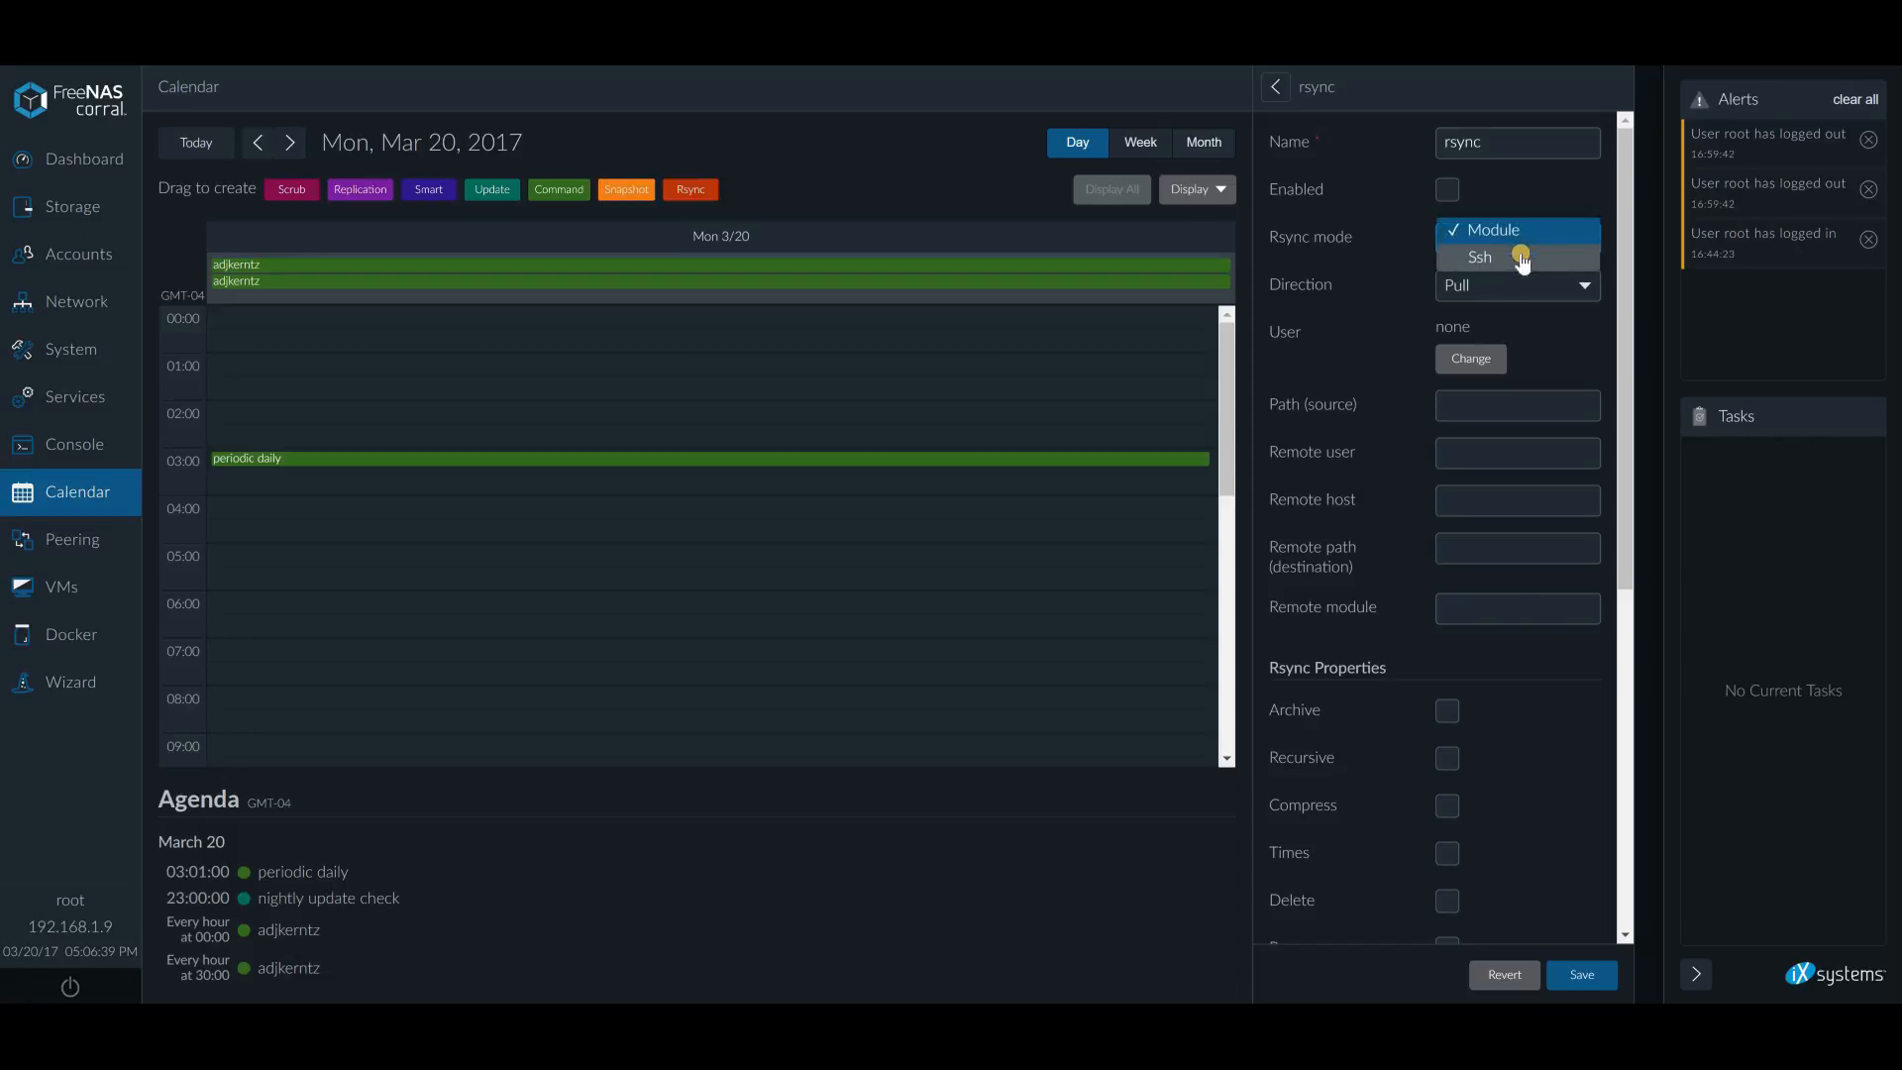
pyautogui.click(1495, 229)
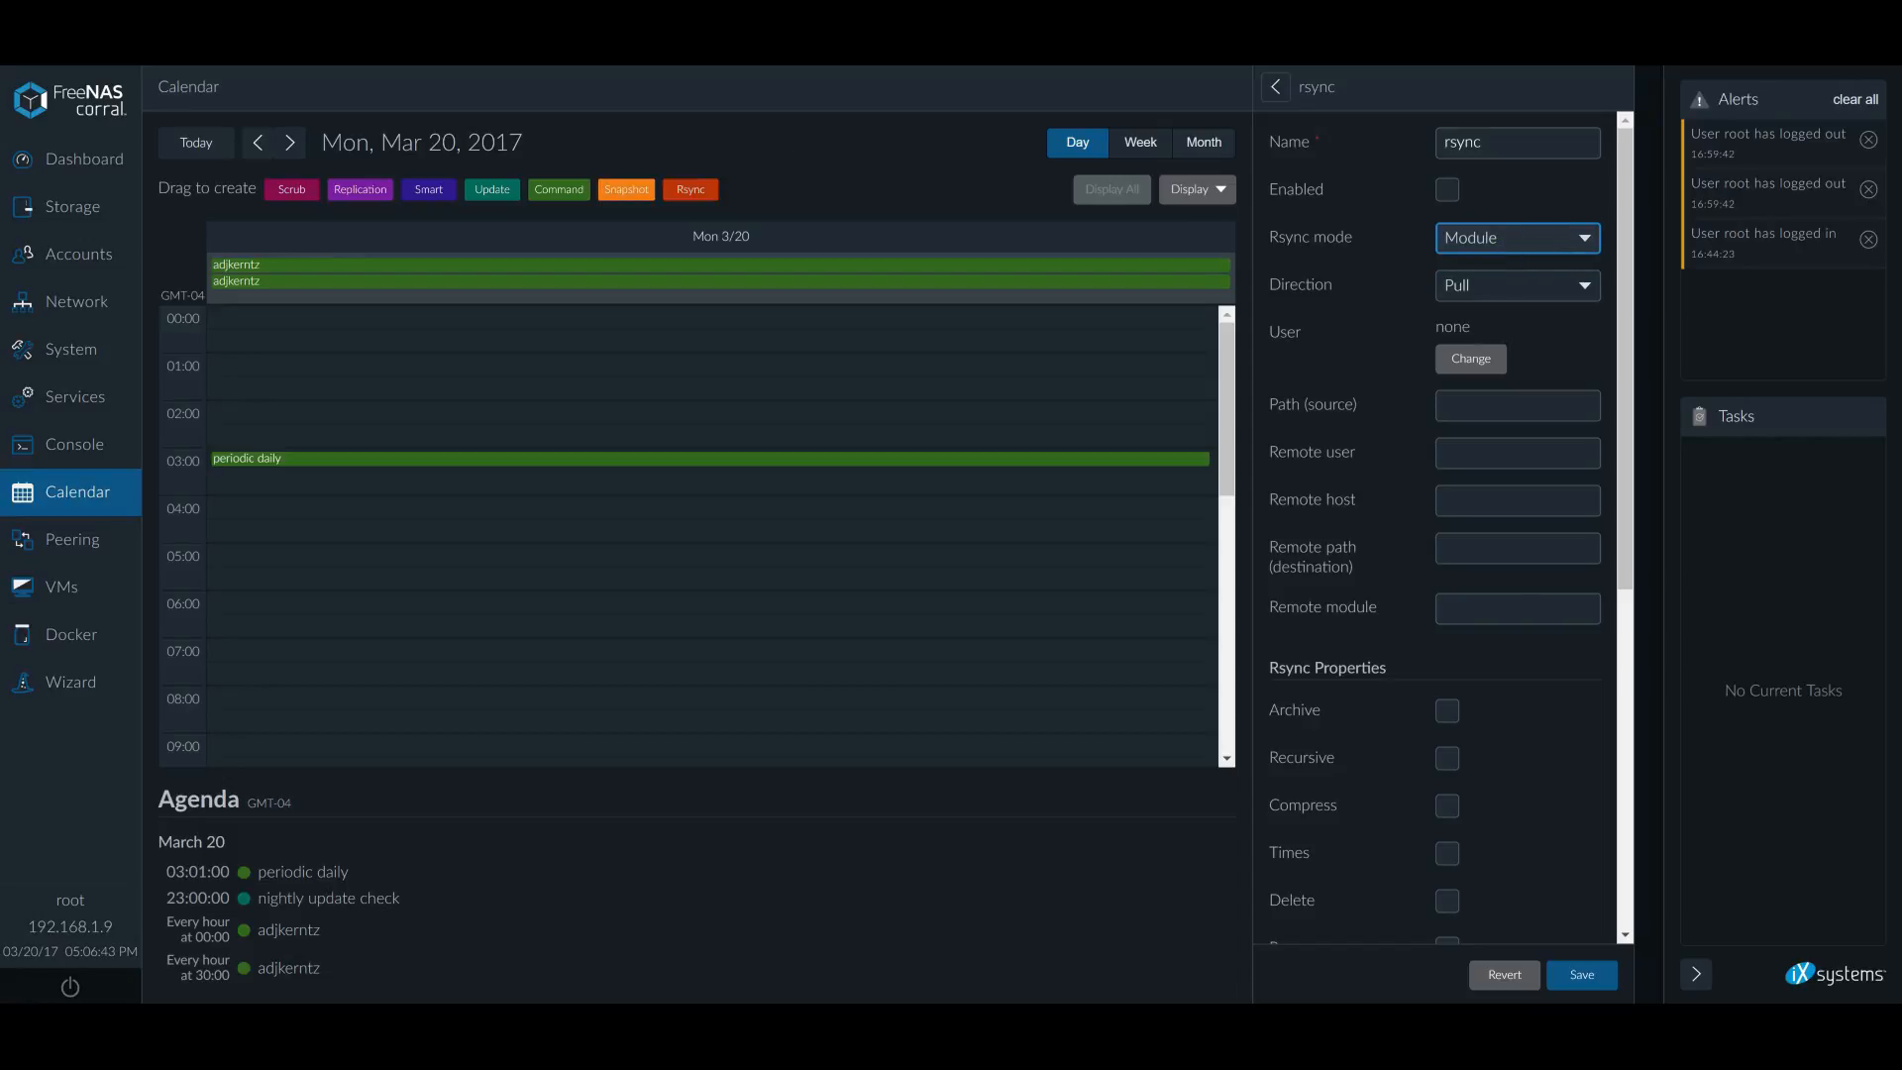
pyautogui.click(72, 395)
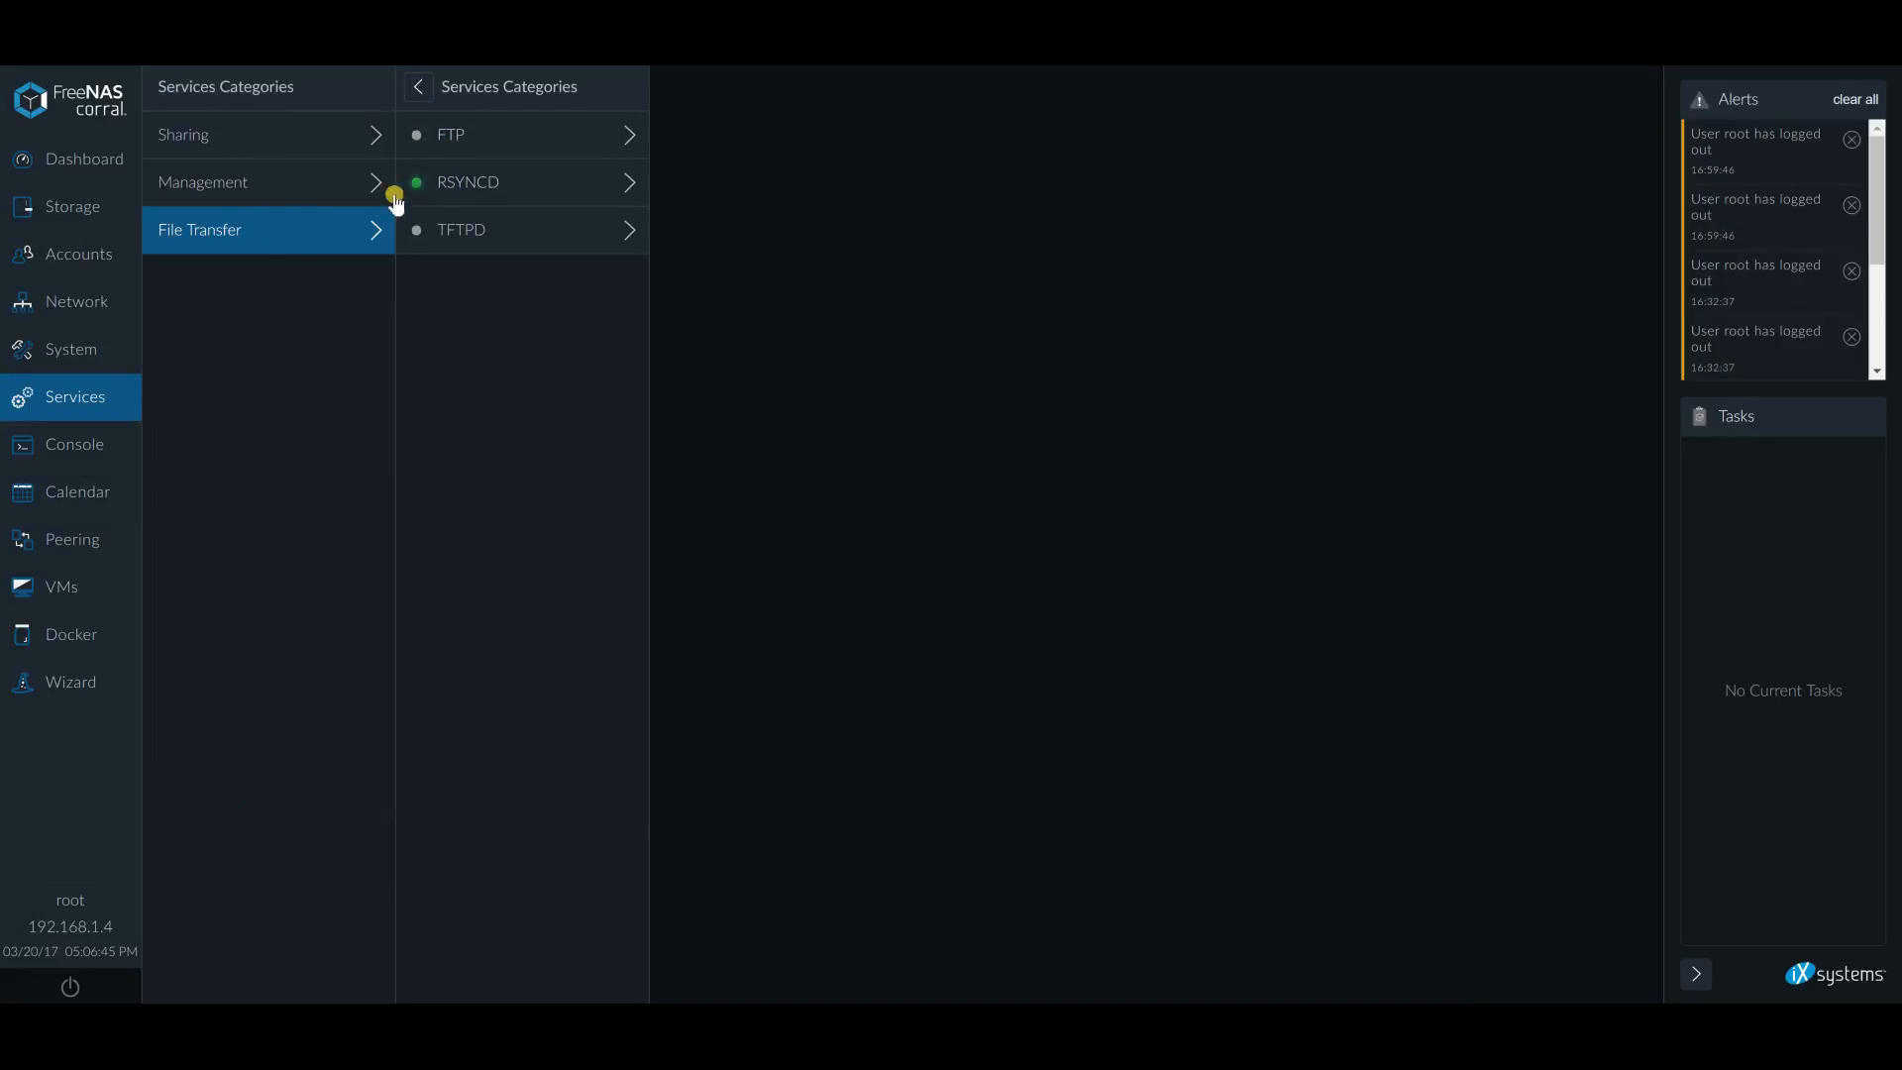
# Note the takeitaway module name, then return to the rsync task form
pyautogui.click(467, 182)
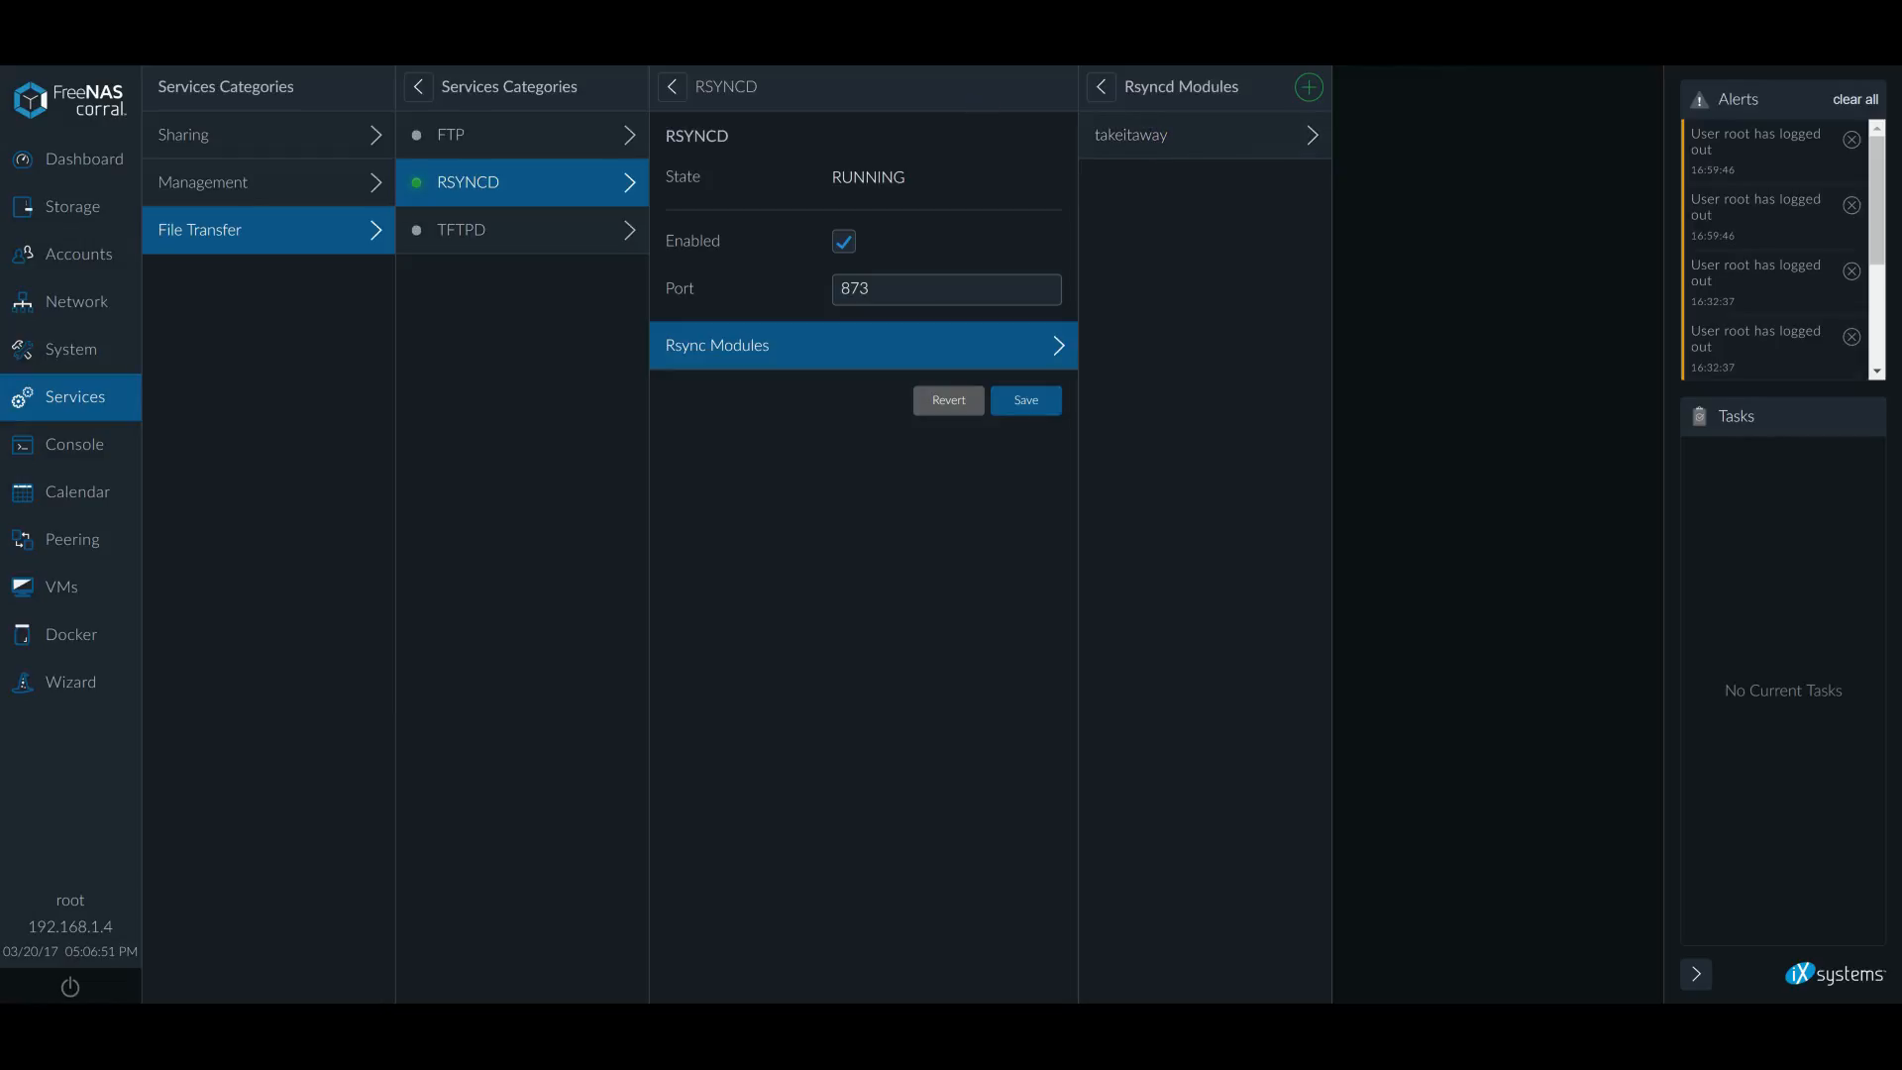
pyautogui.click(76, 492)
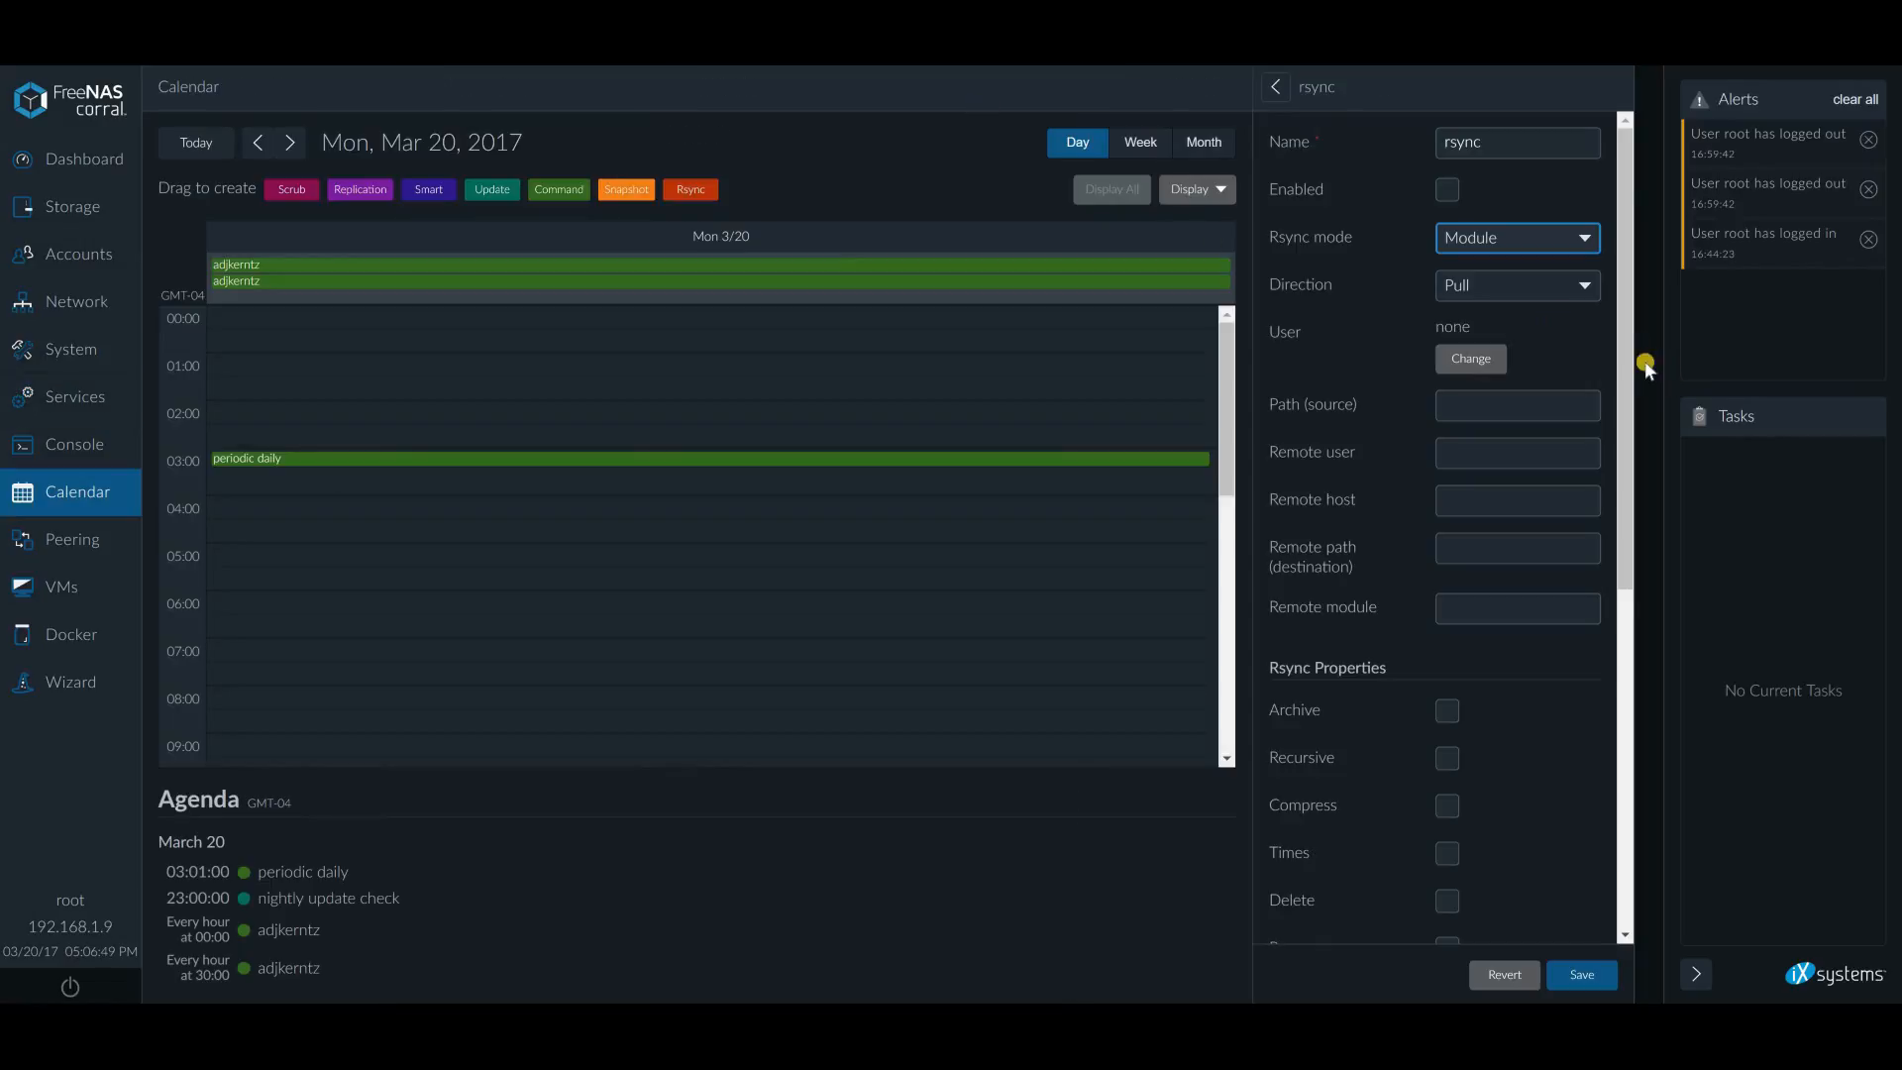
# Keep direction as Pull and set the task user to croner
pyautogui.click(1515, 284)
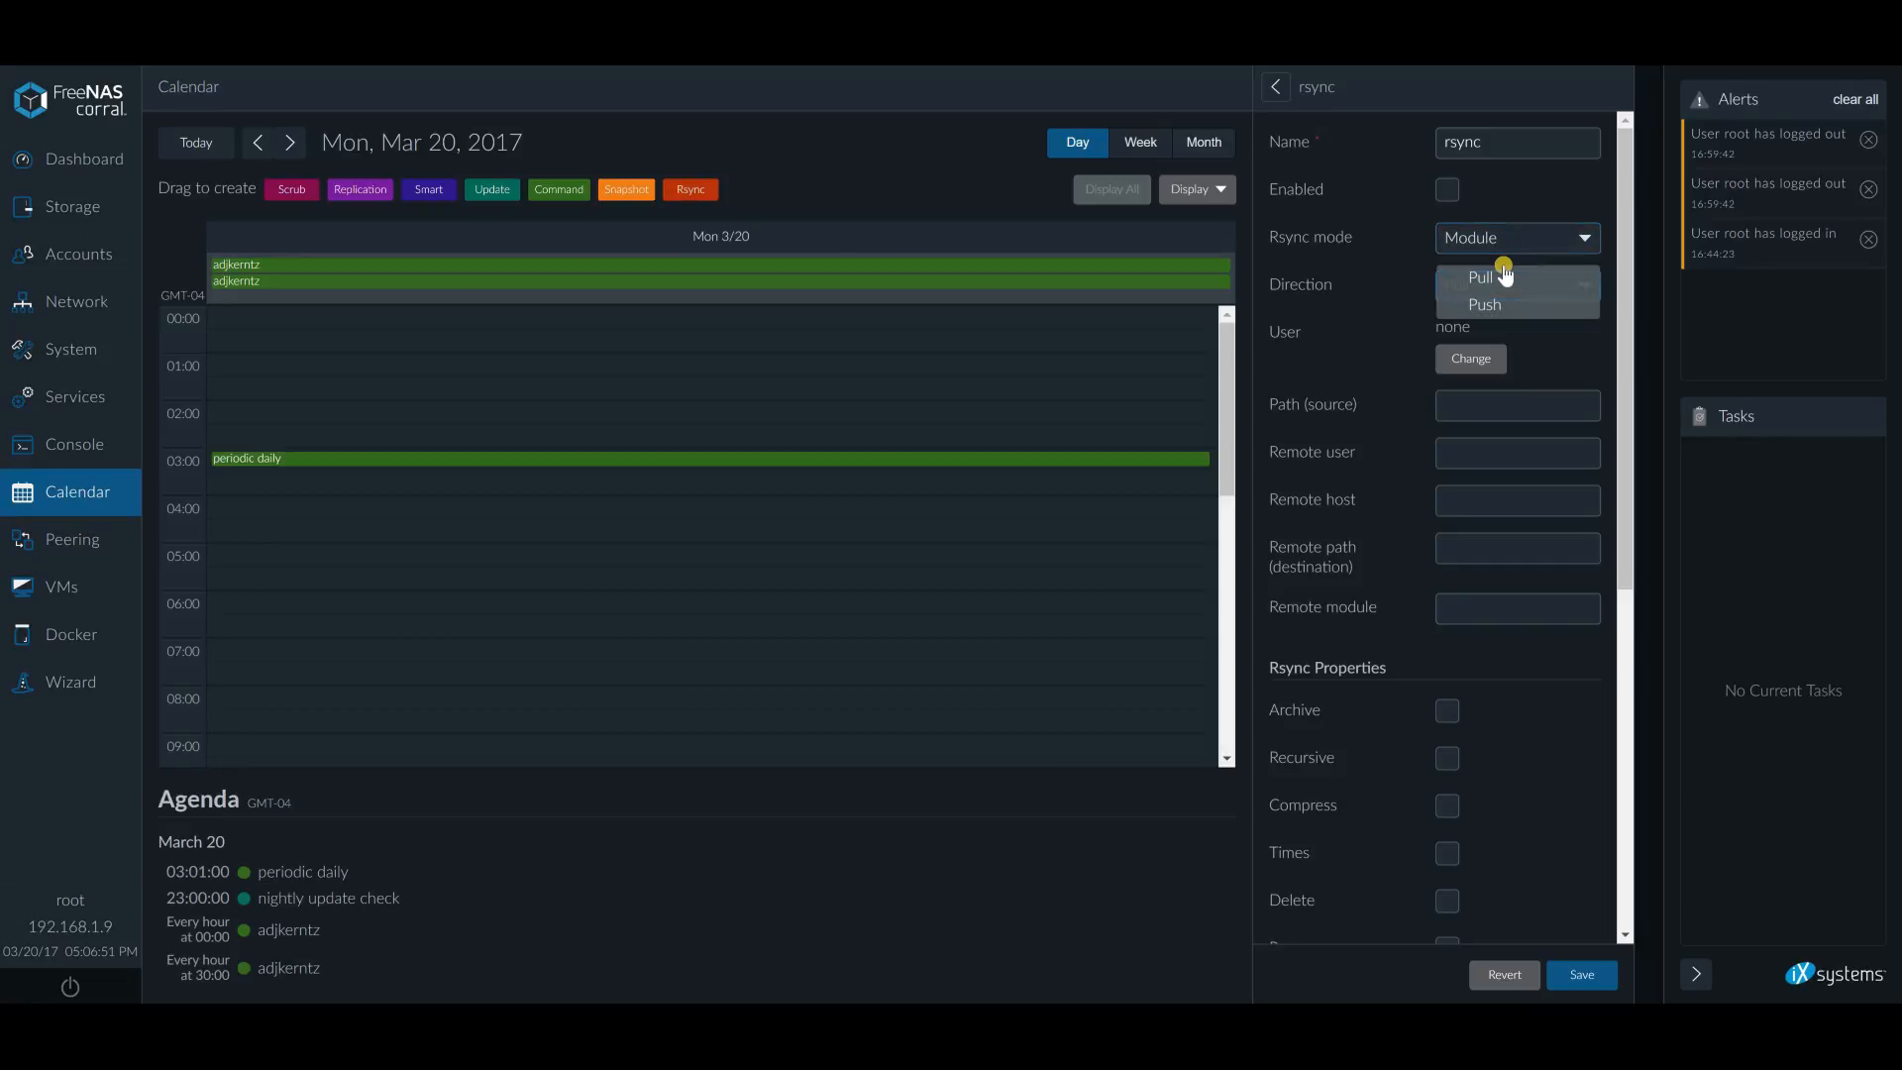
pyautogui.click(1480, 276)
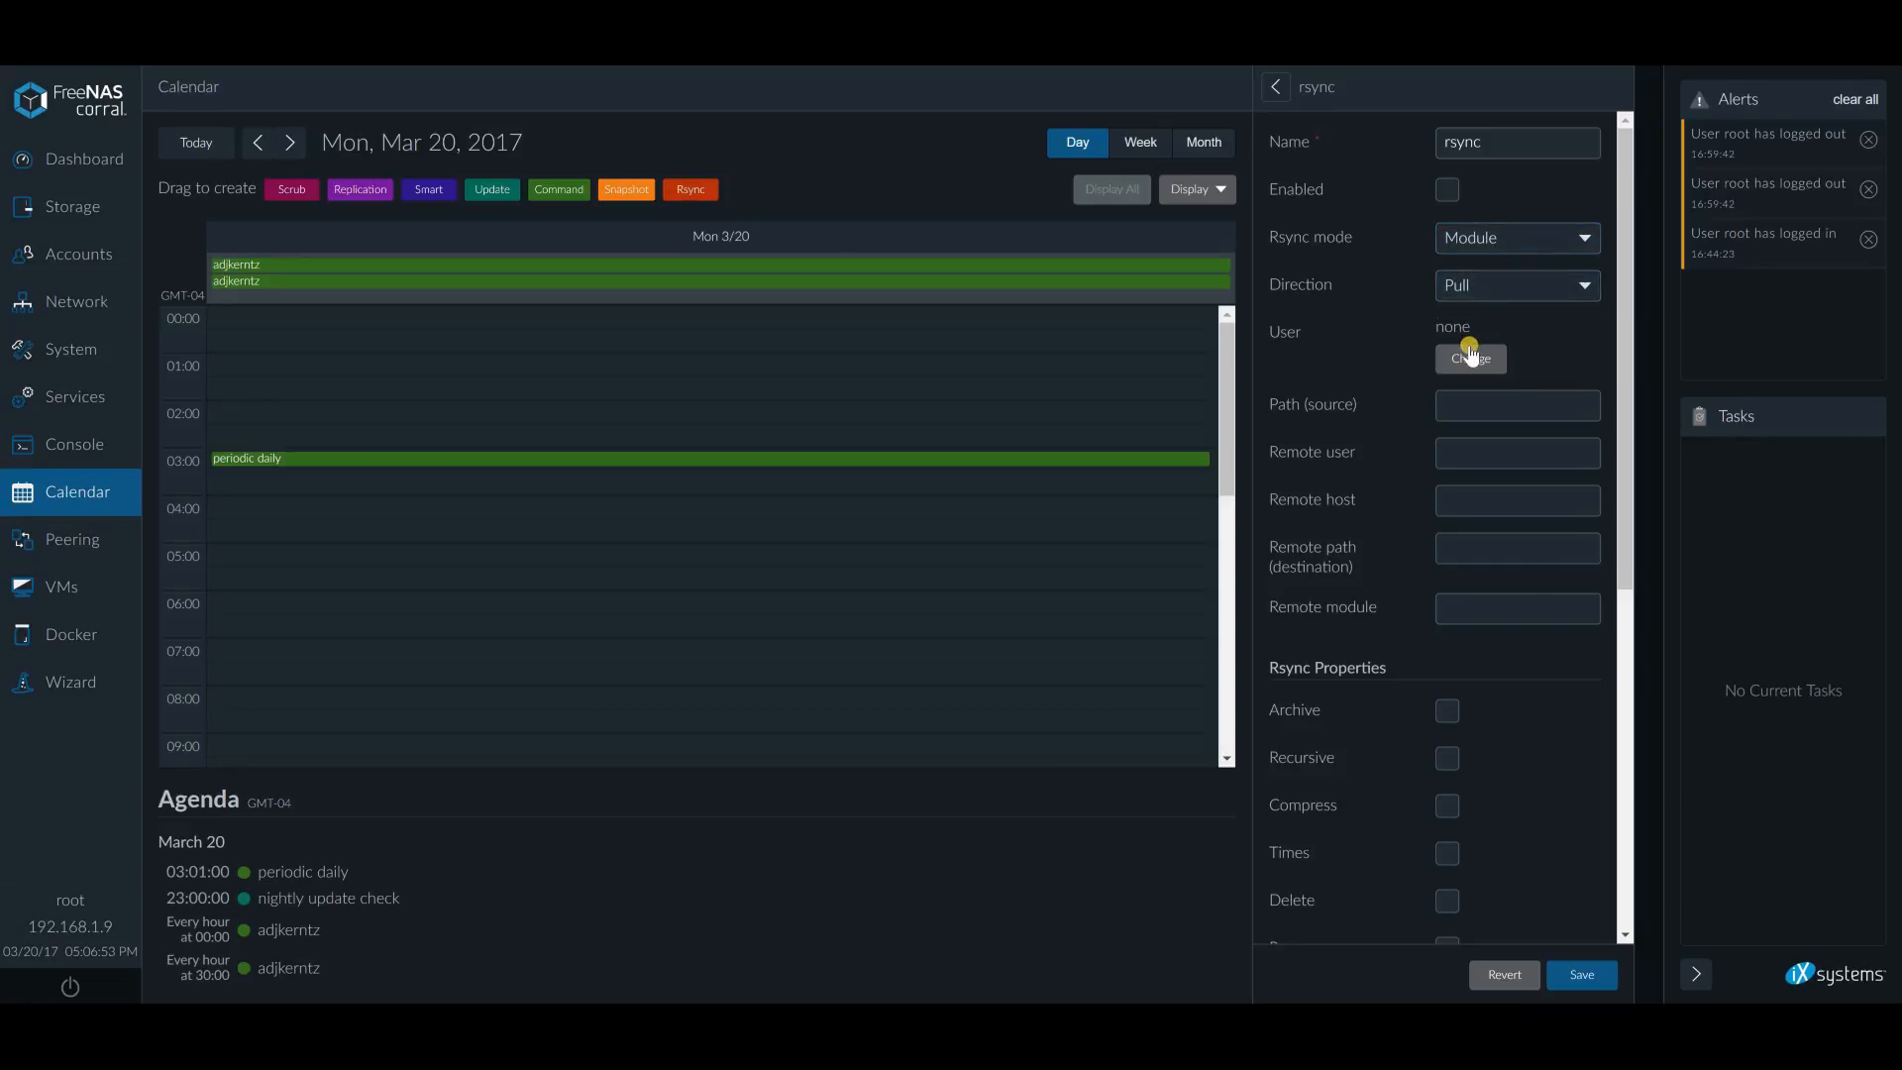
pyautogui.click(1469, 358)
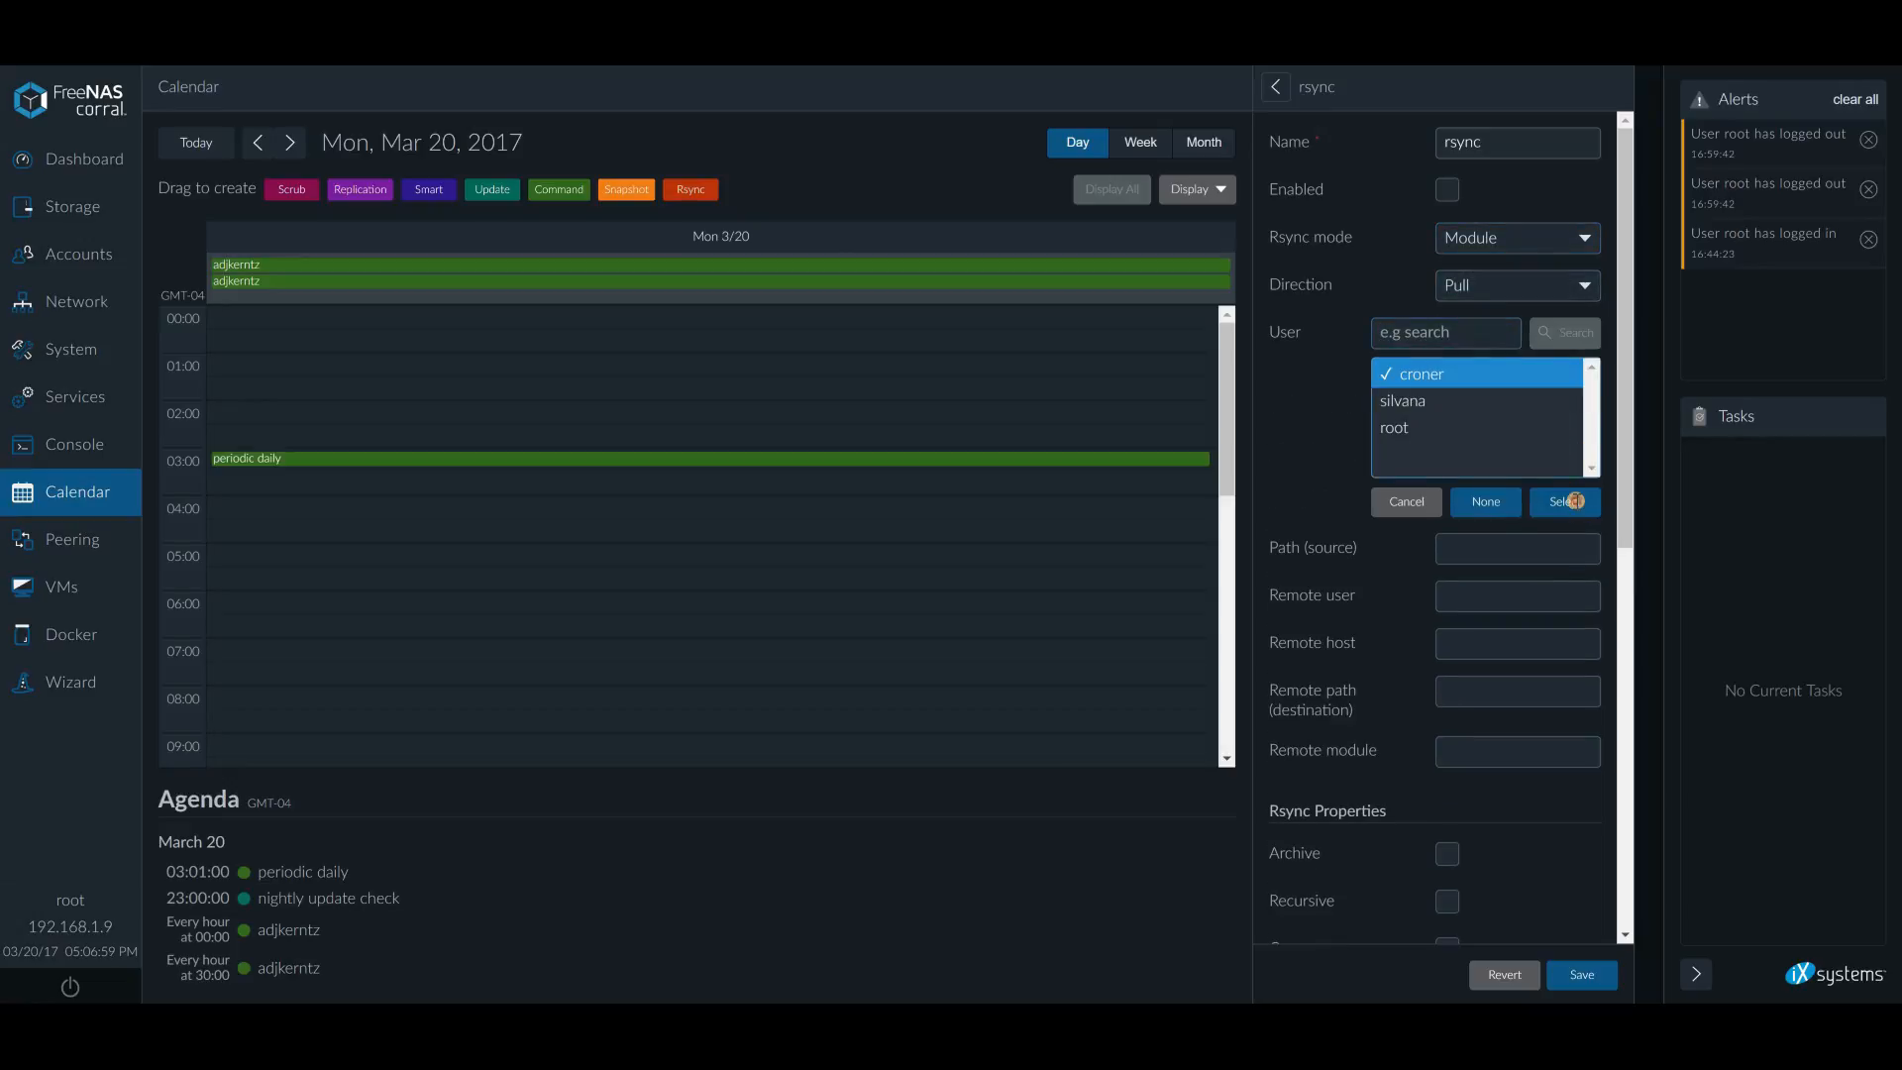
pyautogui.click(1564, 501)
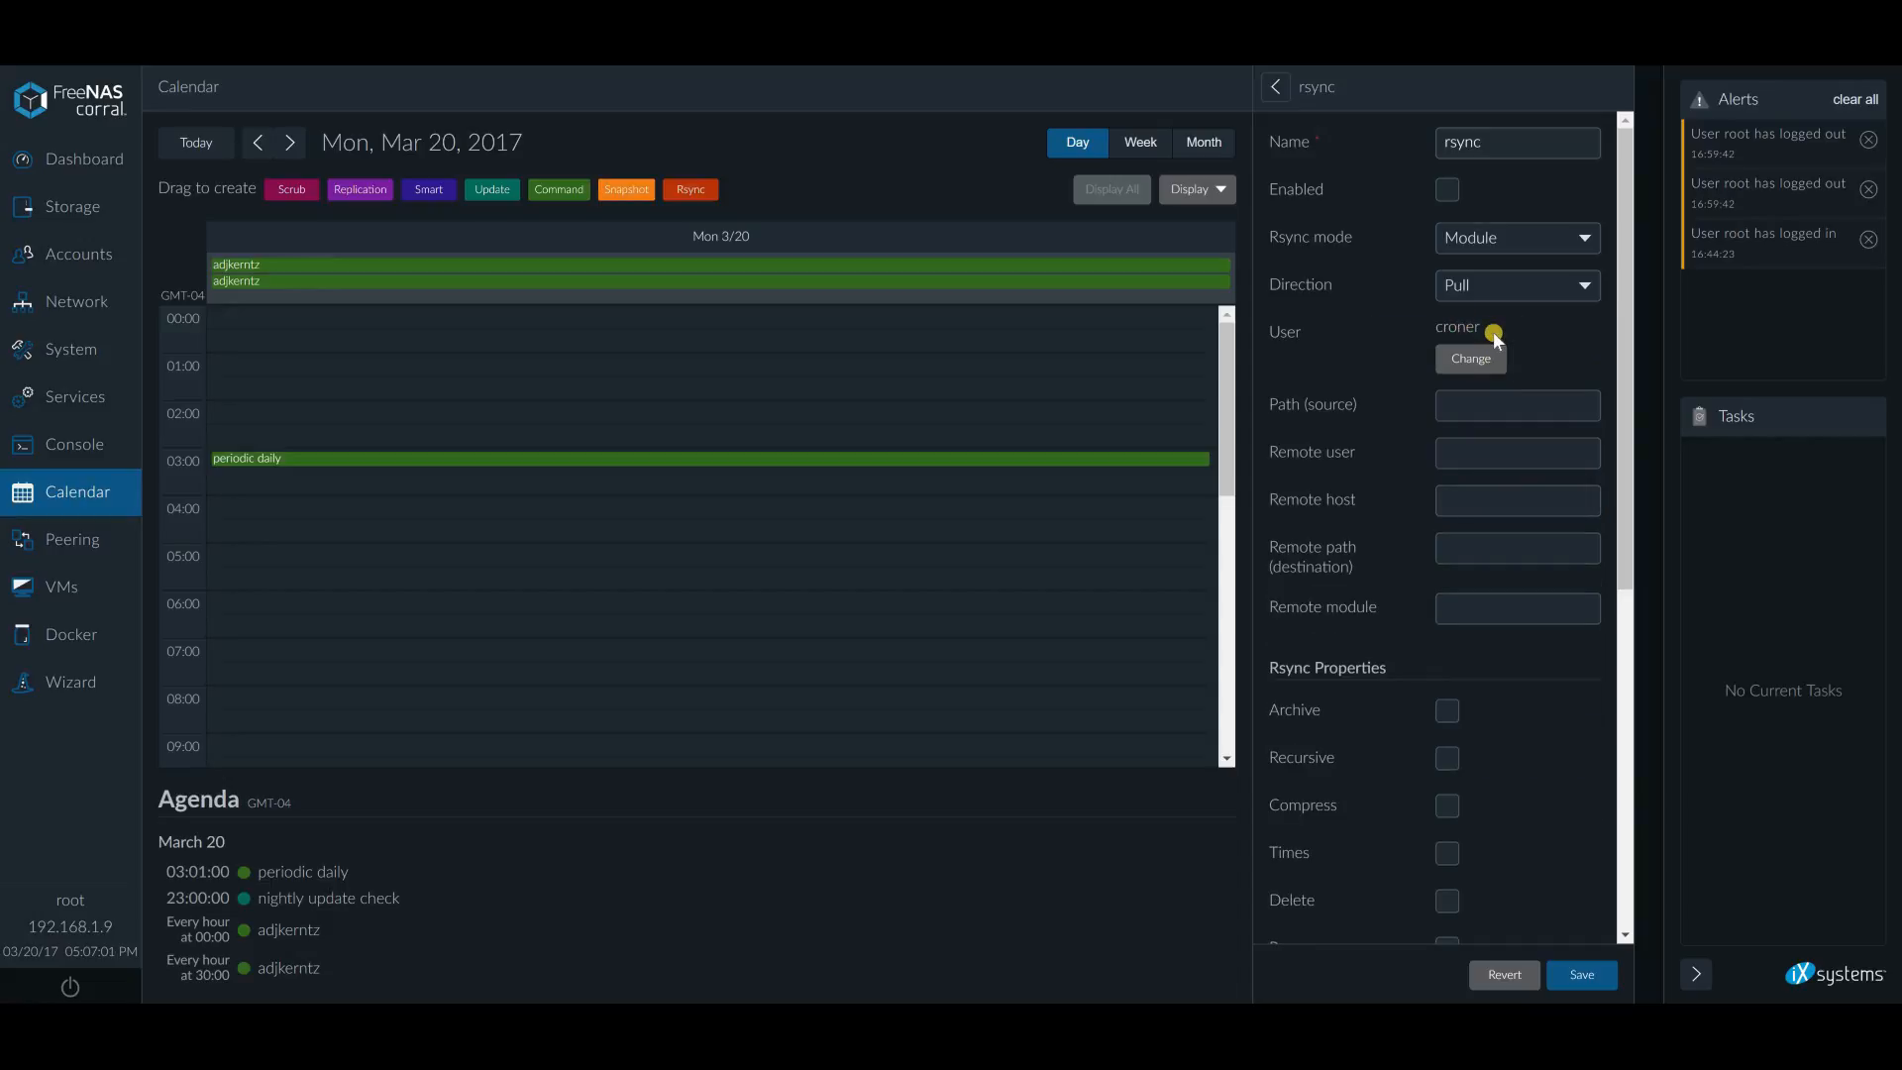
pyautogui.click(1517, 405)
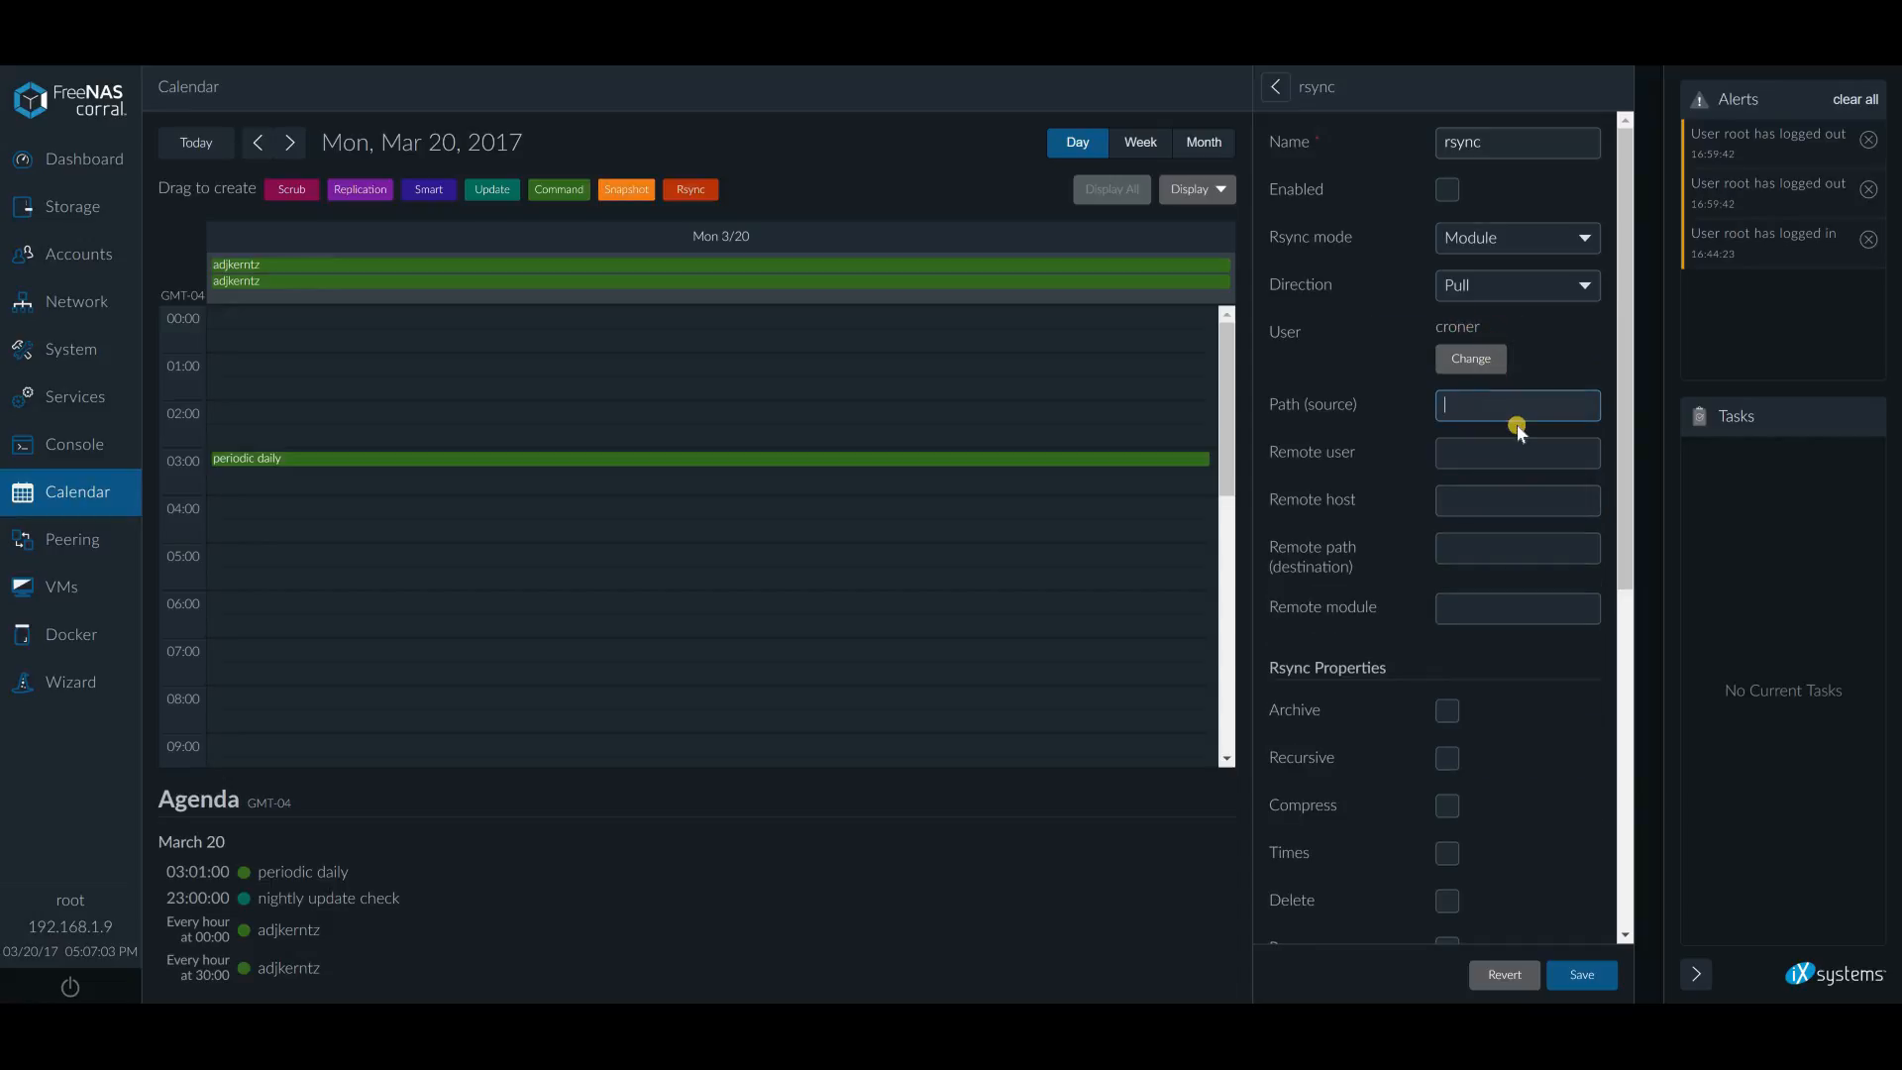
# Set the rsync task's source path to /mnt/ICE/lolipop
pyautogui.write('/')
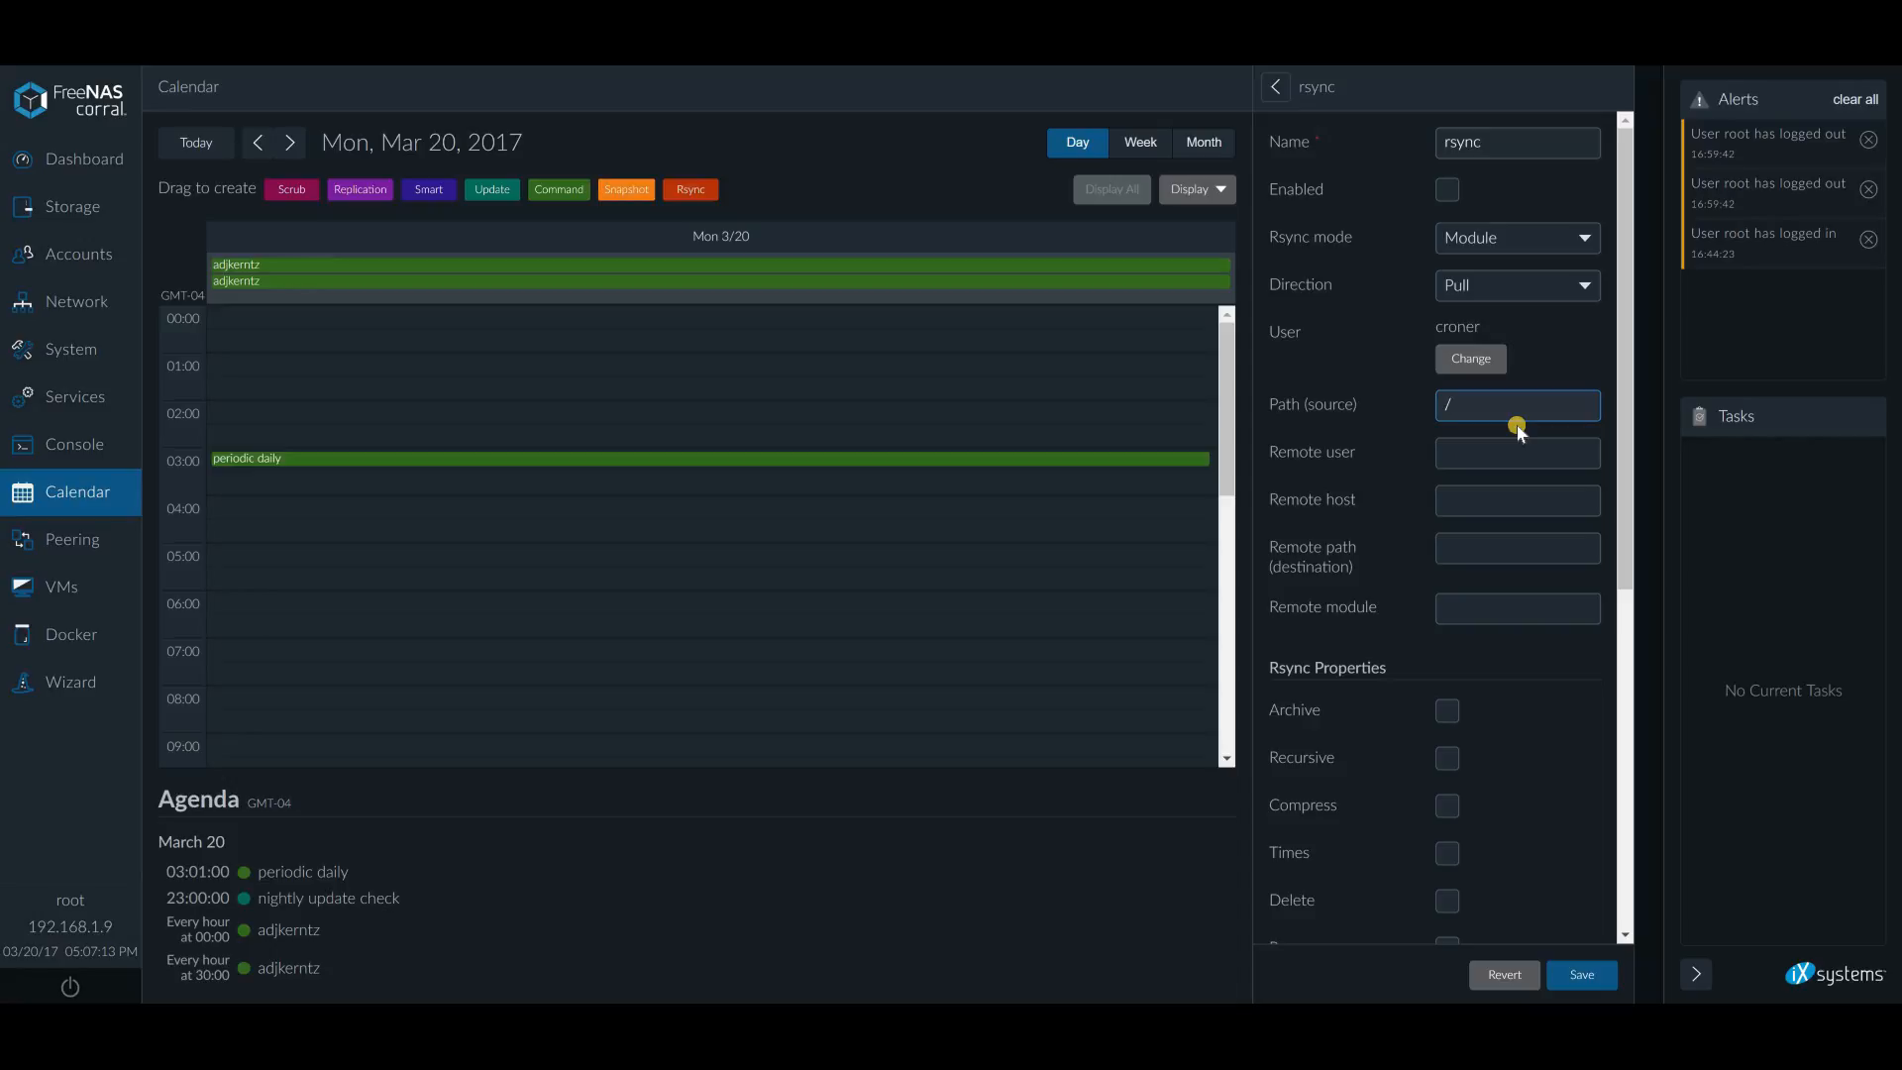
pyautogui.write('m')
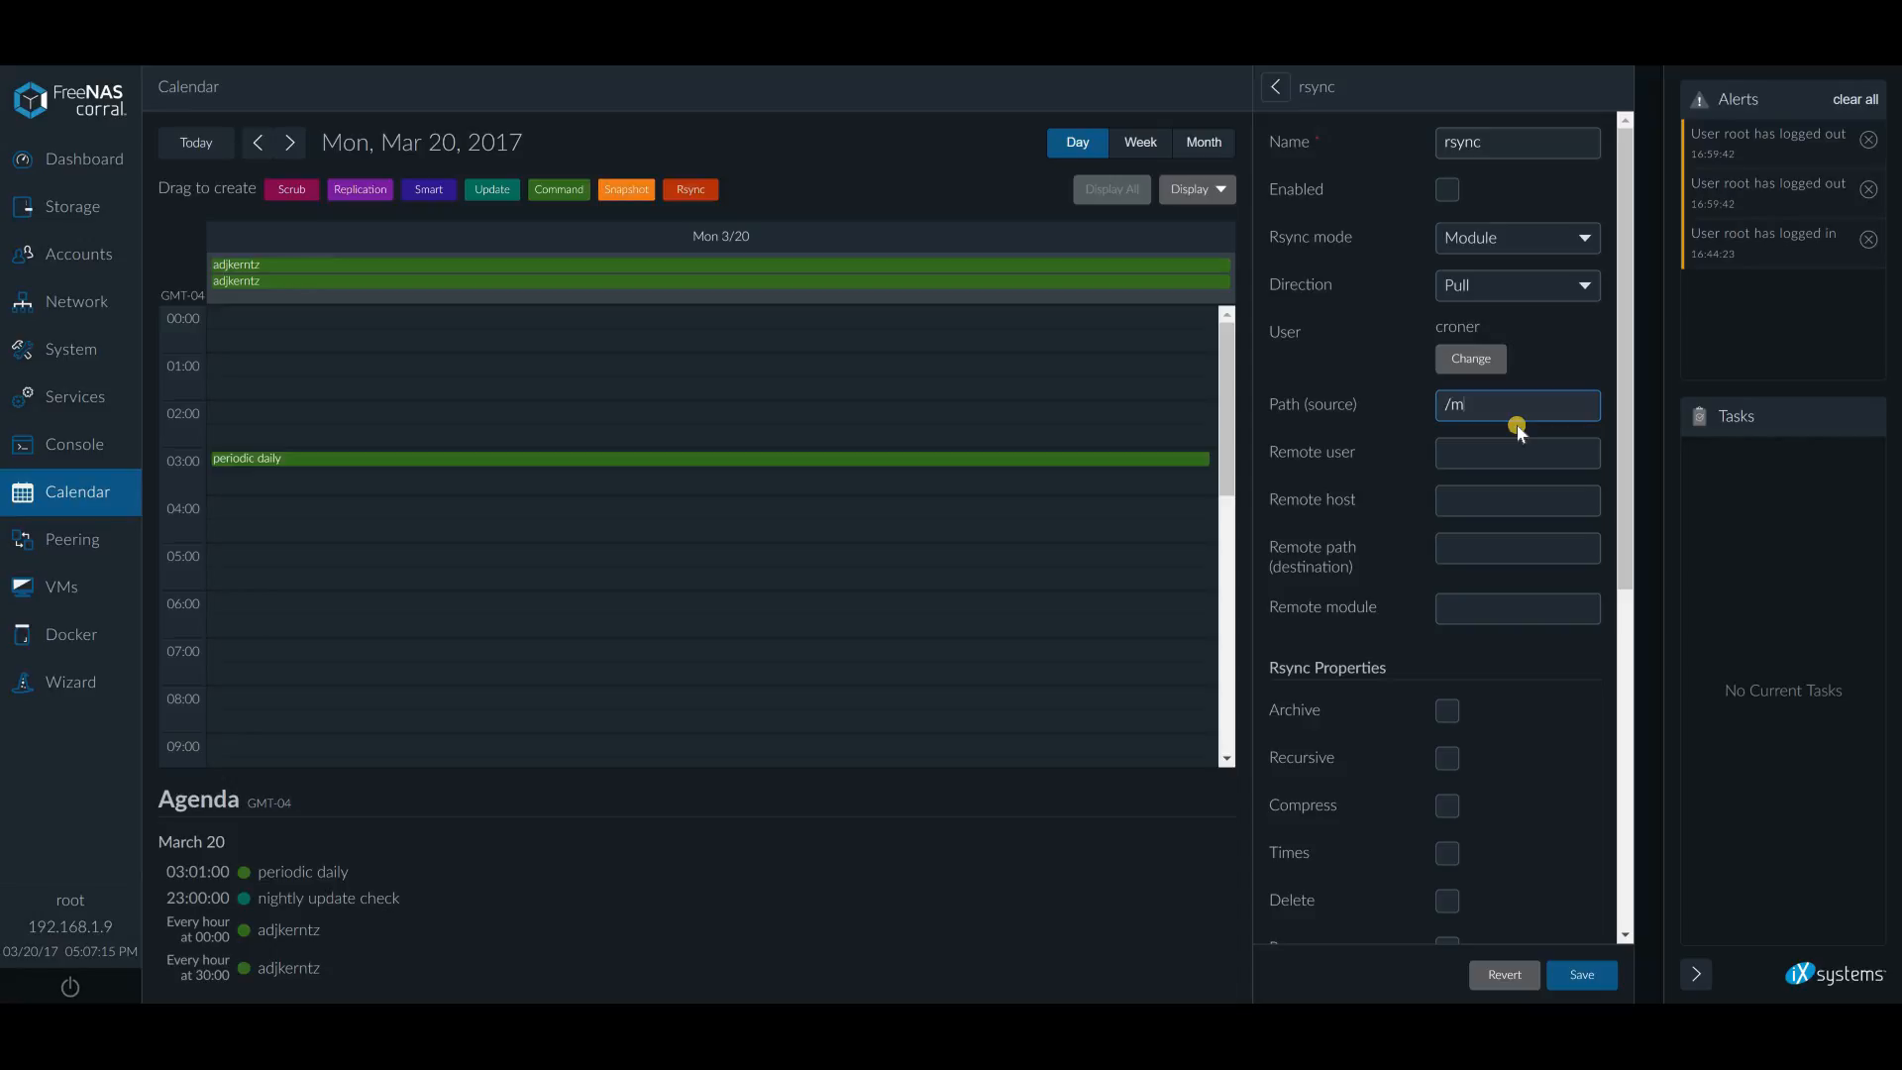
pyautogui.write('nt')
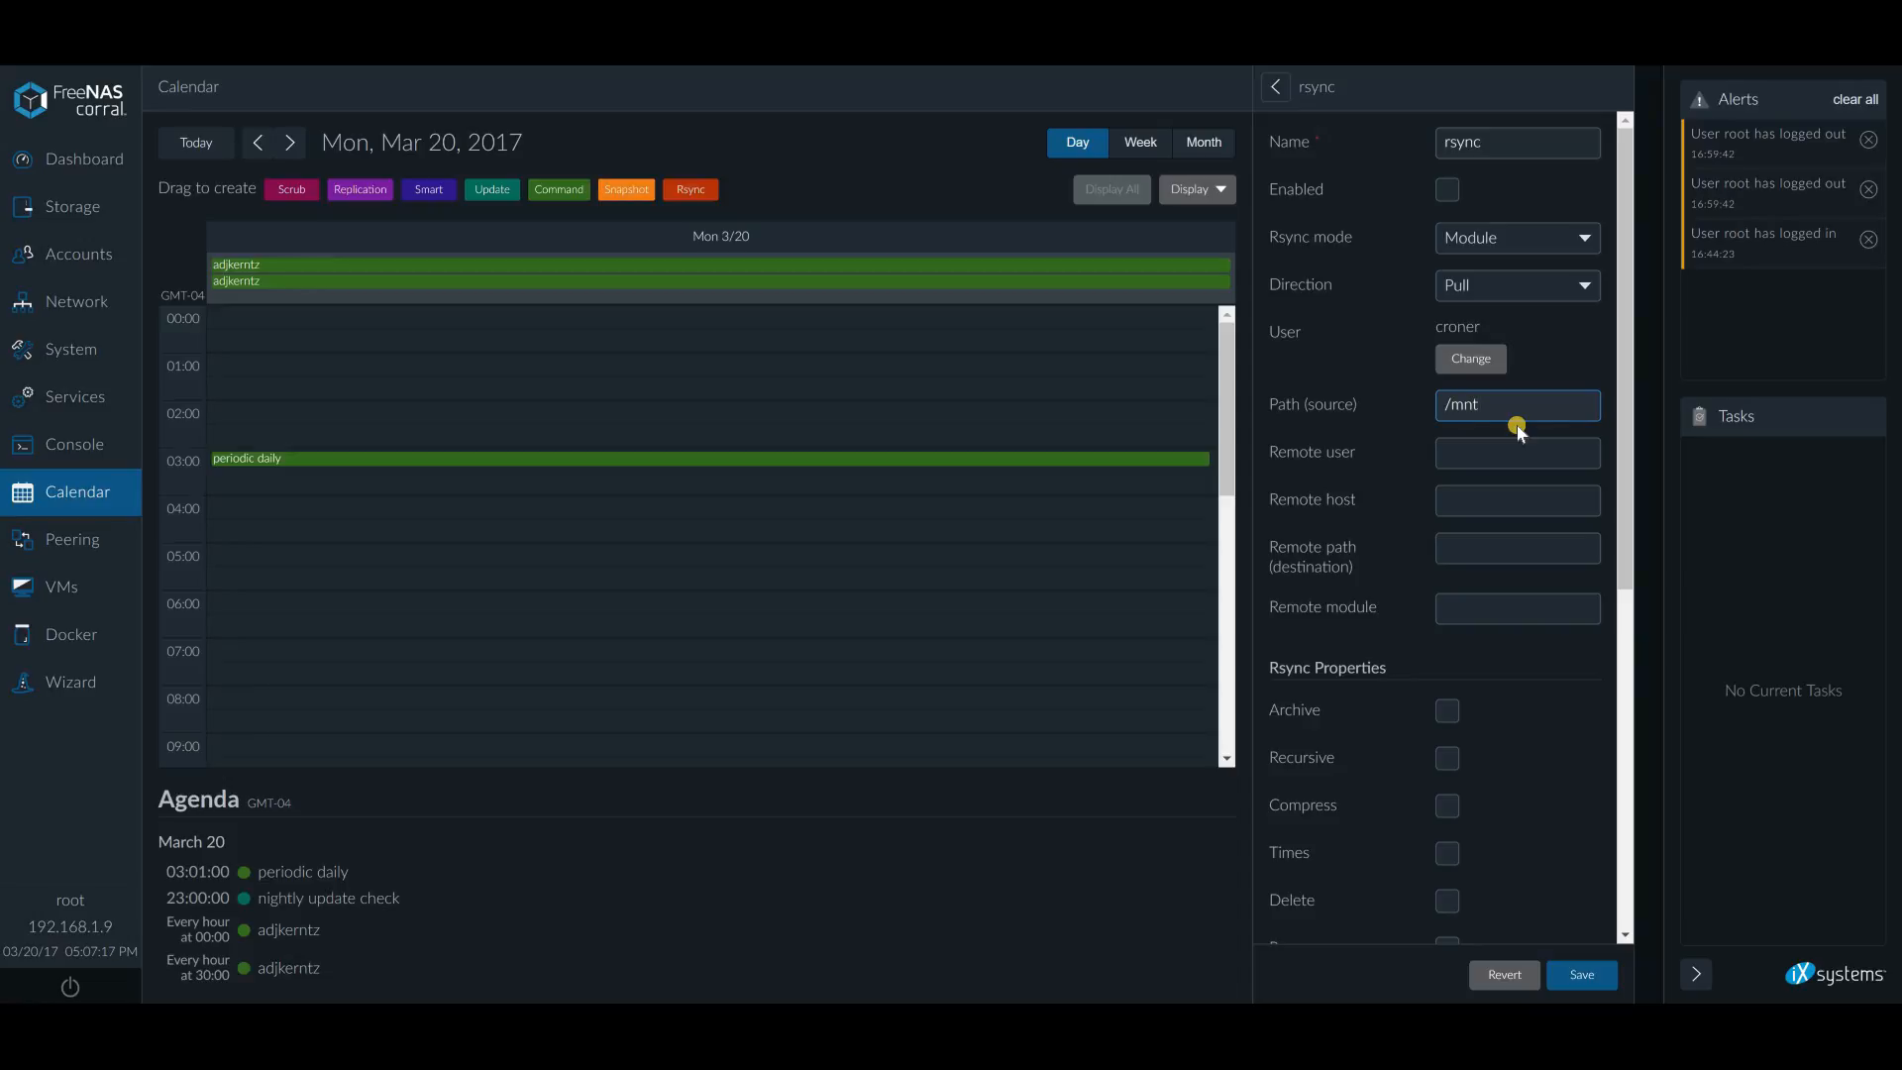
pyautogui.write('/l')
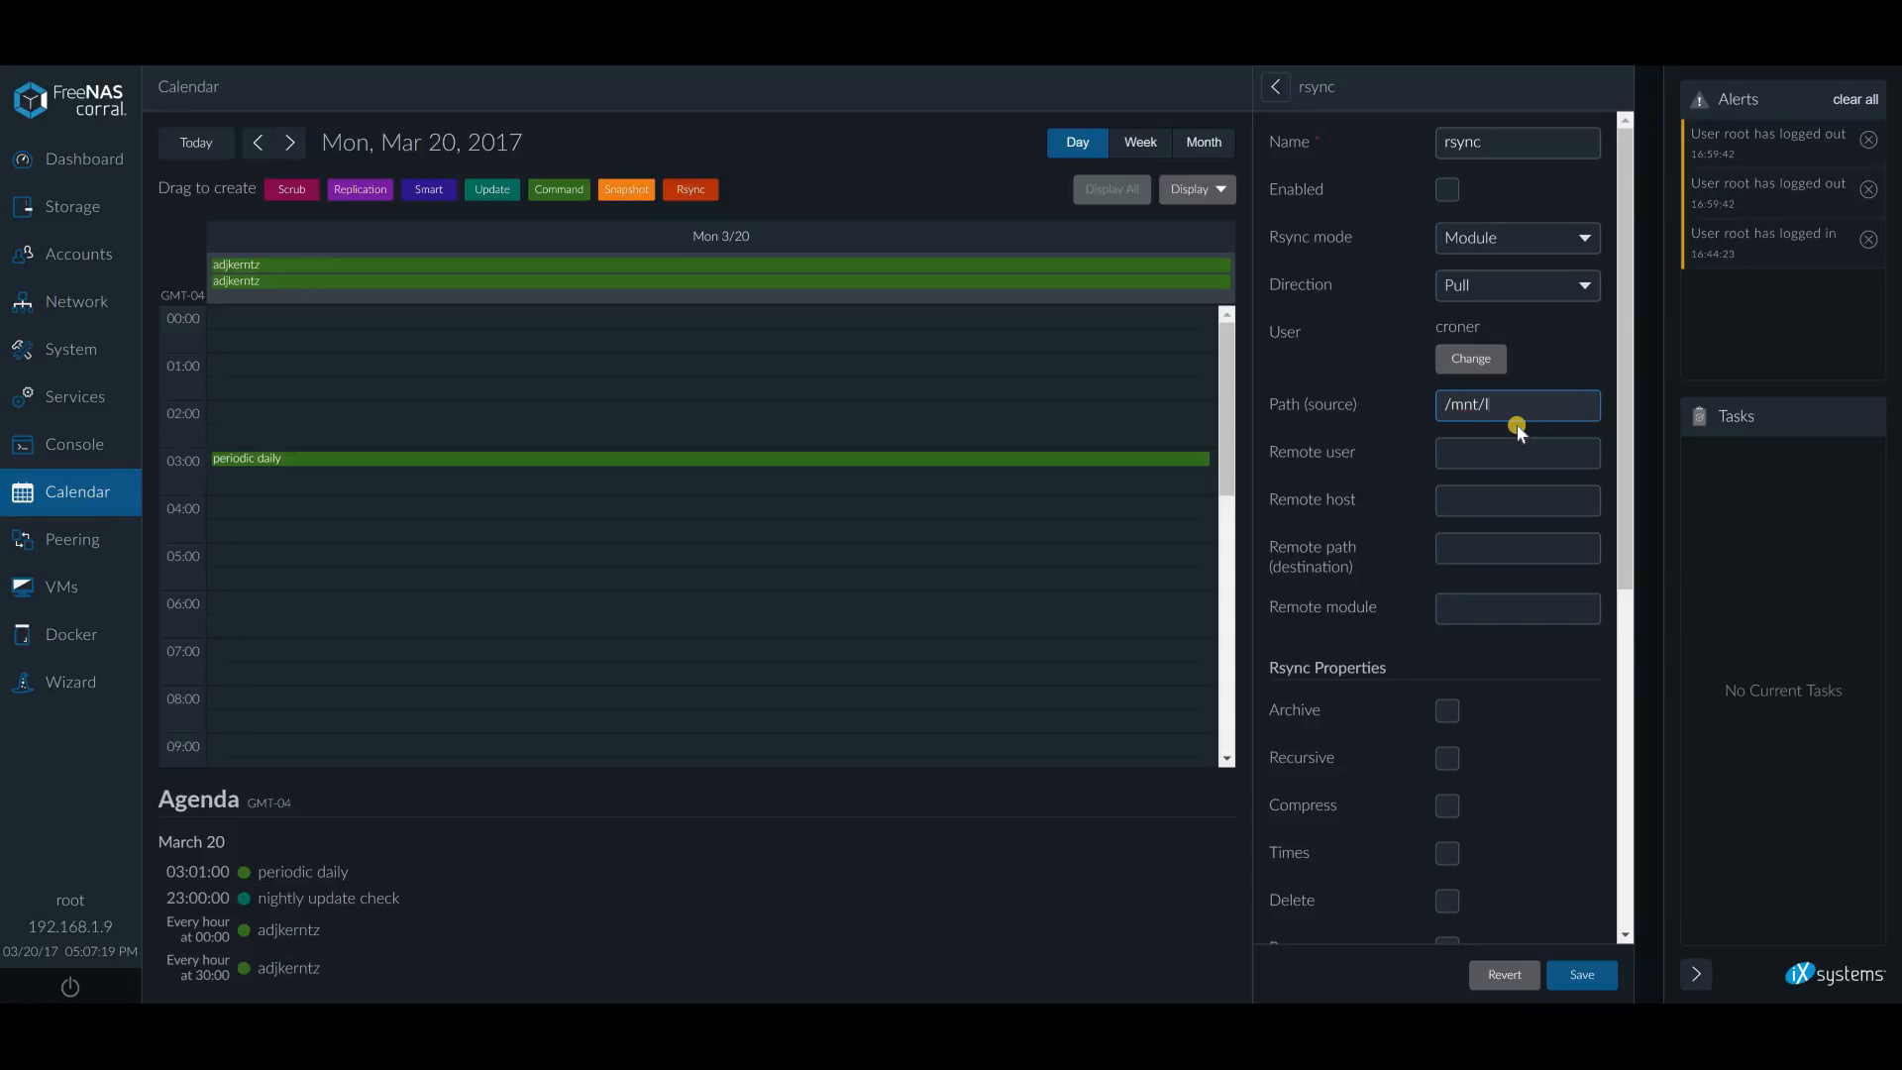
pyautogui.write('ICE/')
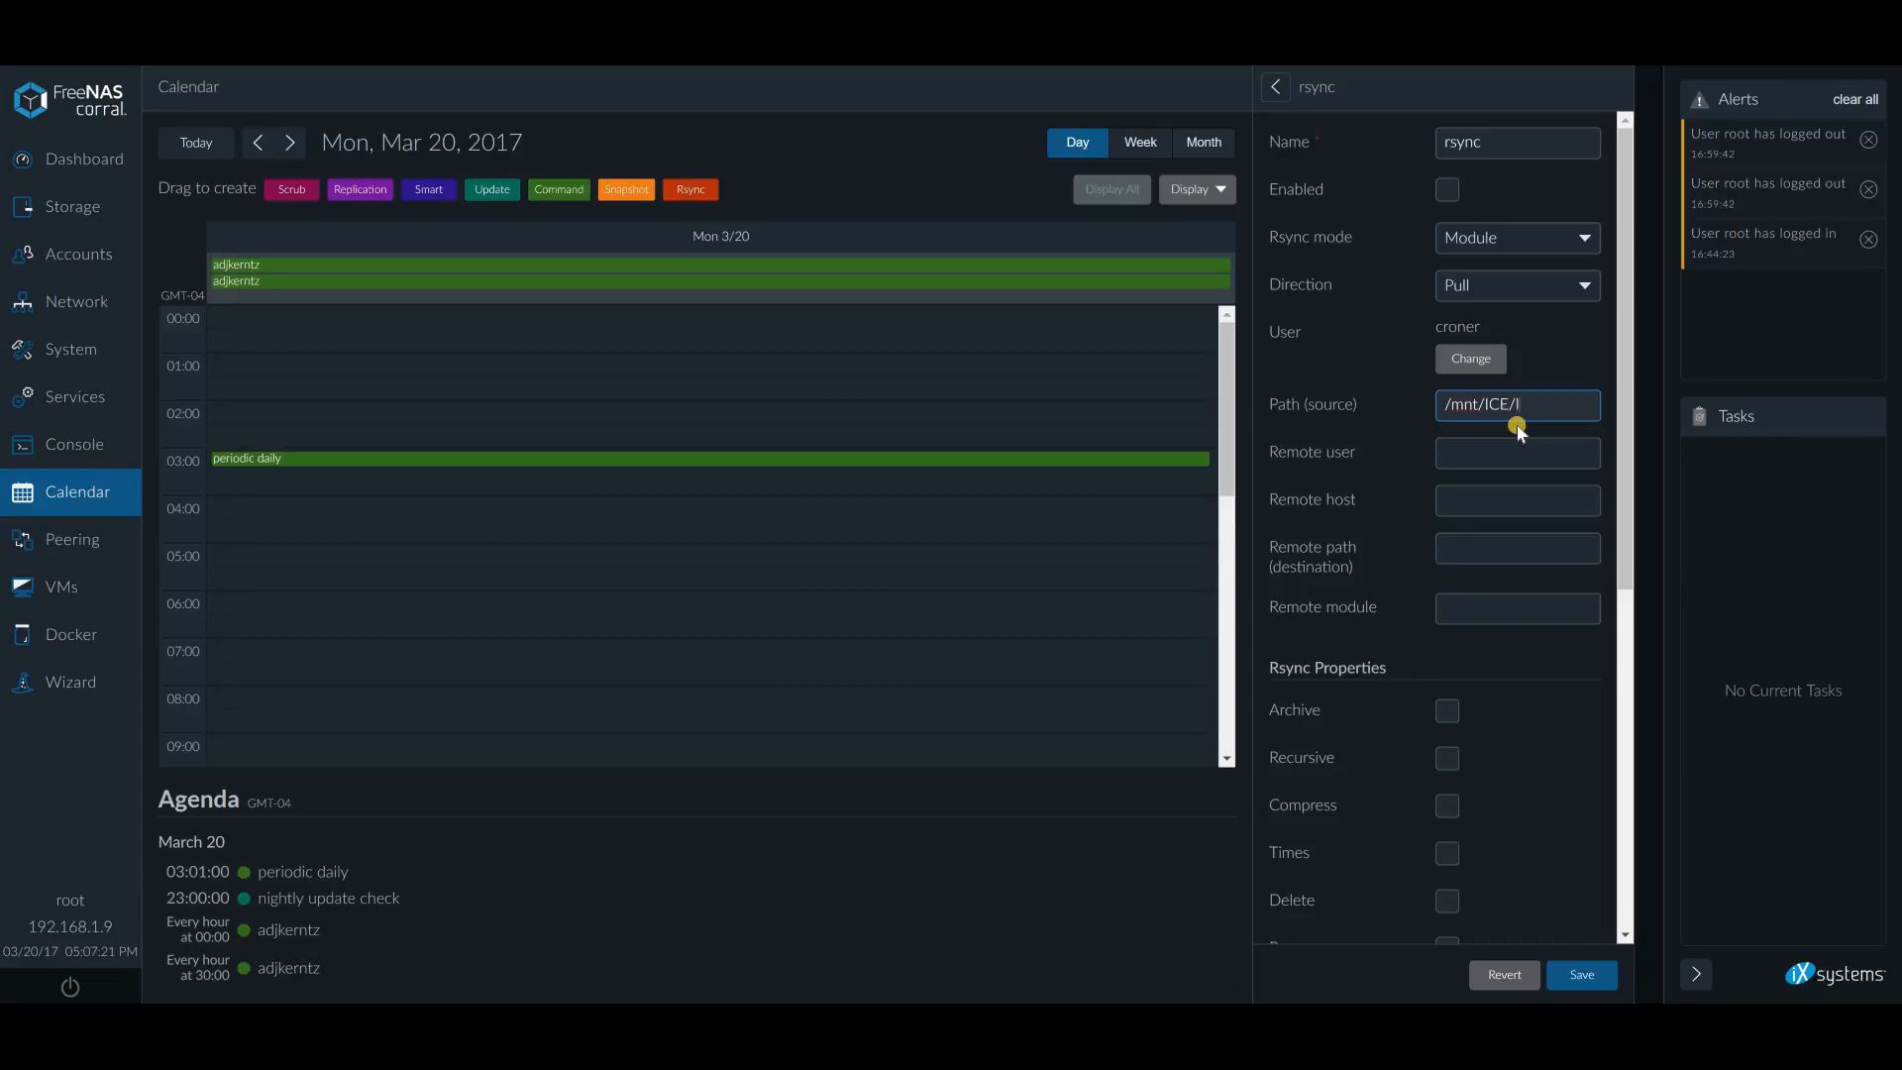
pyautogui.write('olipop')
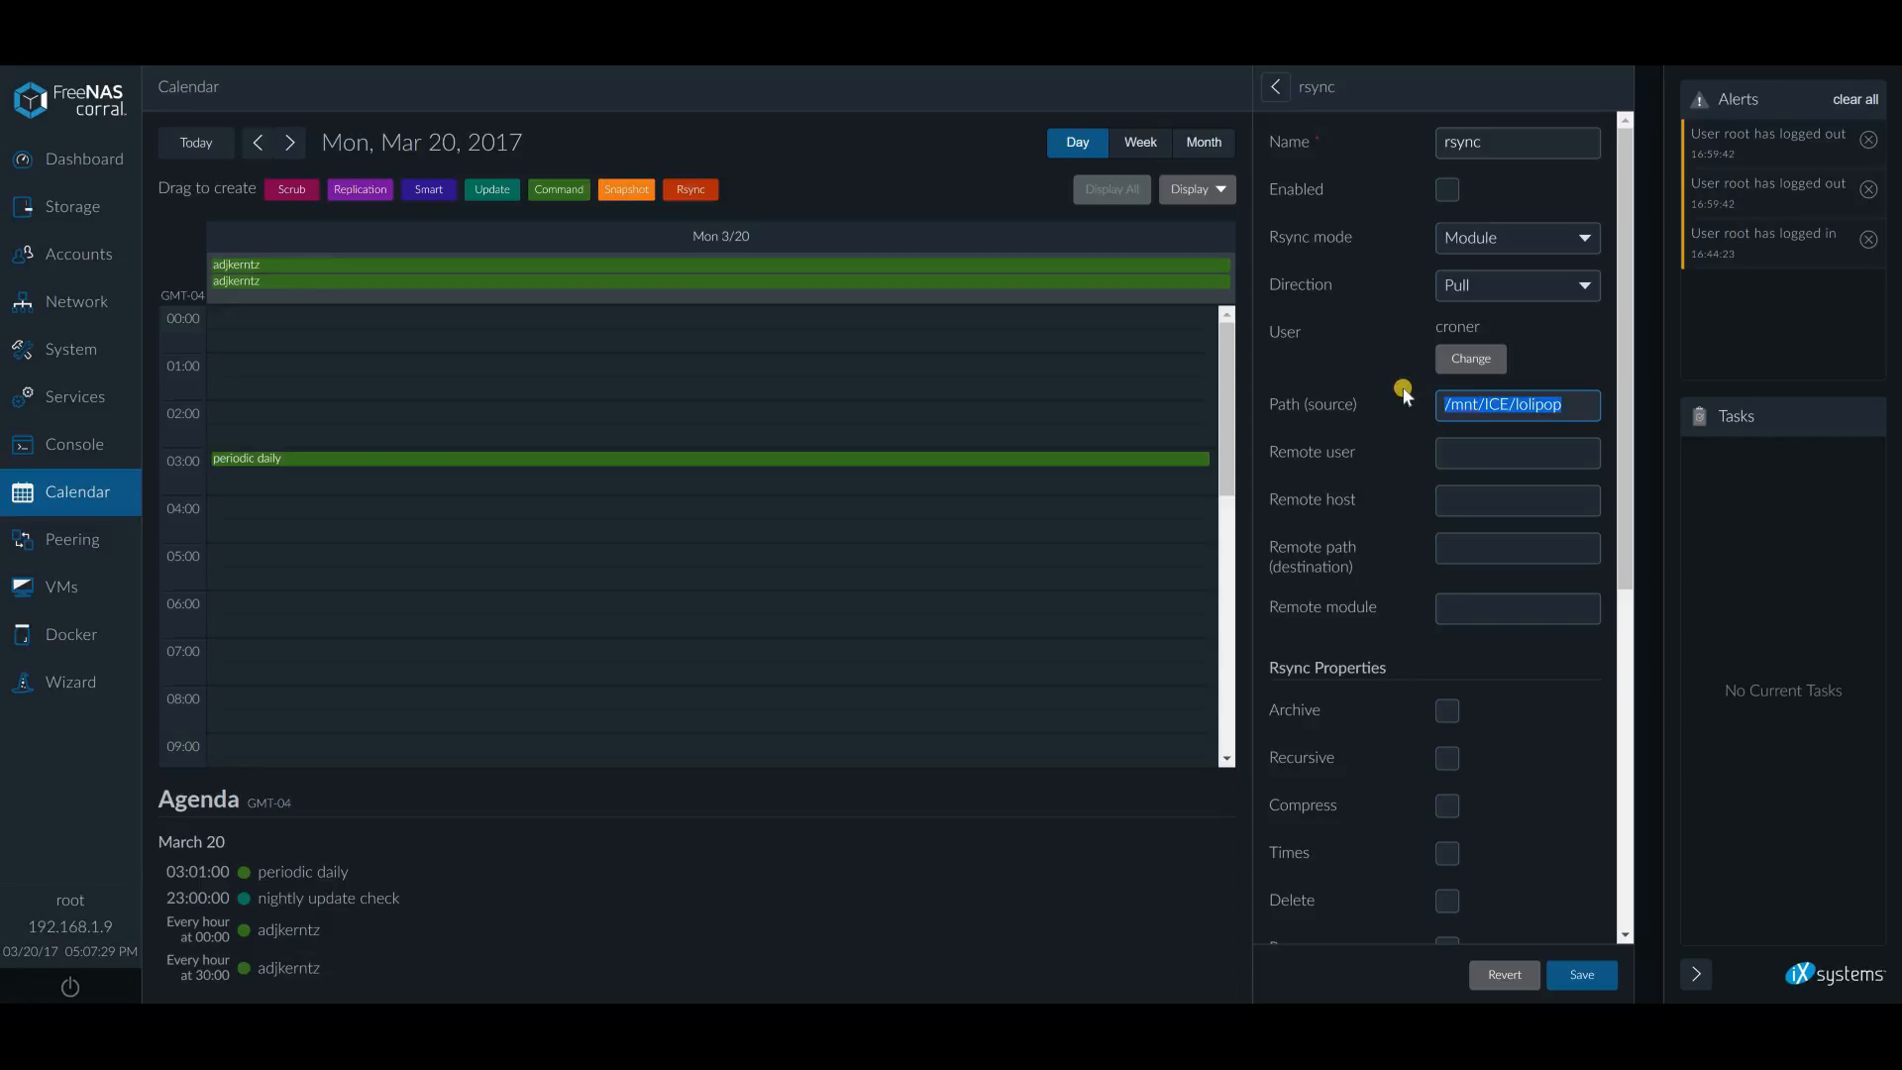
pyautogui.click(1515, 453)
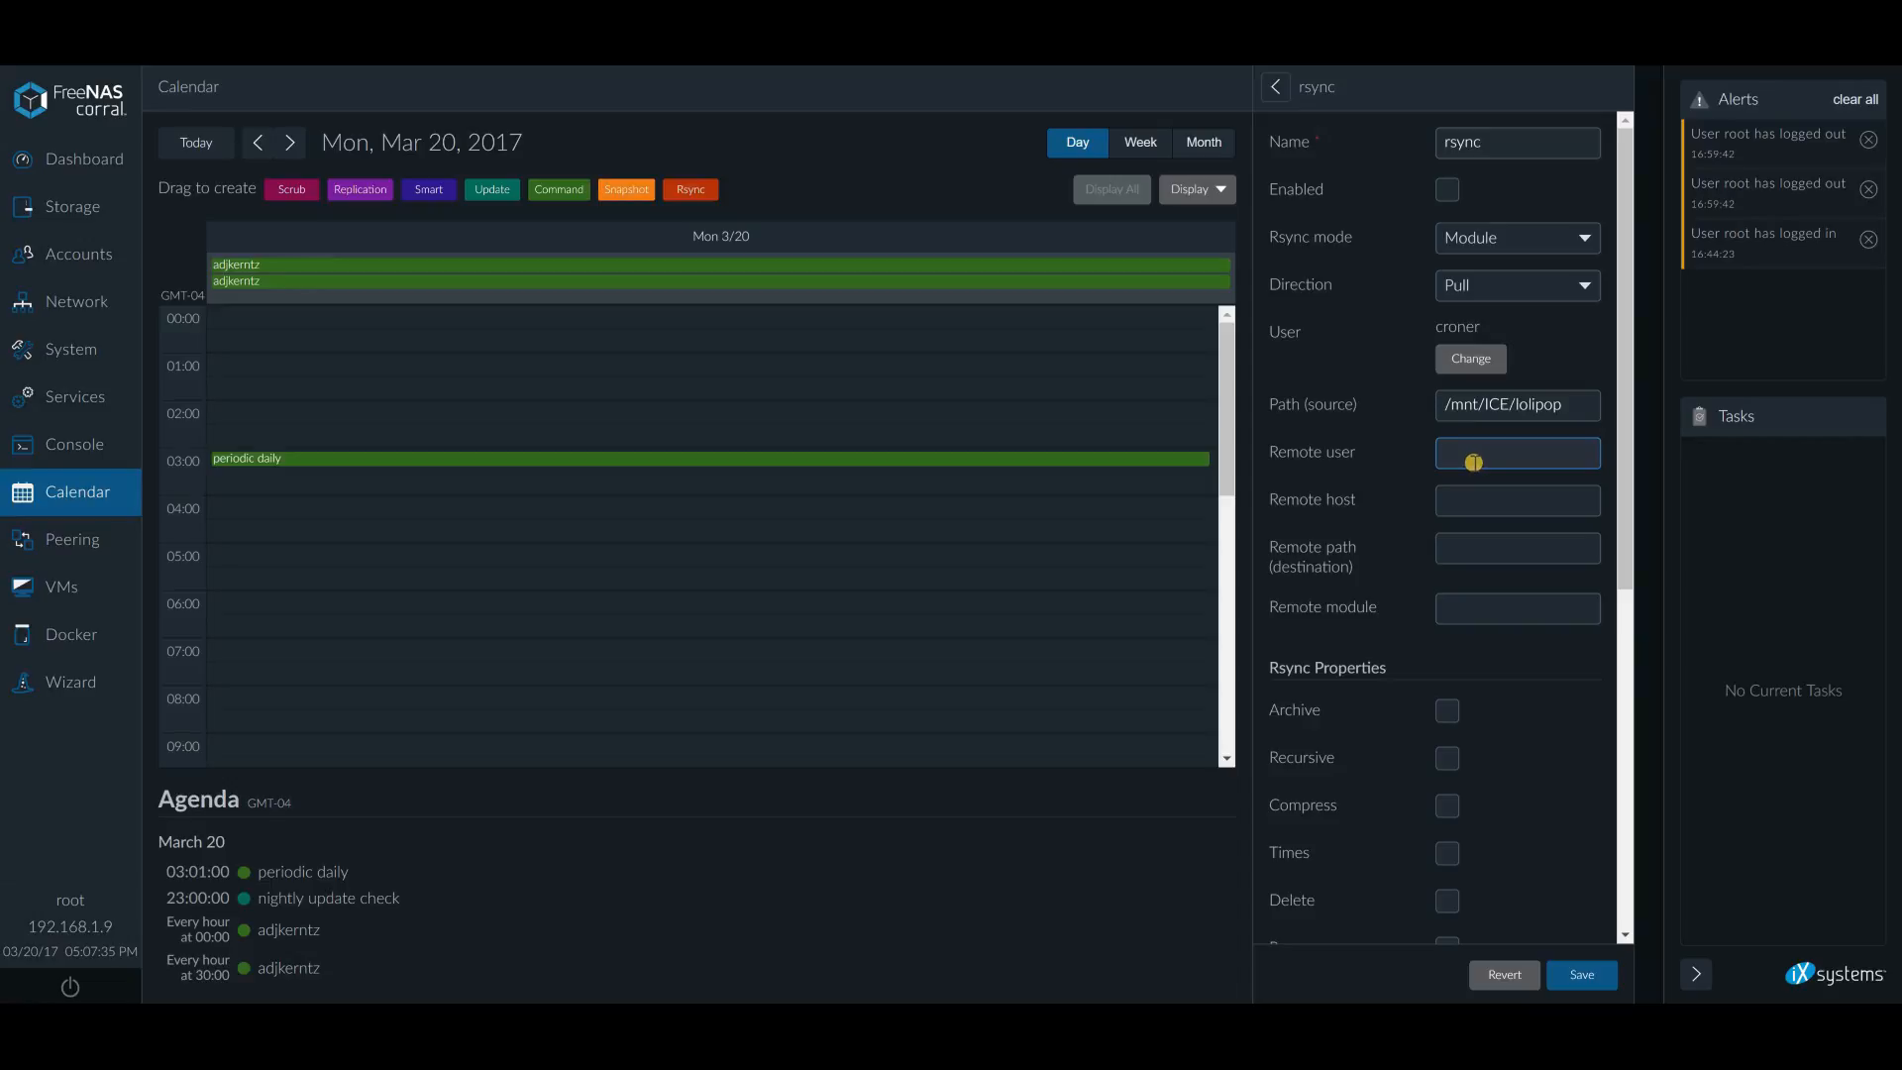
# Enter remote user root and start the remote host 192.168.1.5
pyautogui.write('root')
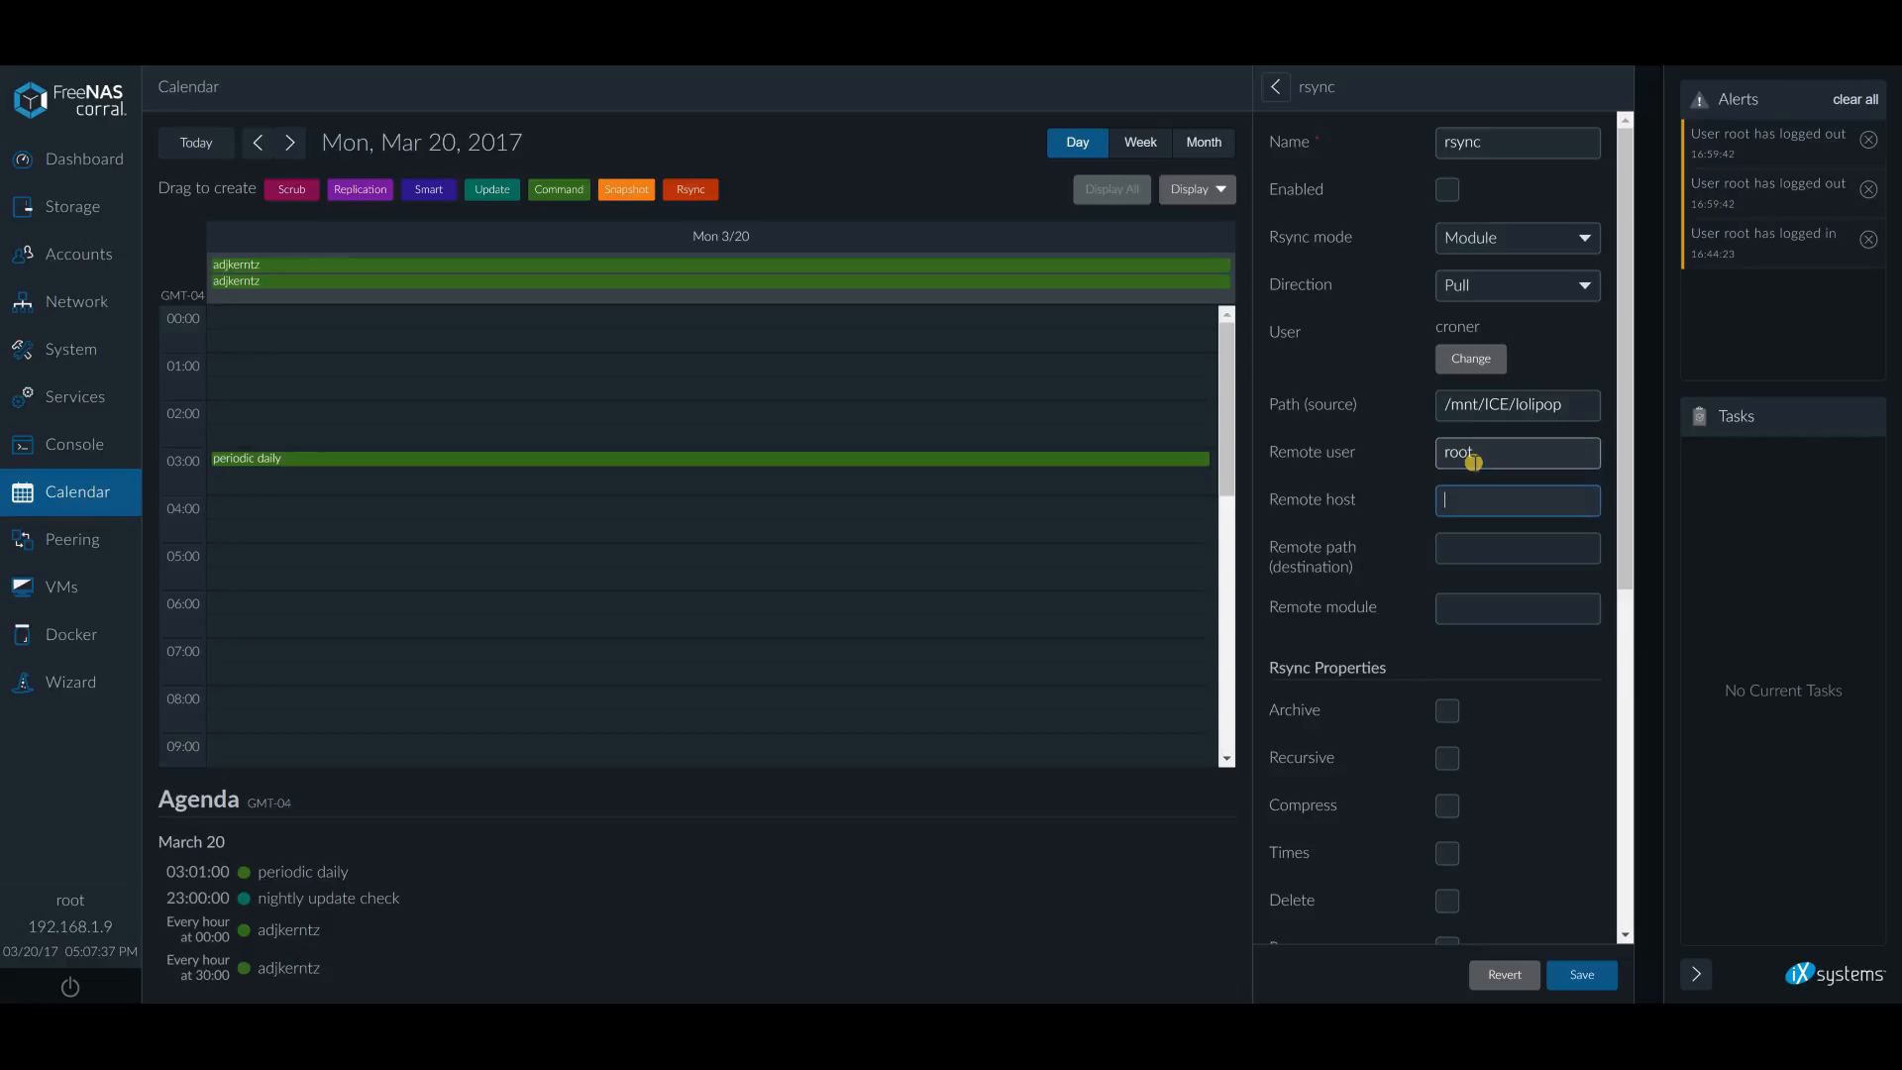
pyautogui.write('192.168.1.5')
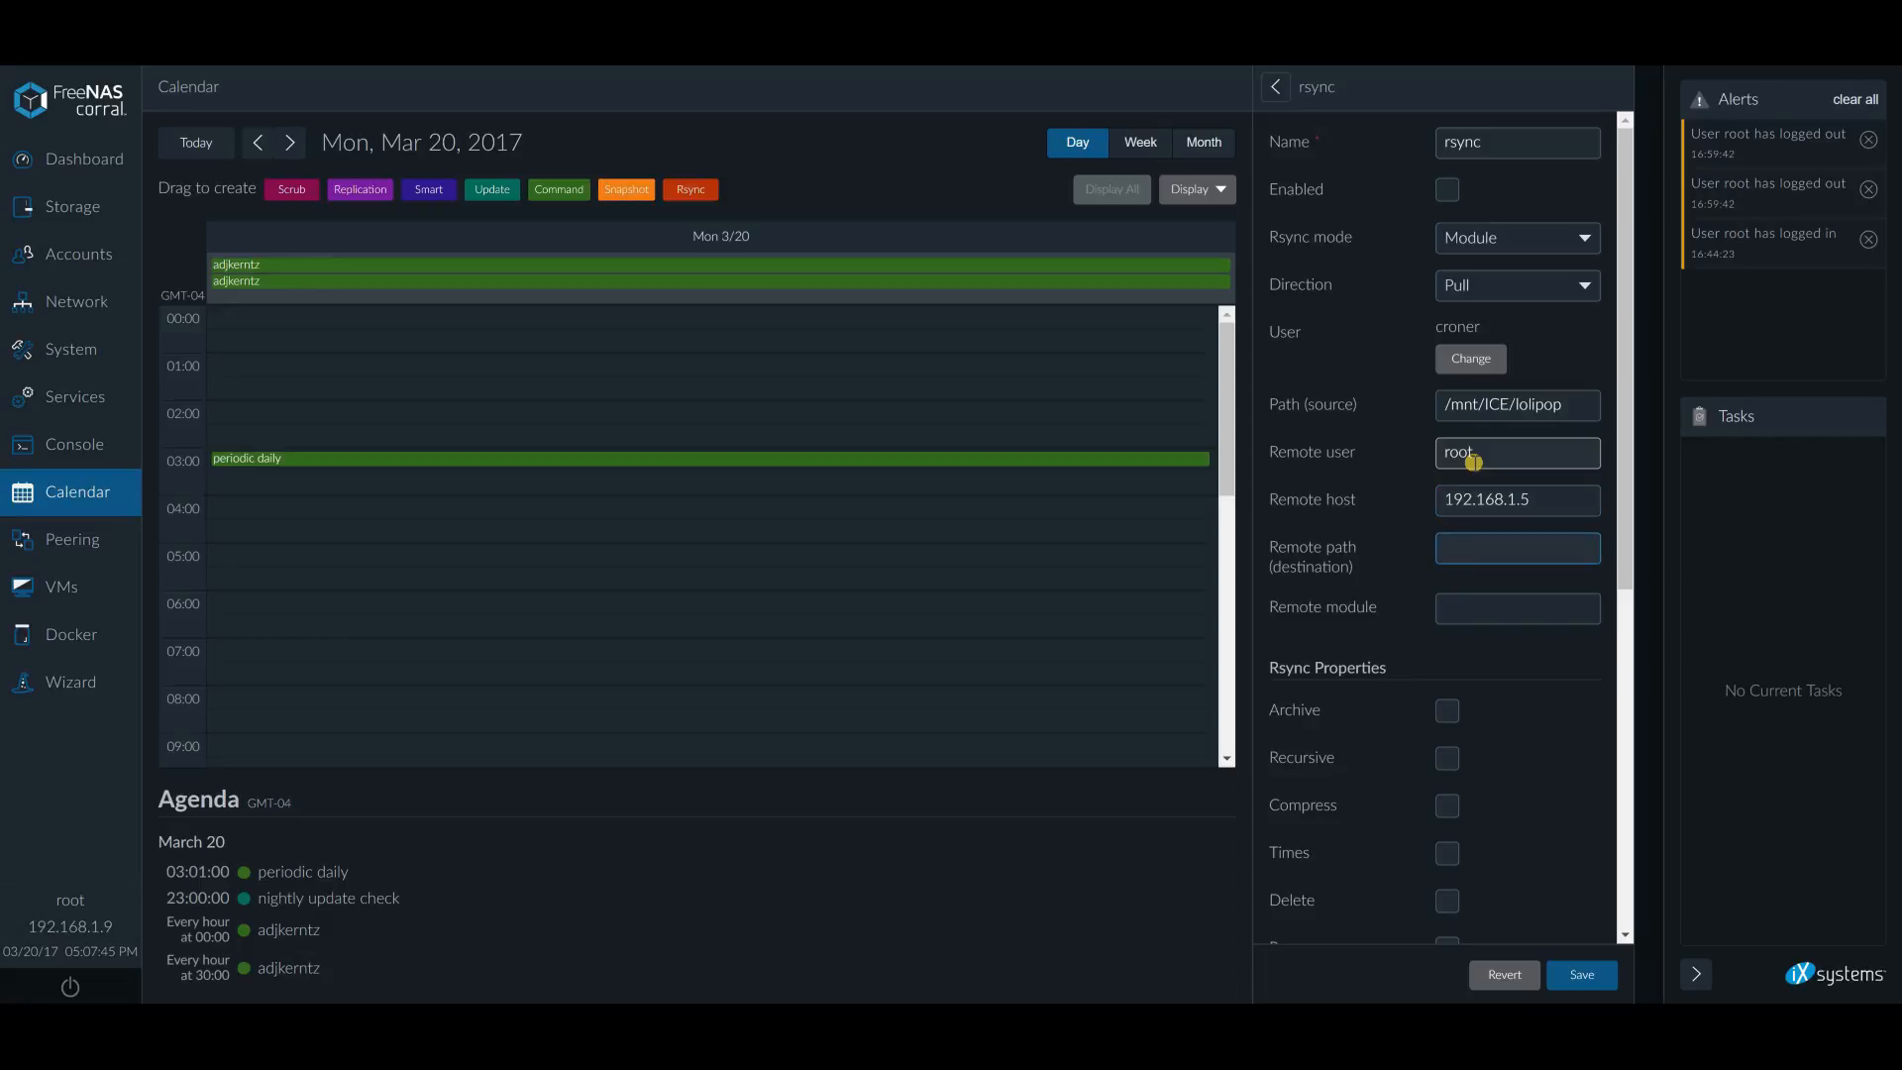
# Enter remote path /mnt/vatra/voda/ostalo/BOOKS and correct the ICE pool name in the source path
pyautogui.write('/mn')
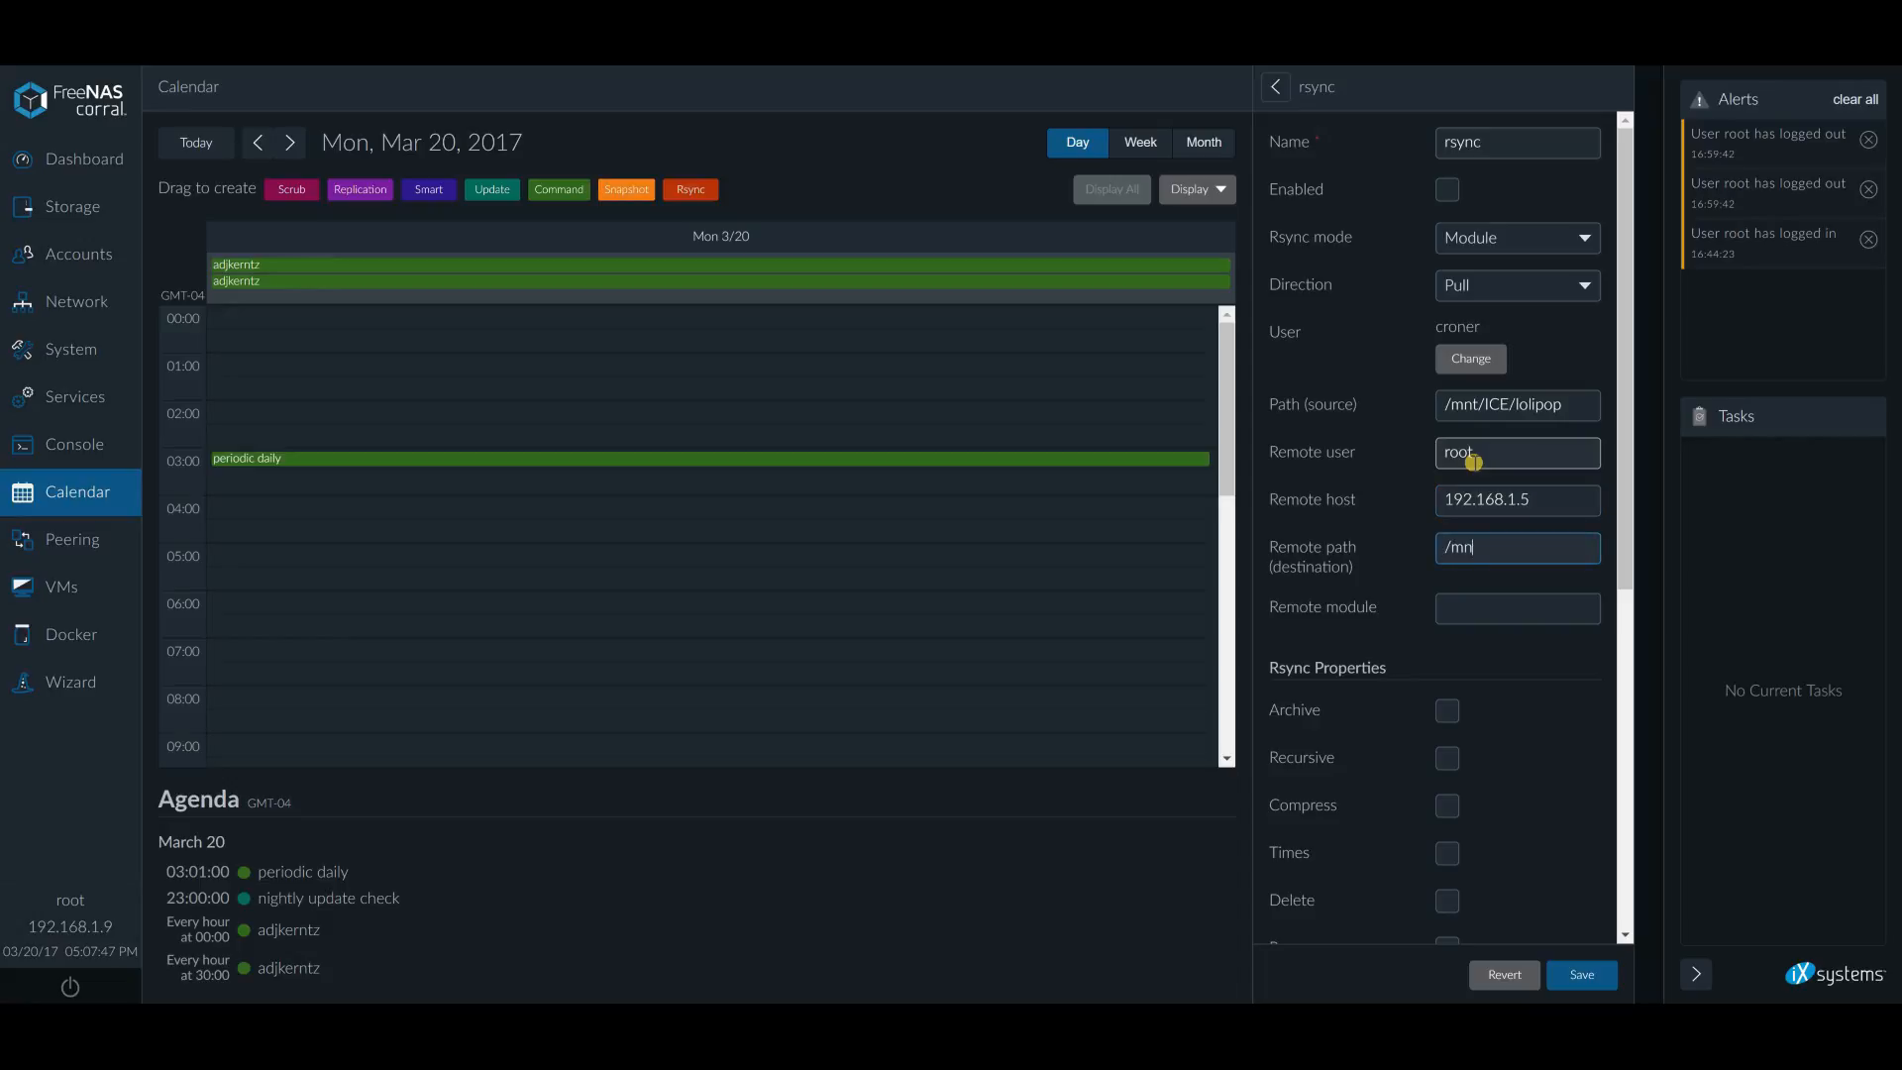
pyautogui.write('t/voda/ostalo/BOOKS')
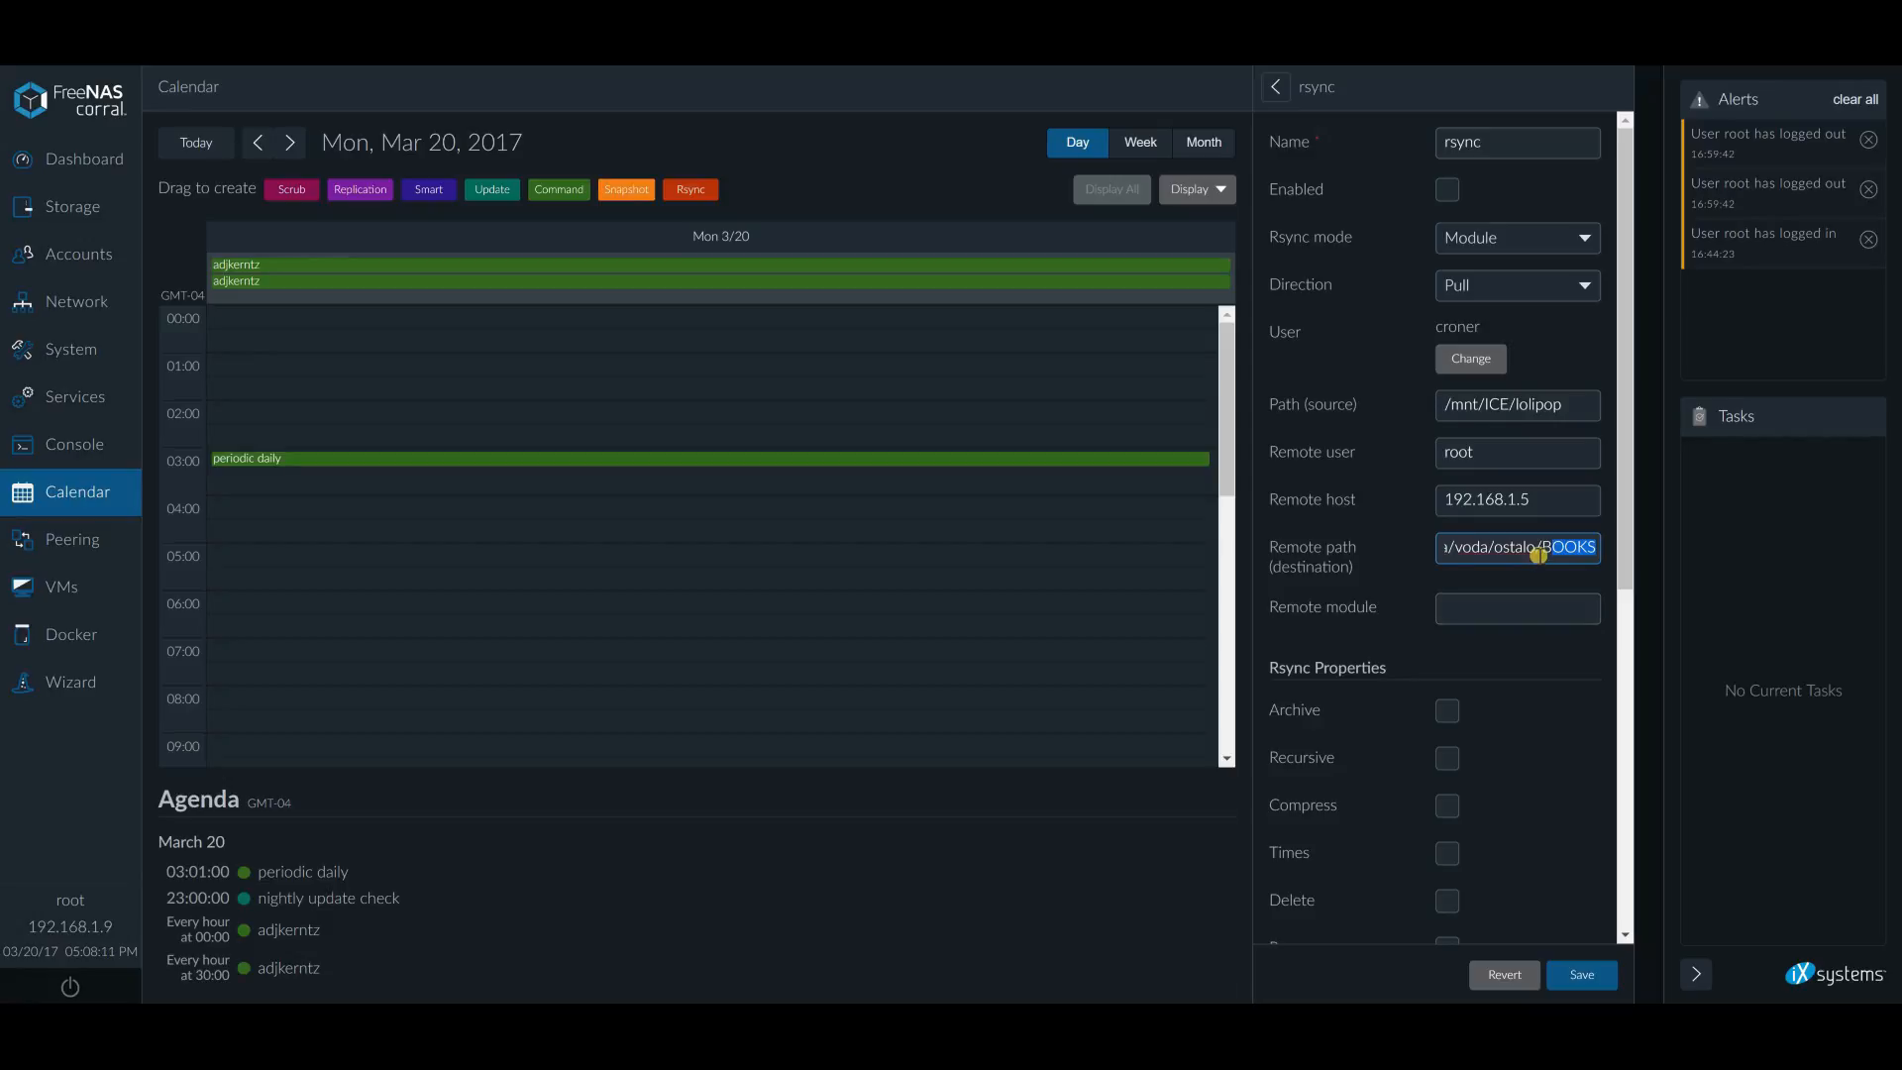
pyautogui.moveTo(1509, 572)
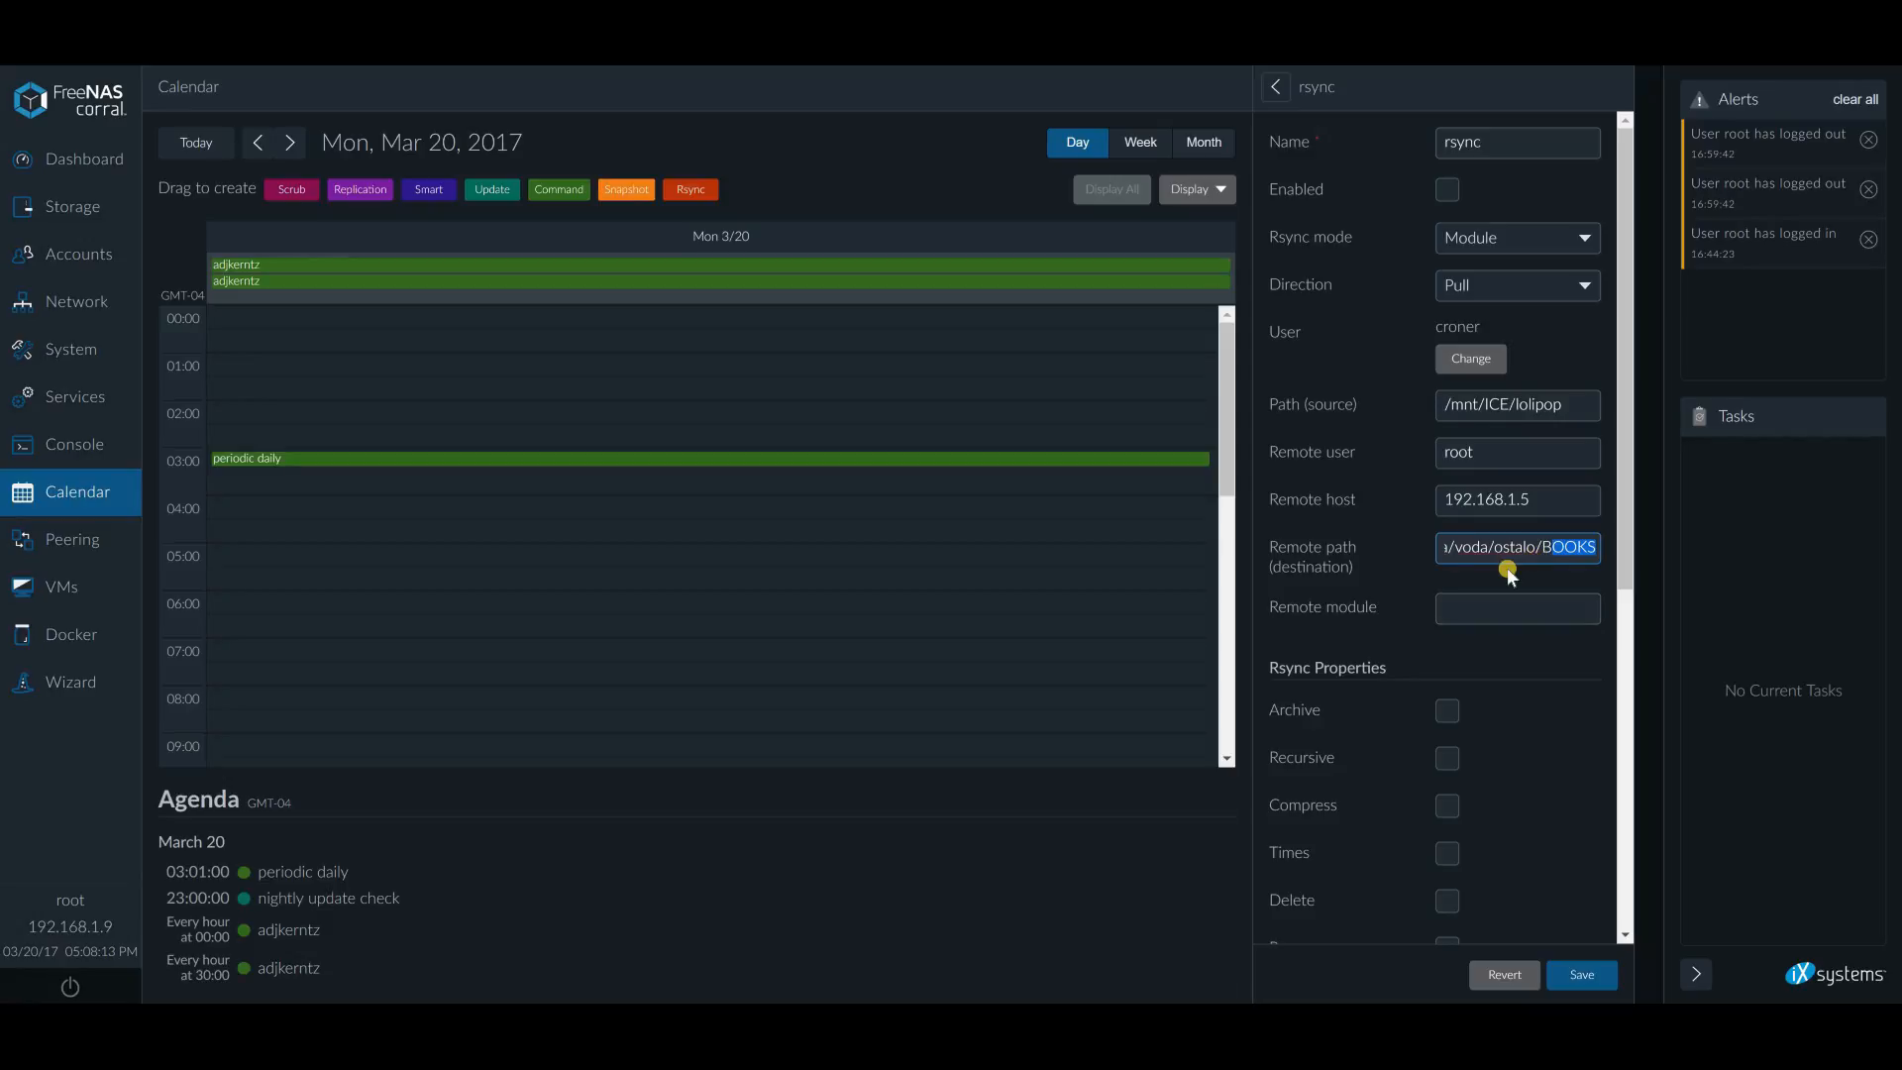
pyautogui.click(1517, 608)
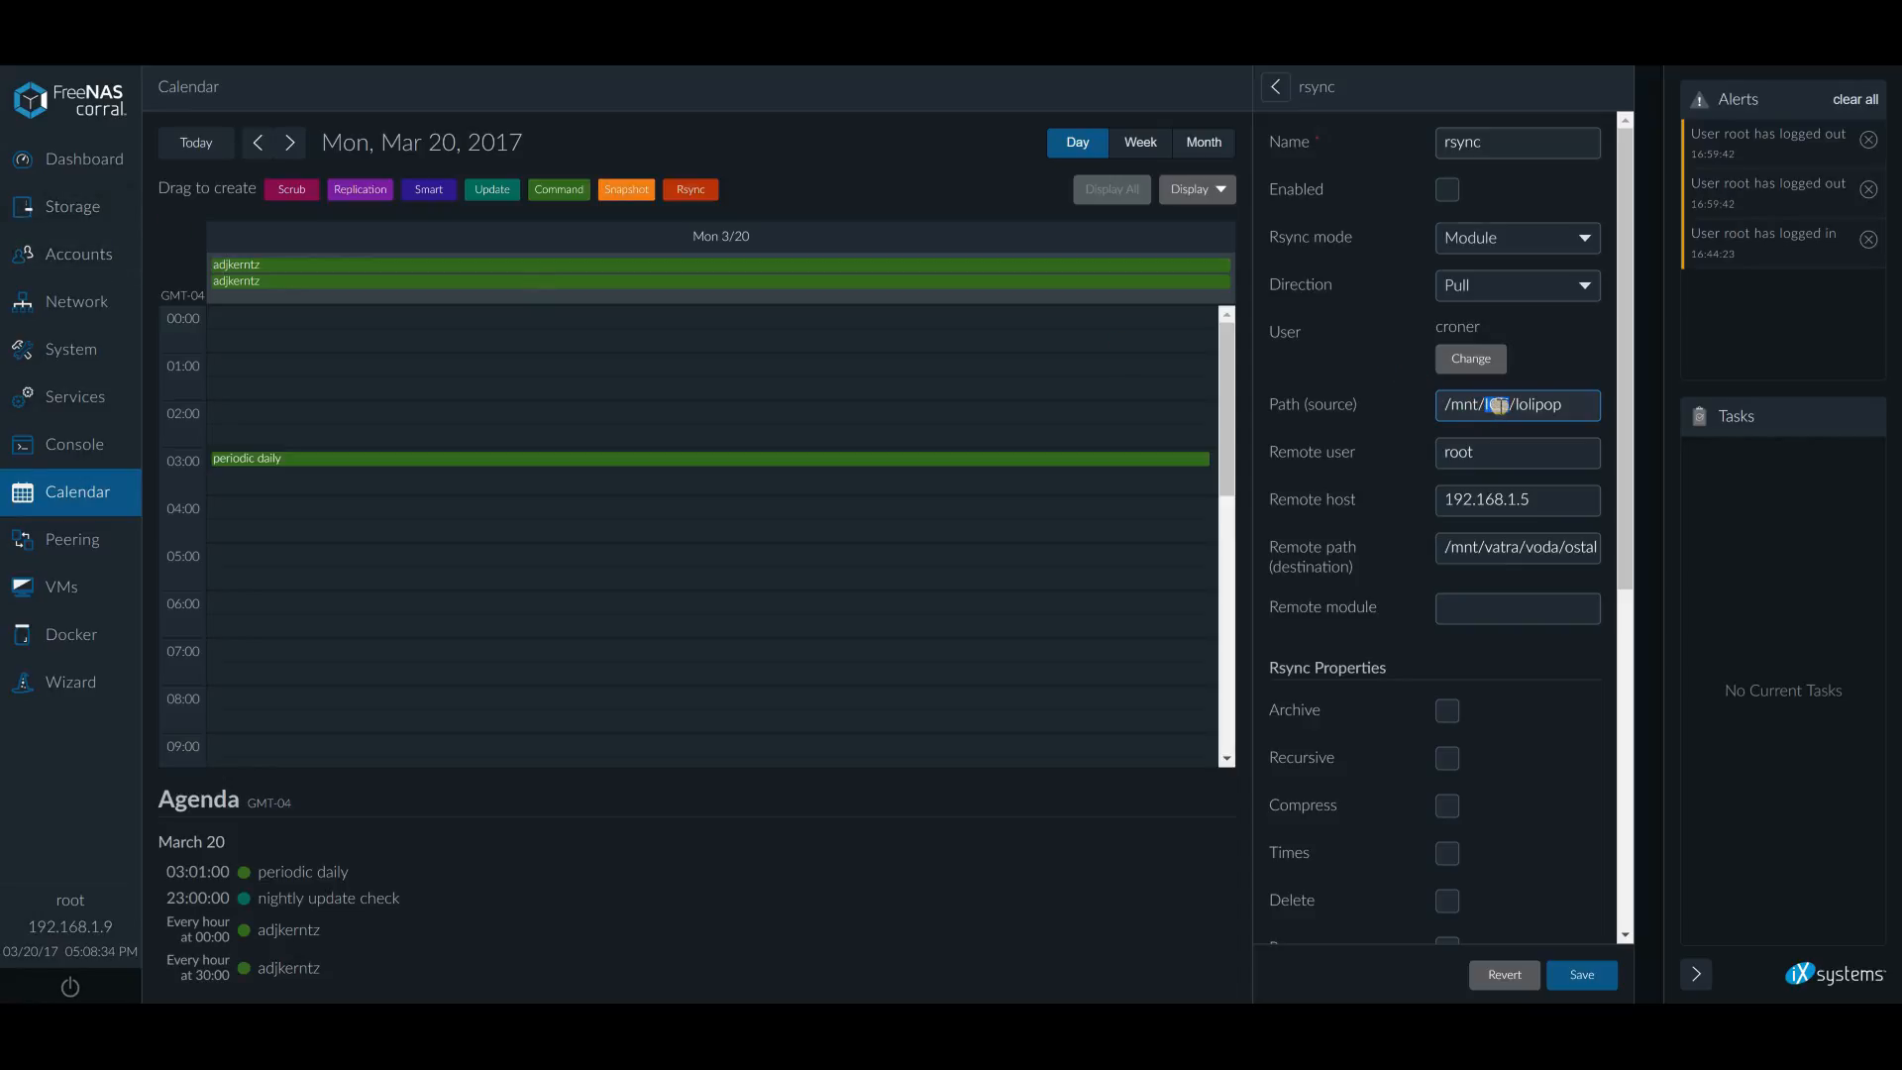
pyautogui.write('ICE')
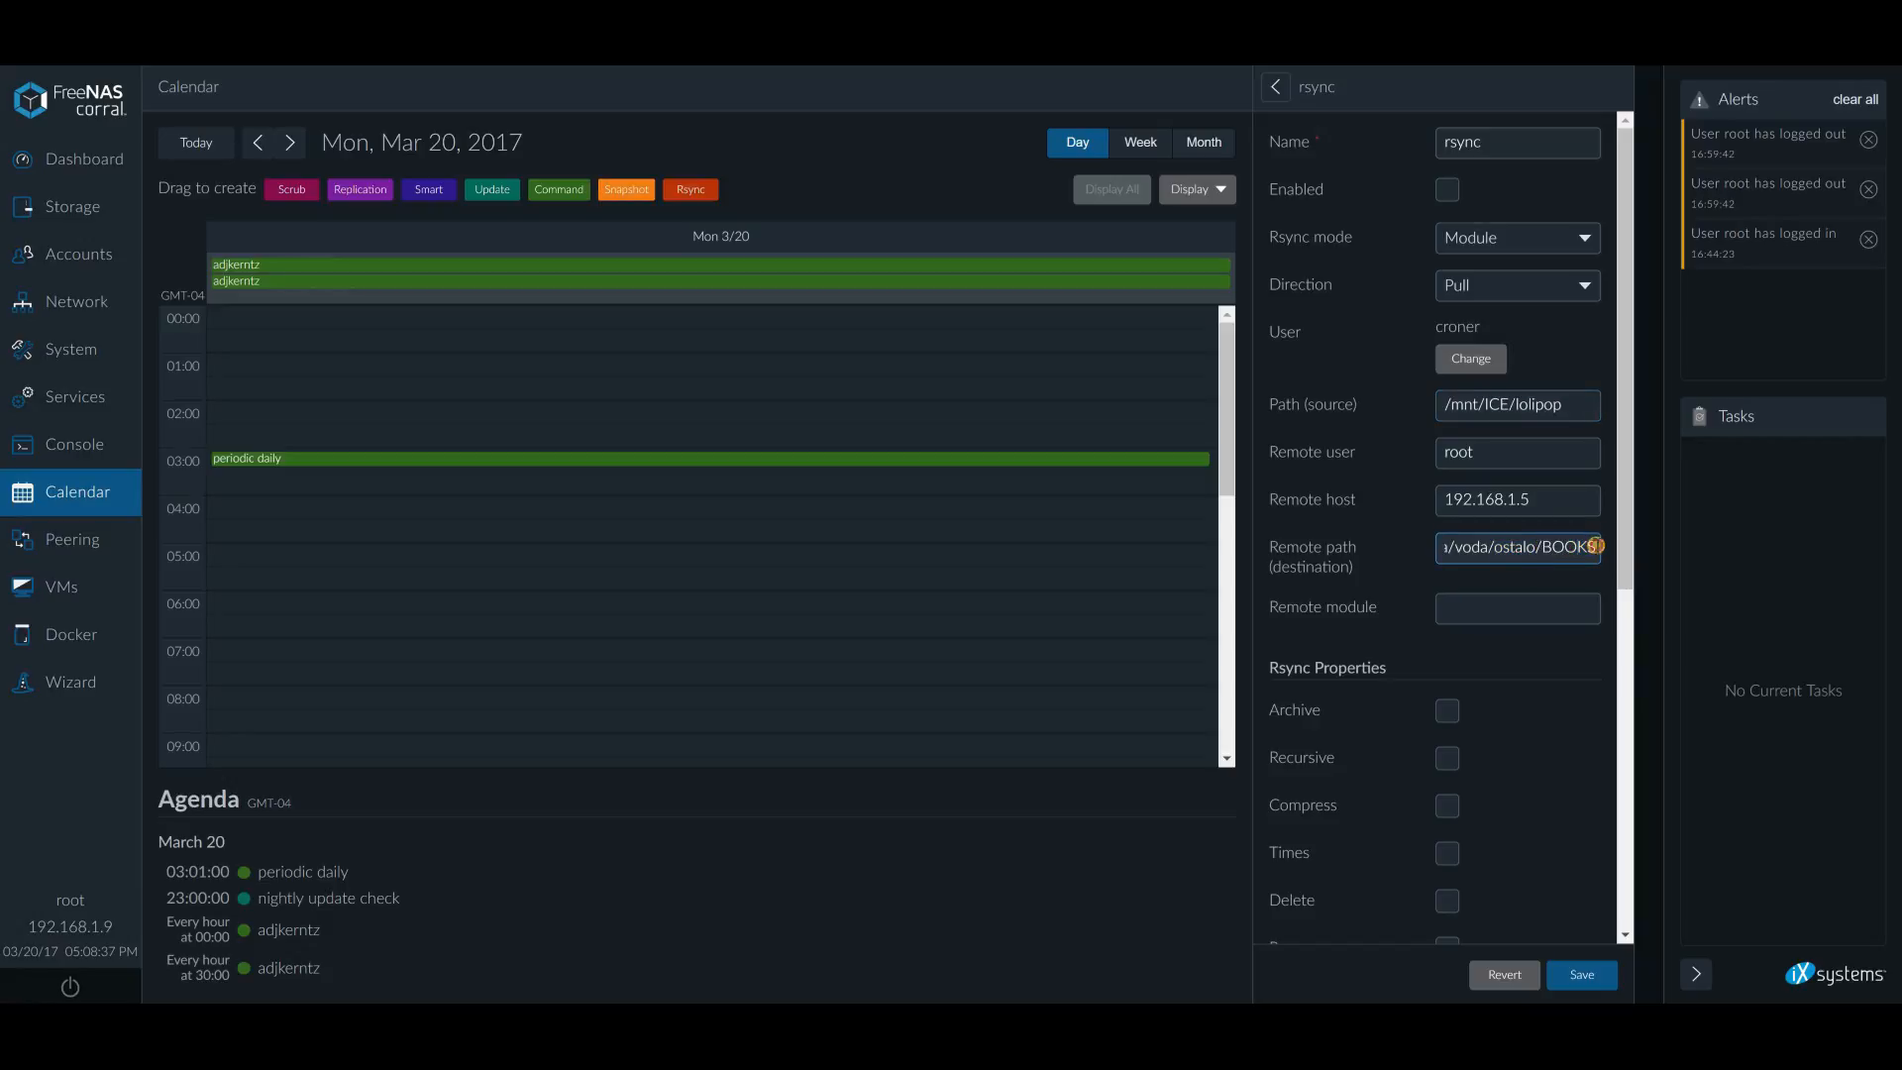
pyautogui.doubleClick(1578, 547)
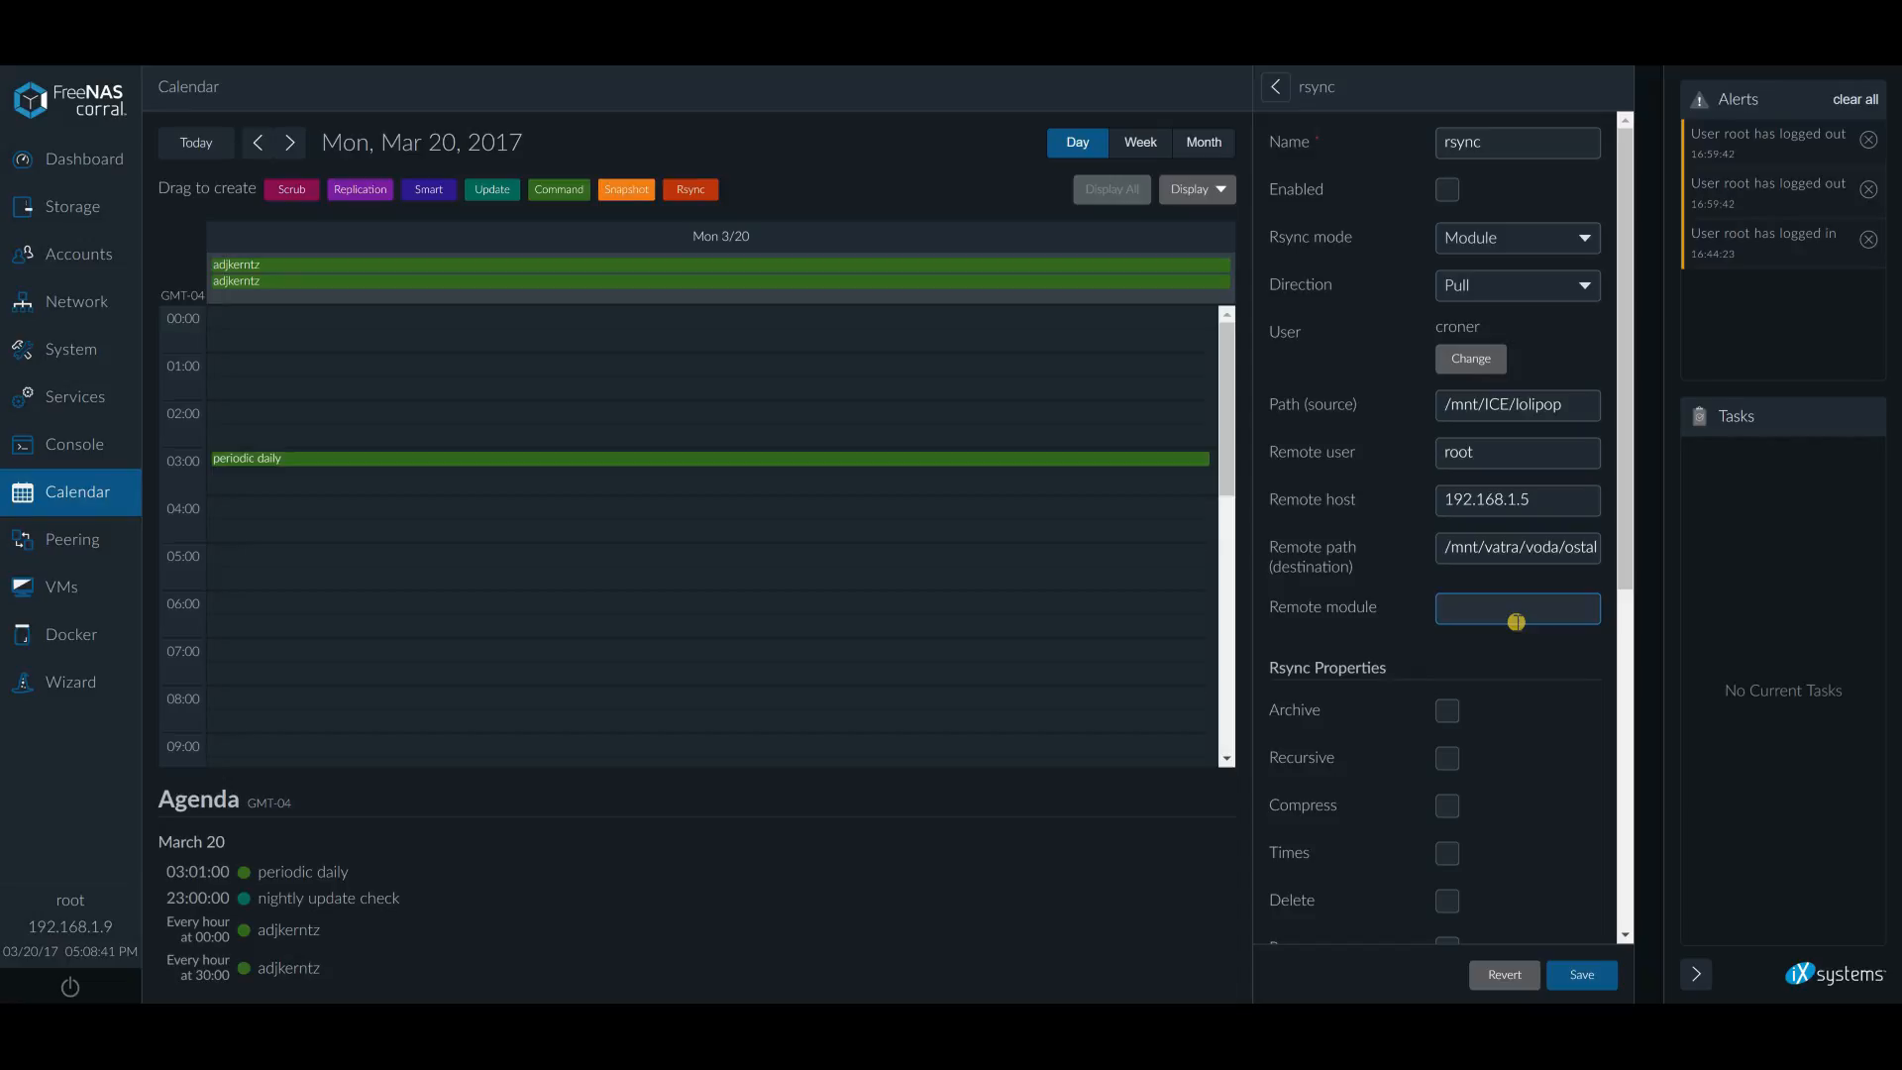
# Set the remote module to takeitaway
pyautogui.write('takeit')
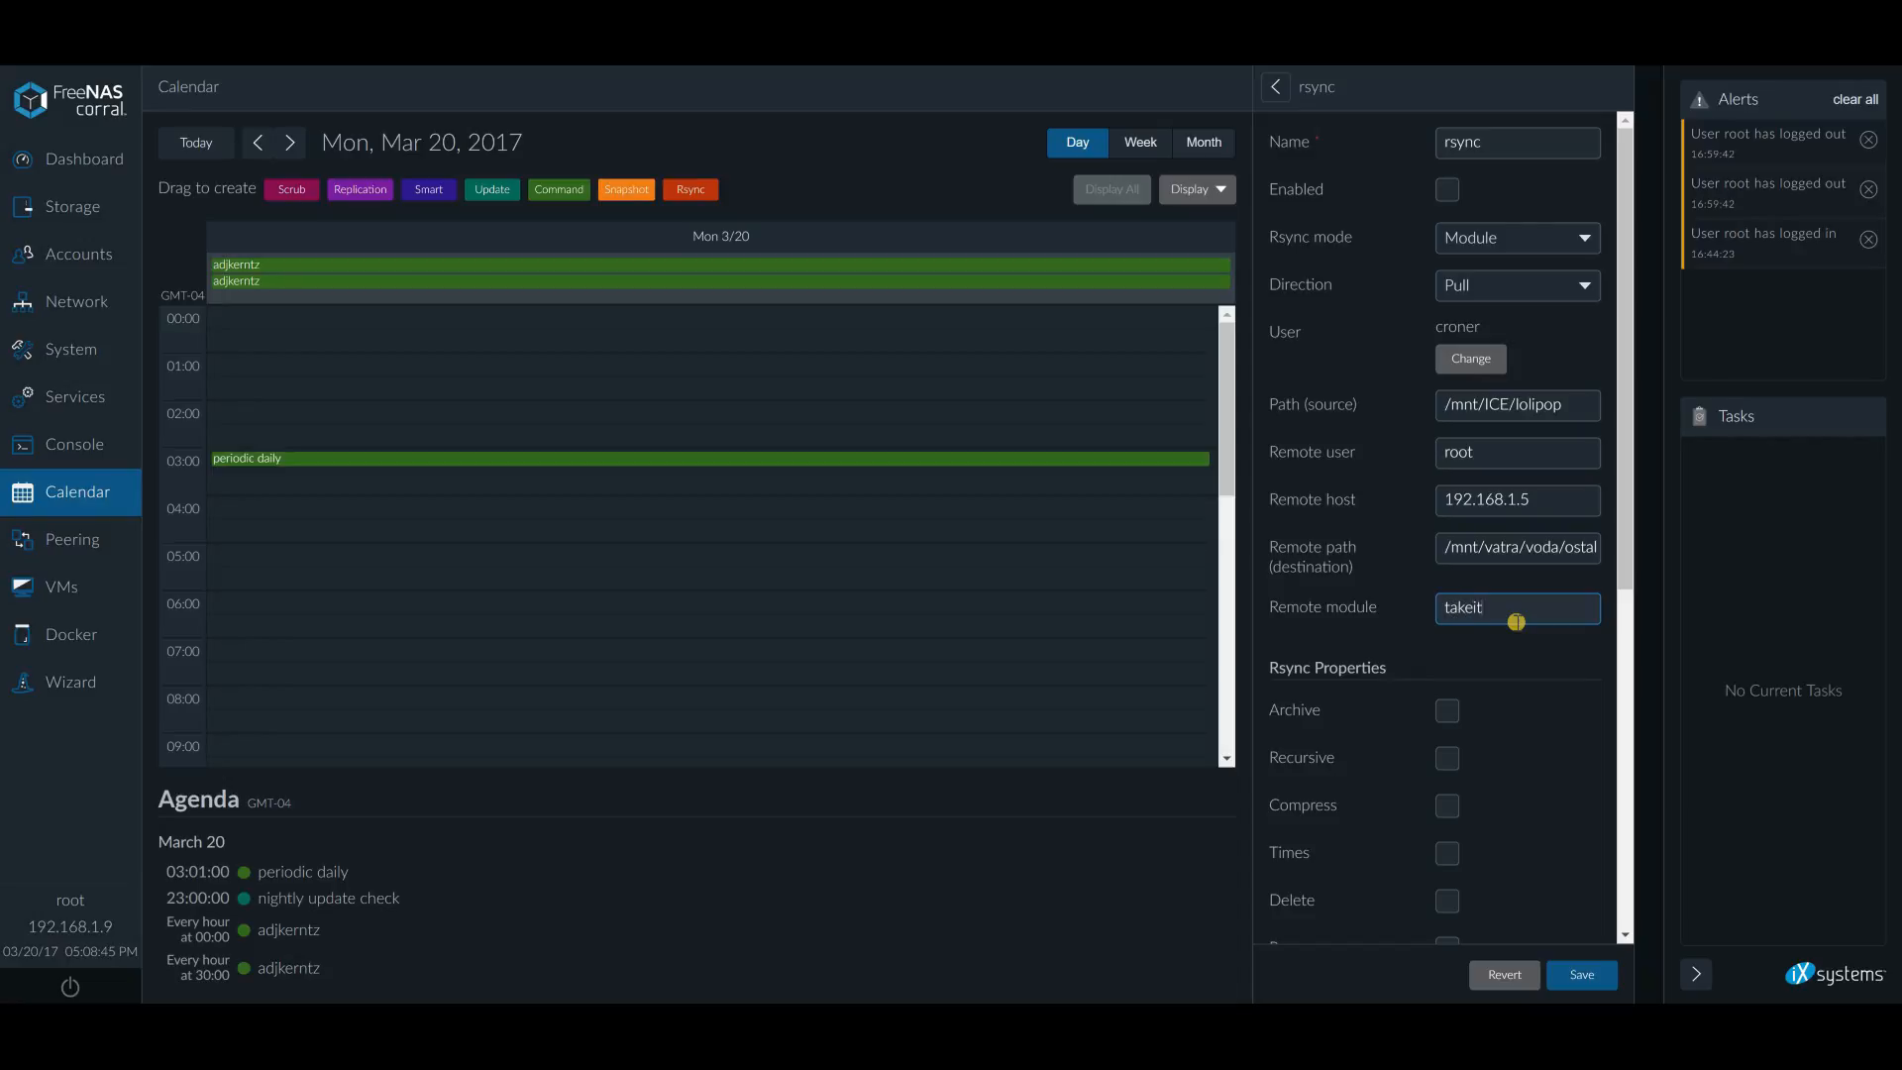
pyautogui.write('away')
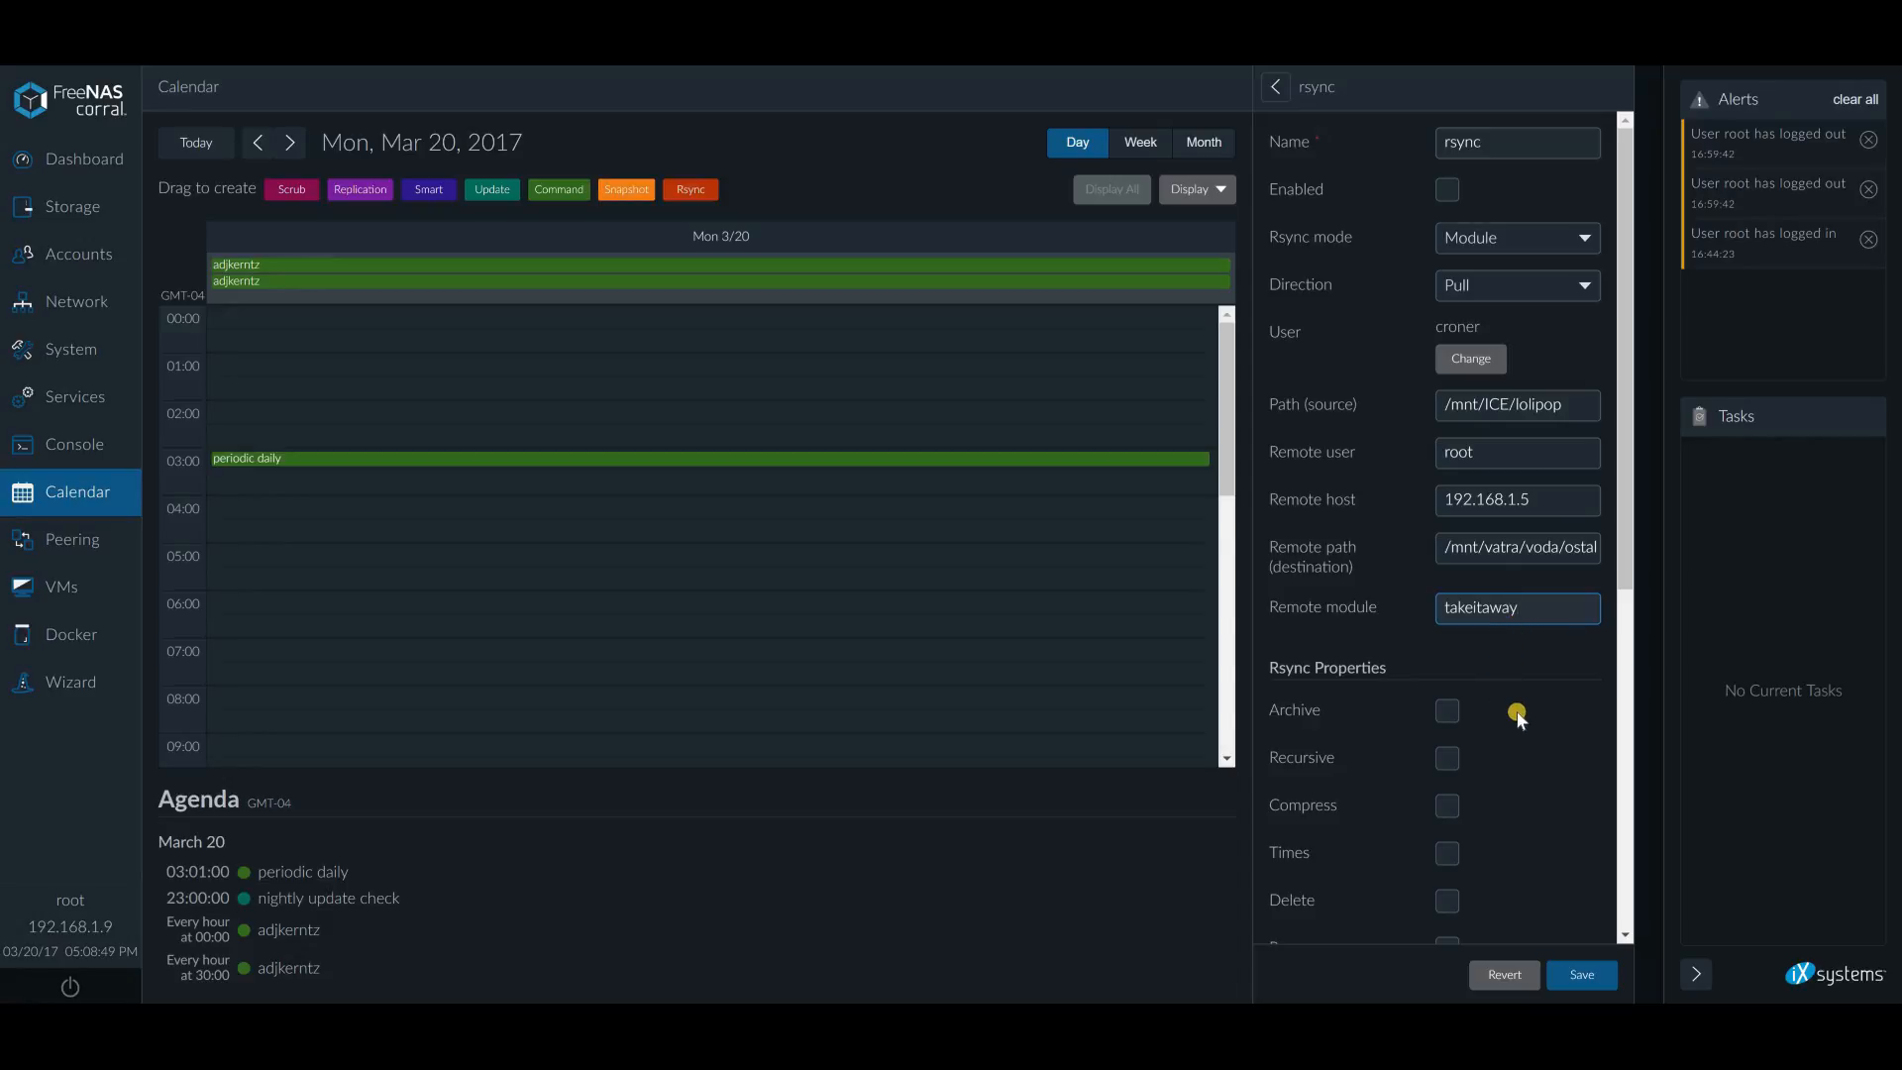
pyautogui.scroll(-3)
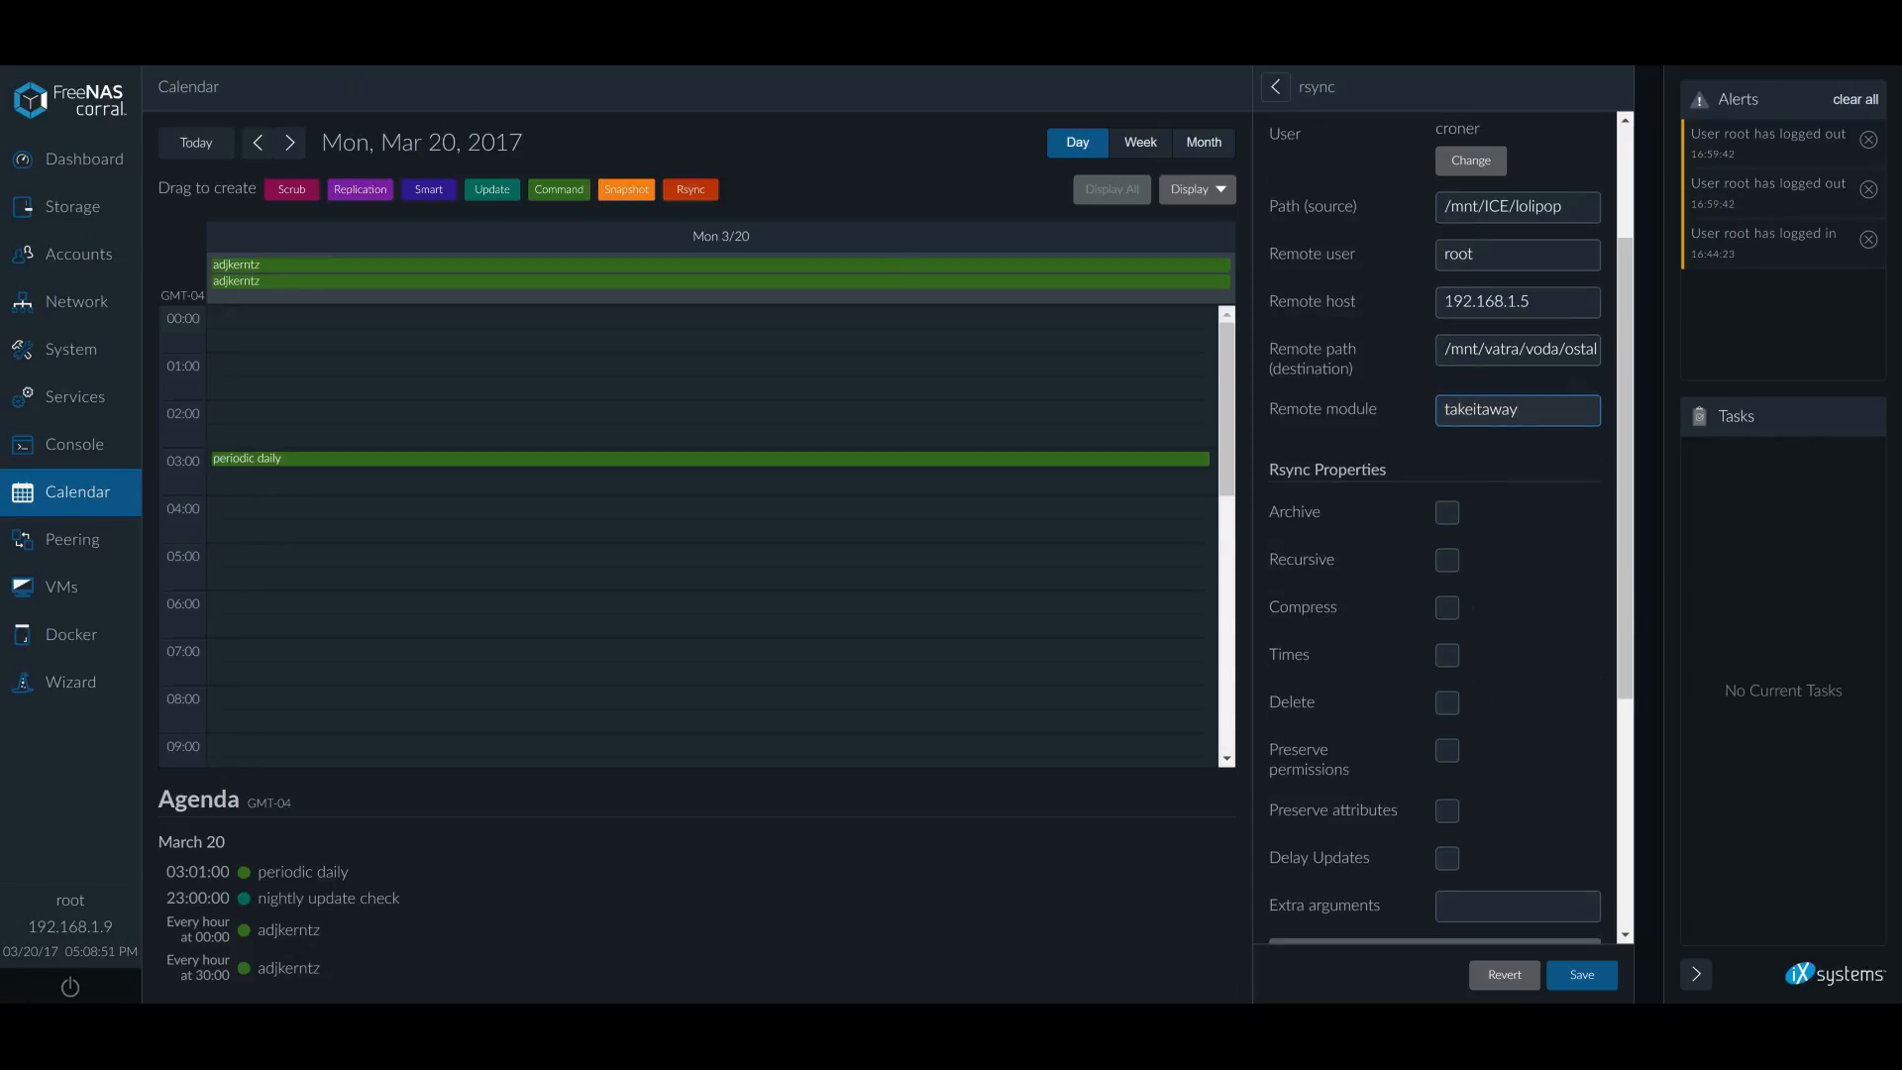
pyautogui.moveTo(1637, 627)
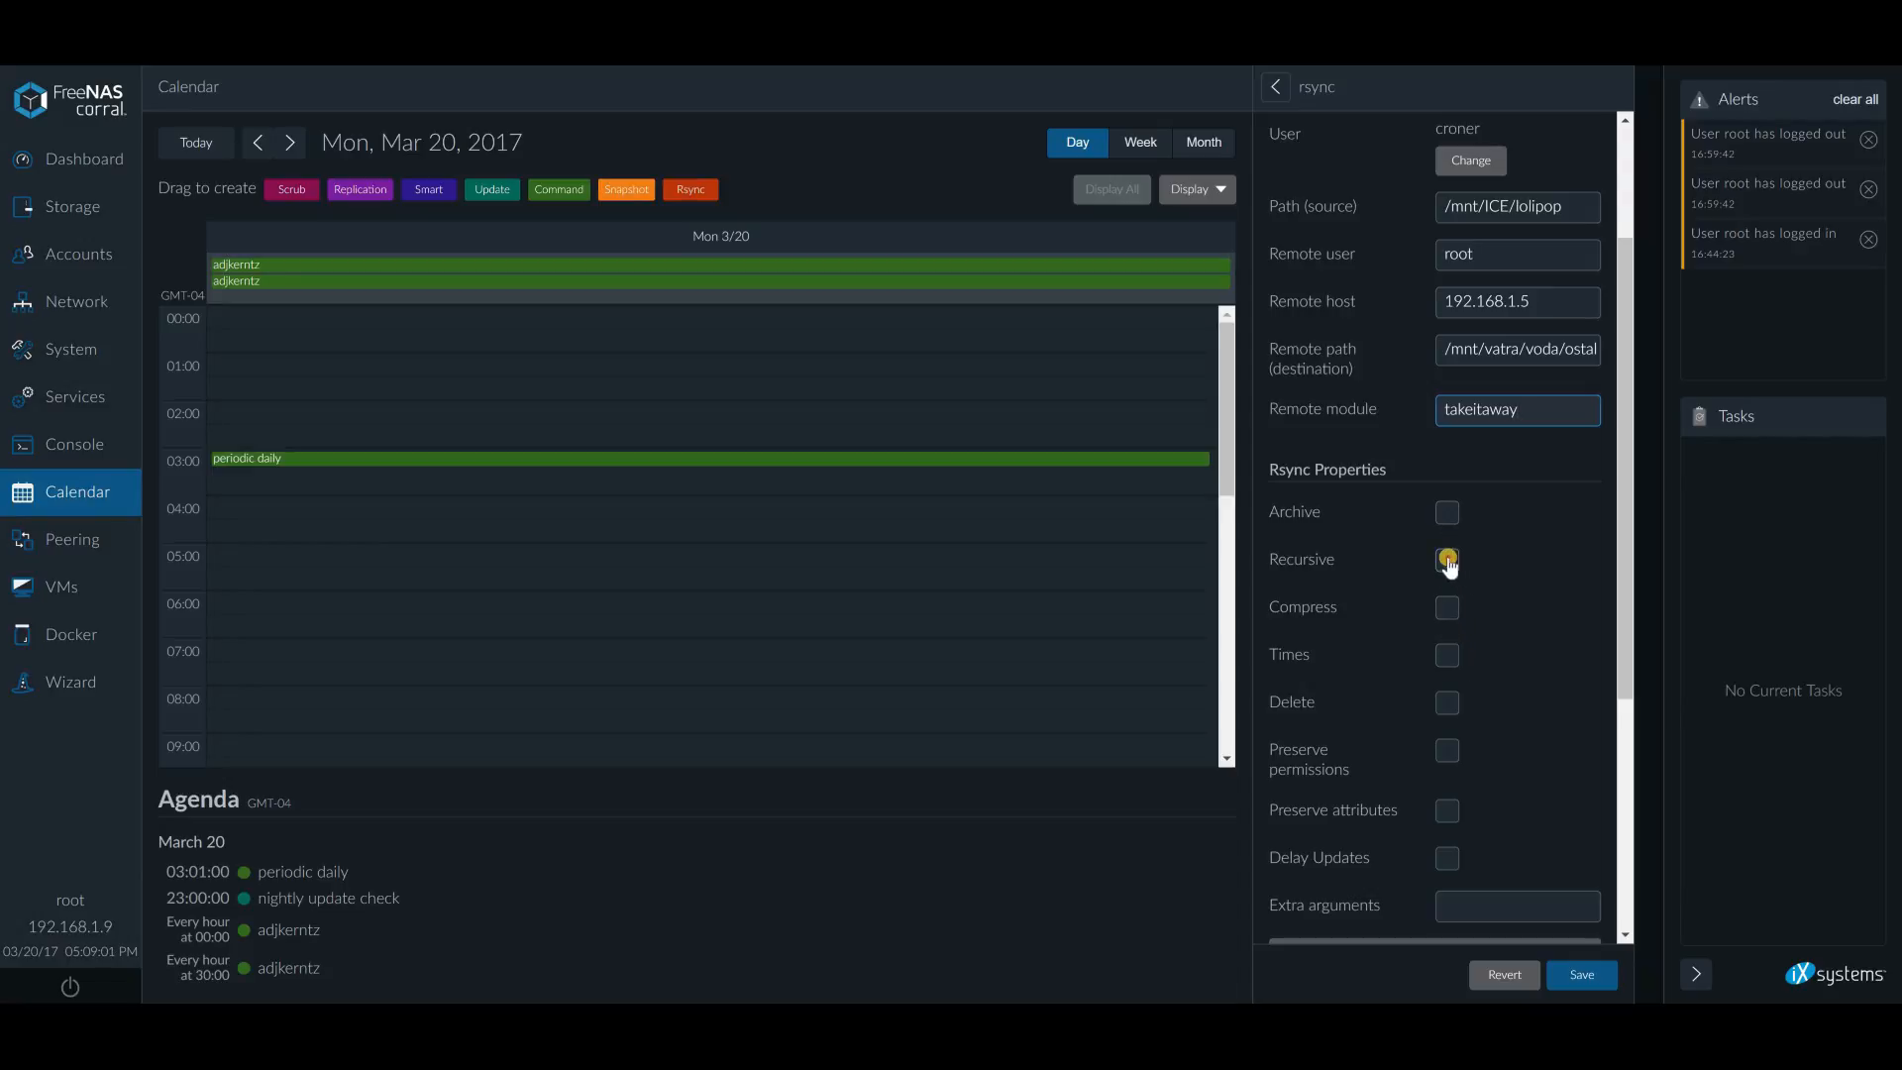
# Tick Recursive and Preserve permissions under Rsync Properties
pyautogui.click(1446, 559)
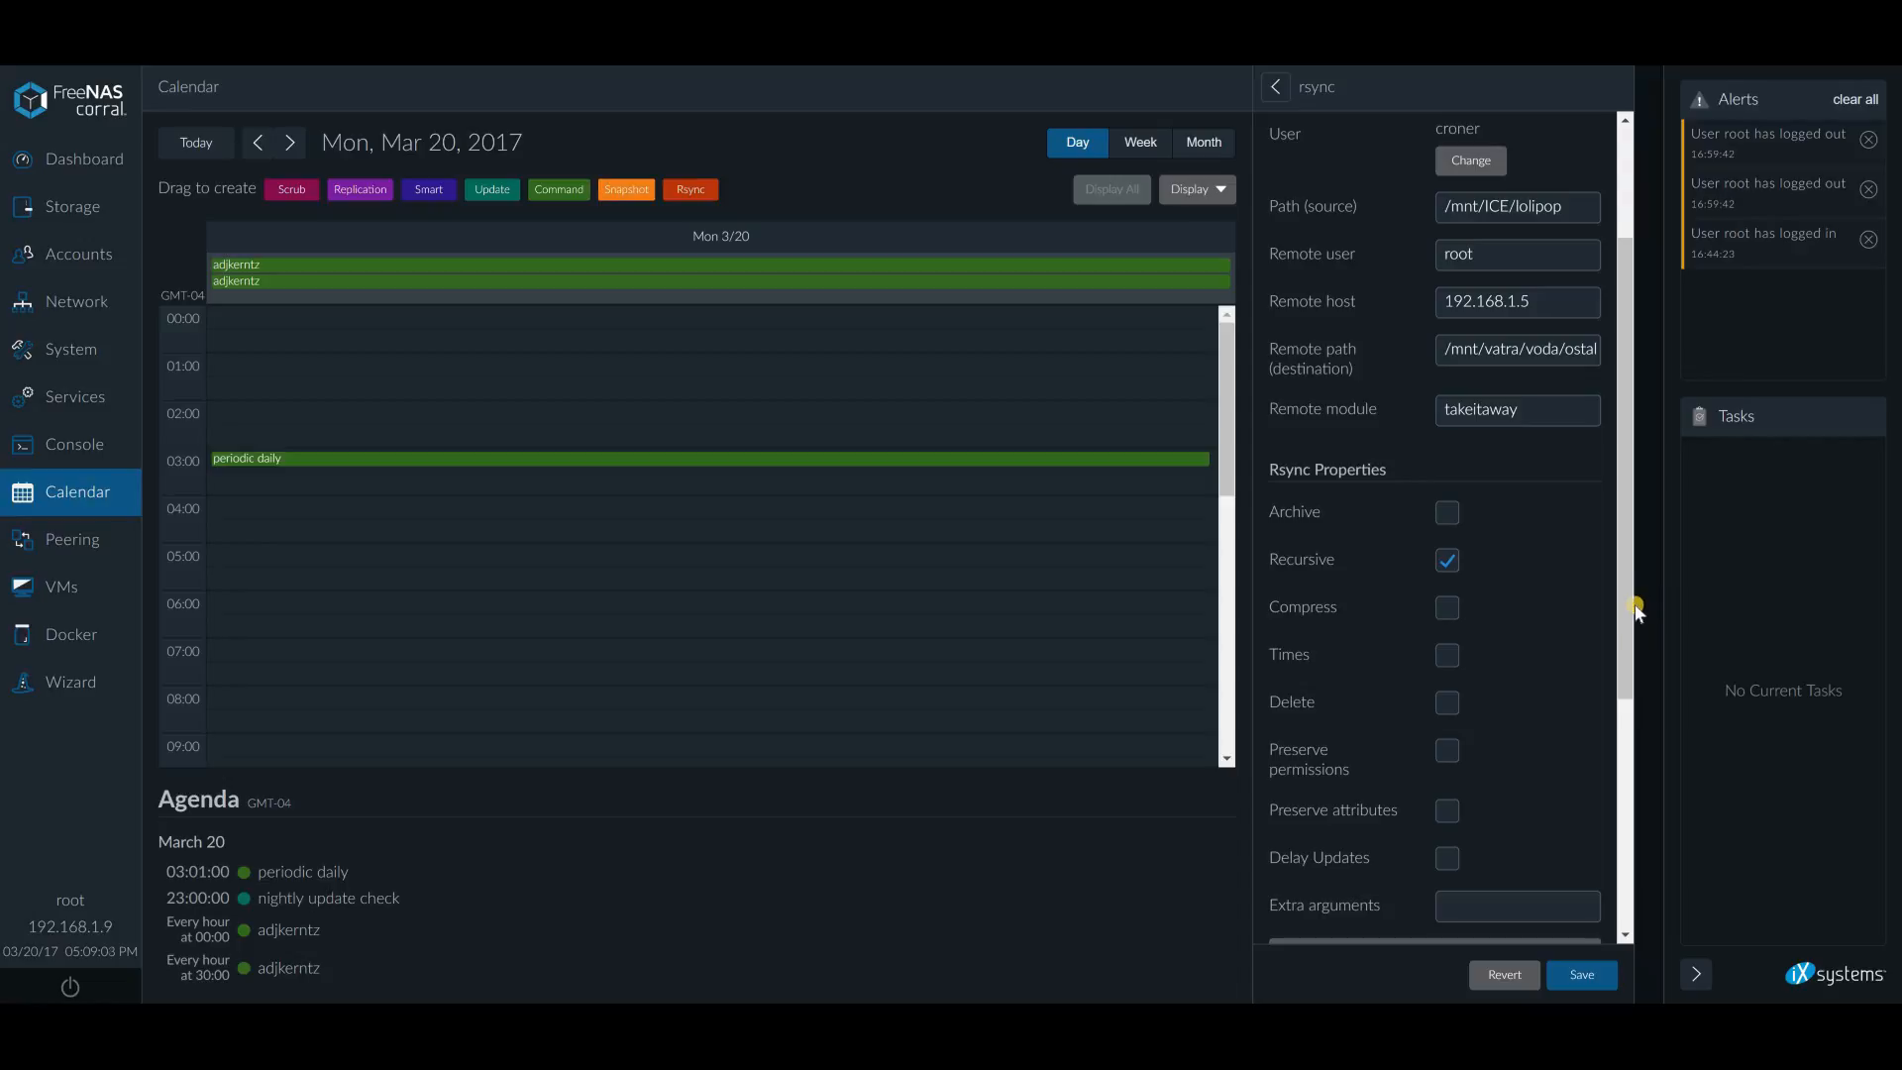
pyautogui.moveTo(1498, 734)
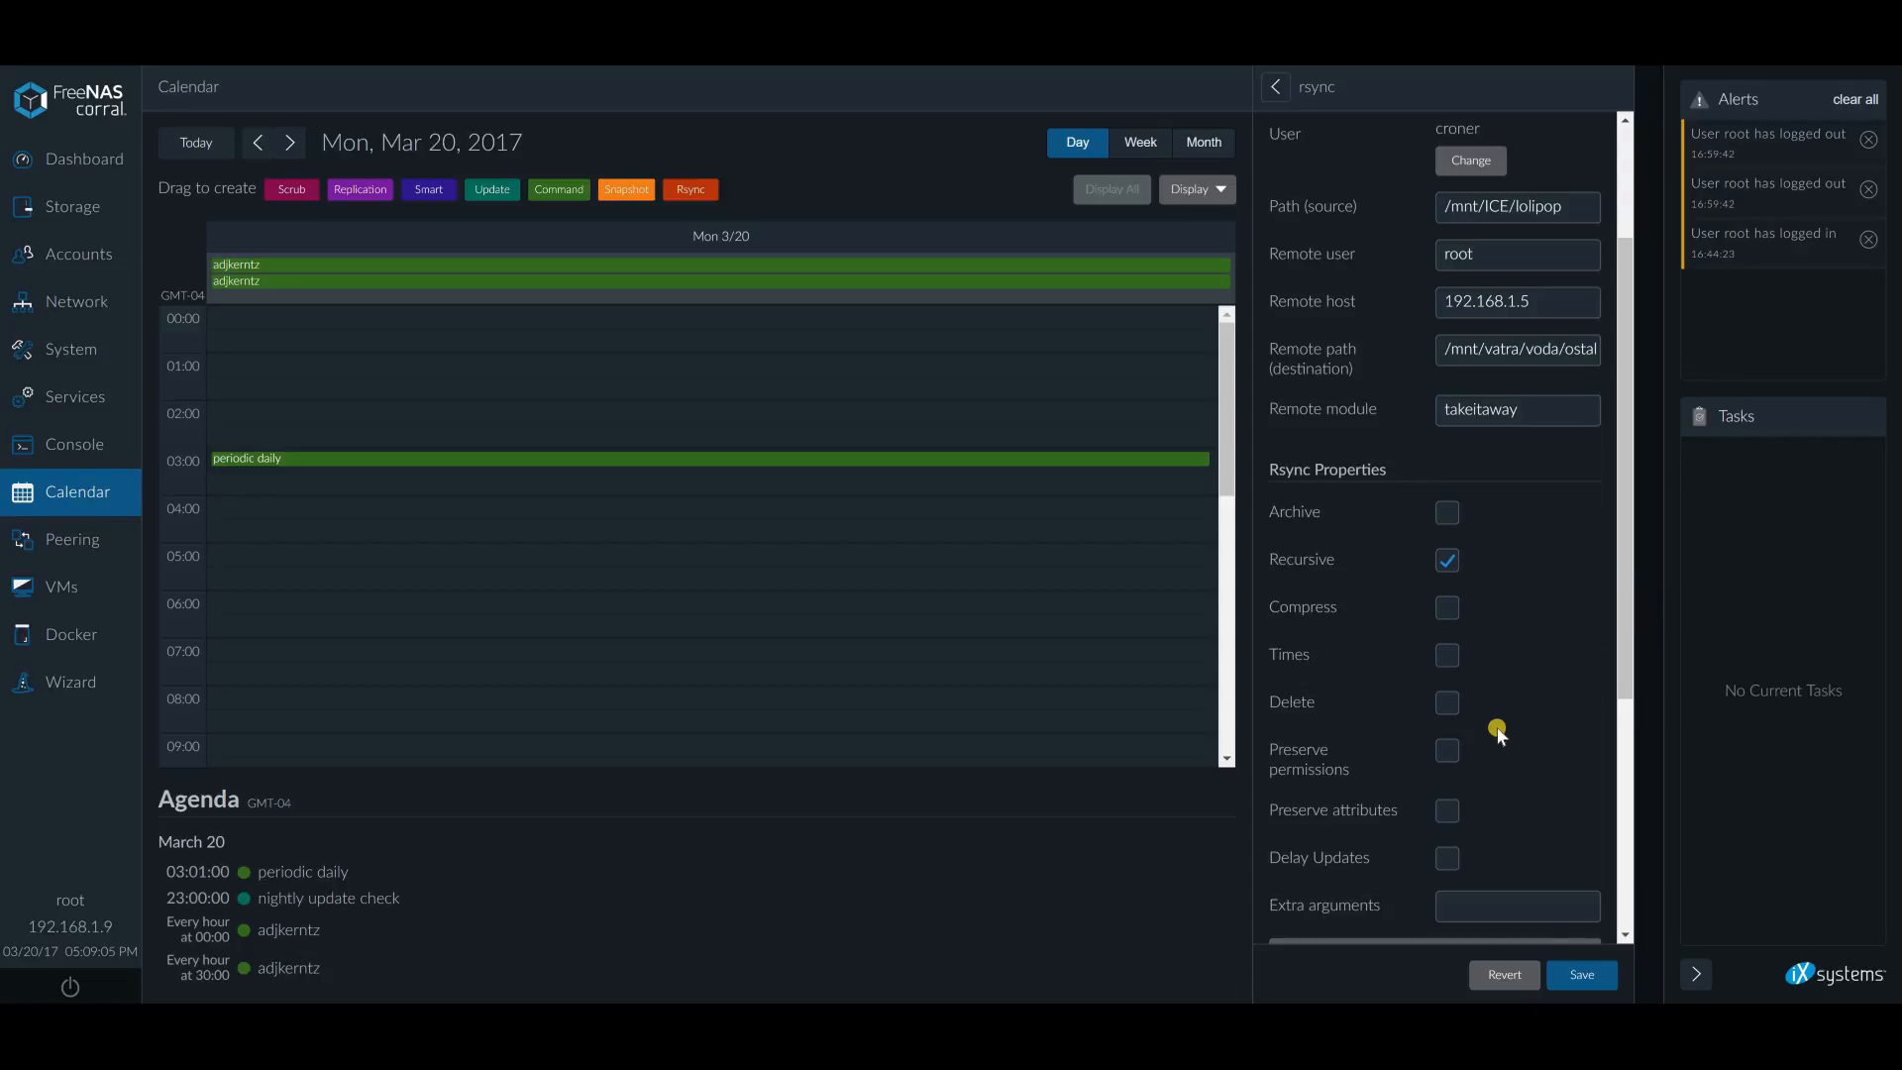
pyautogui.click(1446, 750)
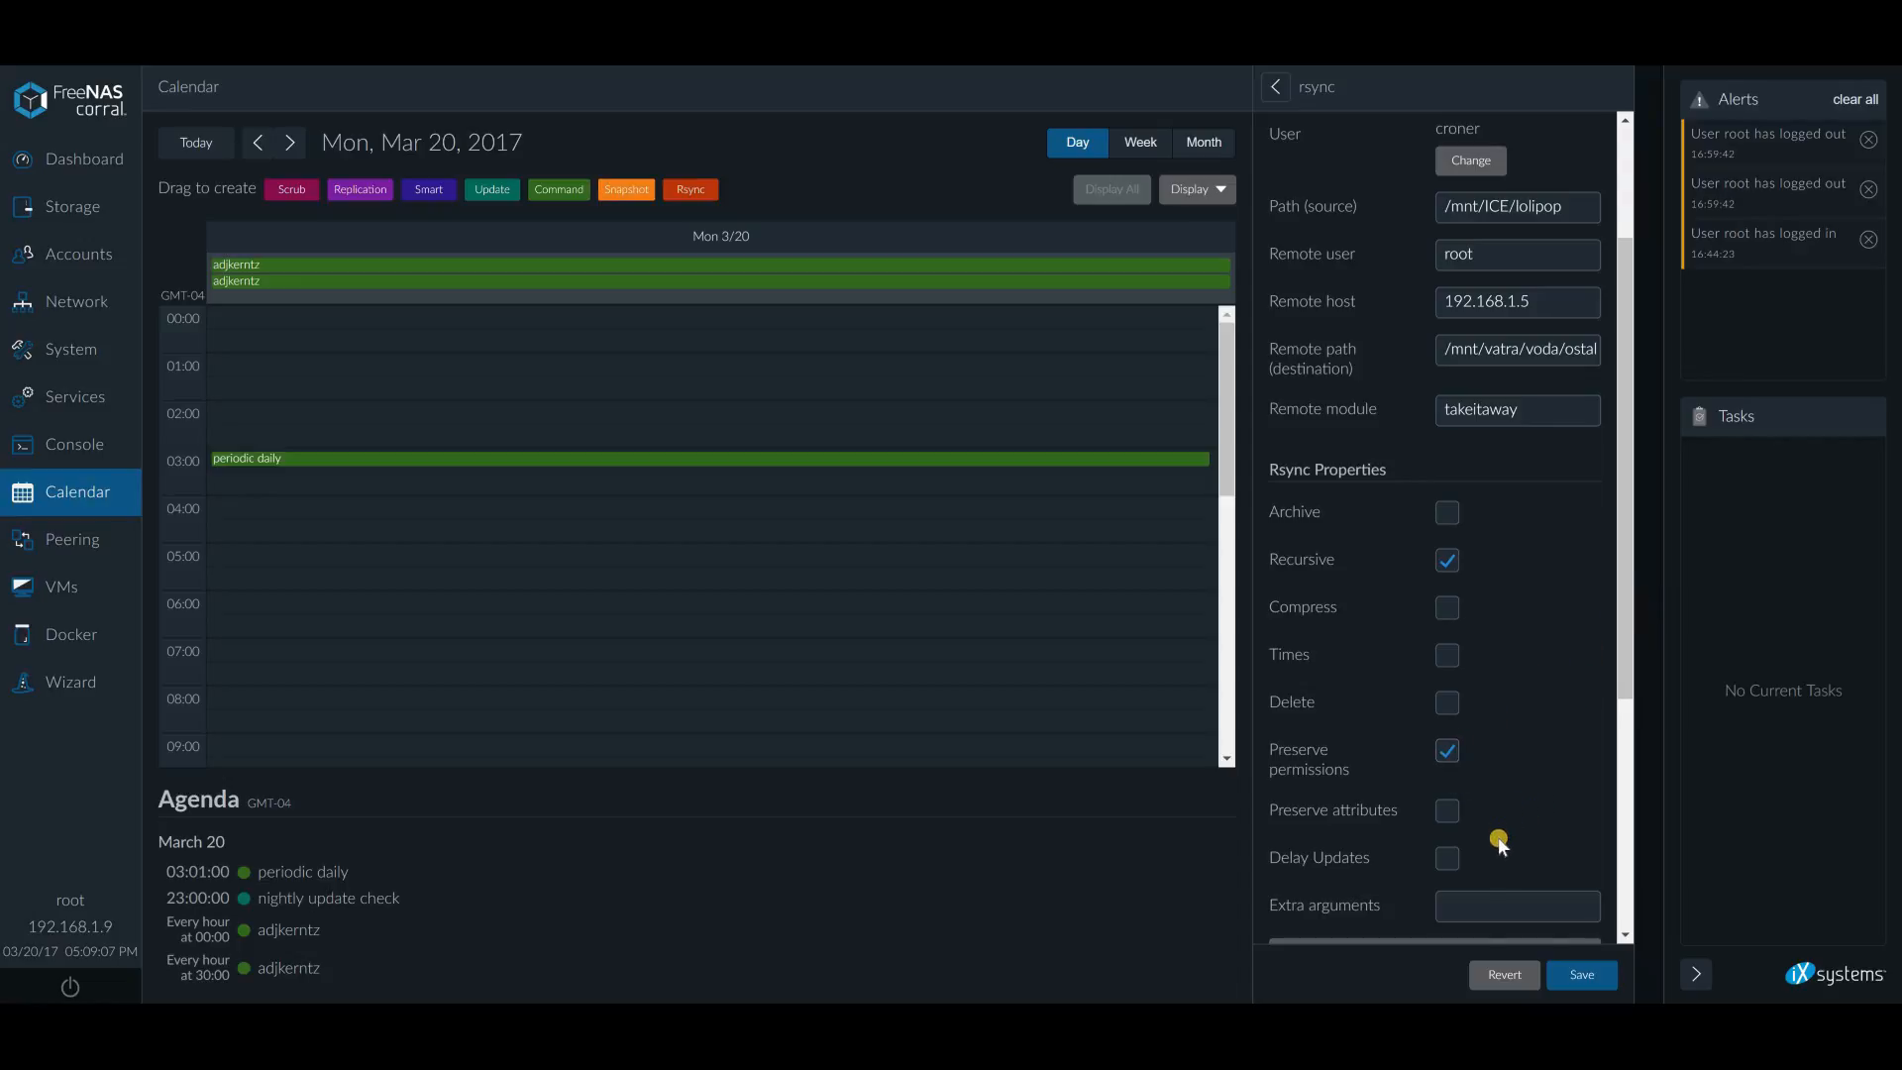
pyautogui.scroll(-3)
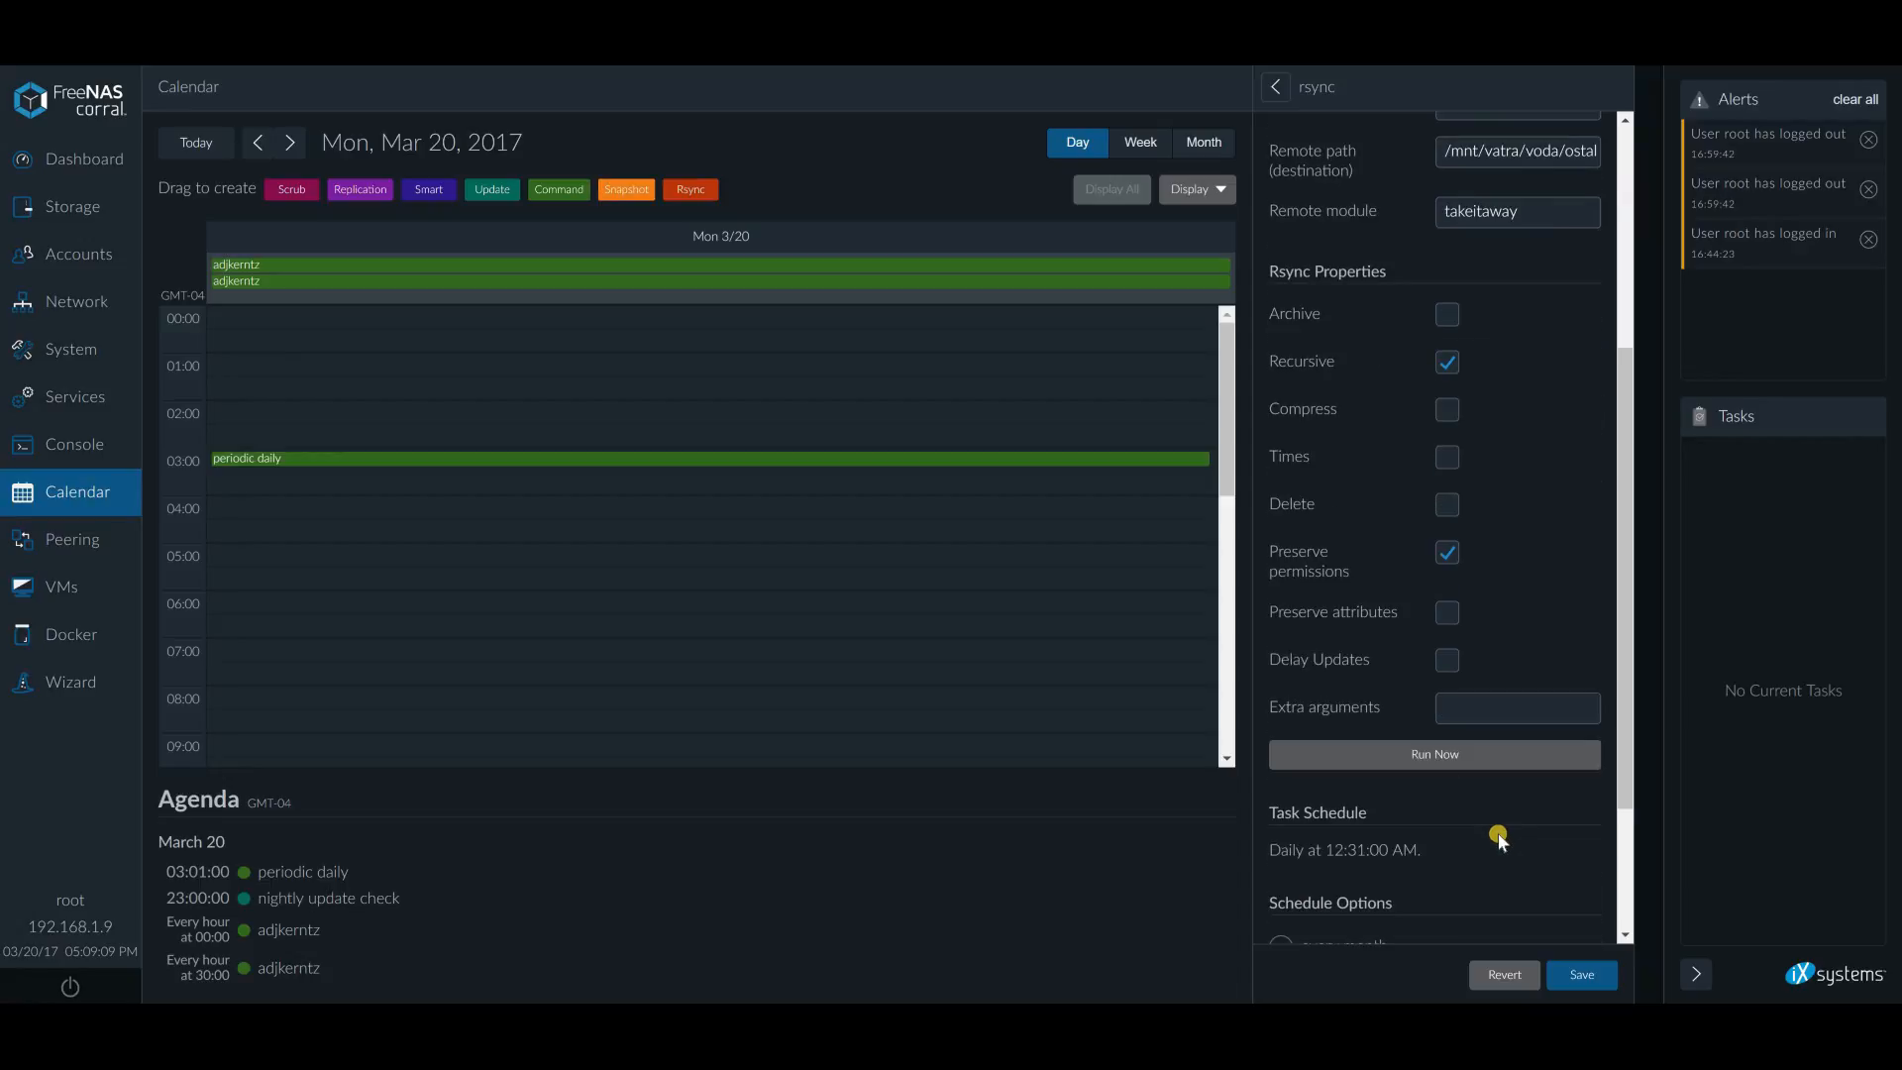
pyautogui.scroll(3)
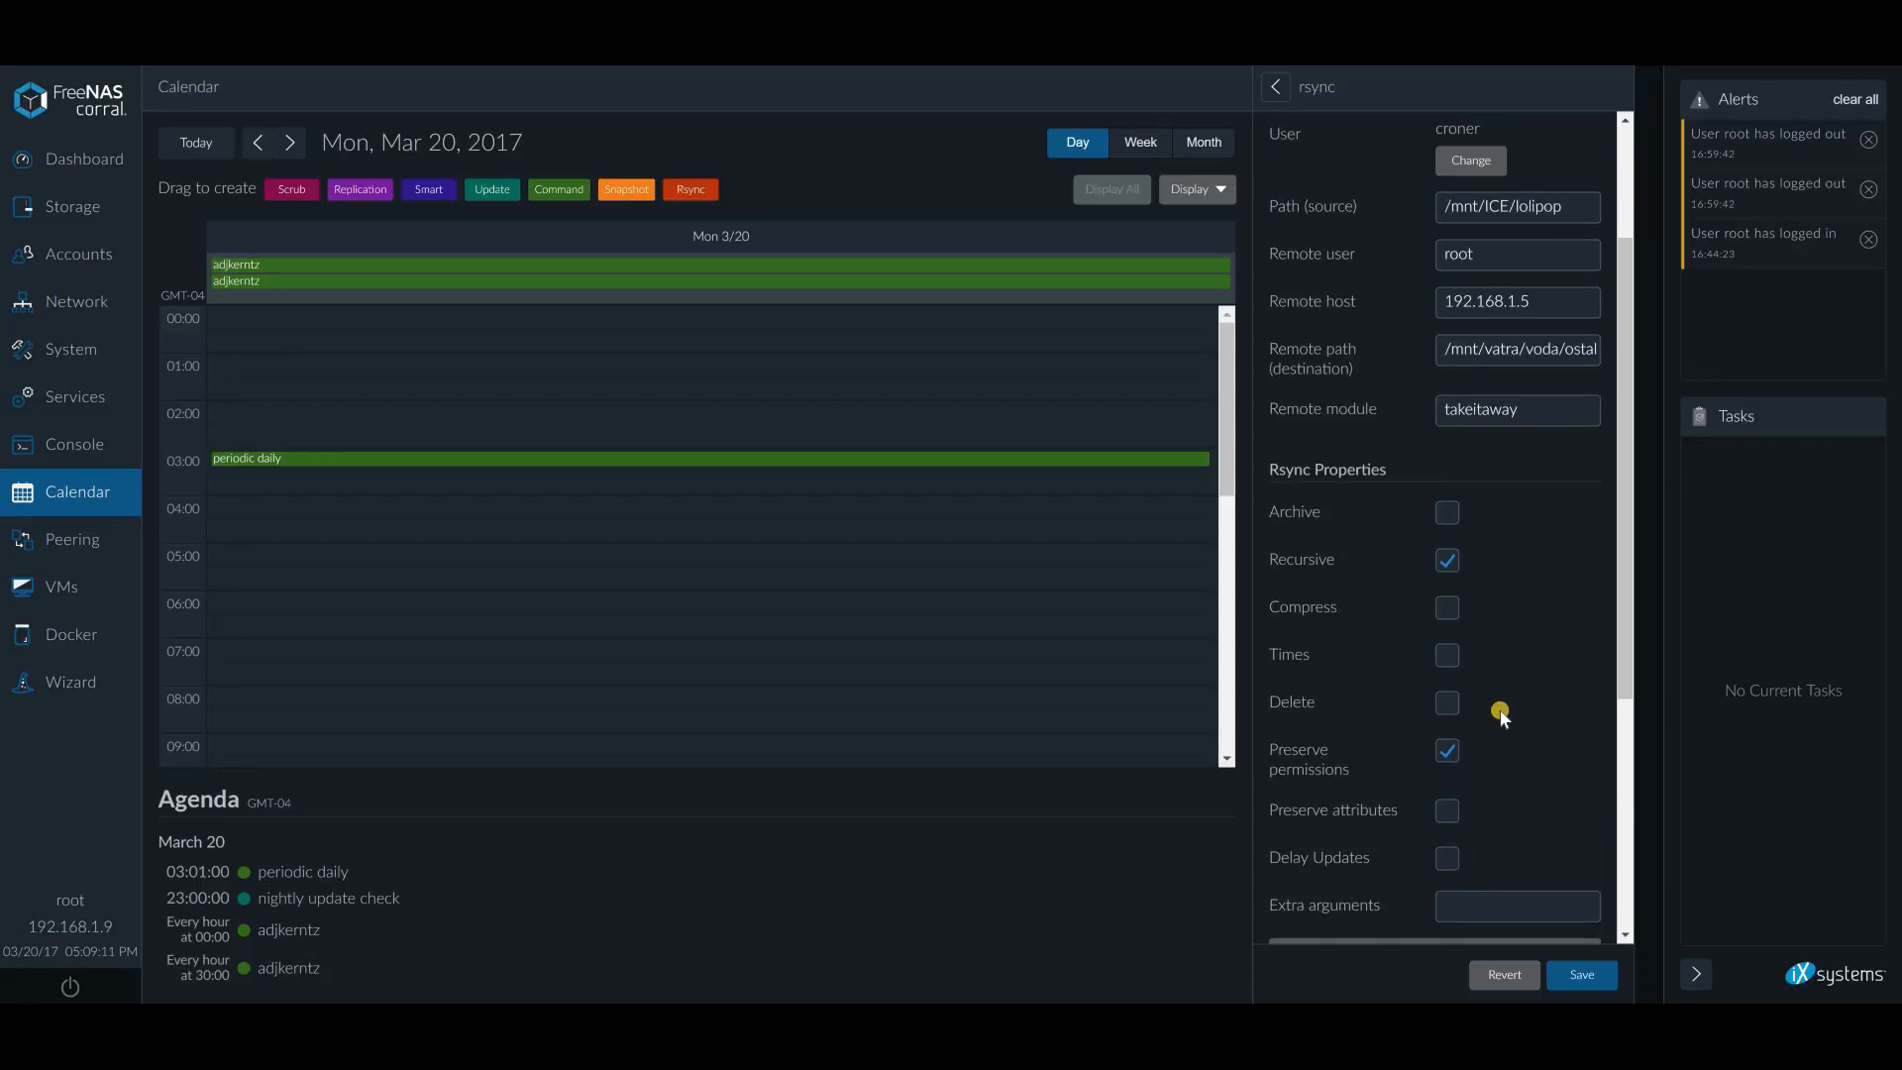
pyautogui.scroll(-3)
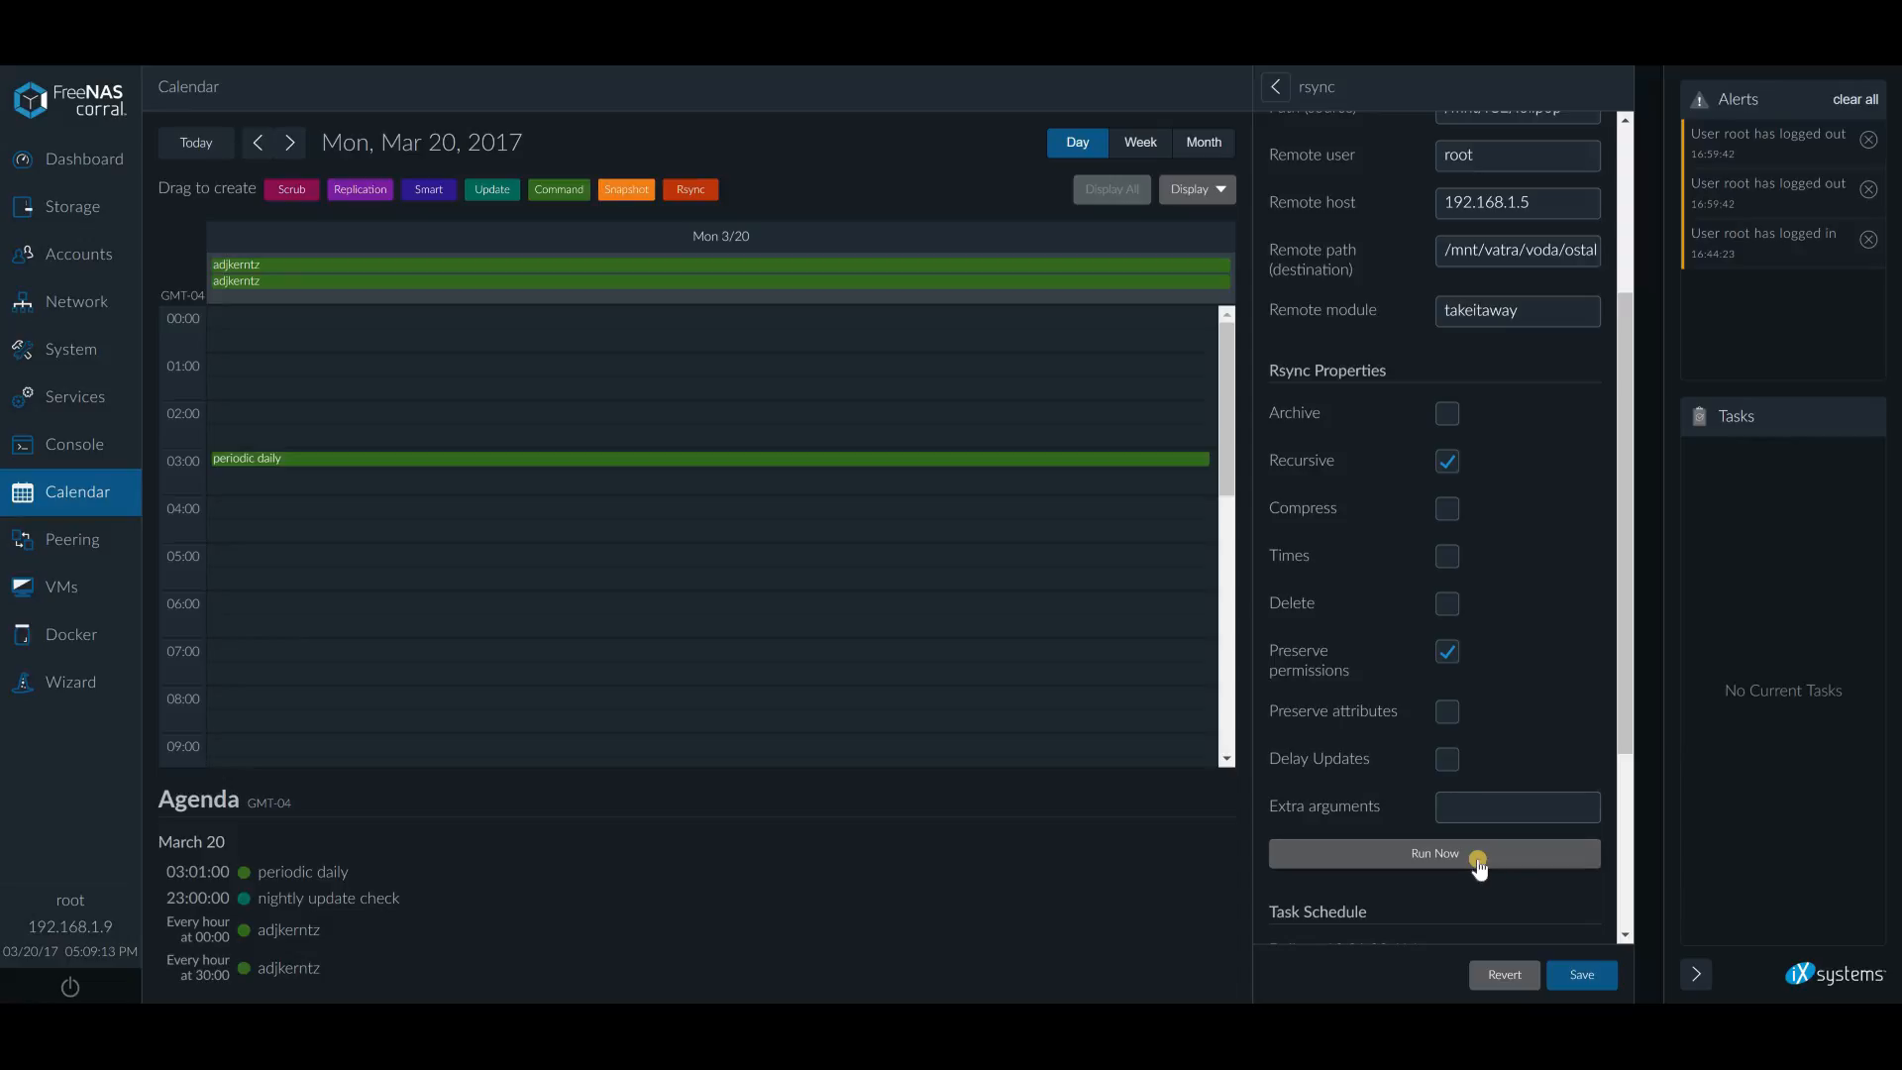
# Run the rsync task now and check that task #435 shows FINISHED
pyautogui.click(1434, 853)
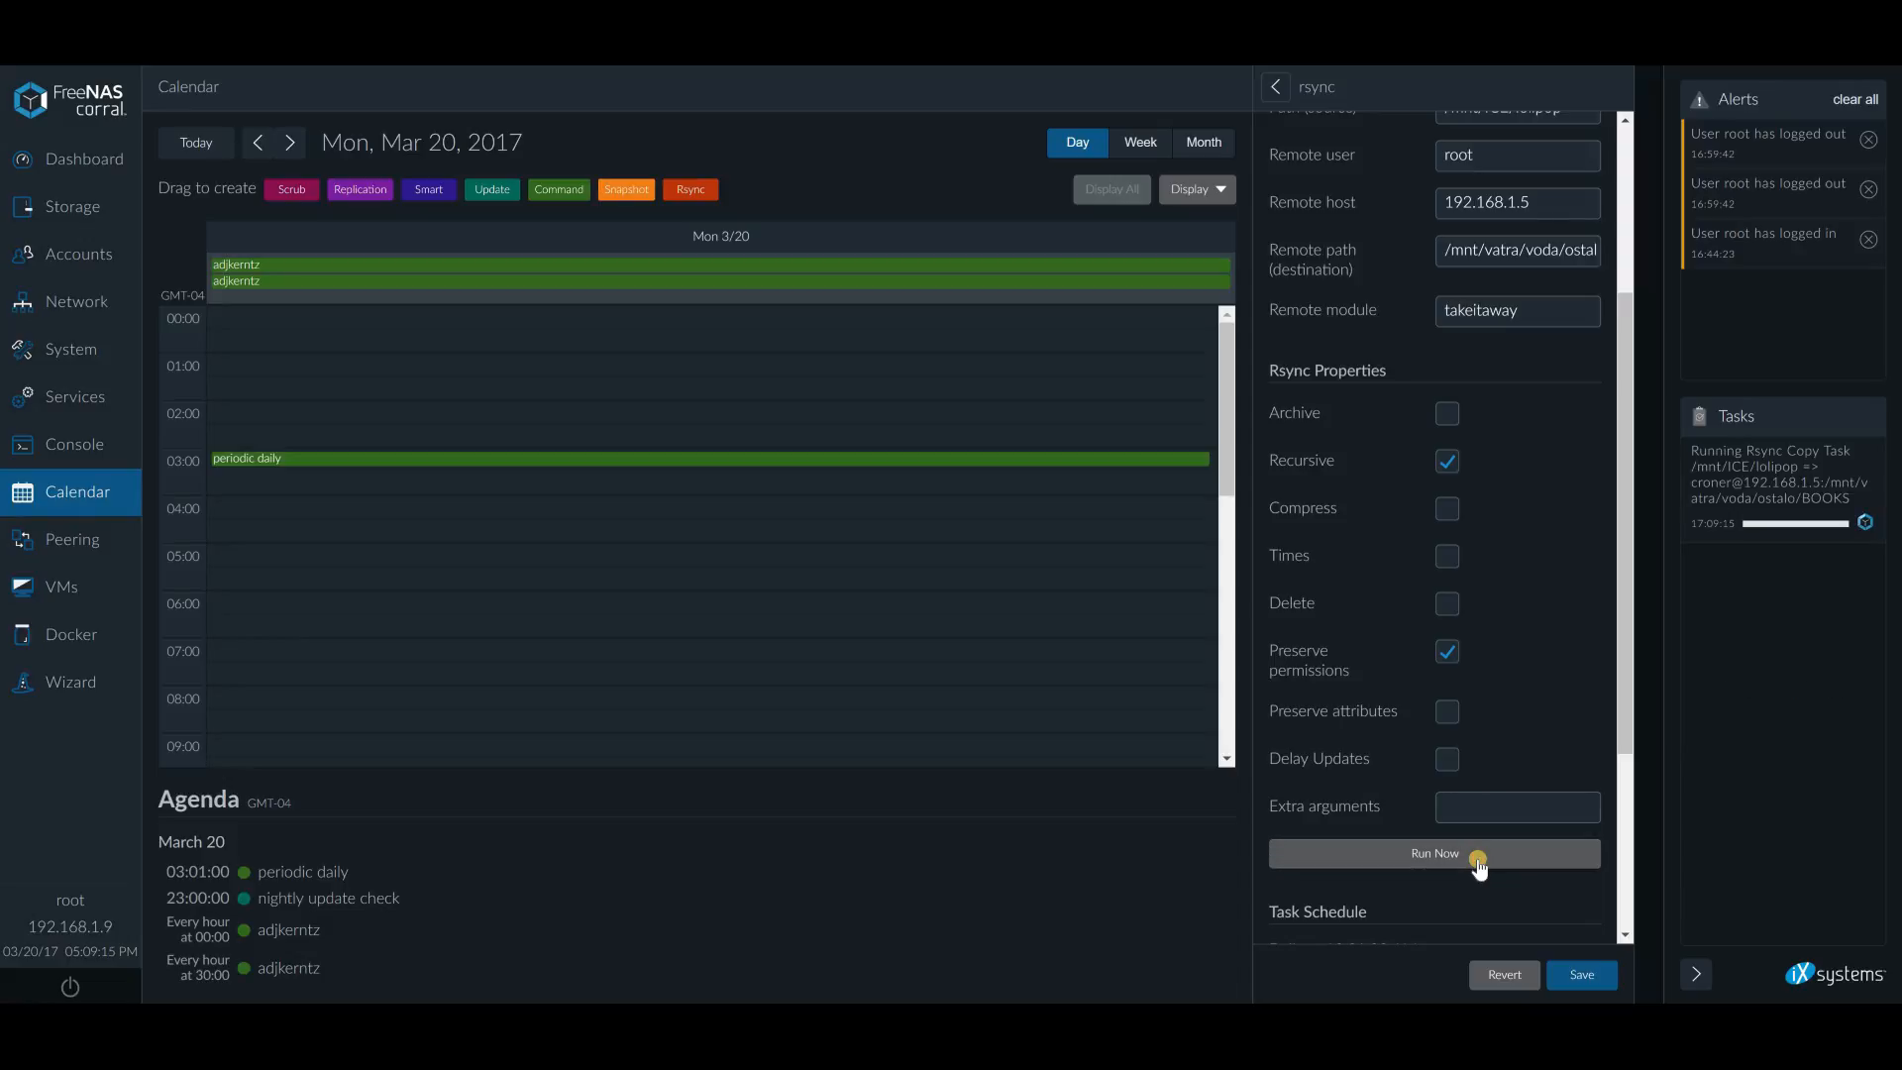
pyautogui.click(1433, 853)
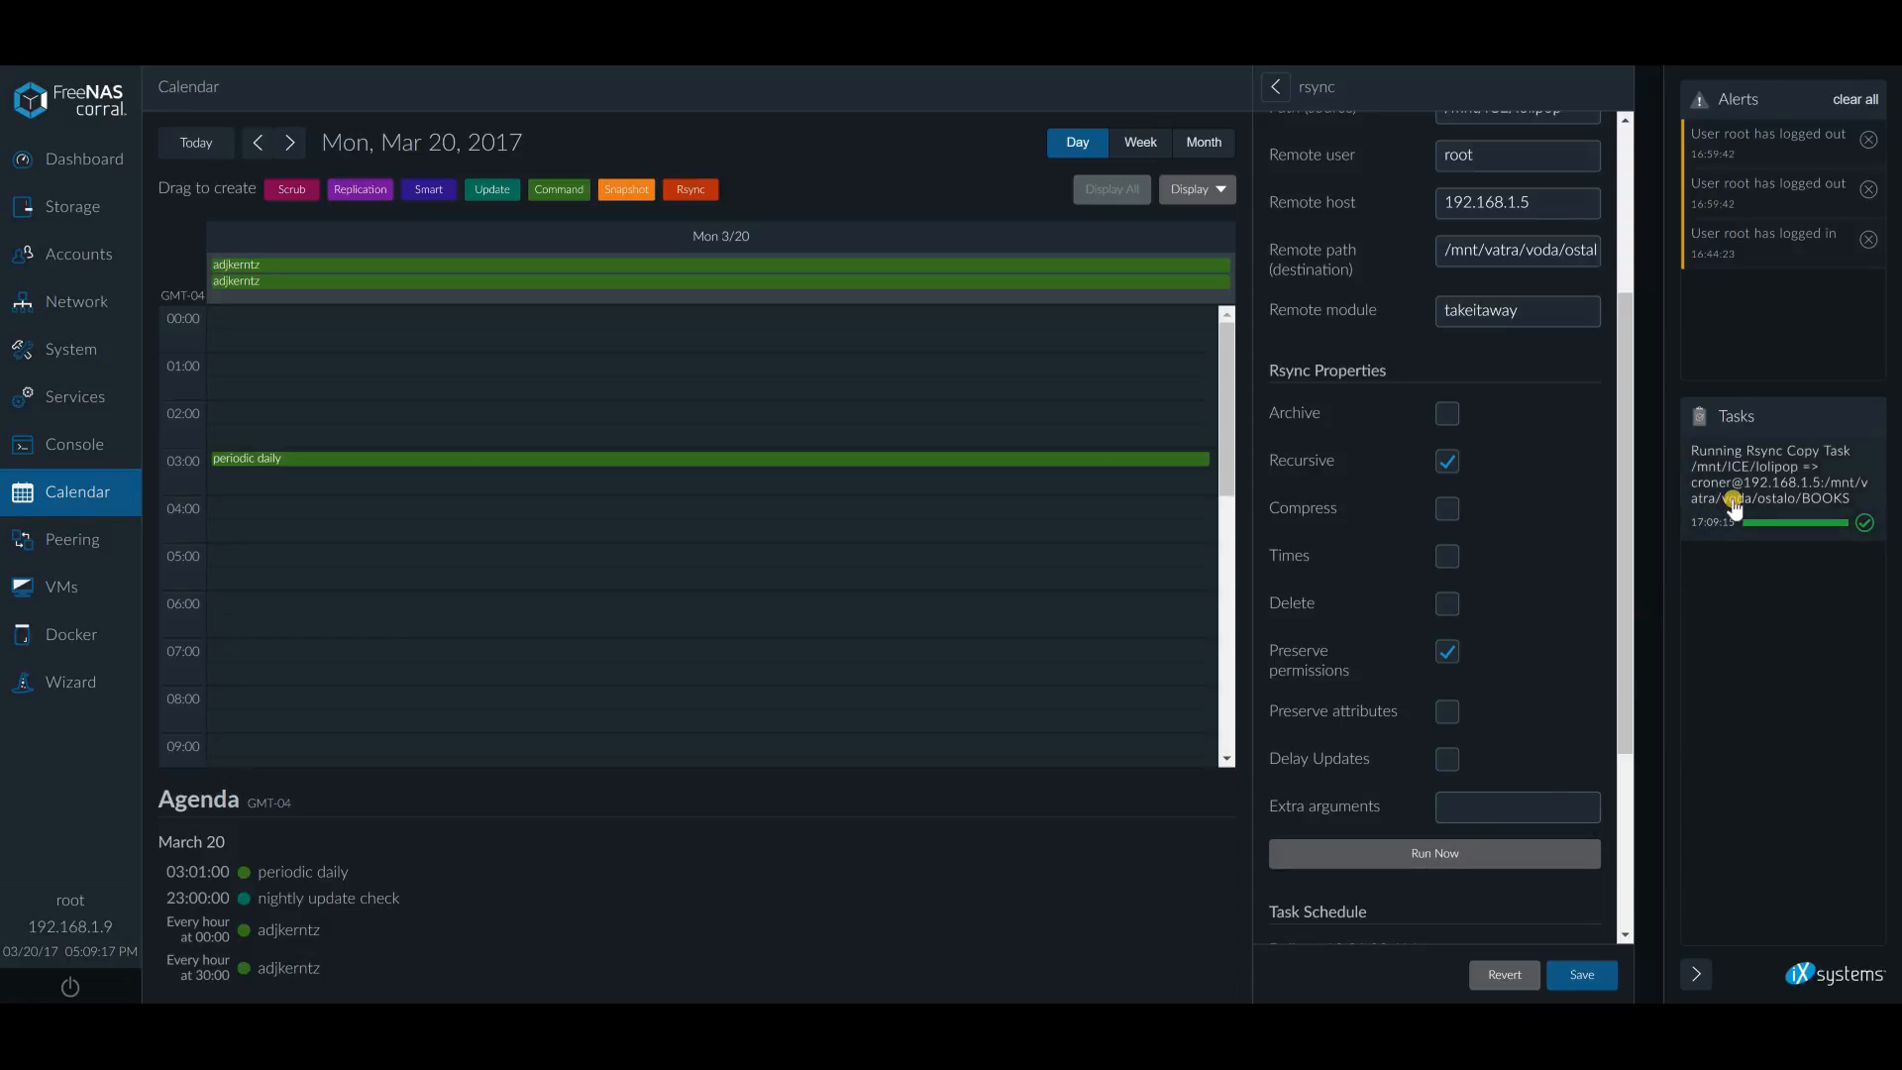
pyautogui.moveTo(1735, 507)
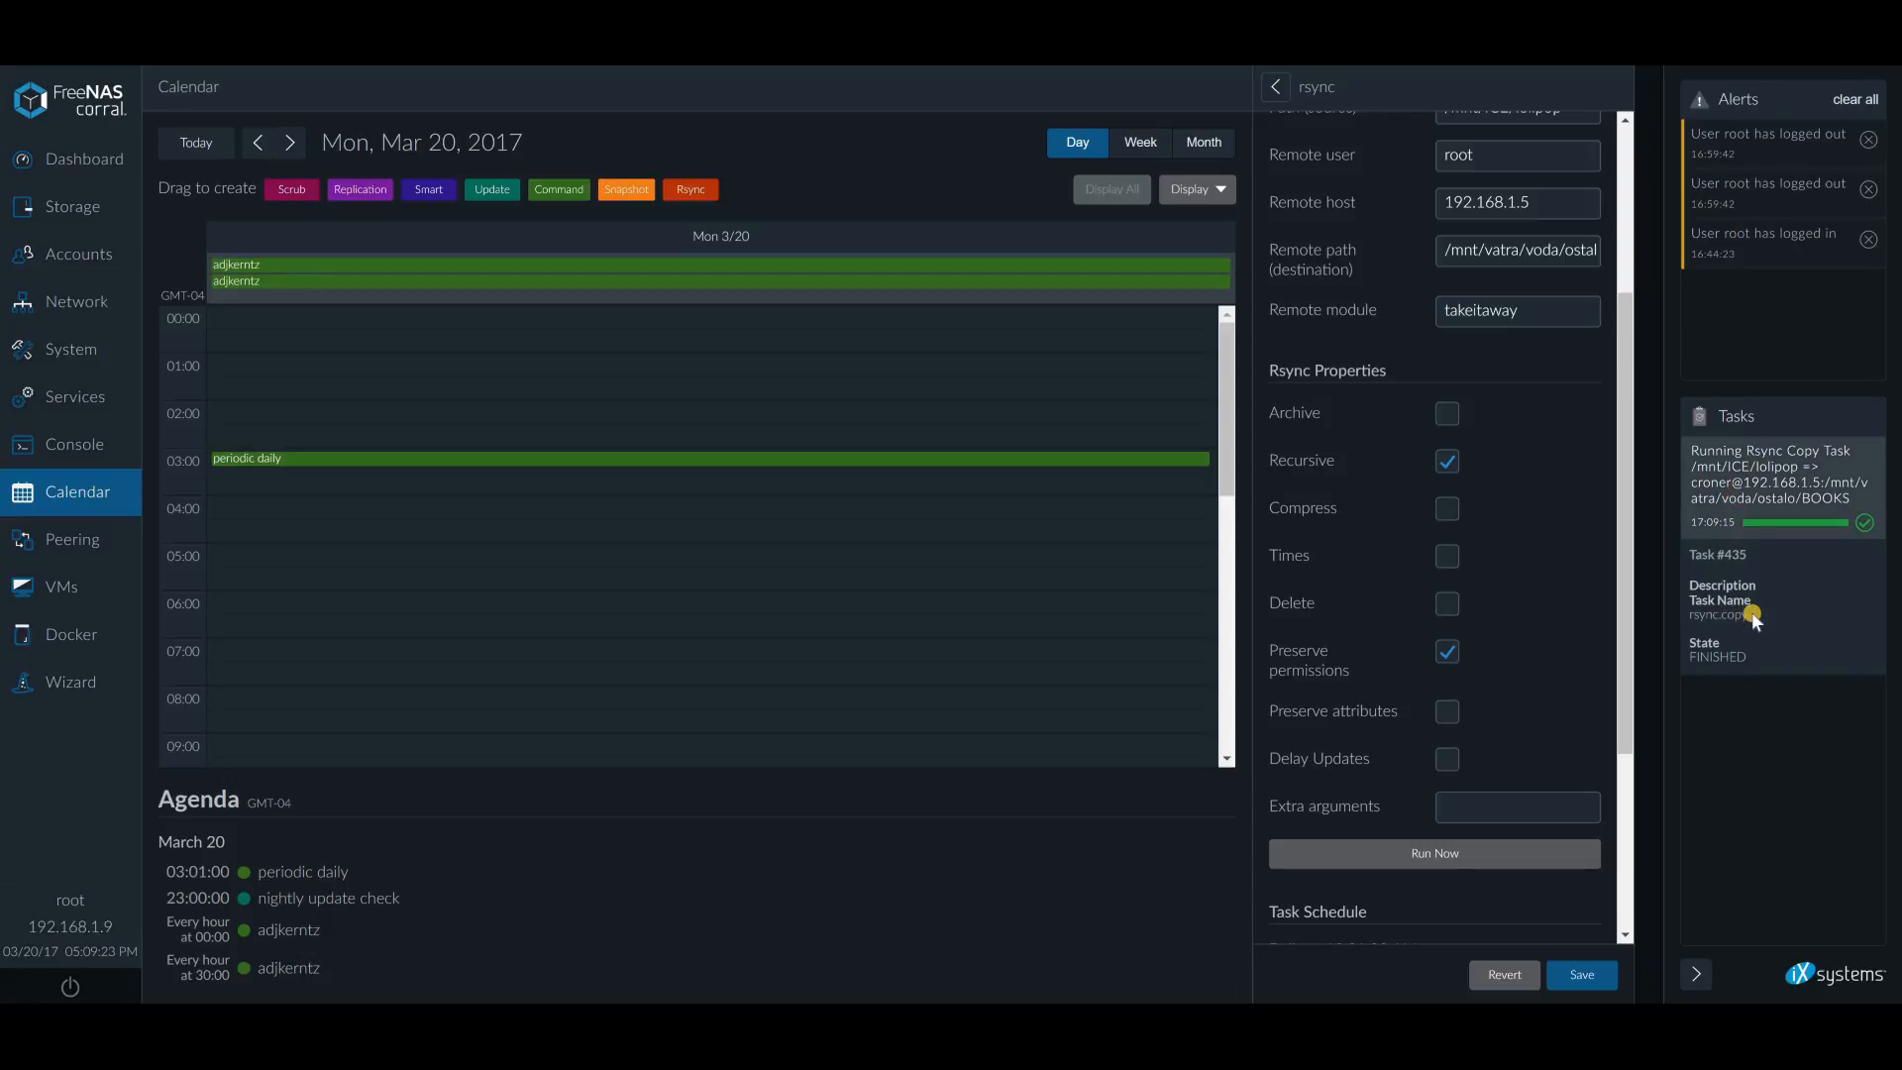
pyautogui.scroll(3)
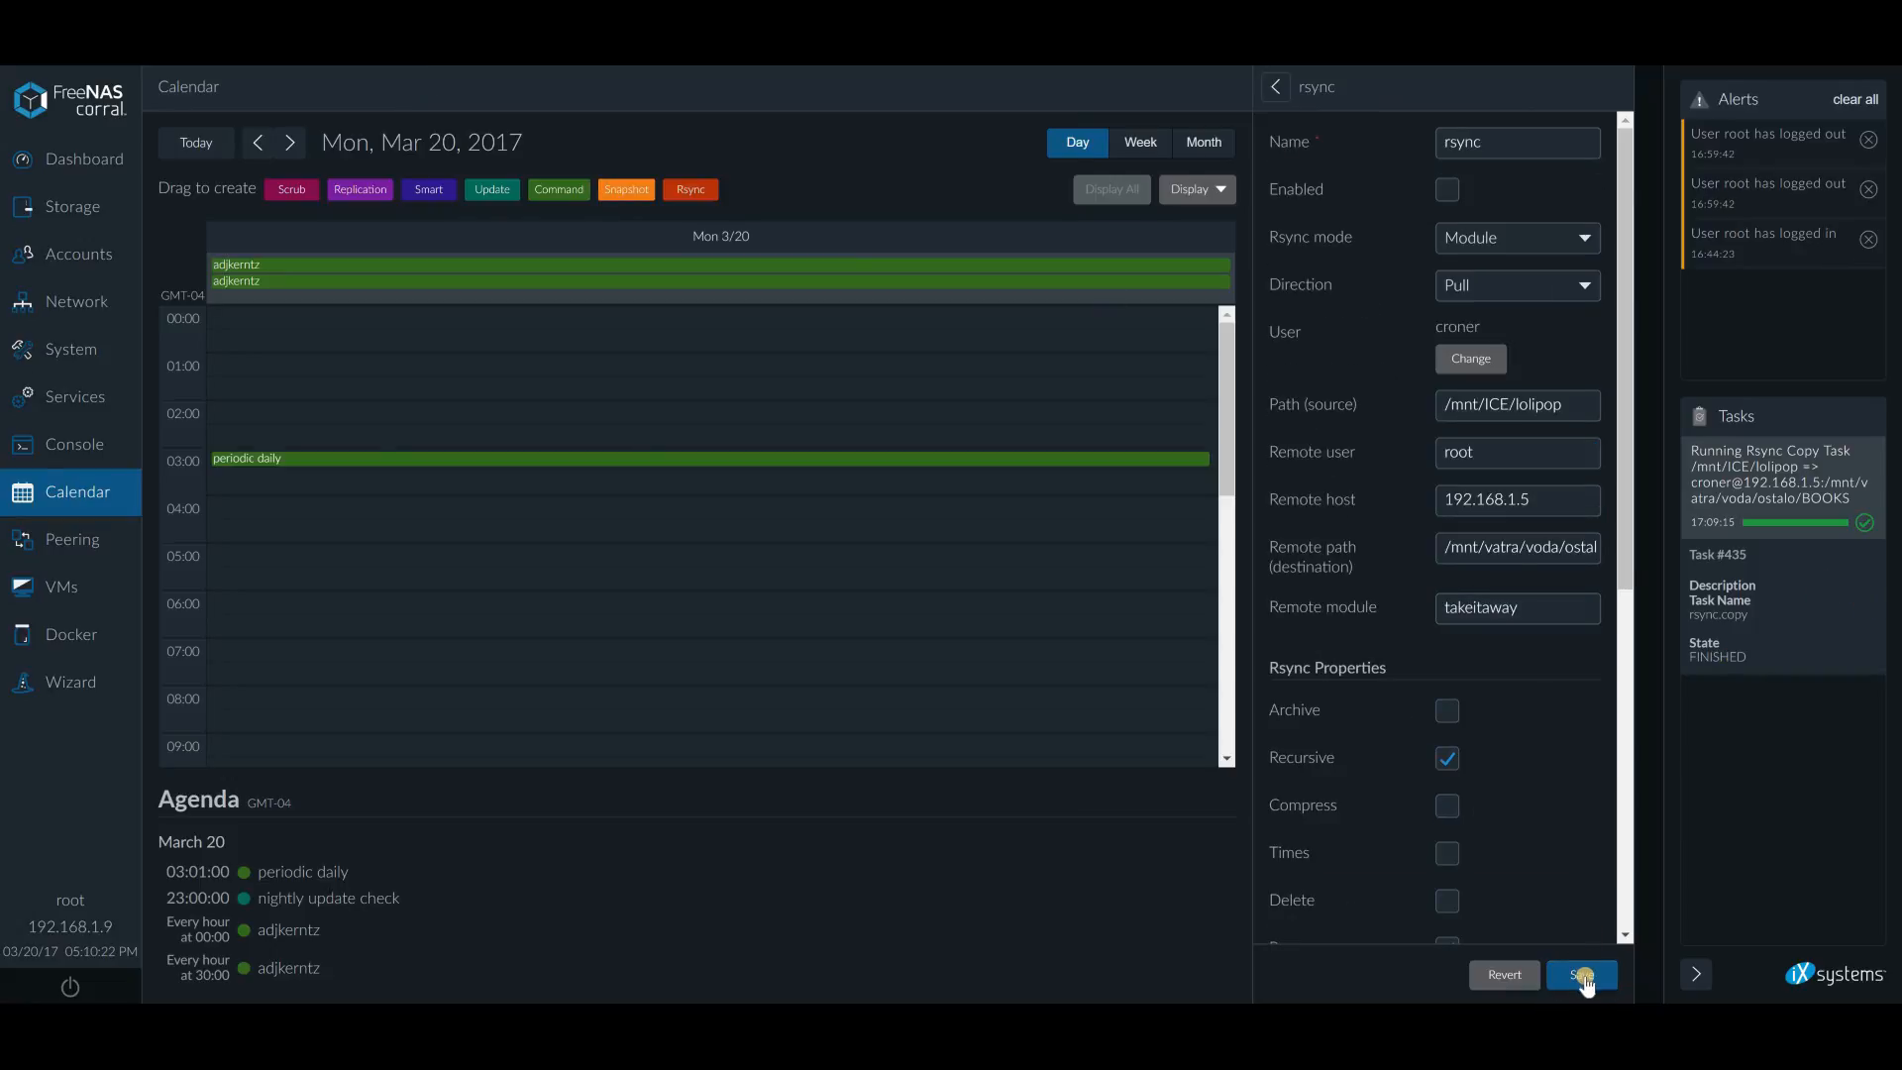
# Save the rsync task, view the weekly schedule, then return to Day view
pyautogui.click(1582, 974)
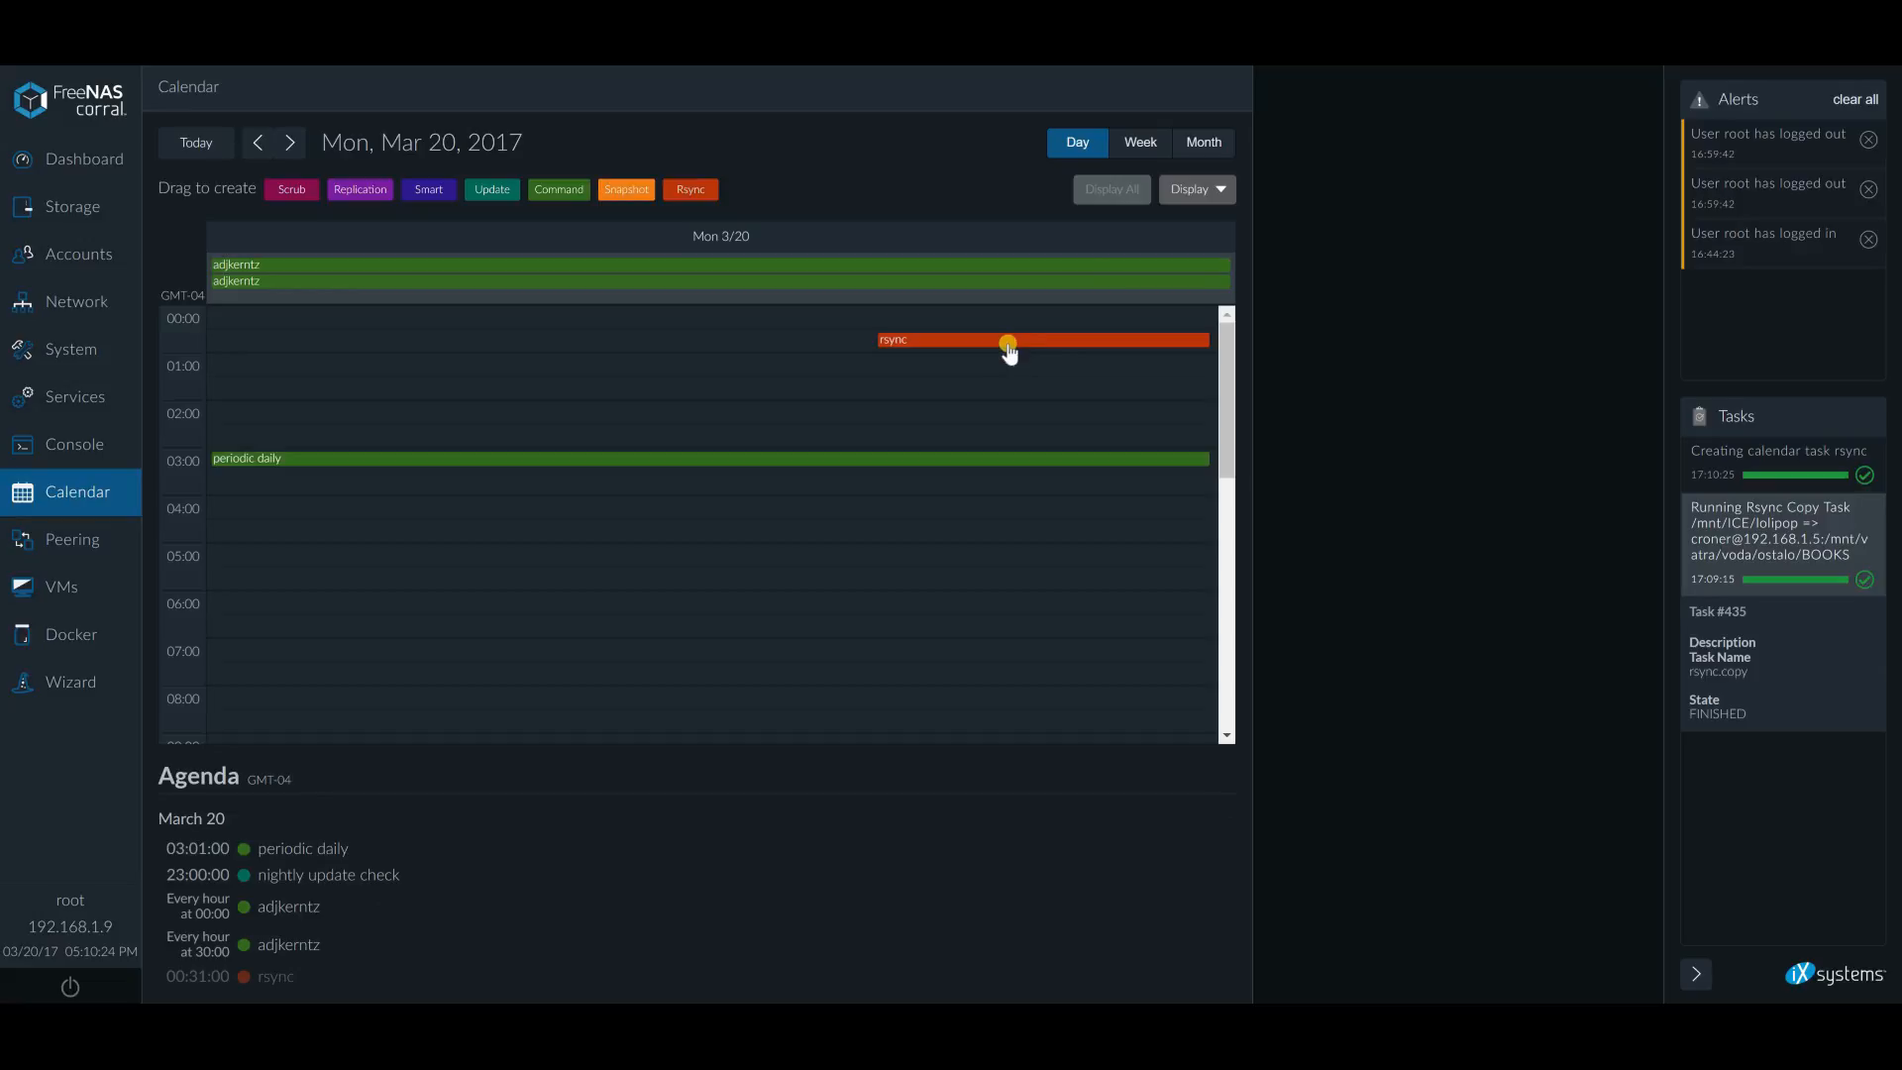
pyautogui.moveTo(1117, 150)
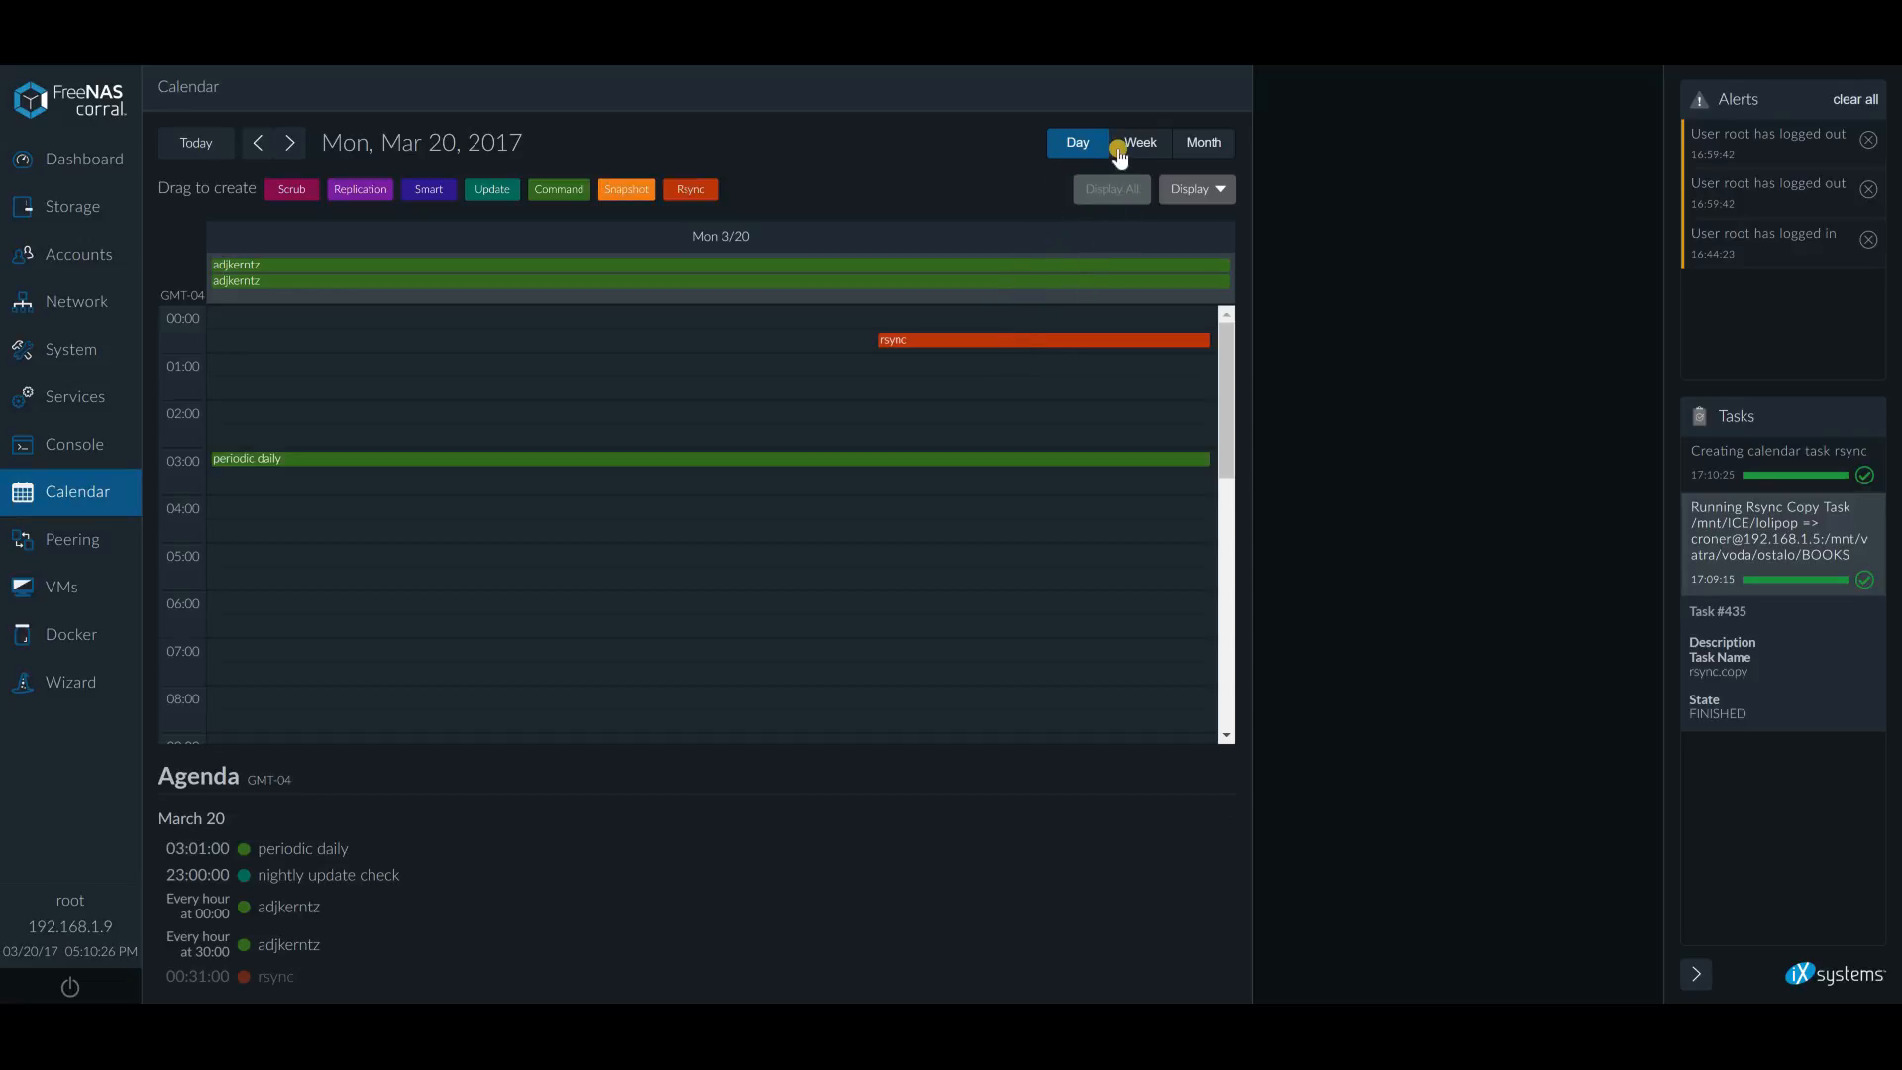
pyautogui.click(1138, 142)
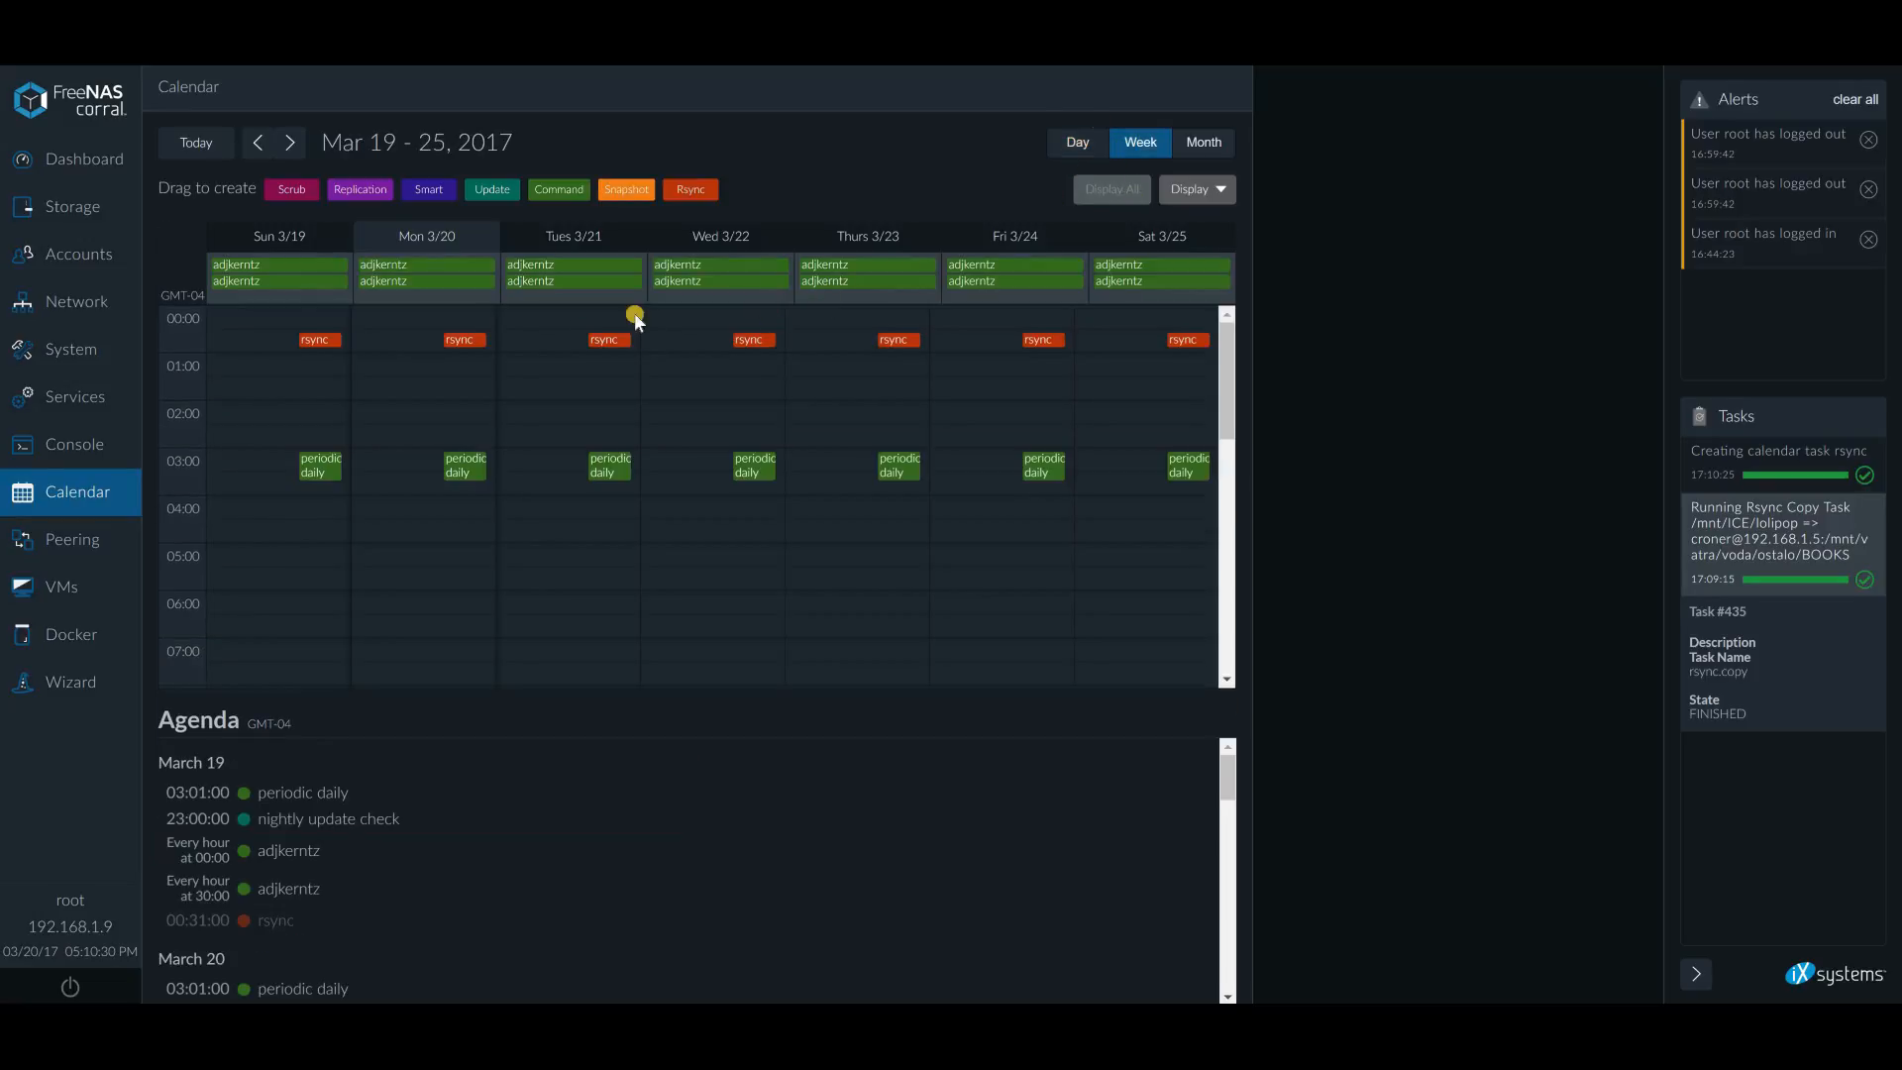
pyautogui.click(1075, 142)
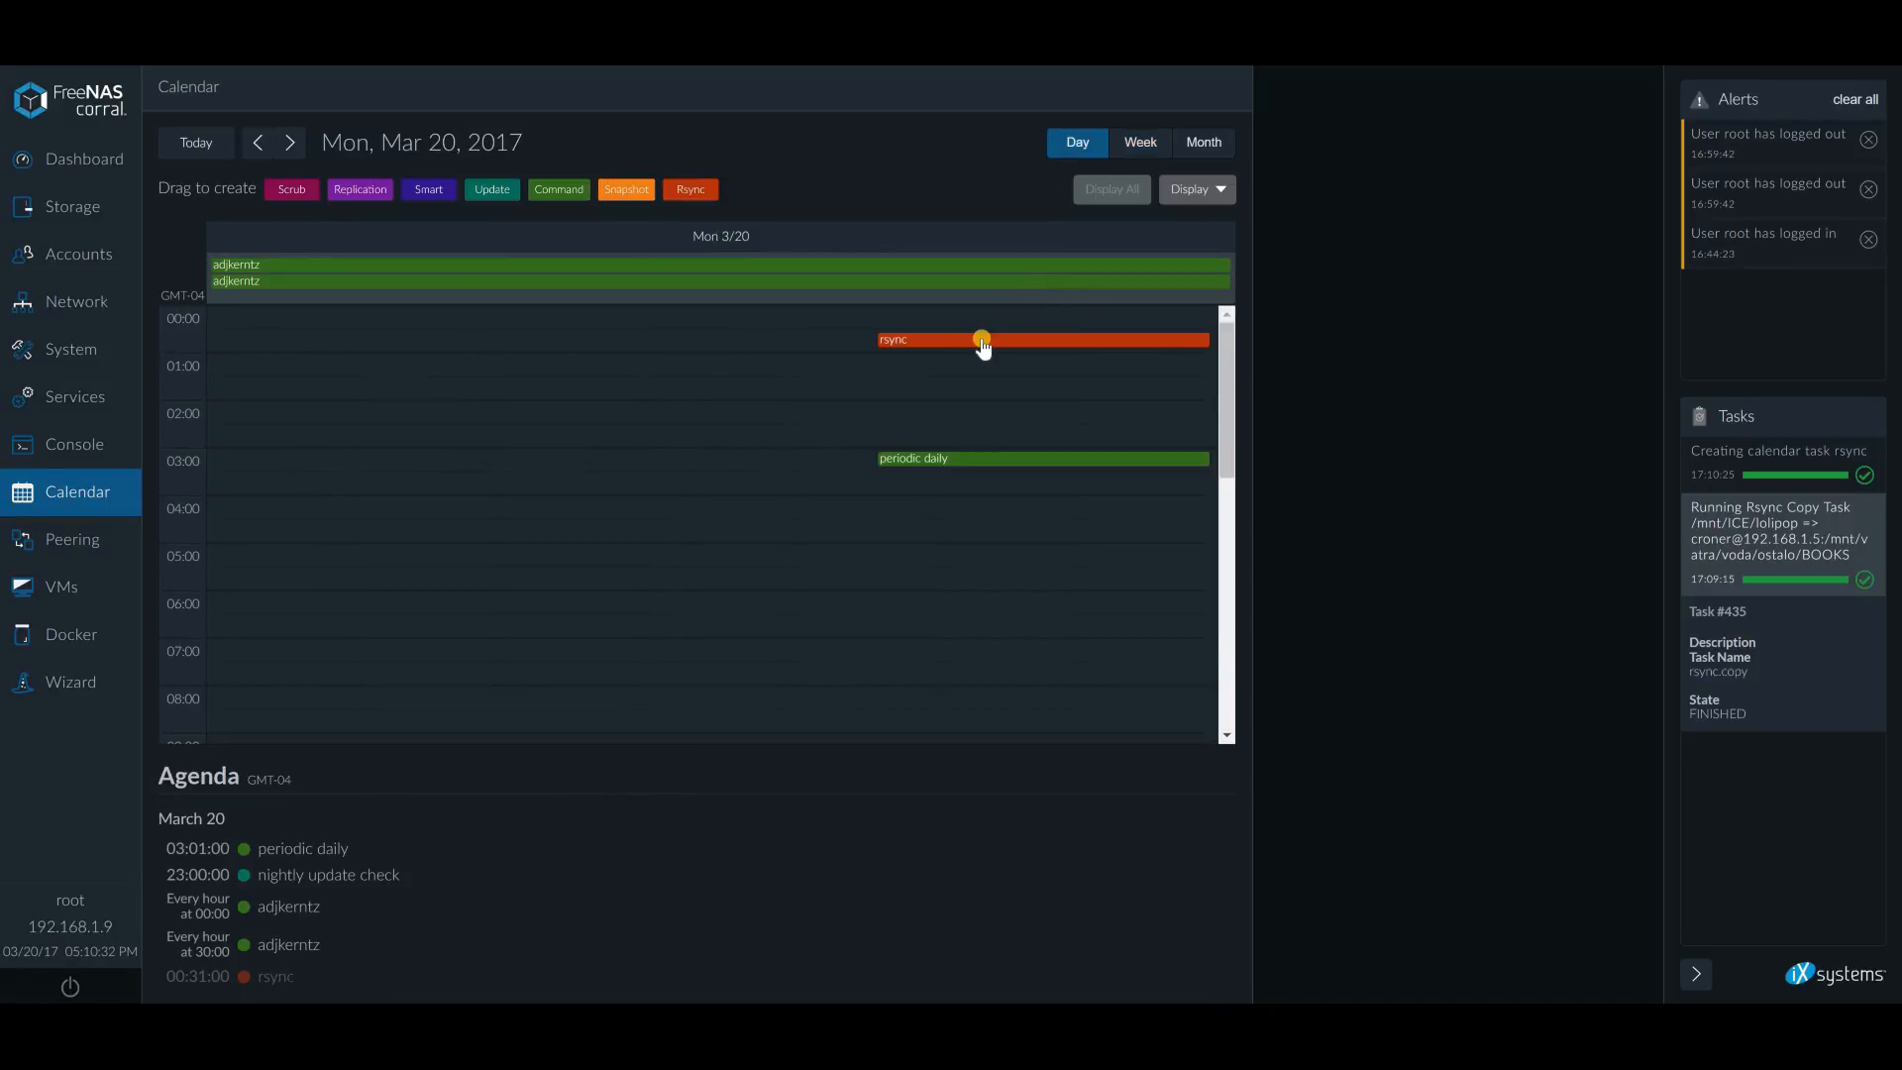
pyautogui.moveTo(530, 362)
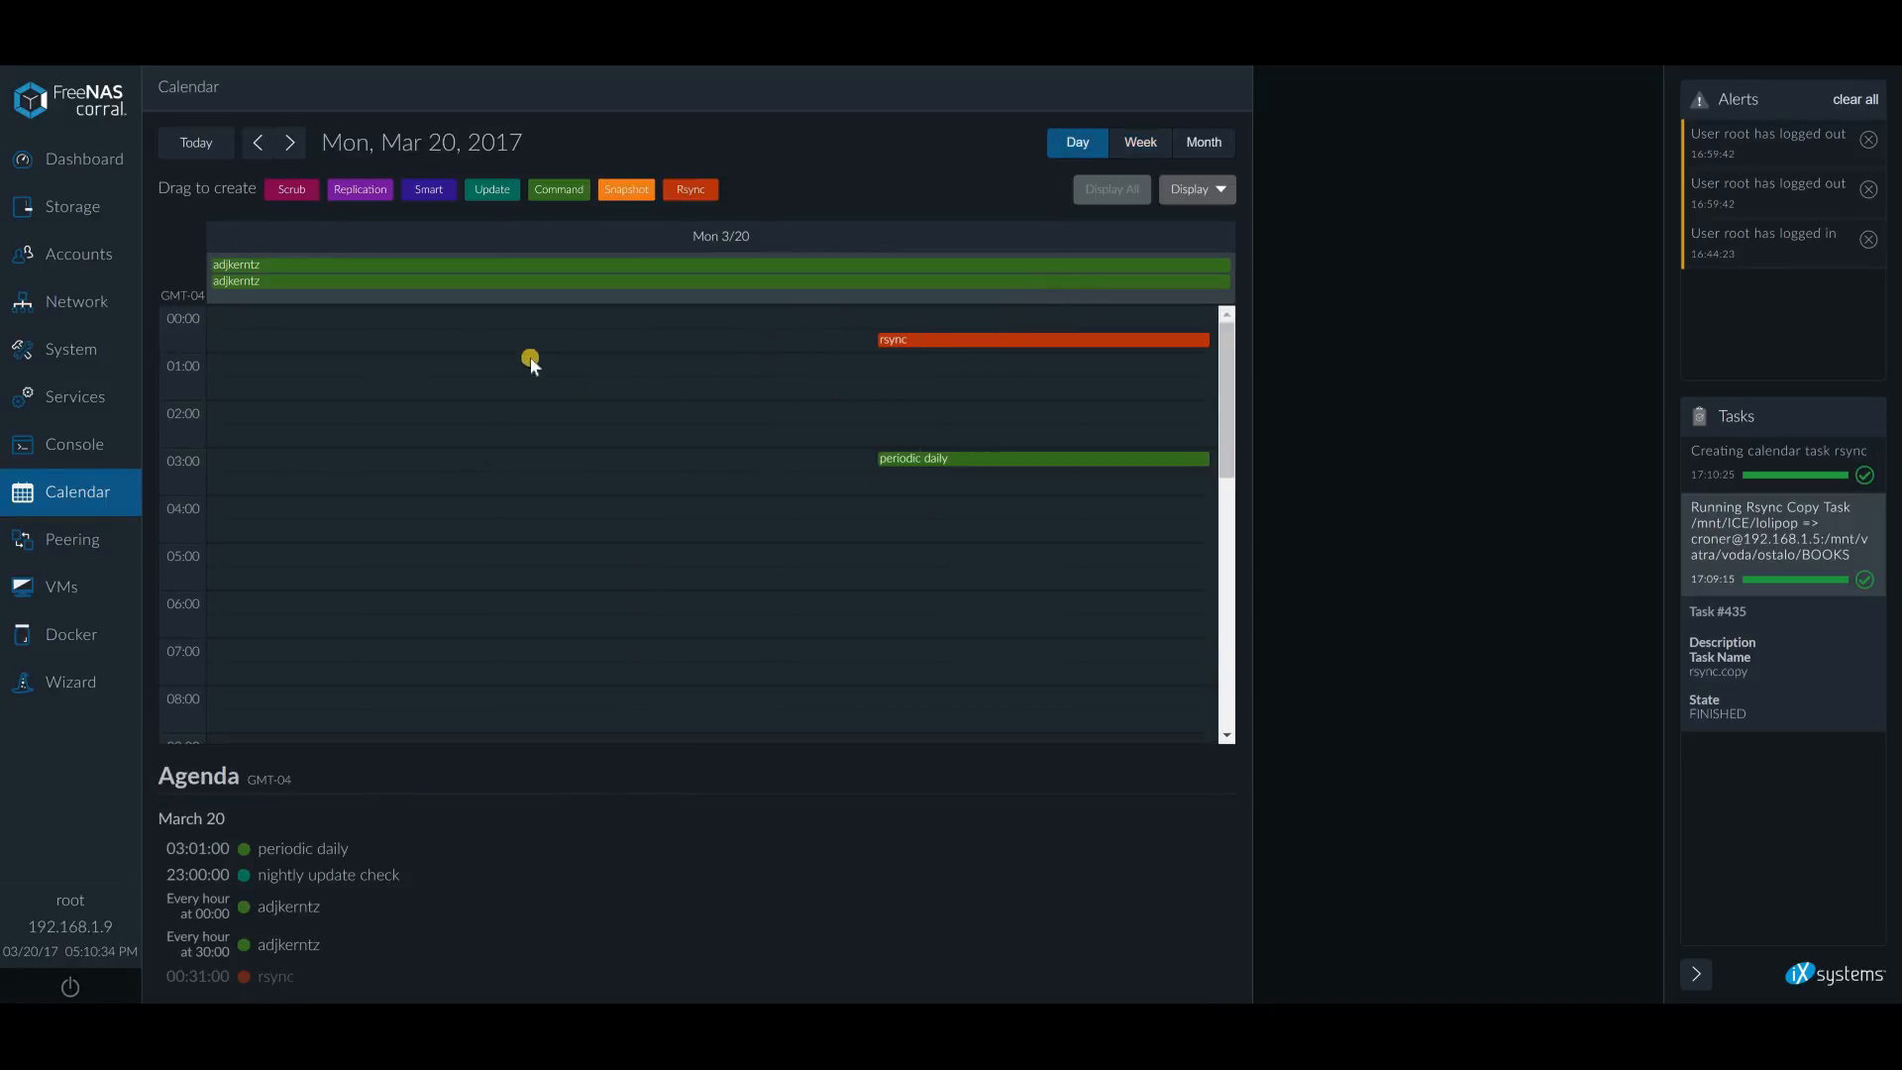
pyautogui.moveTo(950, 366)
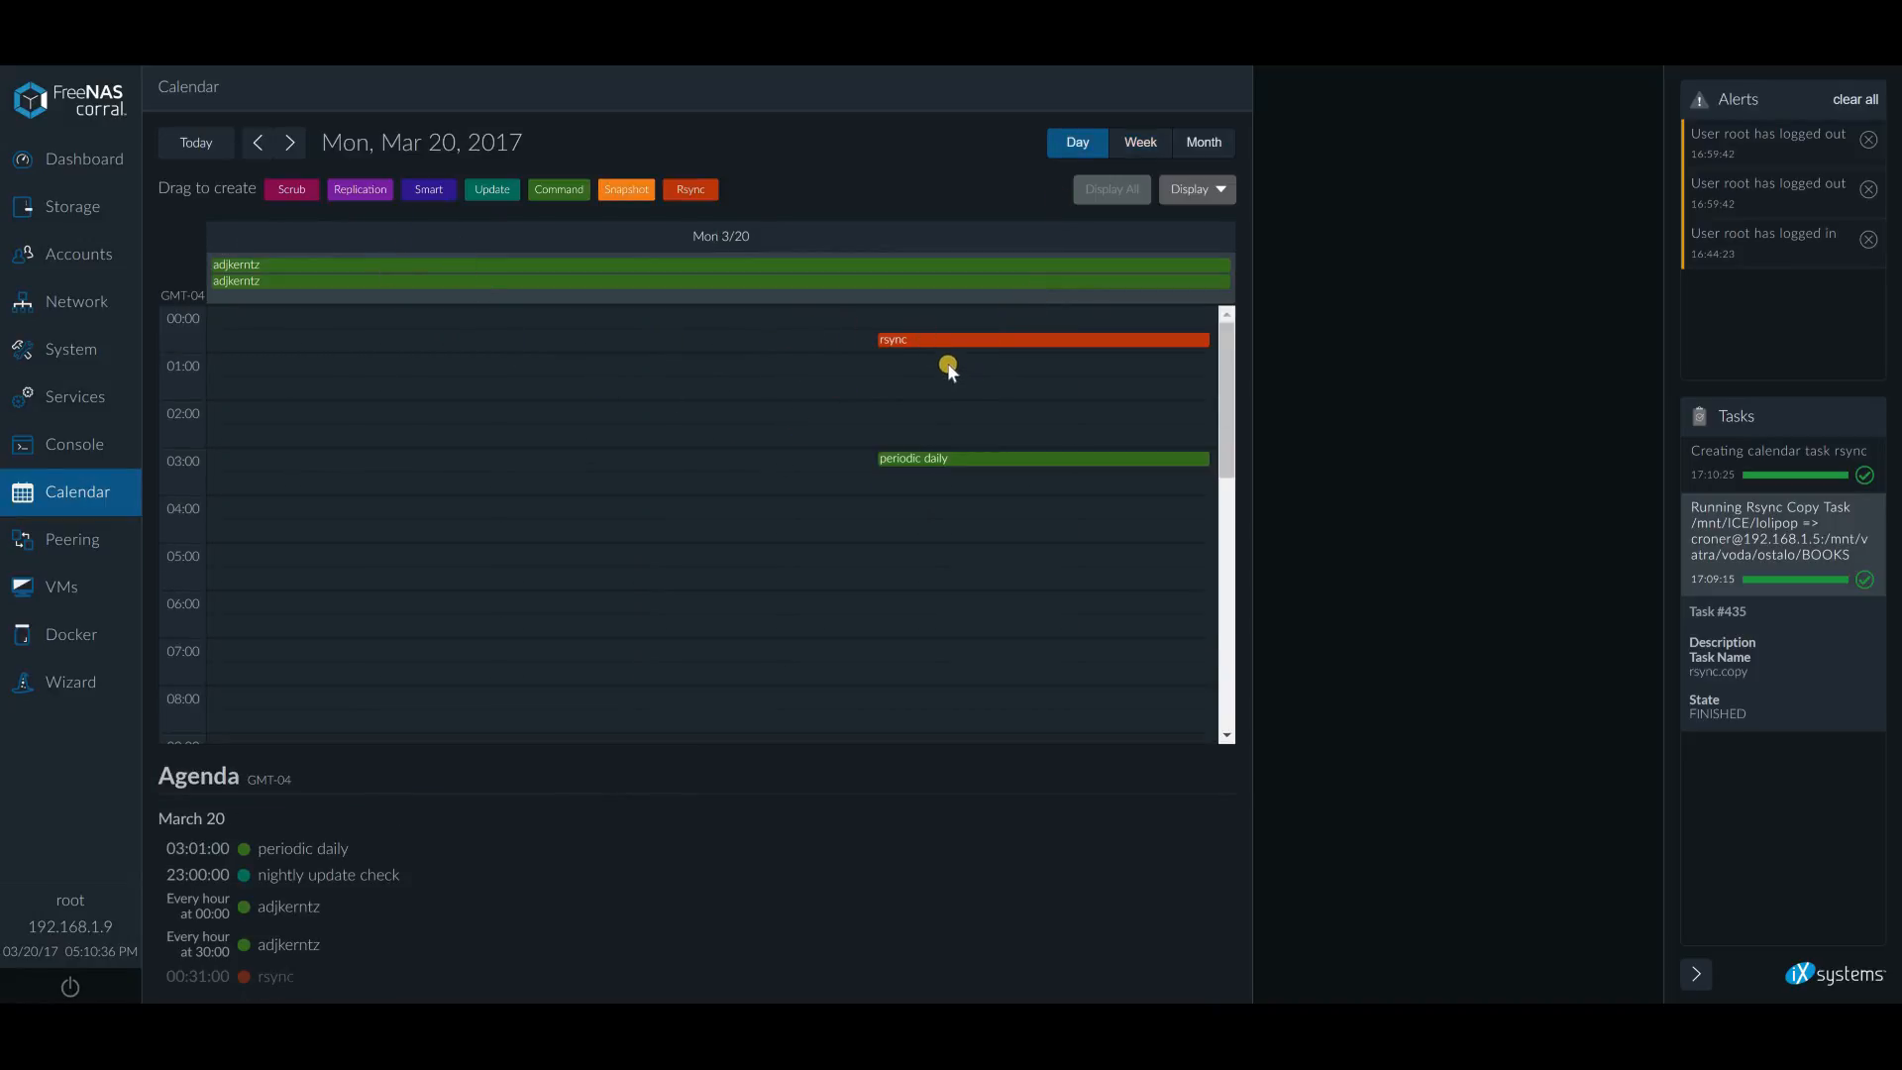
pyautogui.moveTo(987, 350)
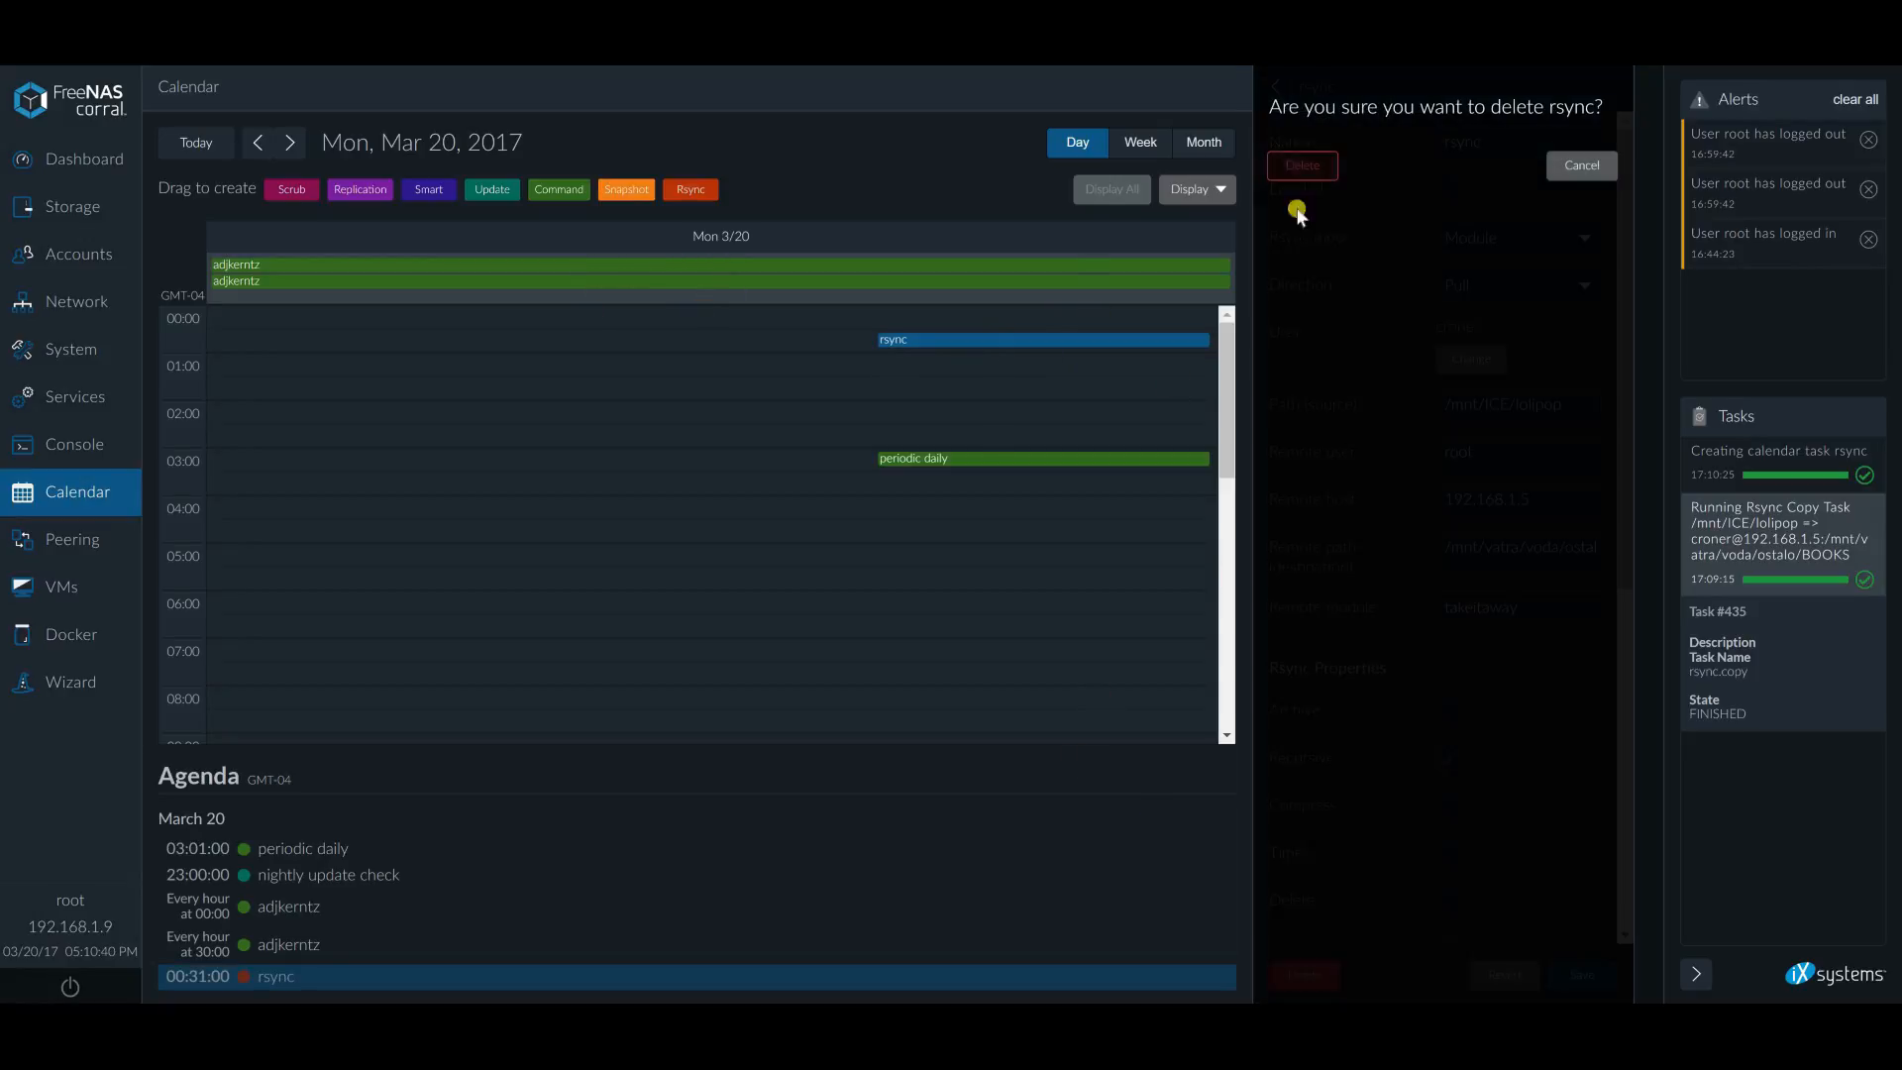
# Confirm deleting the rsync calendar event
pyautogui.click(1301, 165)
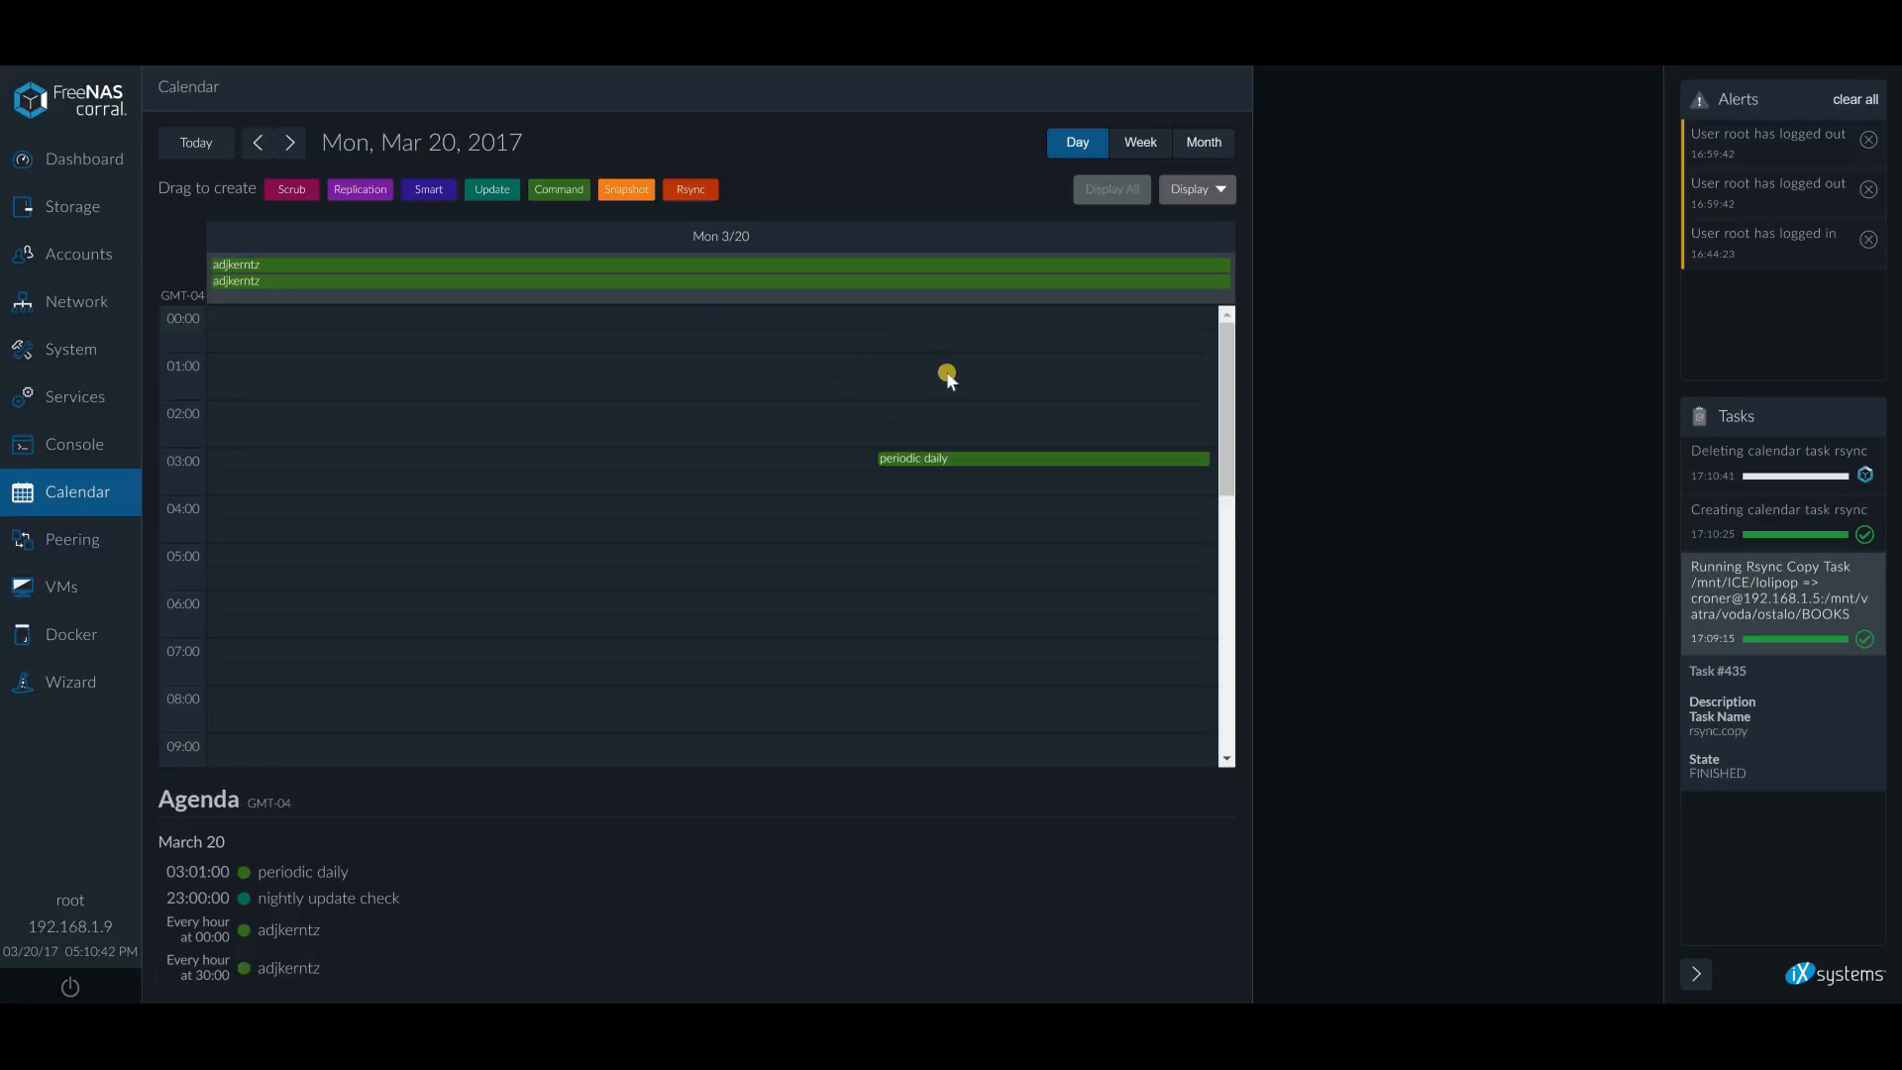
pyautogui.moveTo(486, 350)
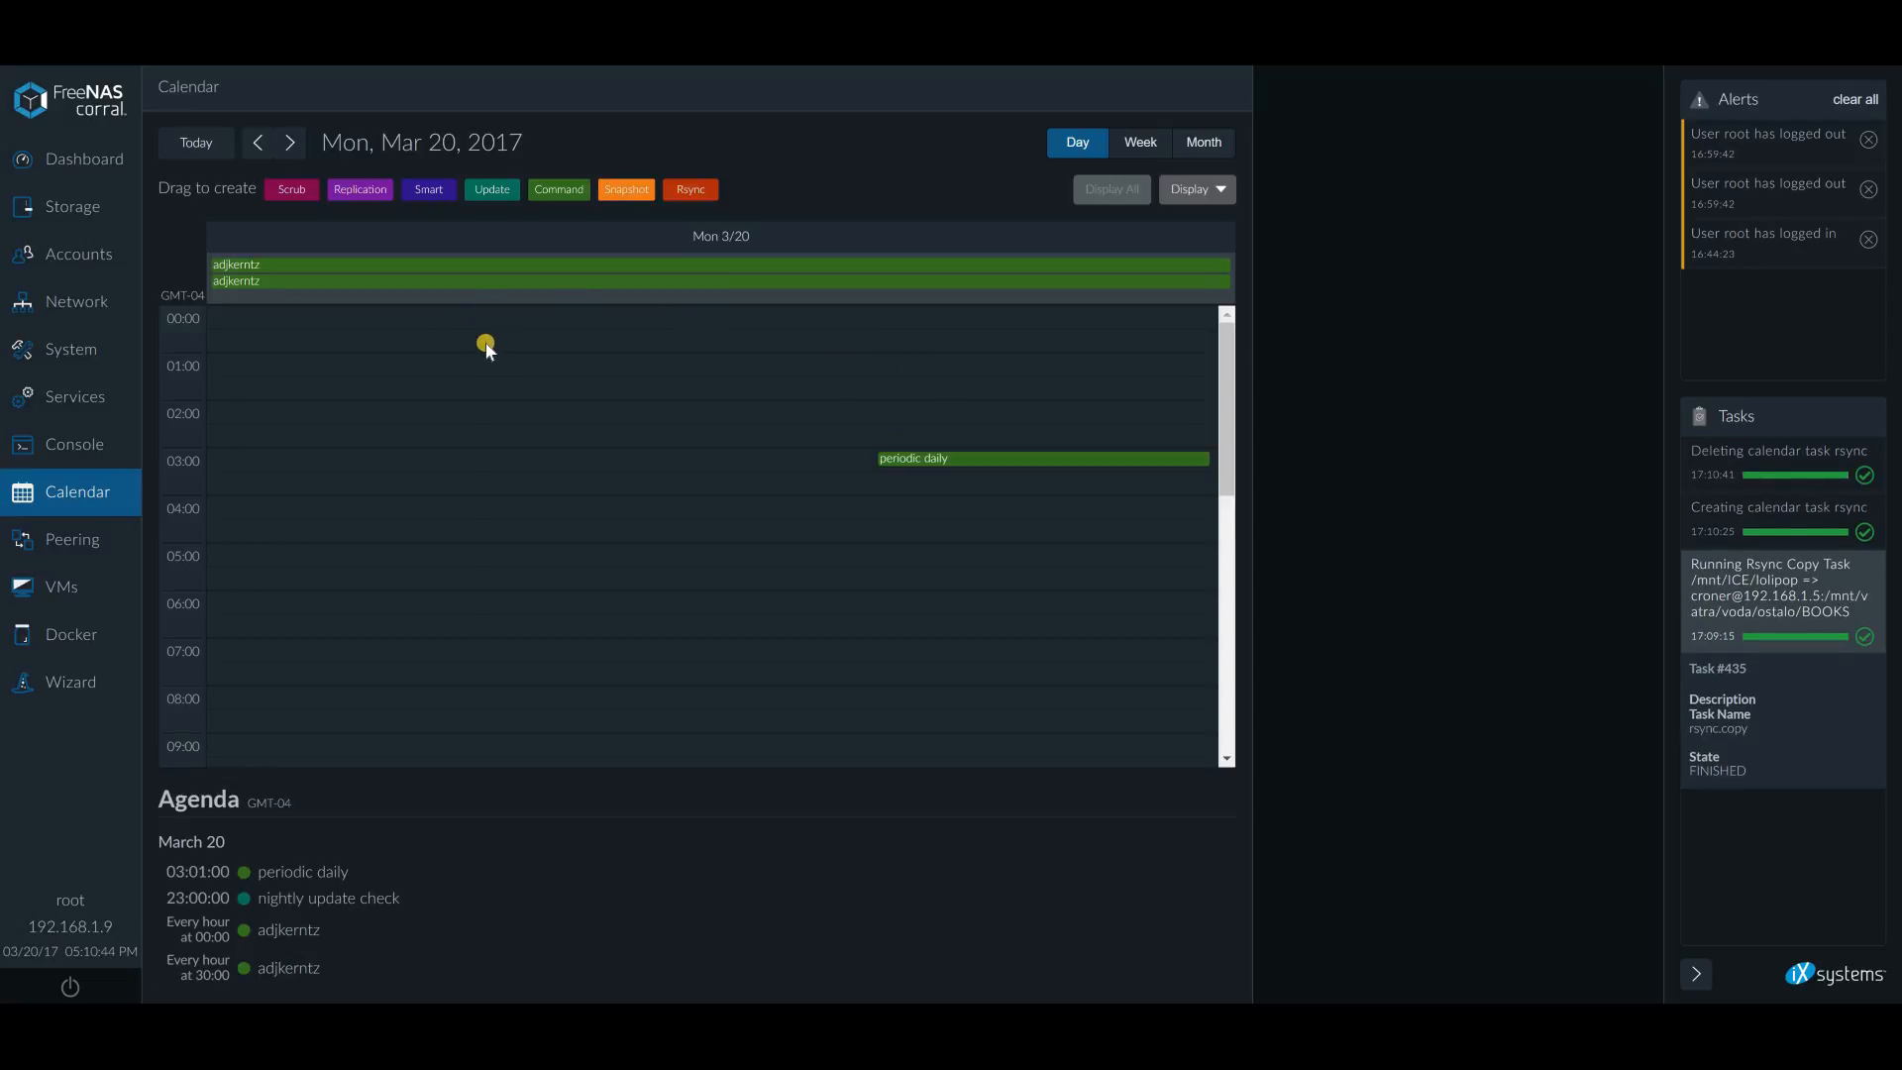
pyautogui.moveTo(483, 352)
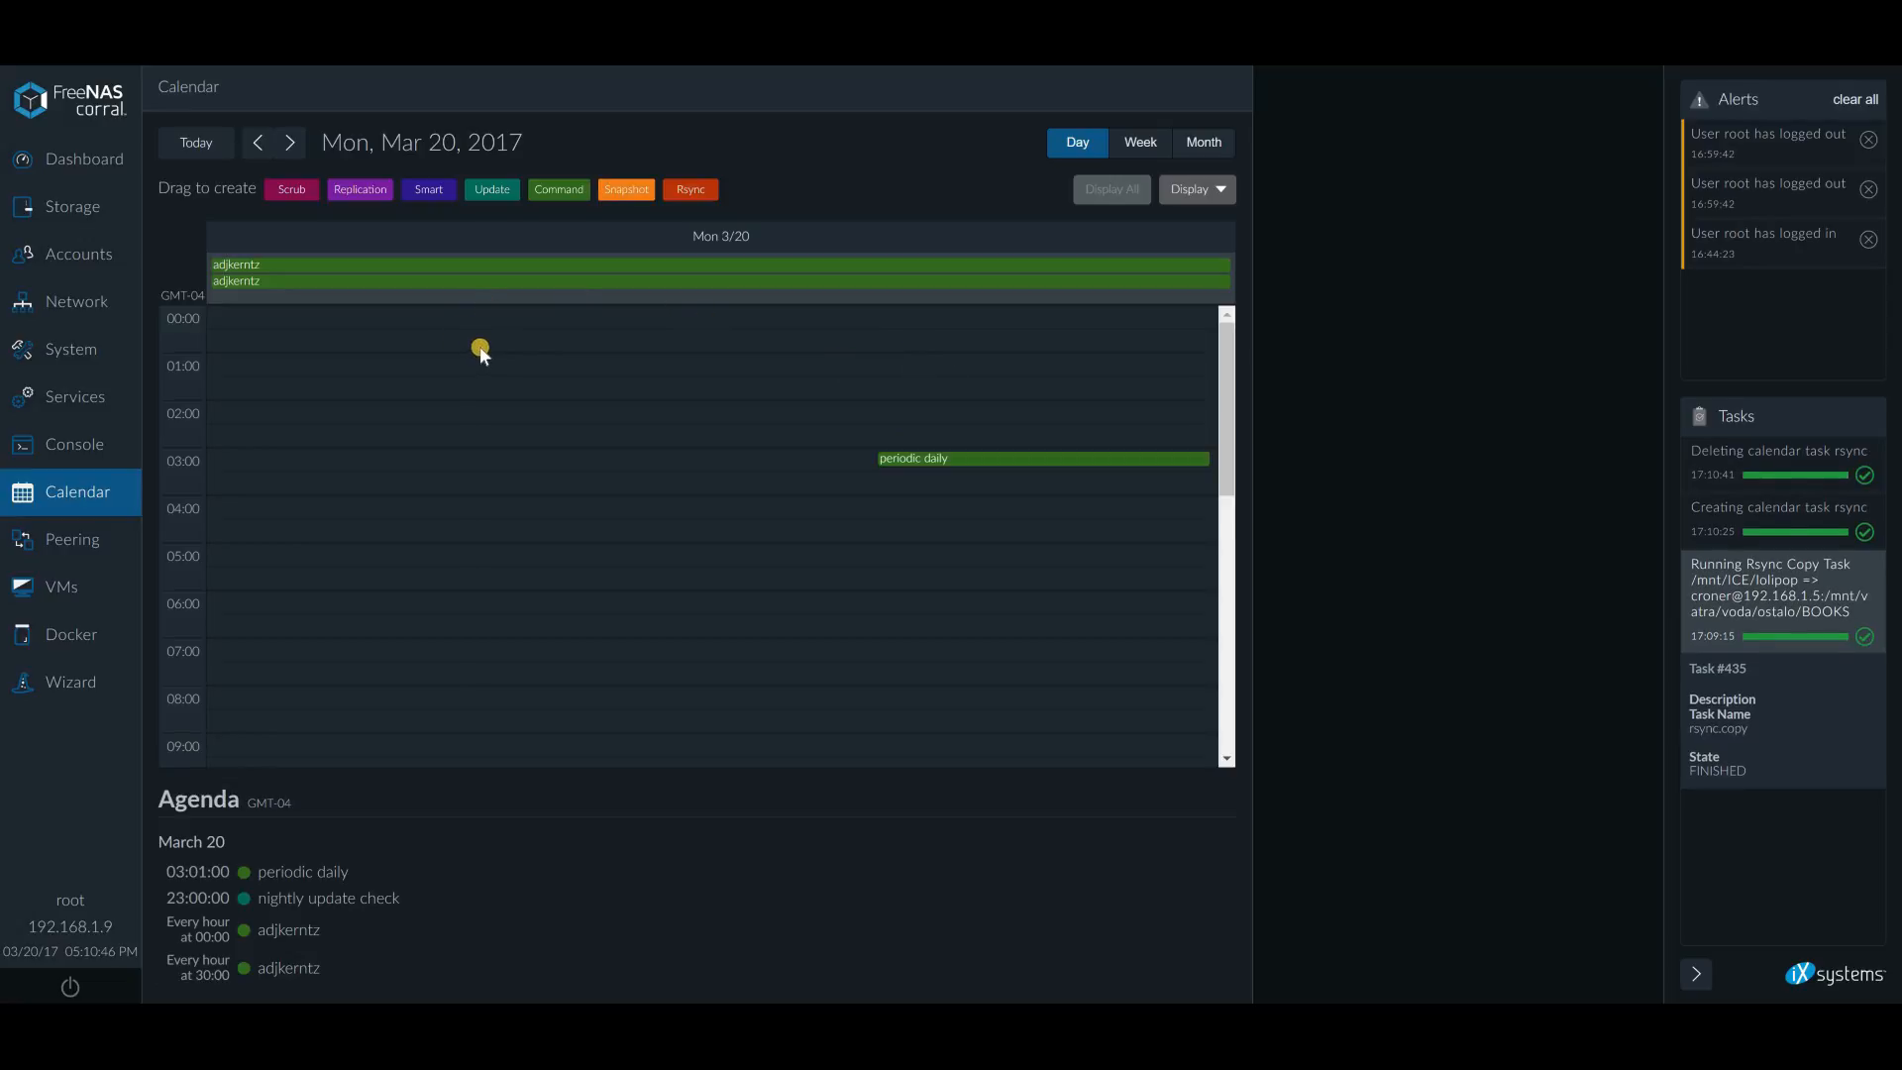
pyautogui.moveTo(77, 301)
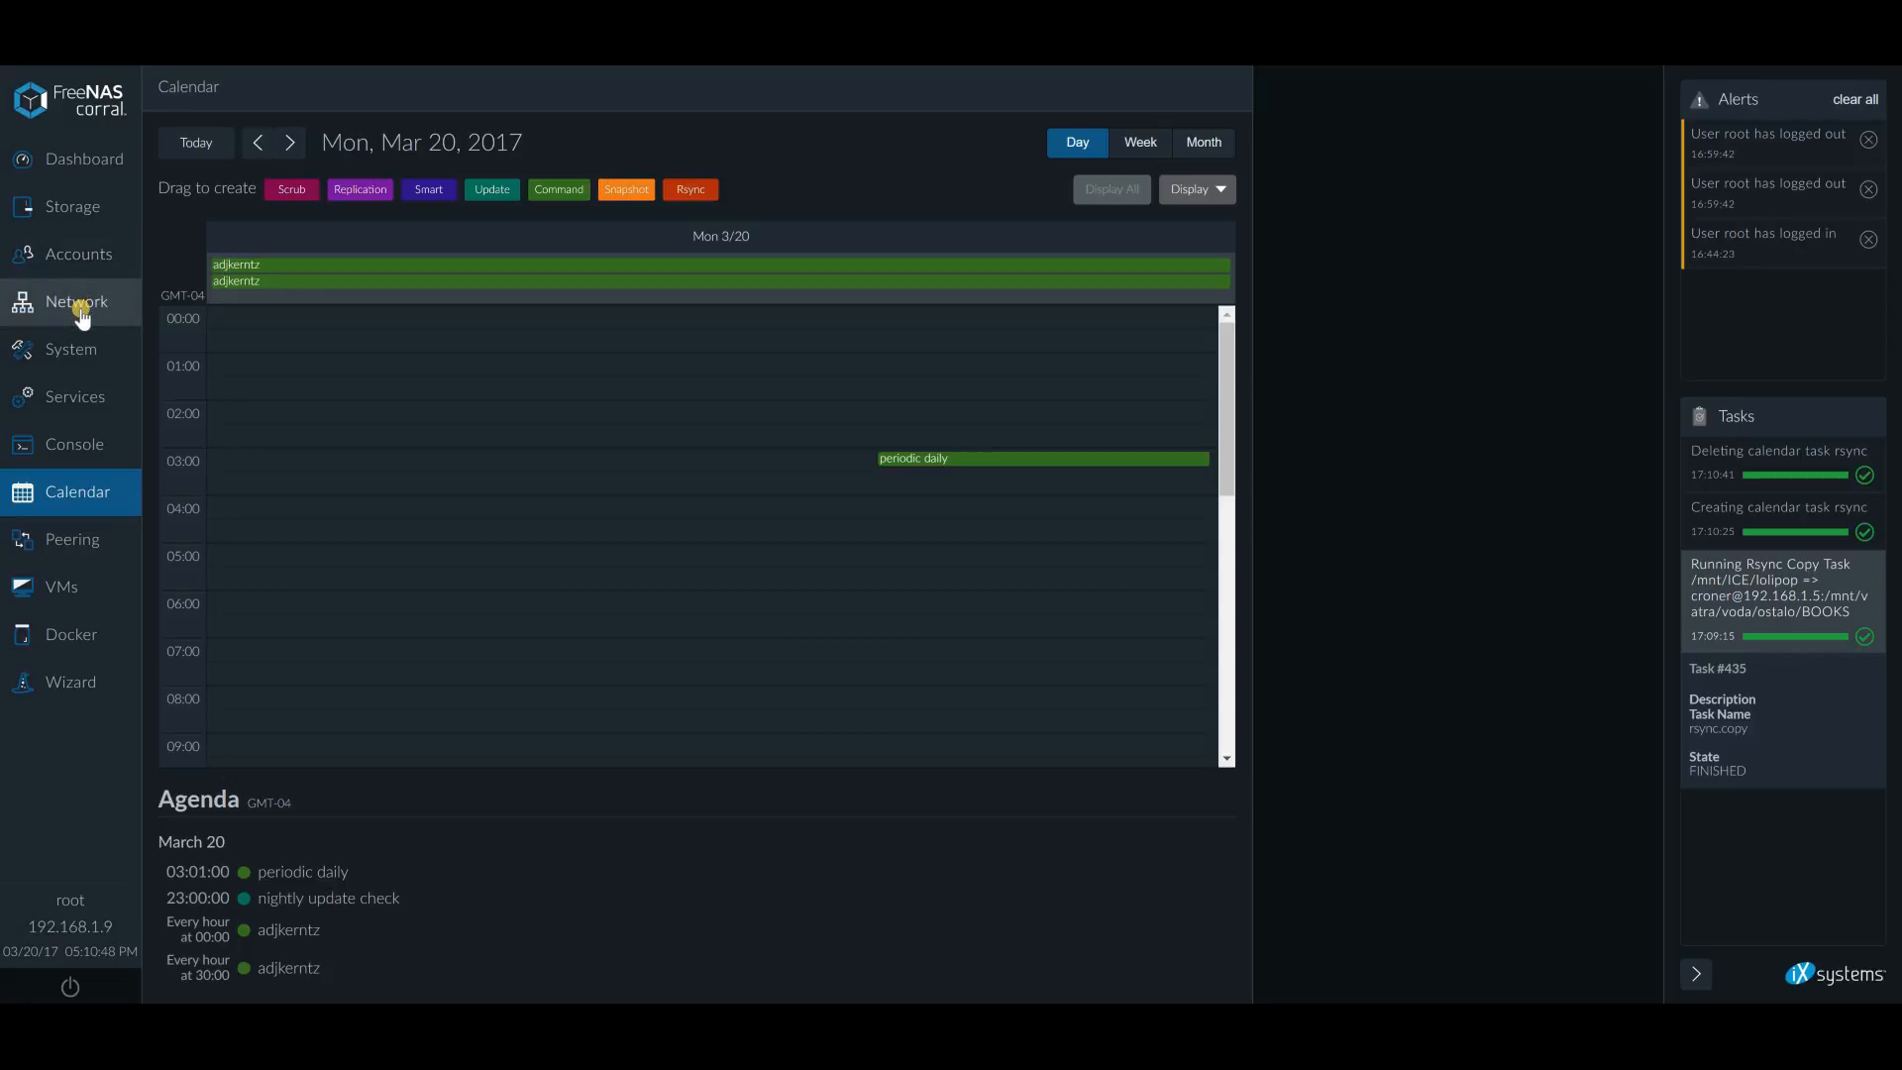
pyautogui.moveTo(70, 350)
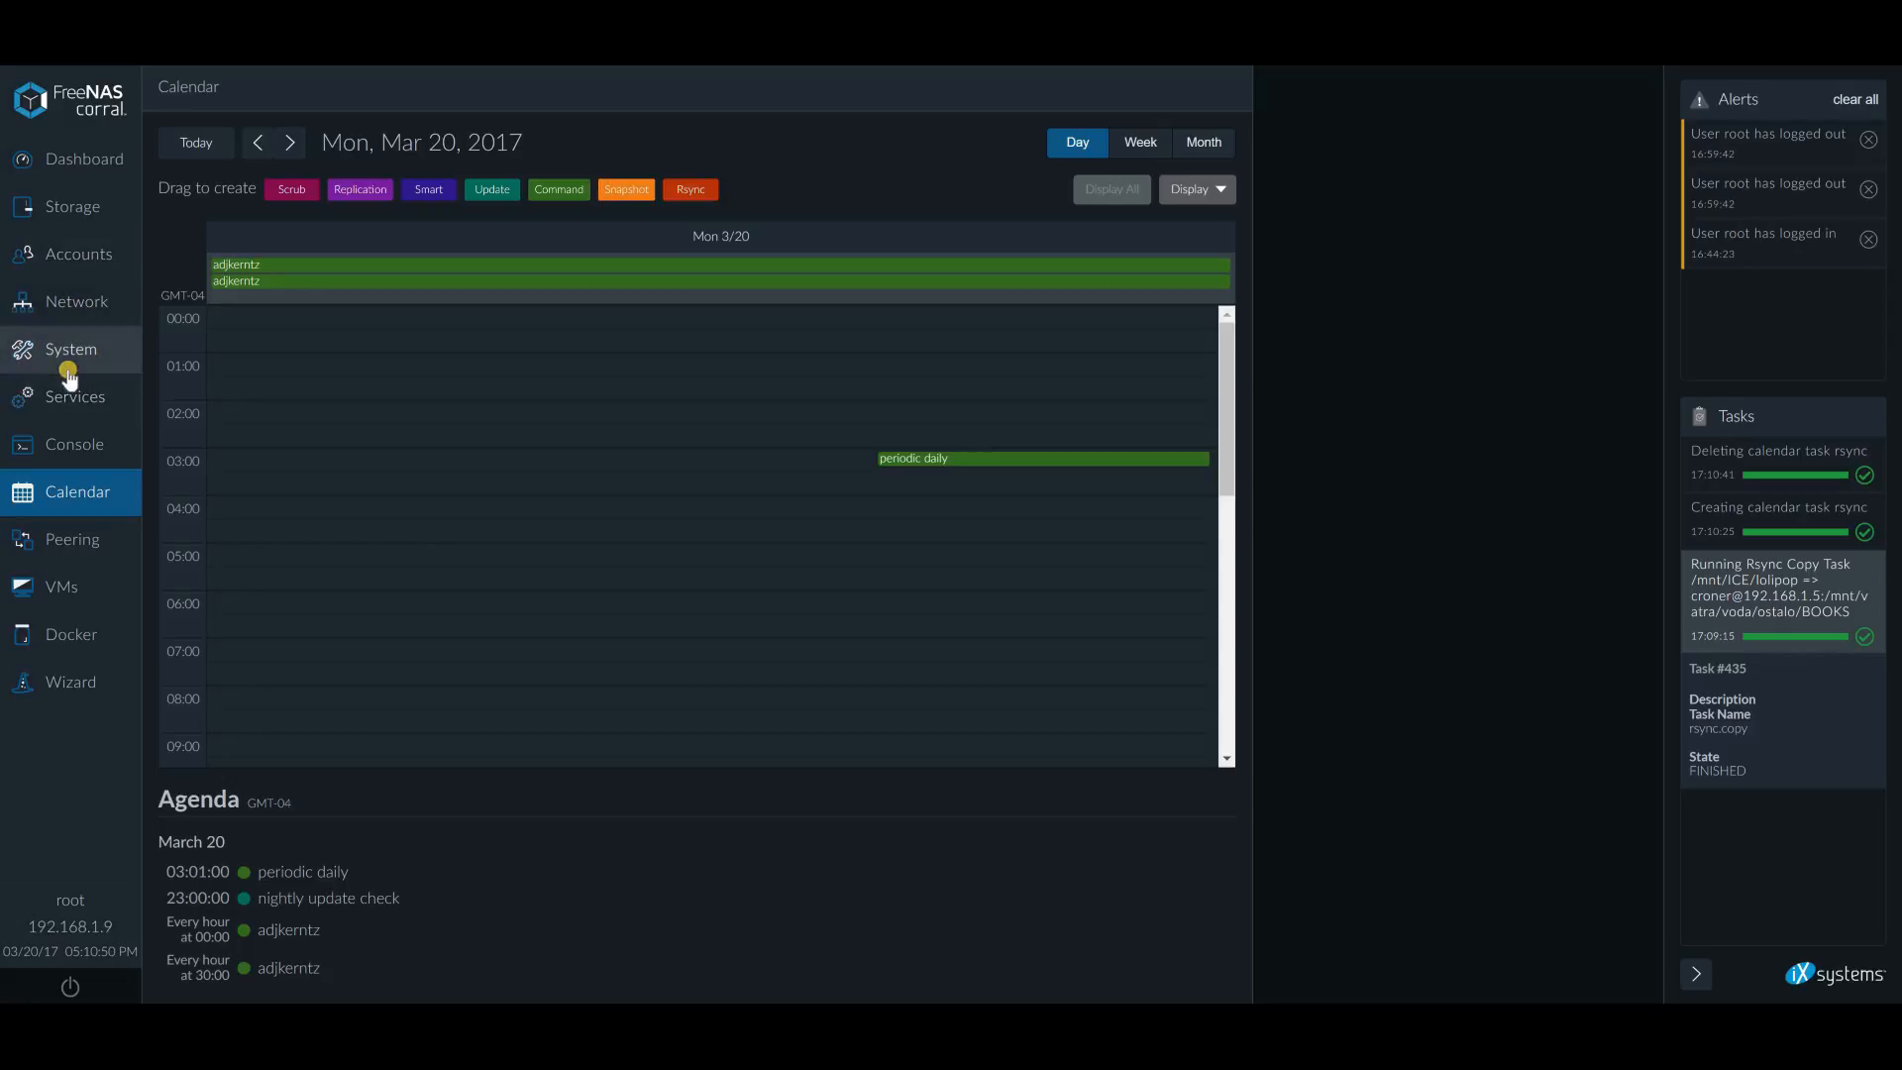
pyautogui.moveTo(121, 330)
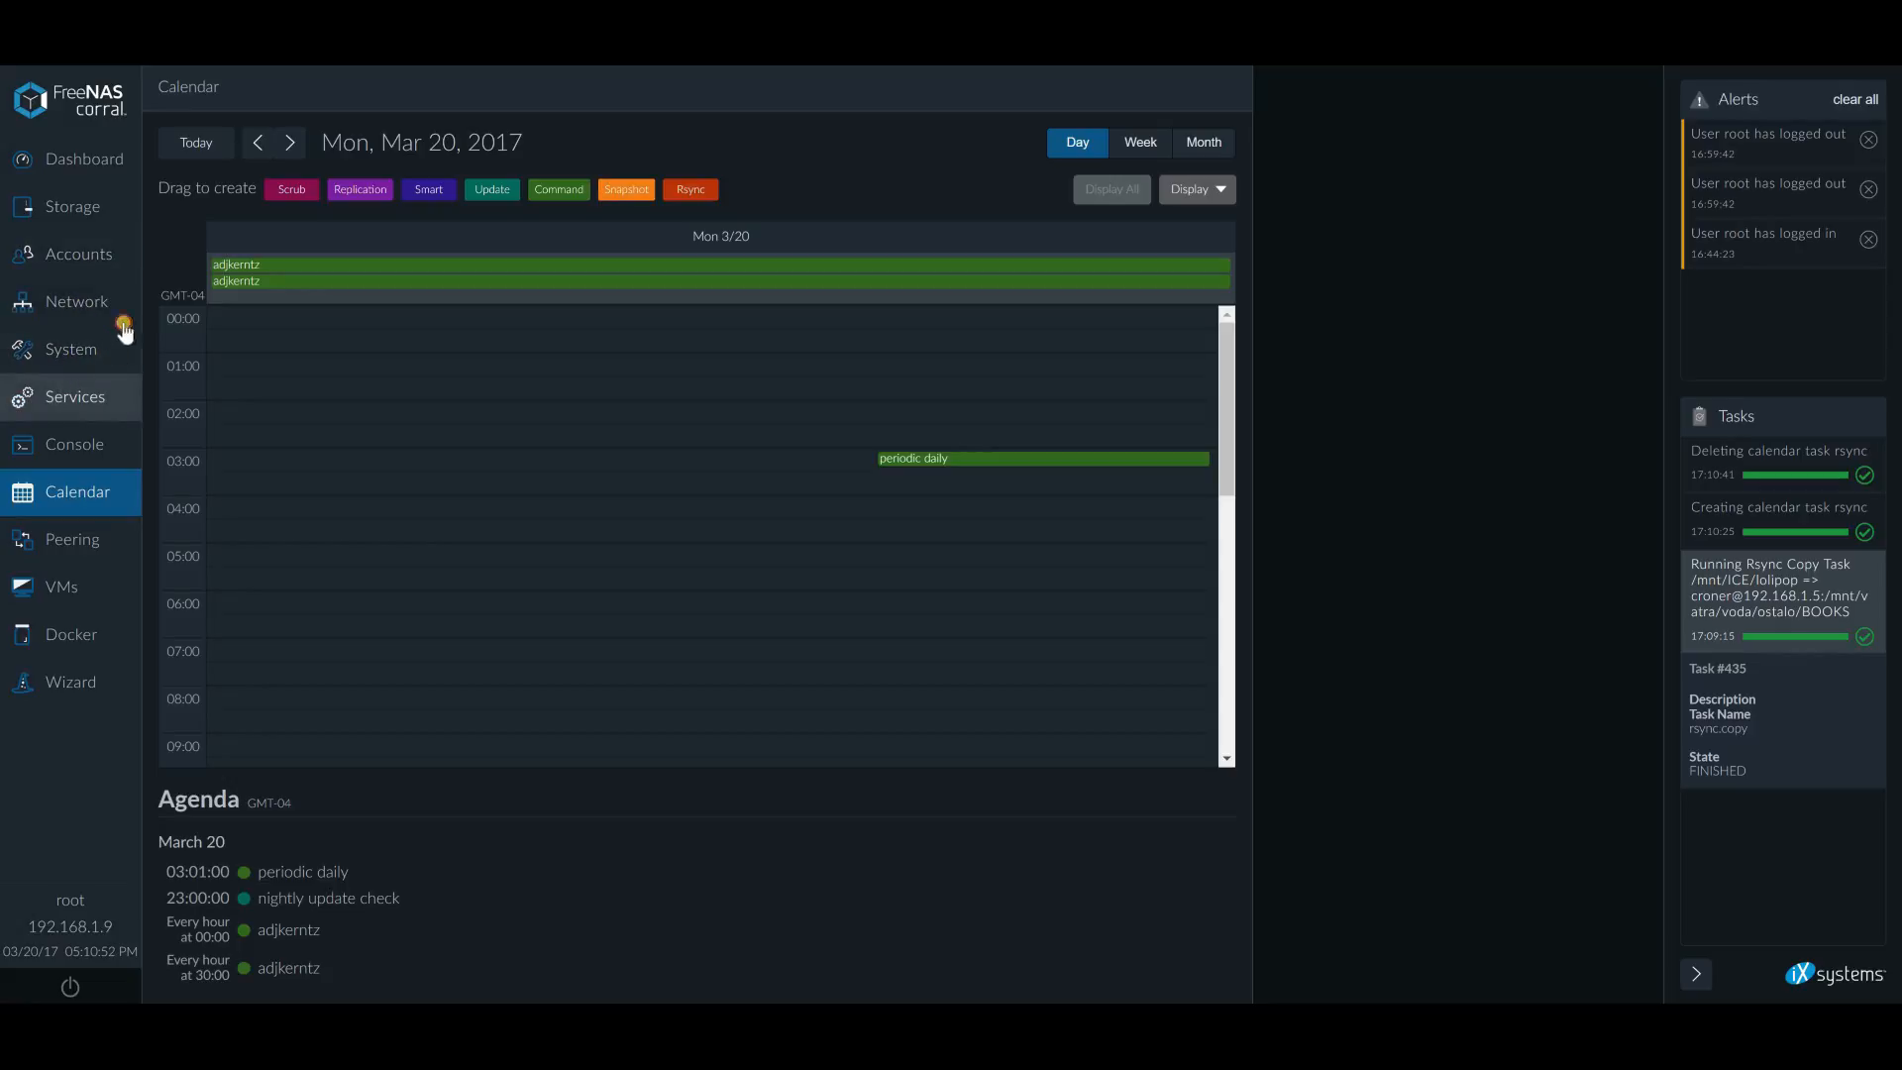
# Open Services and start a new module under RSYNCD Rsync Modules
pyautogui.click(72, 395)
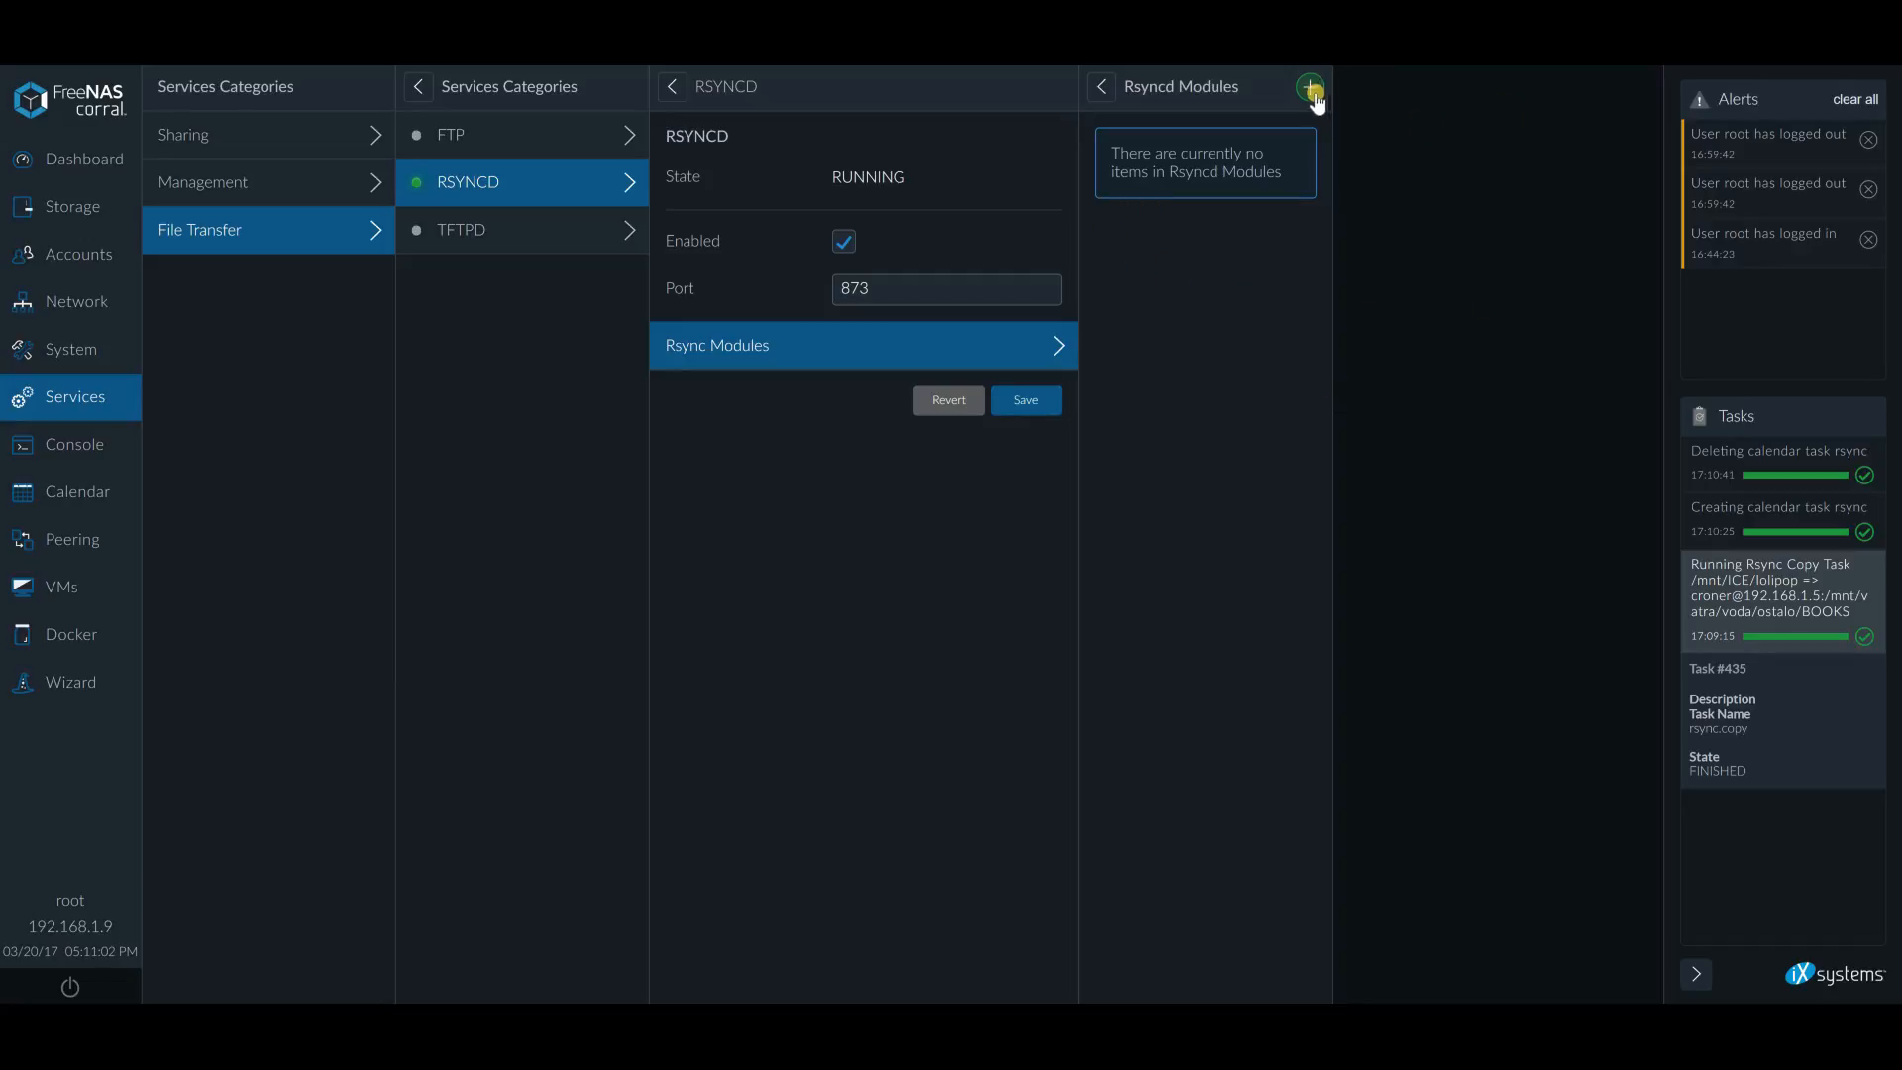
pyautogui.click(1310, 86)
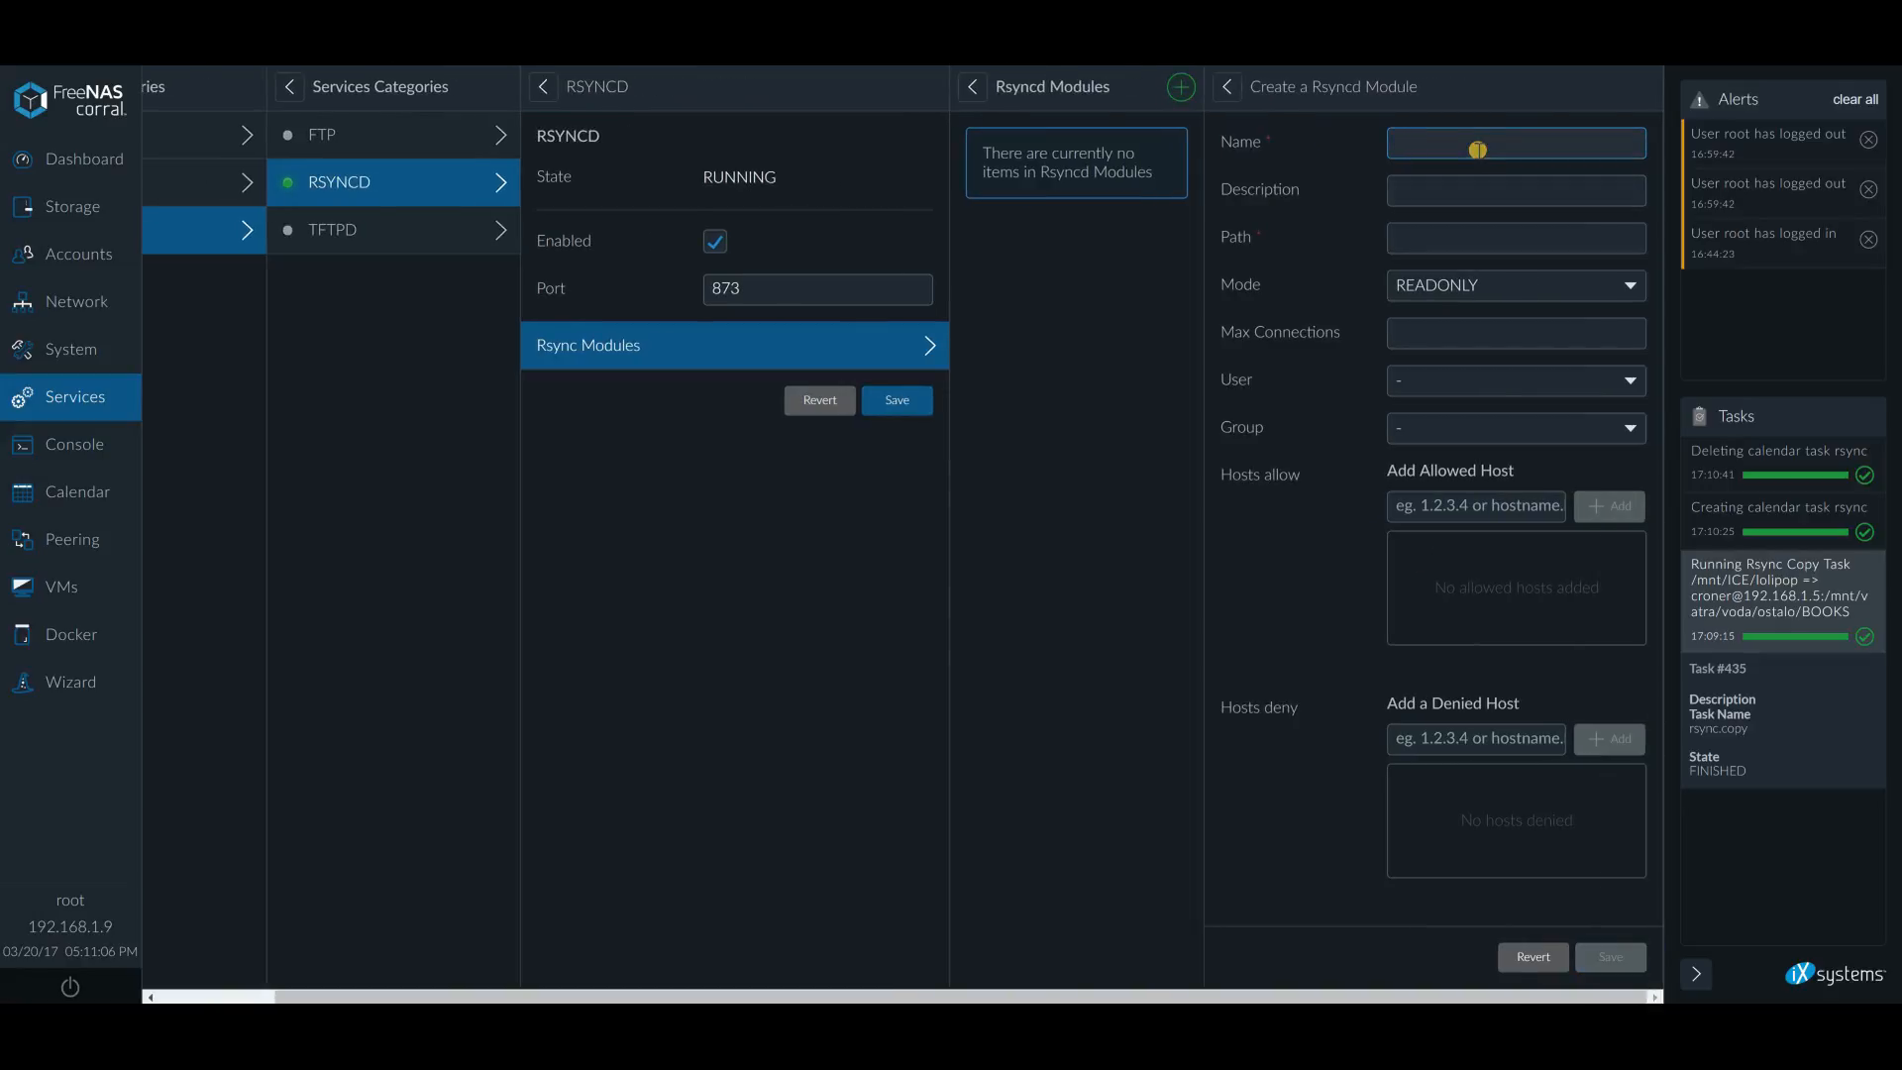
# Name the module giveitup with description 'Give it to you me!'
pyautogui.write('gi')
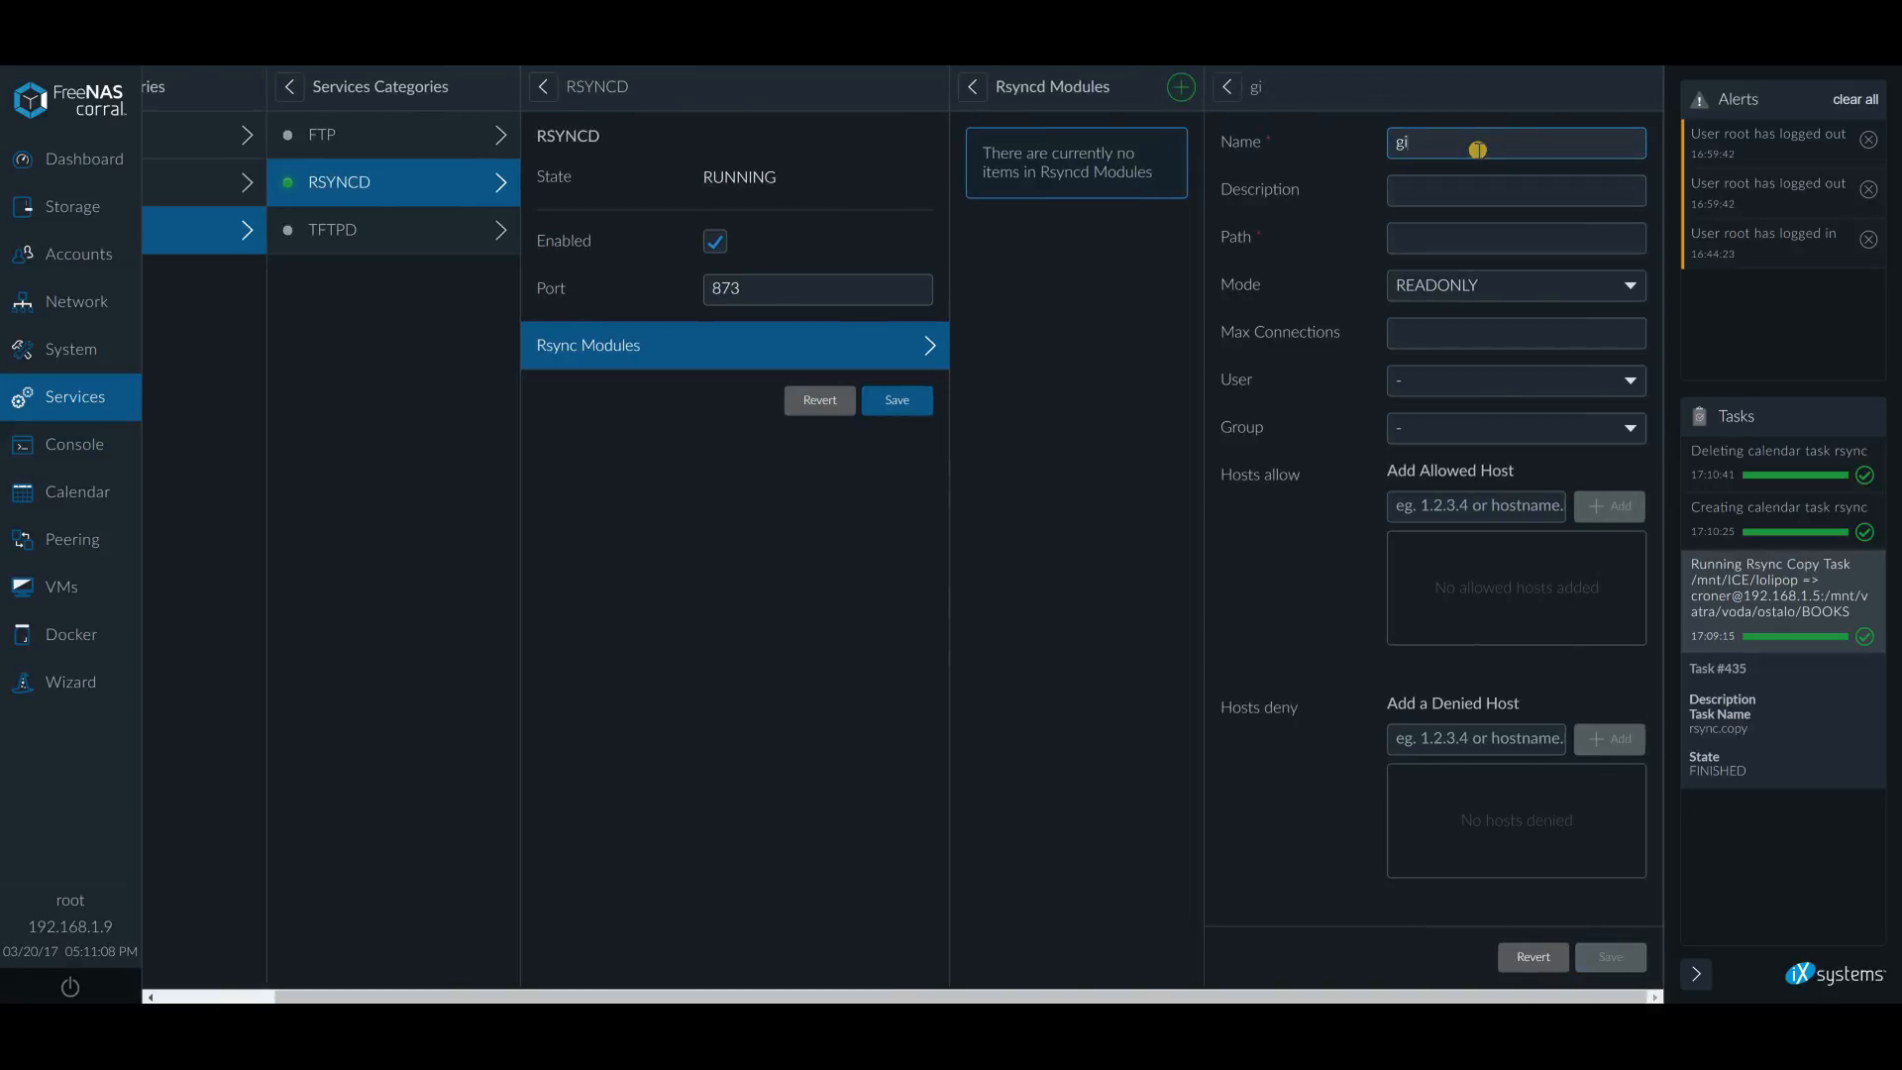
pyautogui.write('ve')
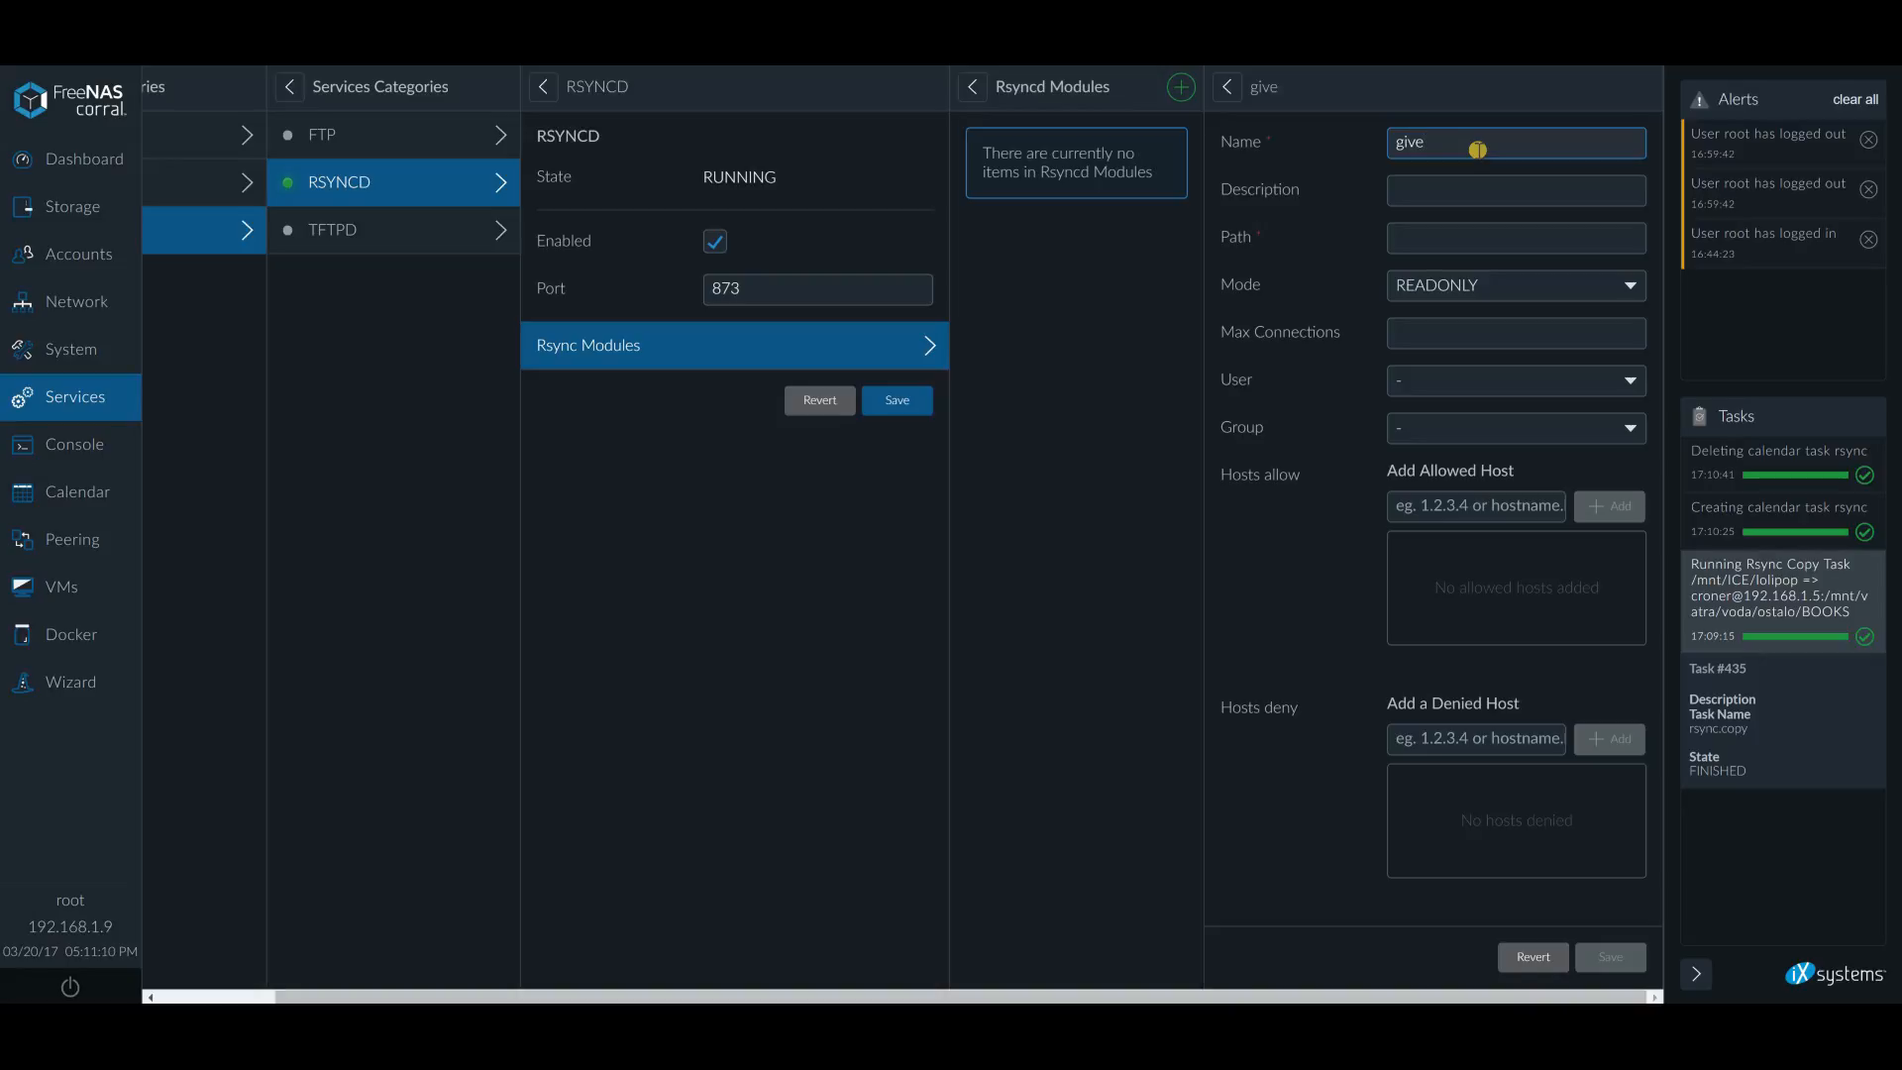
pyautogui.write('it')
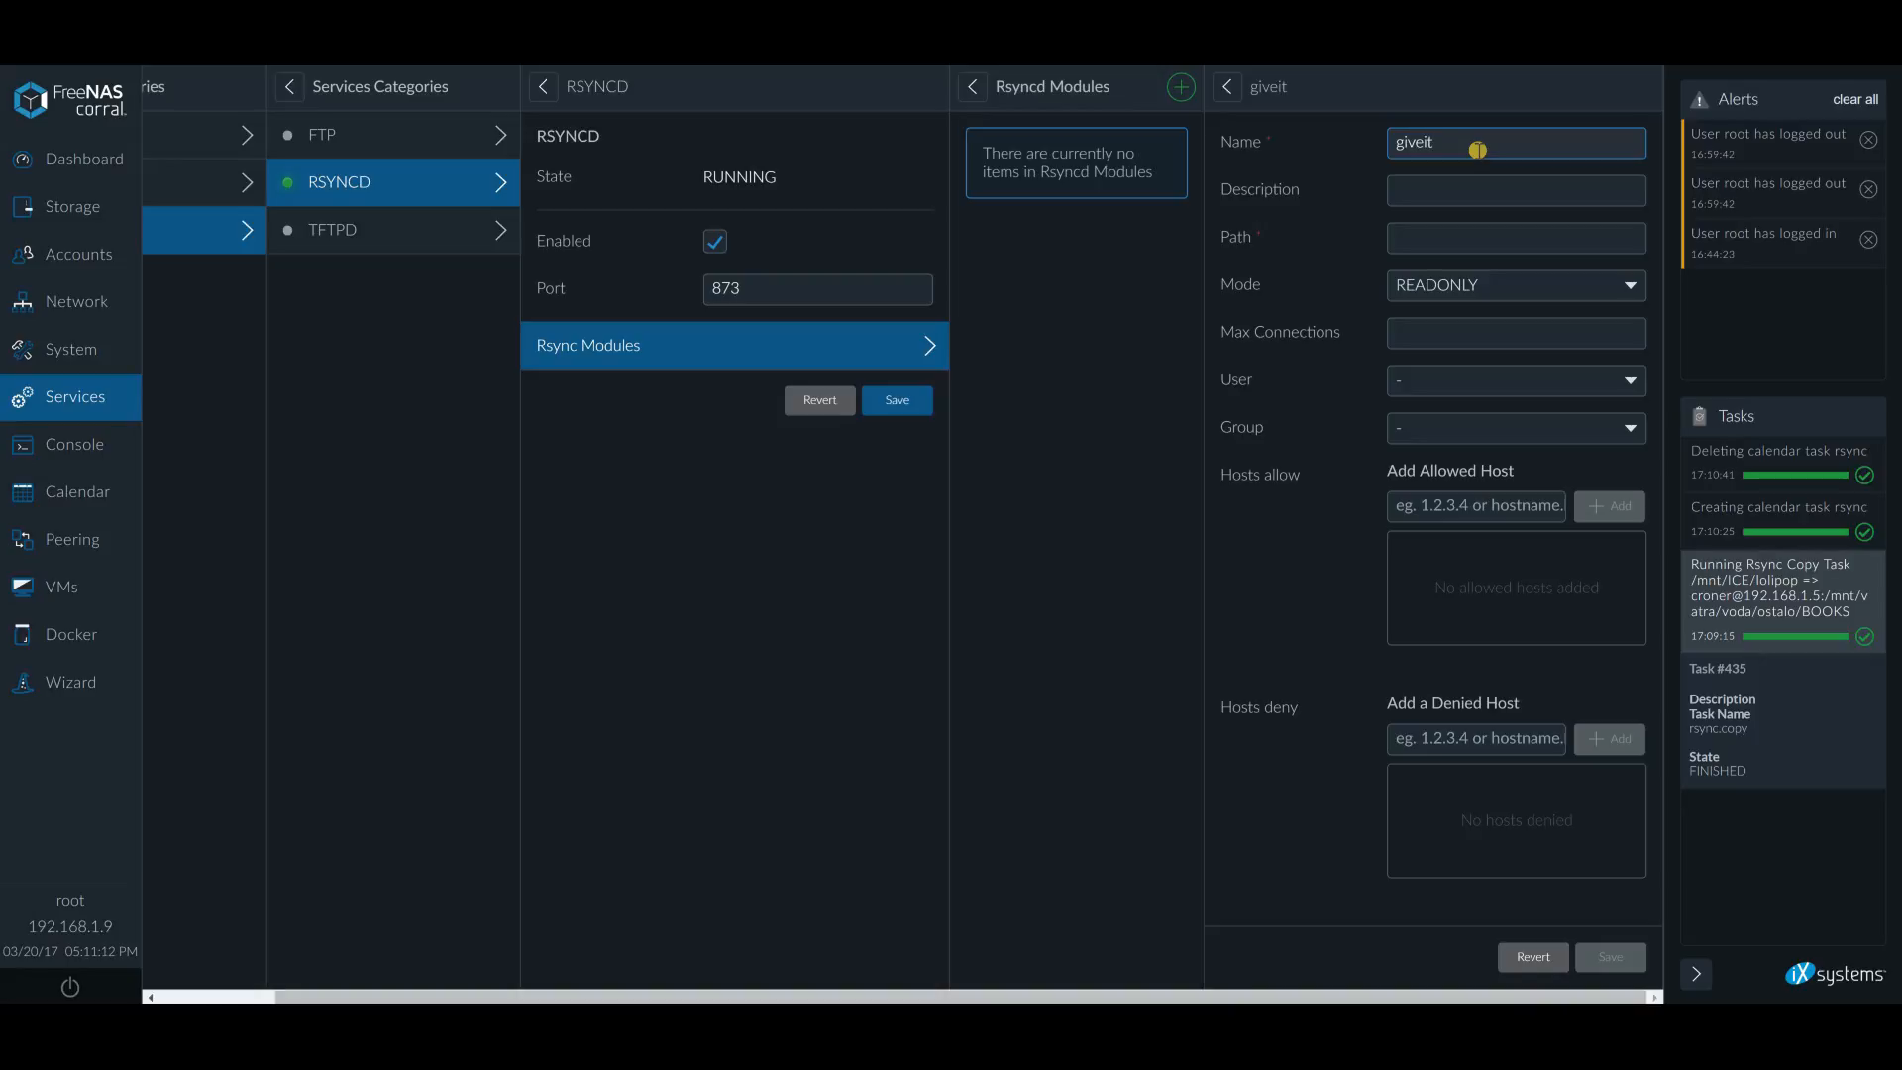
pyautogui.write('up')
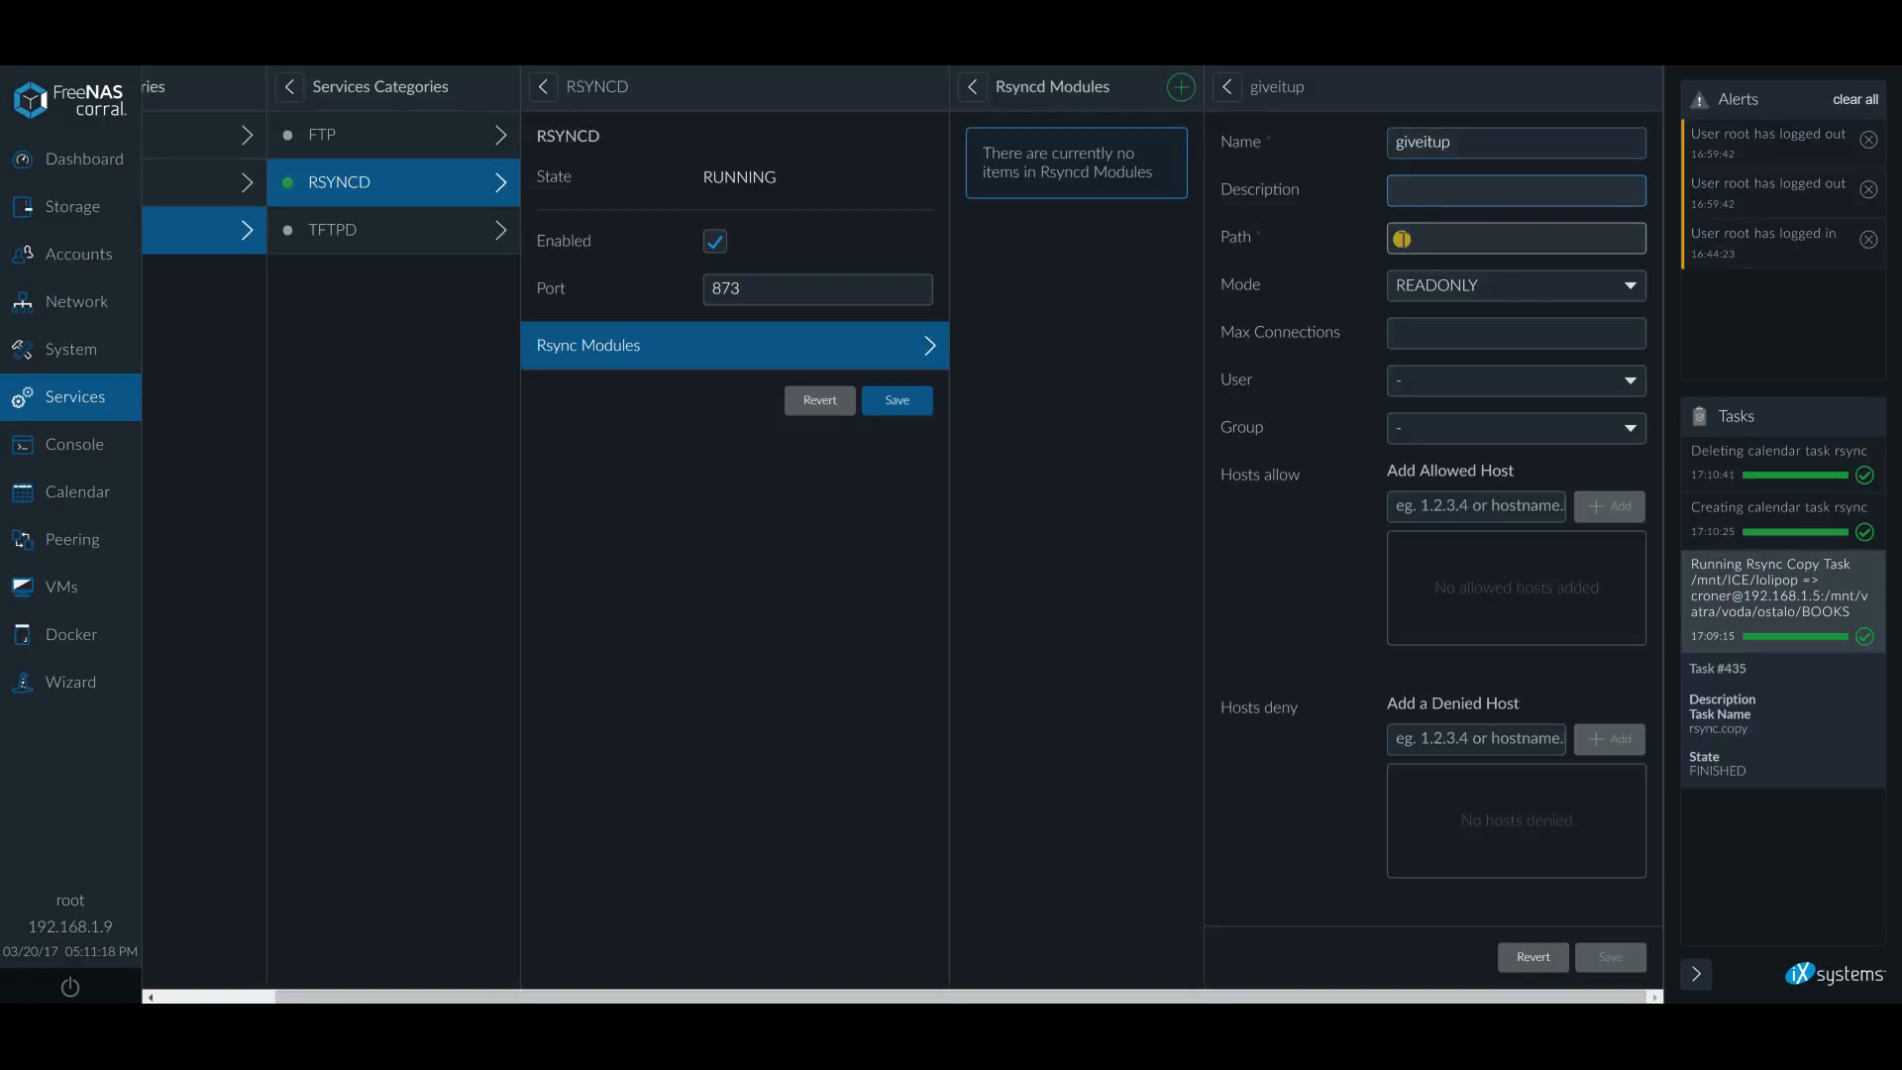
pyautogui.write('Give it')
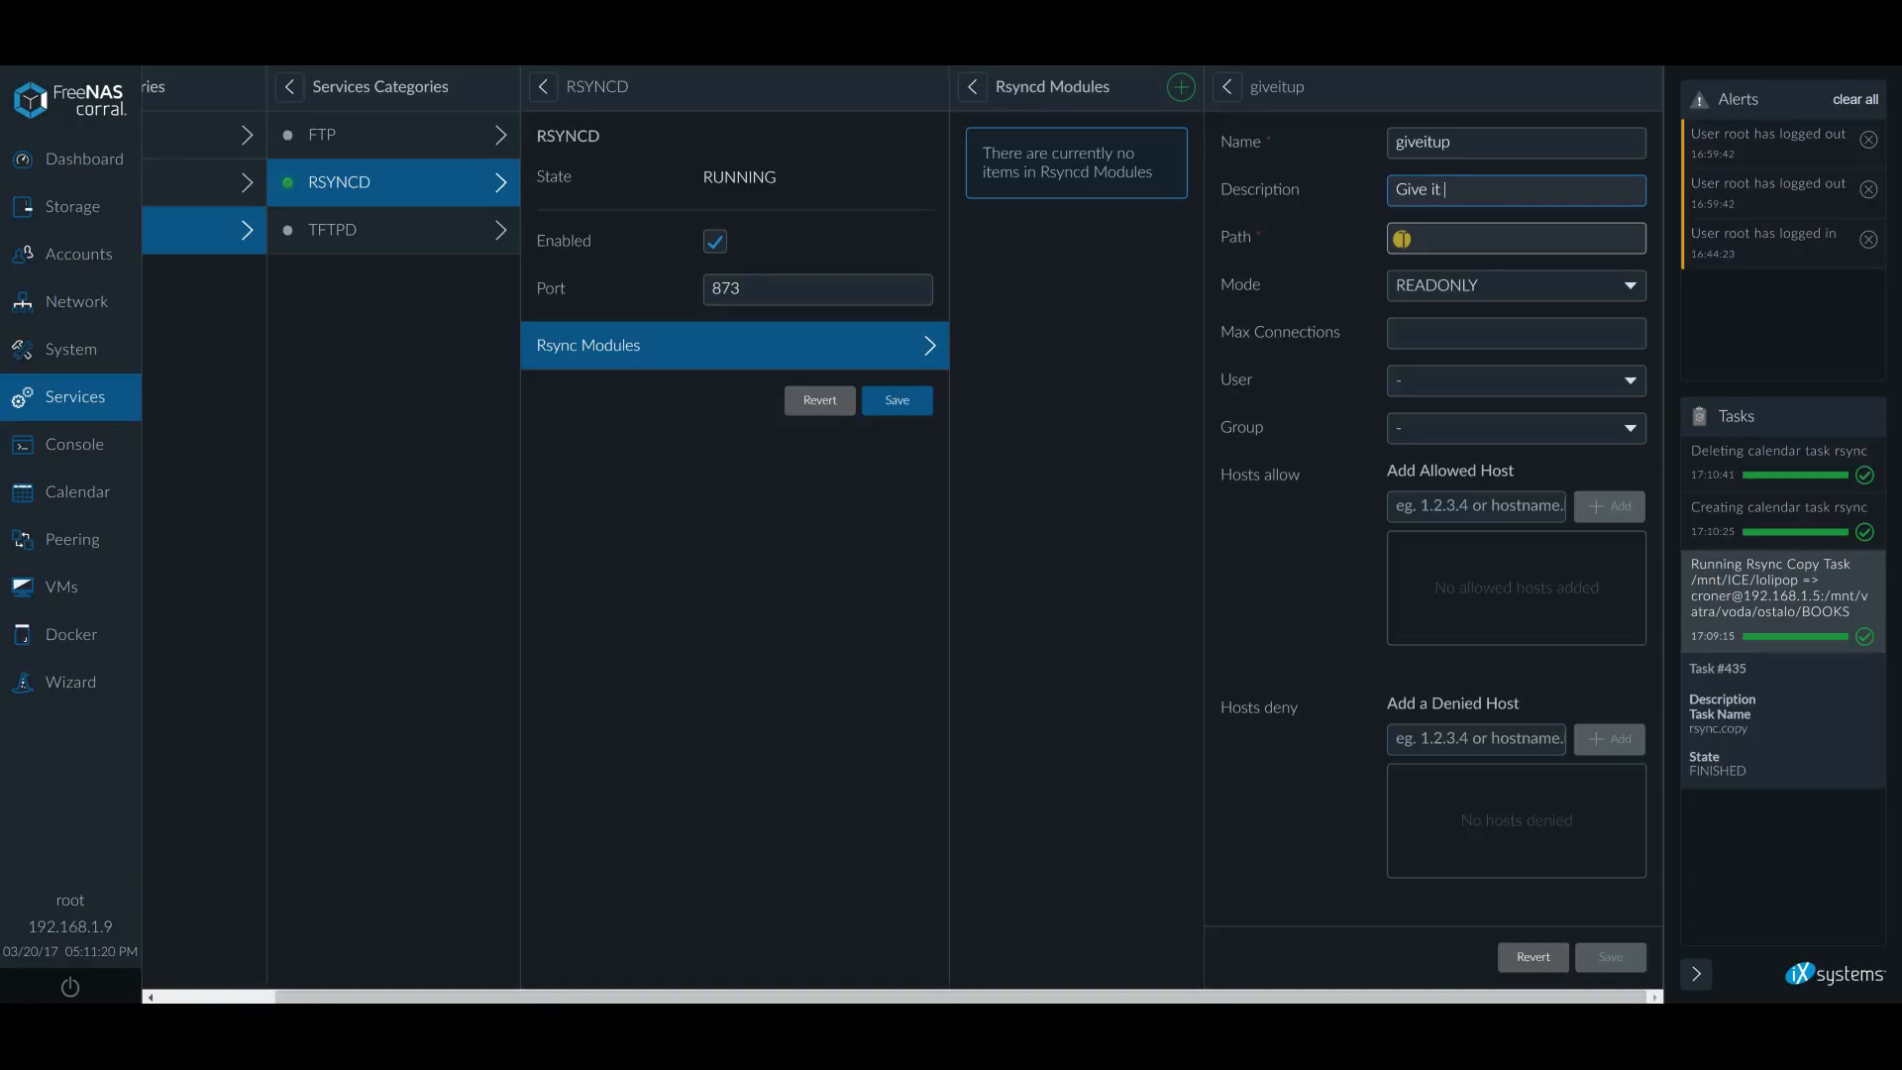
pyautogui.write('to you')
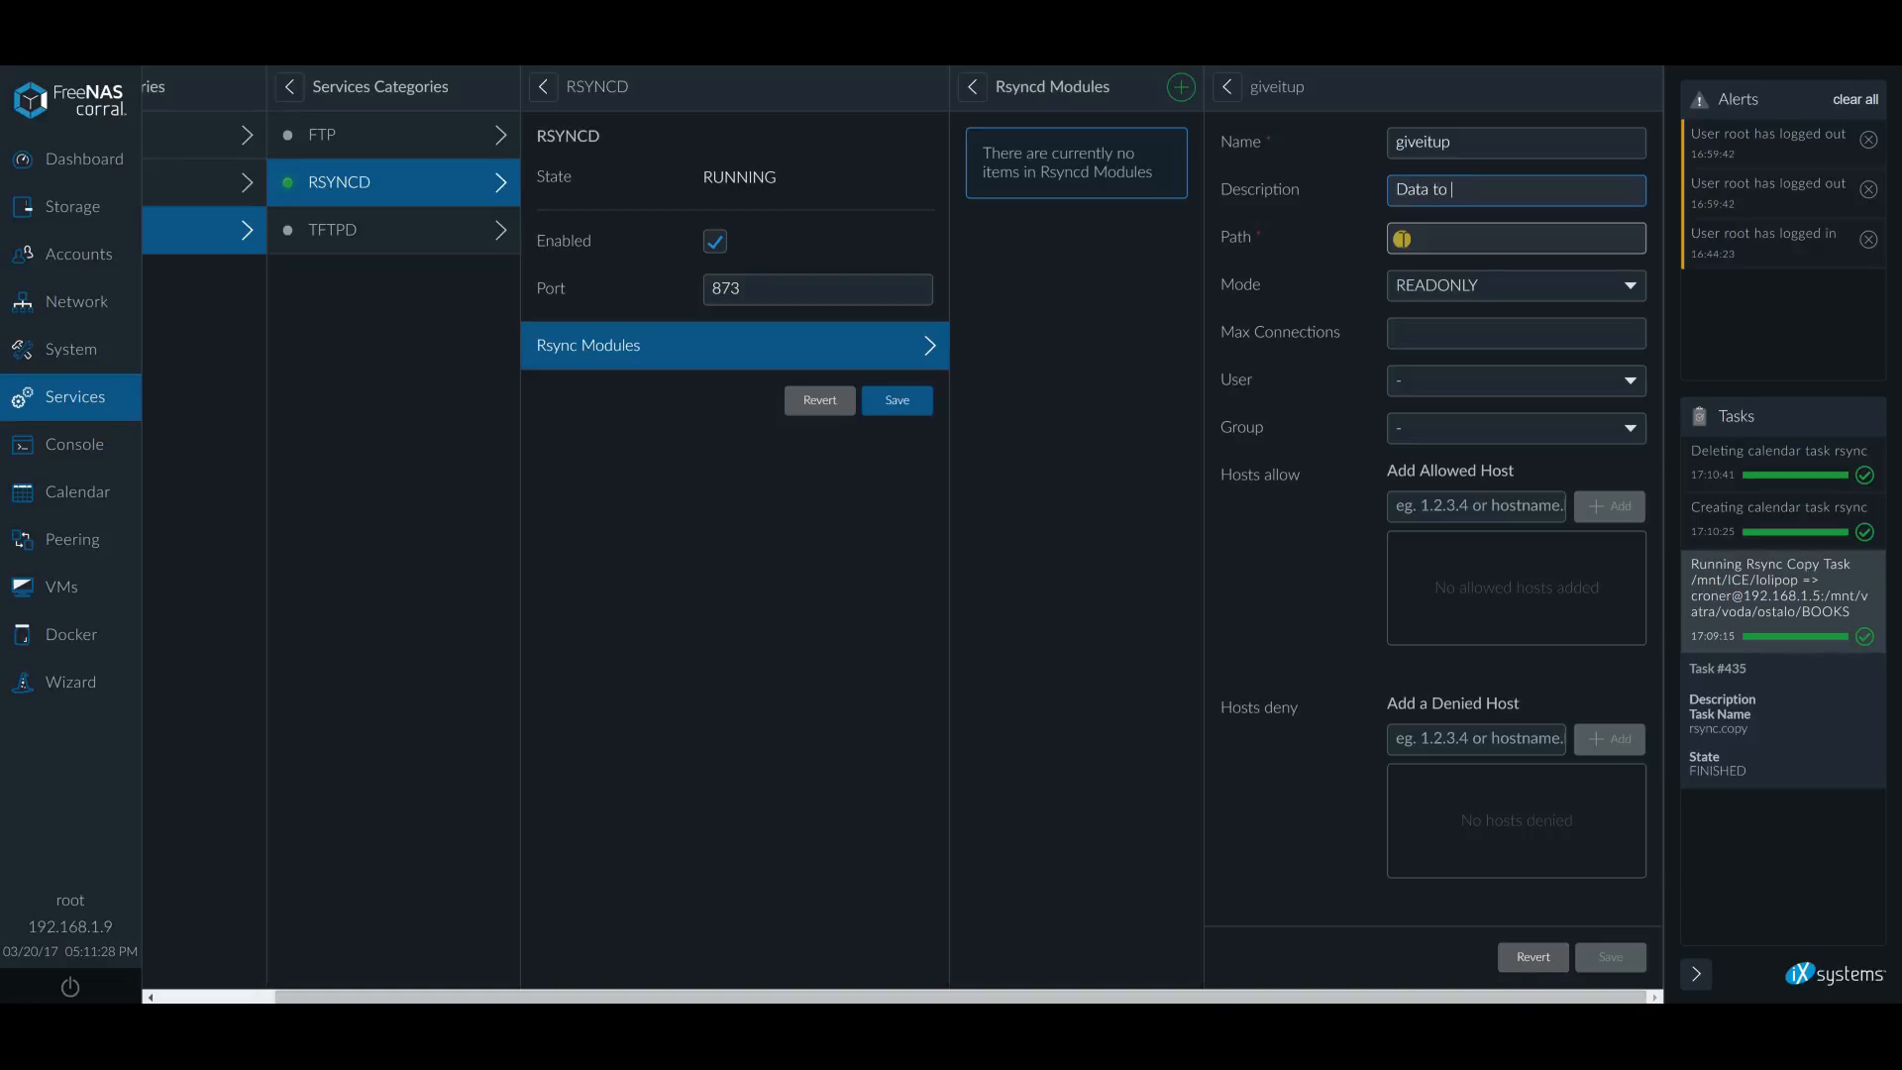
pyautogui.write('me!')
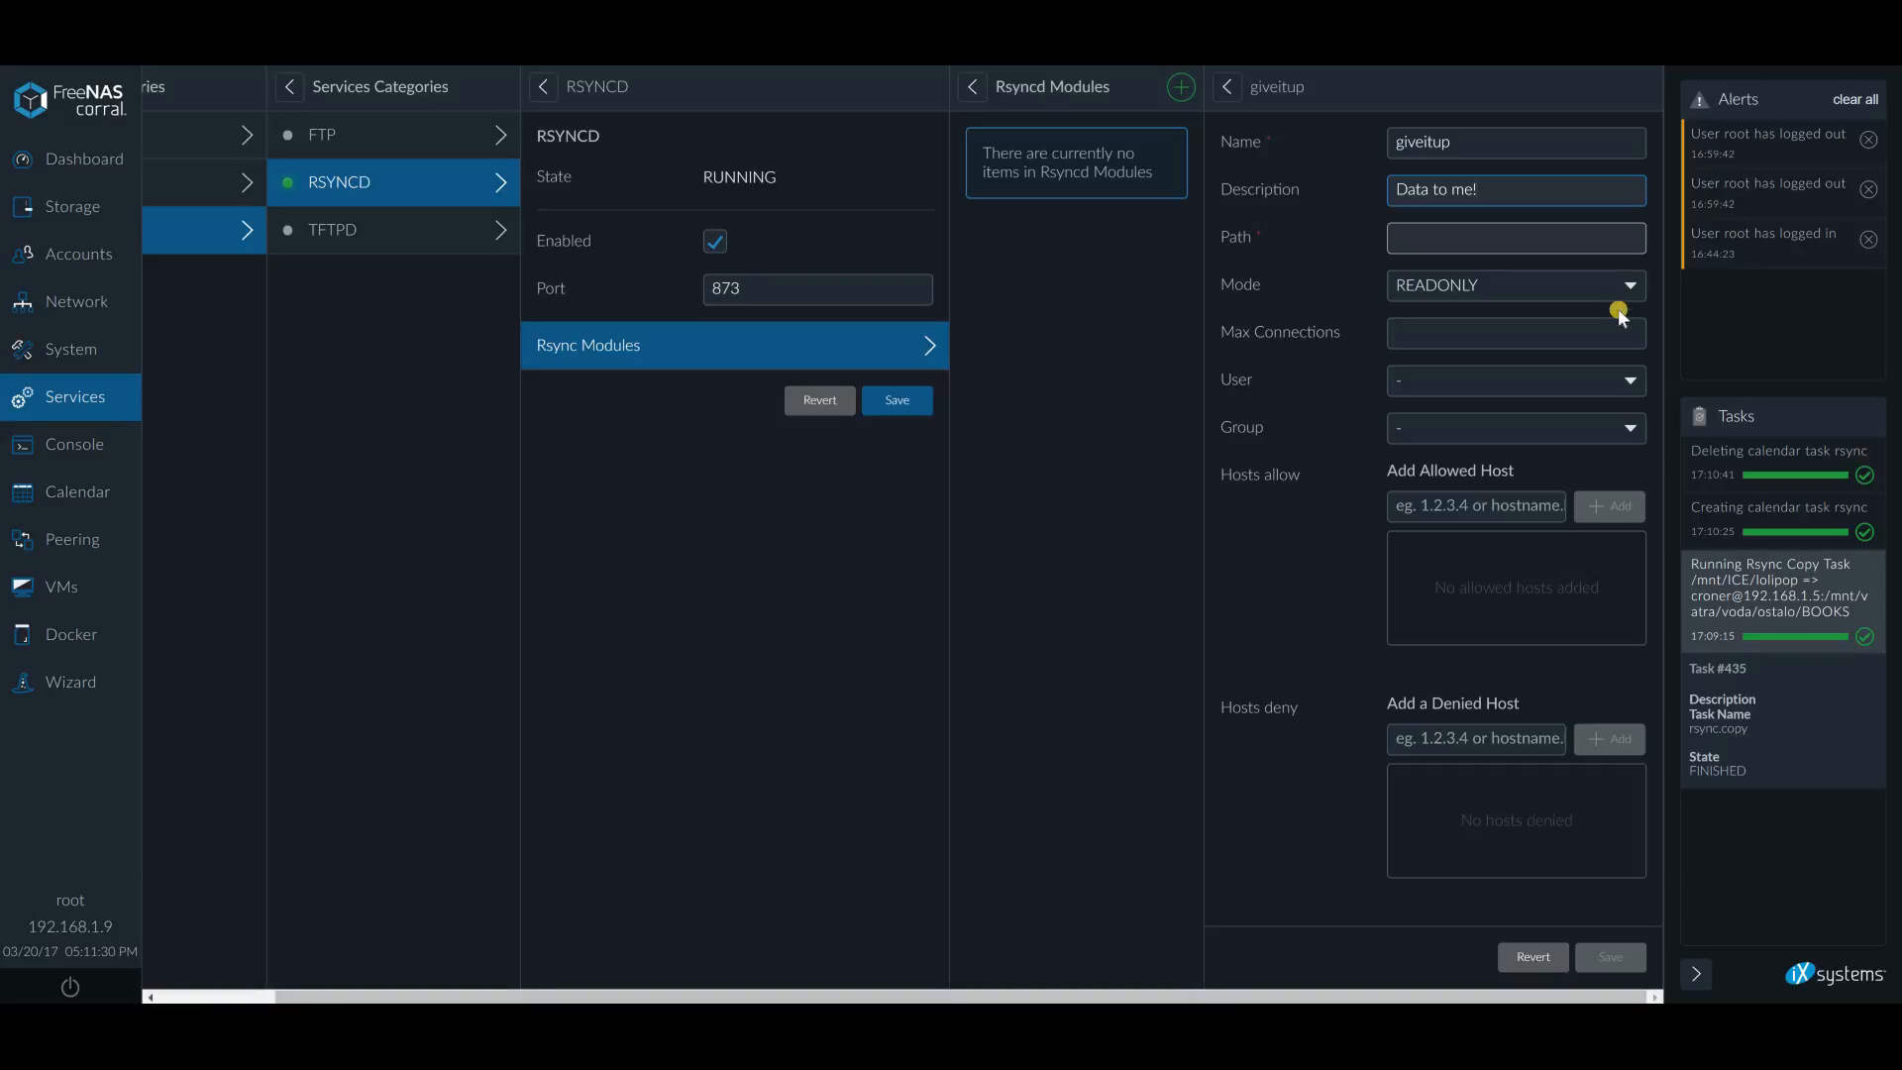
# Set the module path to /mnt/ICE/lolipop and mode to READWRITE
pyautogui.click(1515, 237)
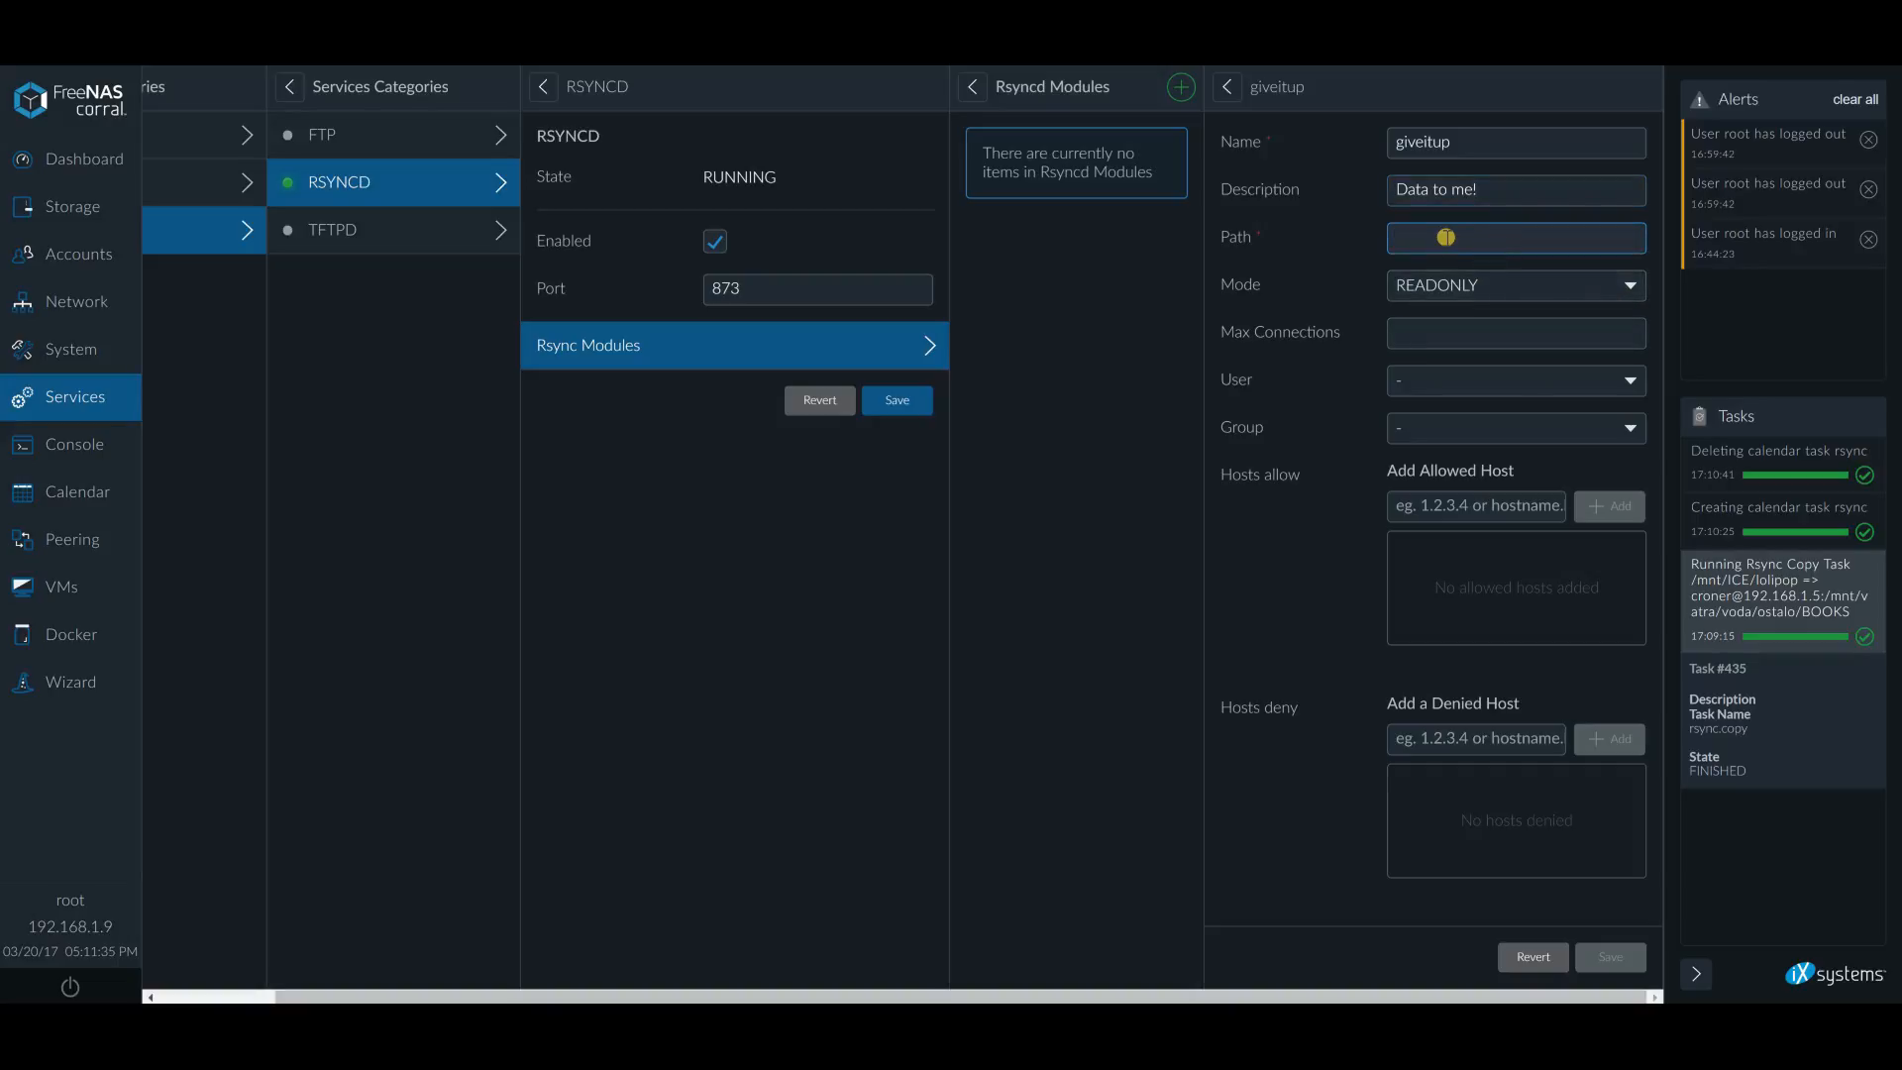
pyautogui.write('/mnt/')
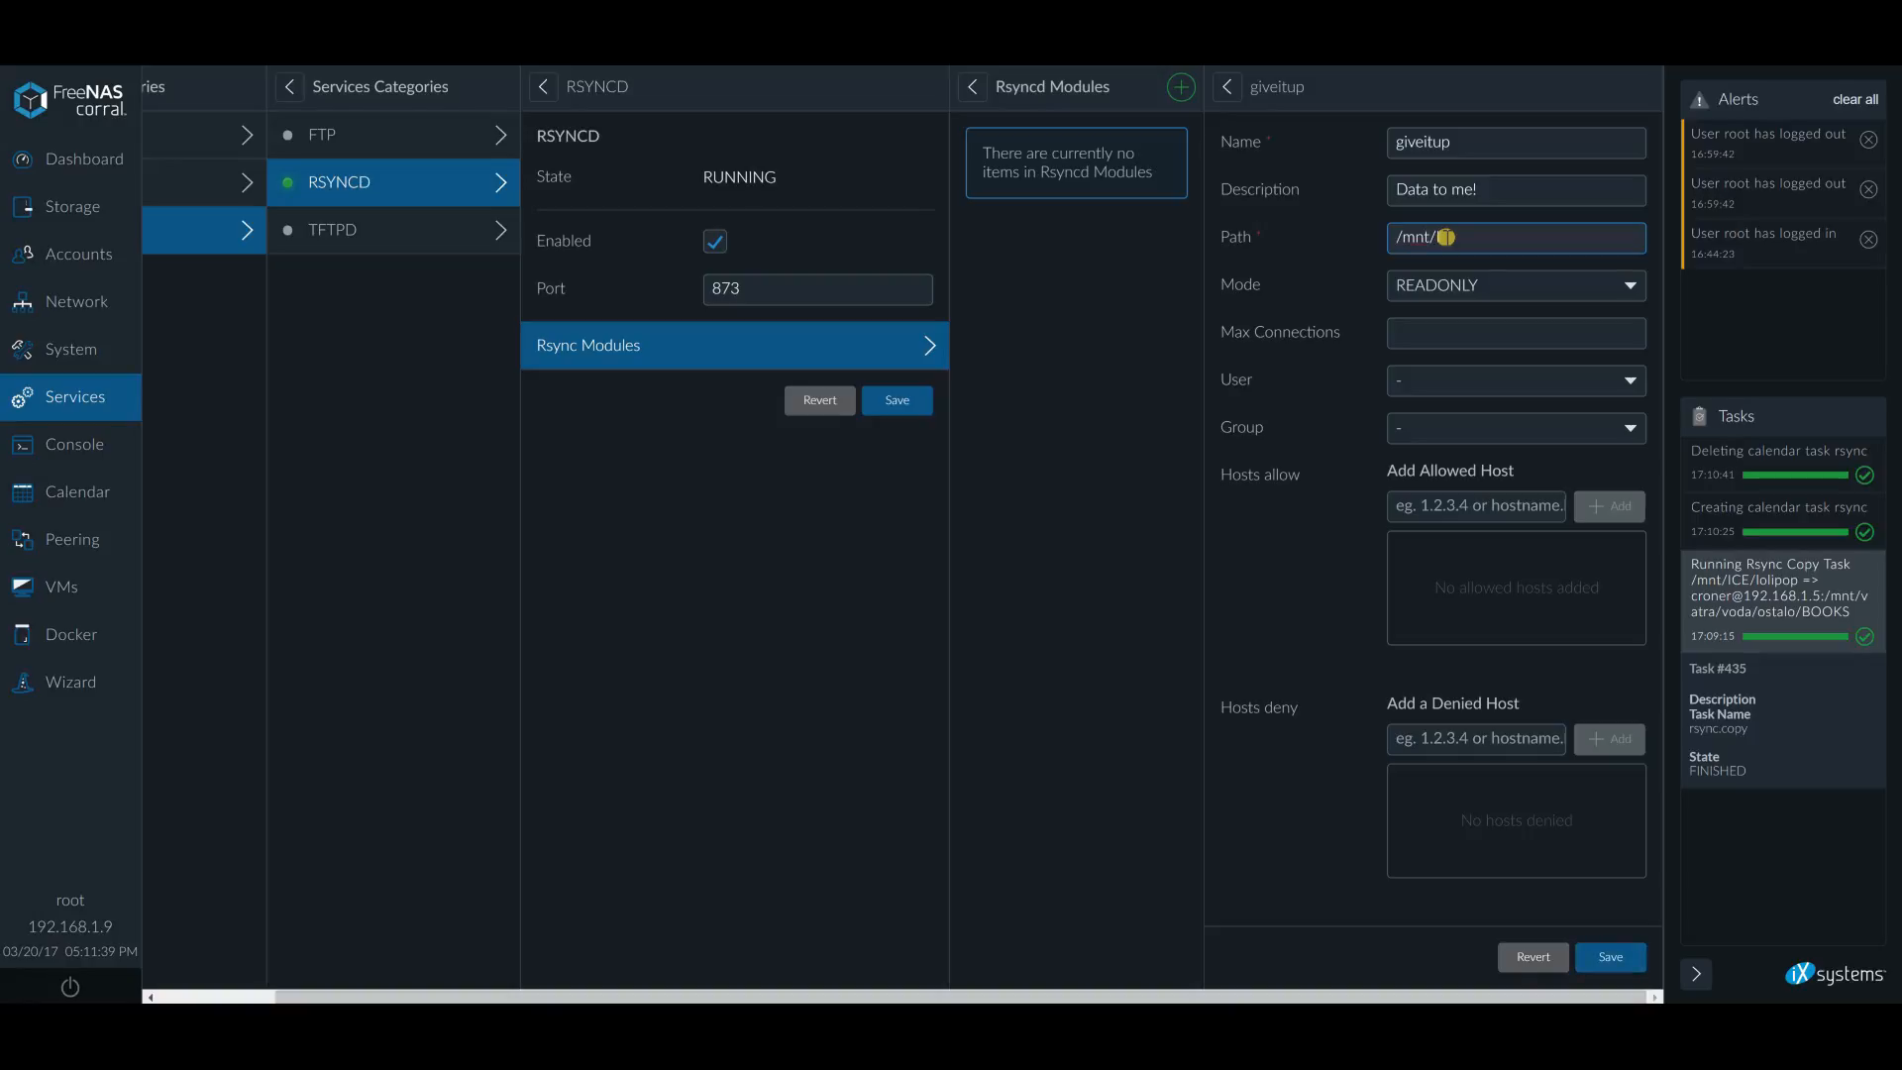
pyautogui.write('ICE/I')
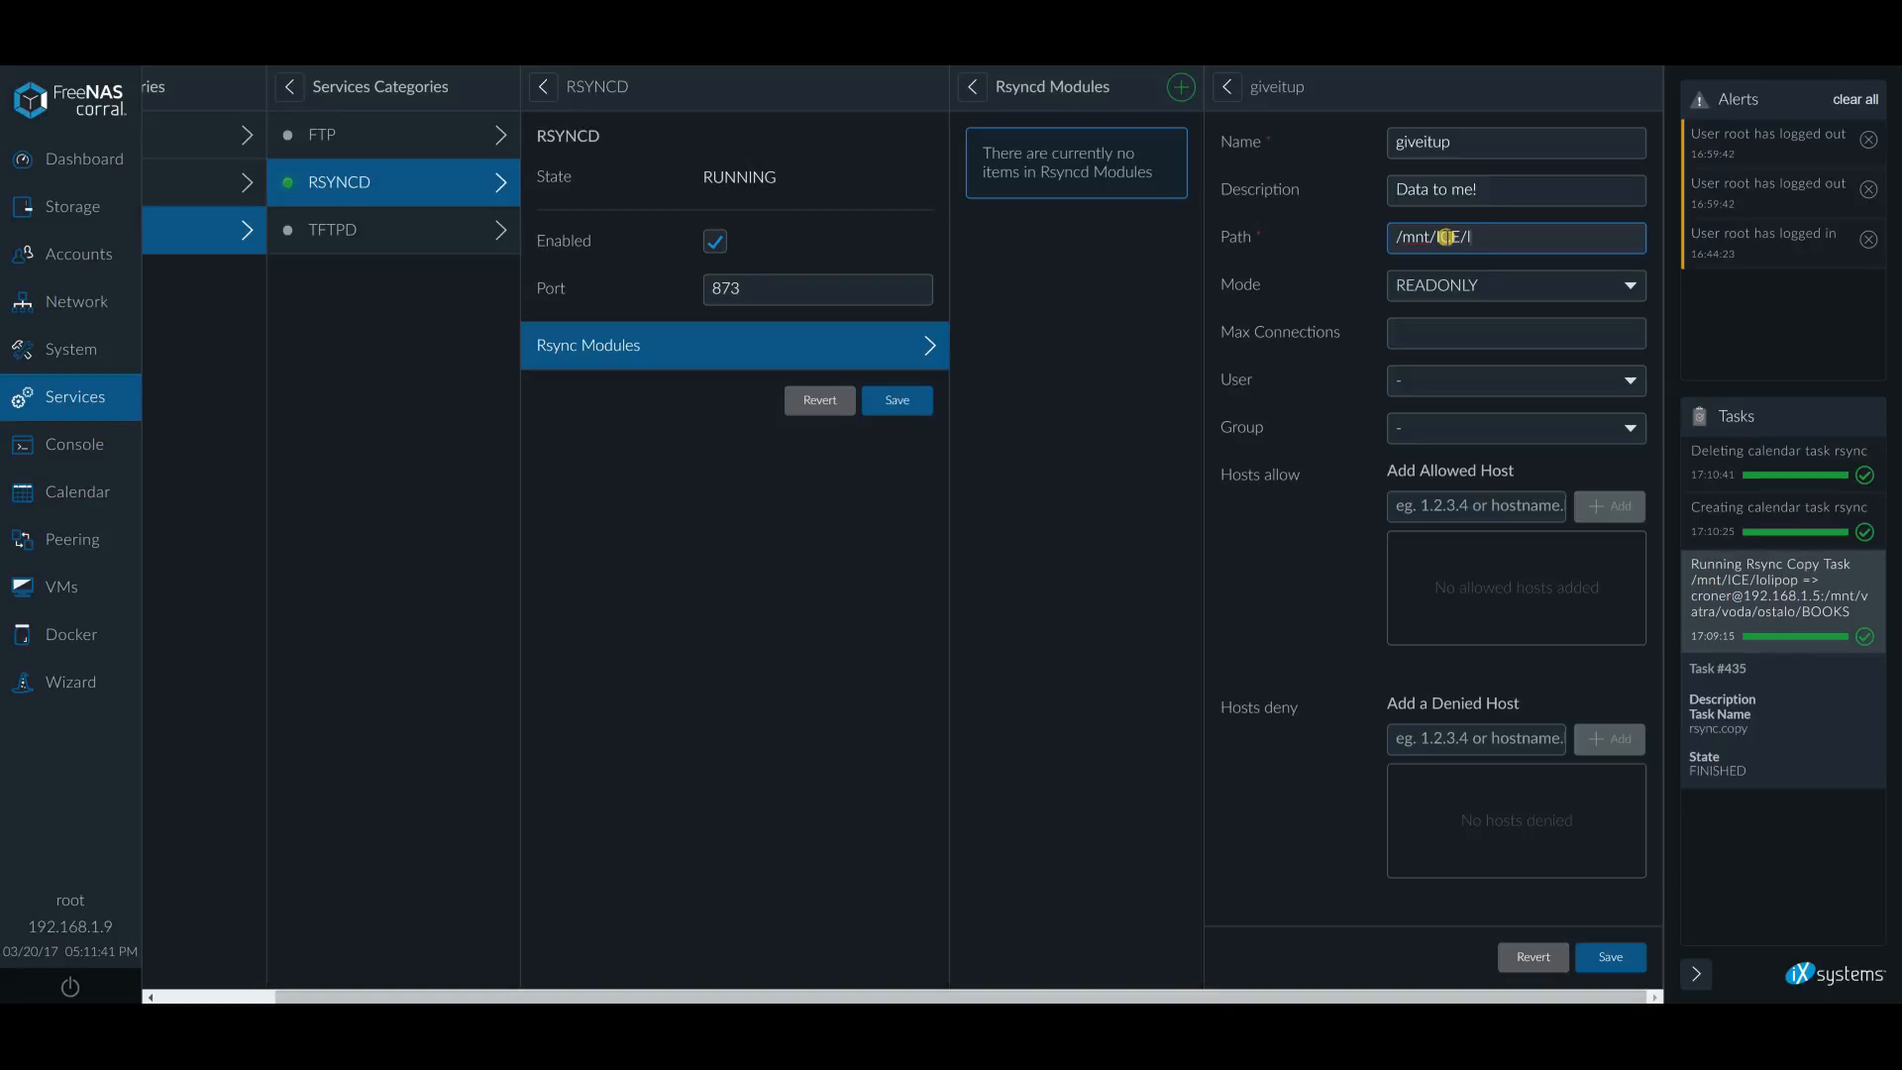
pyautogui.write('olipop')
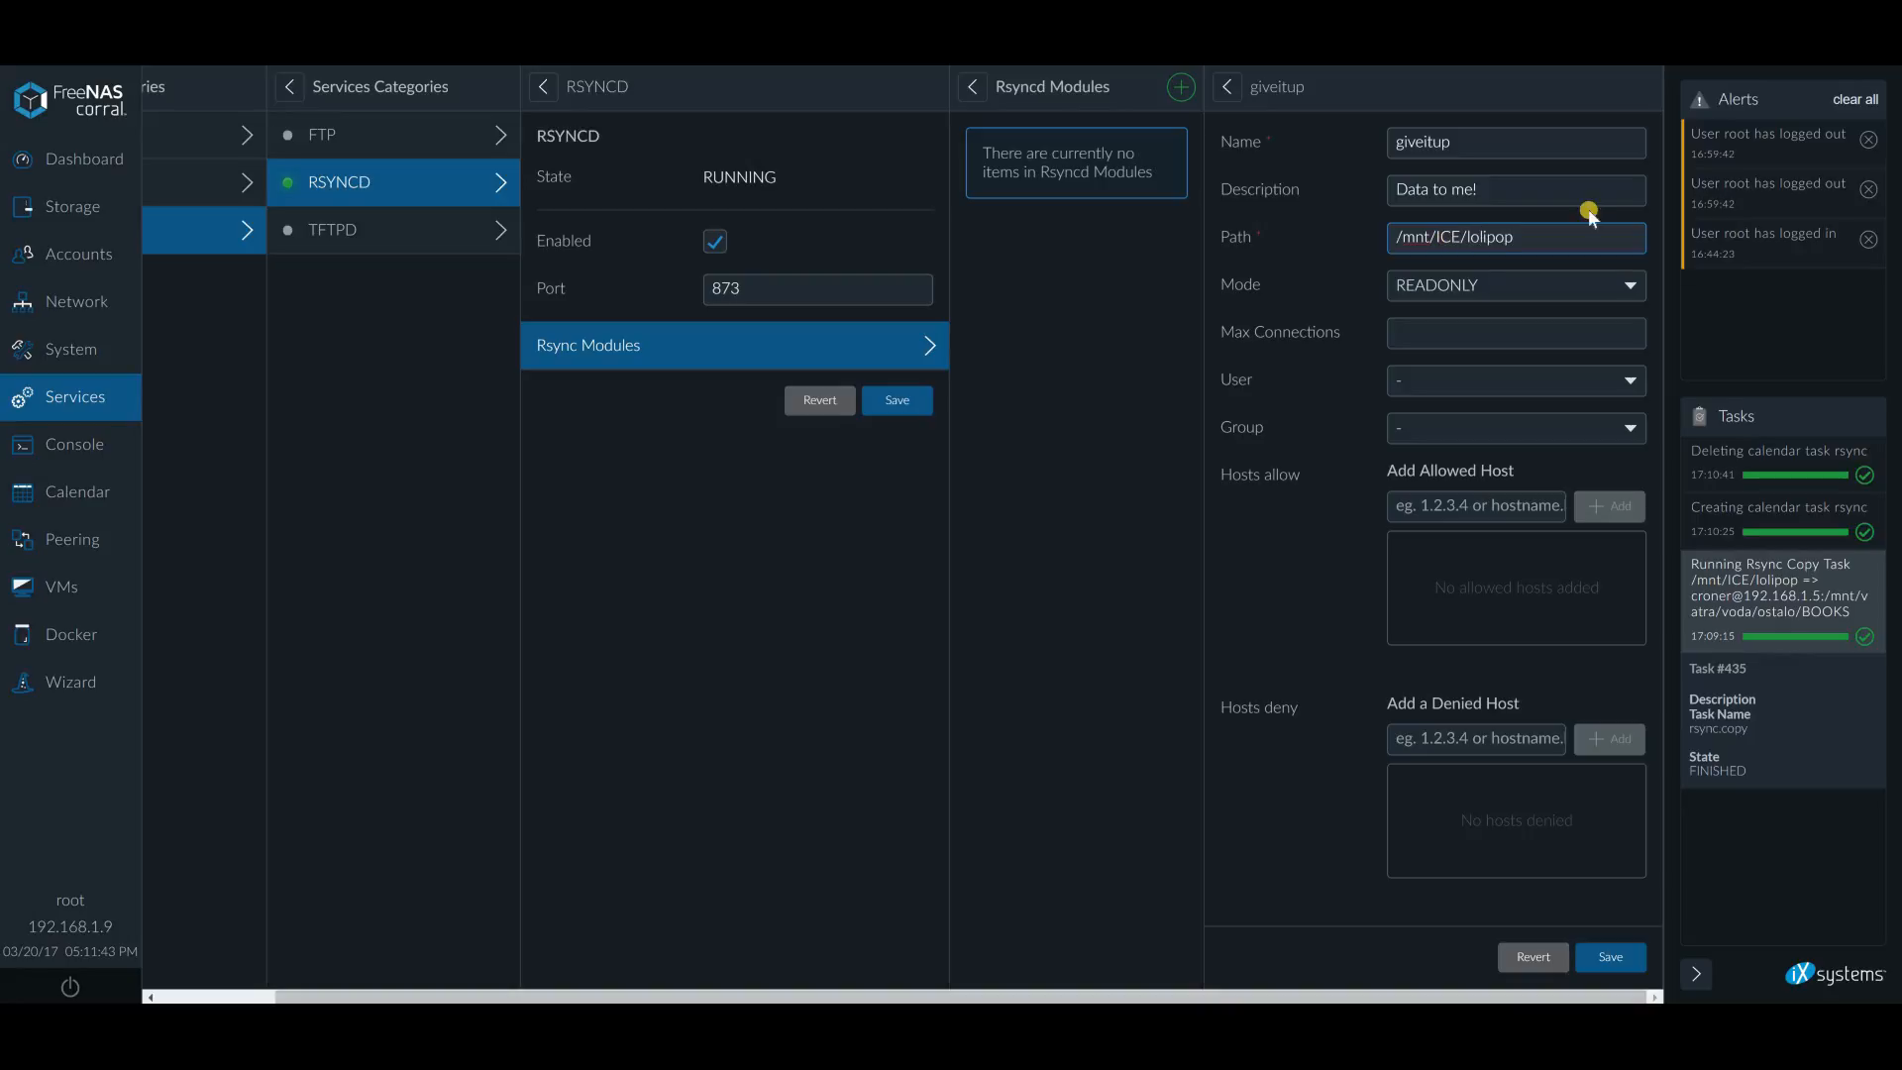
pyautogui.click(1514, 284)
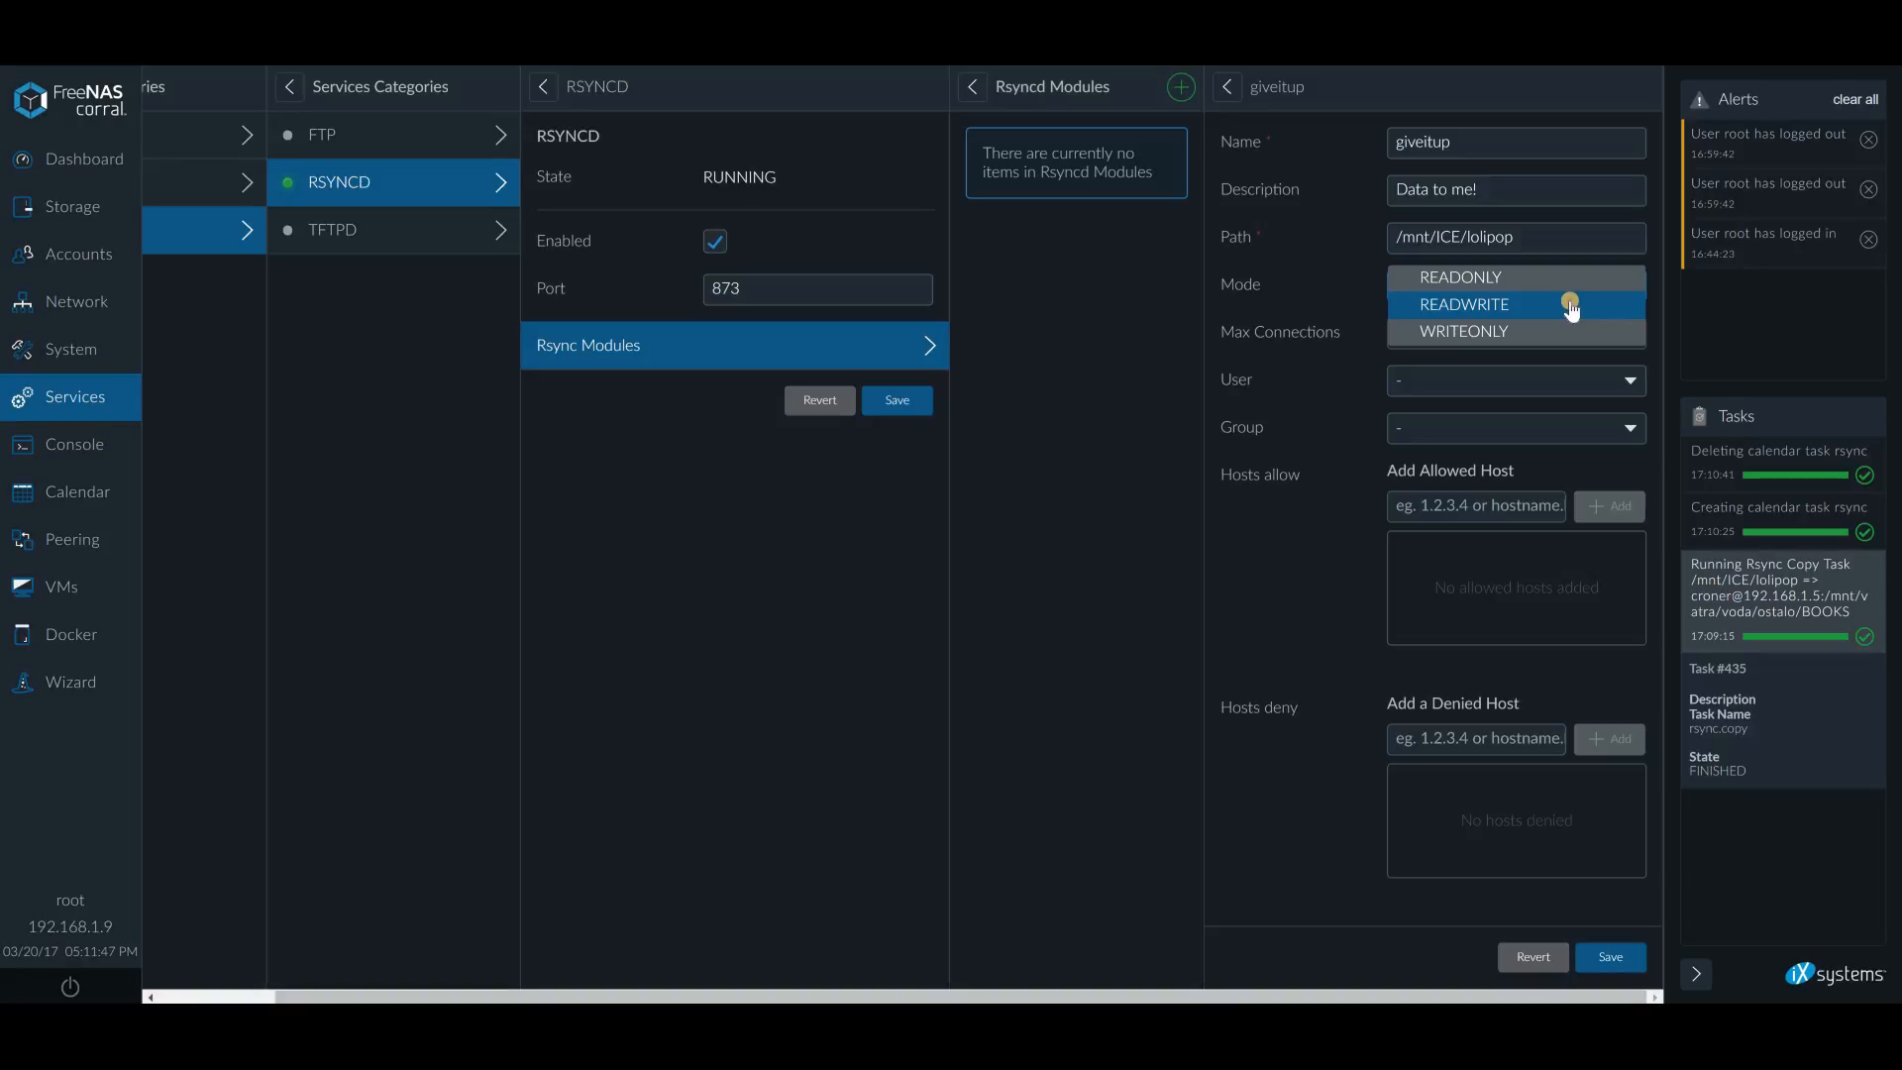
pyautogui.click(1463, 303)
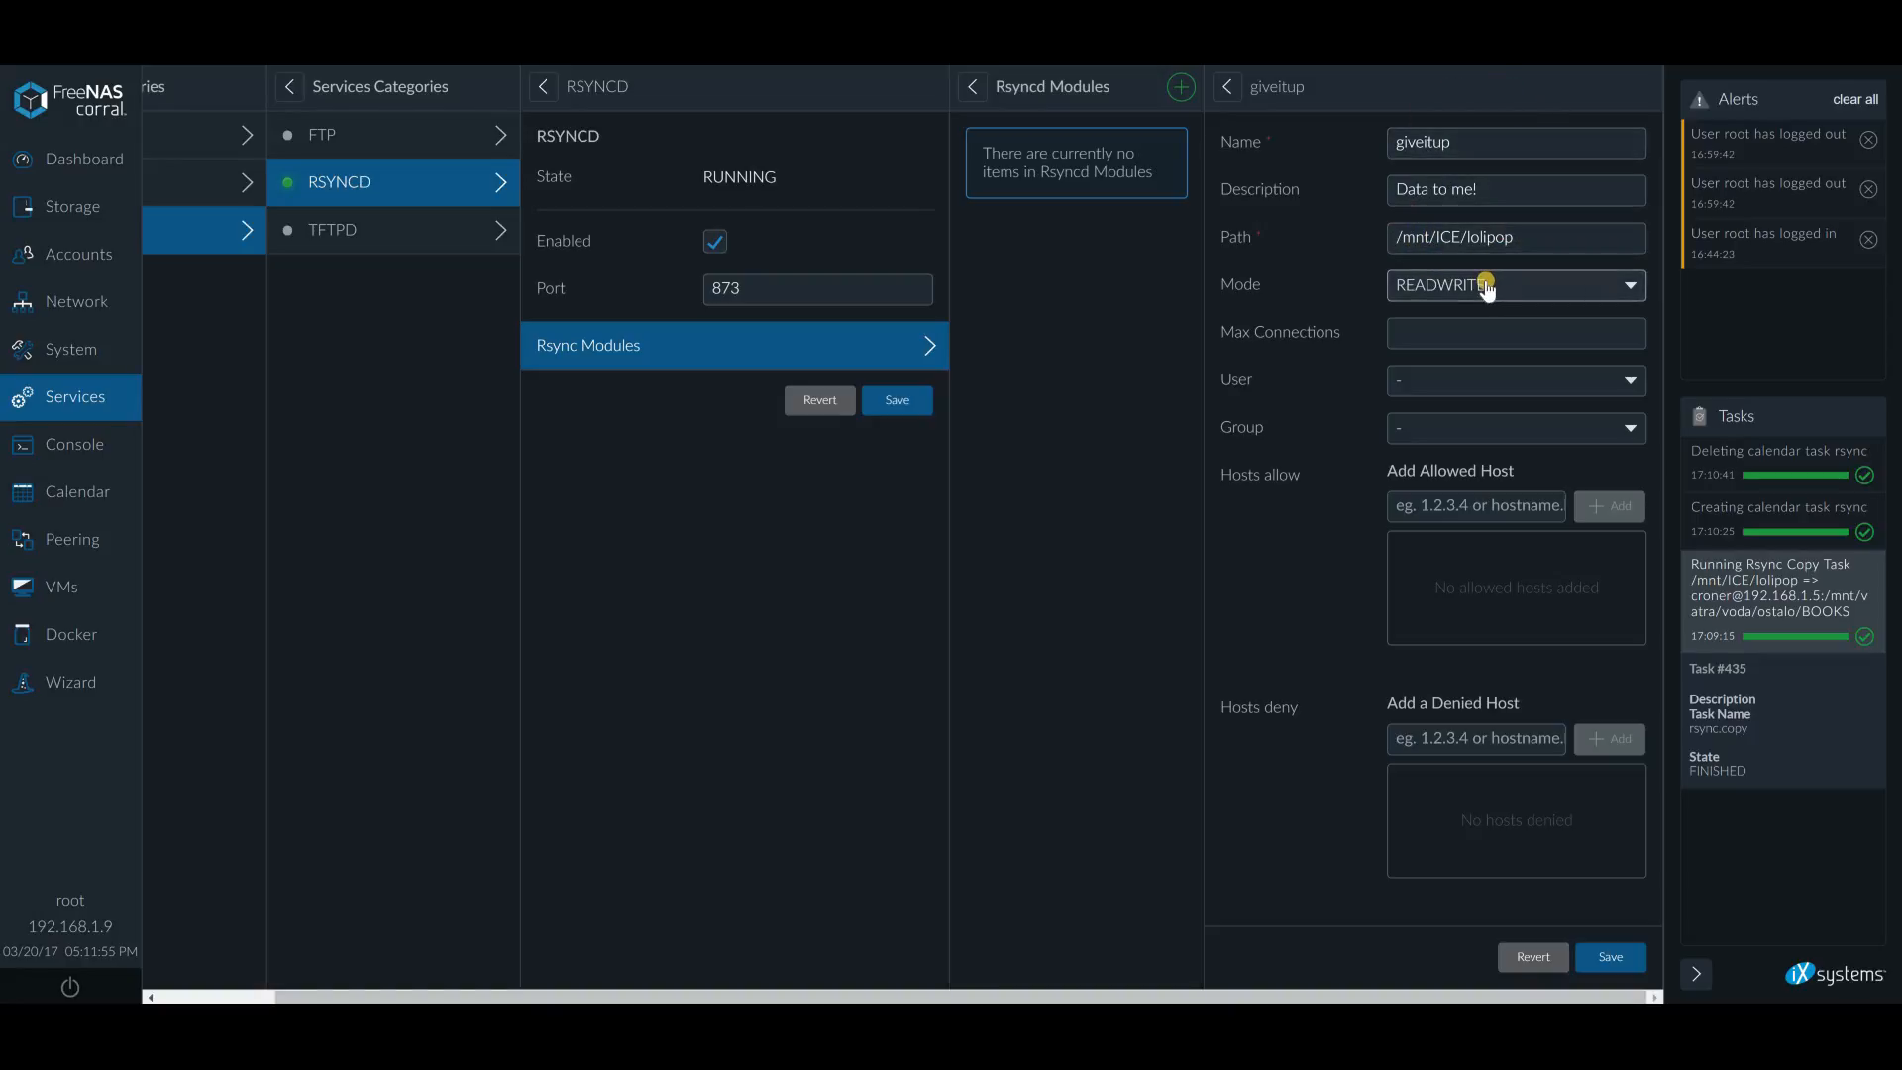
pyautogui.moveTo(1450, 292)
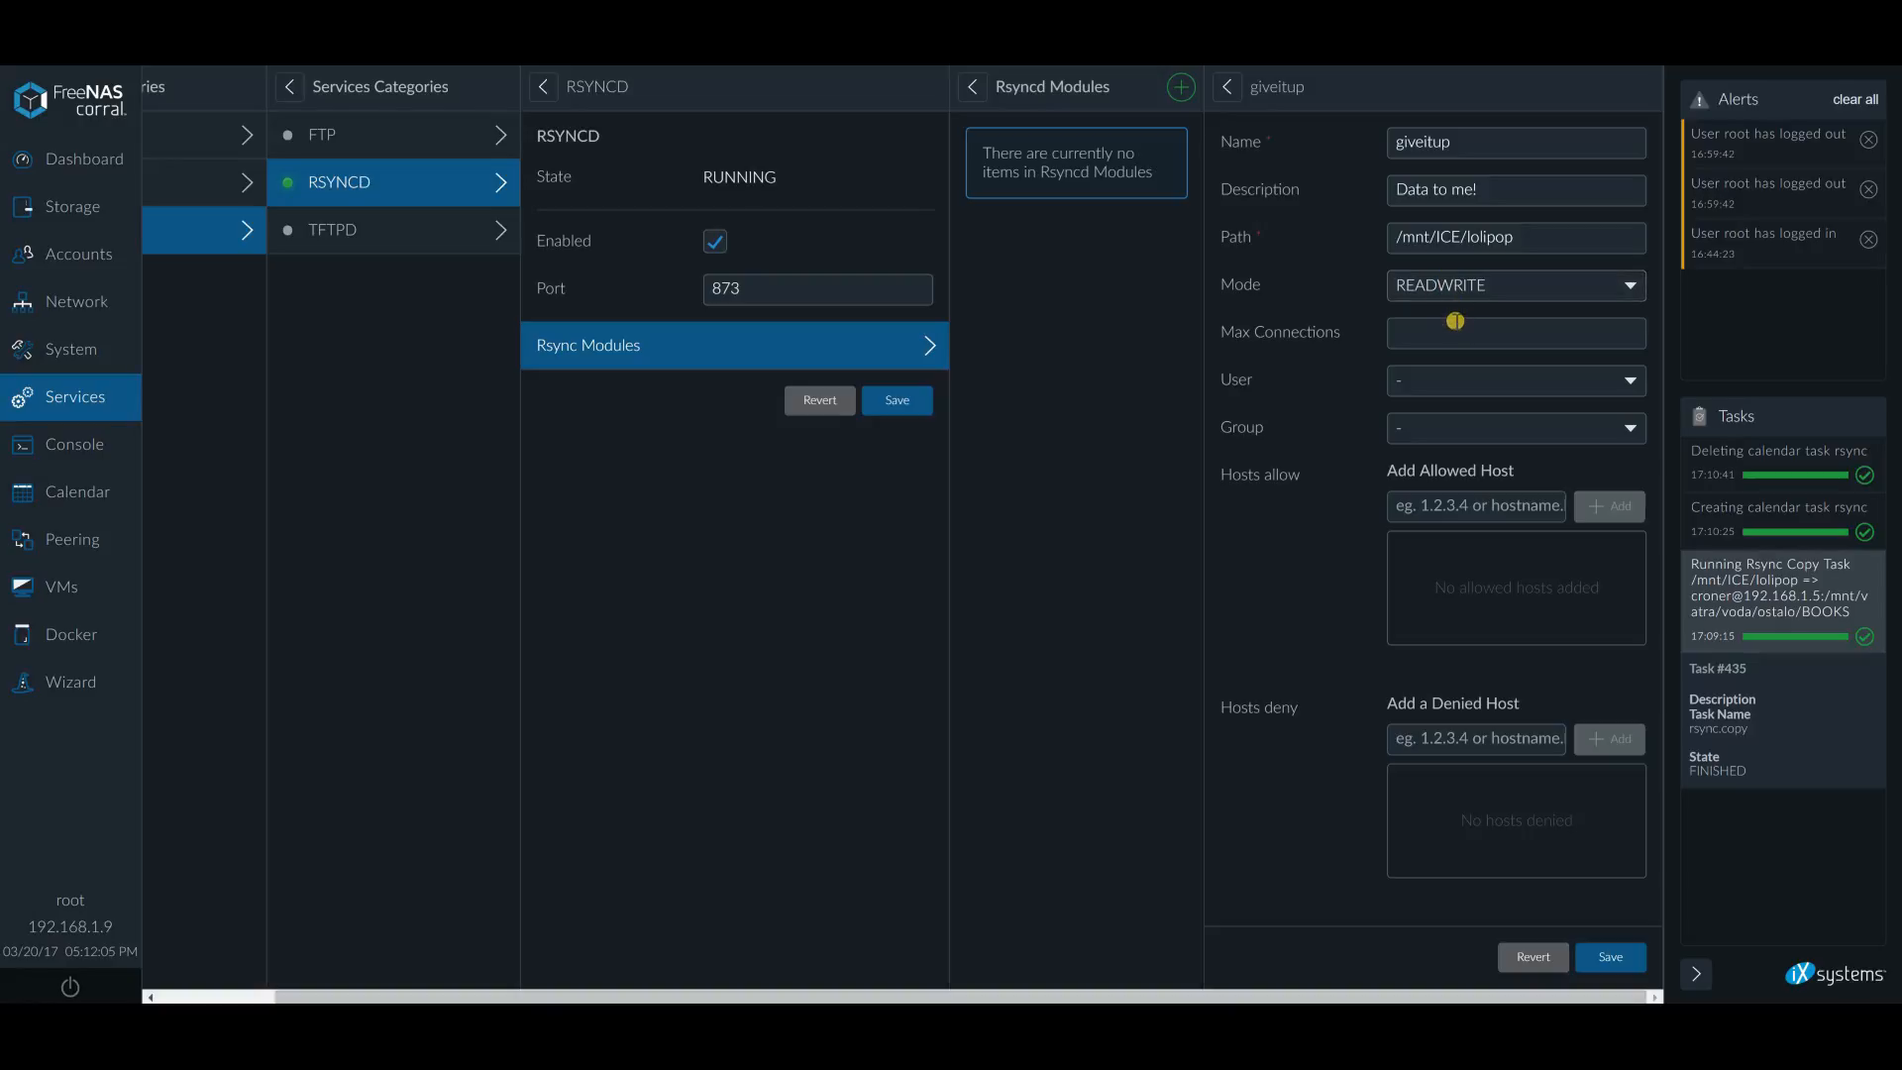
# Set max connections to 2, user croner and group zrne
pyautogui.click(1514, 333)
pyautogui.write('2')
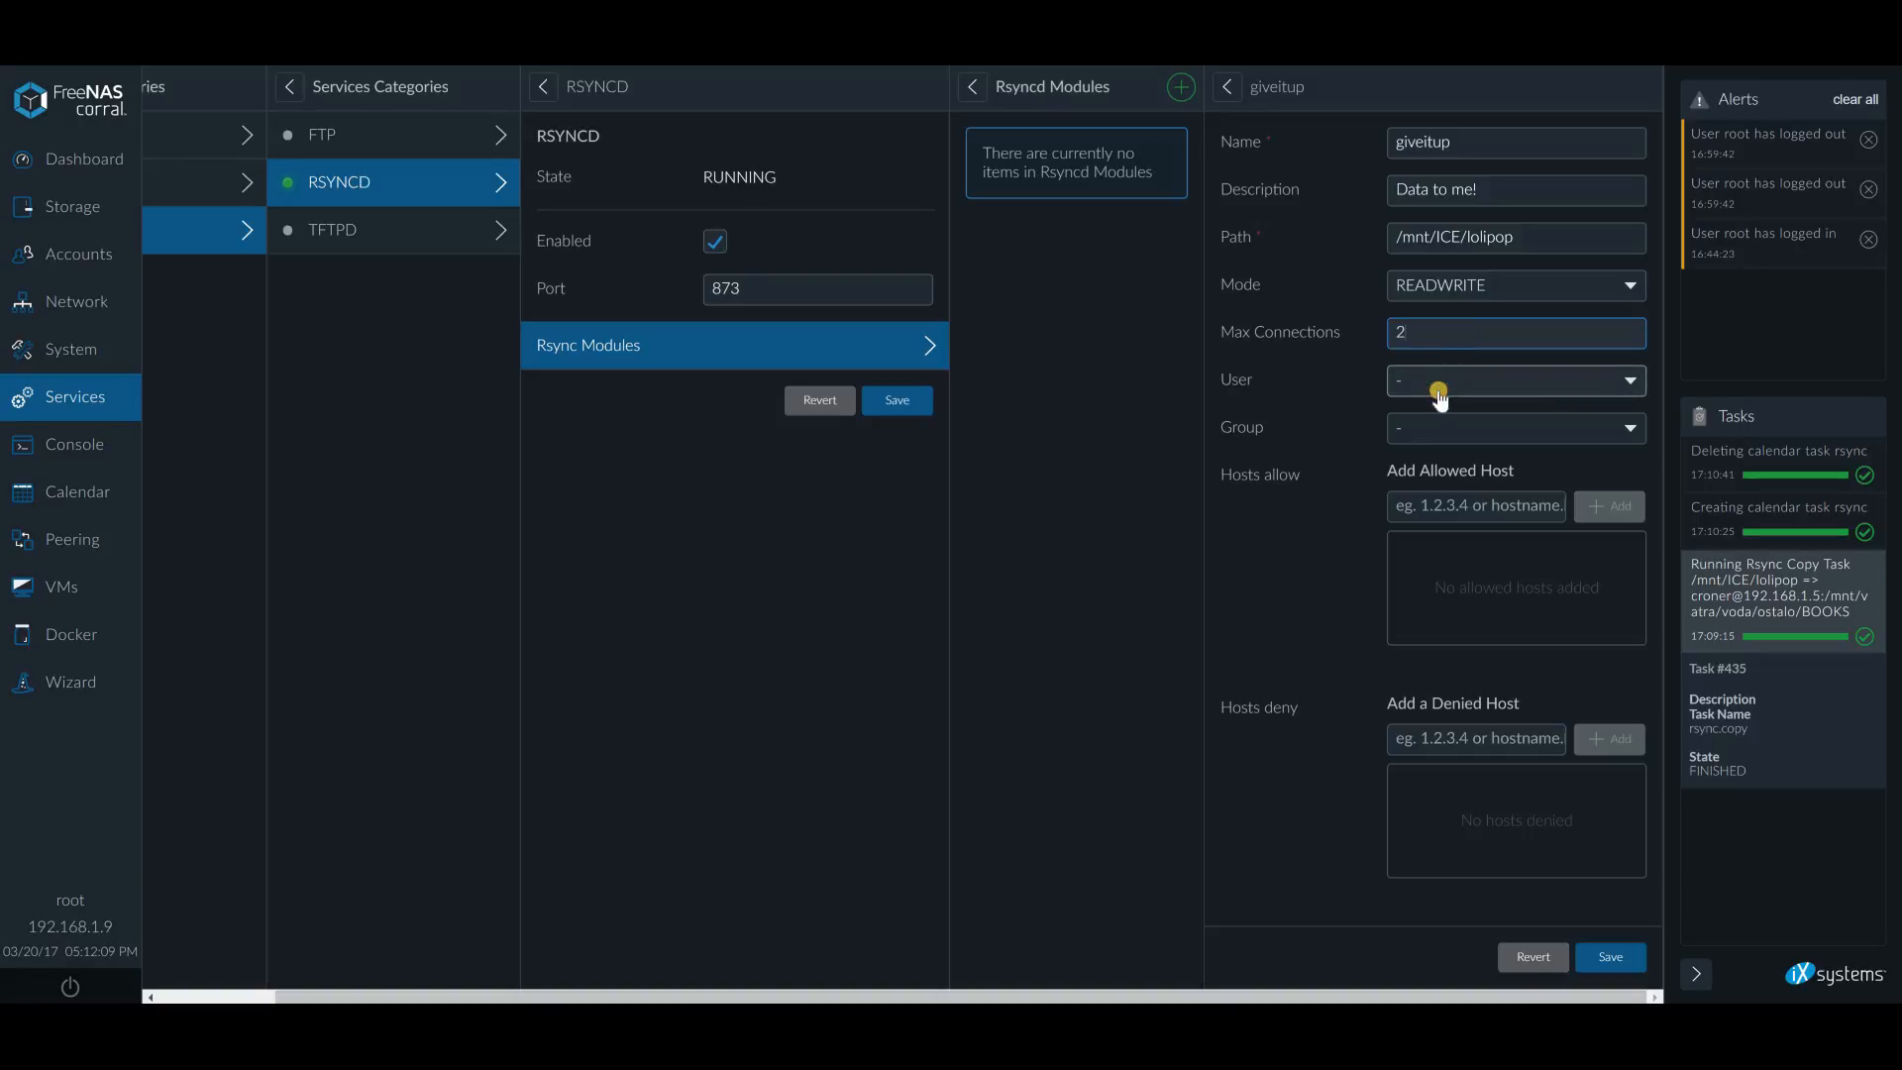
pyautogui.click(1513, 379)
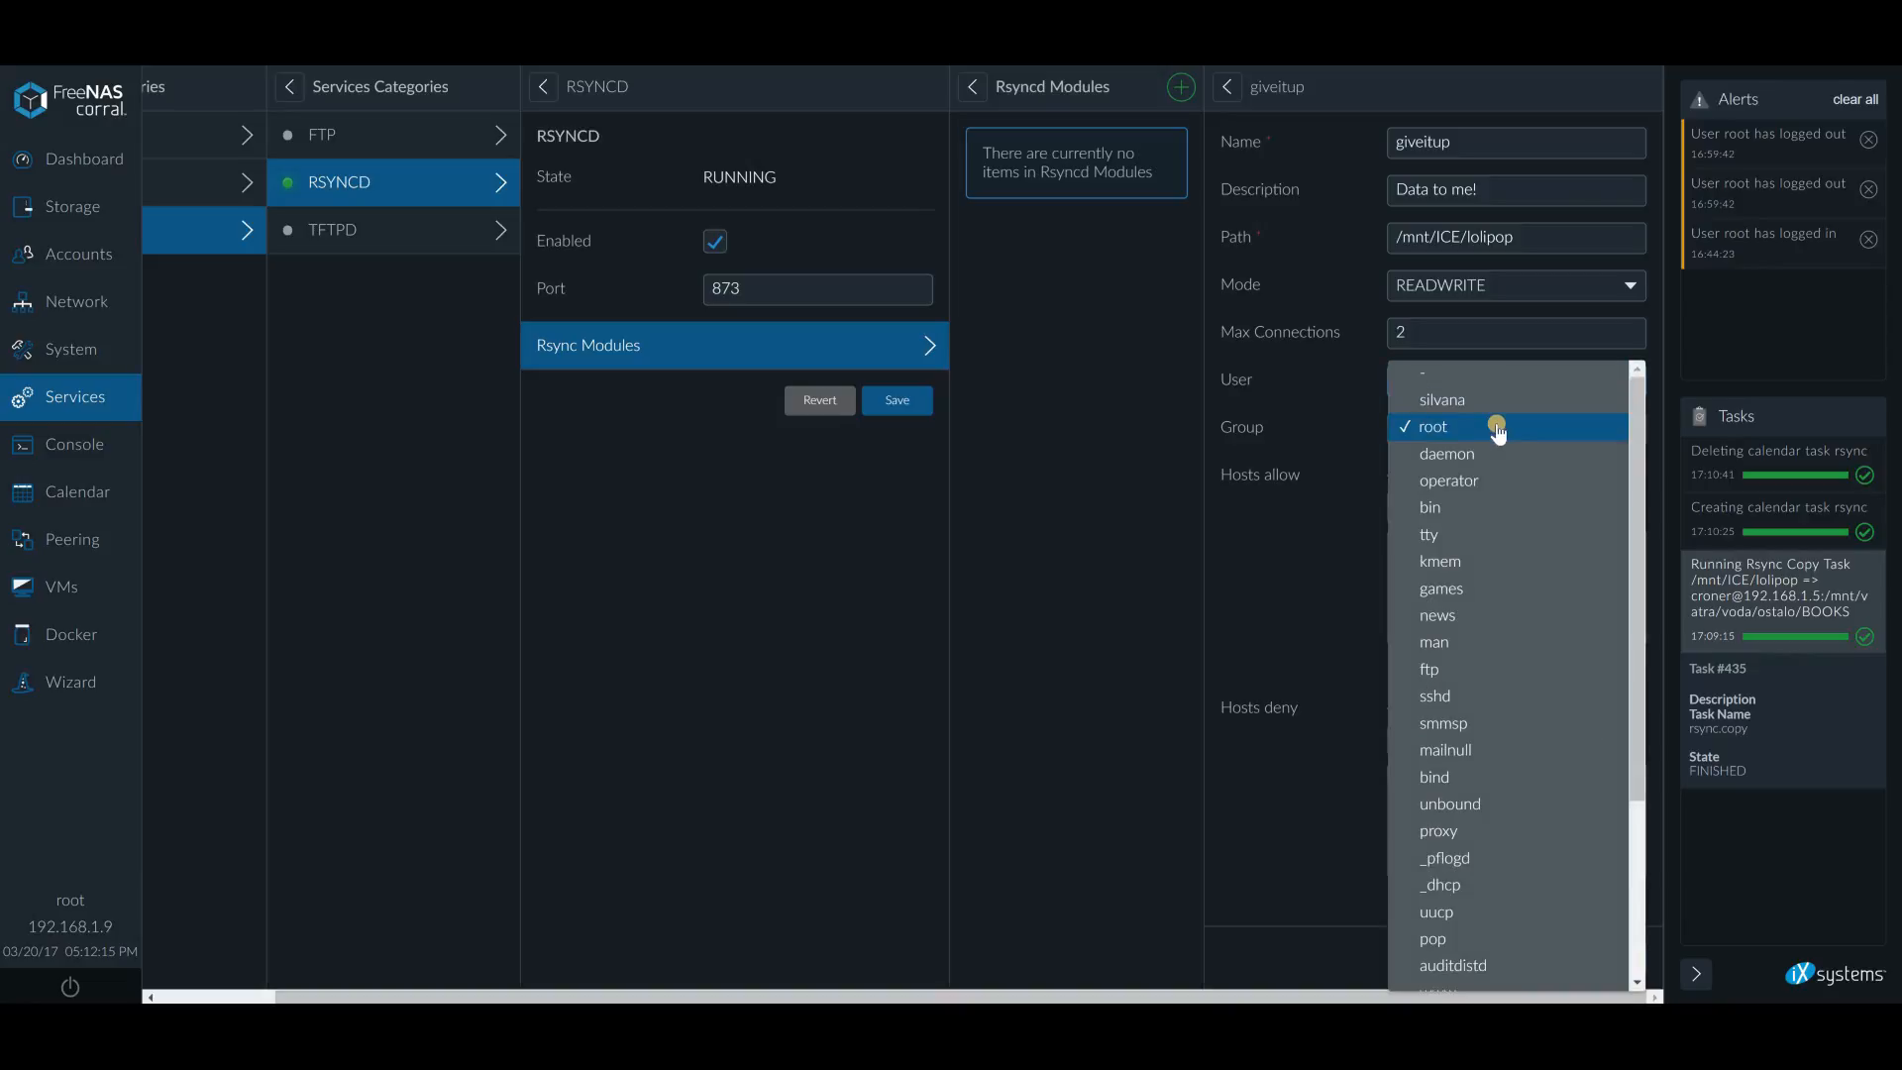
pyautogui.scroll(-3)
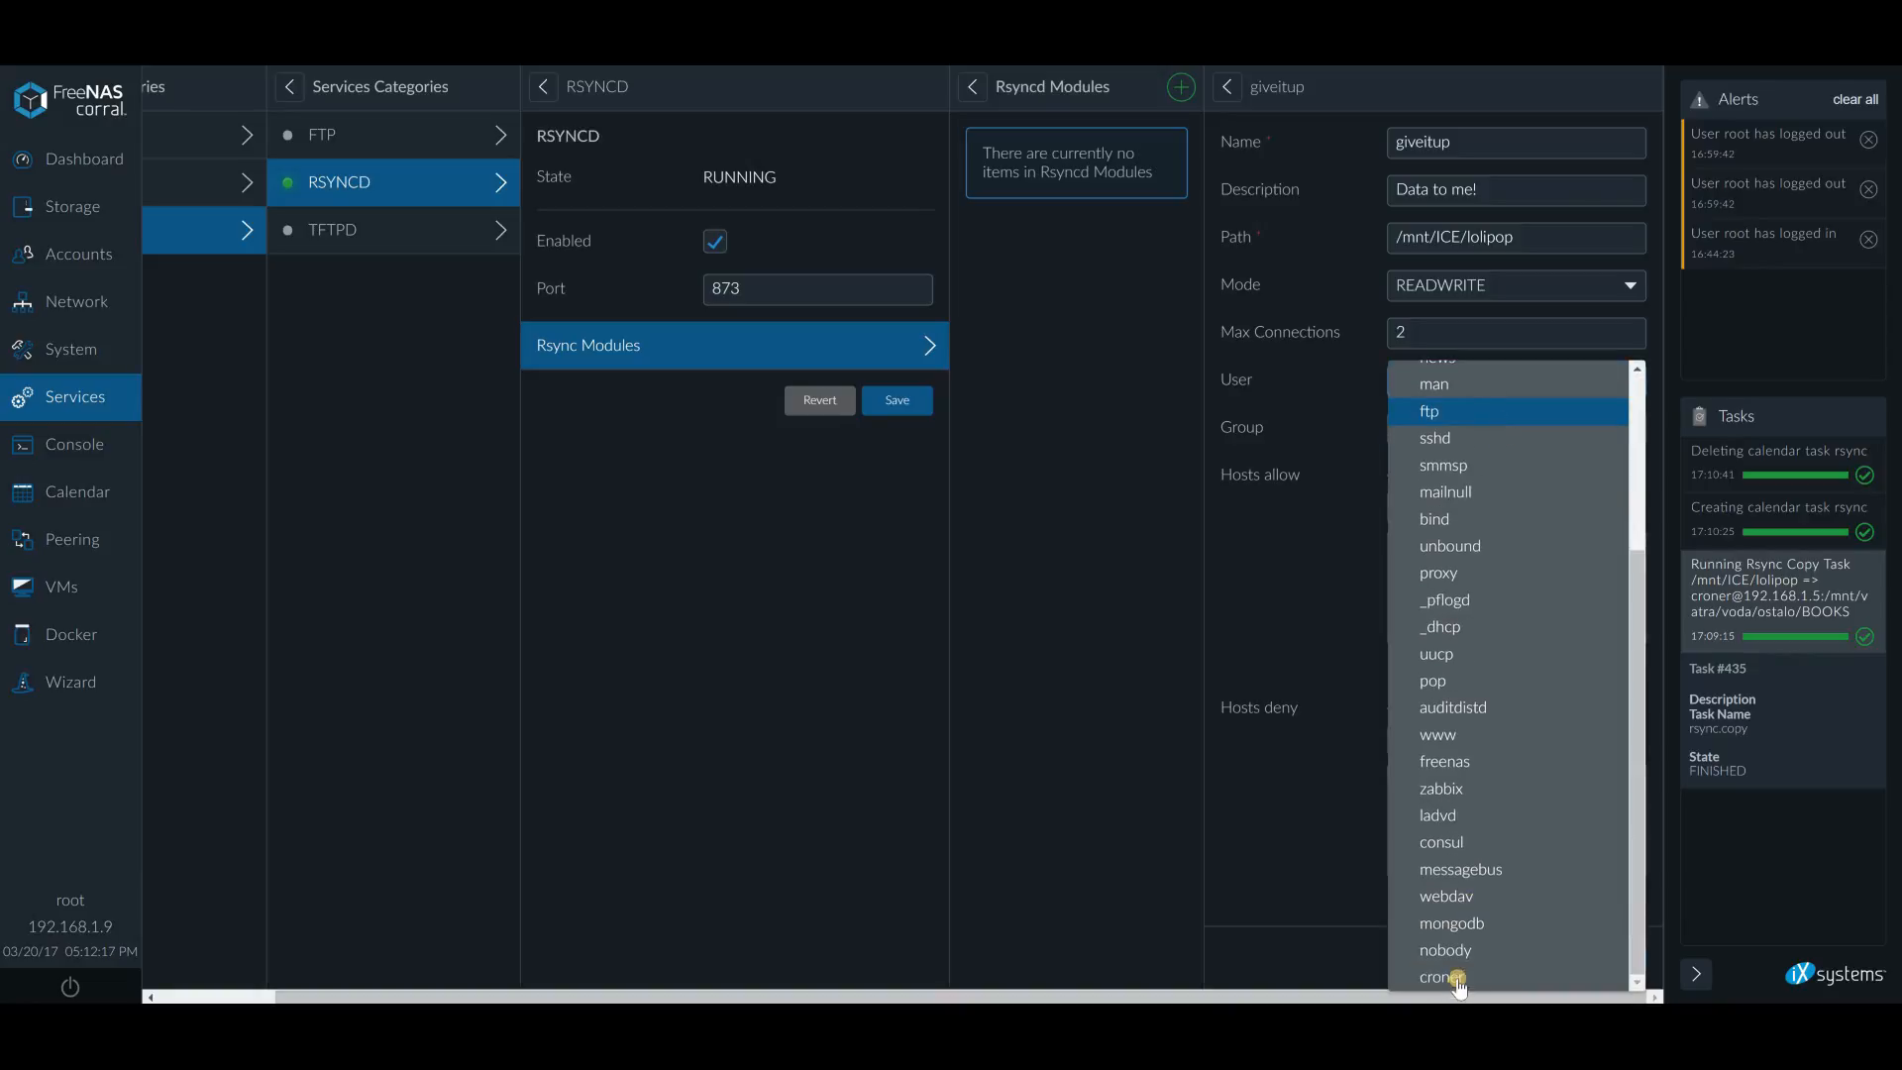
pyautogui.click(1437, 977)
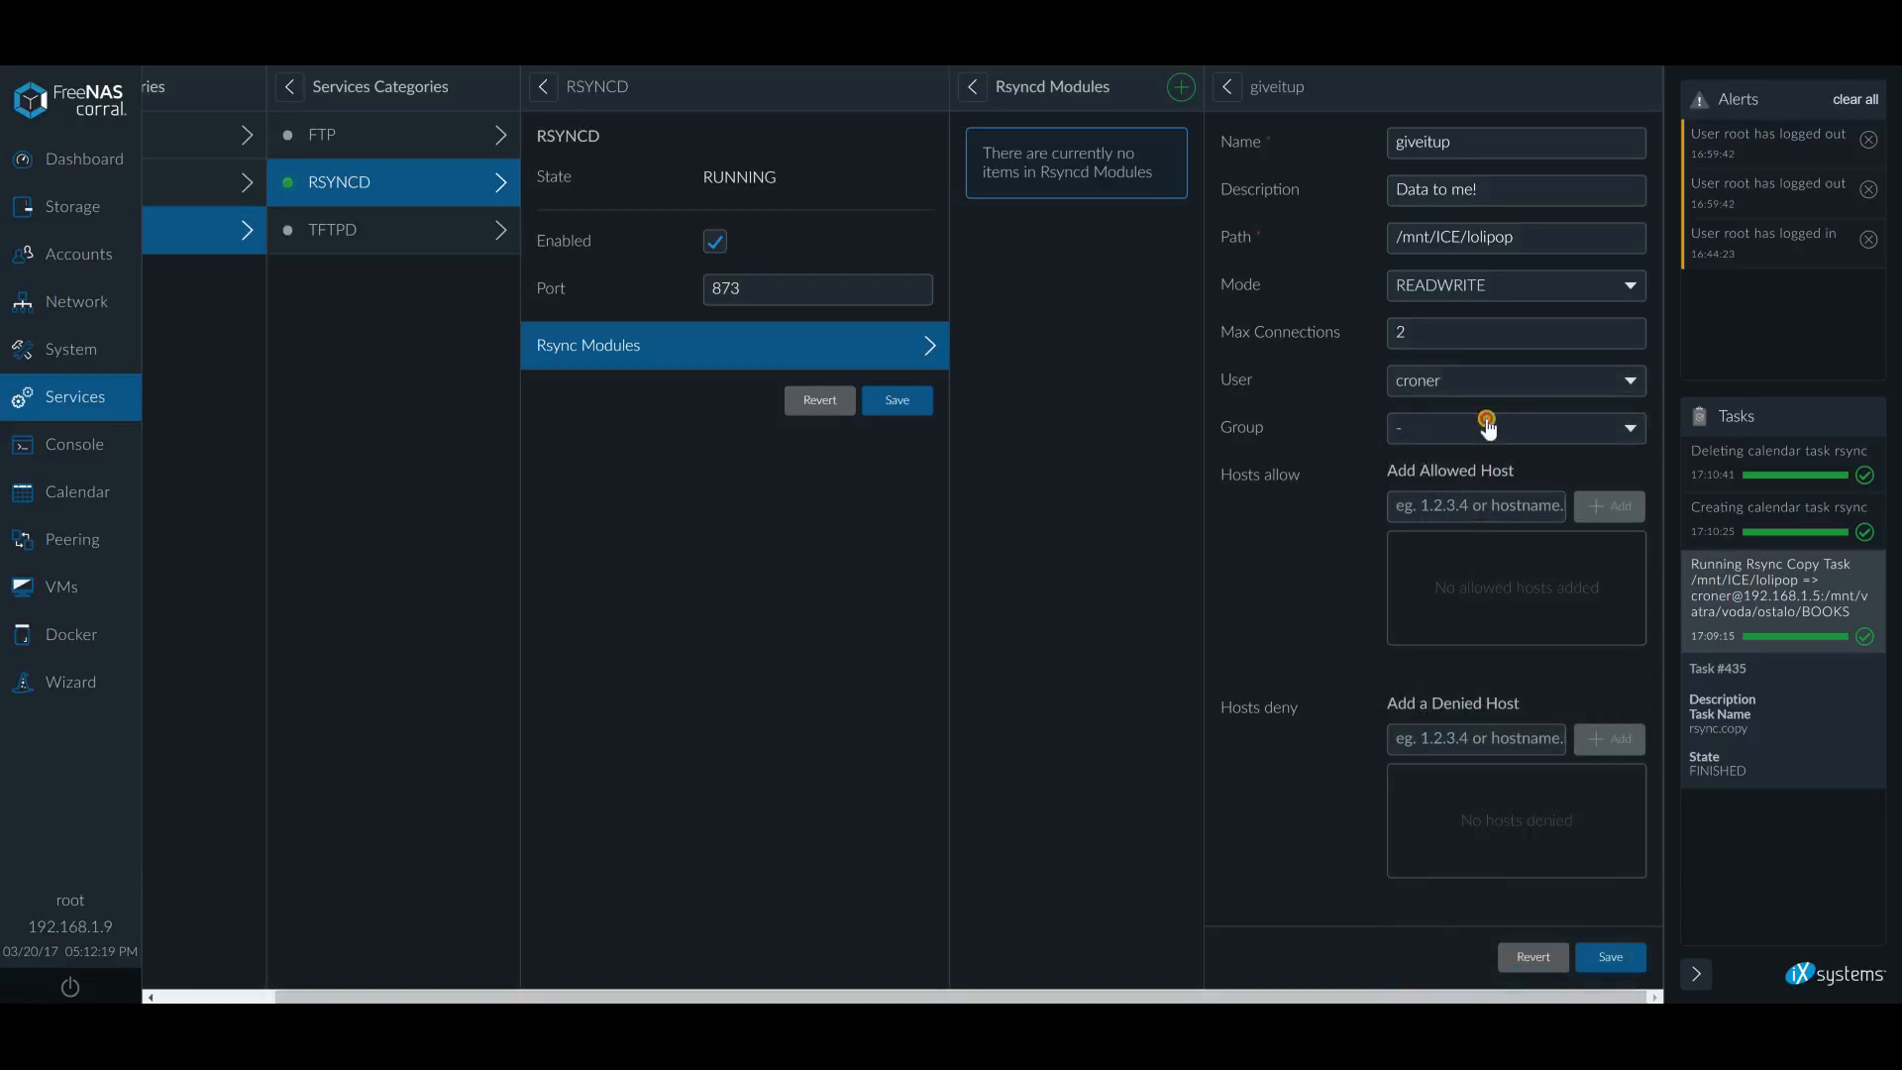
pyautogui.click(1514, 426)
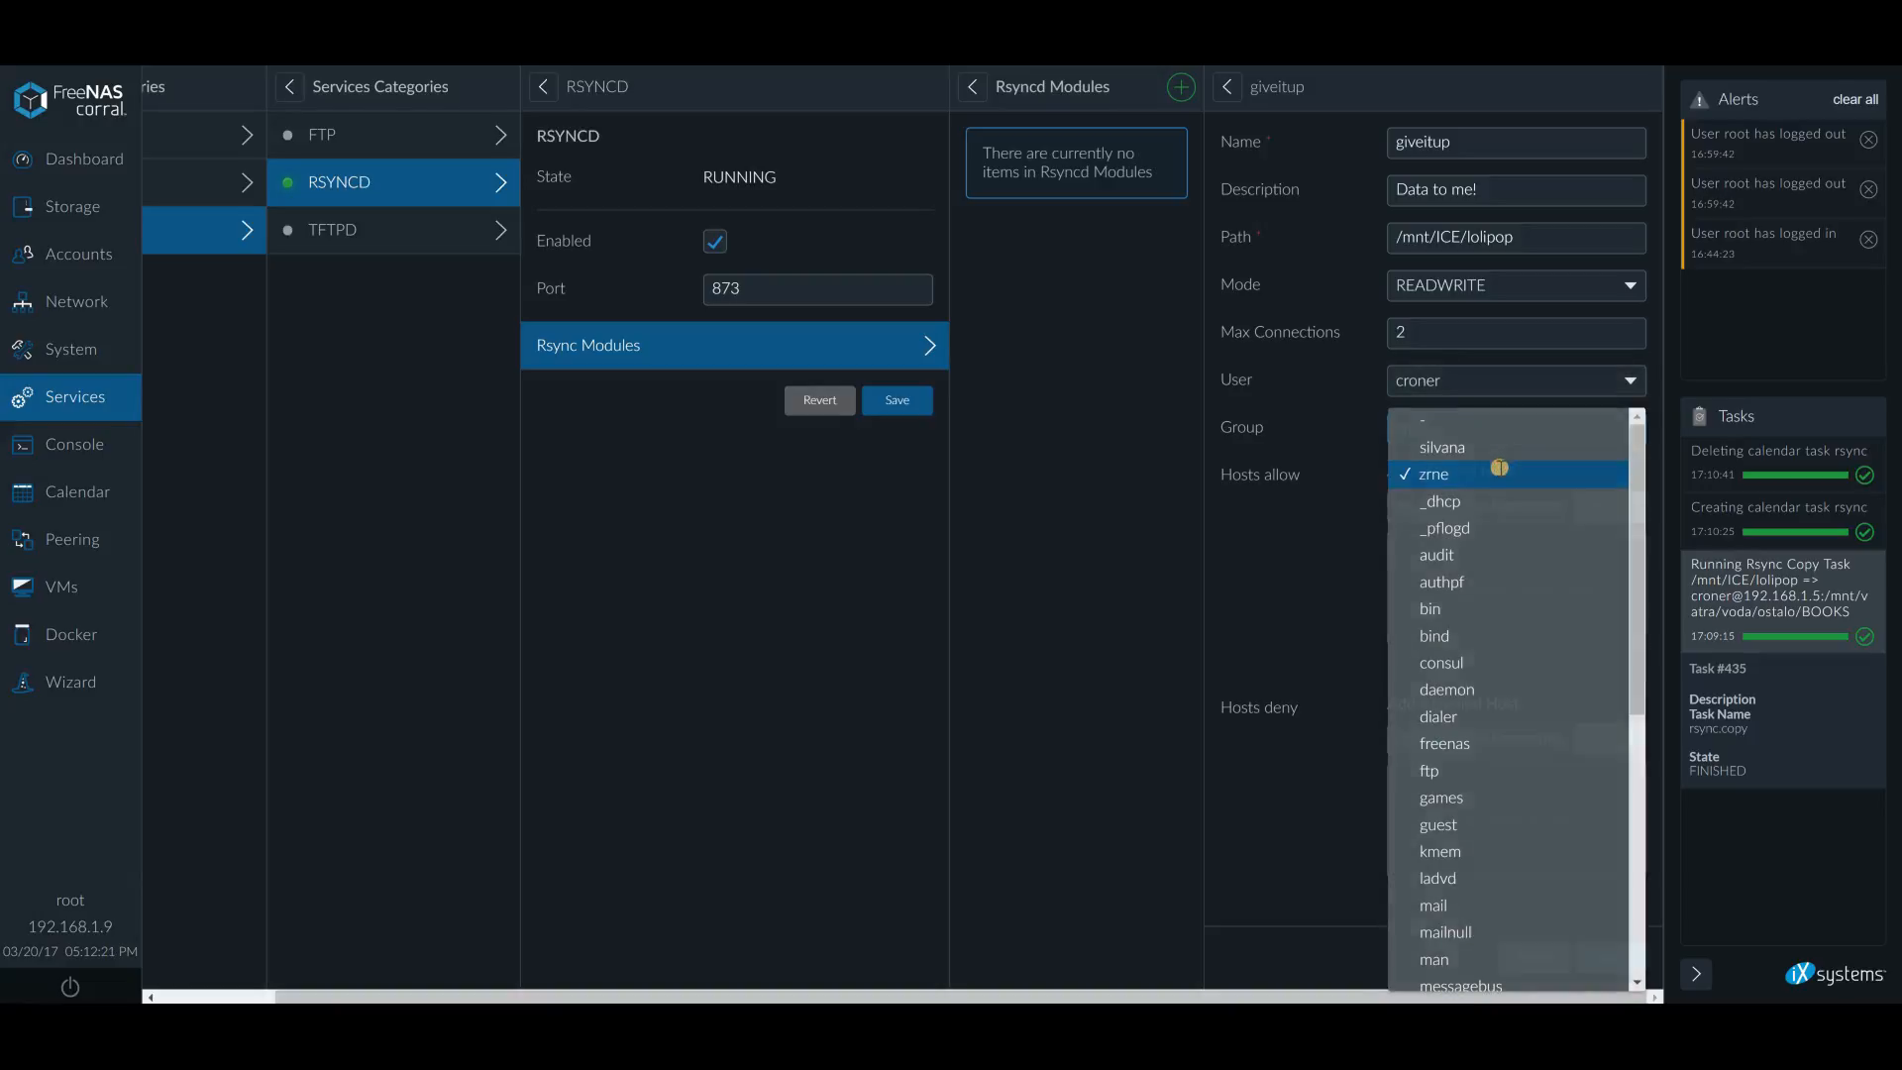
pyautogui.click(1433, 474)
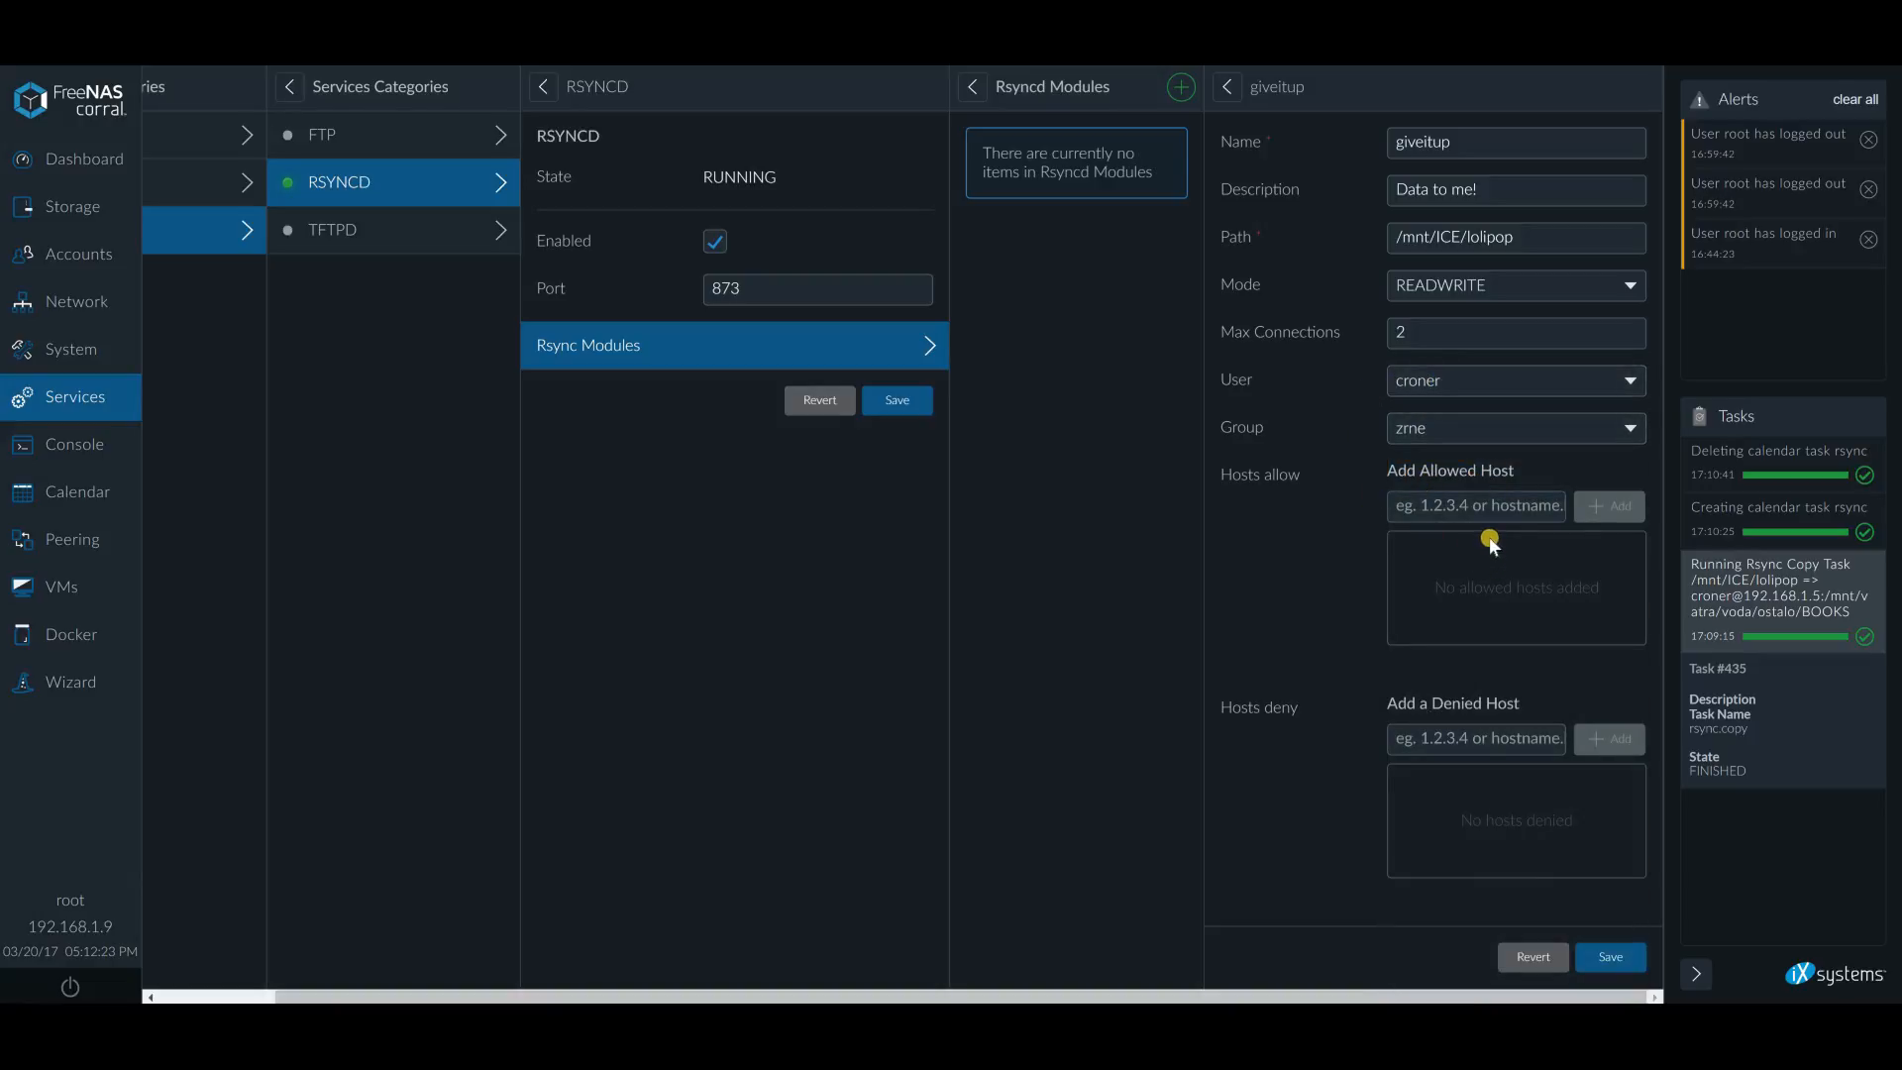
pyautogui.moveTo(1556, 844)
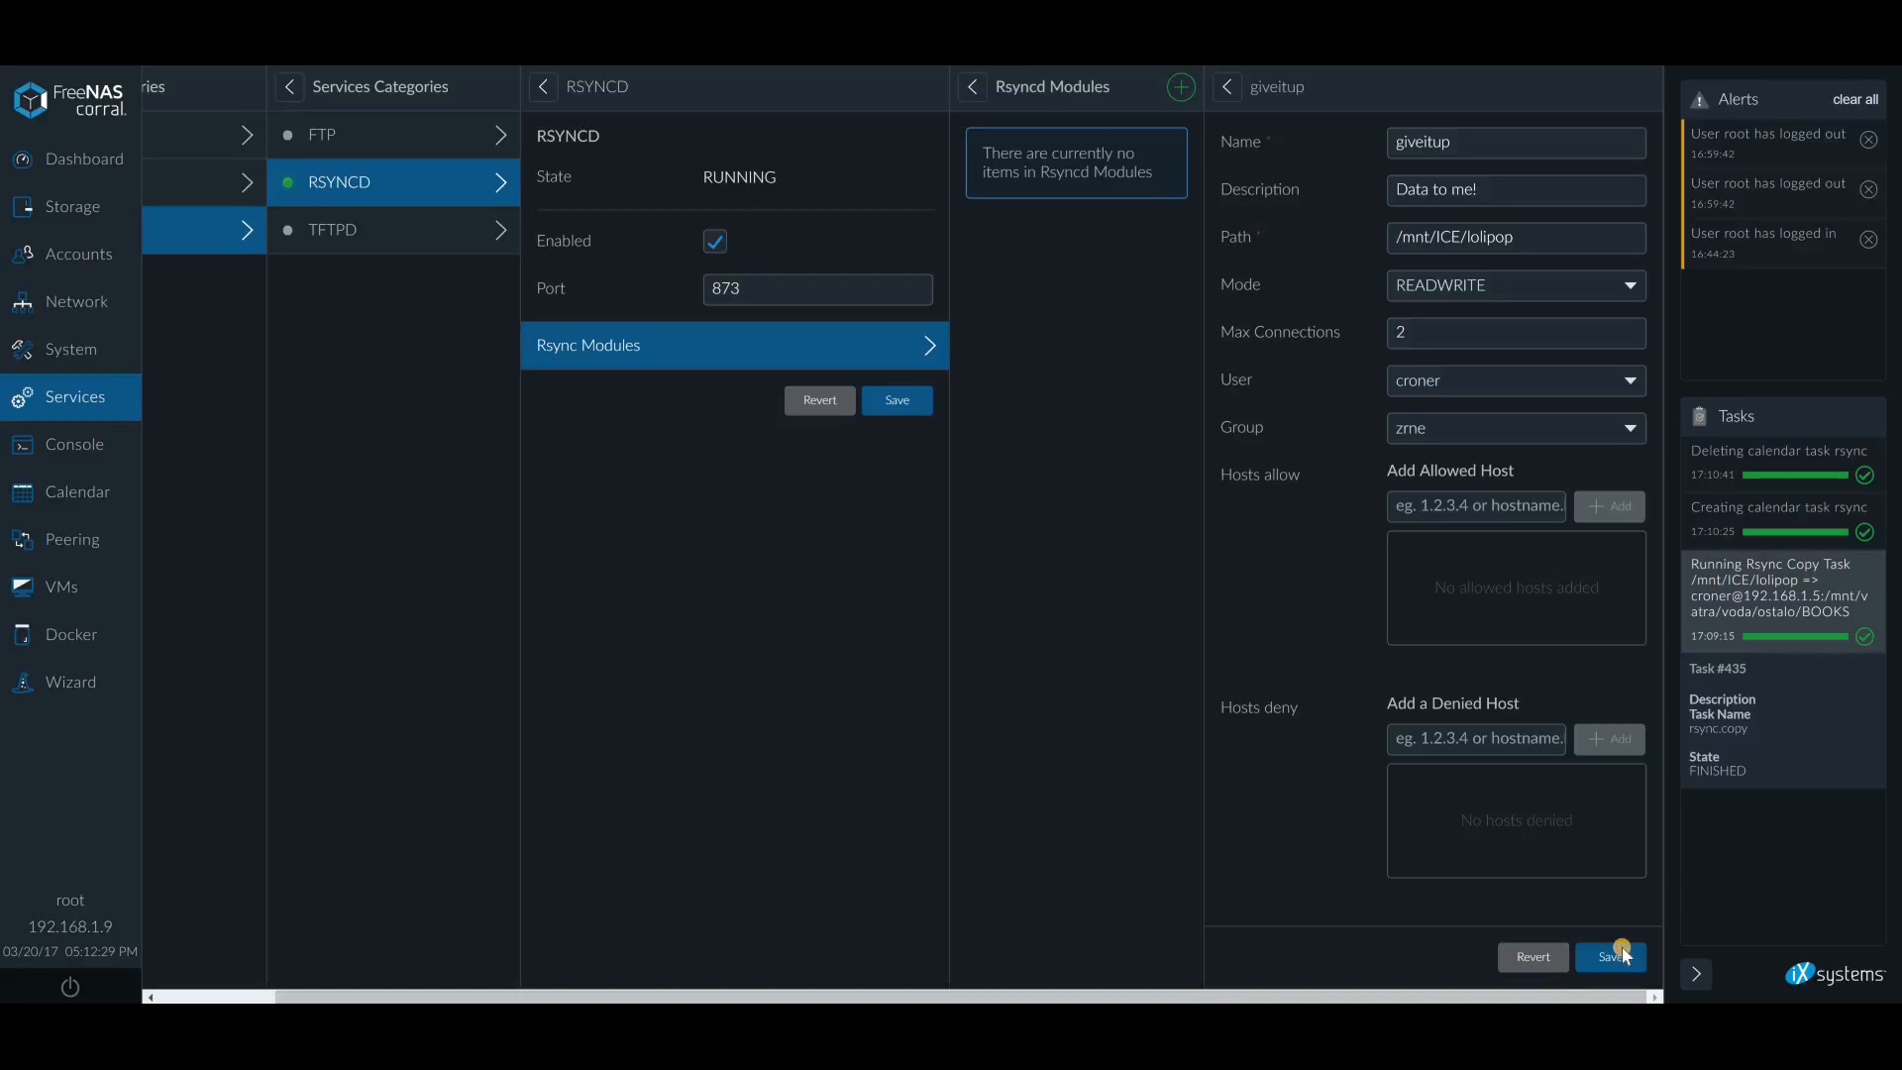
# Save the giveitup module so it is listed under Rsyncd Modules
pyautogui.click(1609, 956)
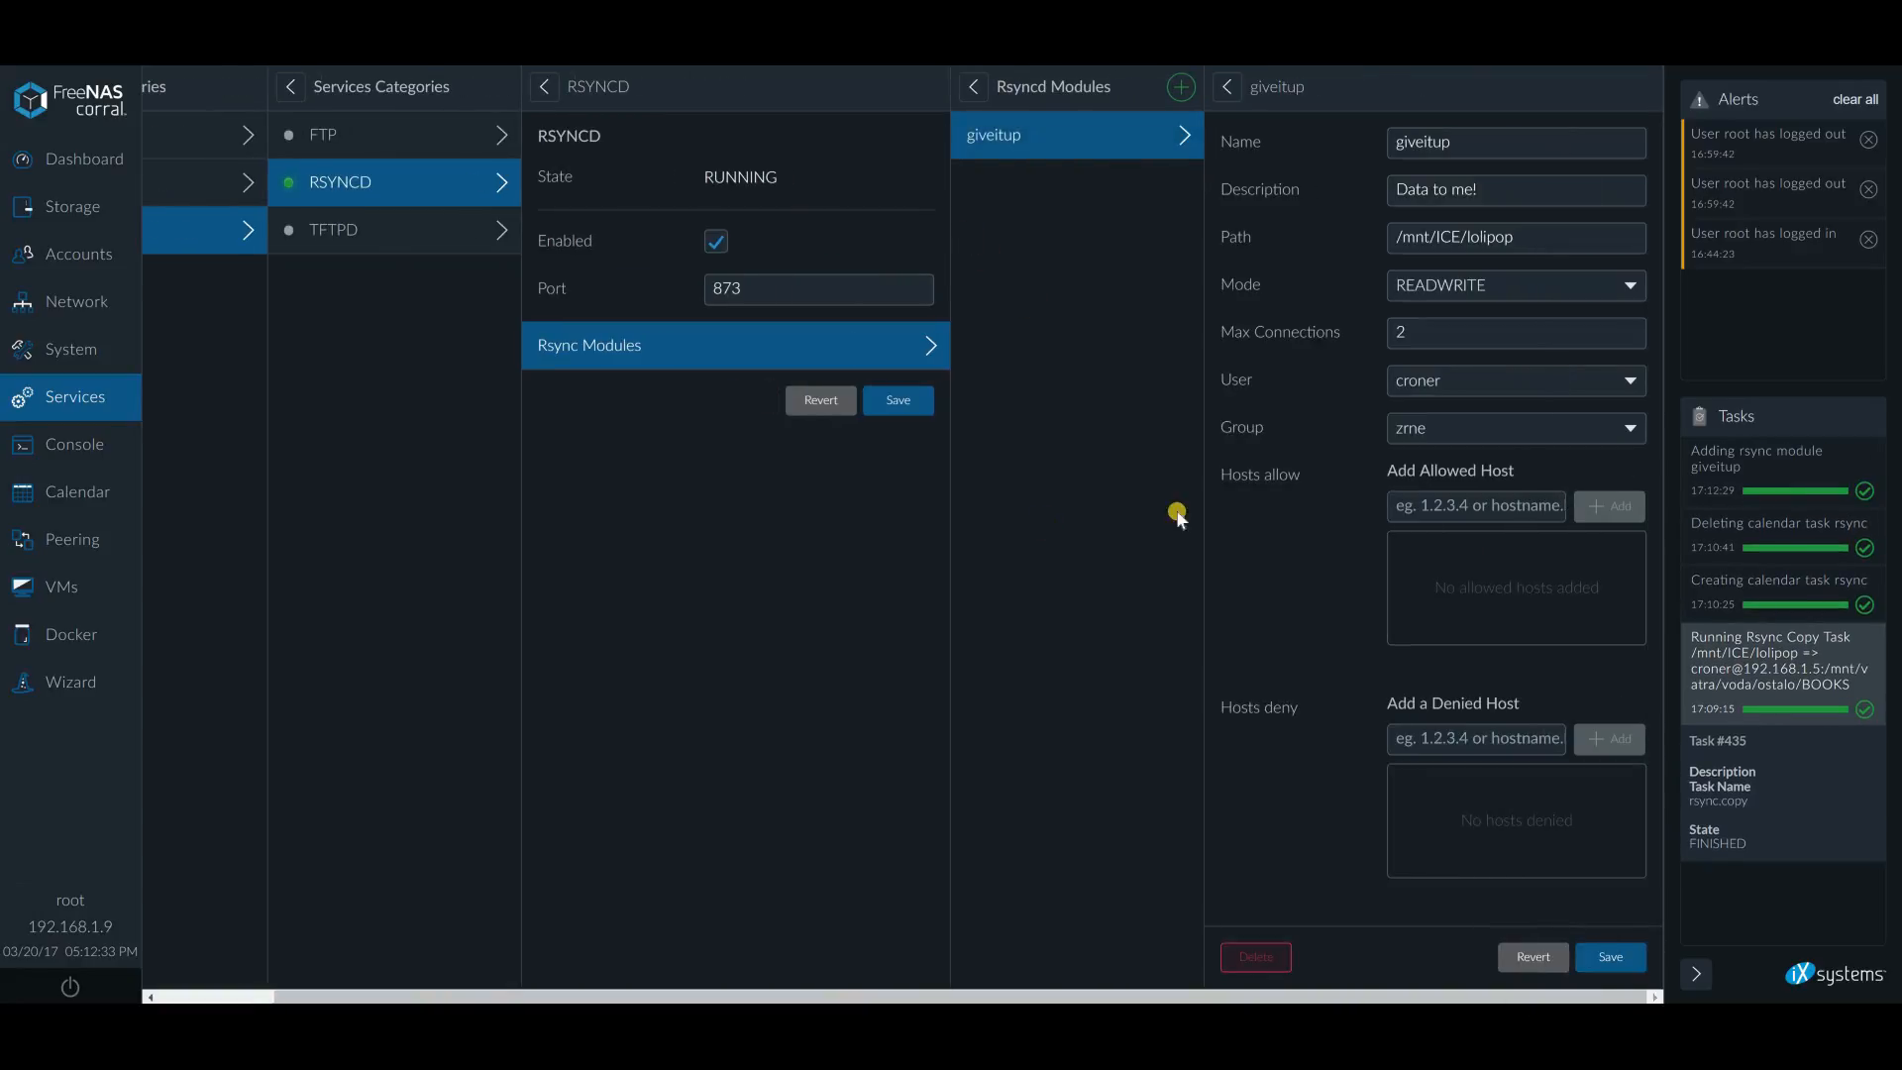
pyautogui.moveTo(1117, 487)
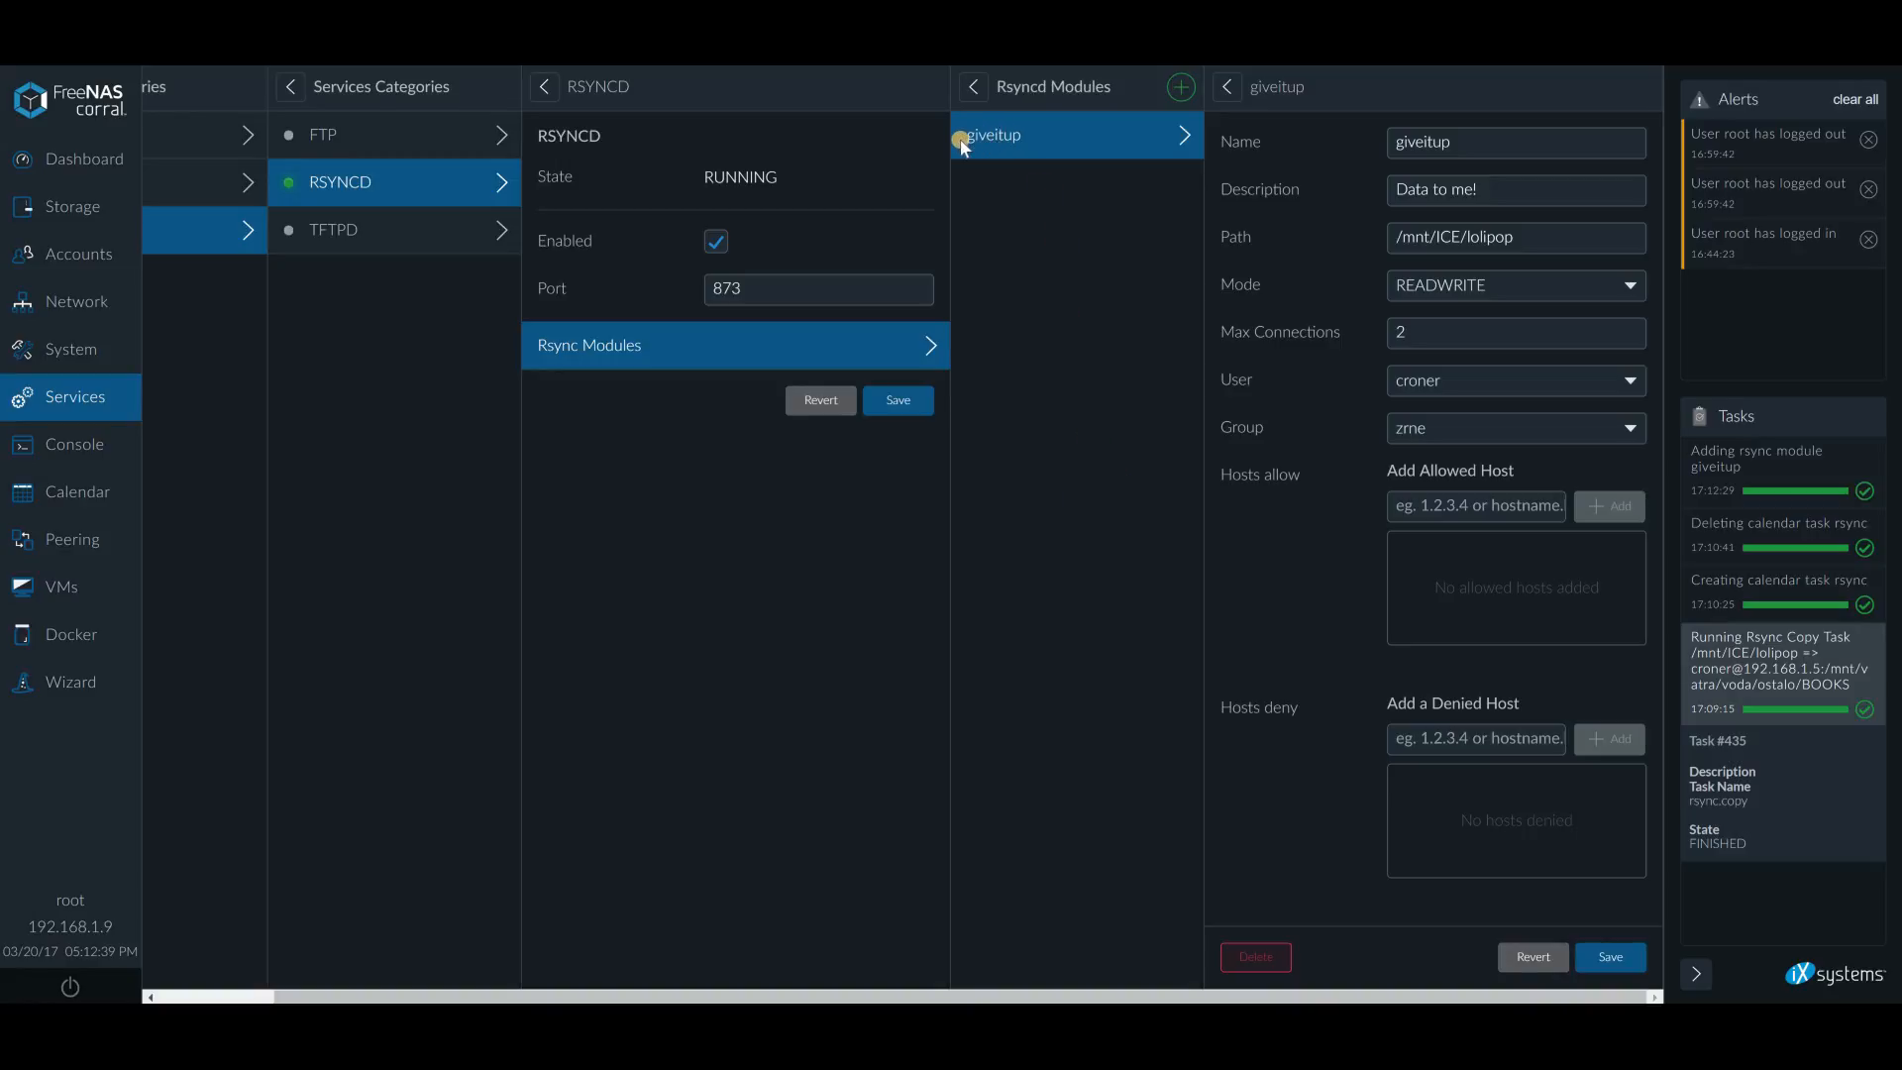
pyautogui.moveTo(1050, 196)
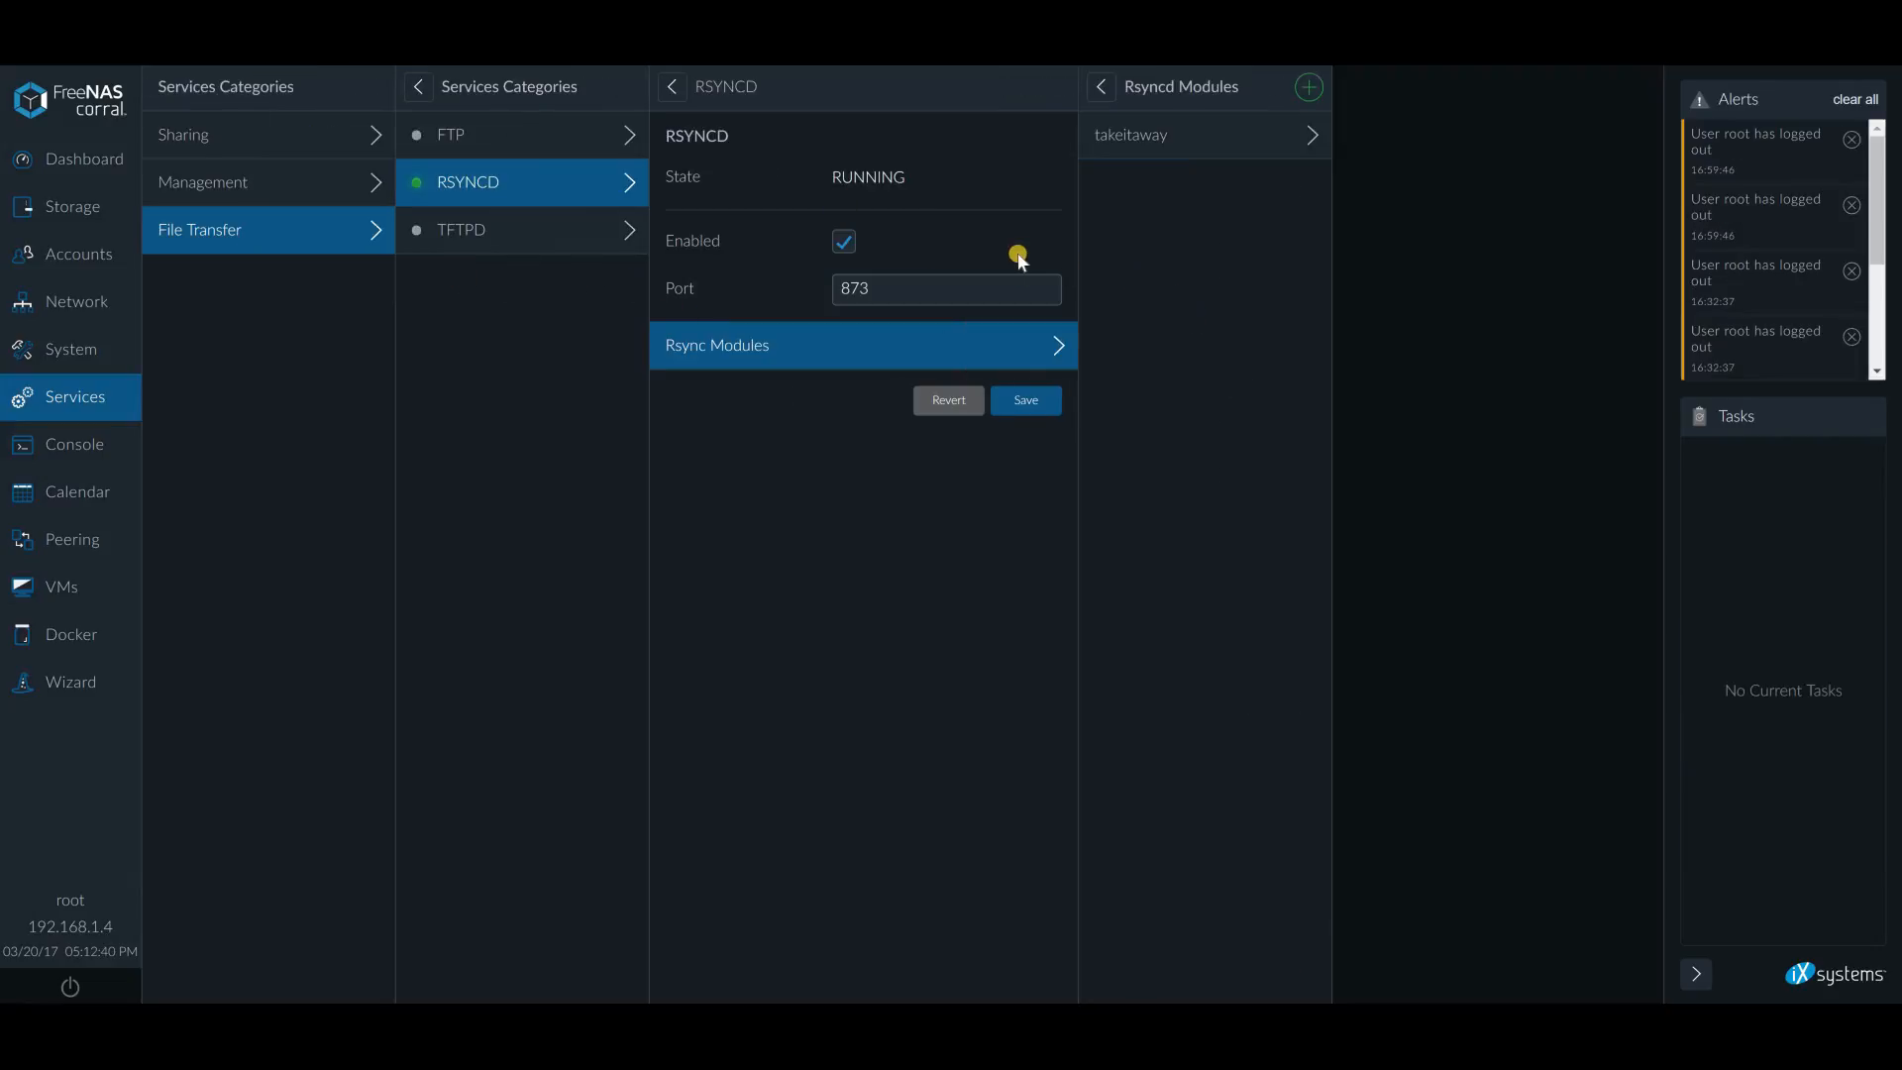
# On the other server's Calendar, start a new rsync event in Module mode
pyautogui.click(944, 289)
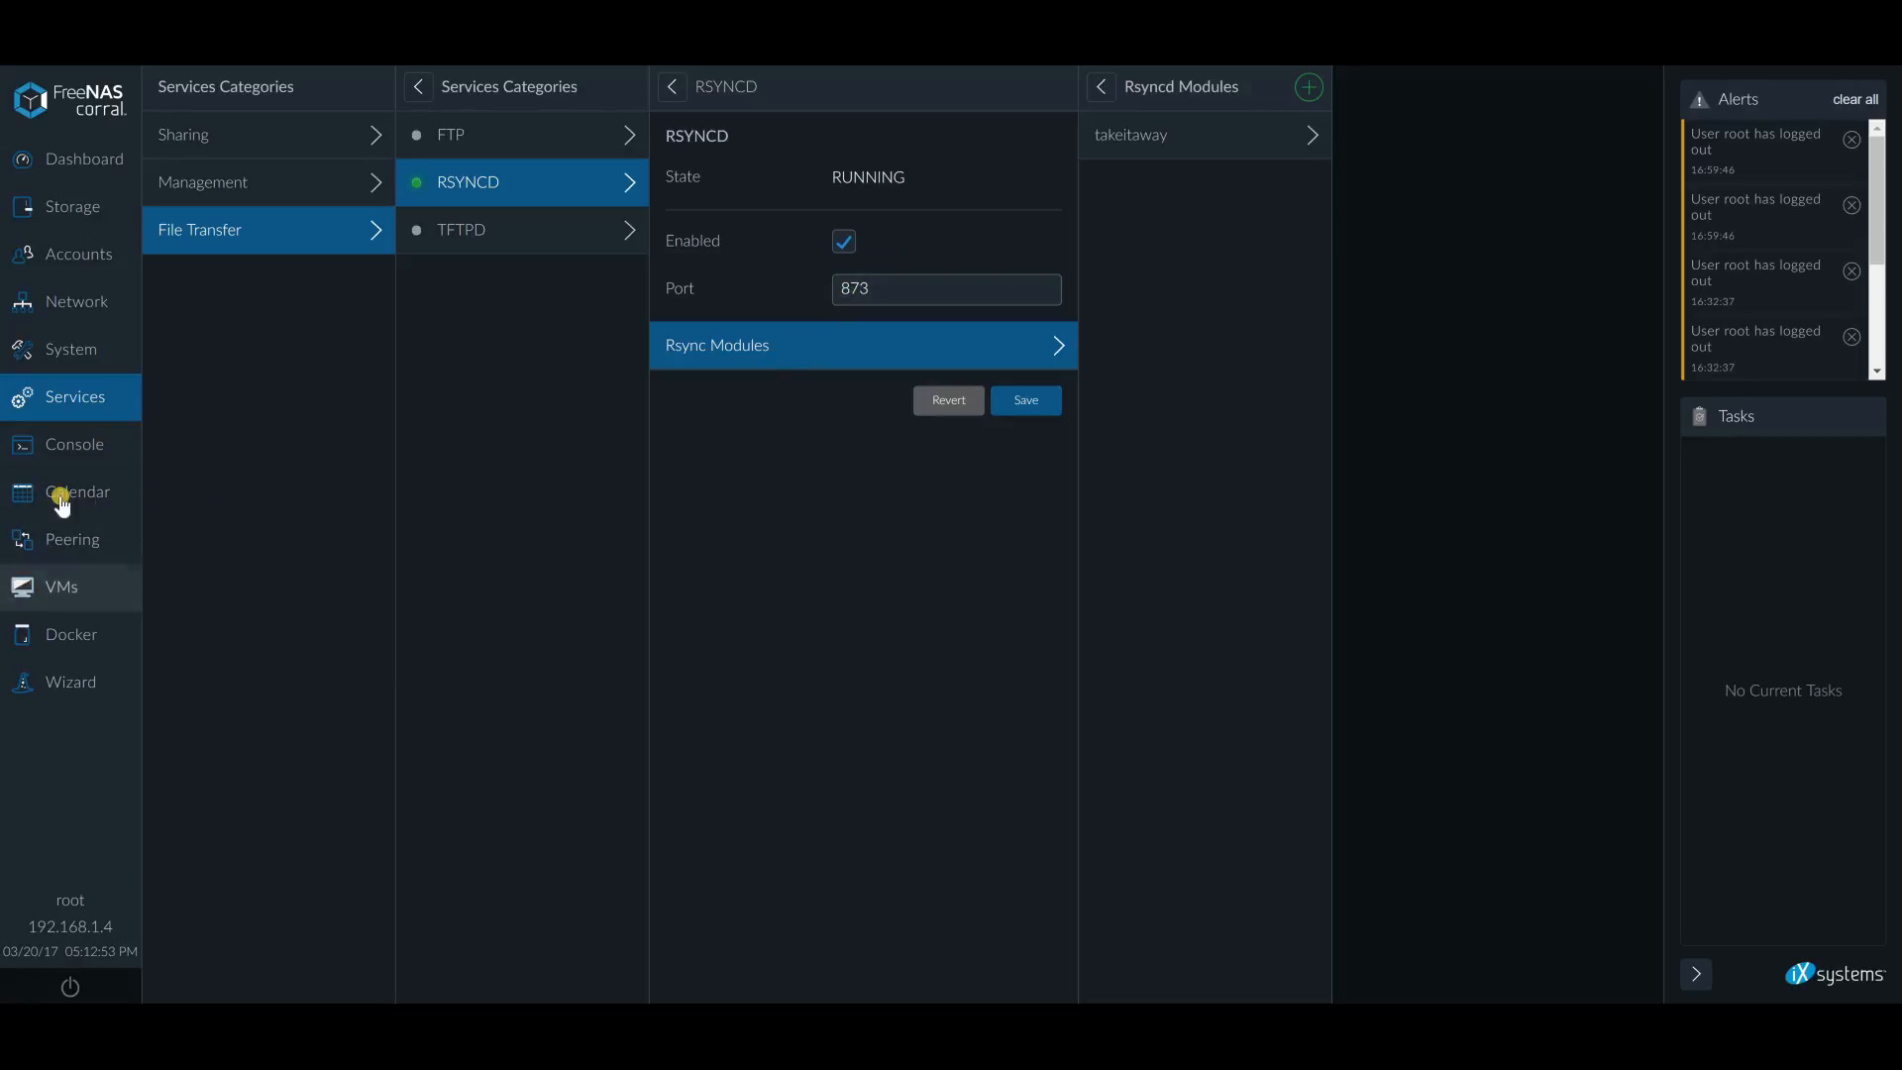
pyautogui.click(78, 492)
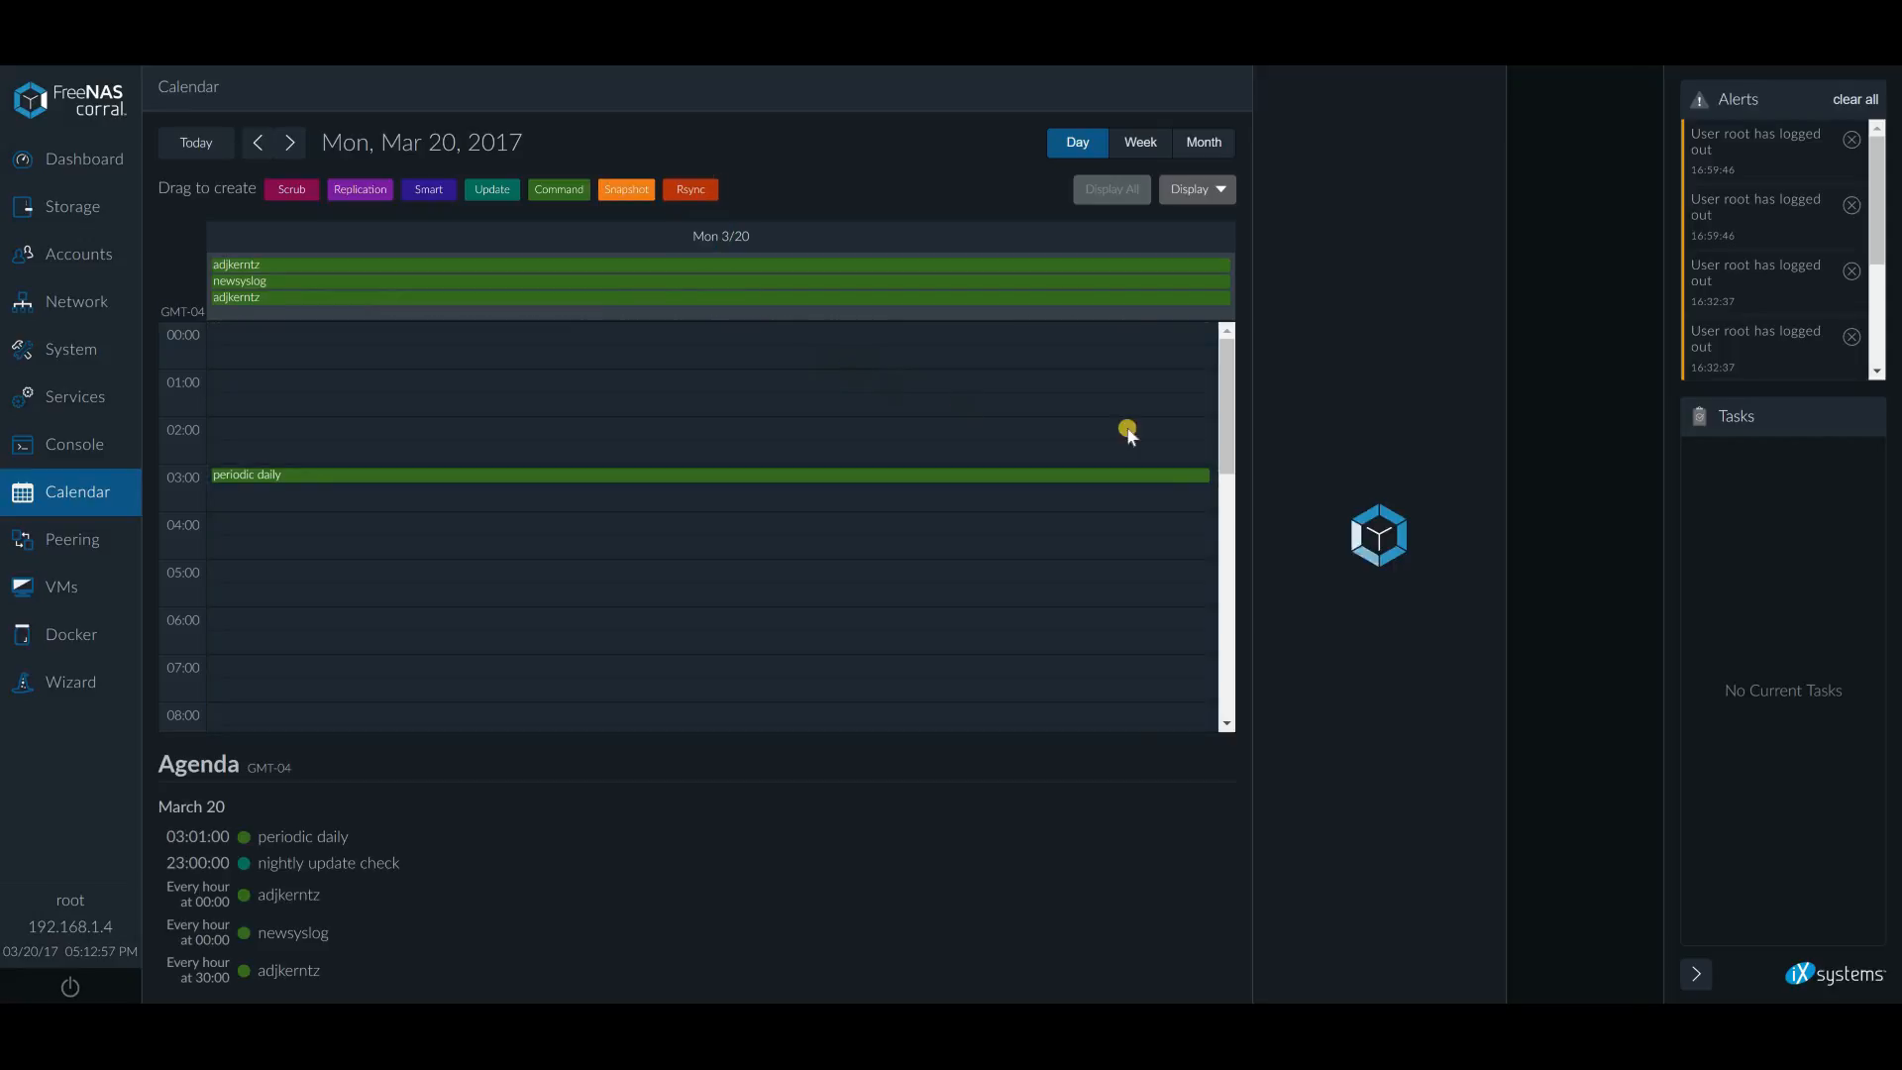
pyautogui.click(688, 189)
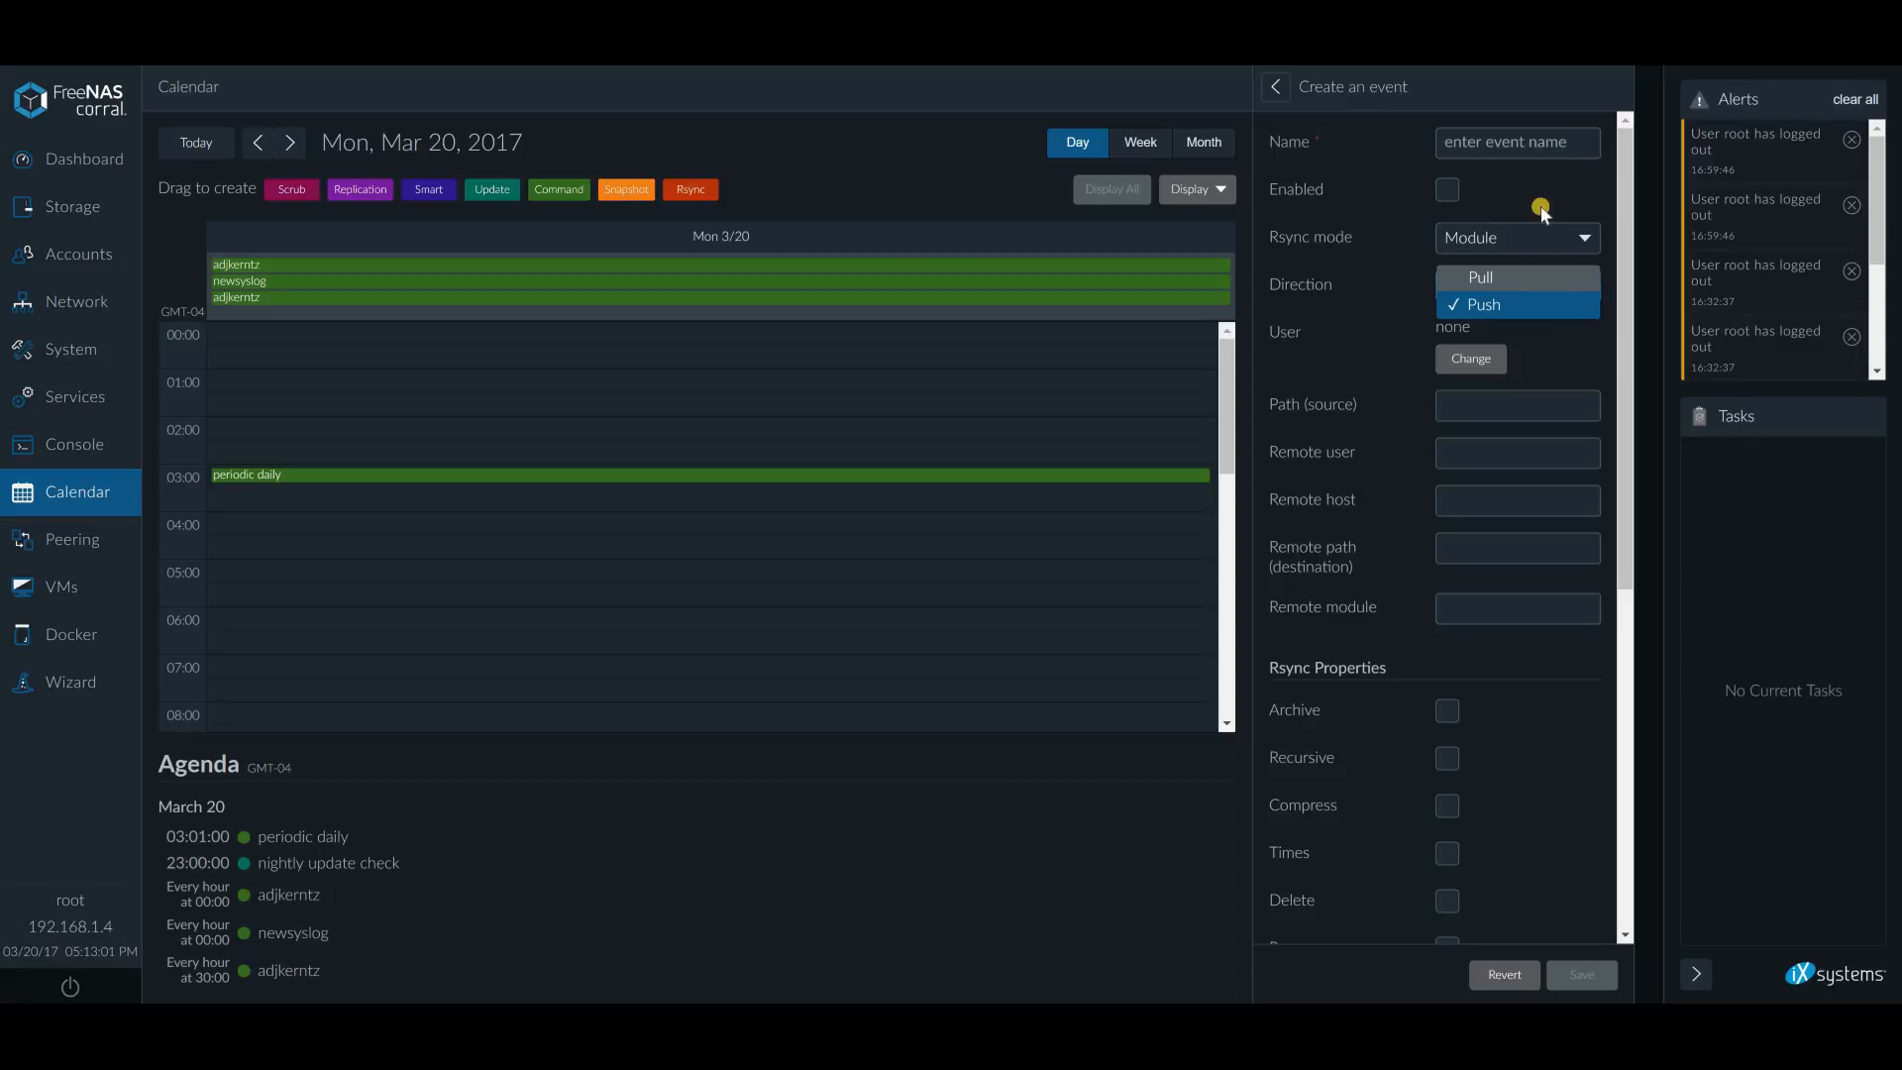
# Name the push task 'whatever', pick its run-as user, and enter source path /mnt/vatra/voda/ostalo/BOOKS
pyautogui.click(1481, 303)
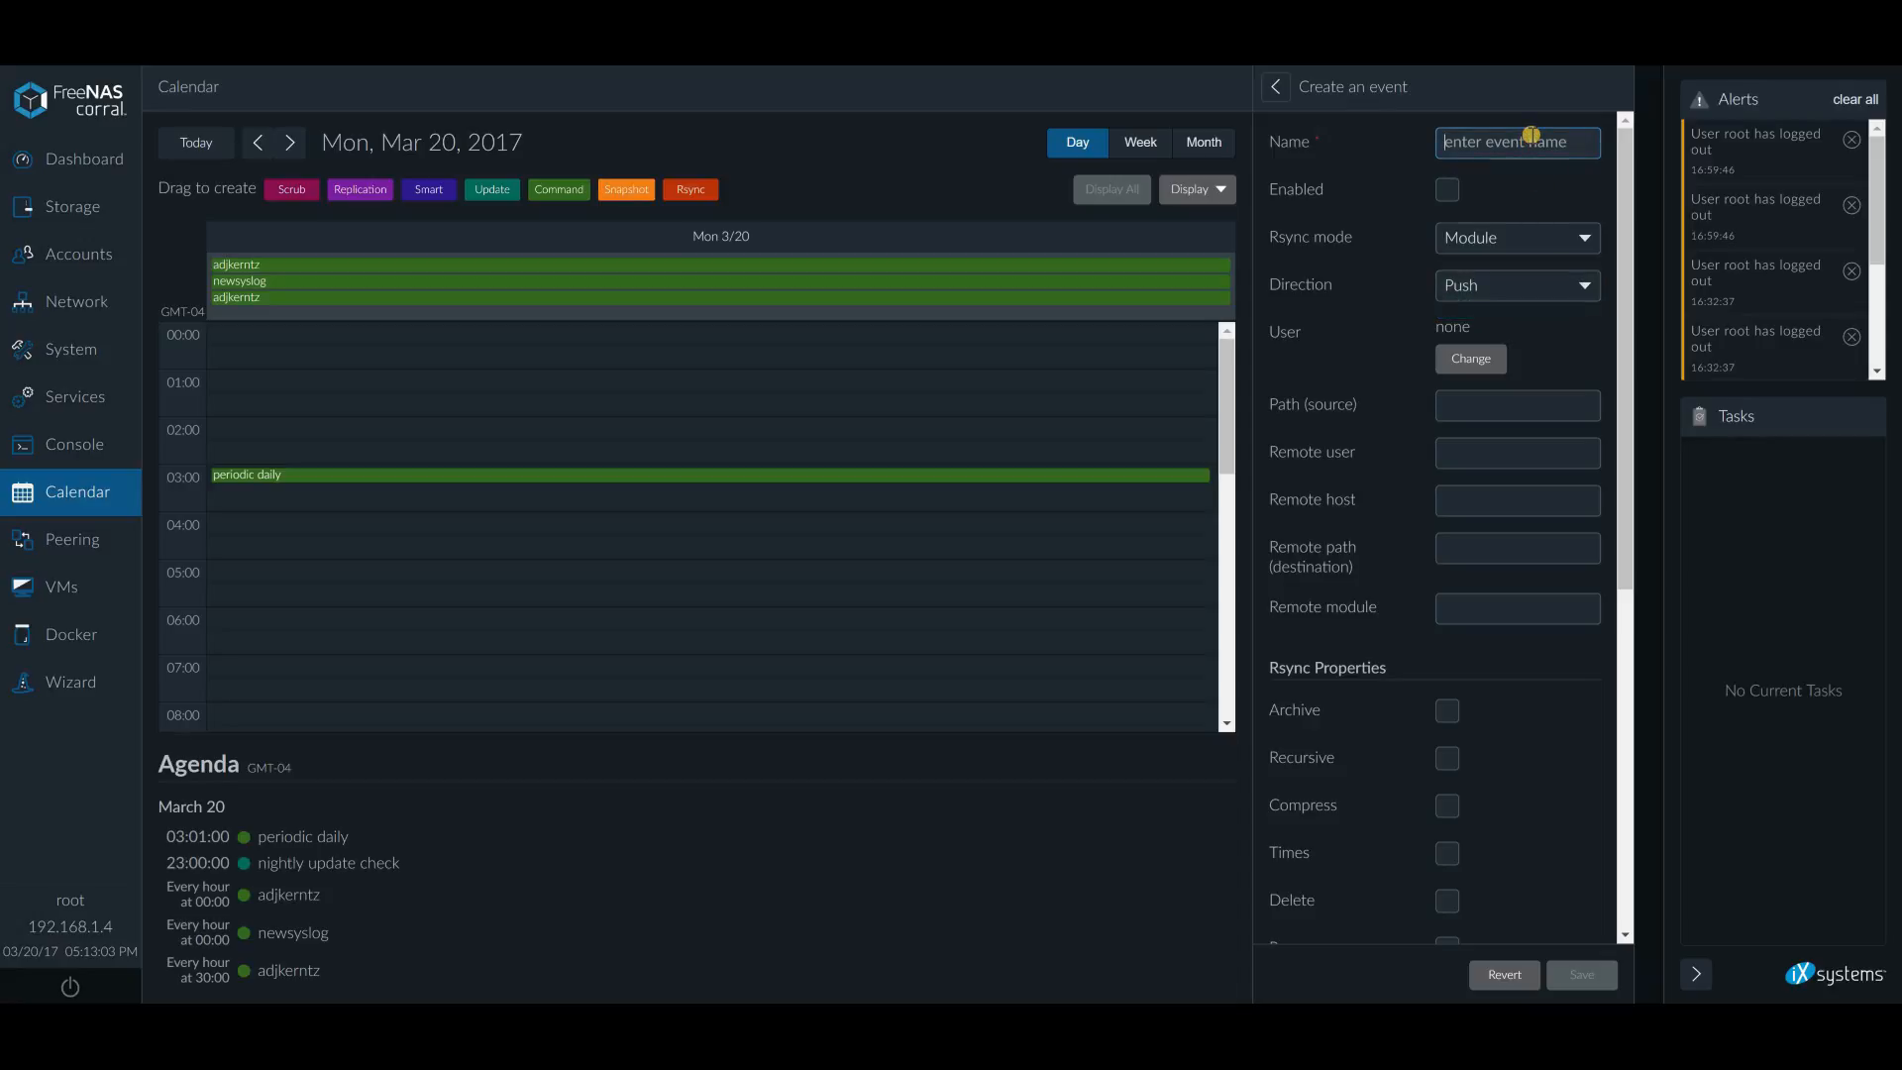
pyautogui.write('whatever')
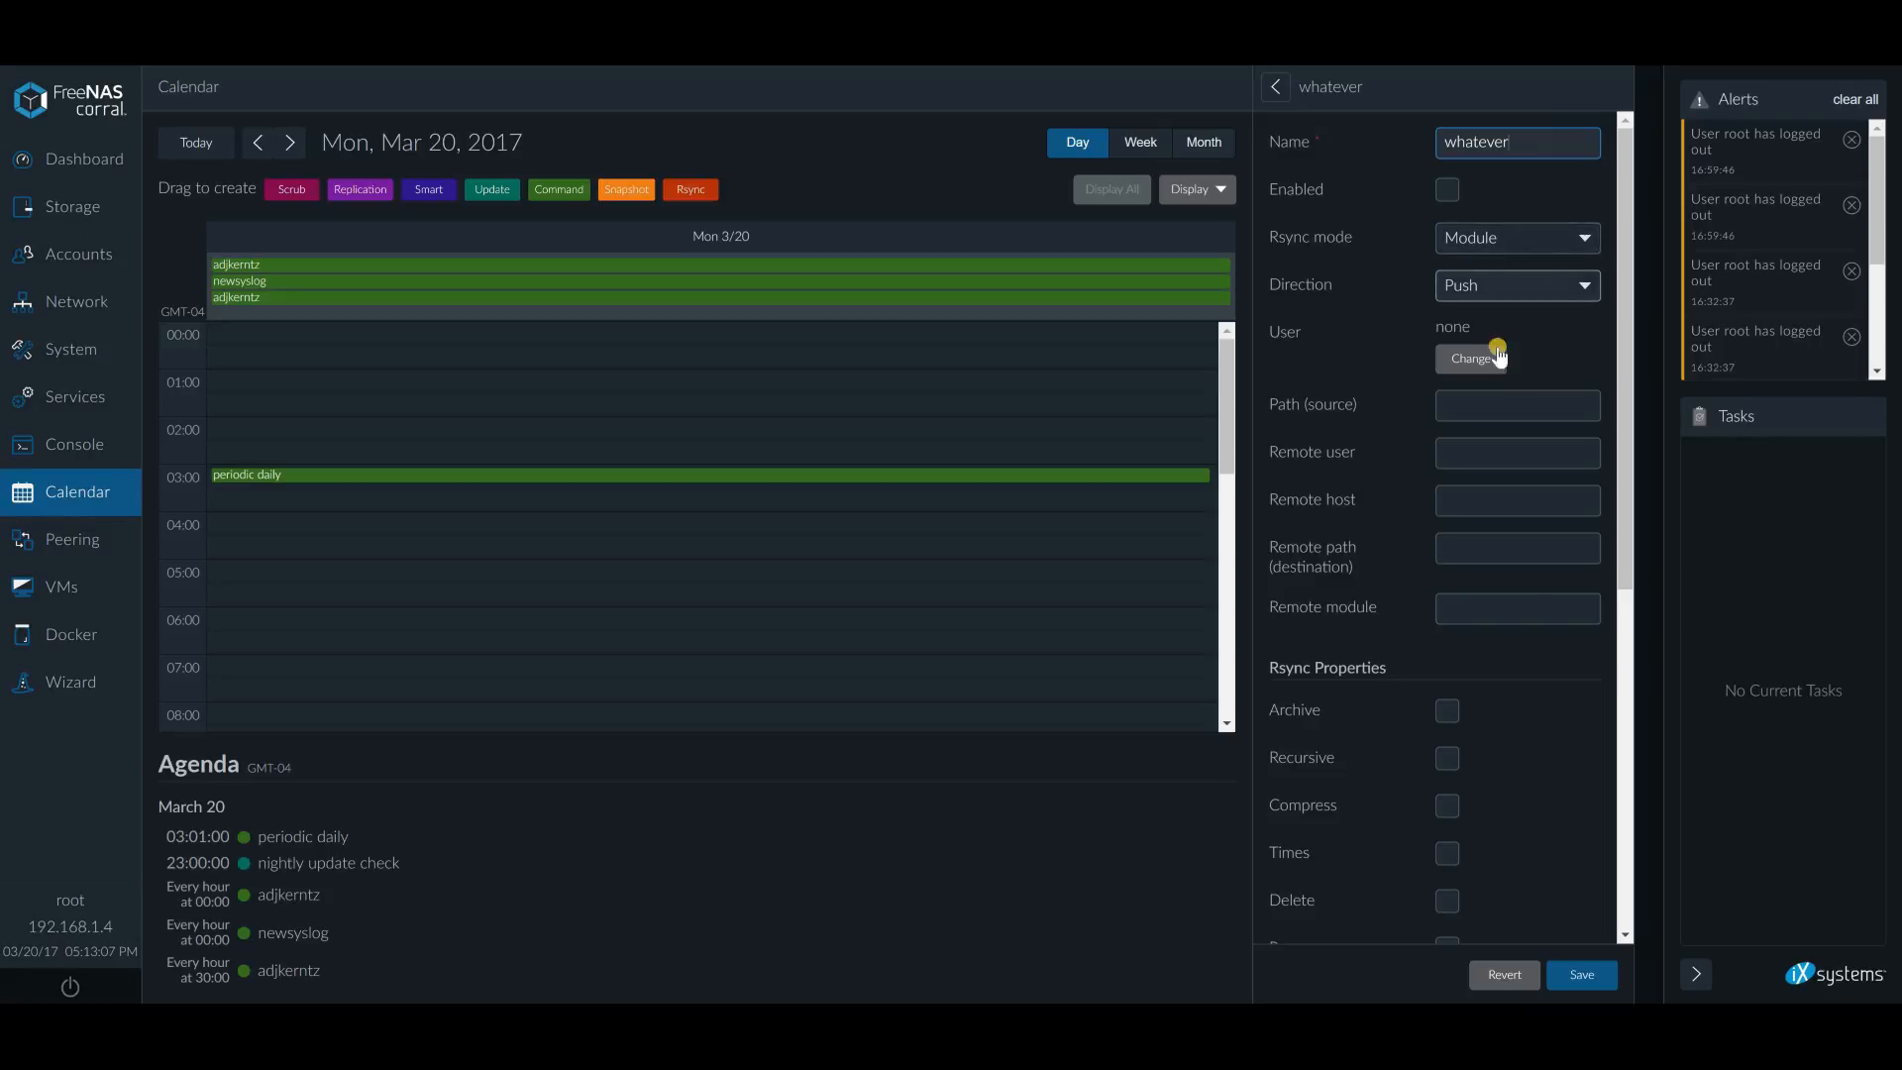
pyautogui.click(1469, 356)
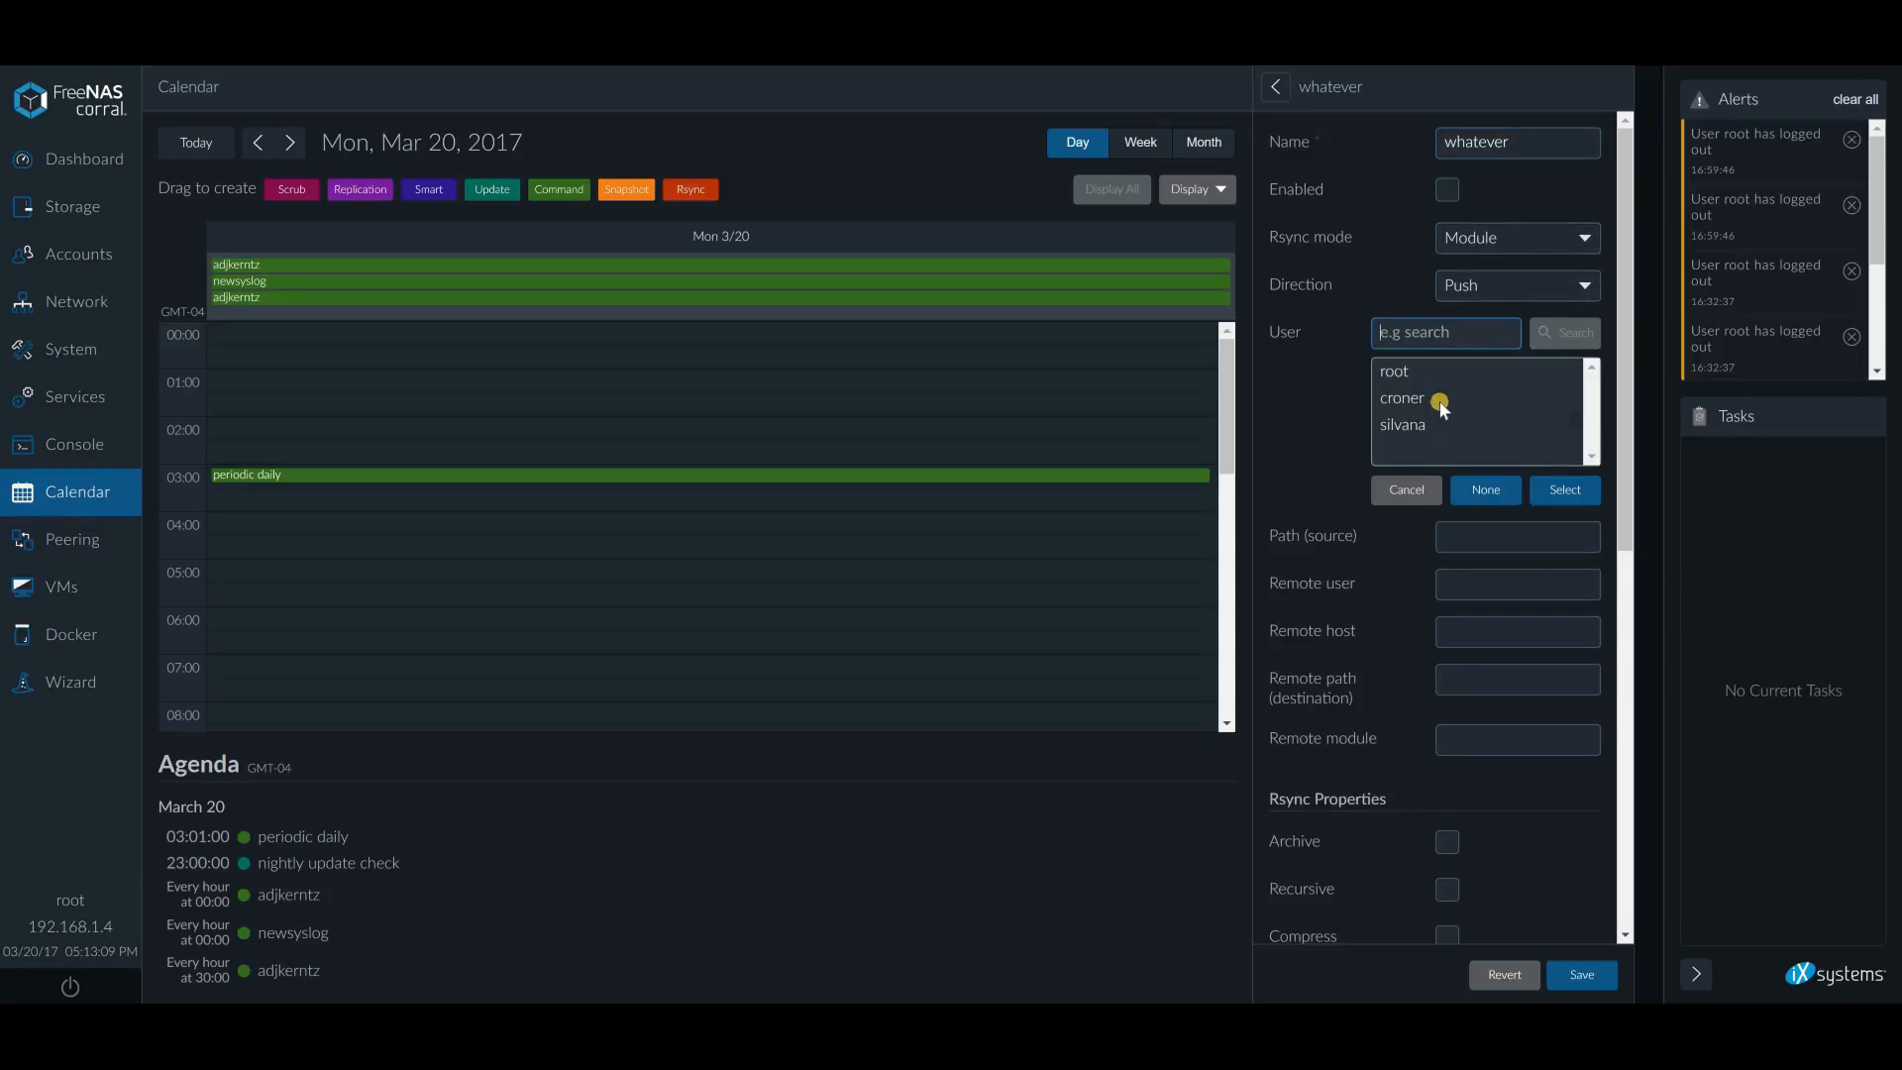
pyautogui.click(1395, 374)
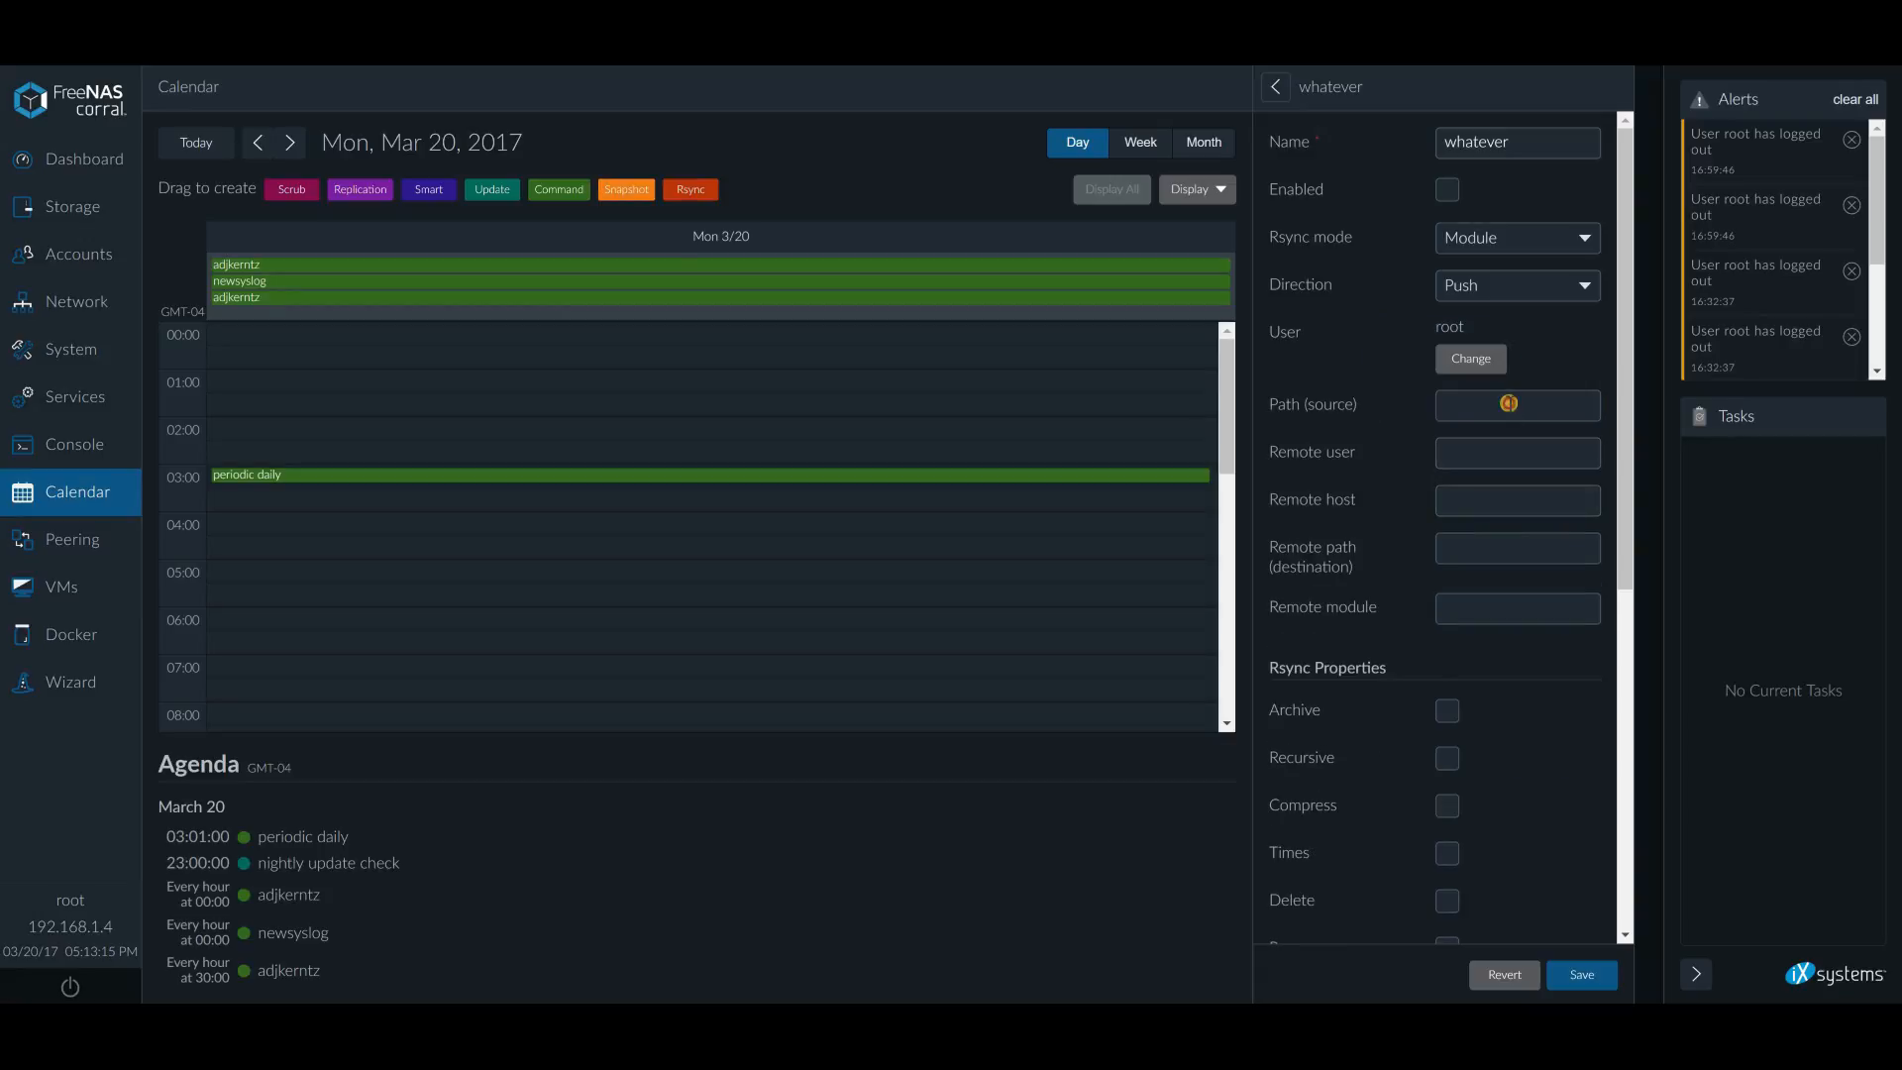
pyautogui.click(1504, 404)
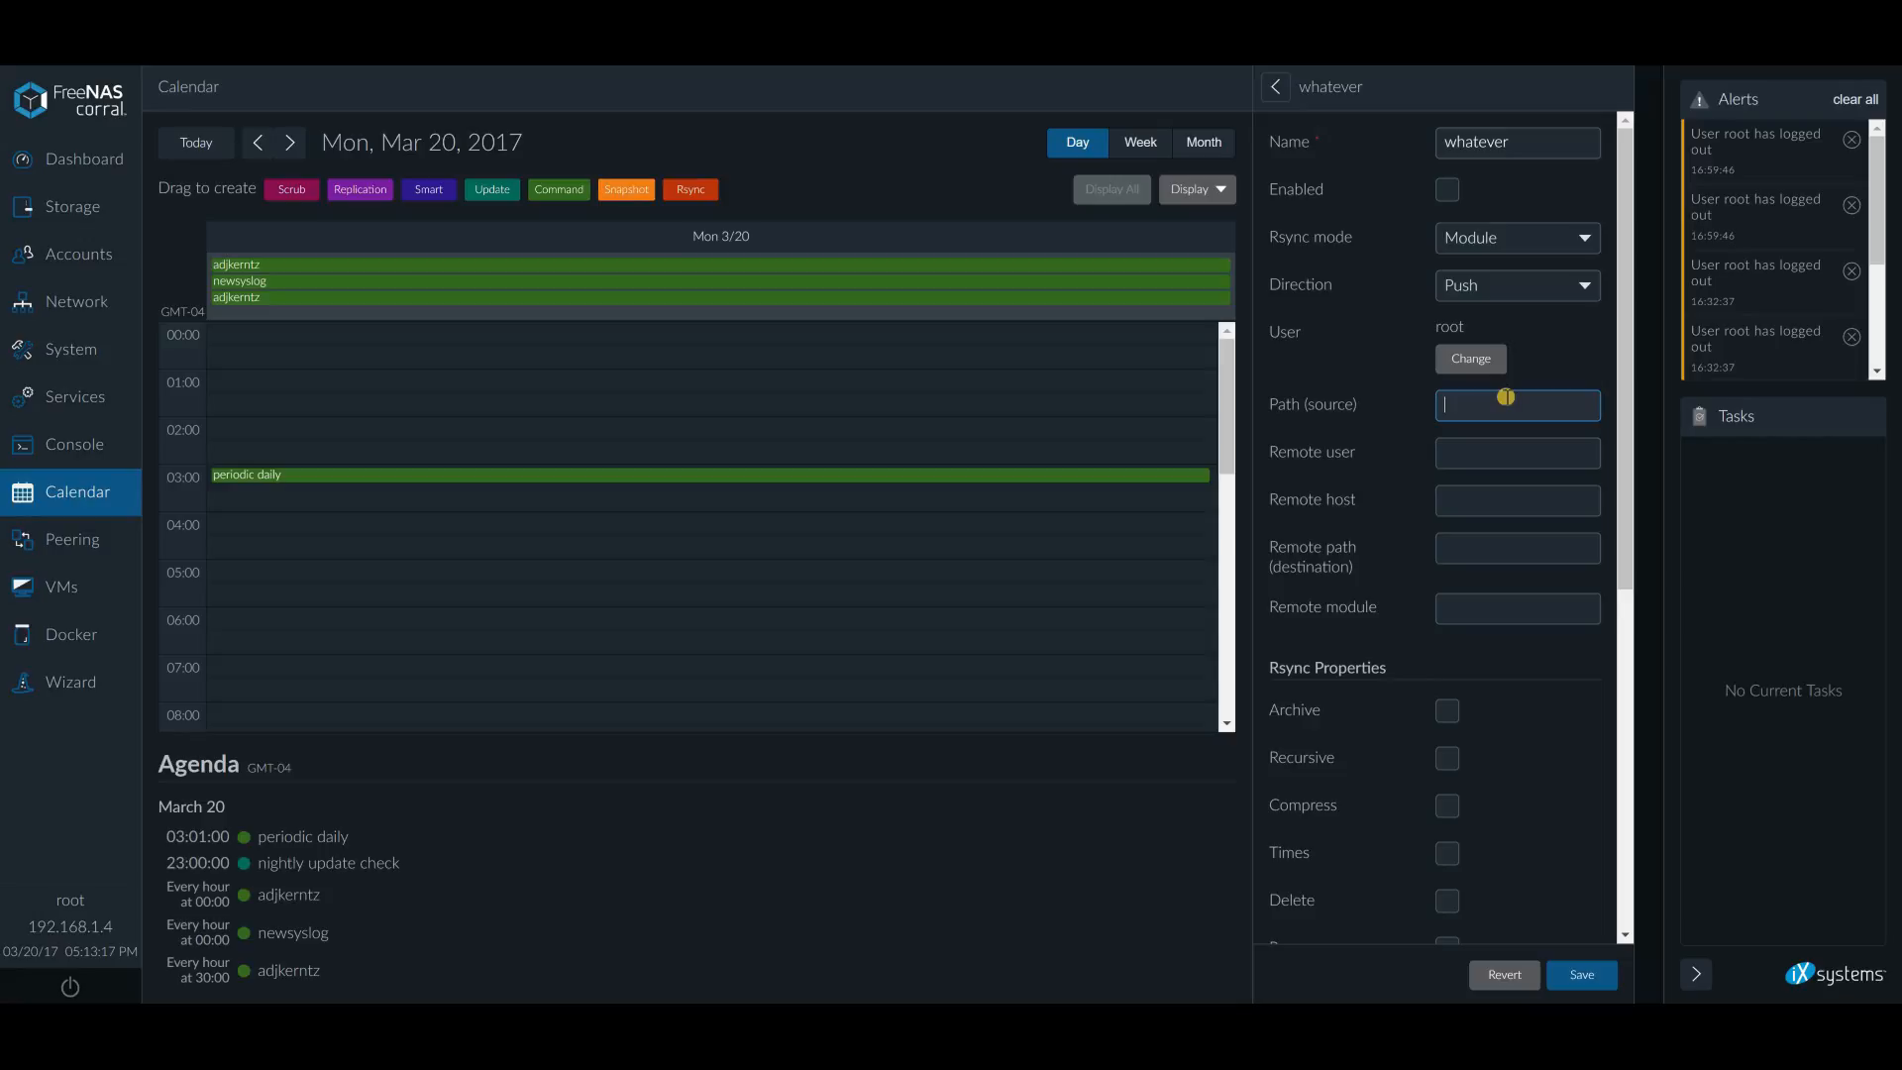
pyautogui.write('/mnt/vat')
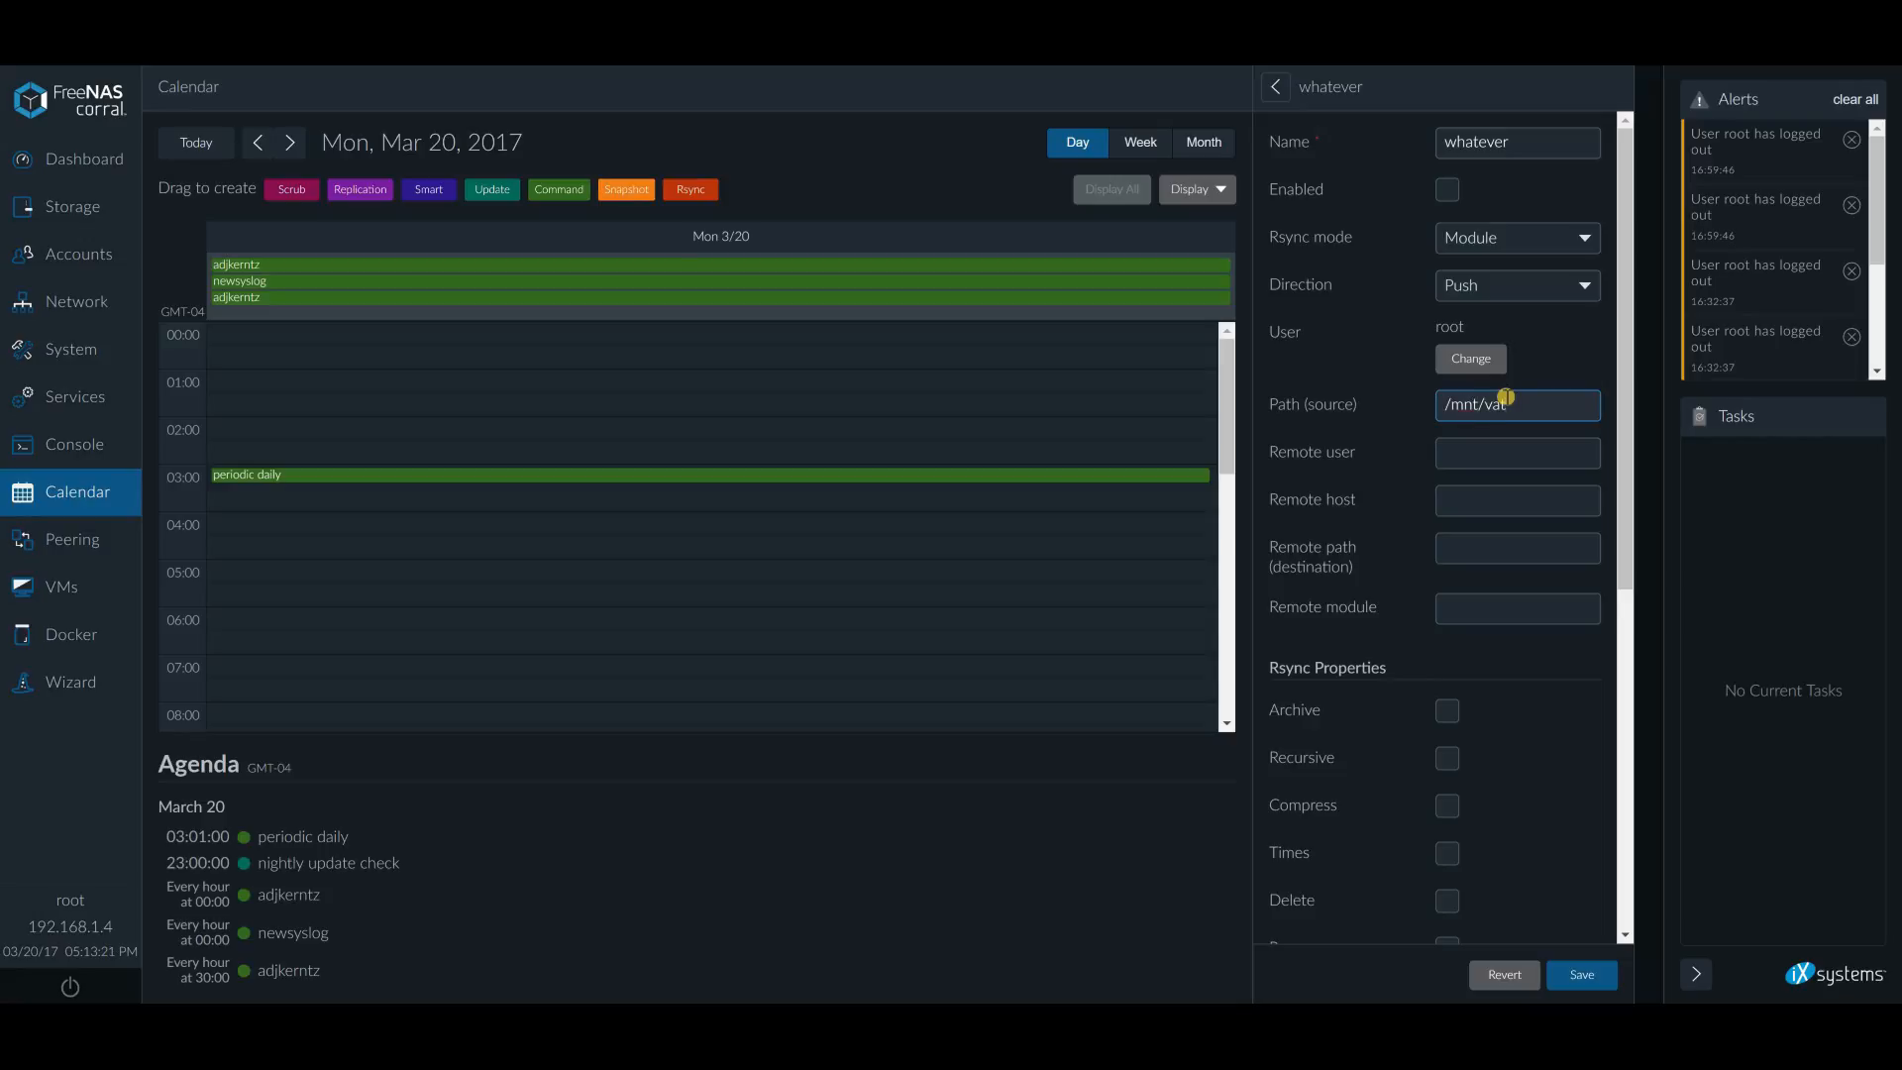
pyautogui.write('ra/voda/ostalo')
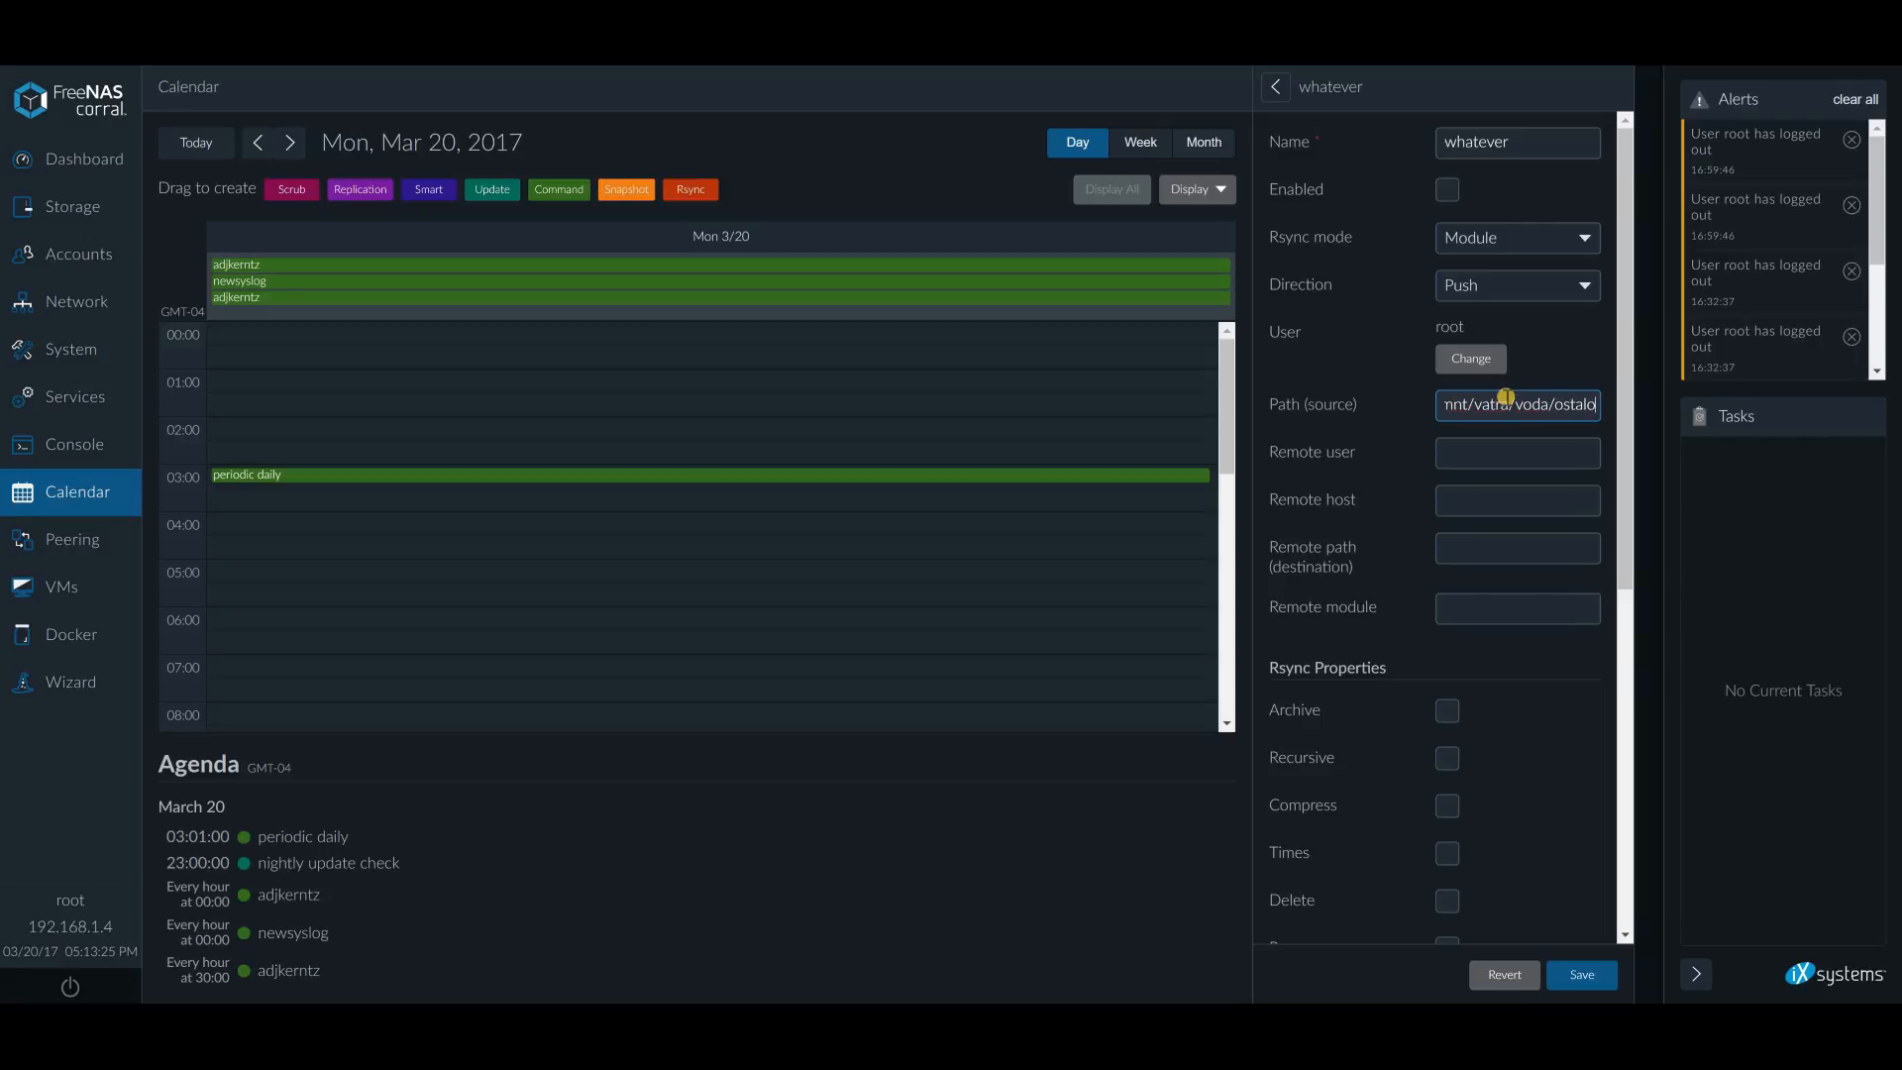
pyautogui.write('BOOKS')
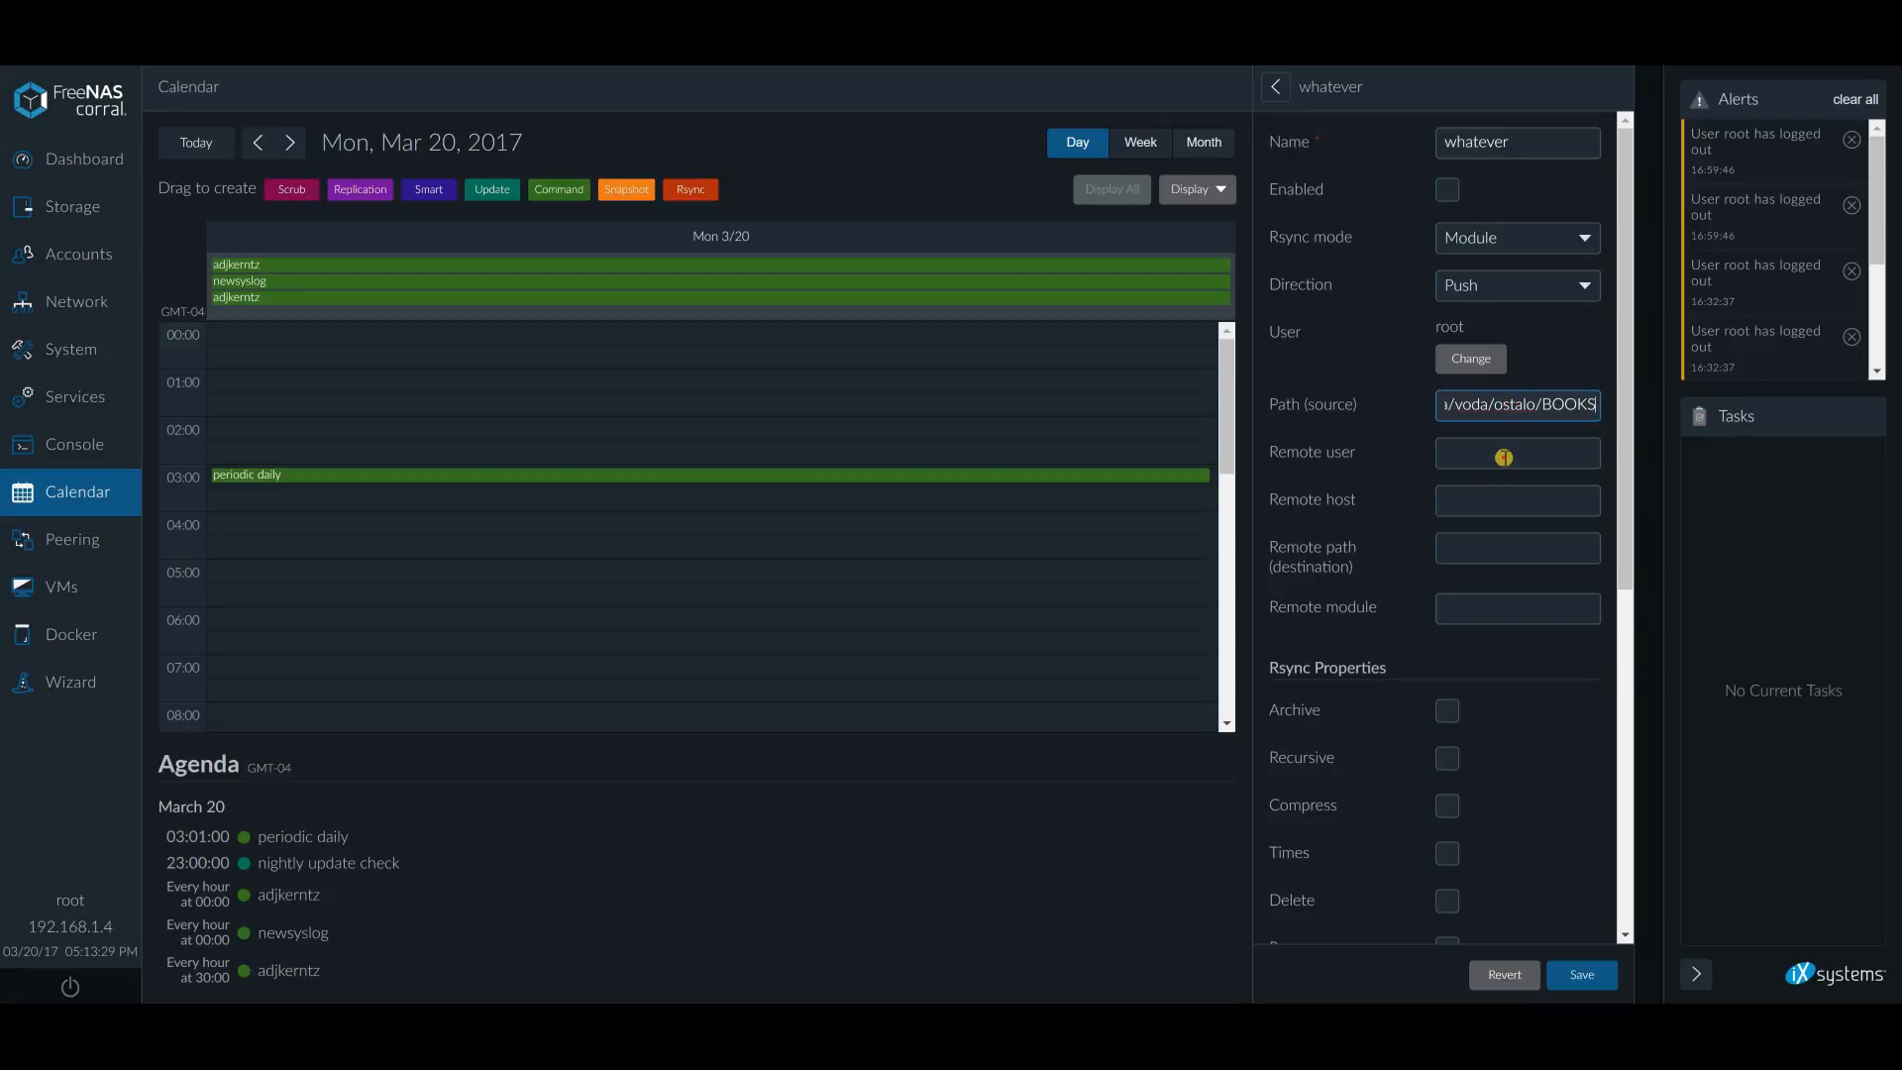
# Enter remote user croner, remote host 192.168.1.9 and remote path /mnt/ICE/lolipop
pyautogui.write('cr')
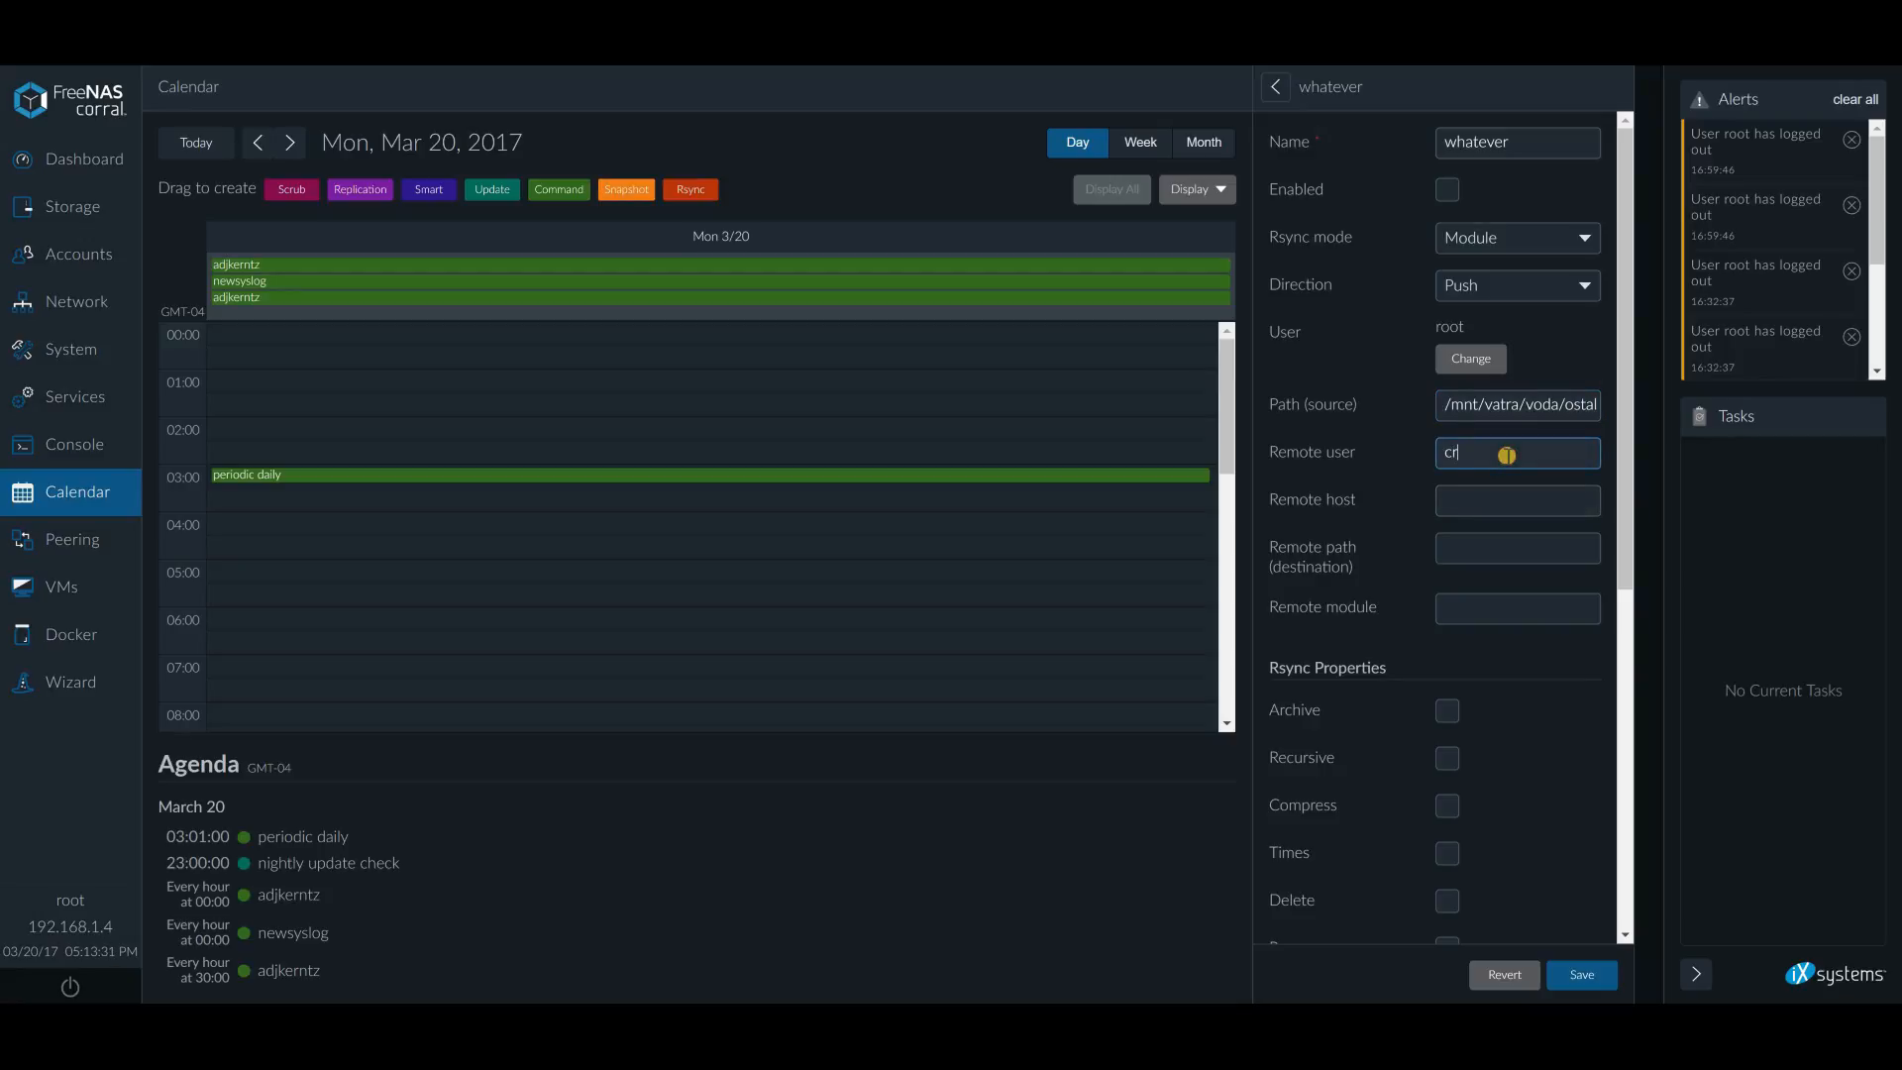
pyautogui.write('oner')
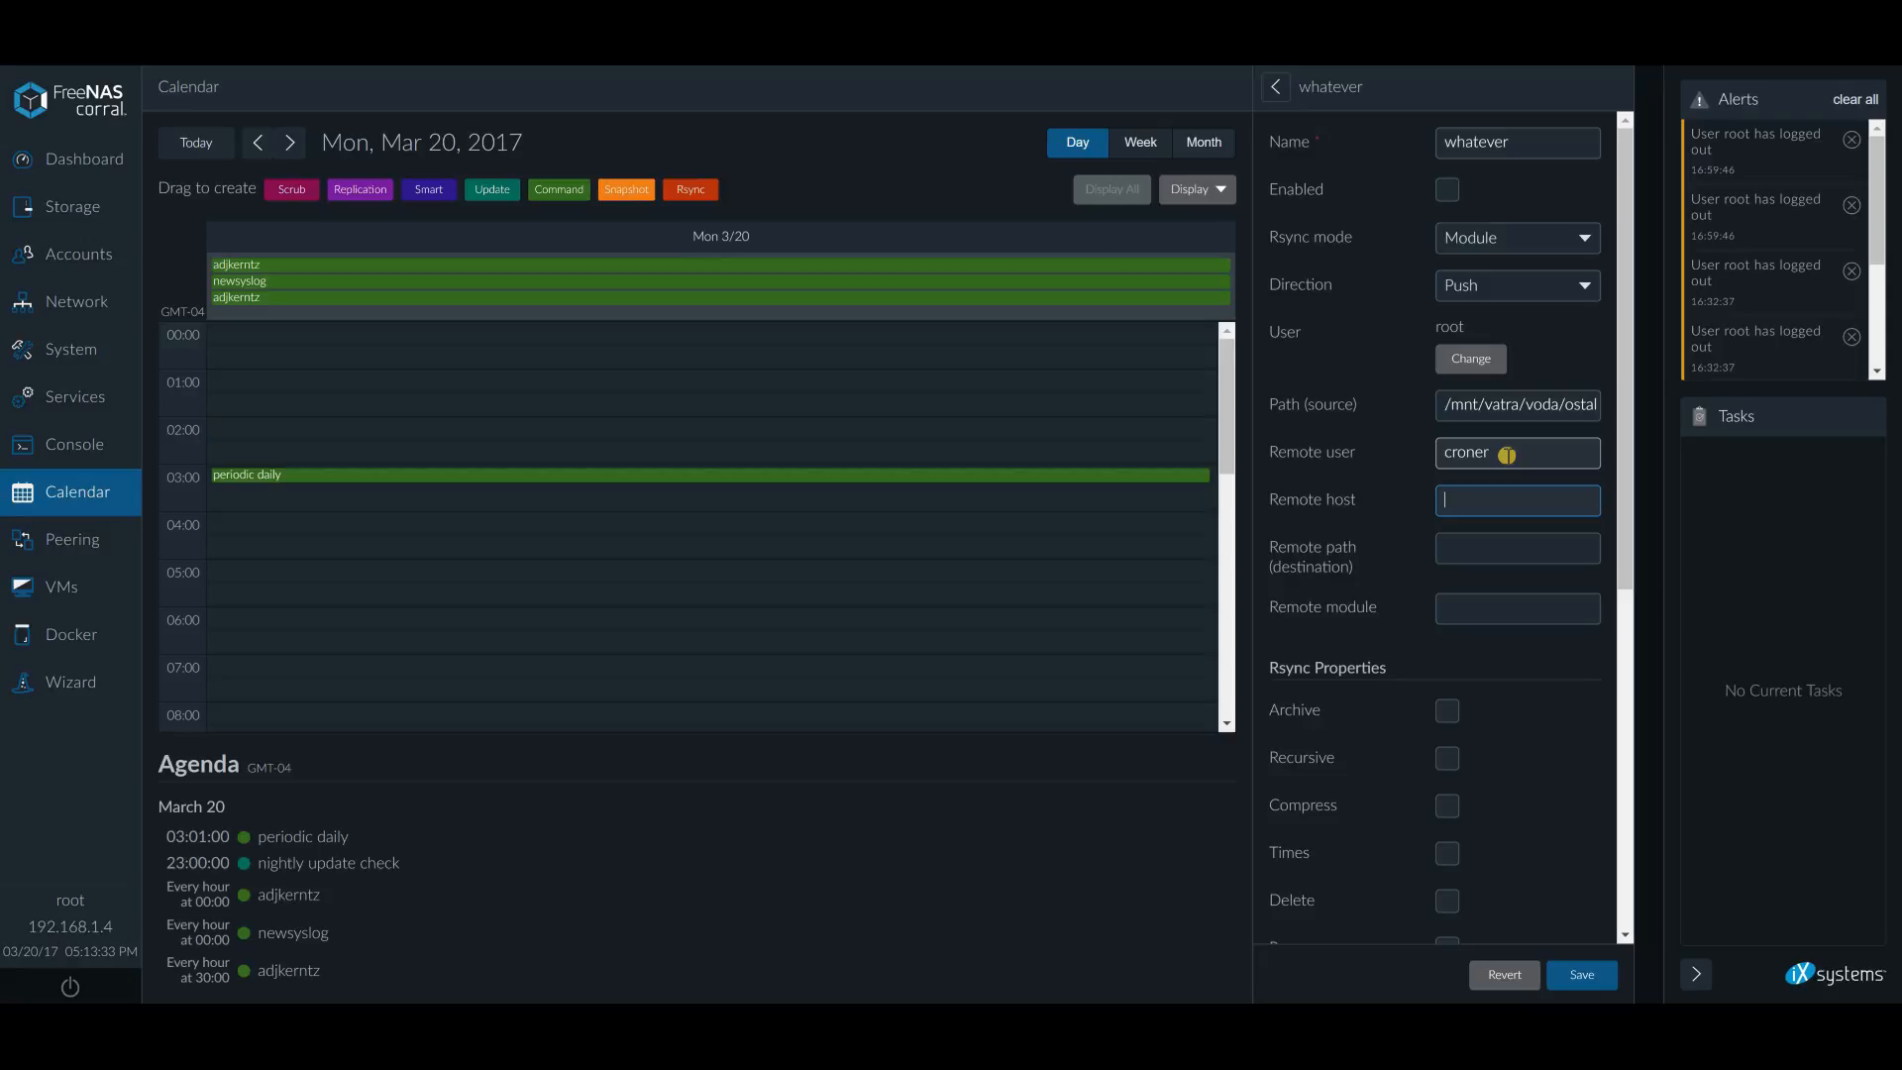
pyautogui.write('192.168.1.9')
pyautogui.click(1518, 549)
pyautogui.write('/')
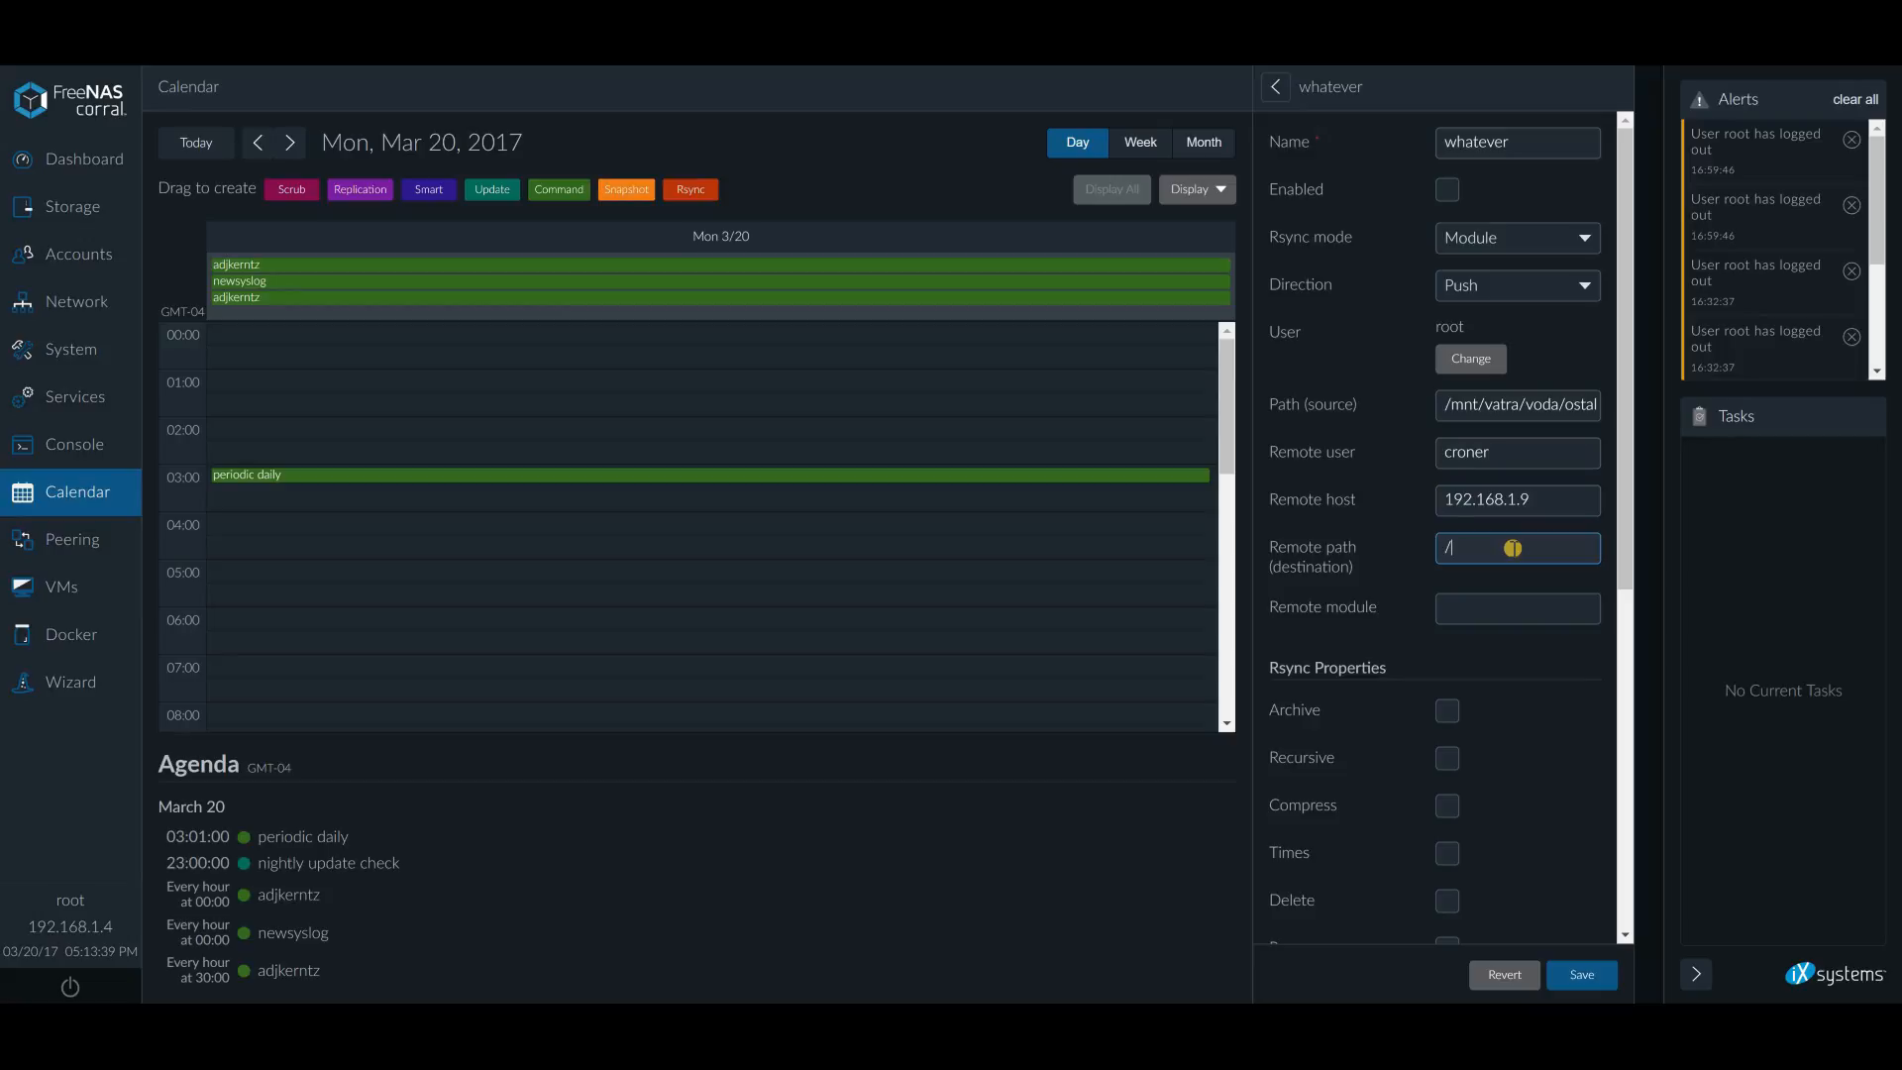
pyautogui.write('mnt')
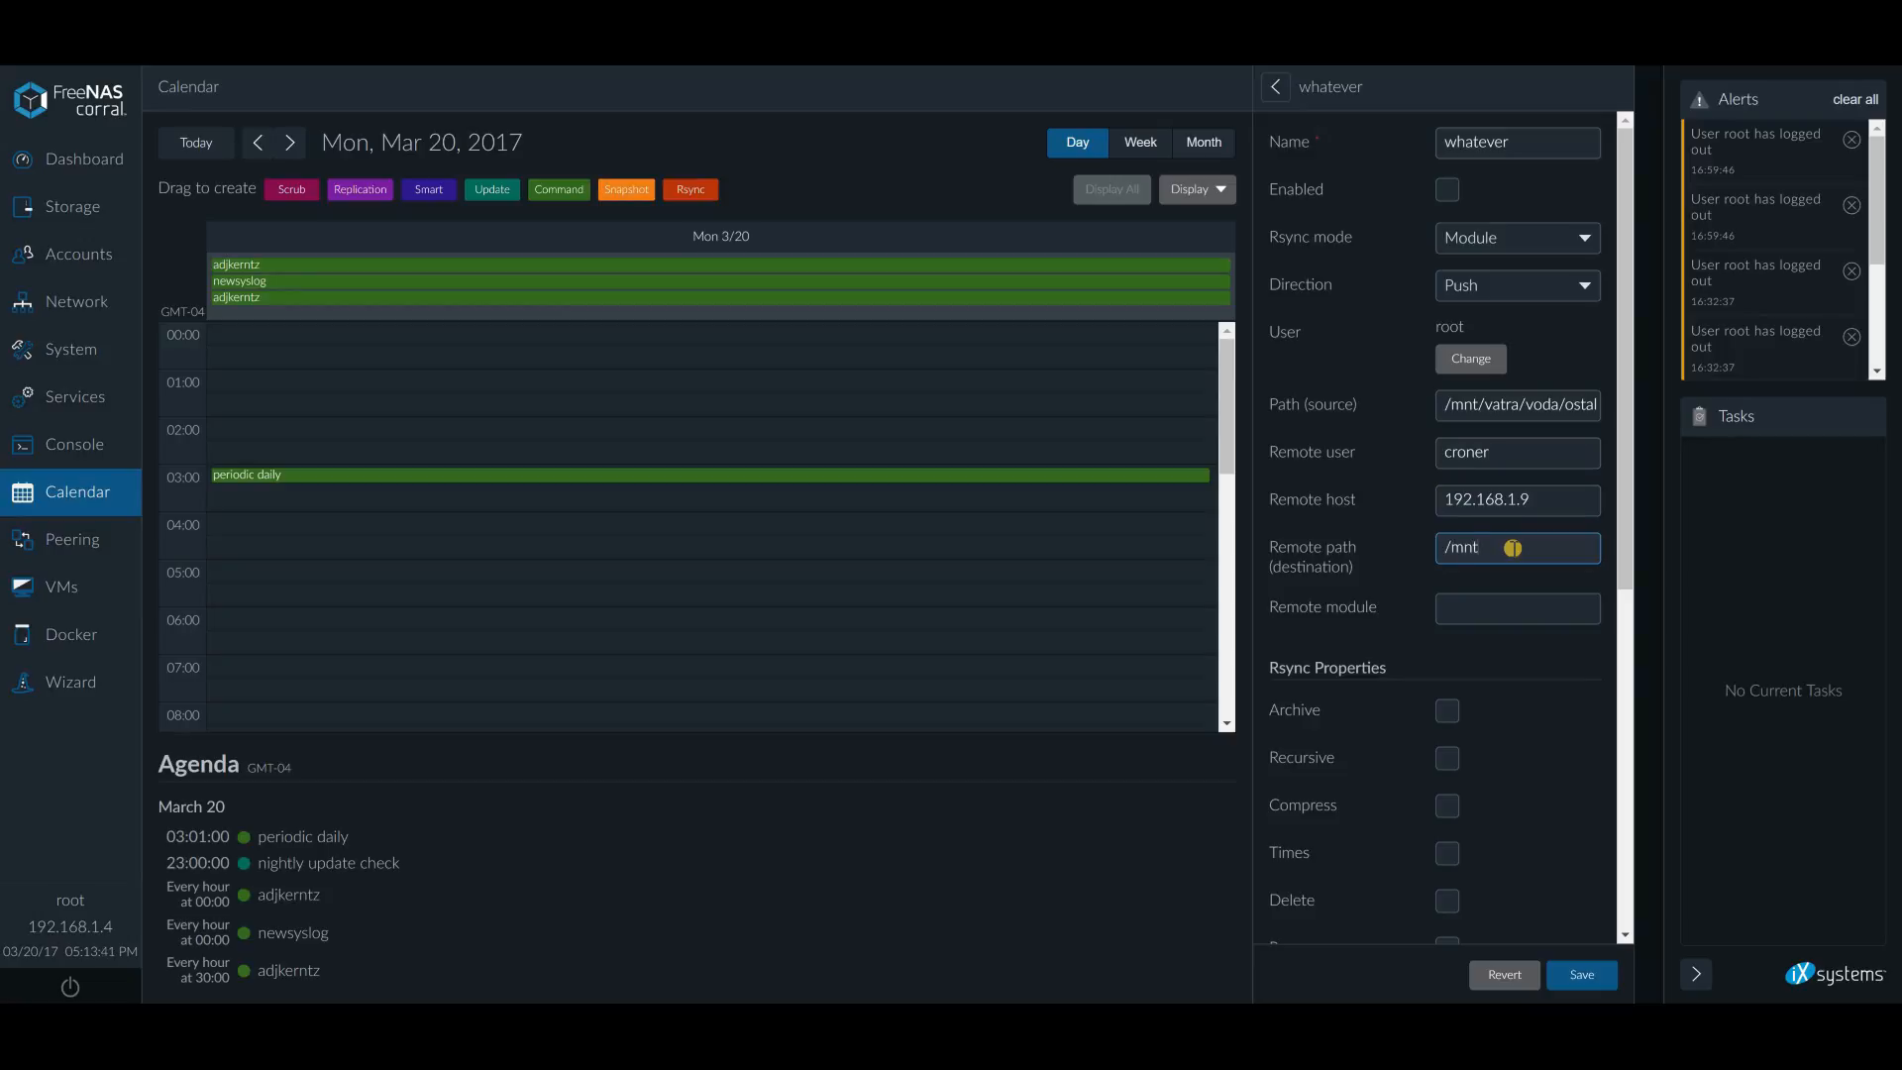
pyautogui.write('ICE/po')
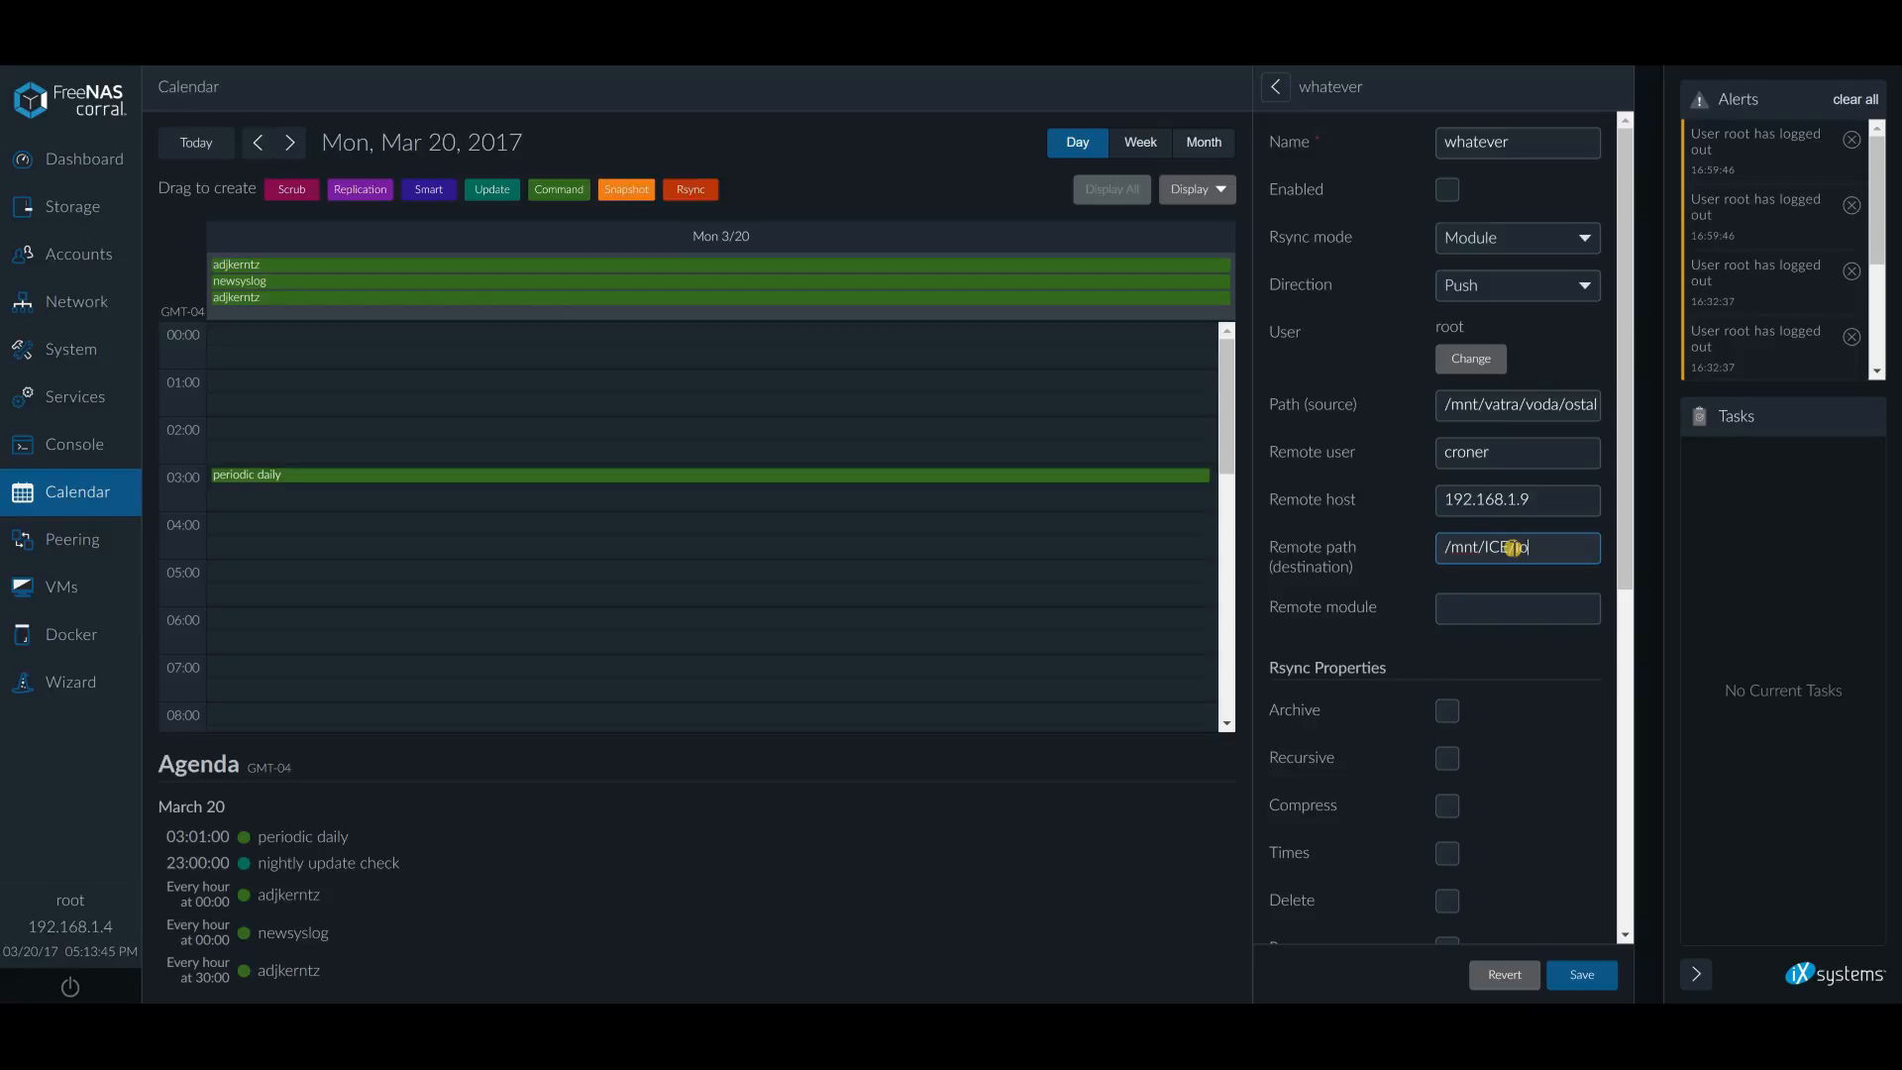
pyautogui.write('lipop')
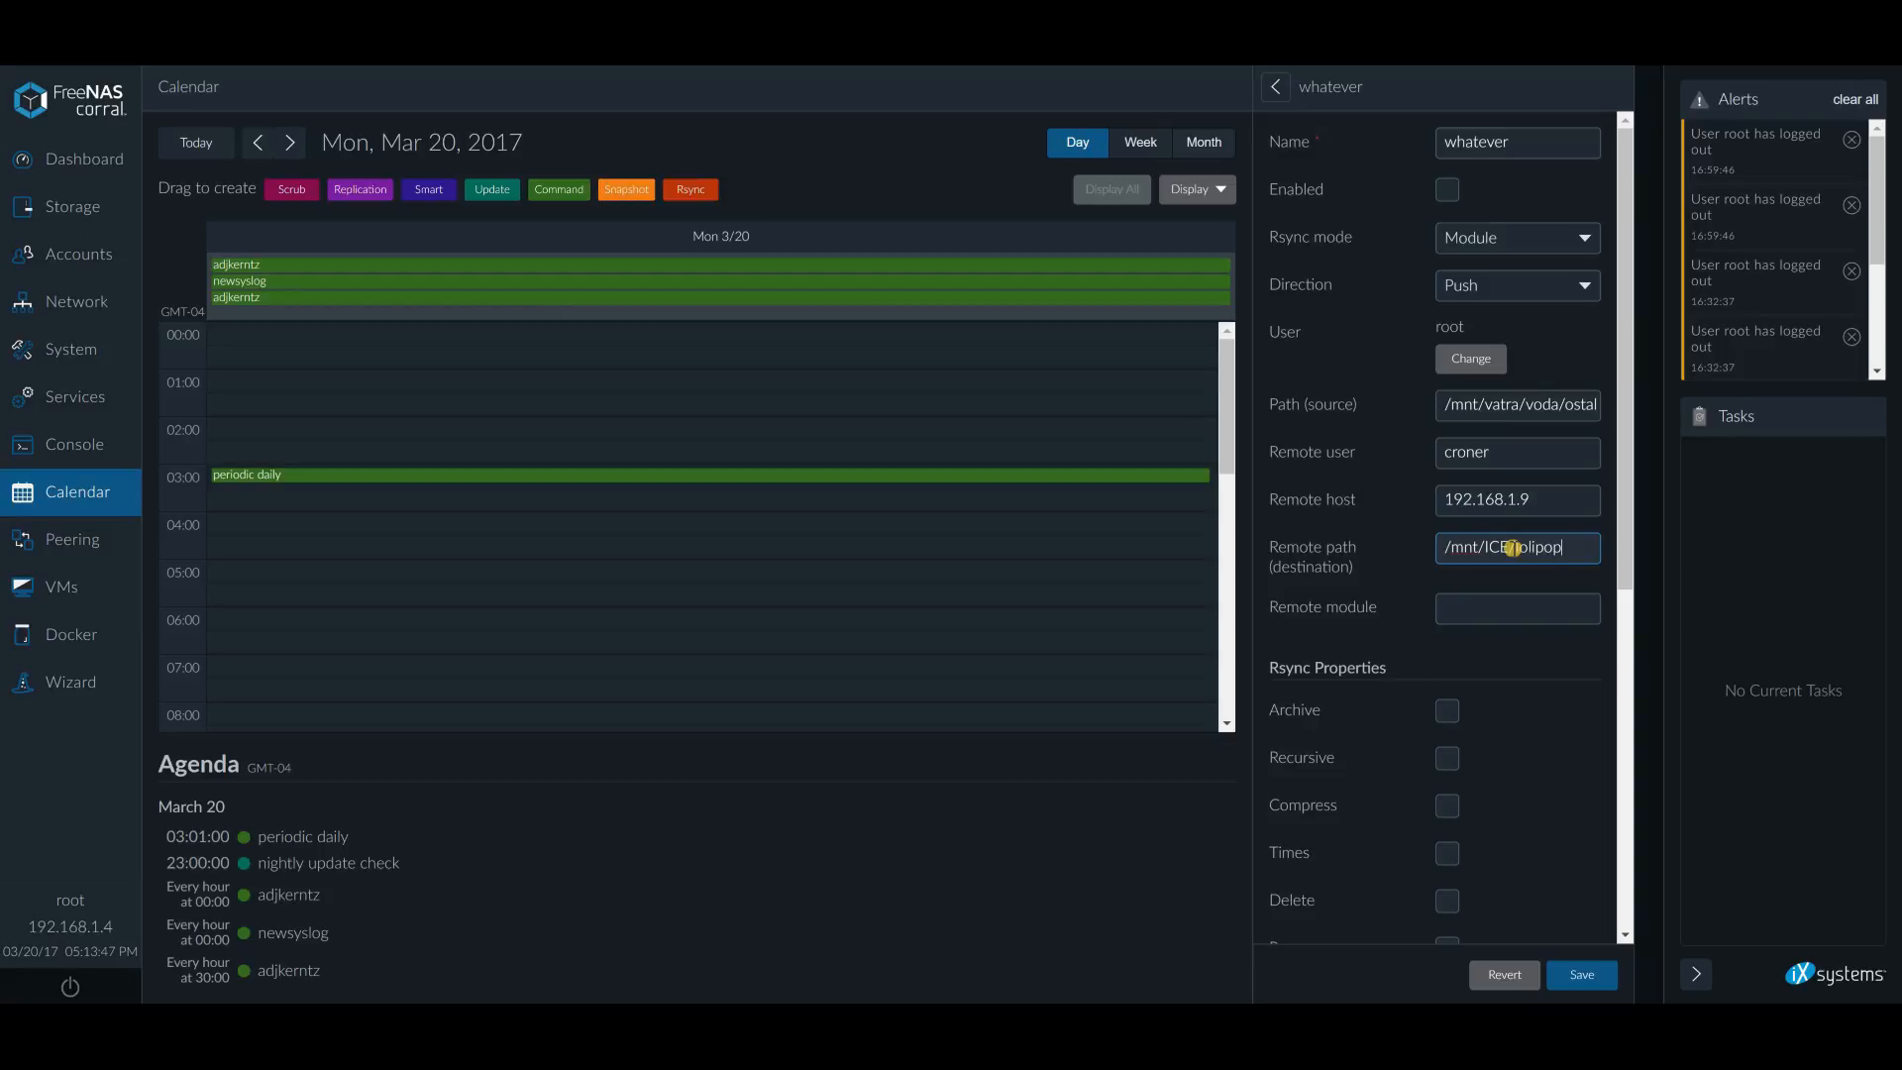
# Check the module name on the other server and enter giveitup as the remote module
pyautogui.click(1515, 608)
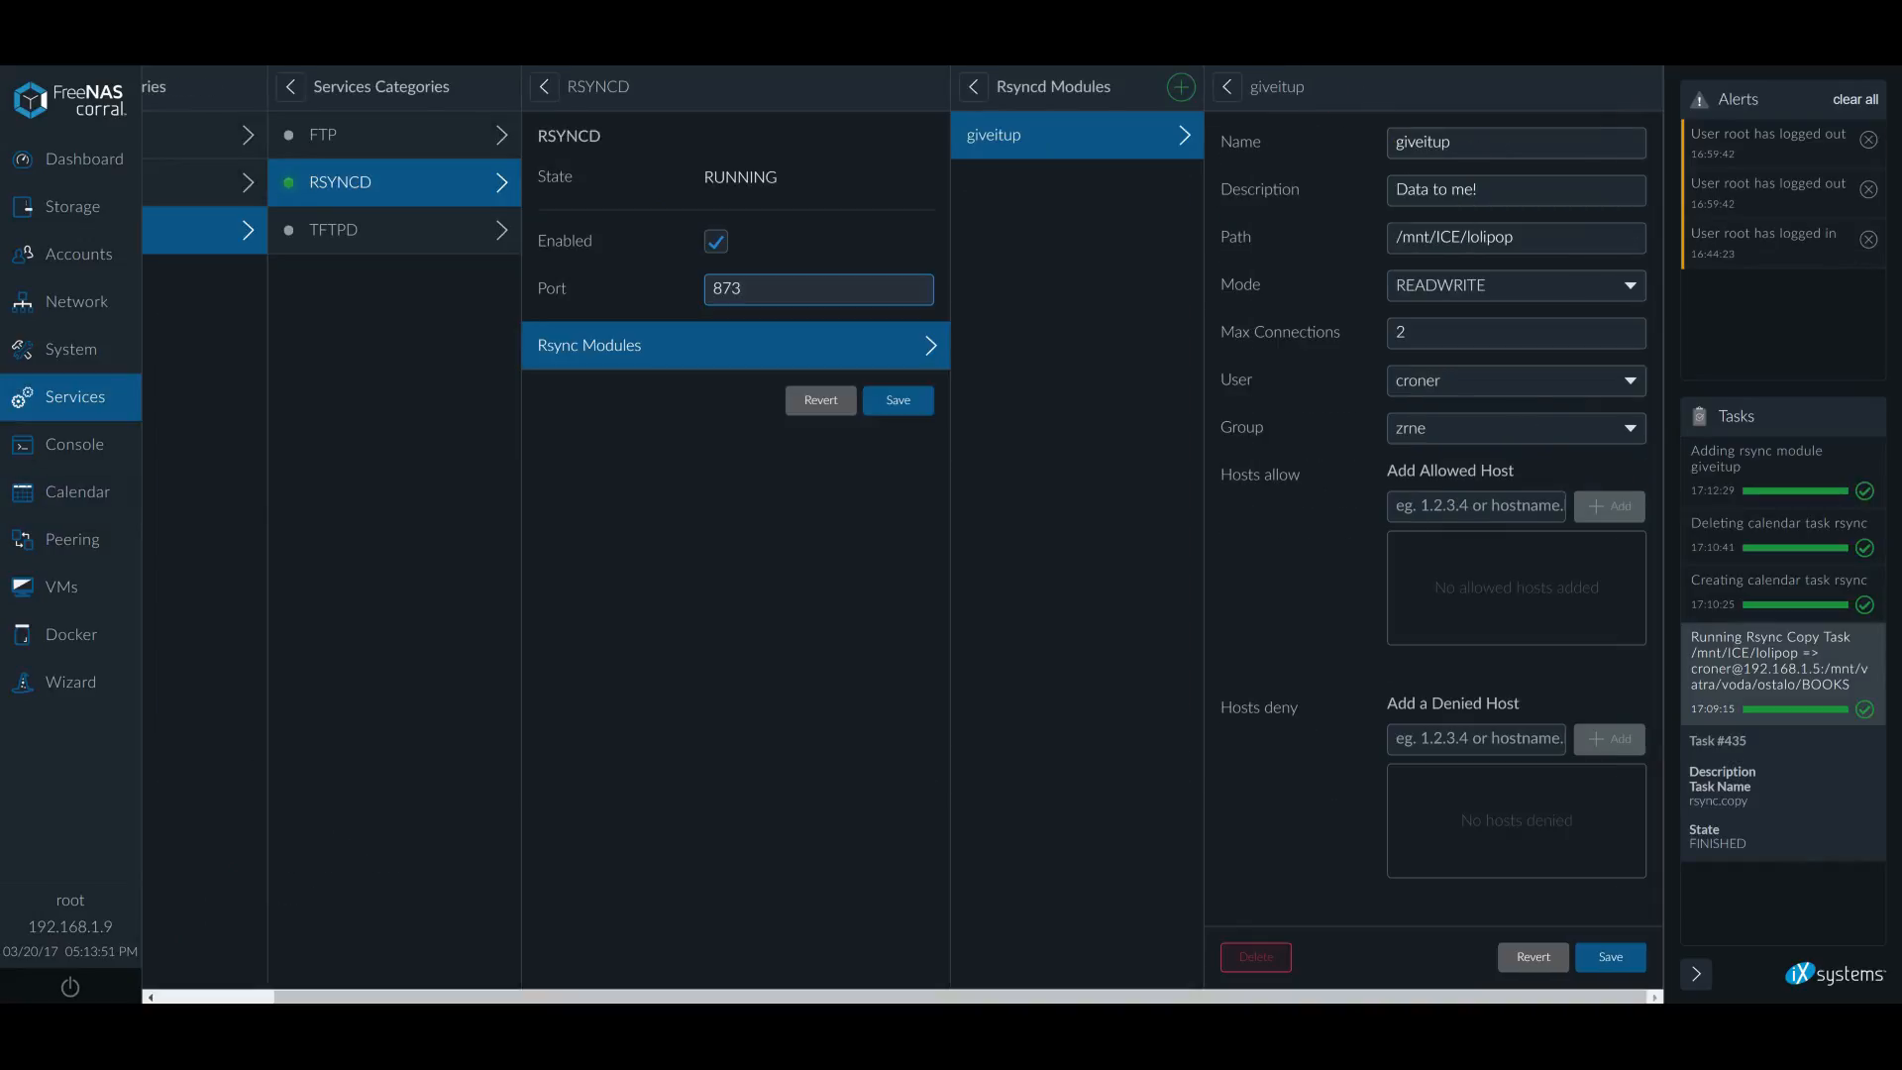
pyautogui.click(76, 492)
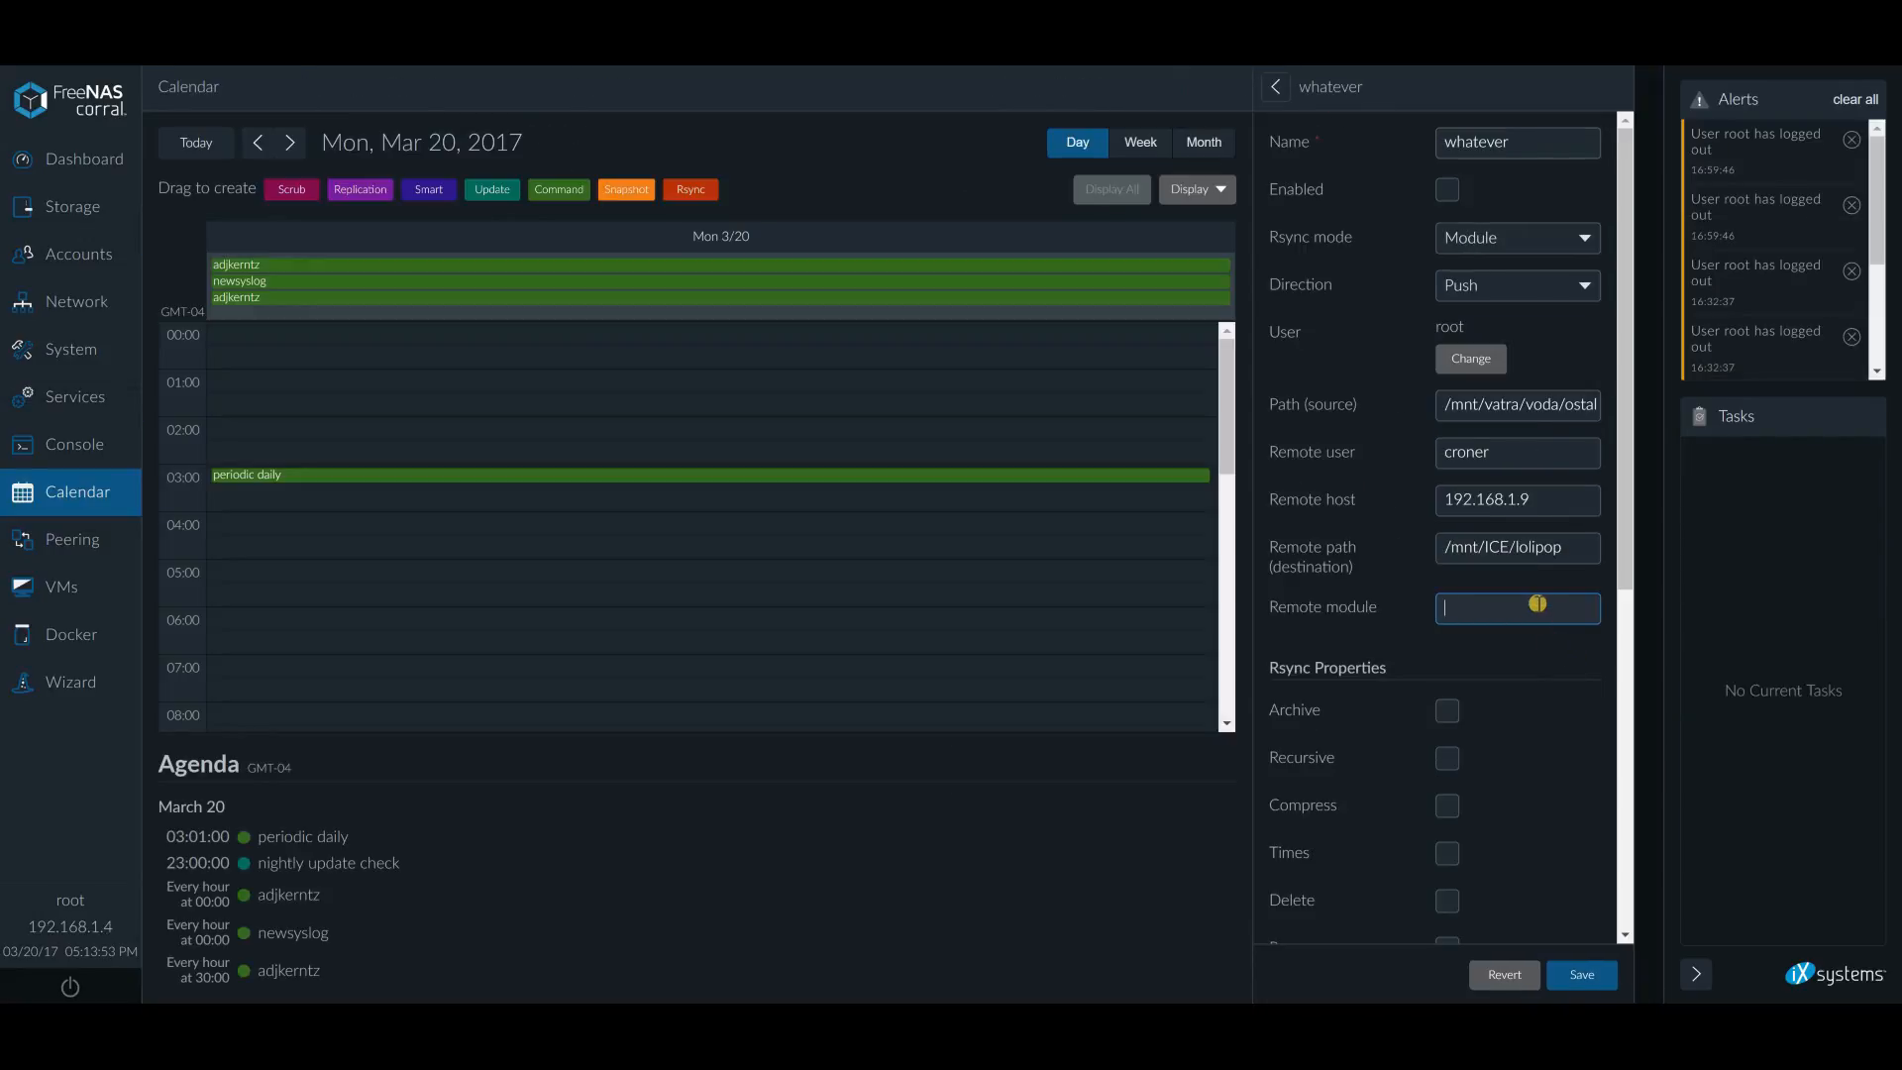
pyautogui.write('giveit')
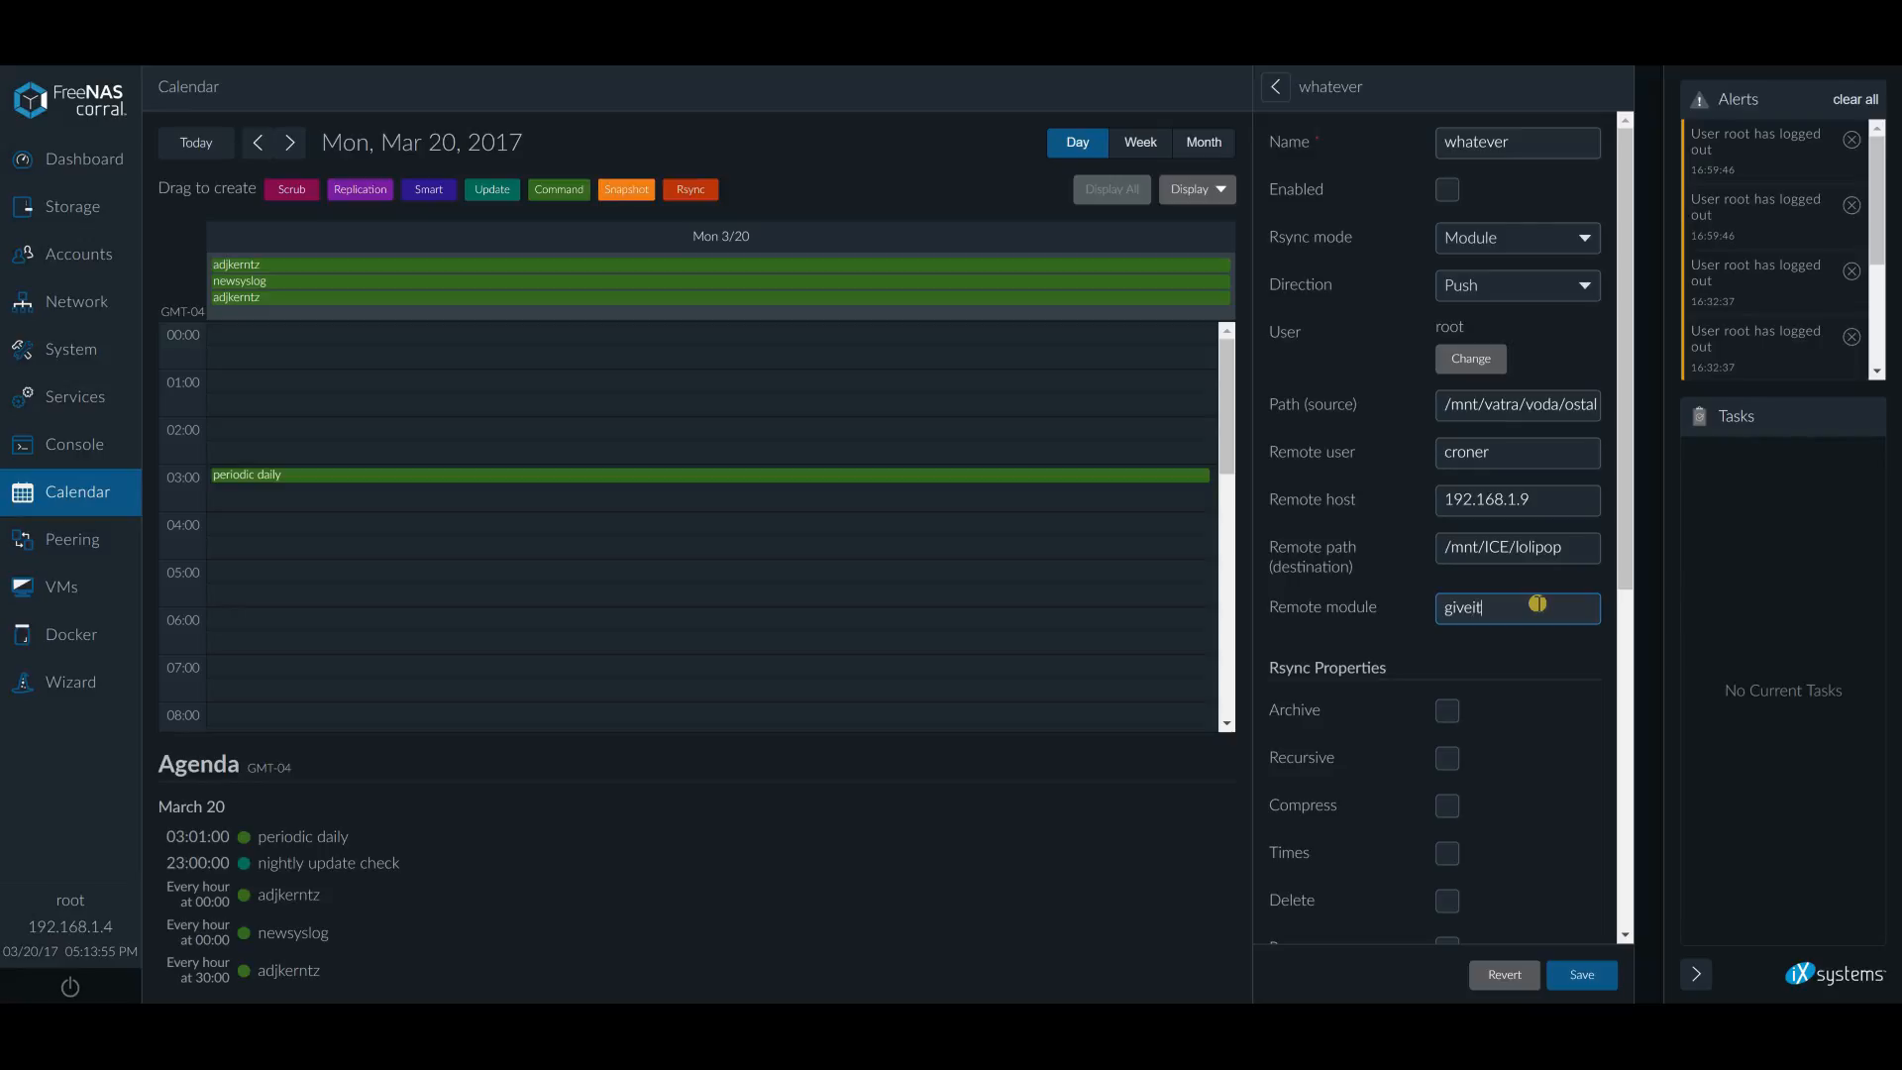
pyautogui.write('up')
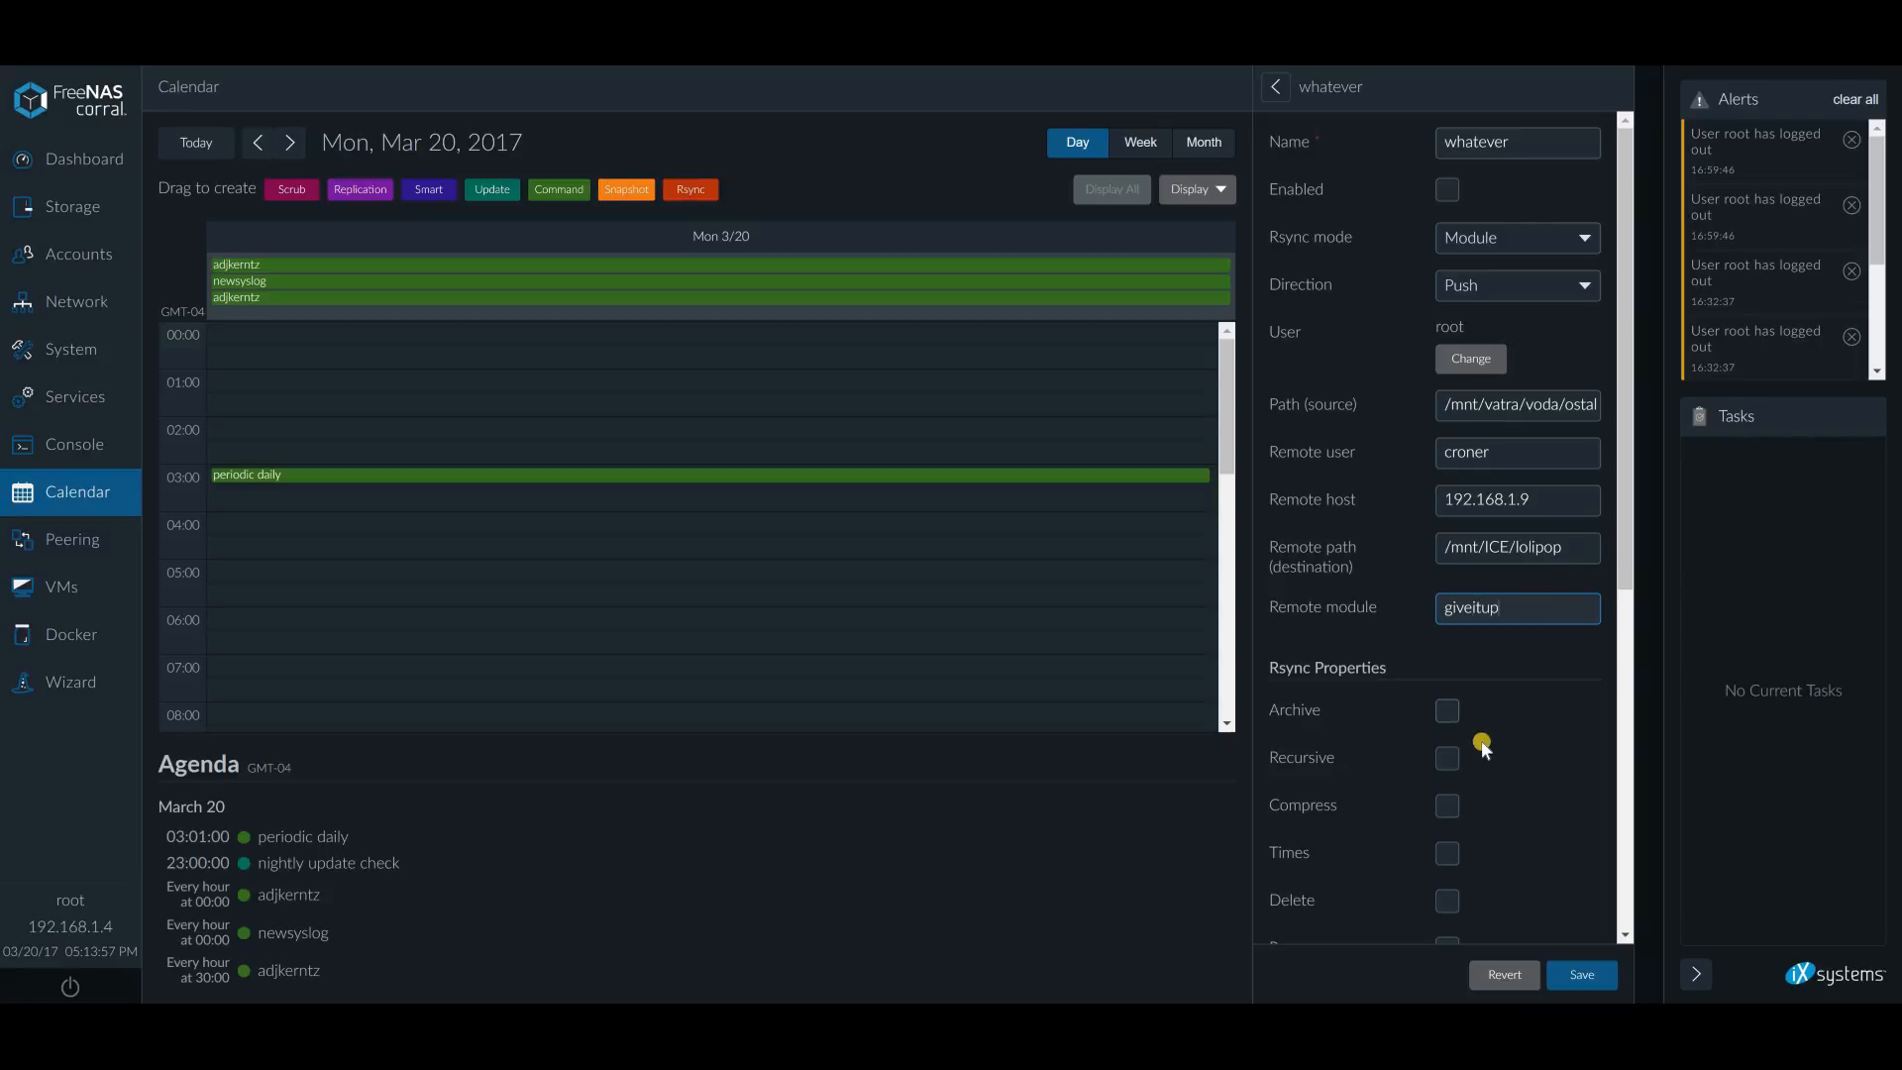
# Enable the Recursive, Archive and Preserve permissions options
pyautogui.click(1447, 756)
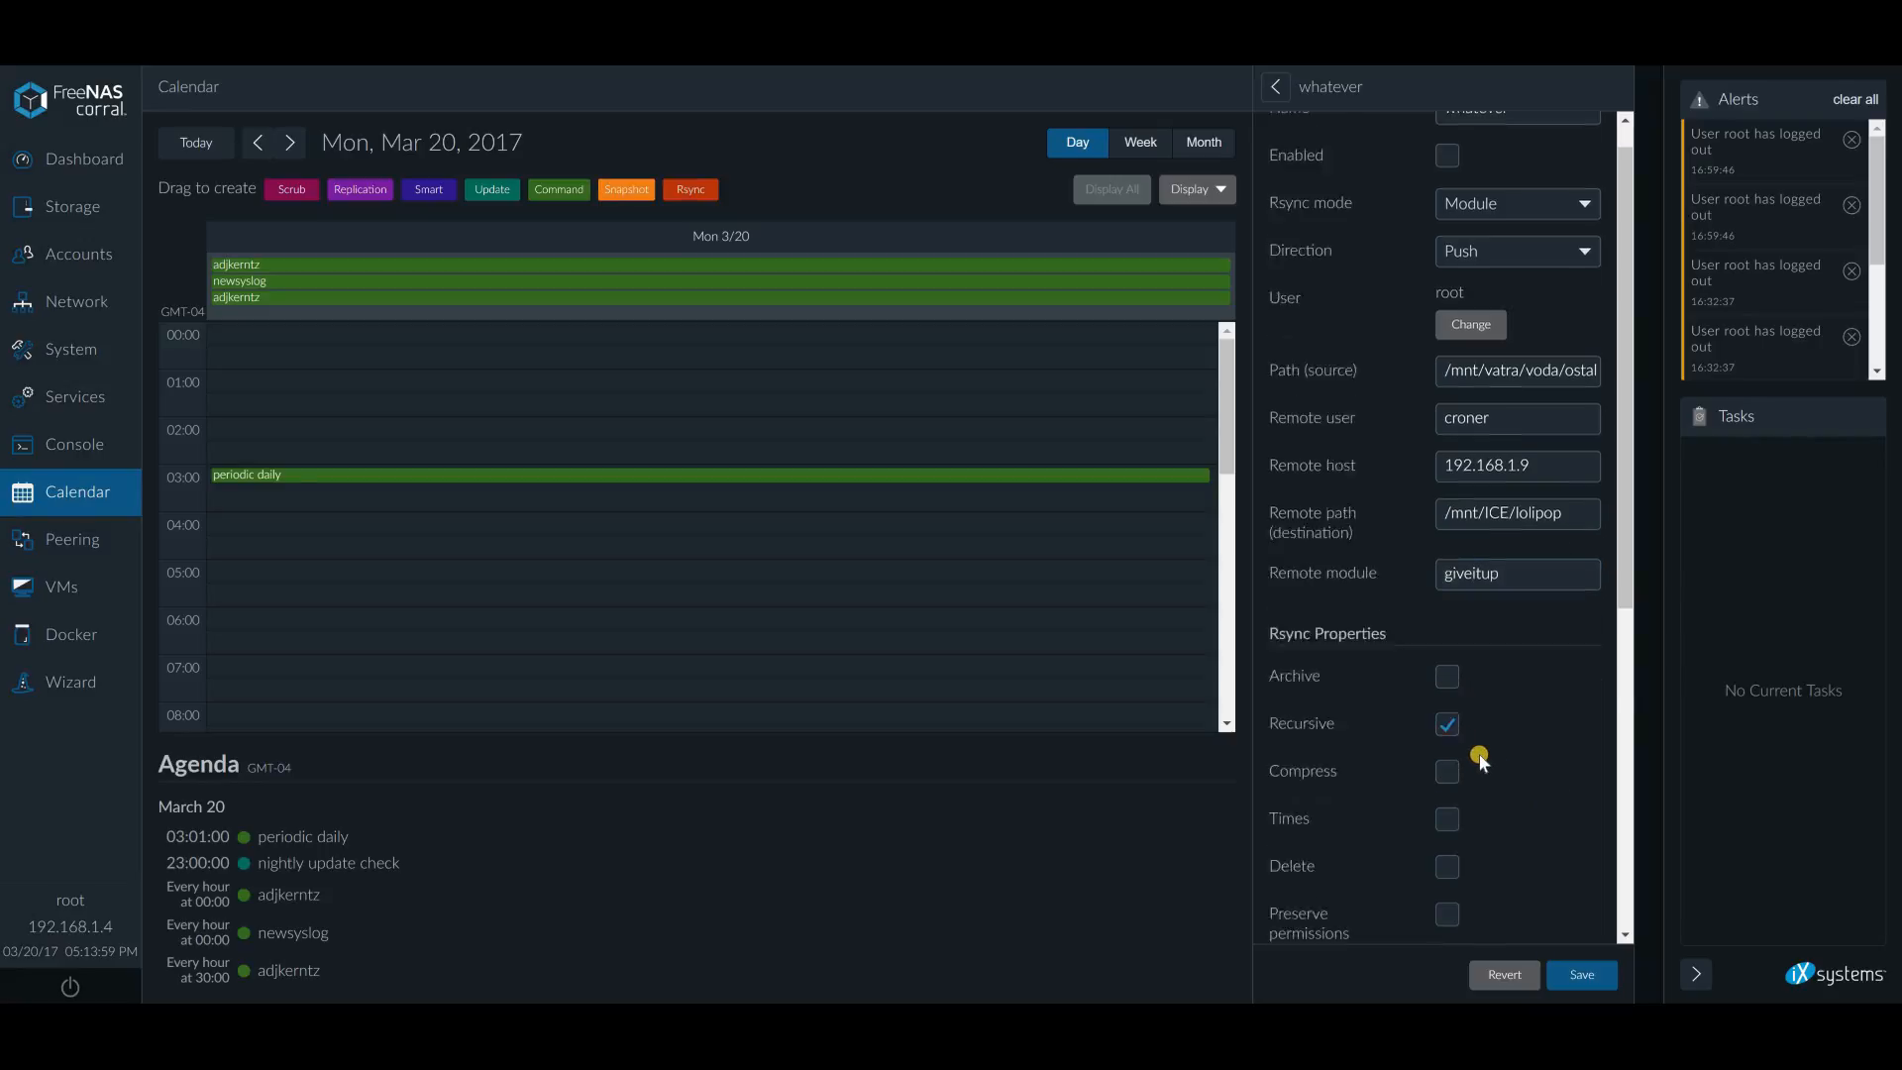
pyautogui.scroll(-3)
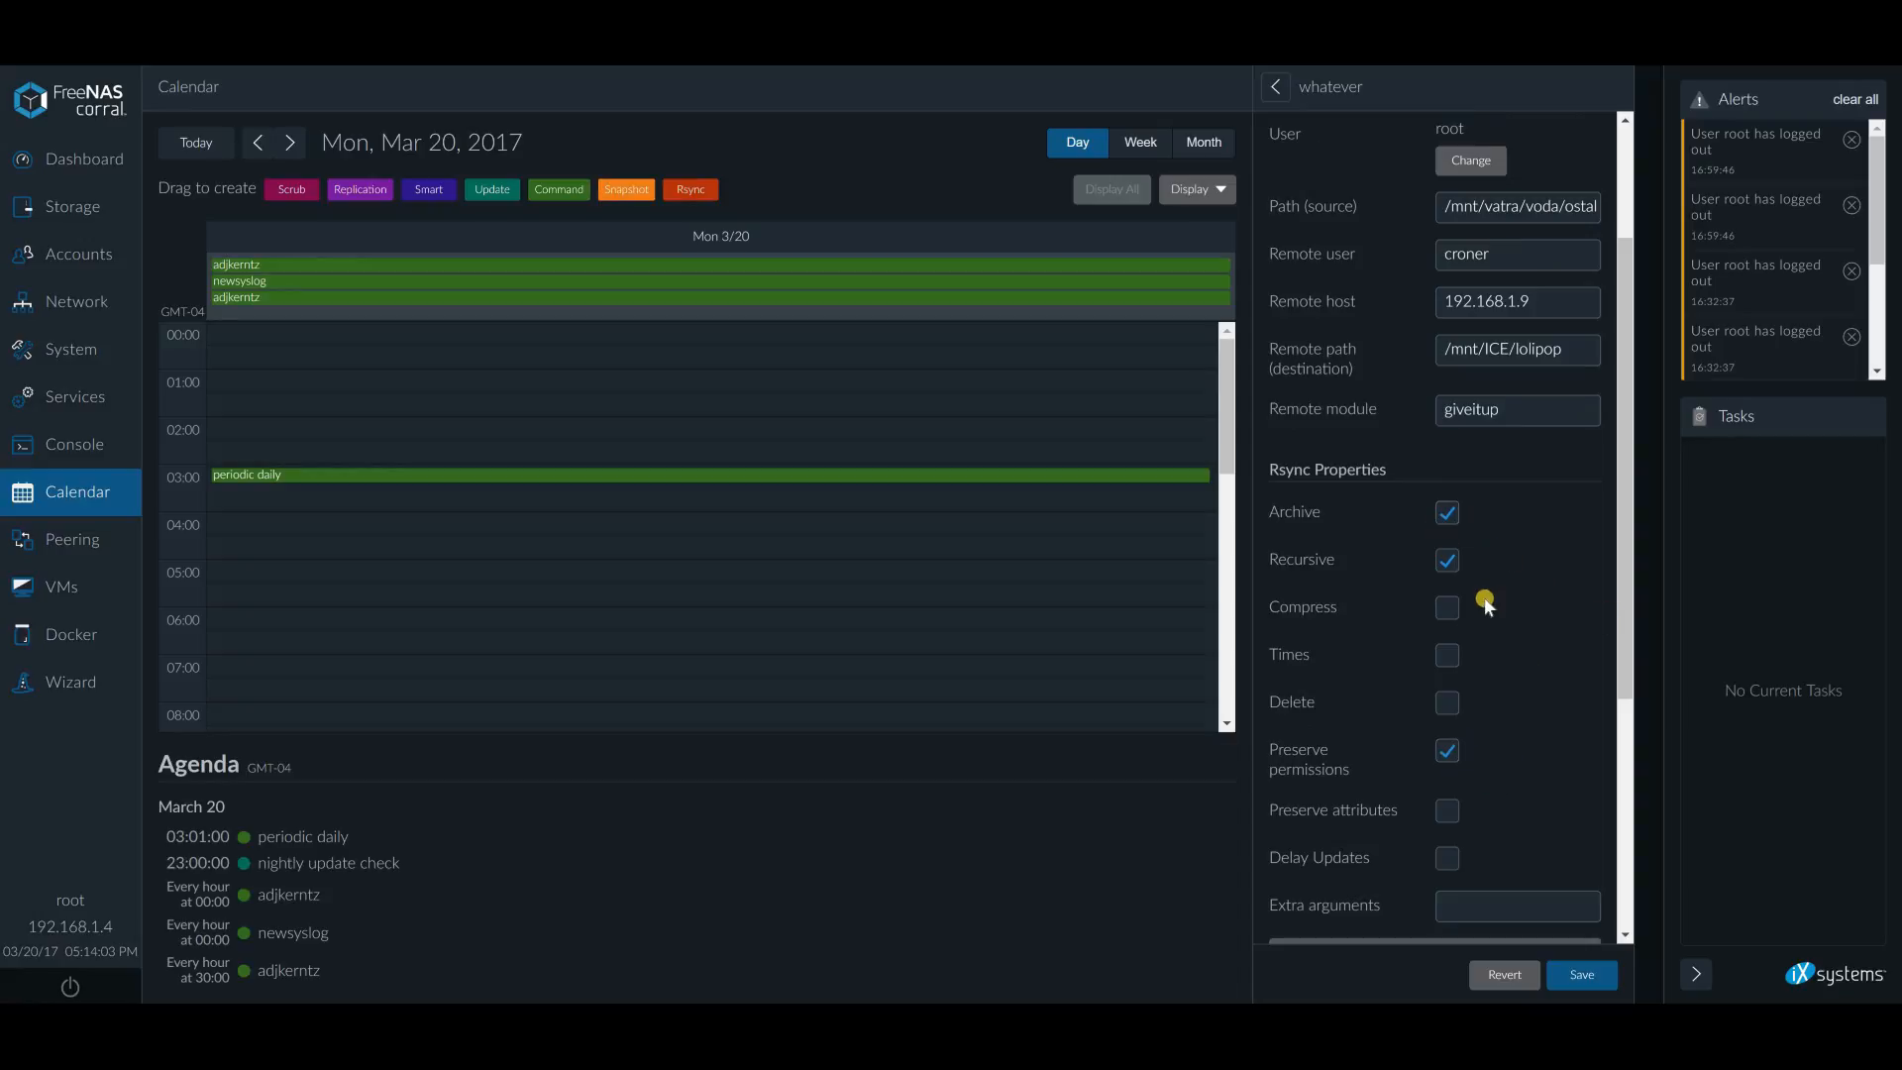
pyautogui.moveTo(1528, 707)
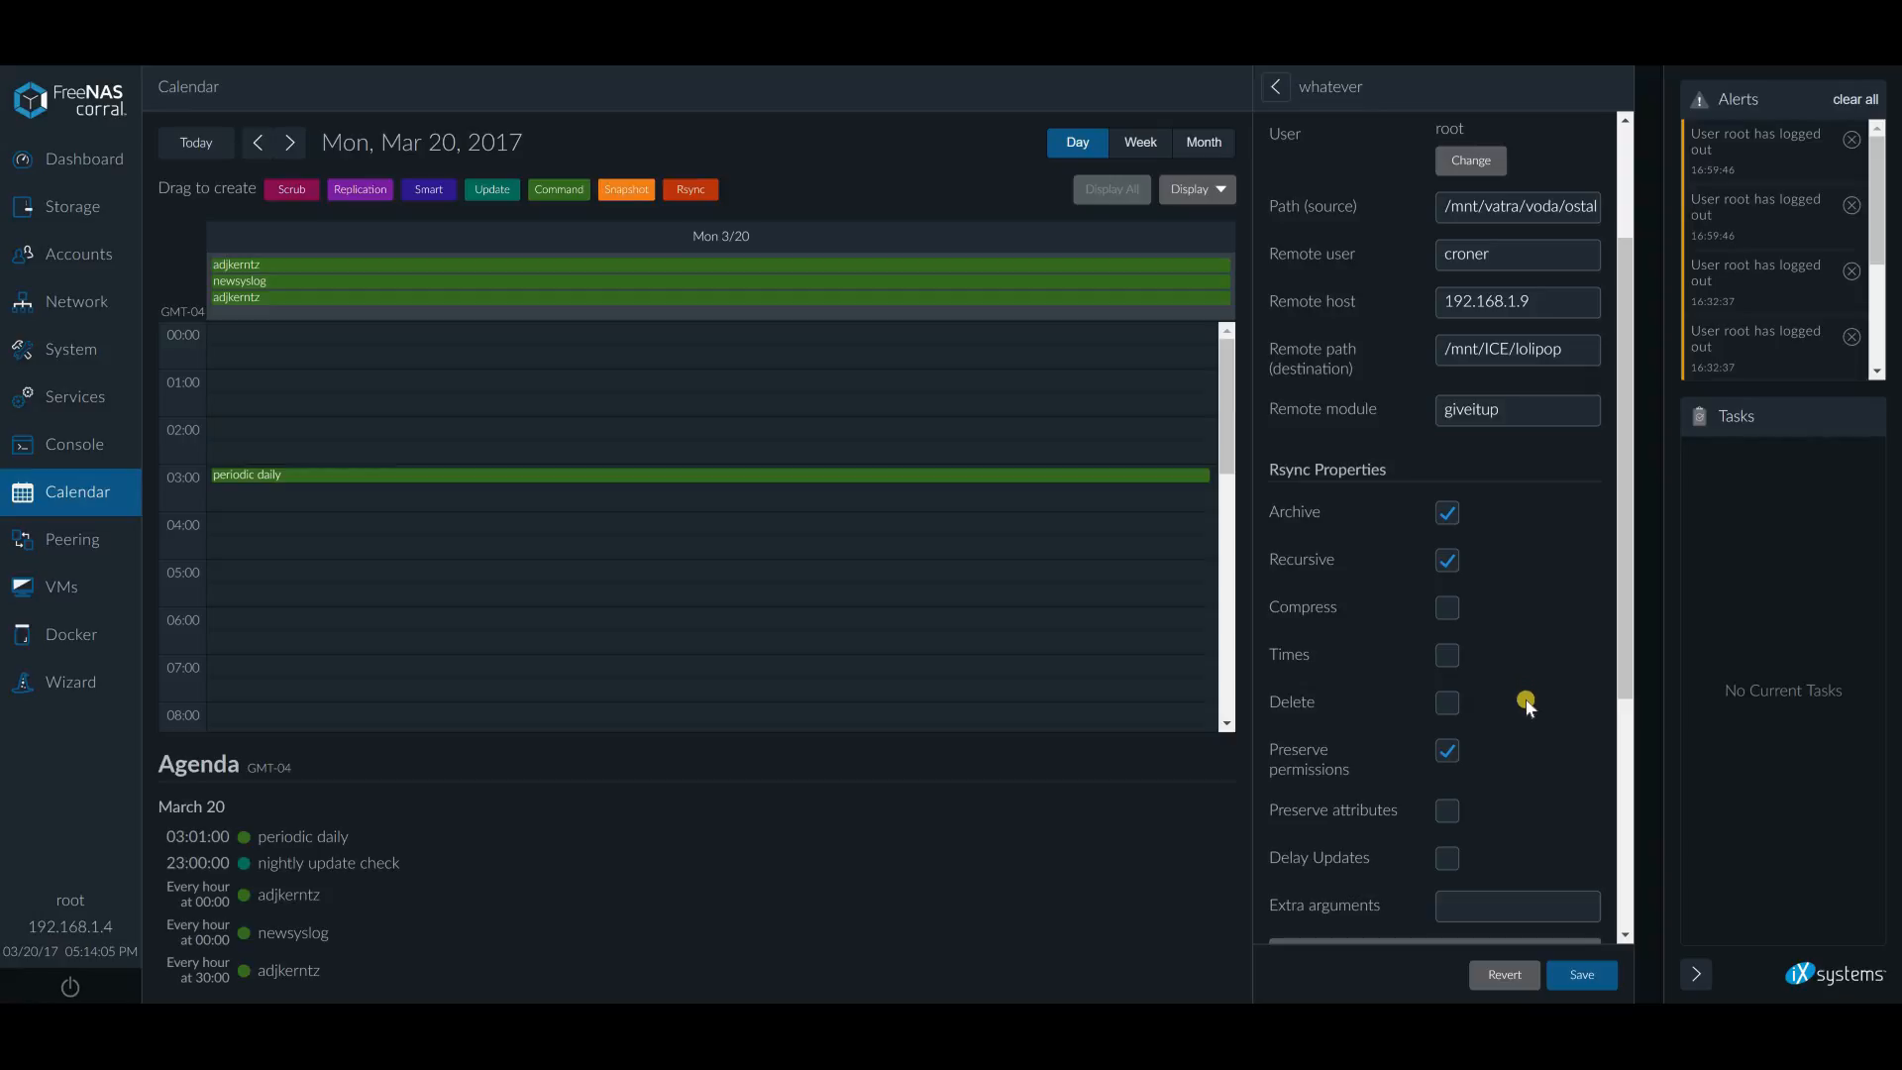
pyautogui.scroll(-3)
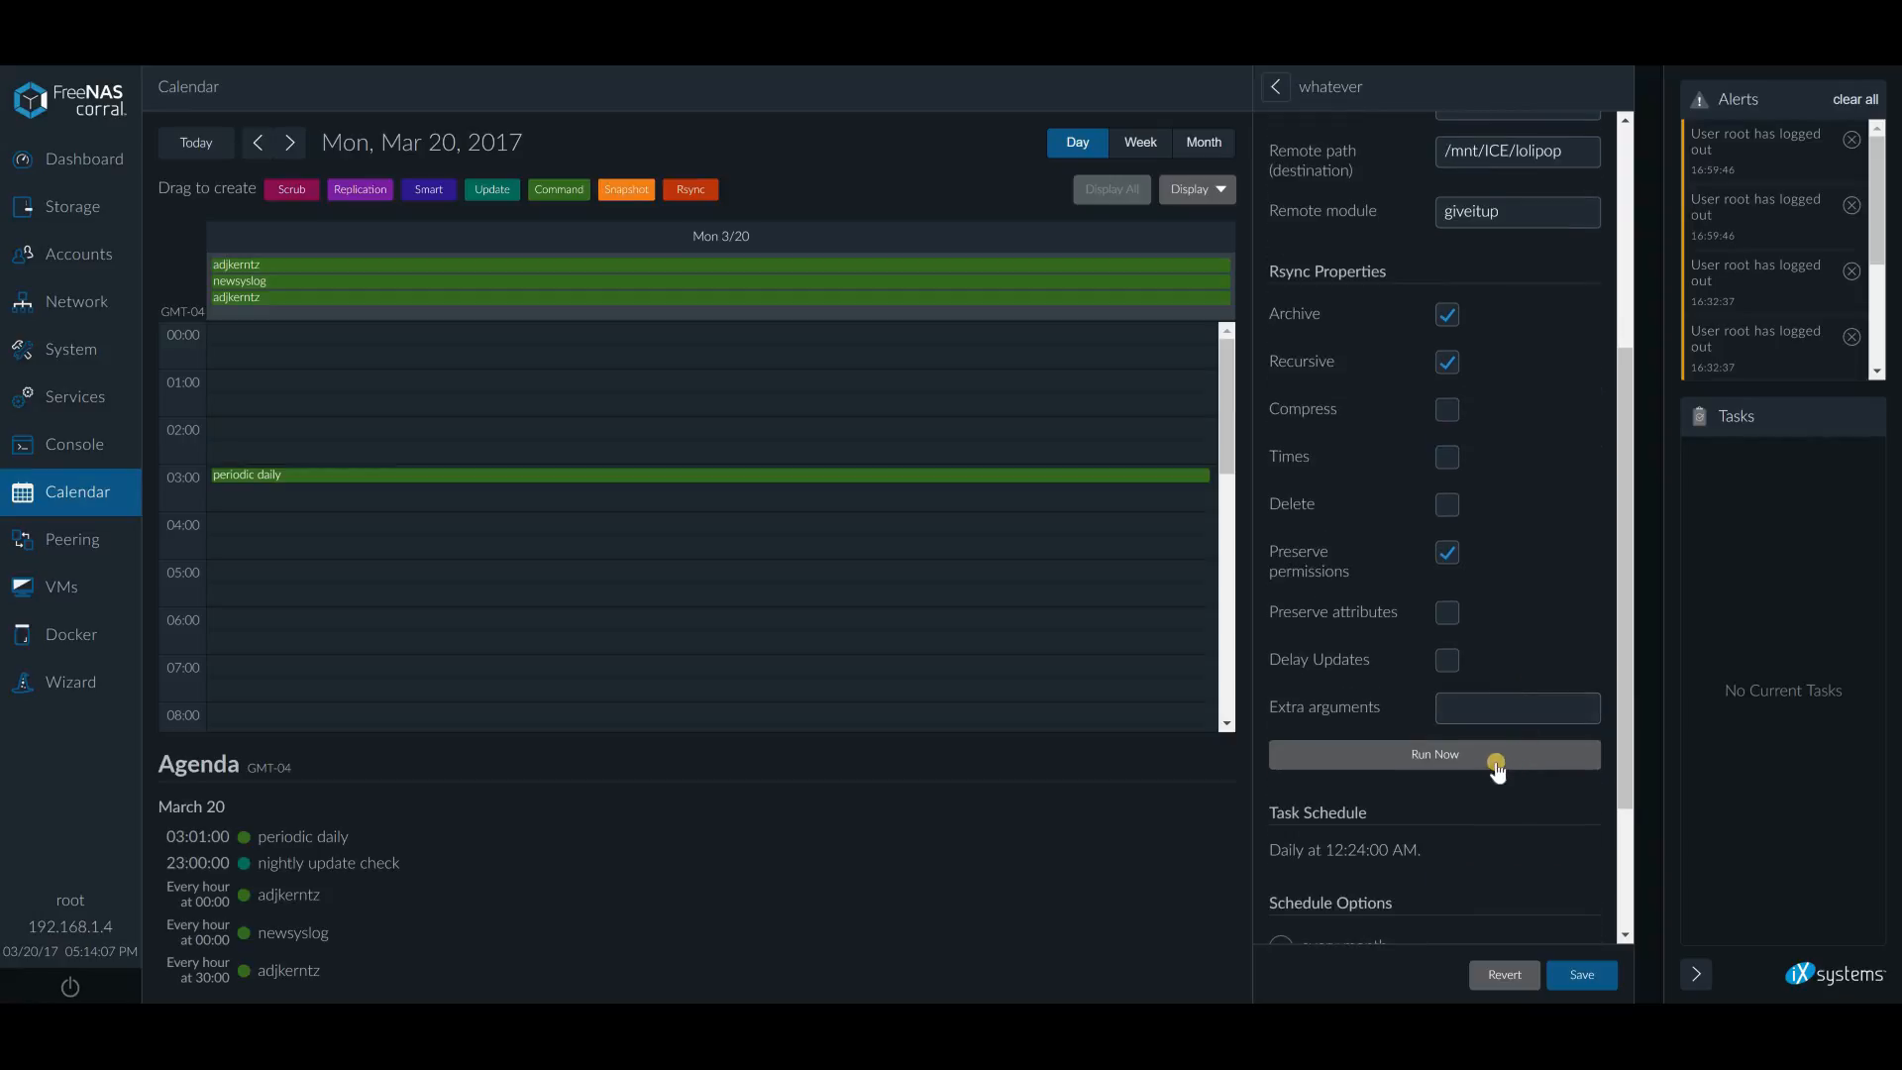
pyautogui.scroll(3)
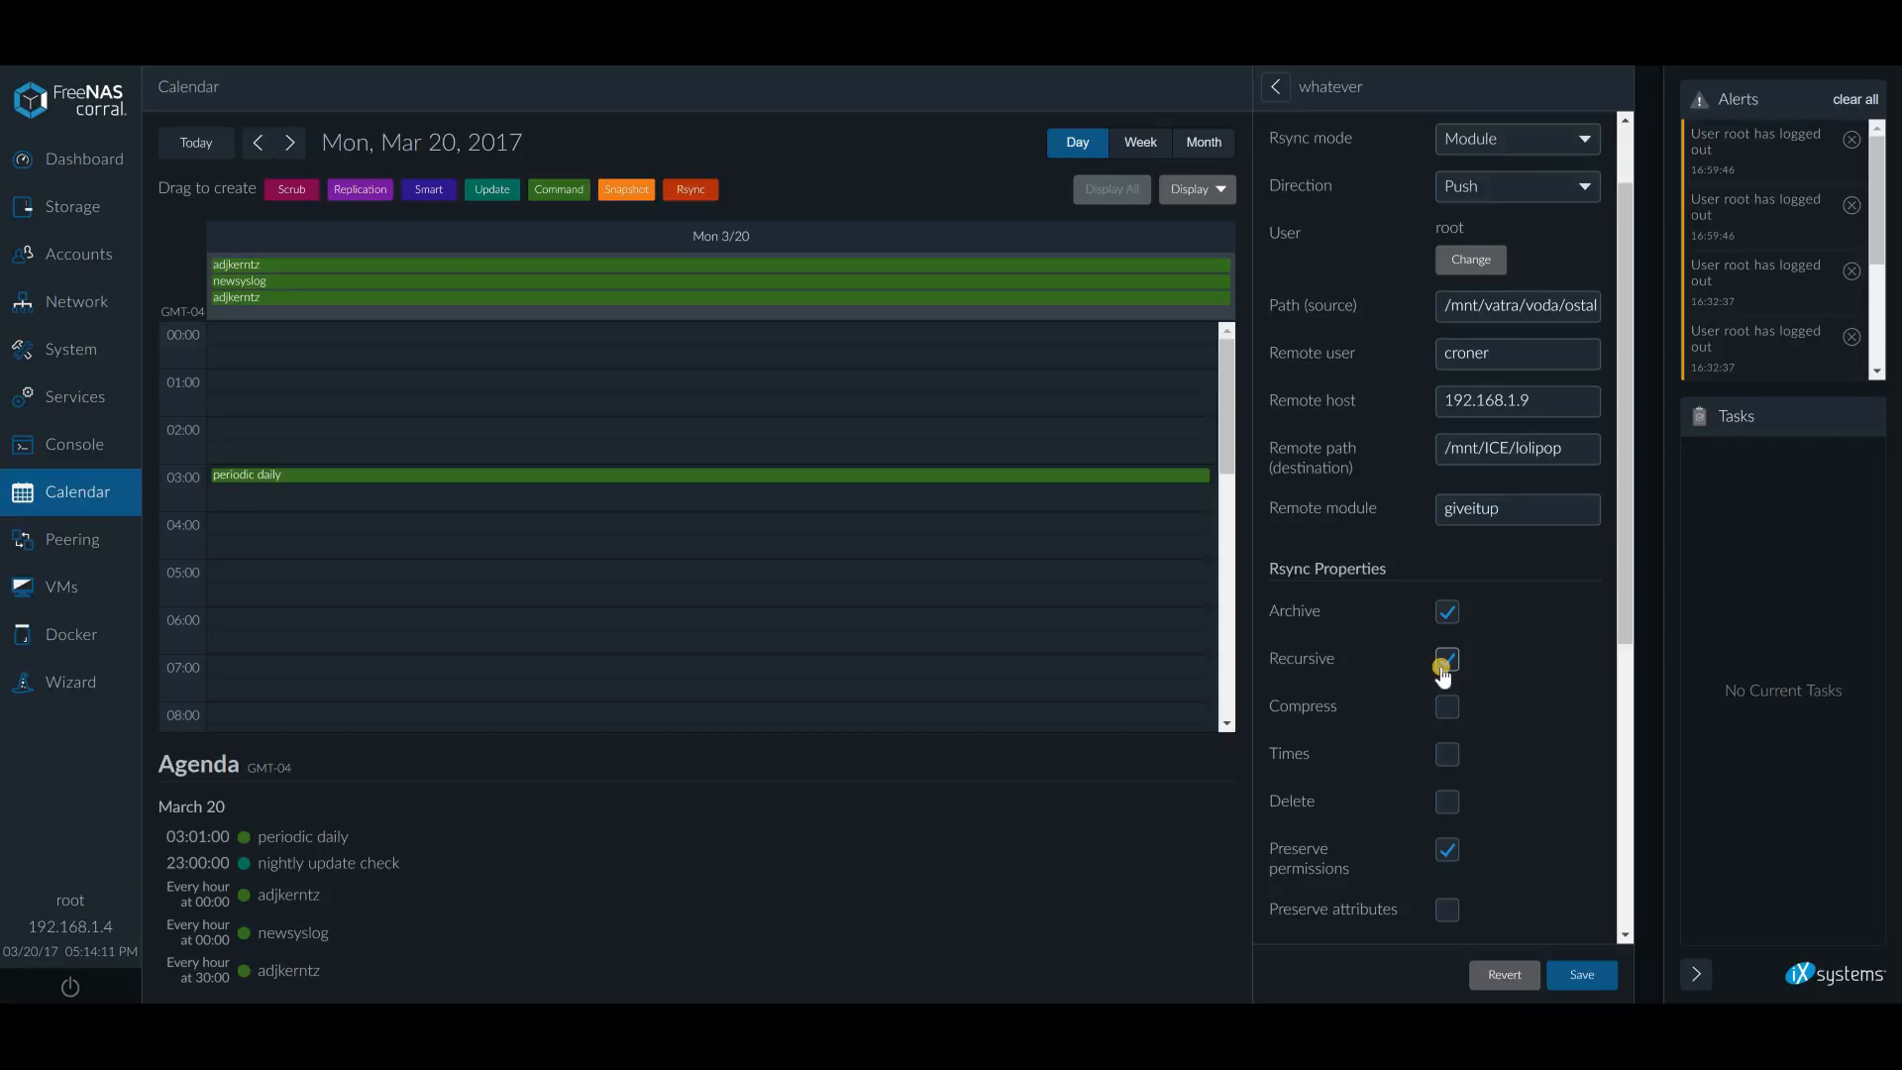
pyautogui.click(1445, 659)
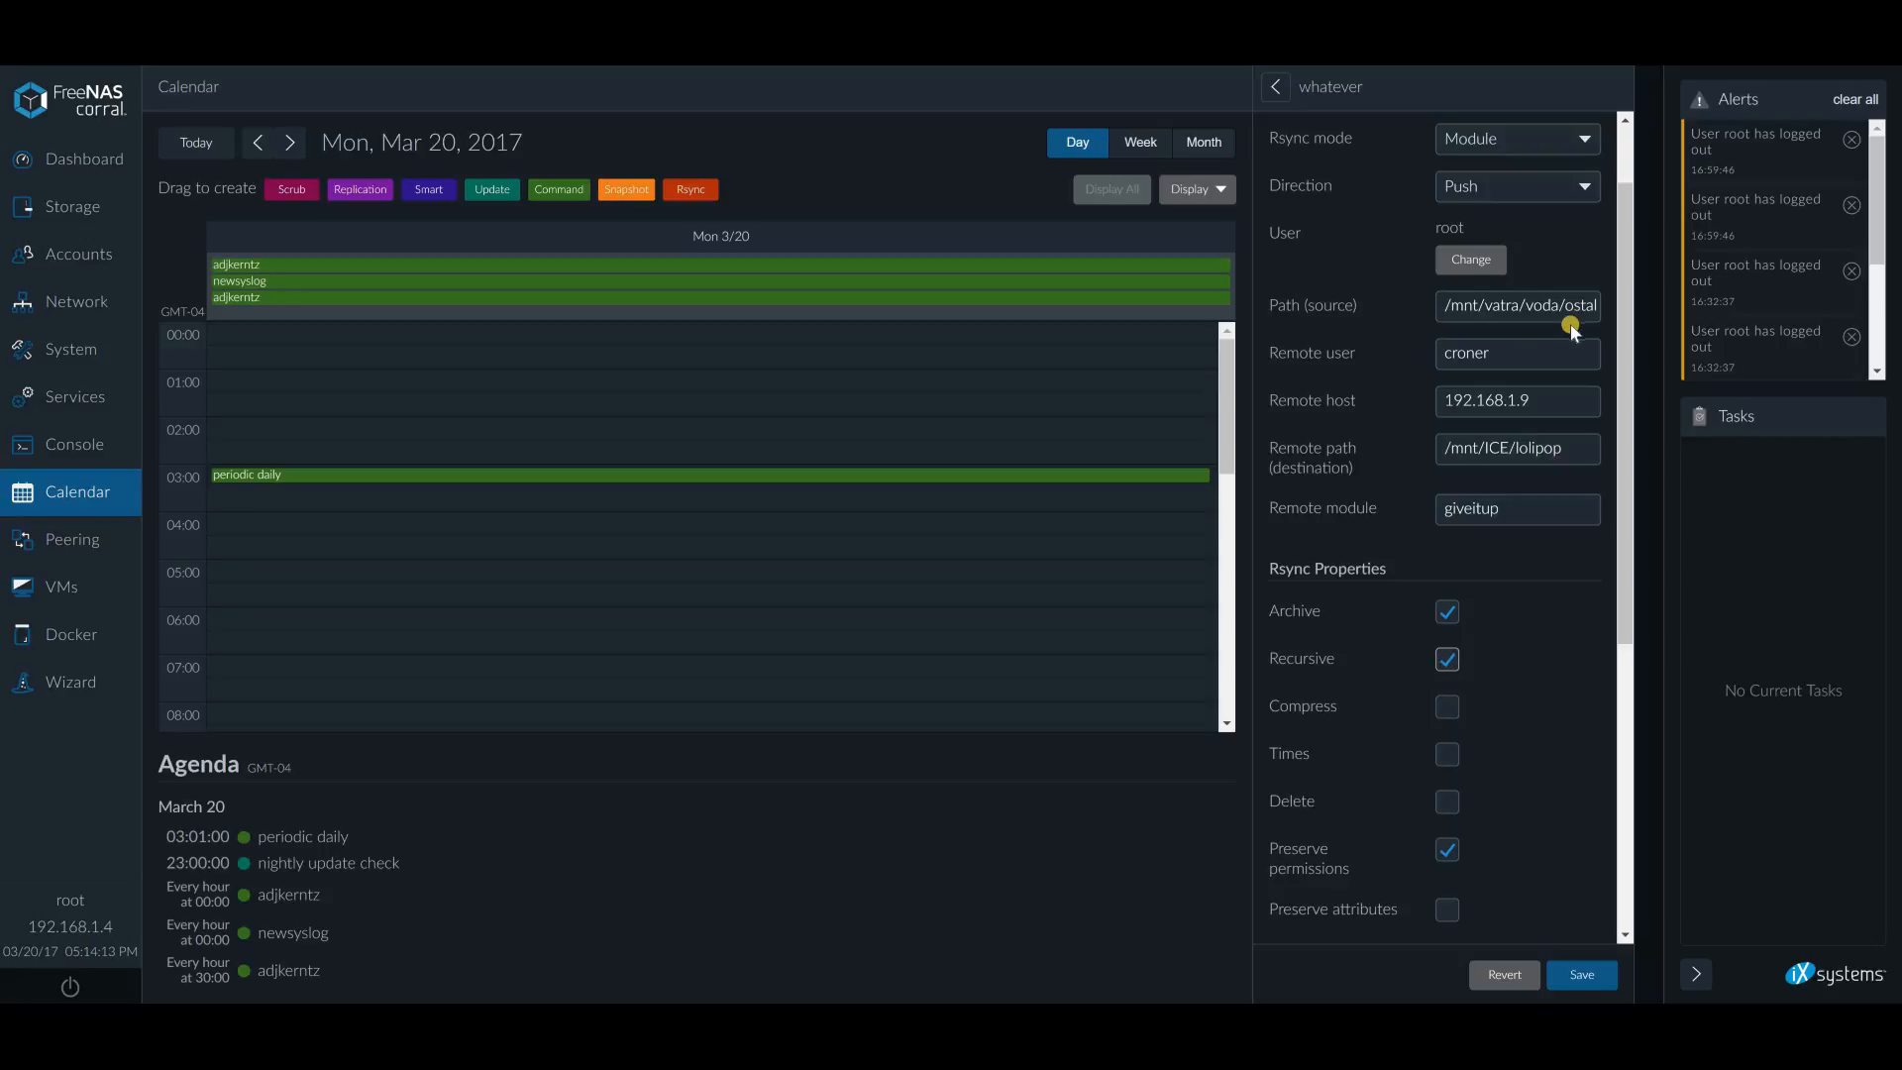
pyautogui.moveTo(1544, 378)
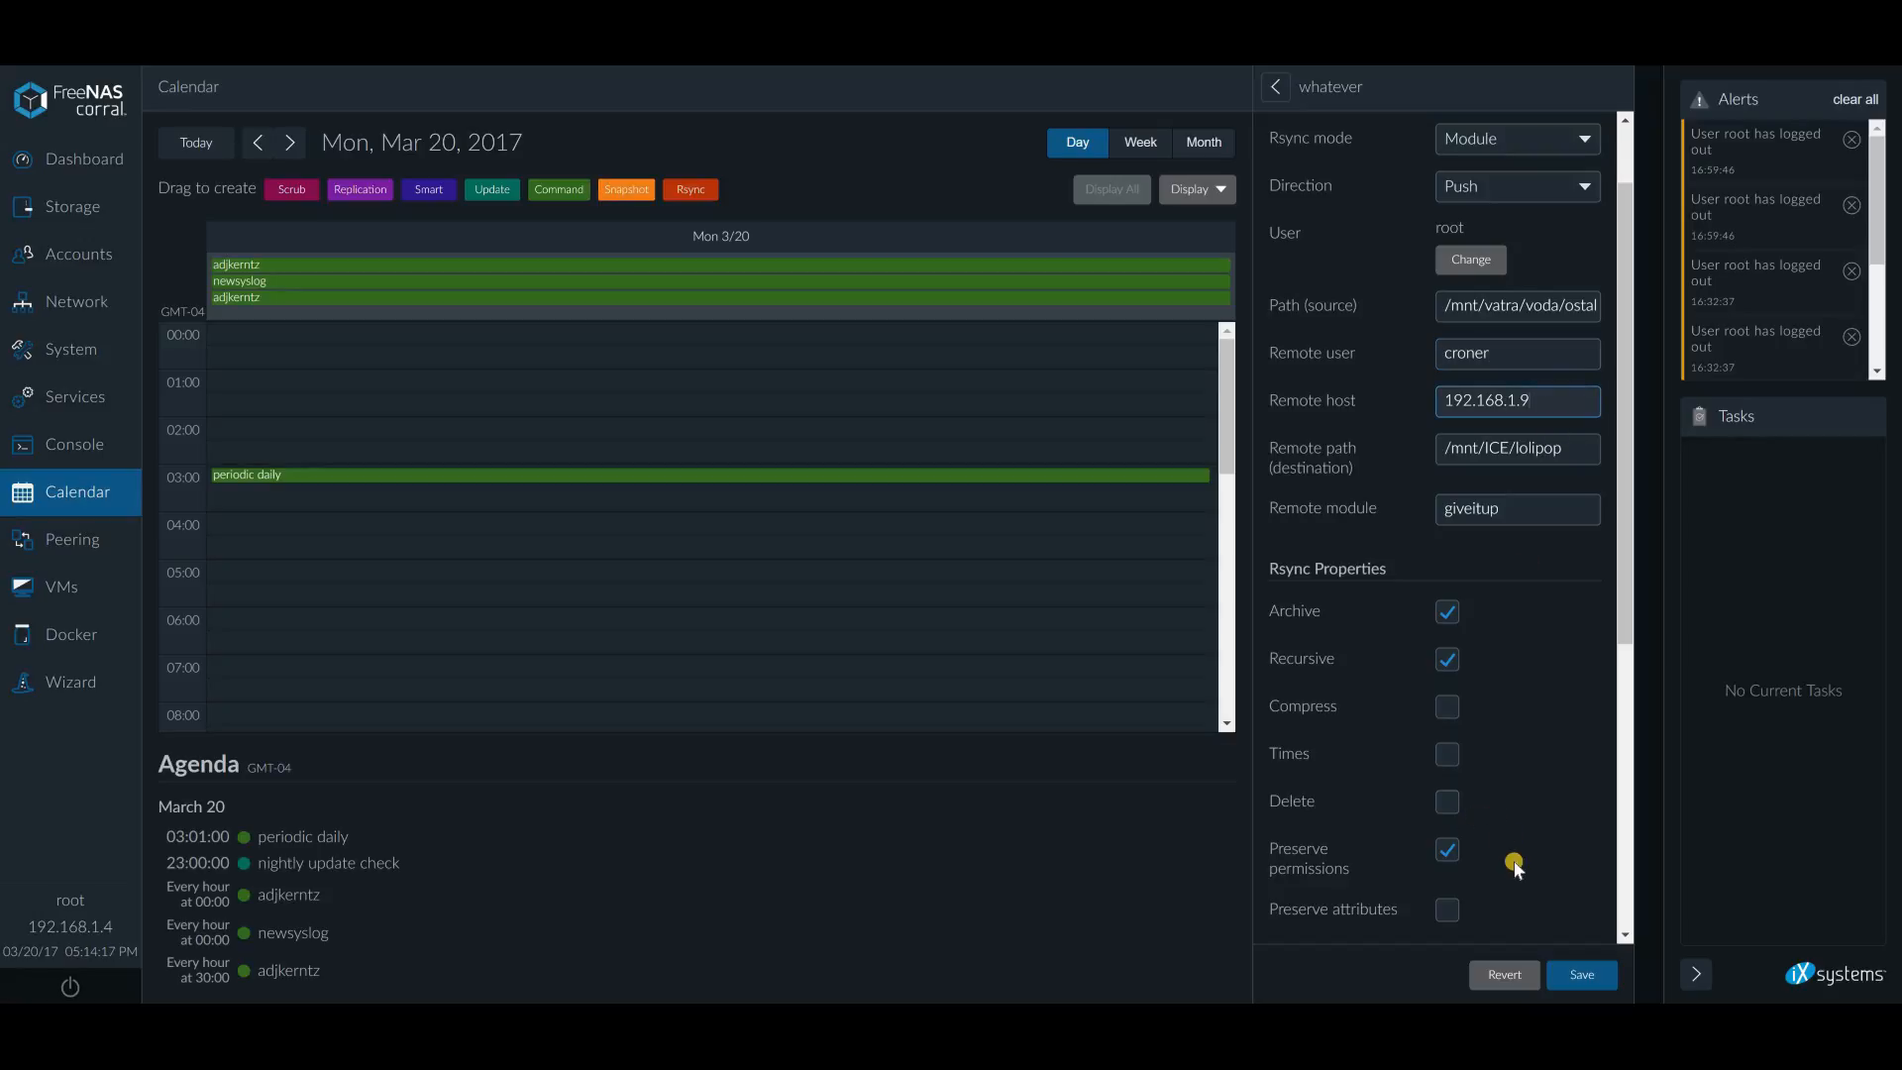
# Run the task now, inspect the host-key verification failure, and open giveitup's module settings
pyautogui.scroll(-3)
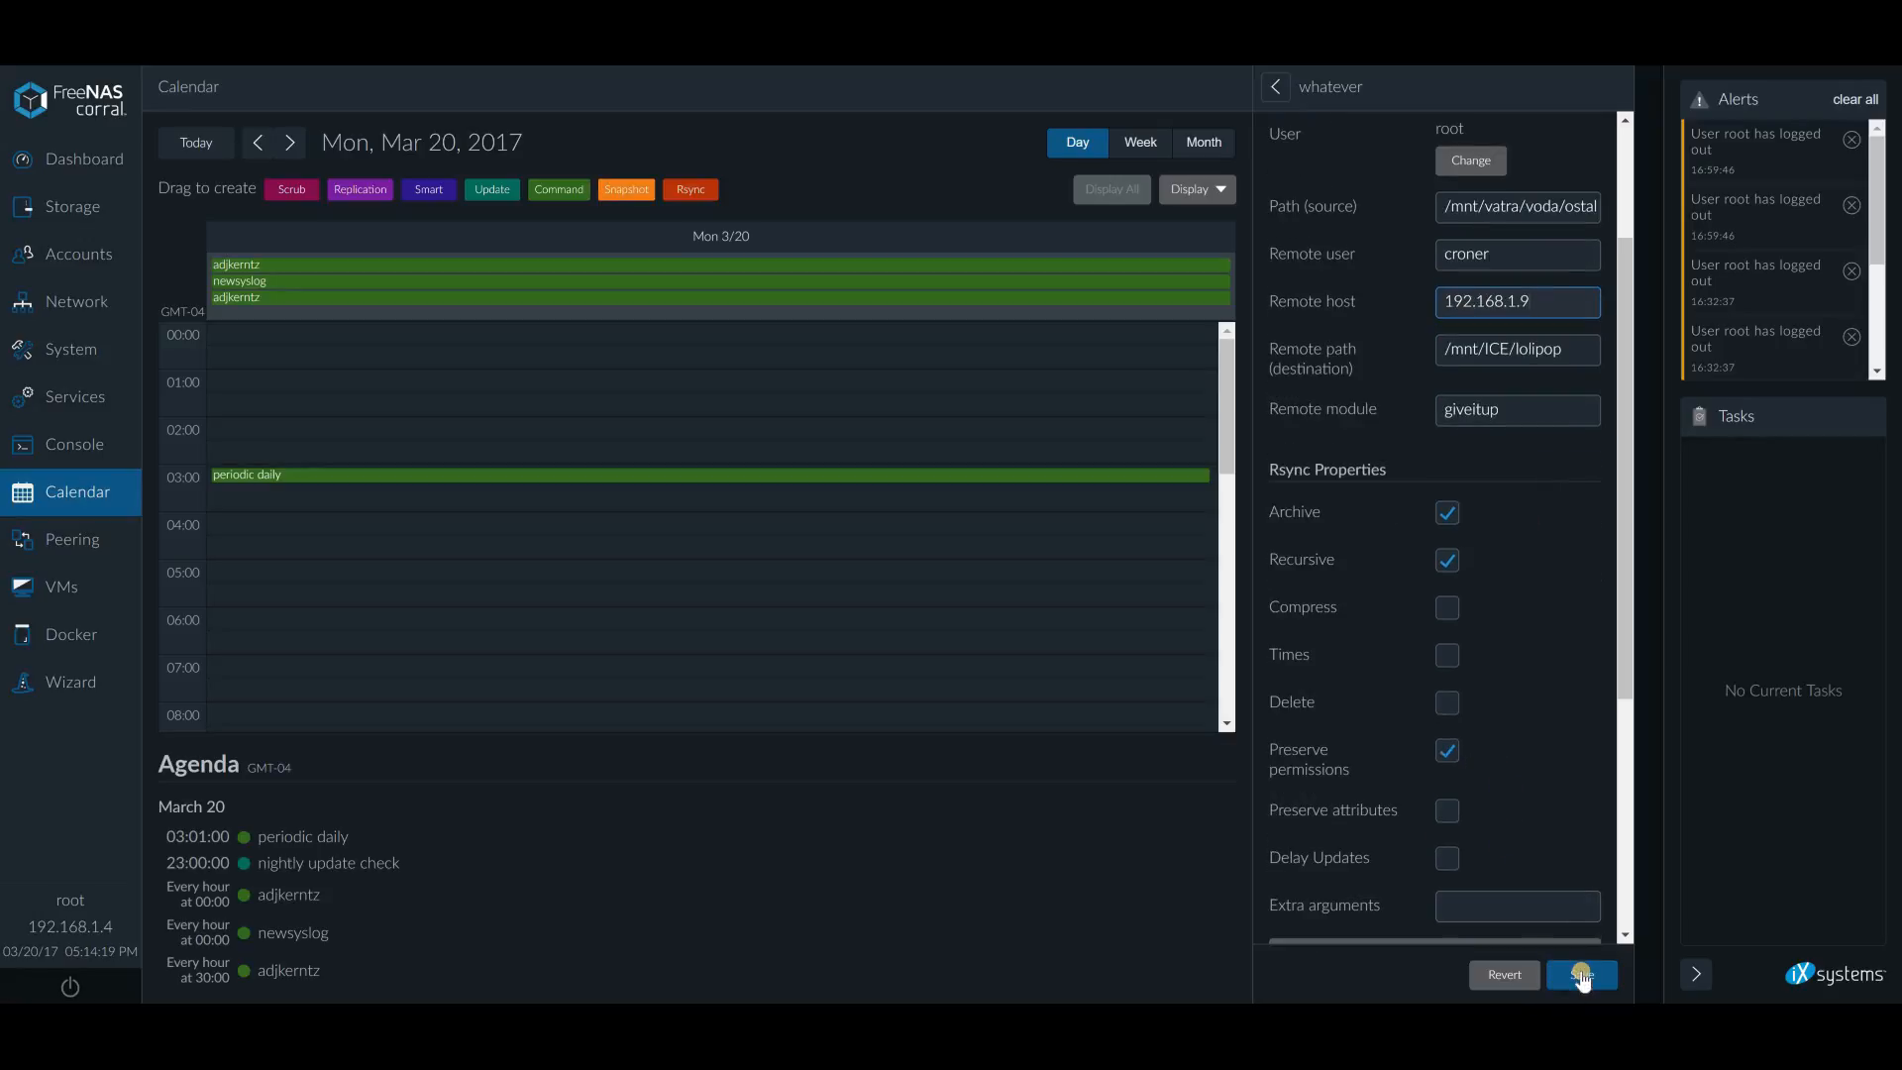
pyautogui.scroll(-3)
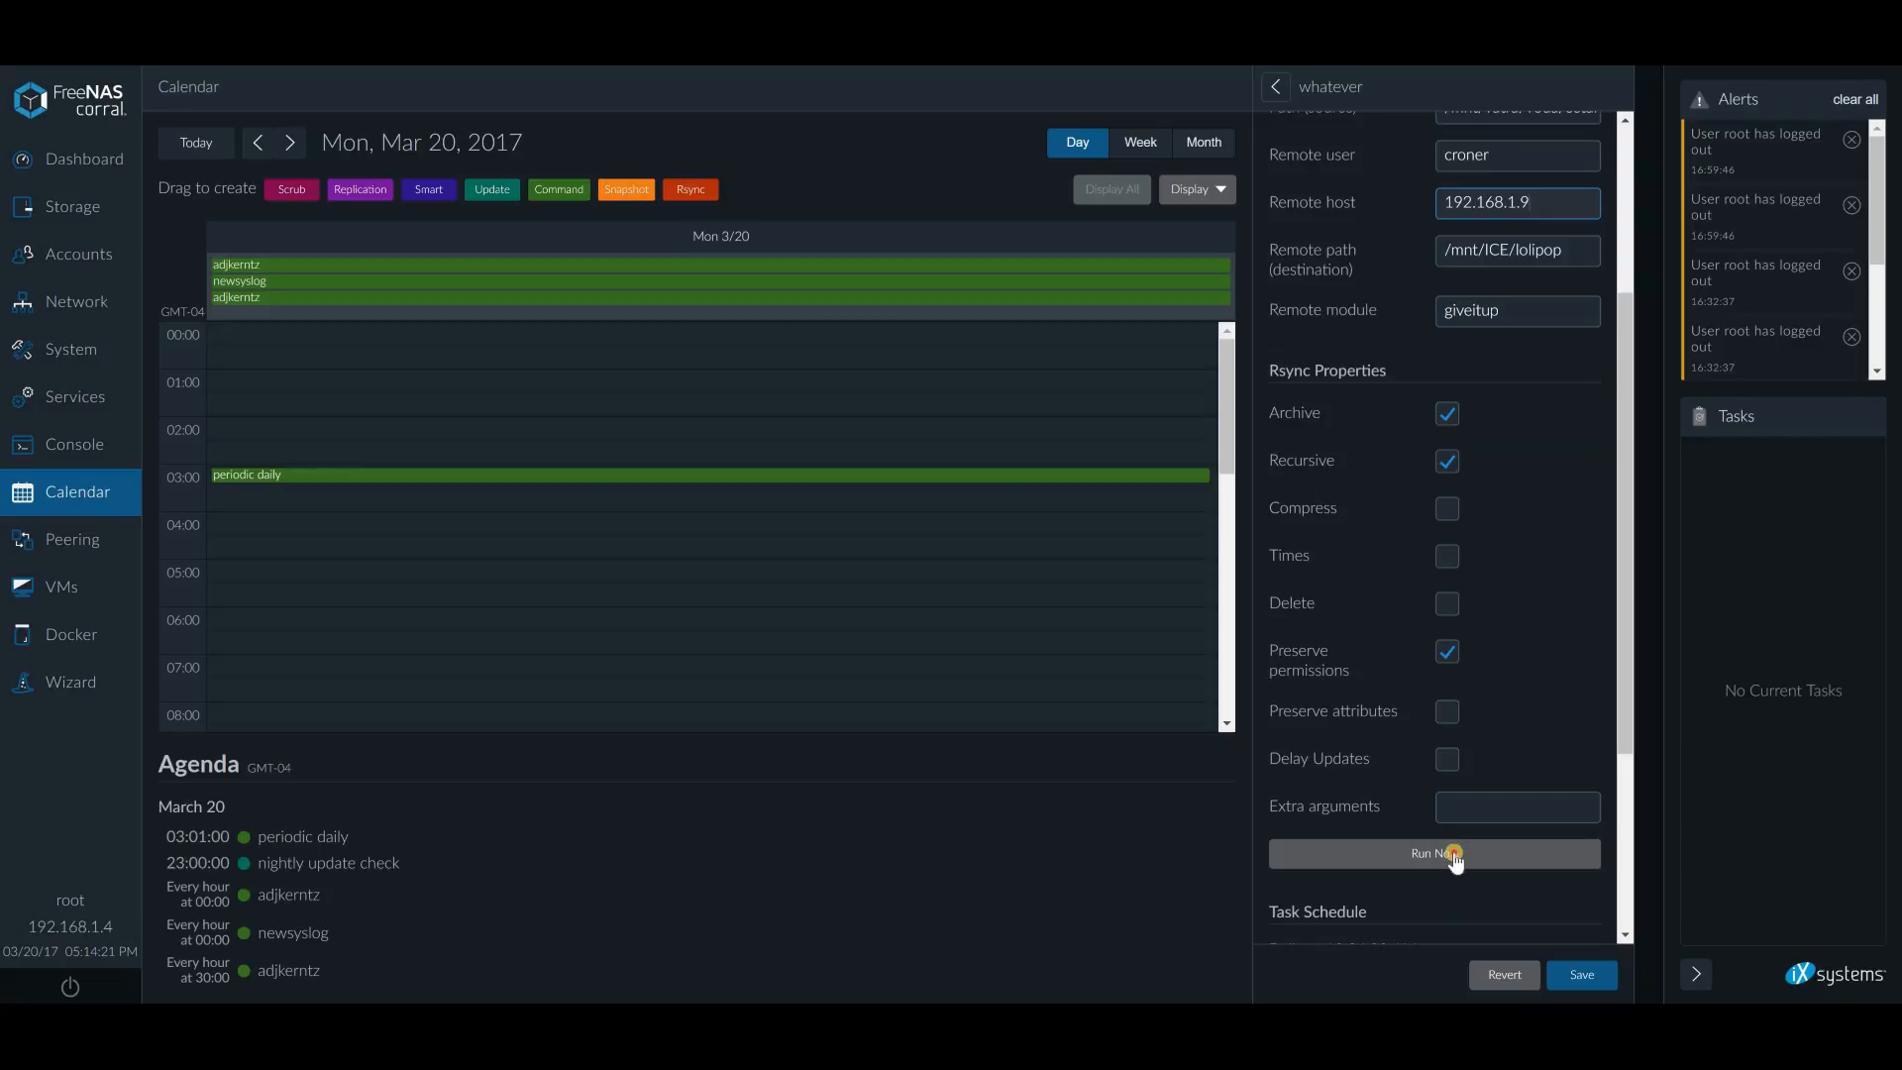
pyautogui.click(1433, 853)
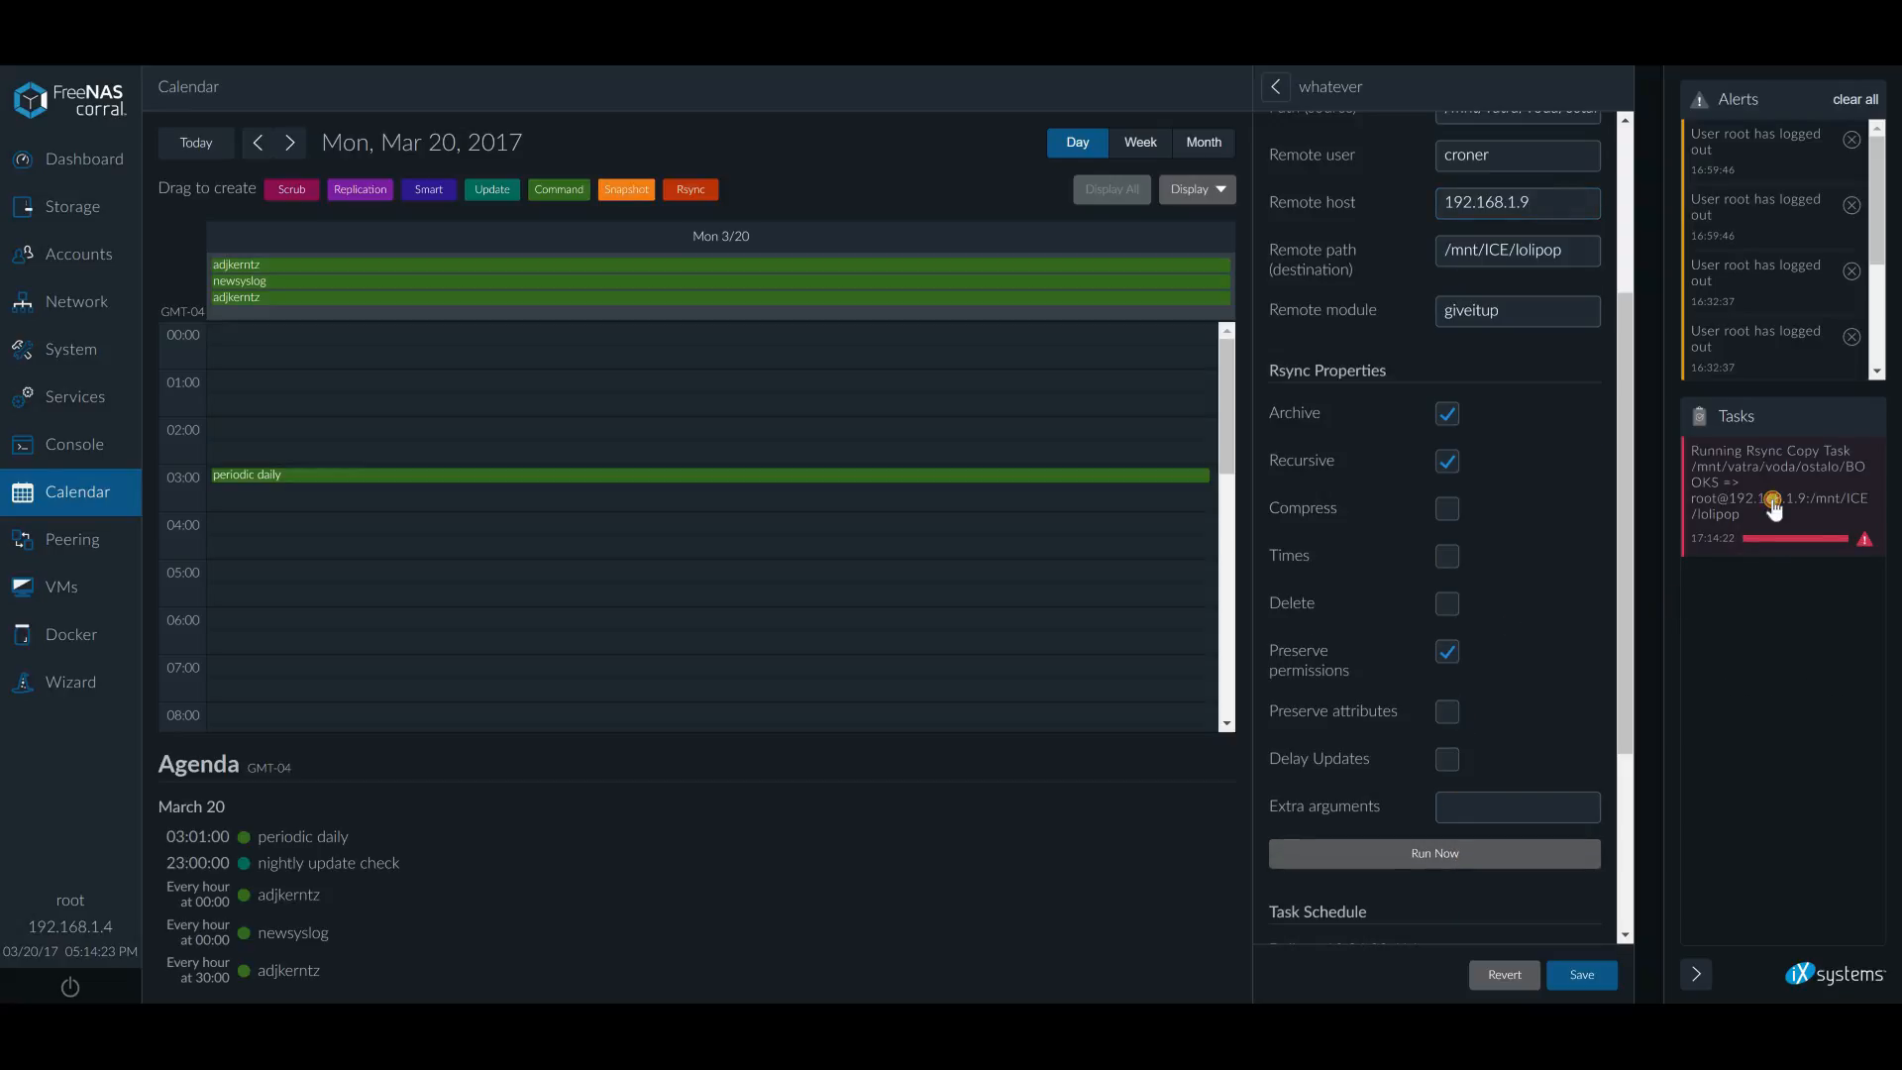
pyautogui.click(1772, 491)
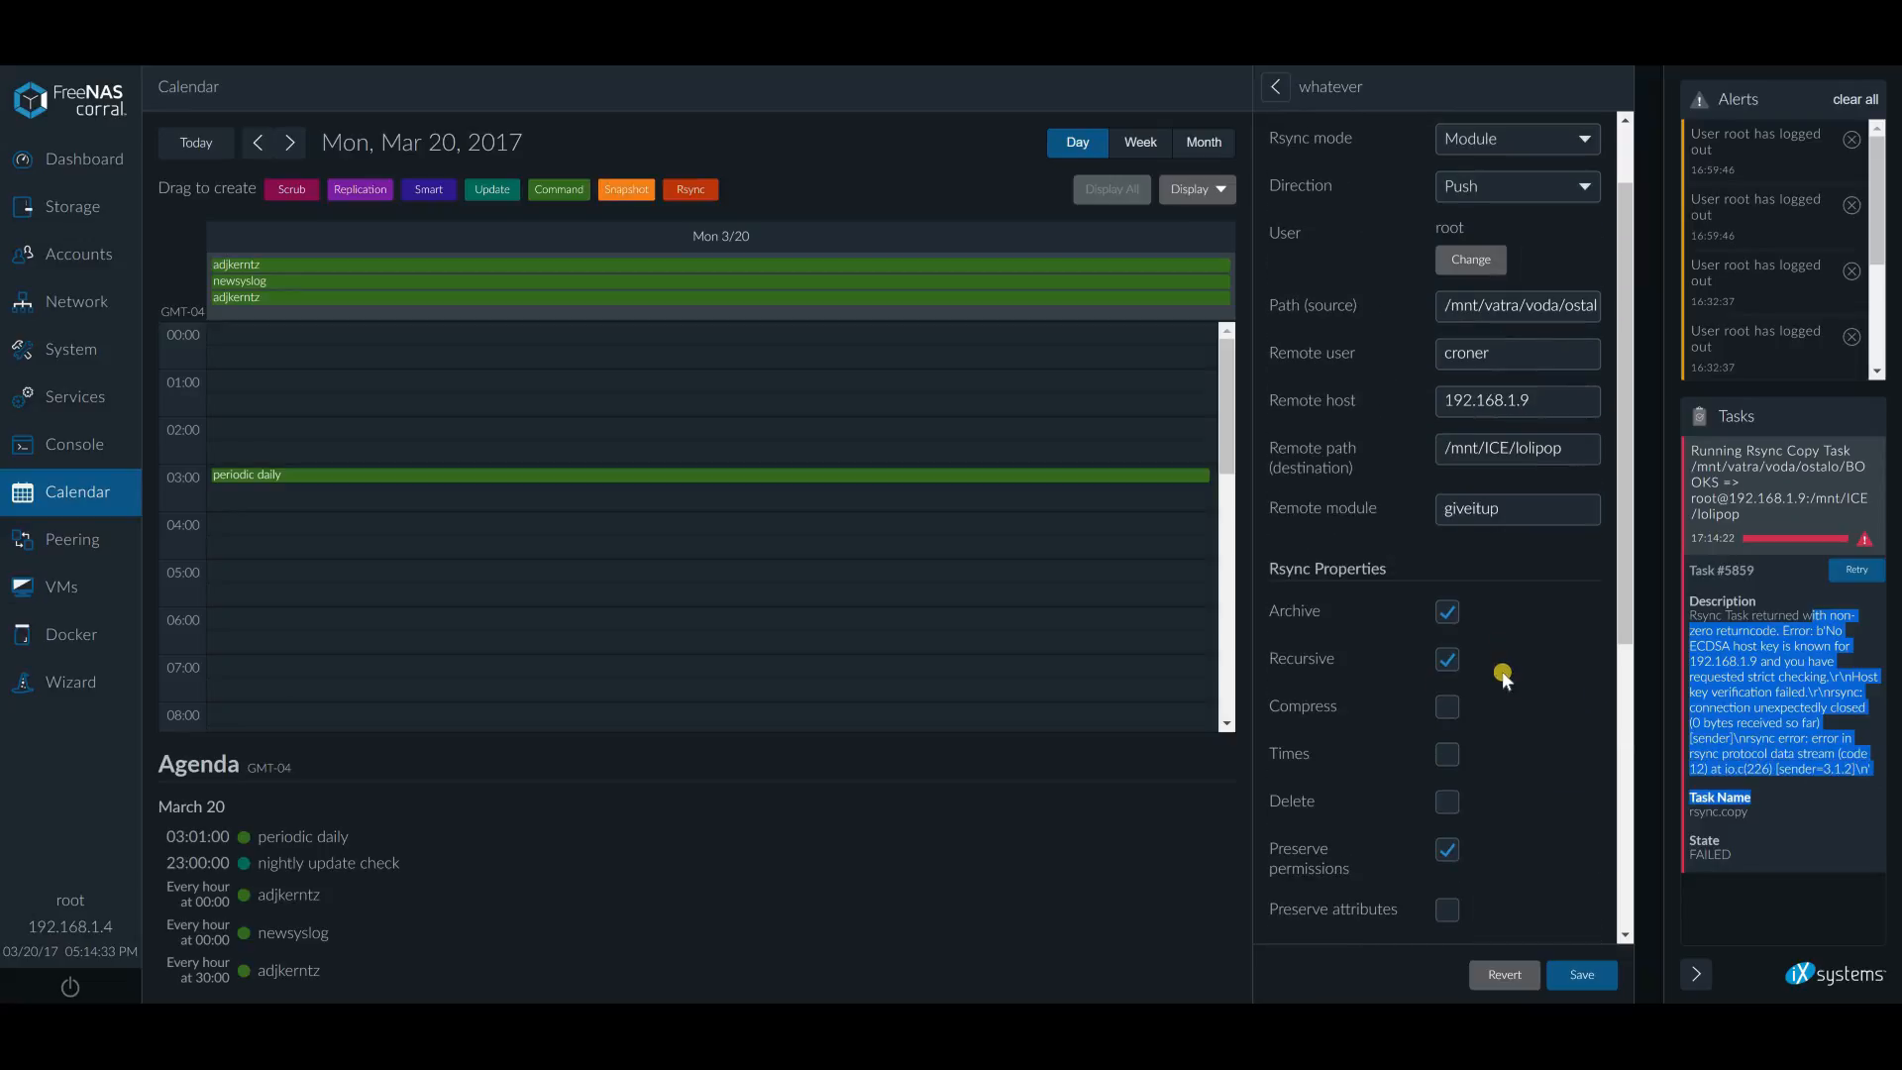
pyautogui.scroll(3)
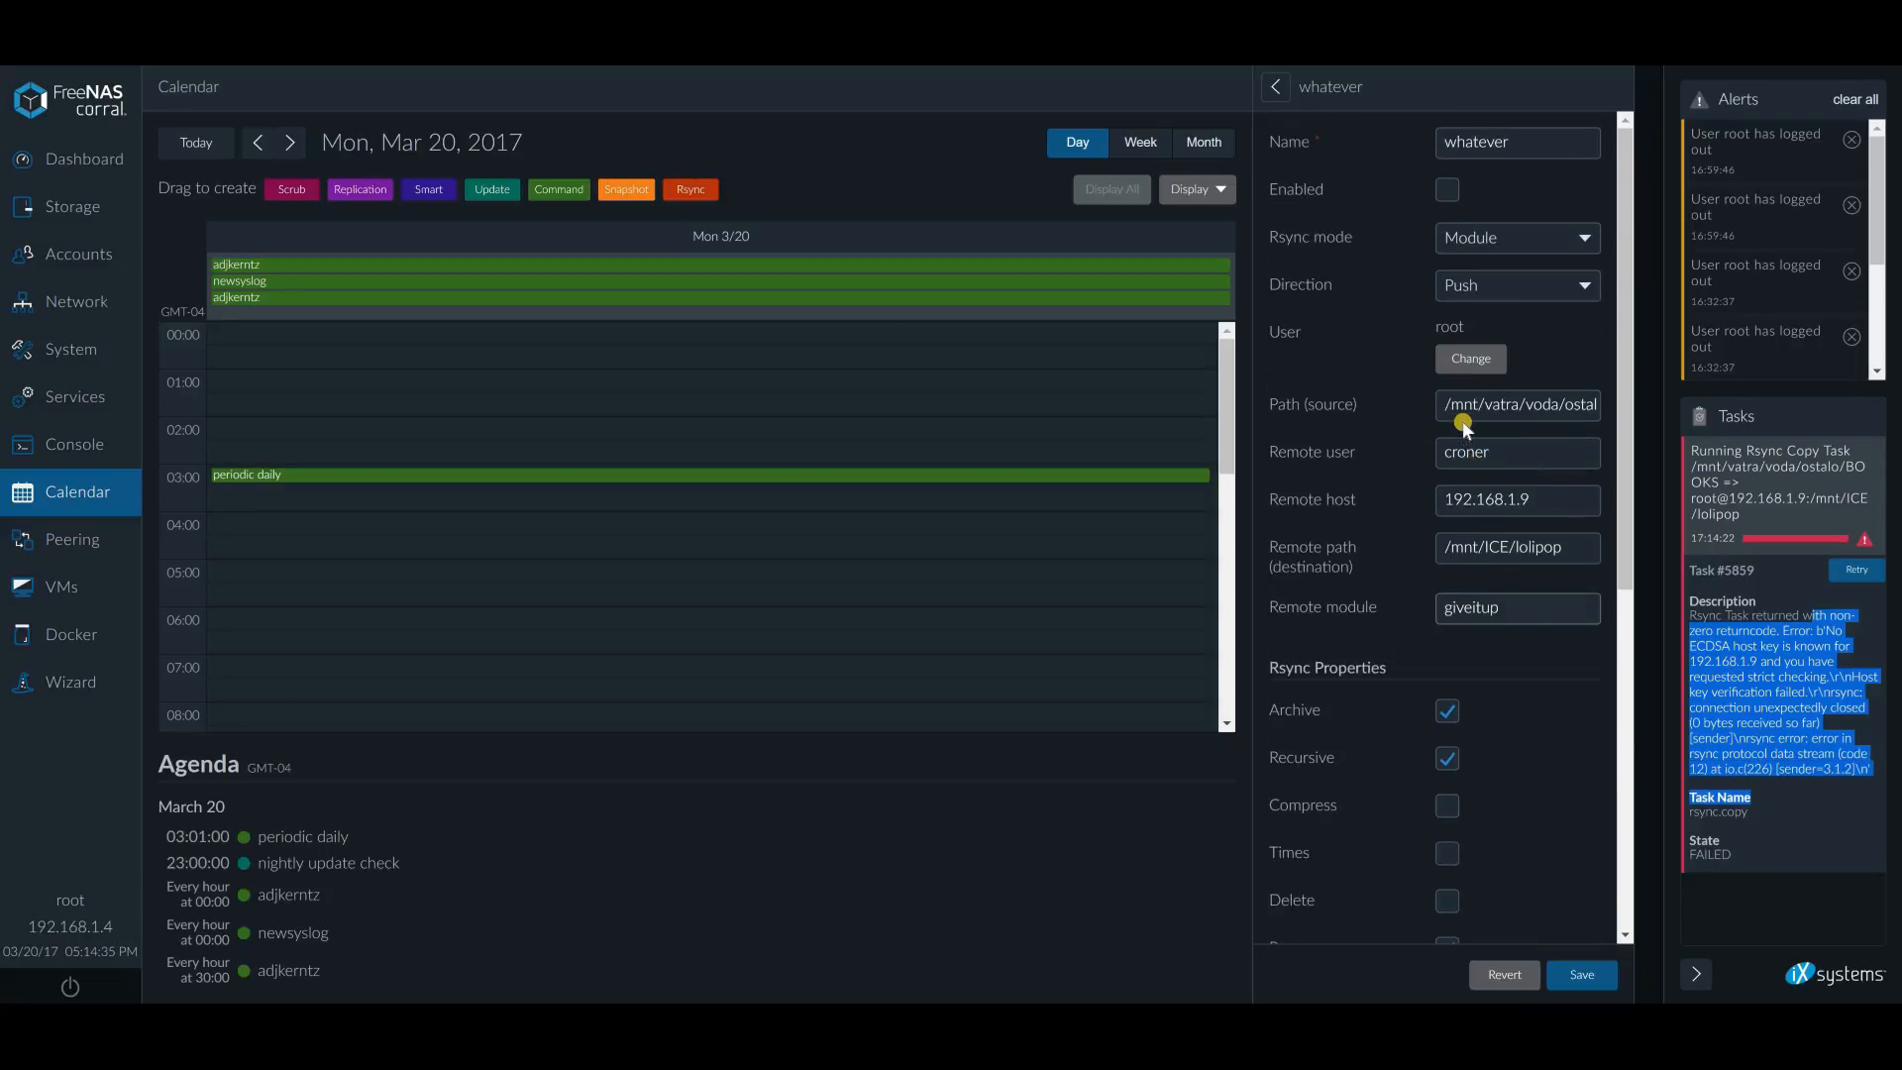
pyautogui.click(1517, 404)
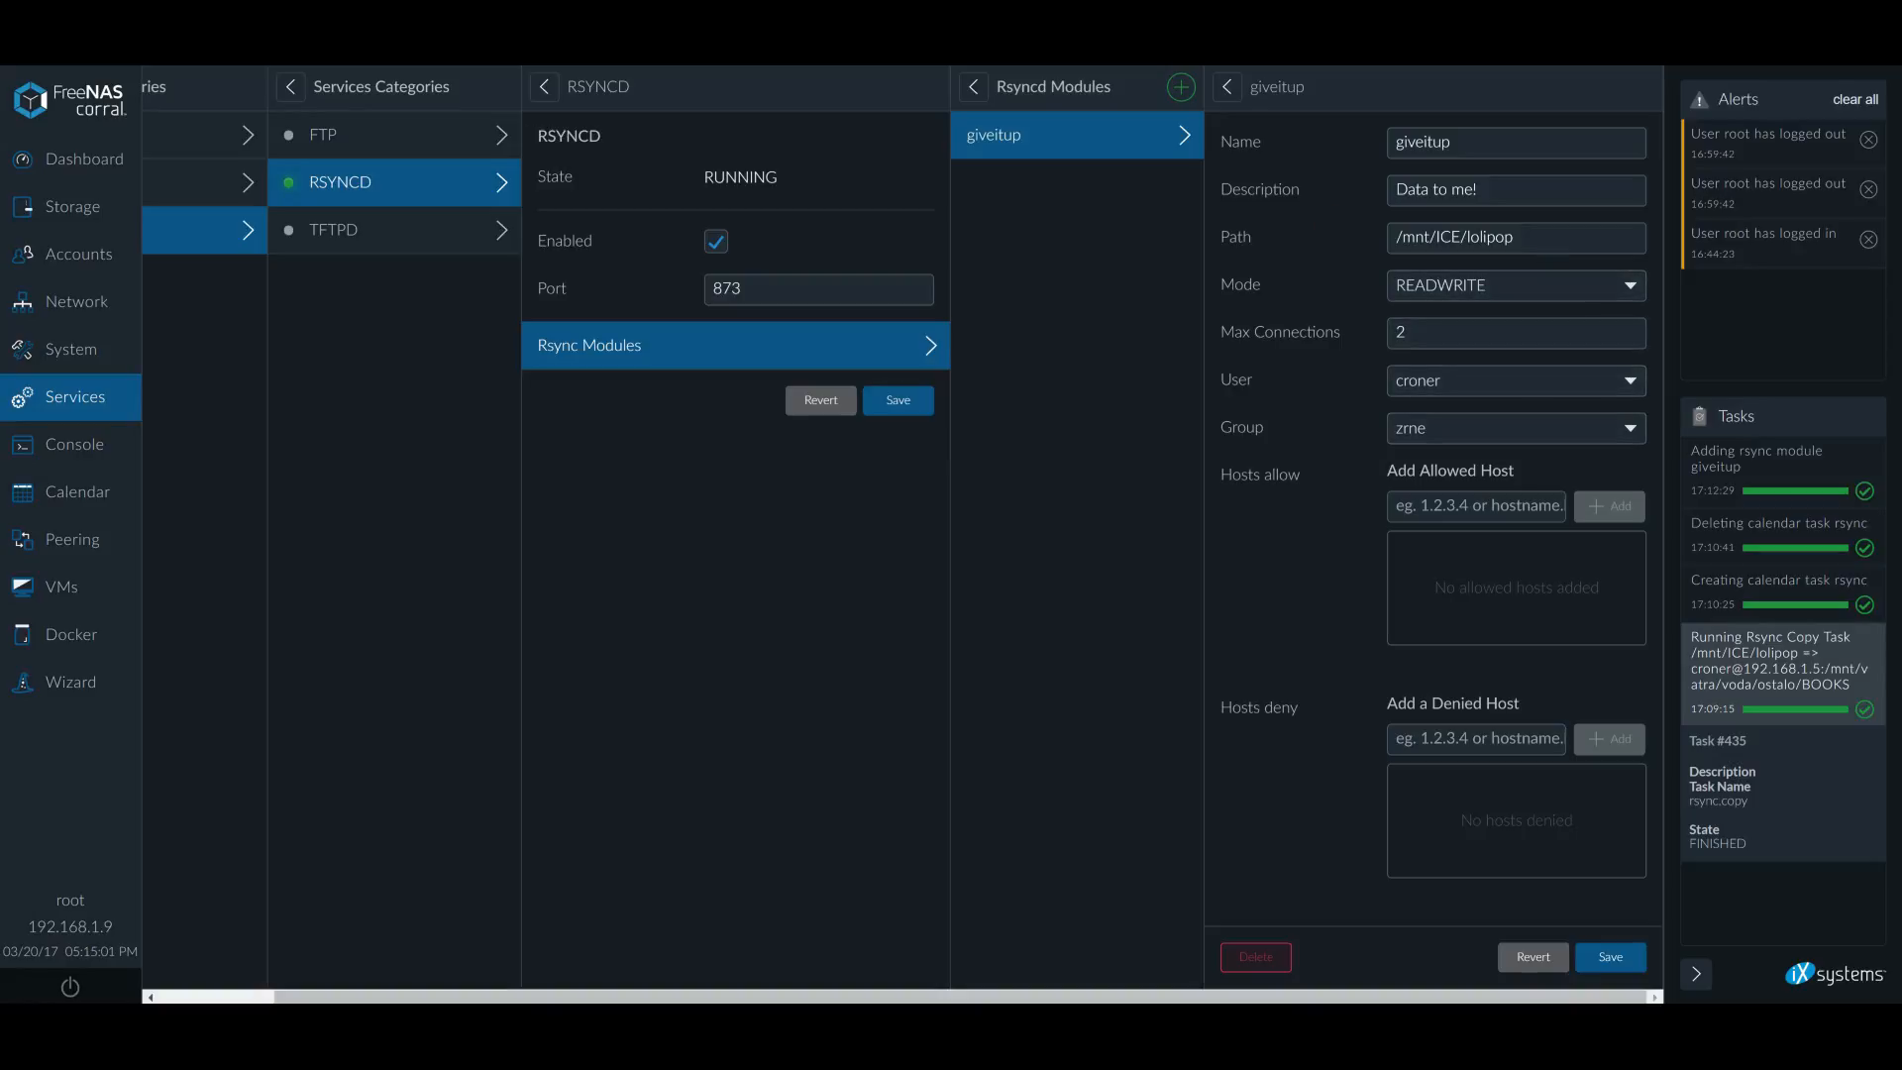
# Set the giveitup module's user to root and group to wheel, then save
pyautogui.click(76, 492)
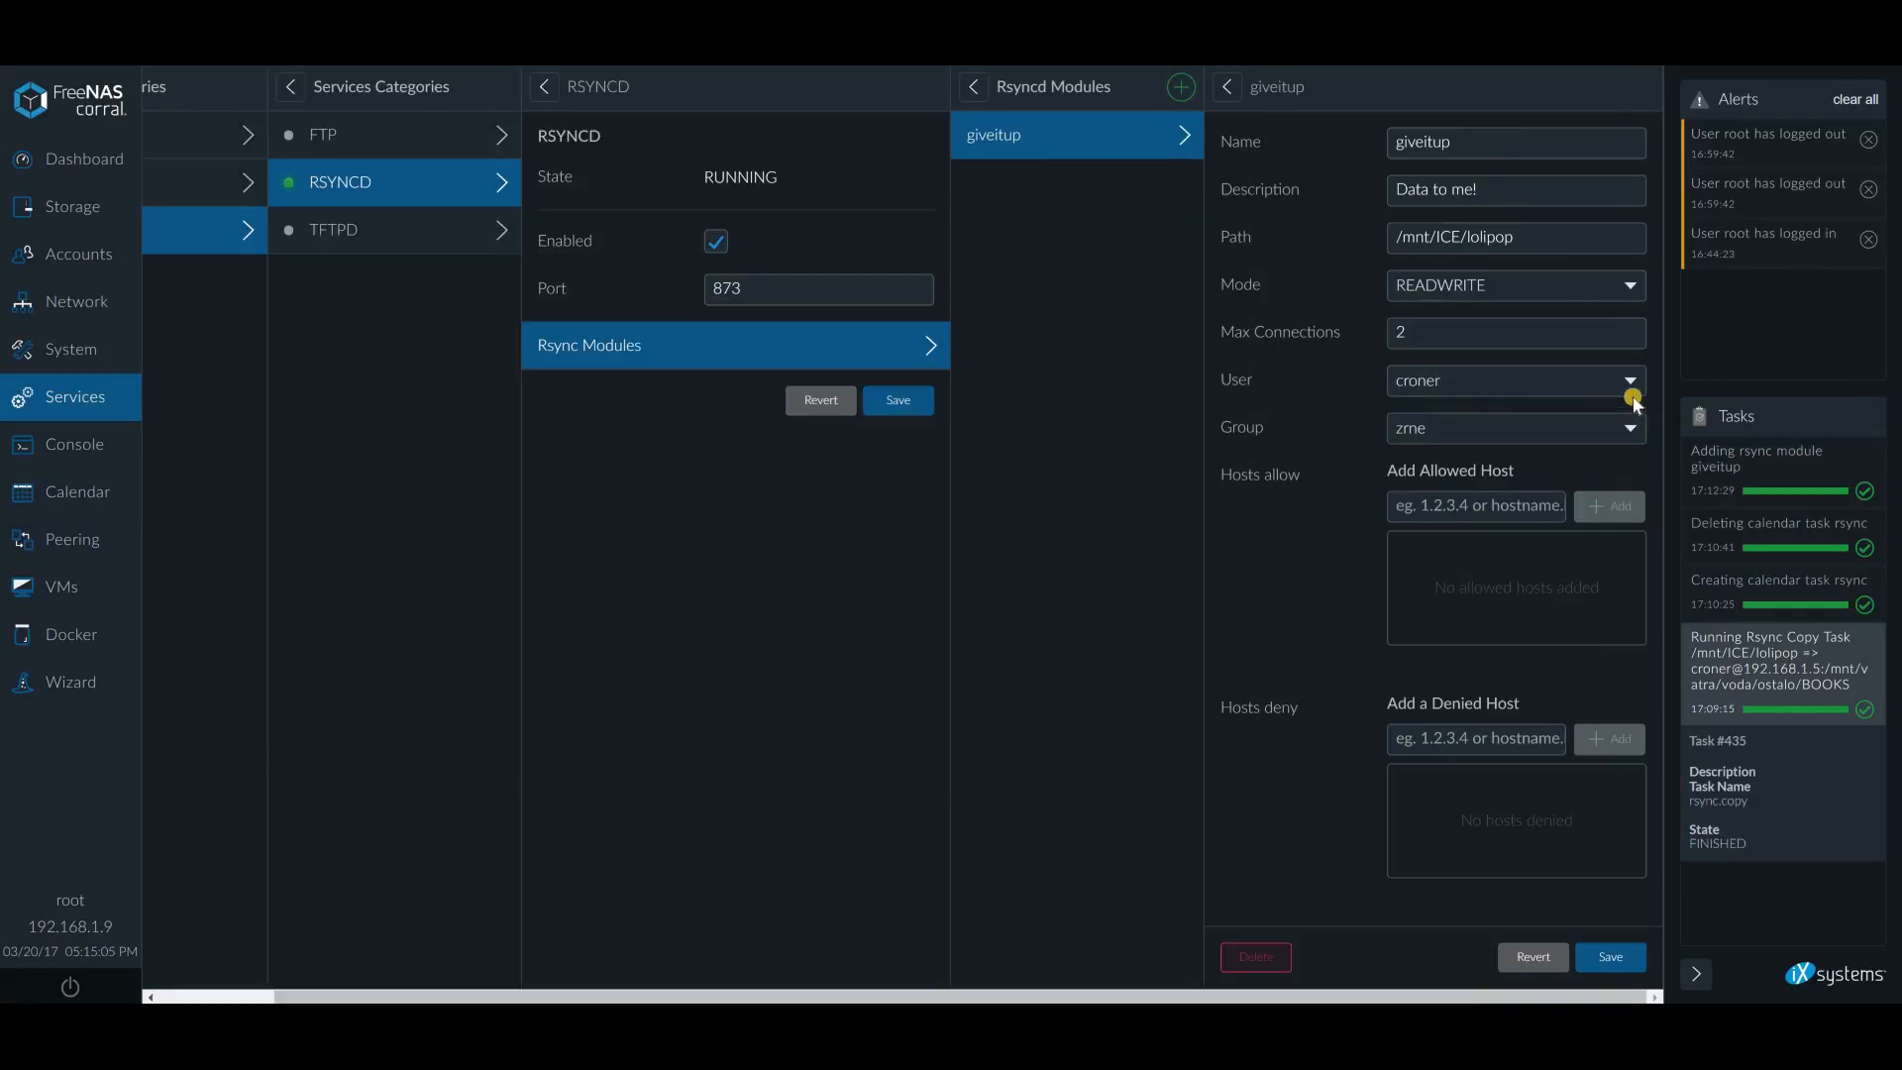
pyautogui.click(1632, 379)
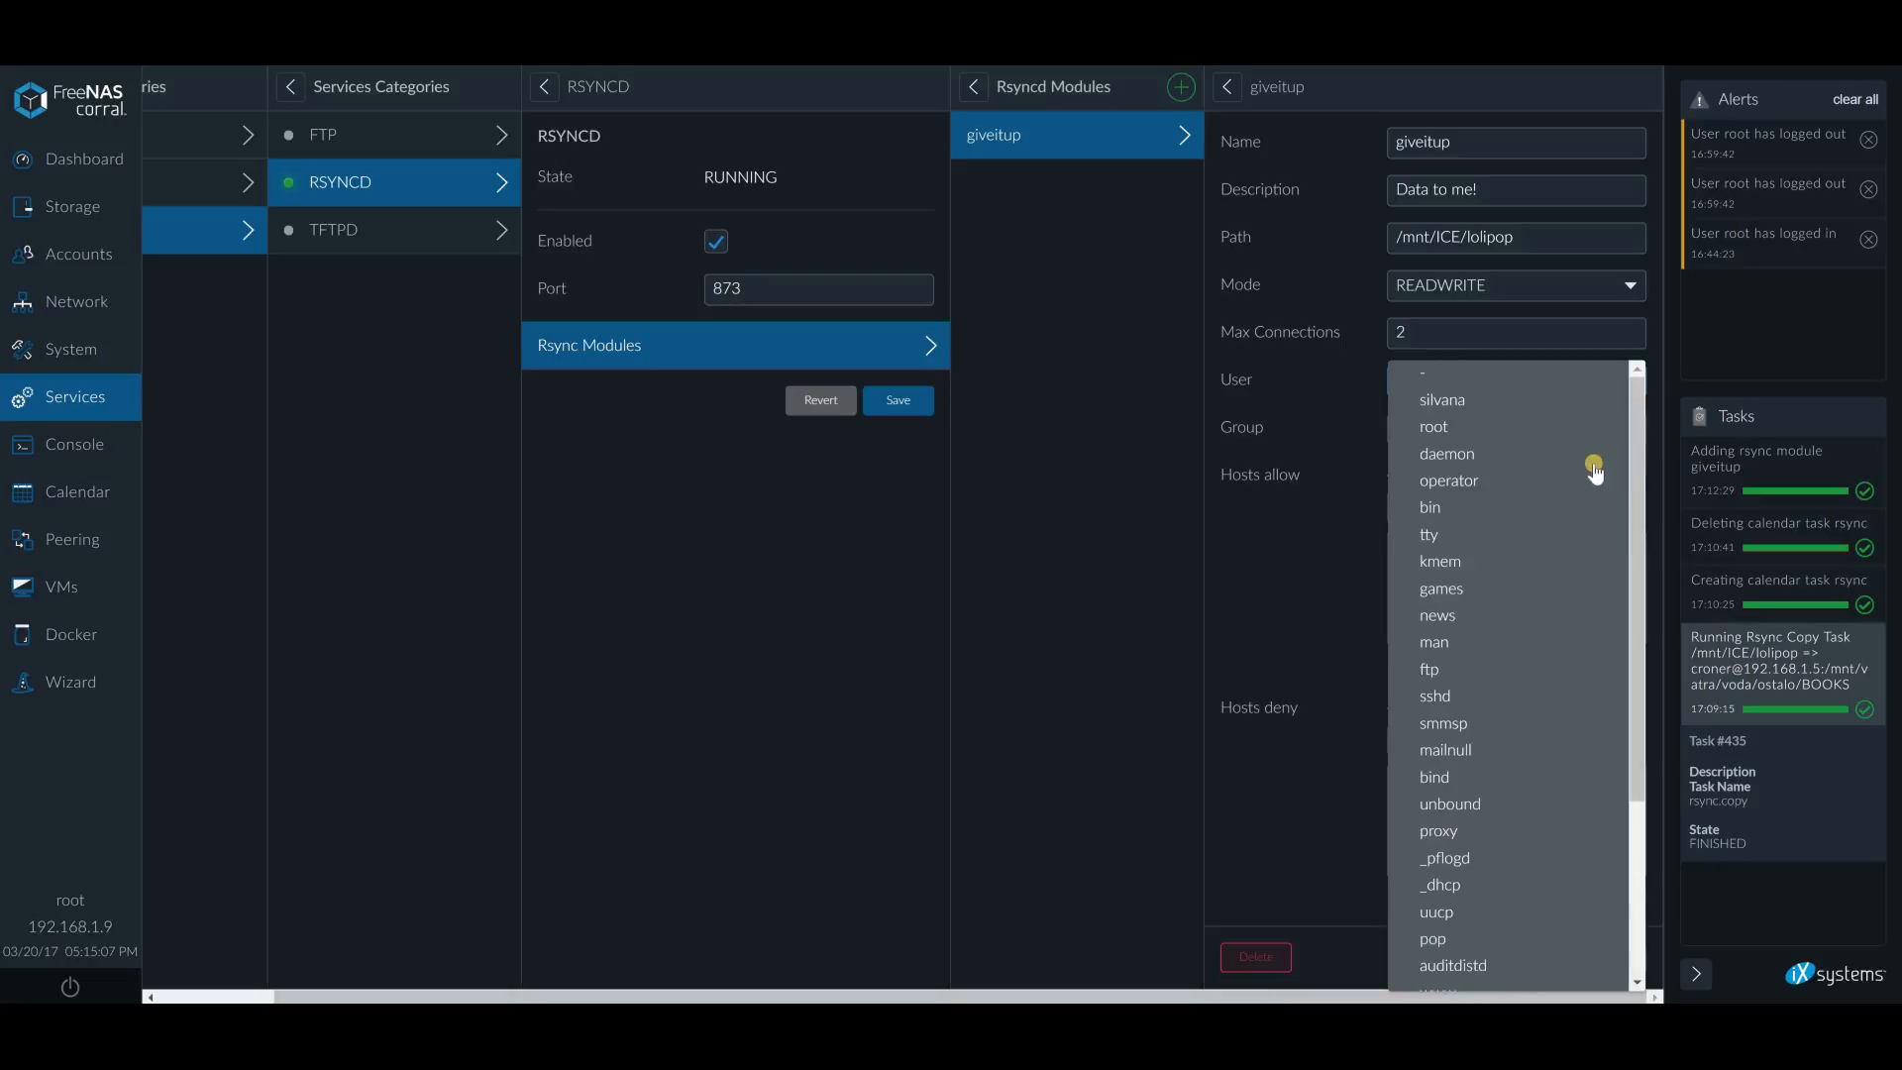
pyautogui.click(1432, 426)
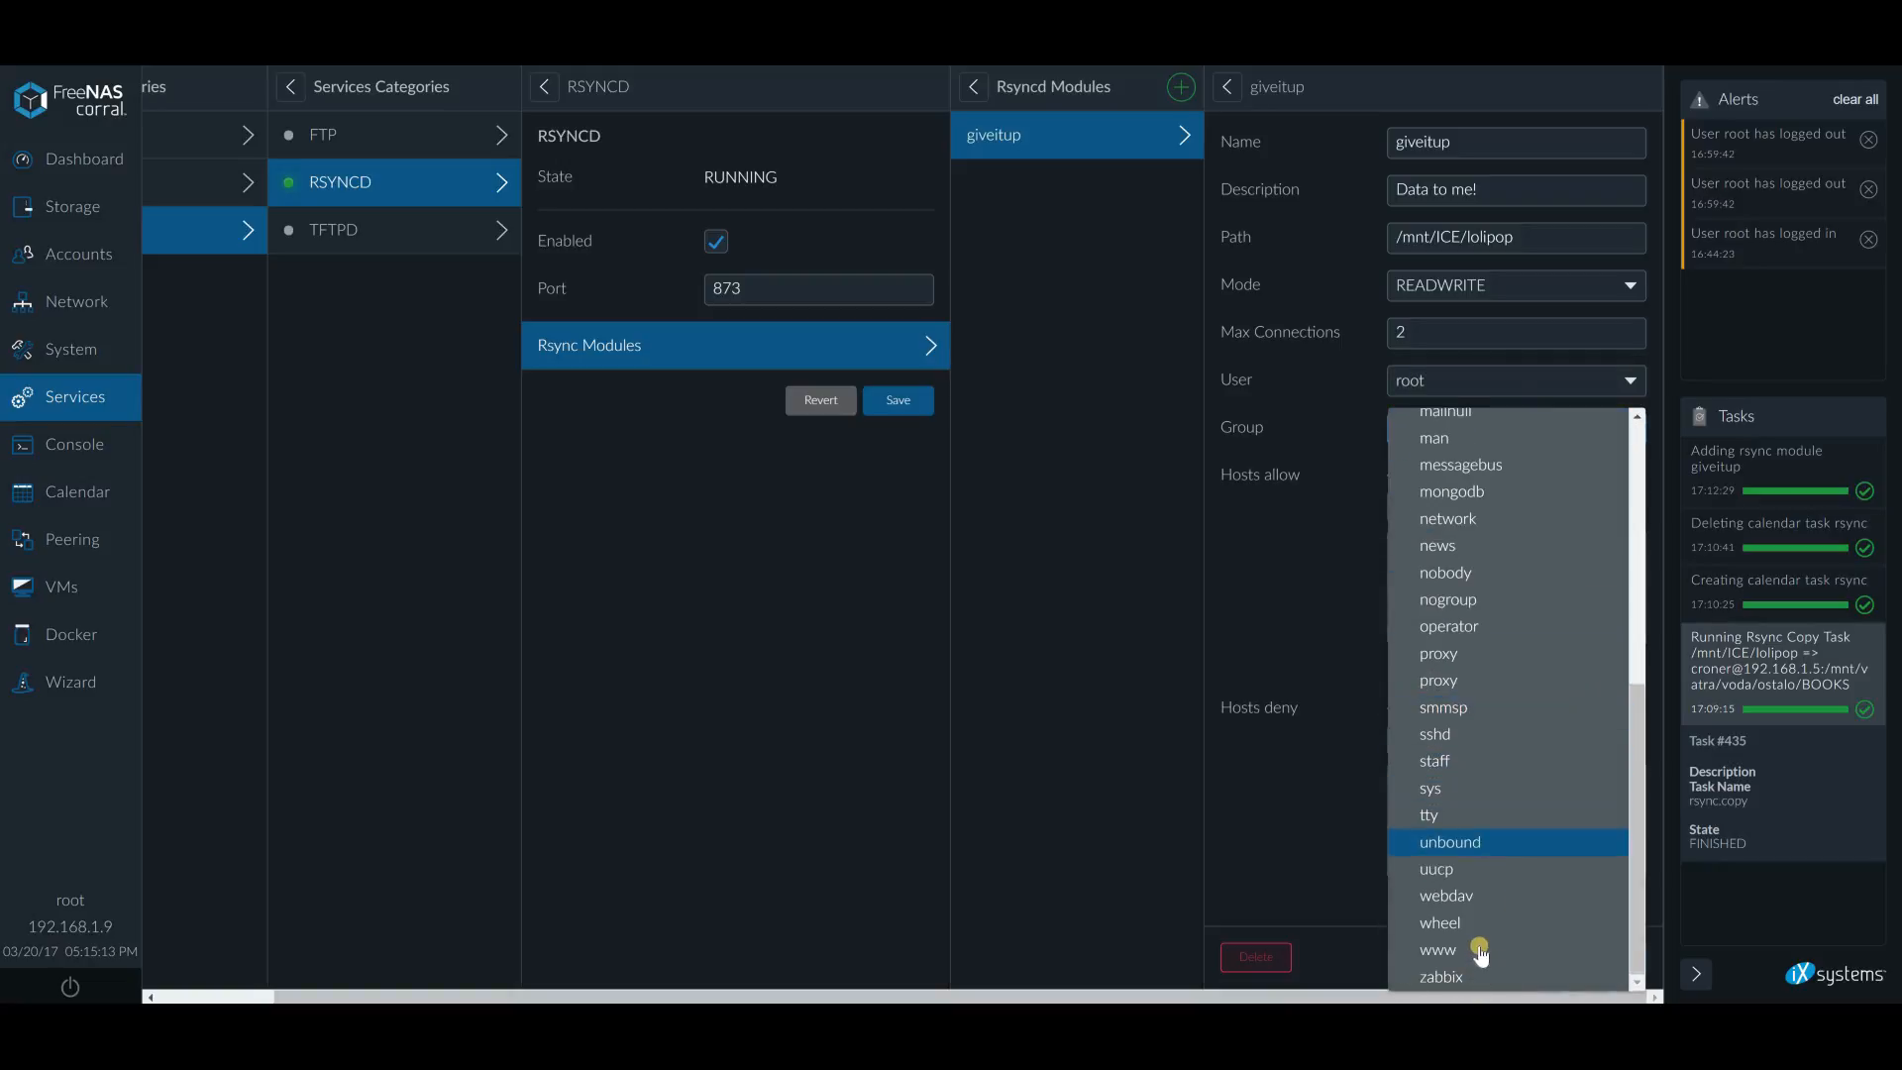
pyautogui.click(1439, 929)
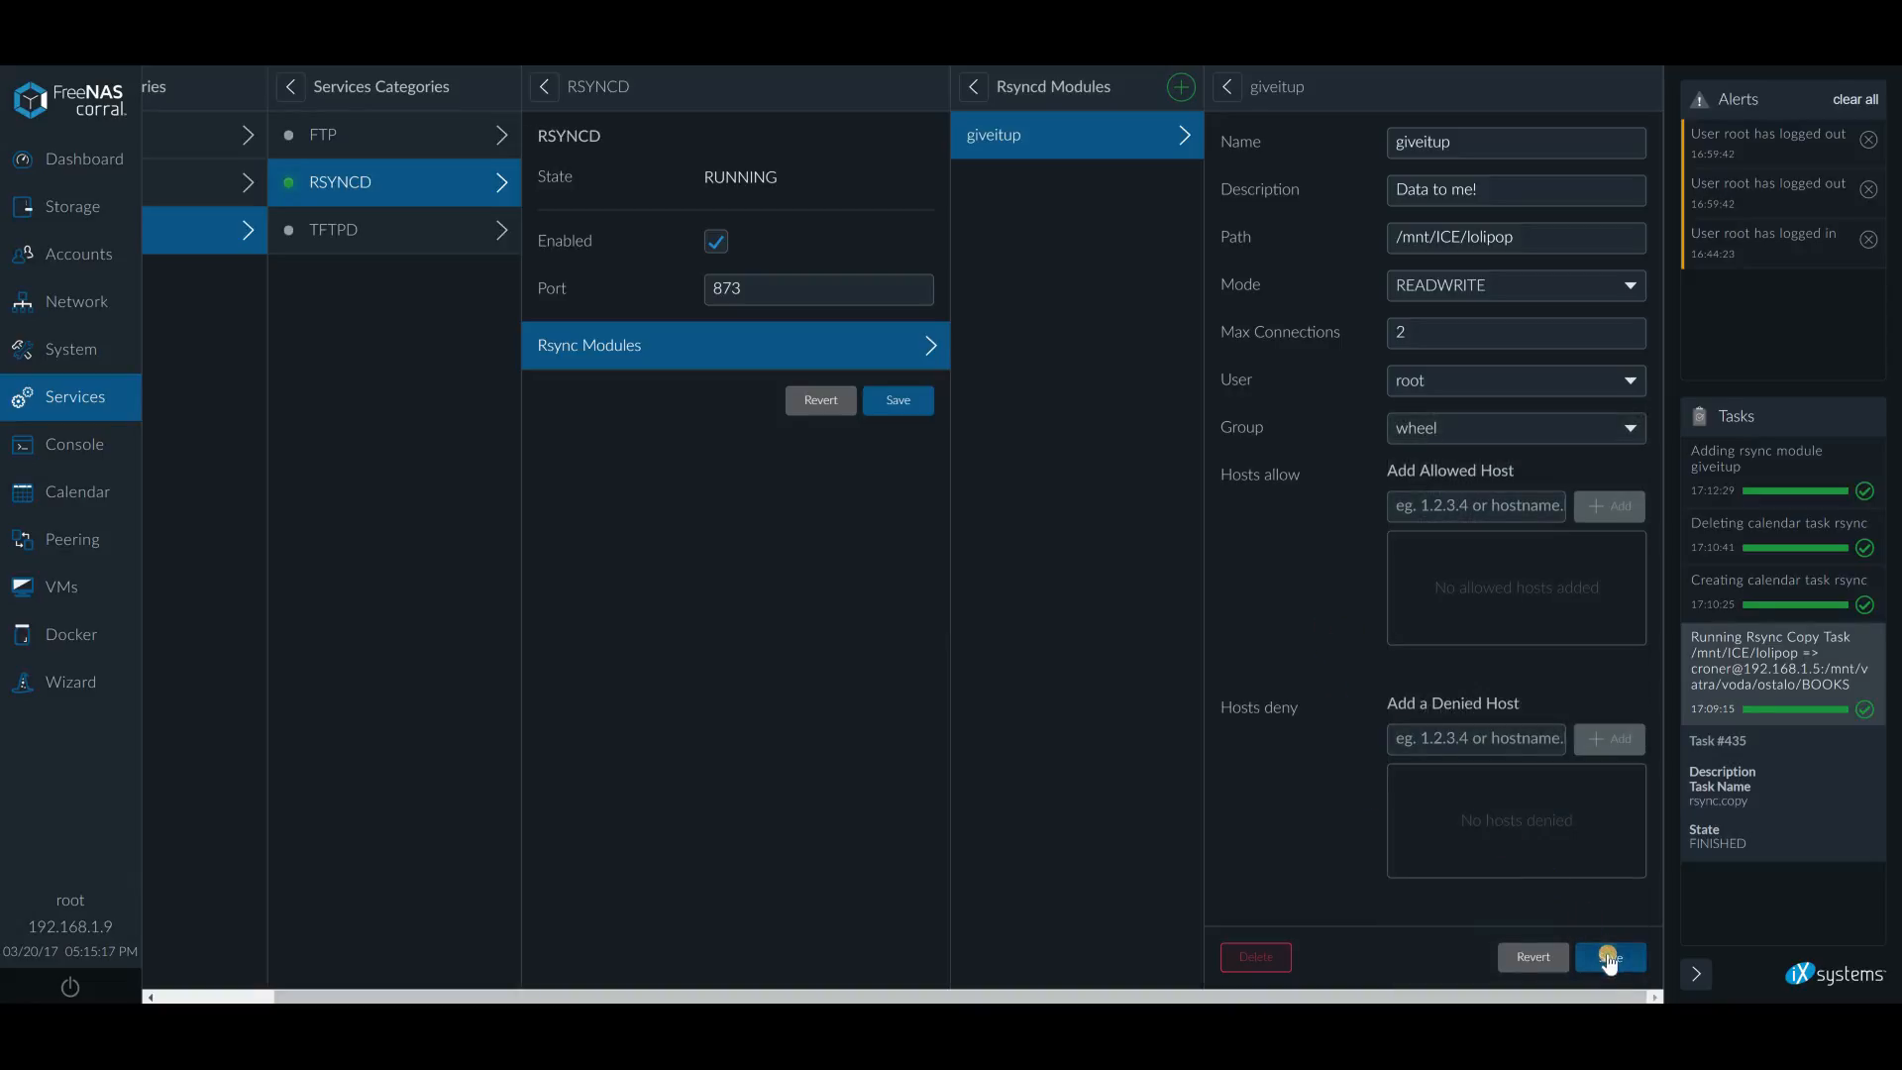
pyautogui.click(1610, 957)
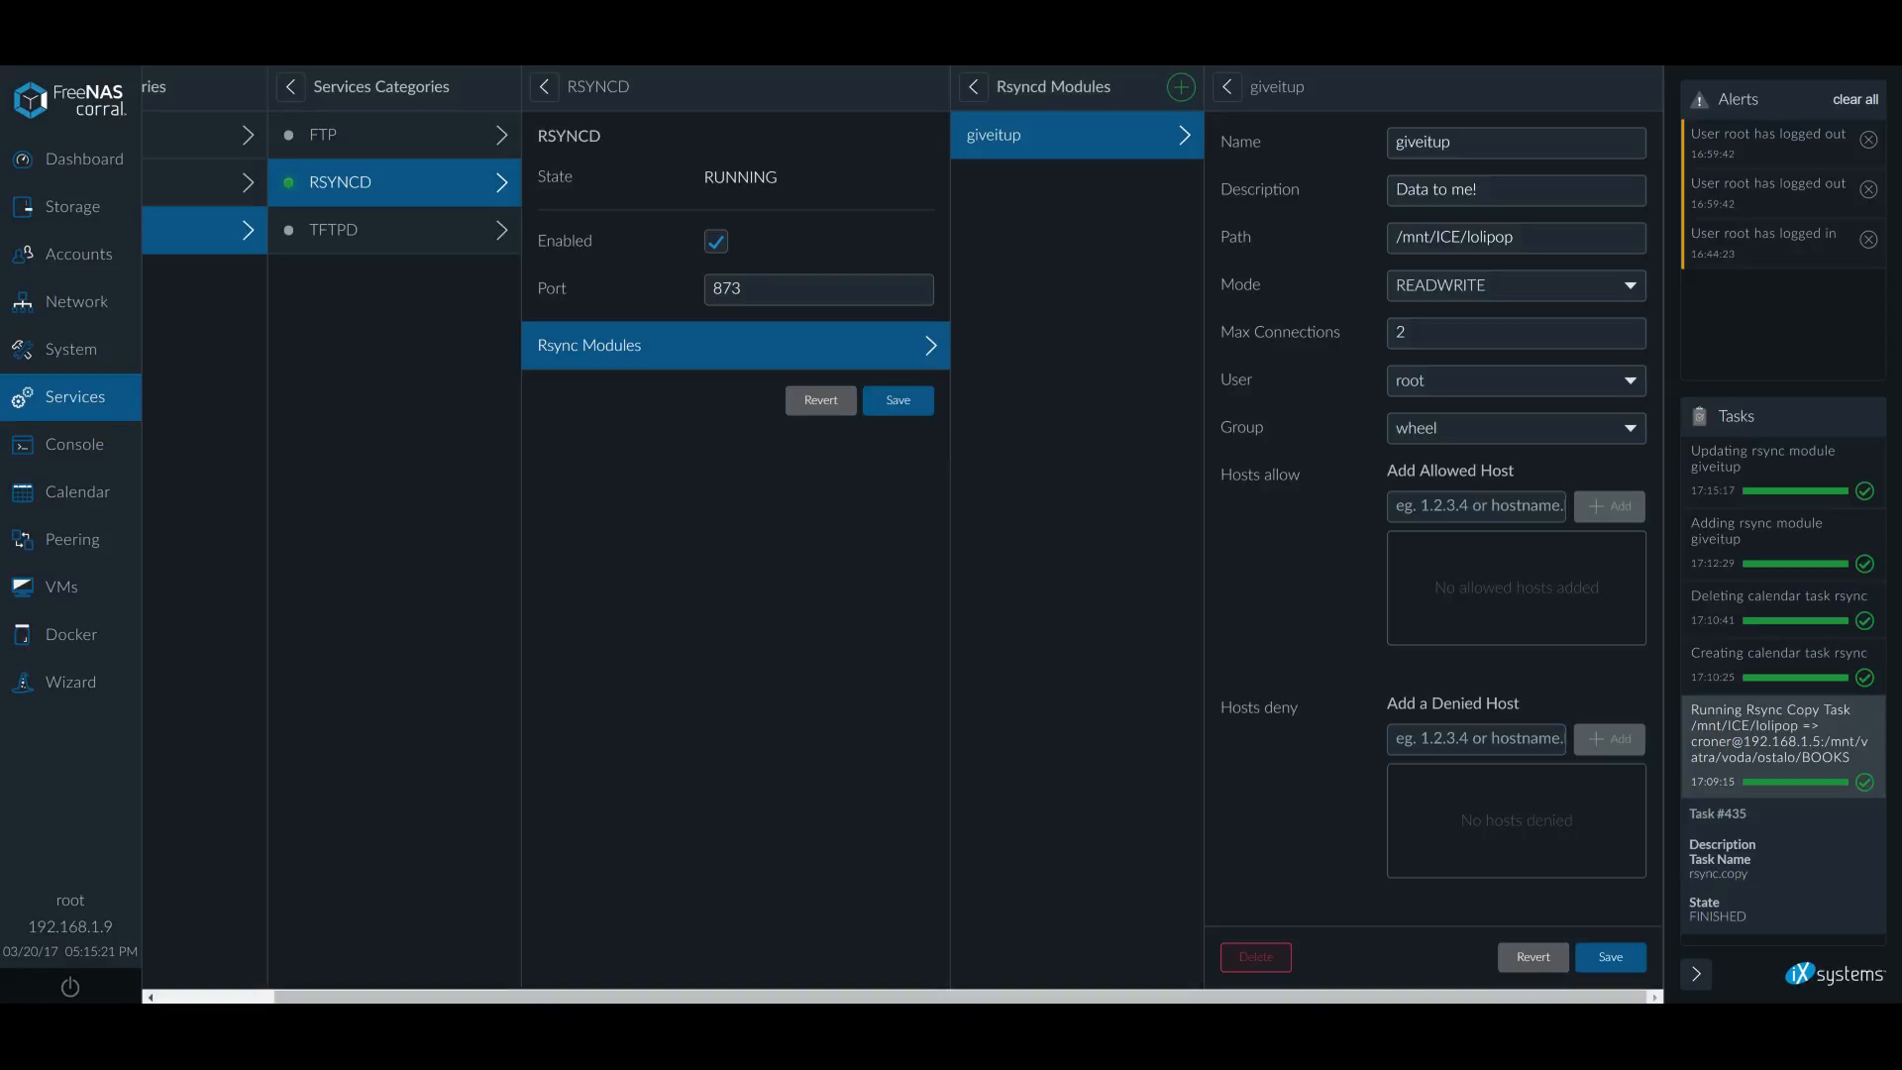
# Return to the whatever task on the sending server and run it again
pyautogui.click(76, 491)
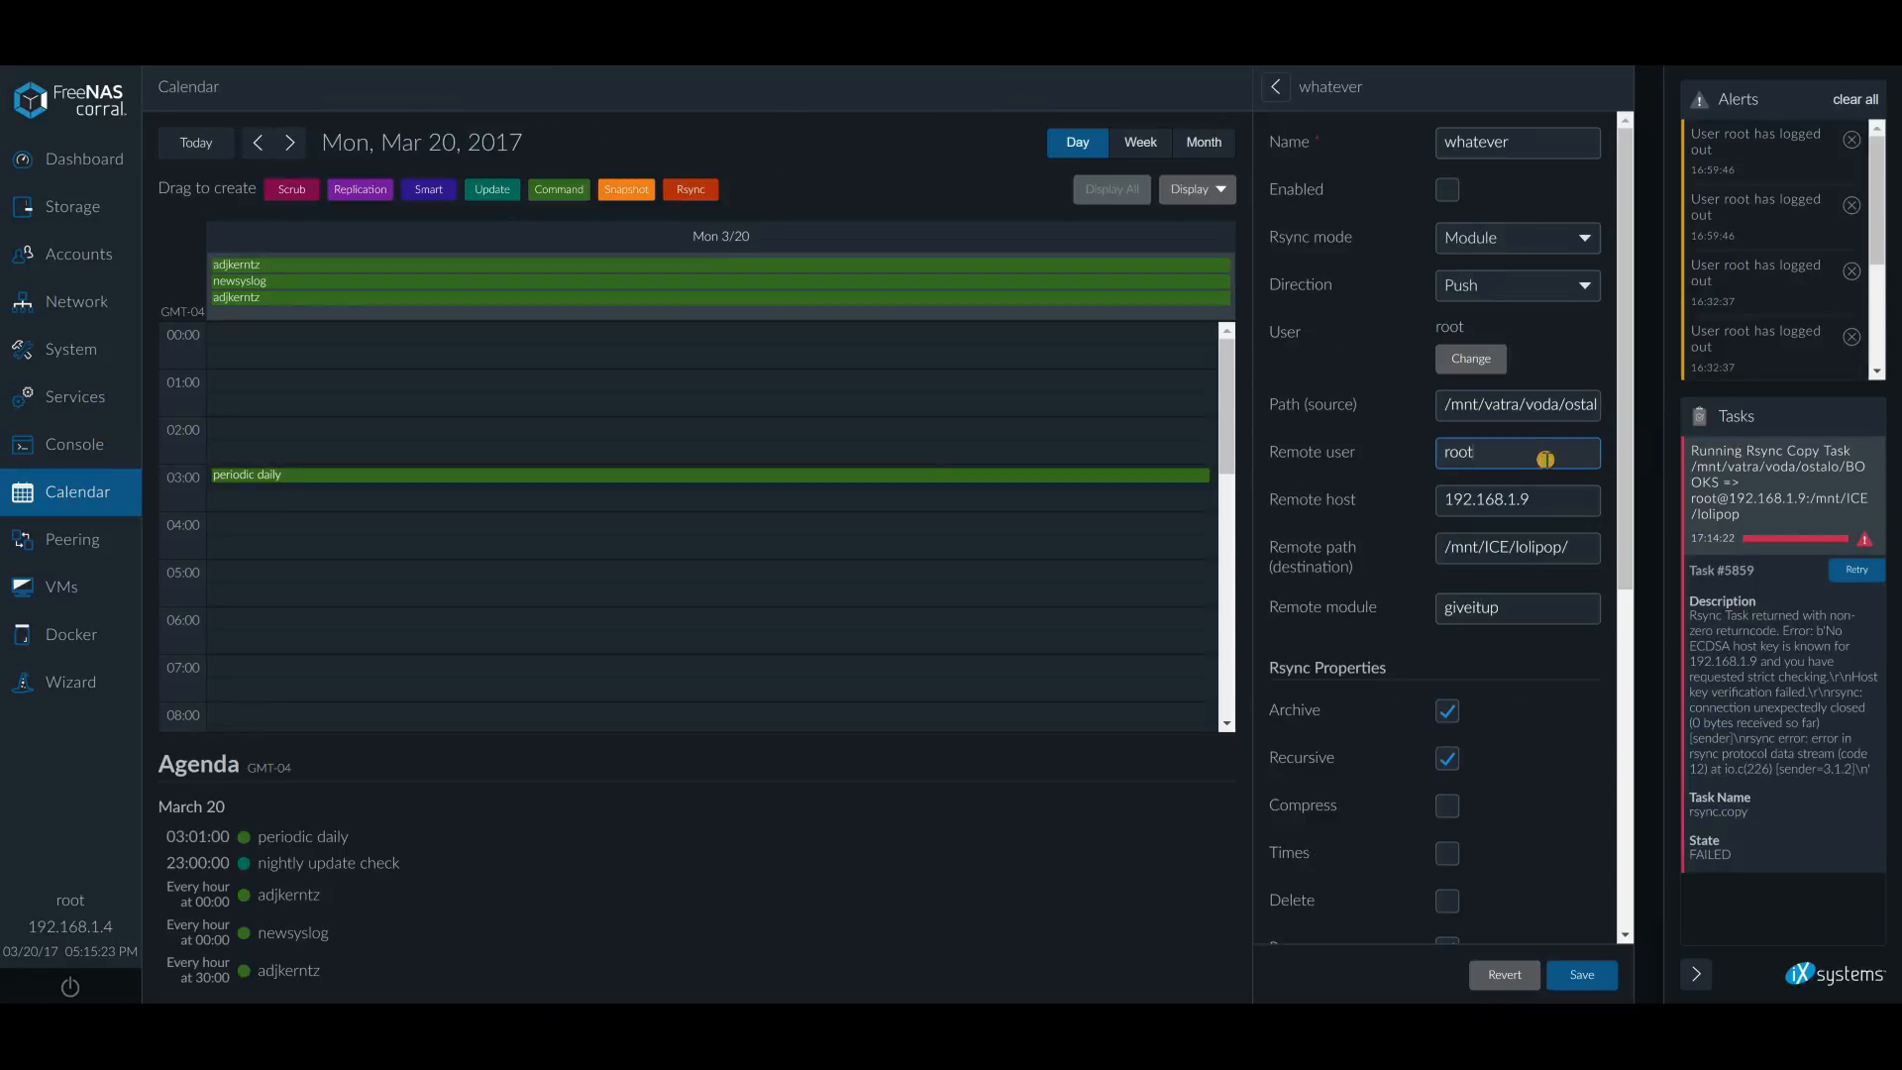
pyautogui.moveTo(1601, 763)
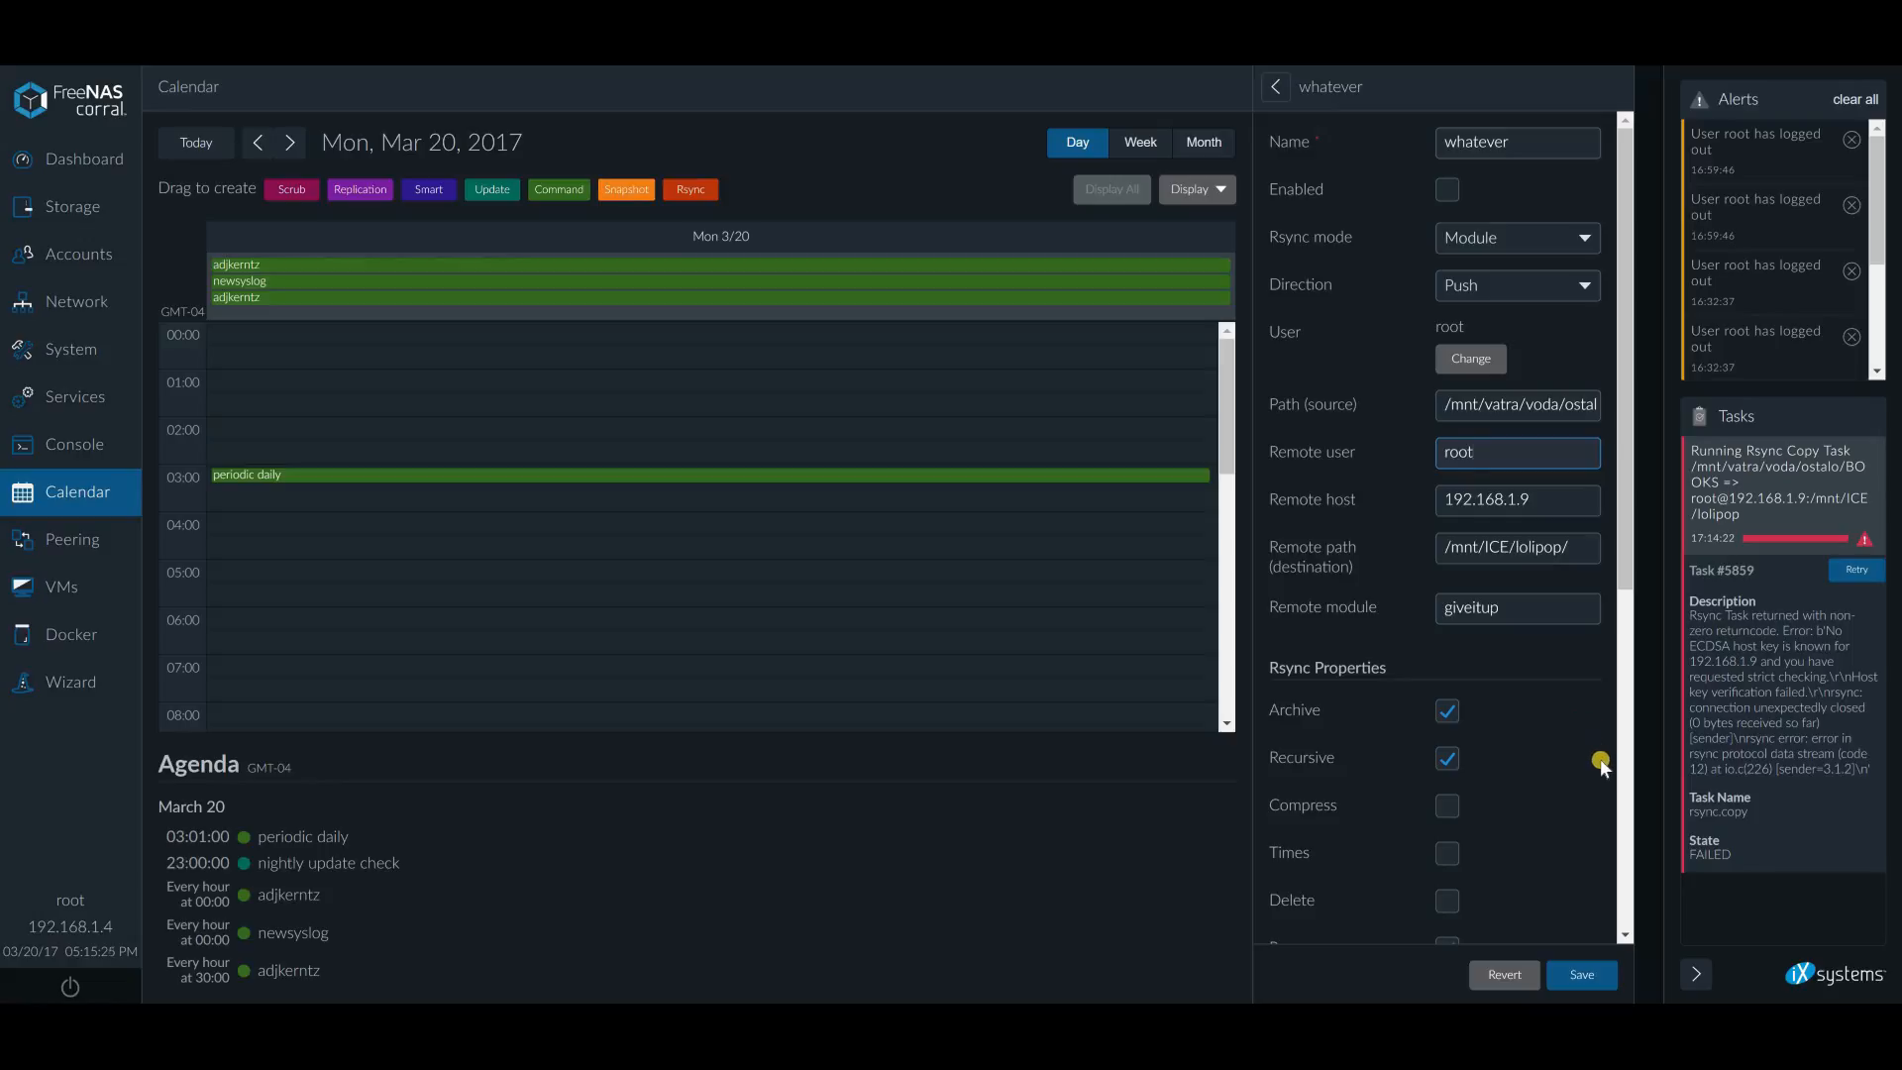
pyautogui.scroll(-3)
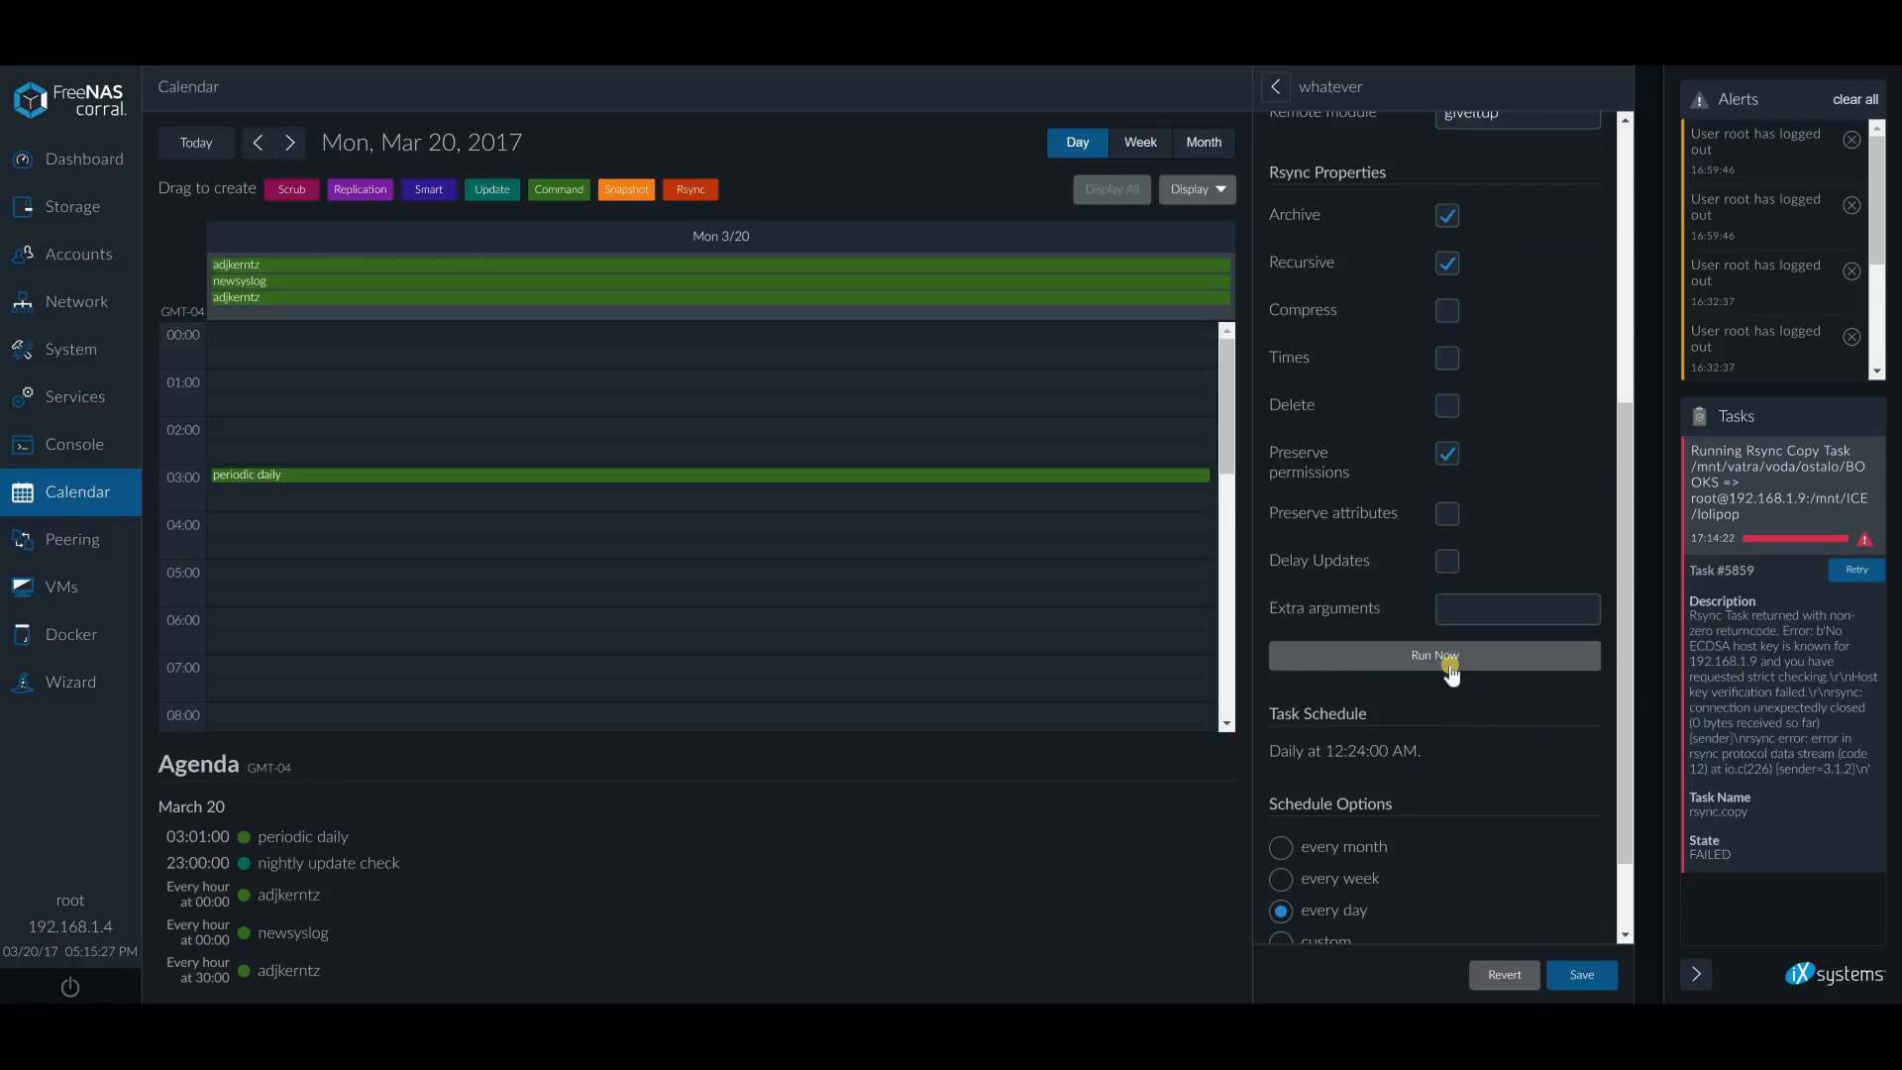
pyautogui.click(1433, 655)
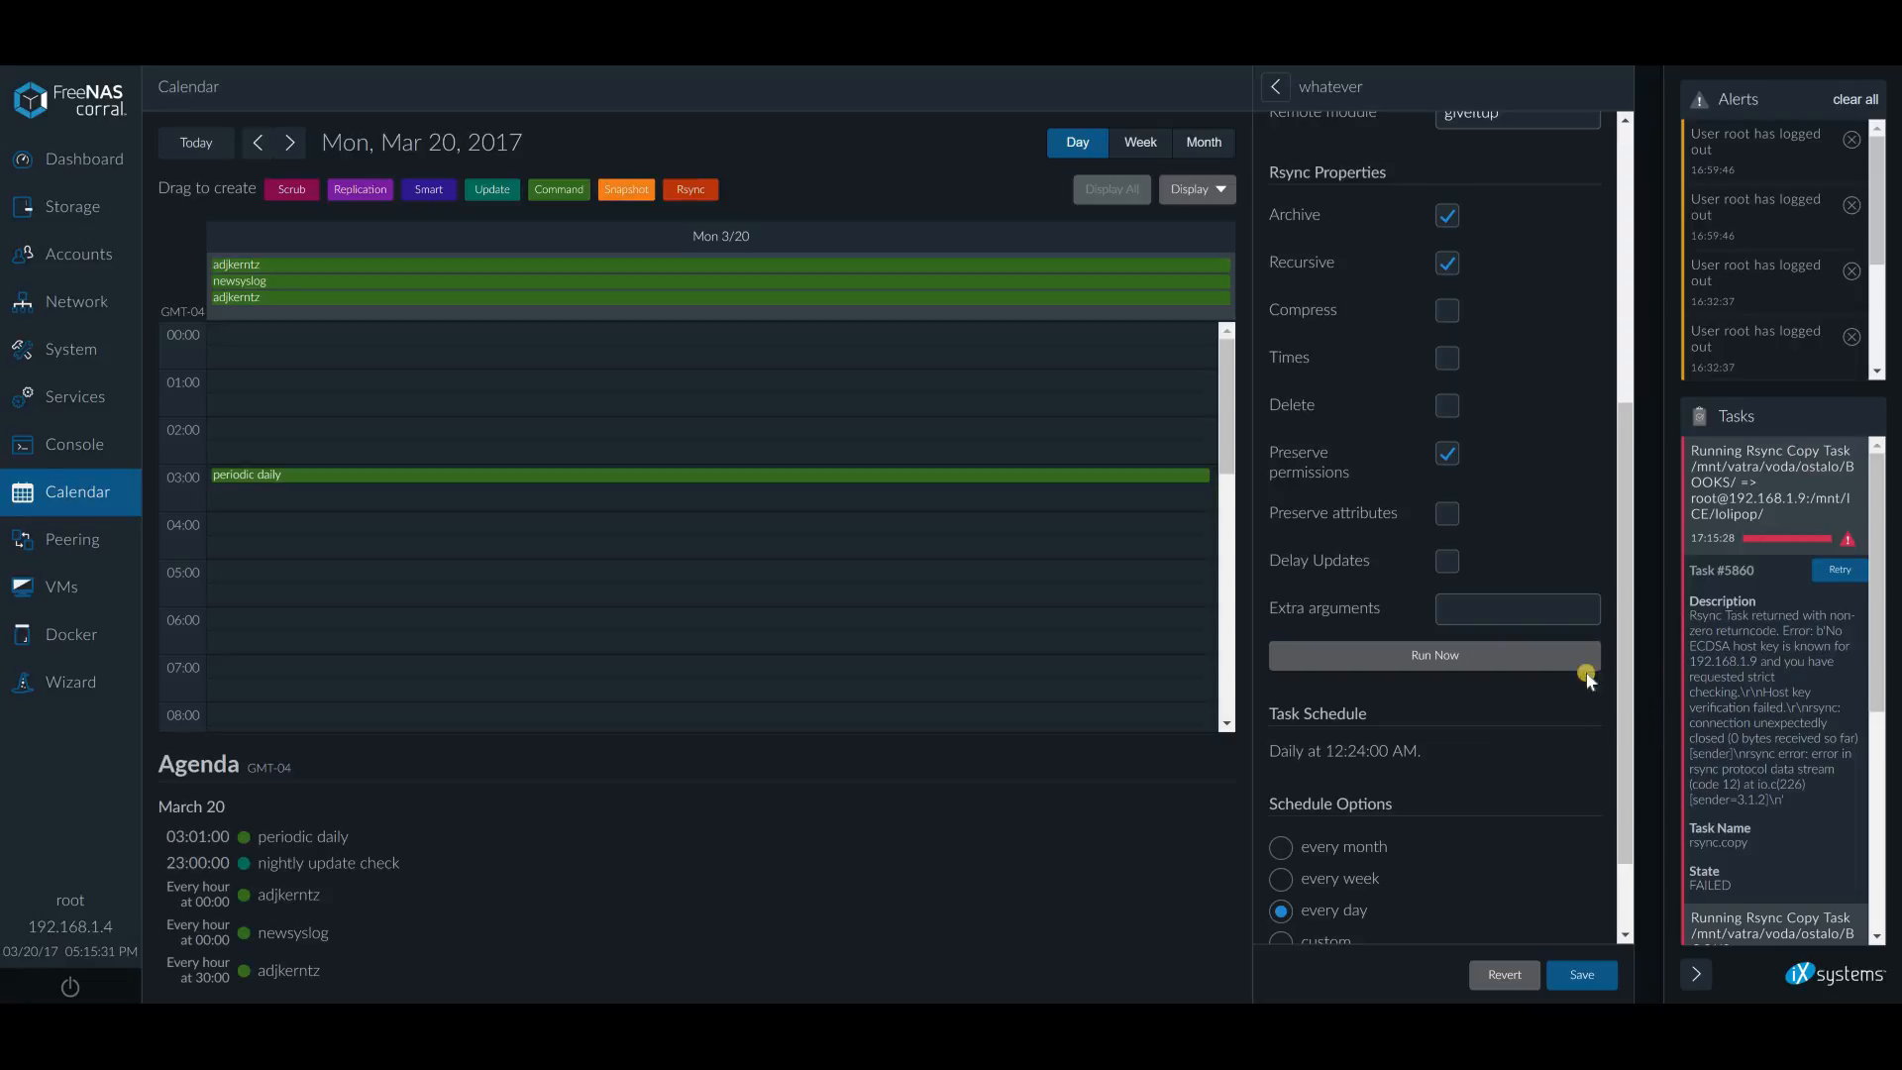
# Confirm the BOOKS source path and Push direction, then save the task
pyautogui.scroll(3)
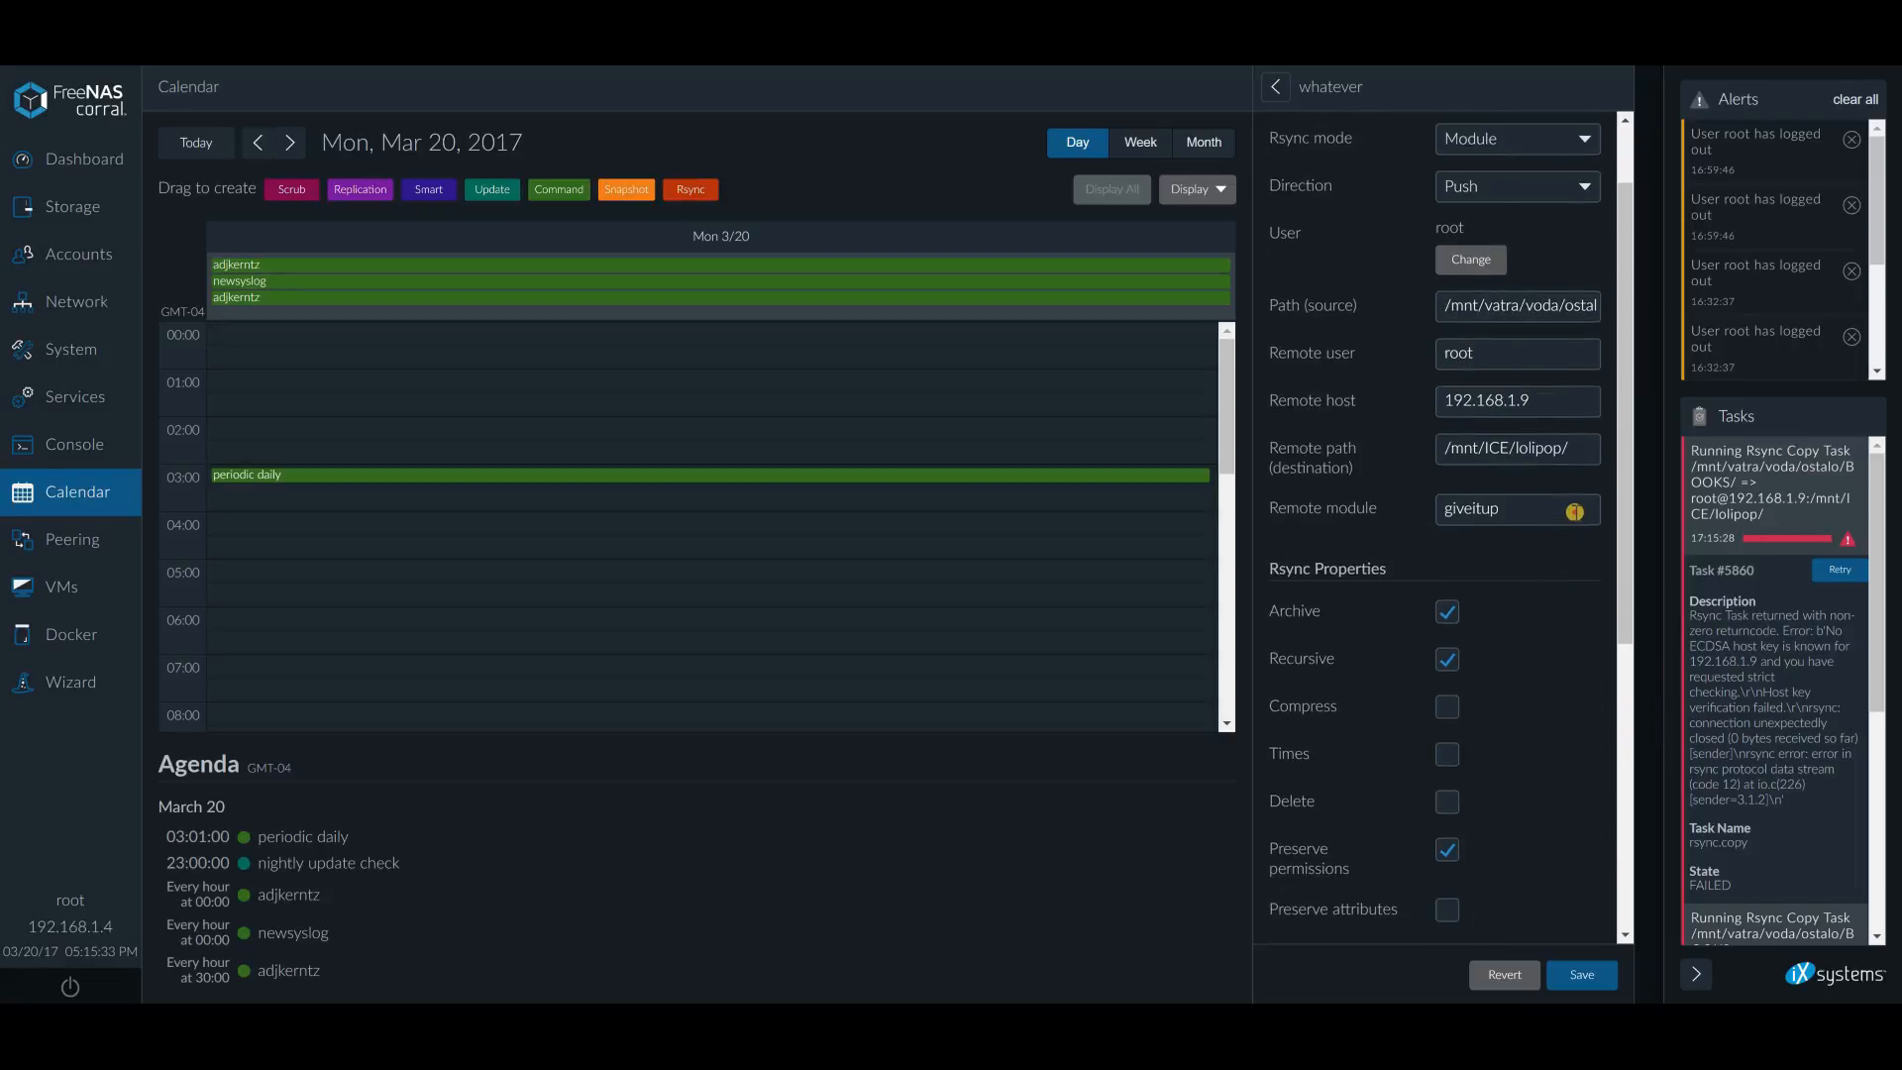
pyautogui.click(1518, 304)
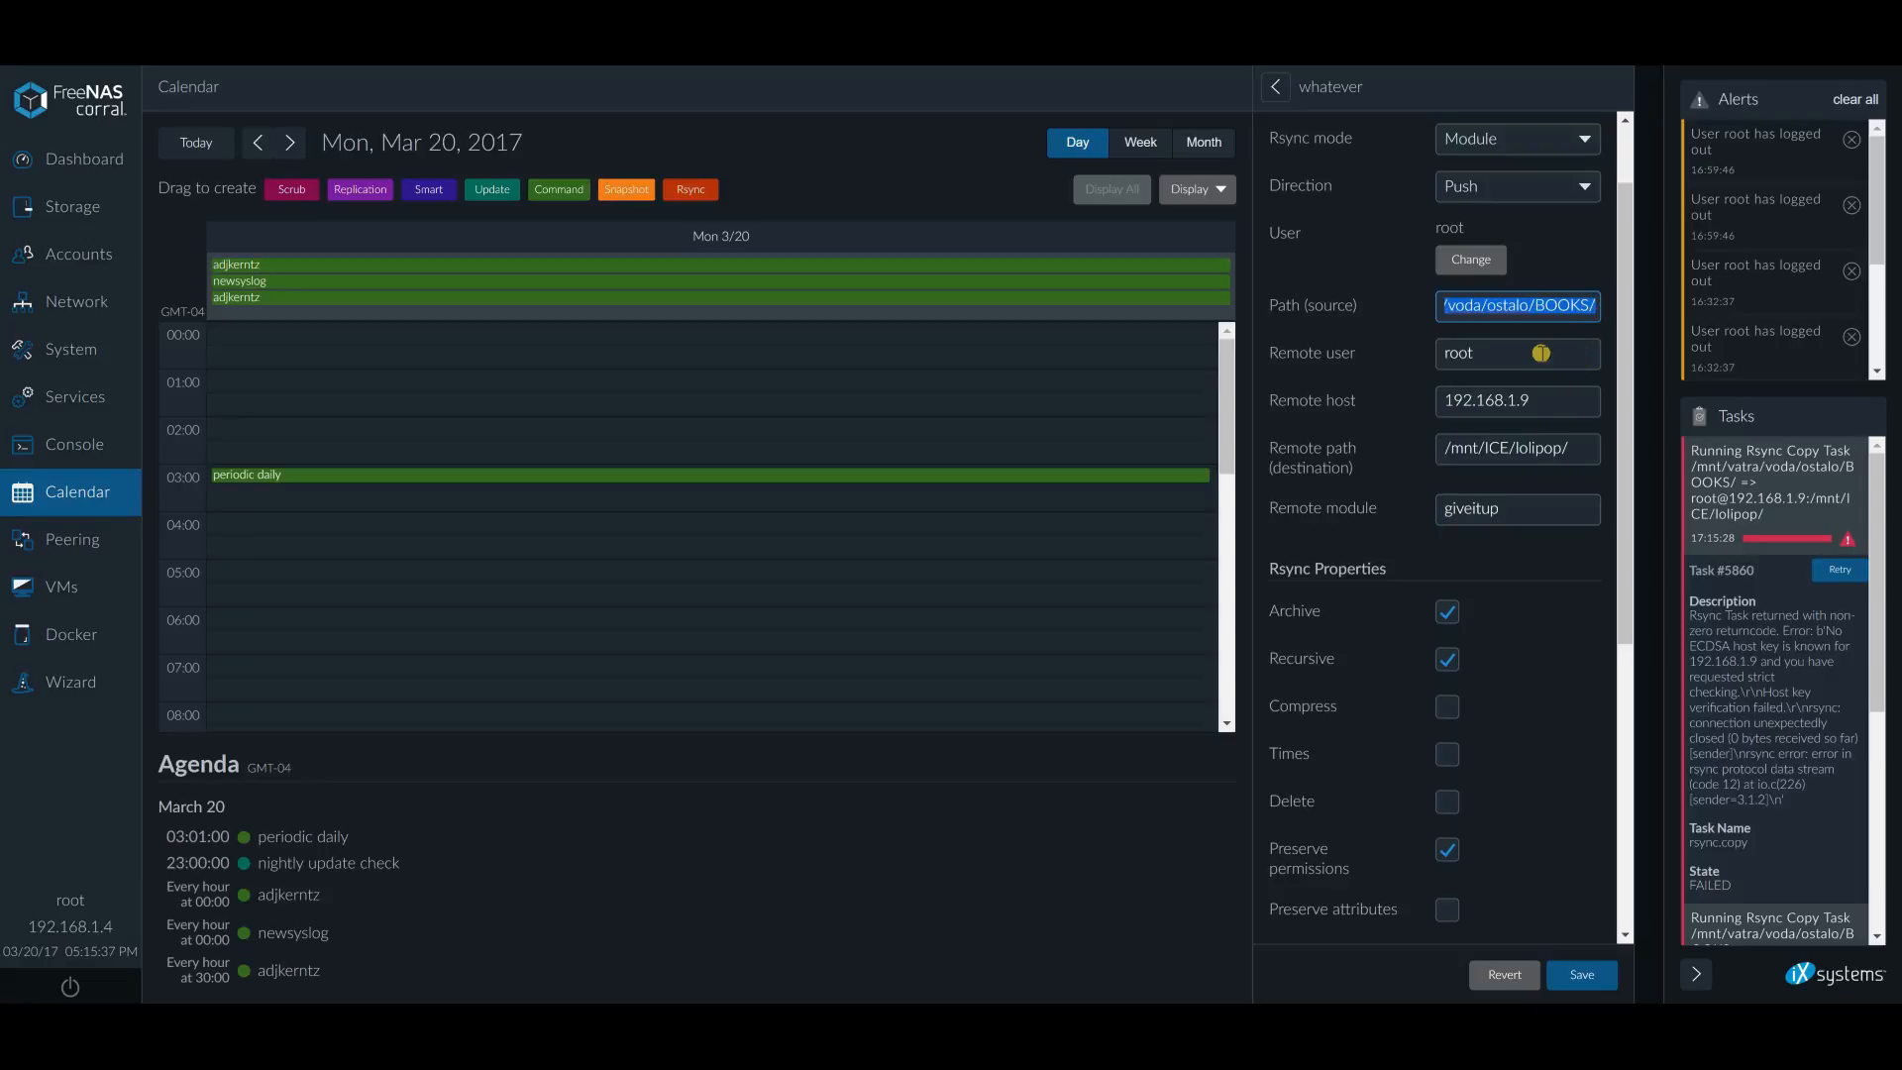
pyautogui.click(1515, 185)
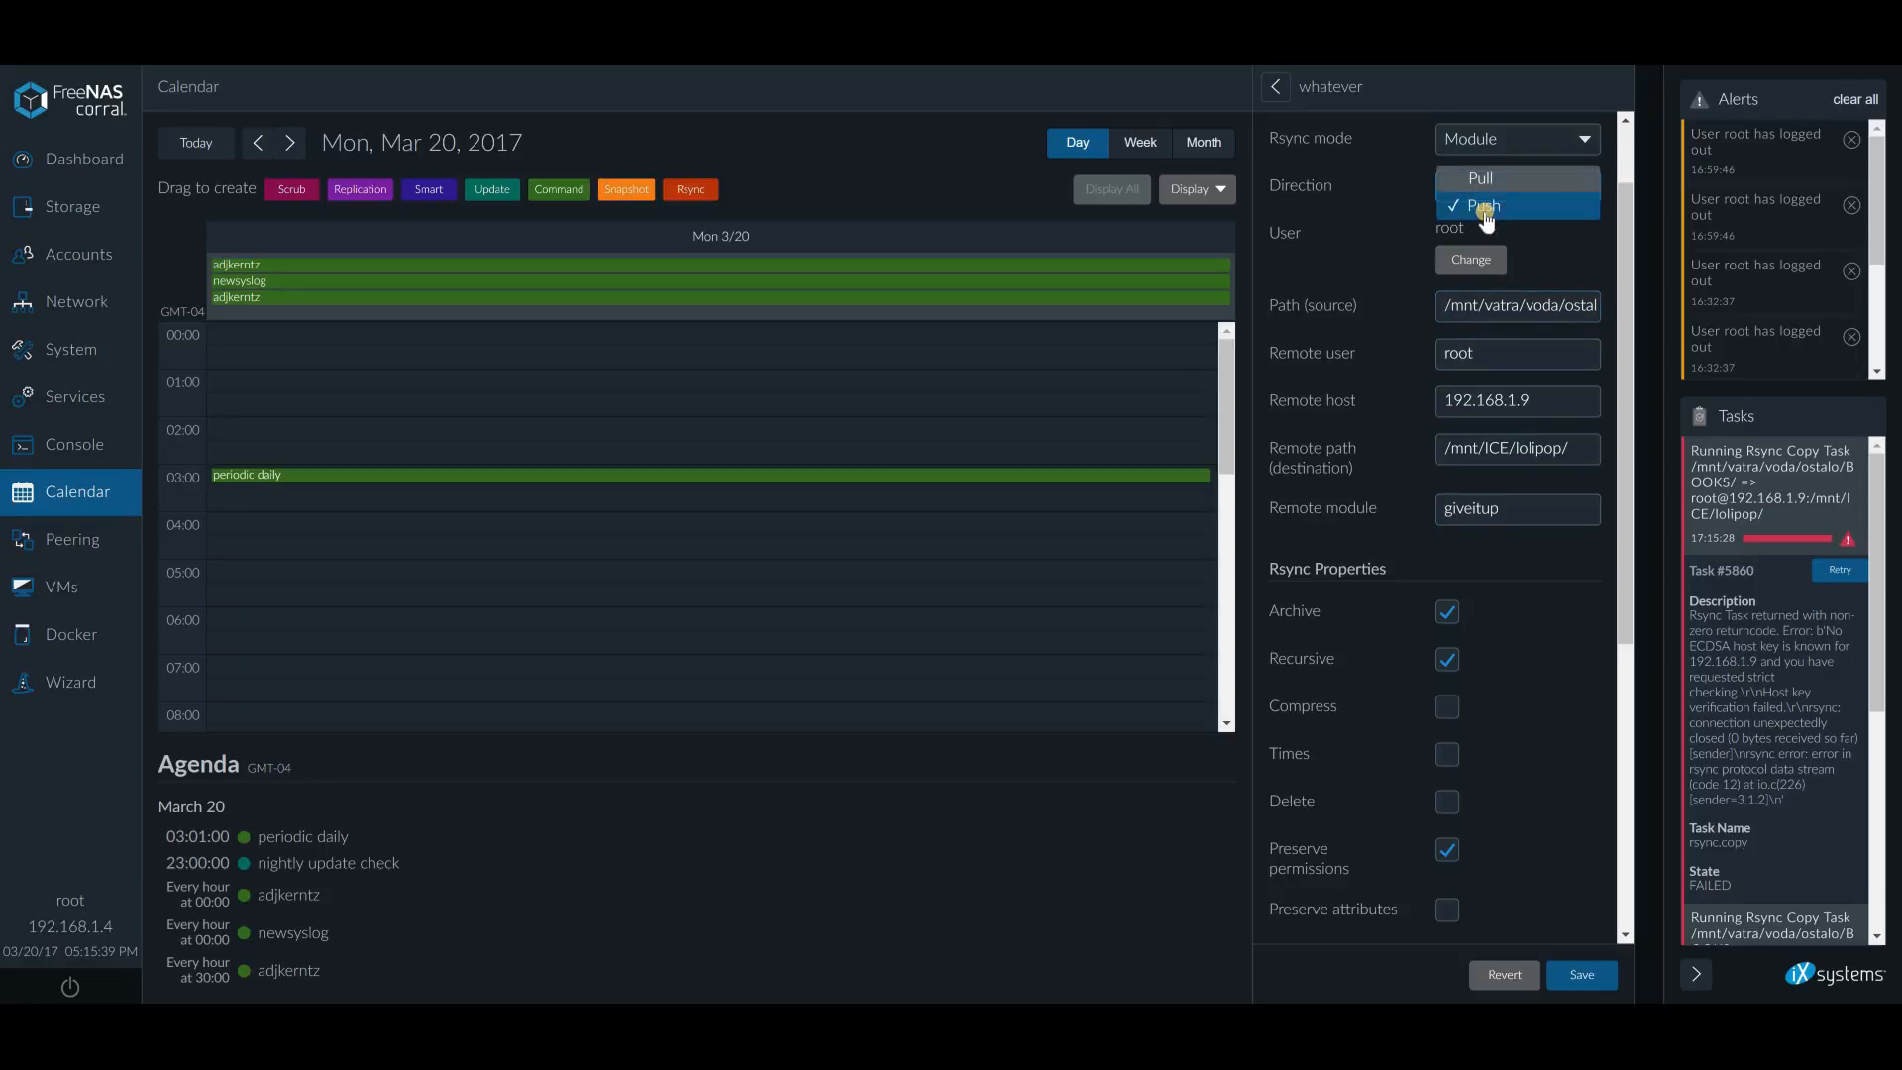
pyautogui.click(1481, 205)
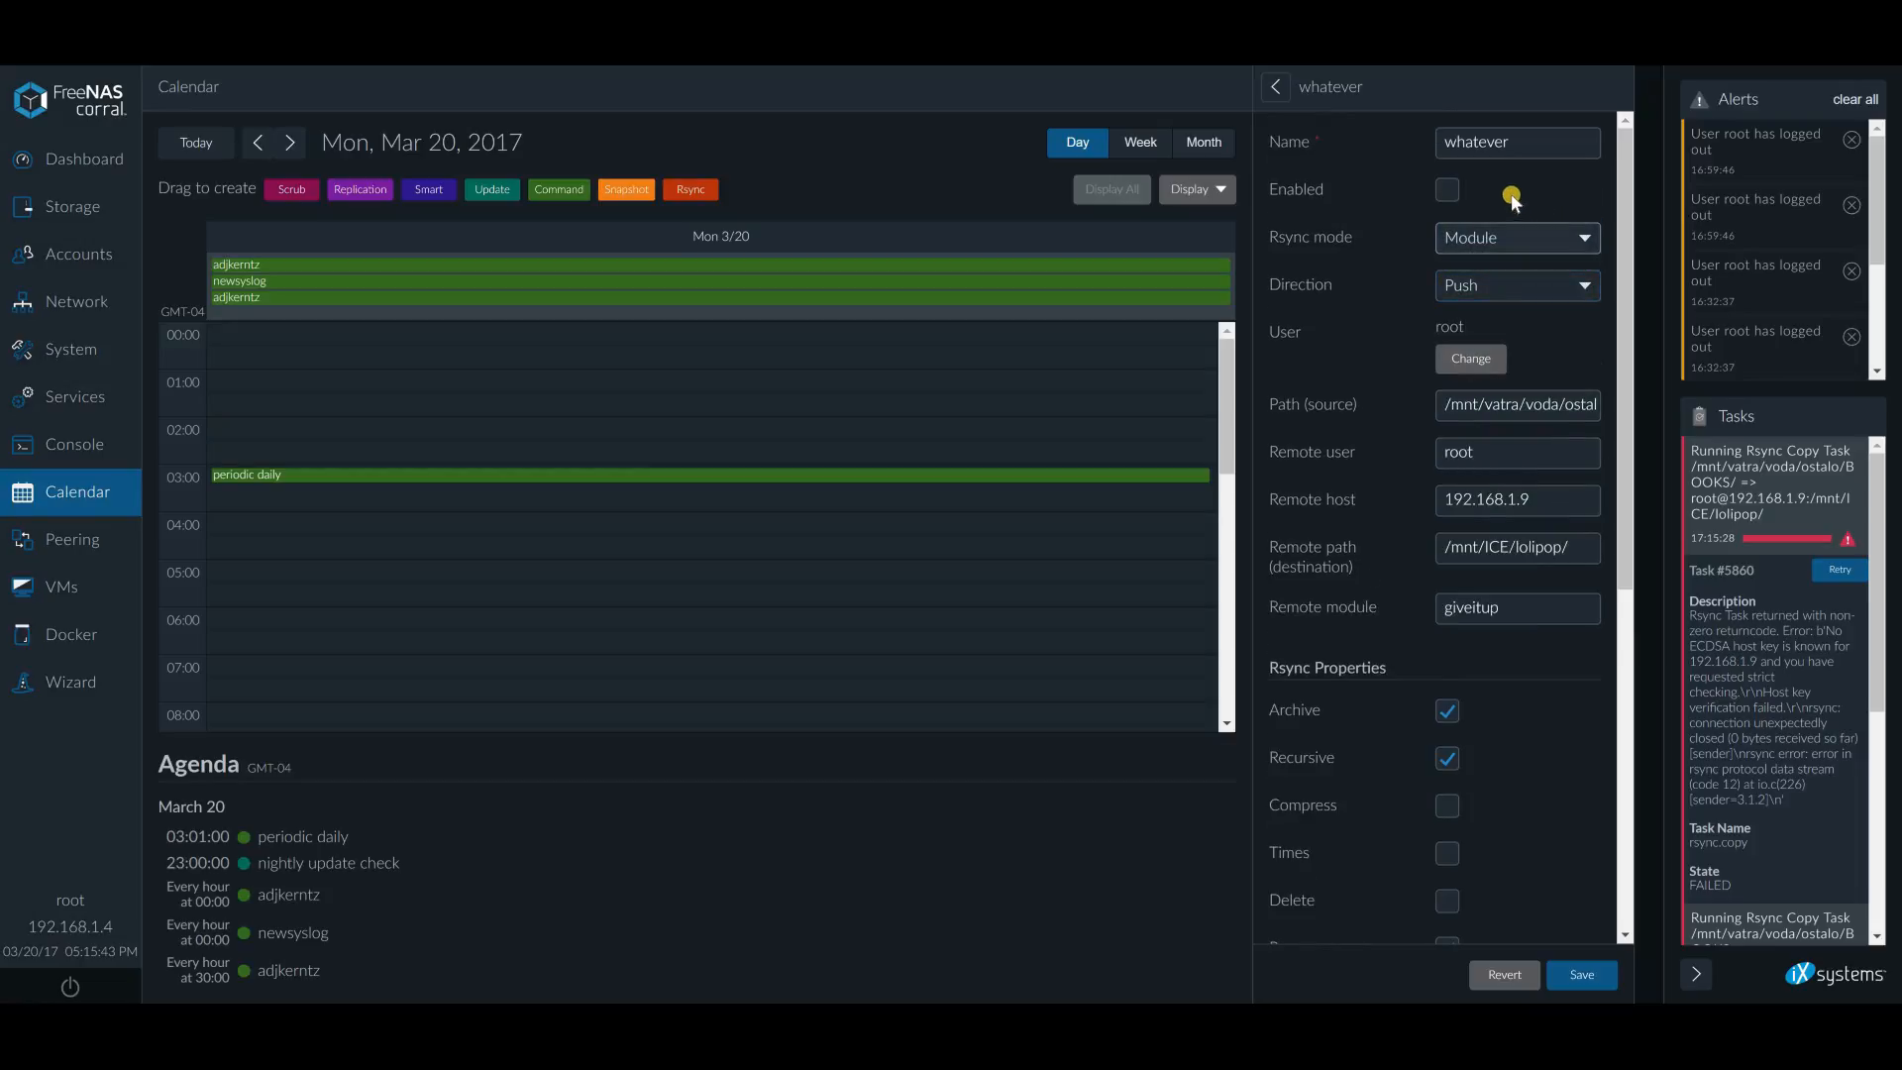
pyautogui.scroll(-3)
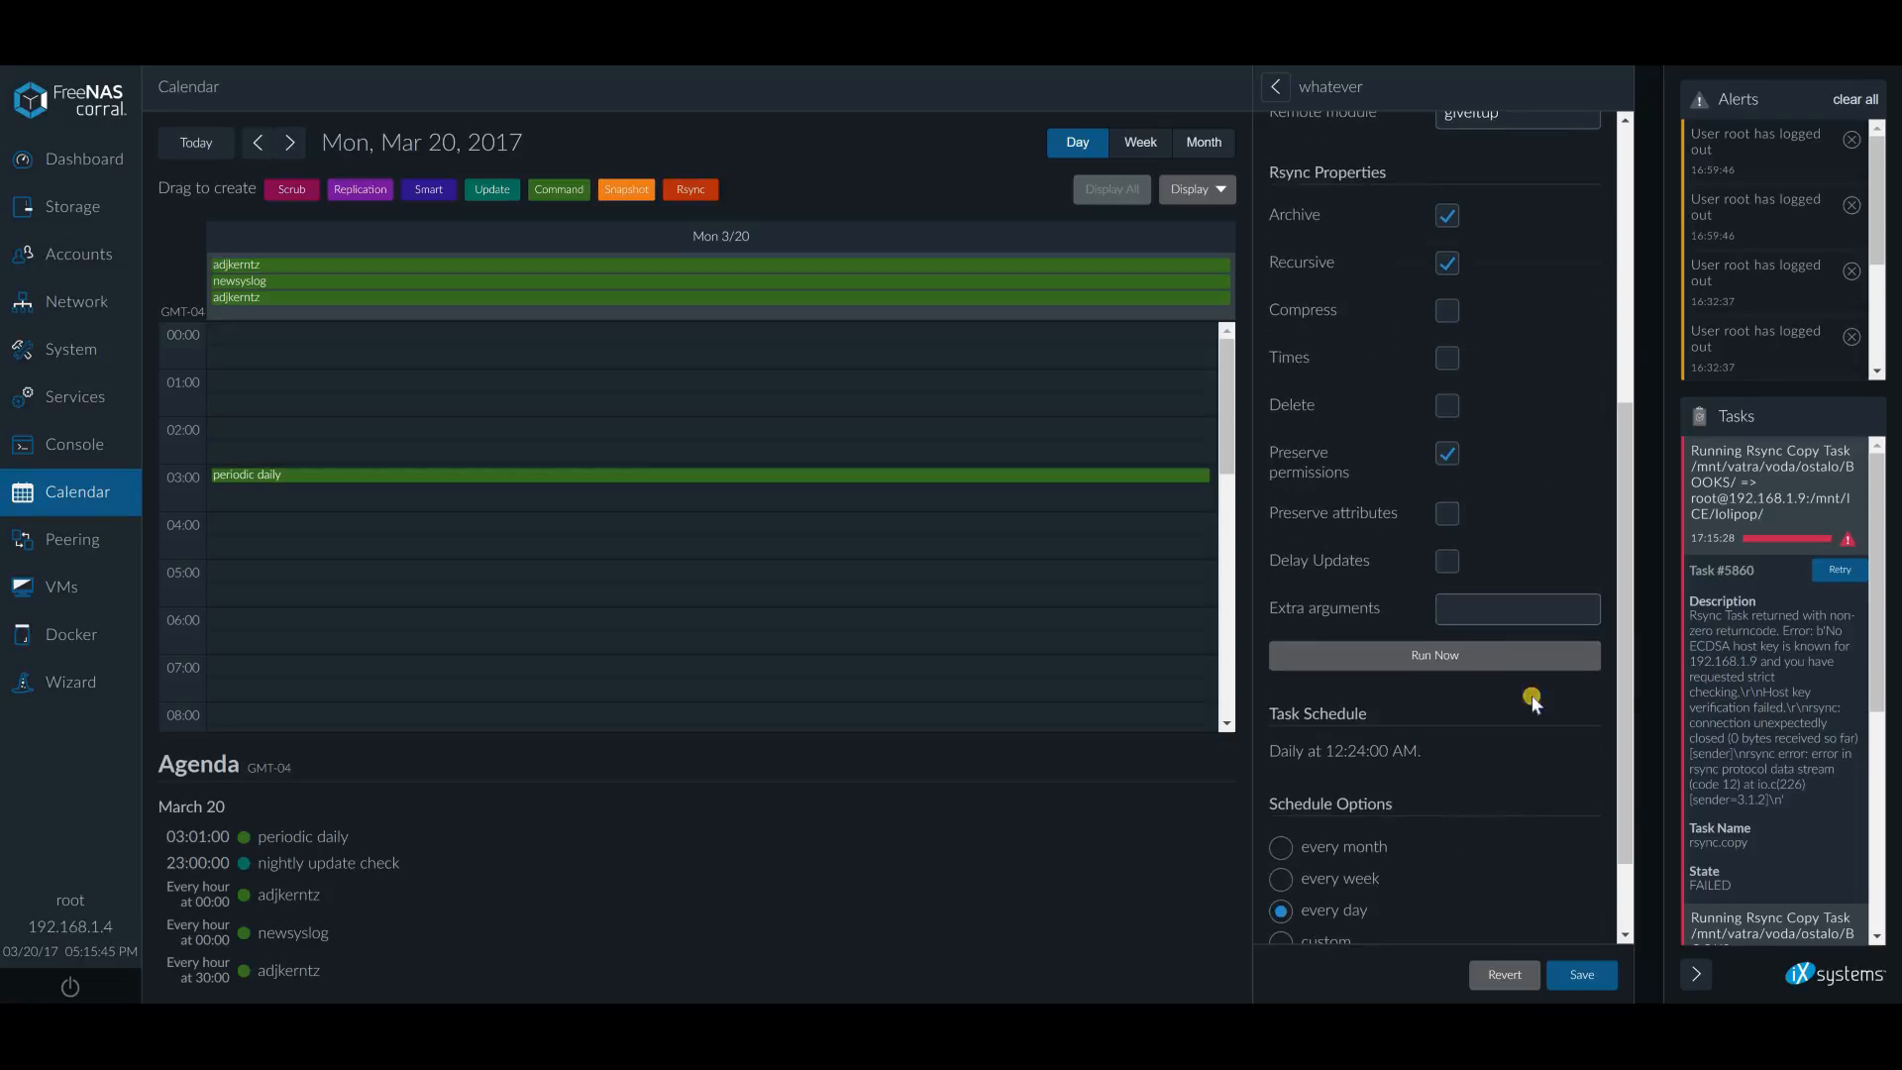
pyautogui.scroll(-3)
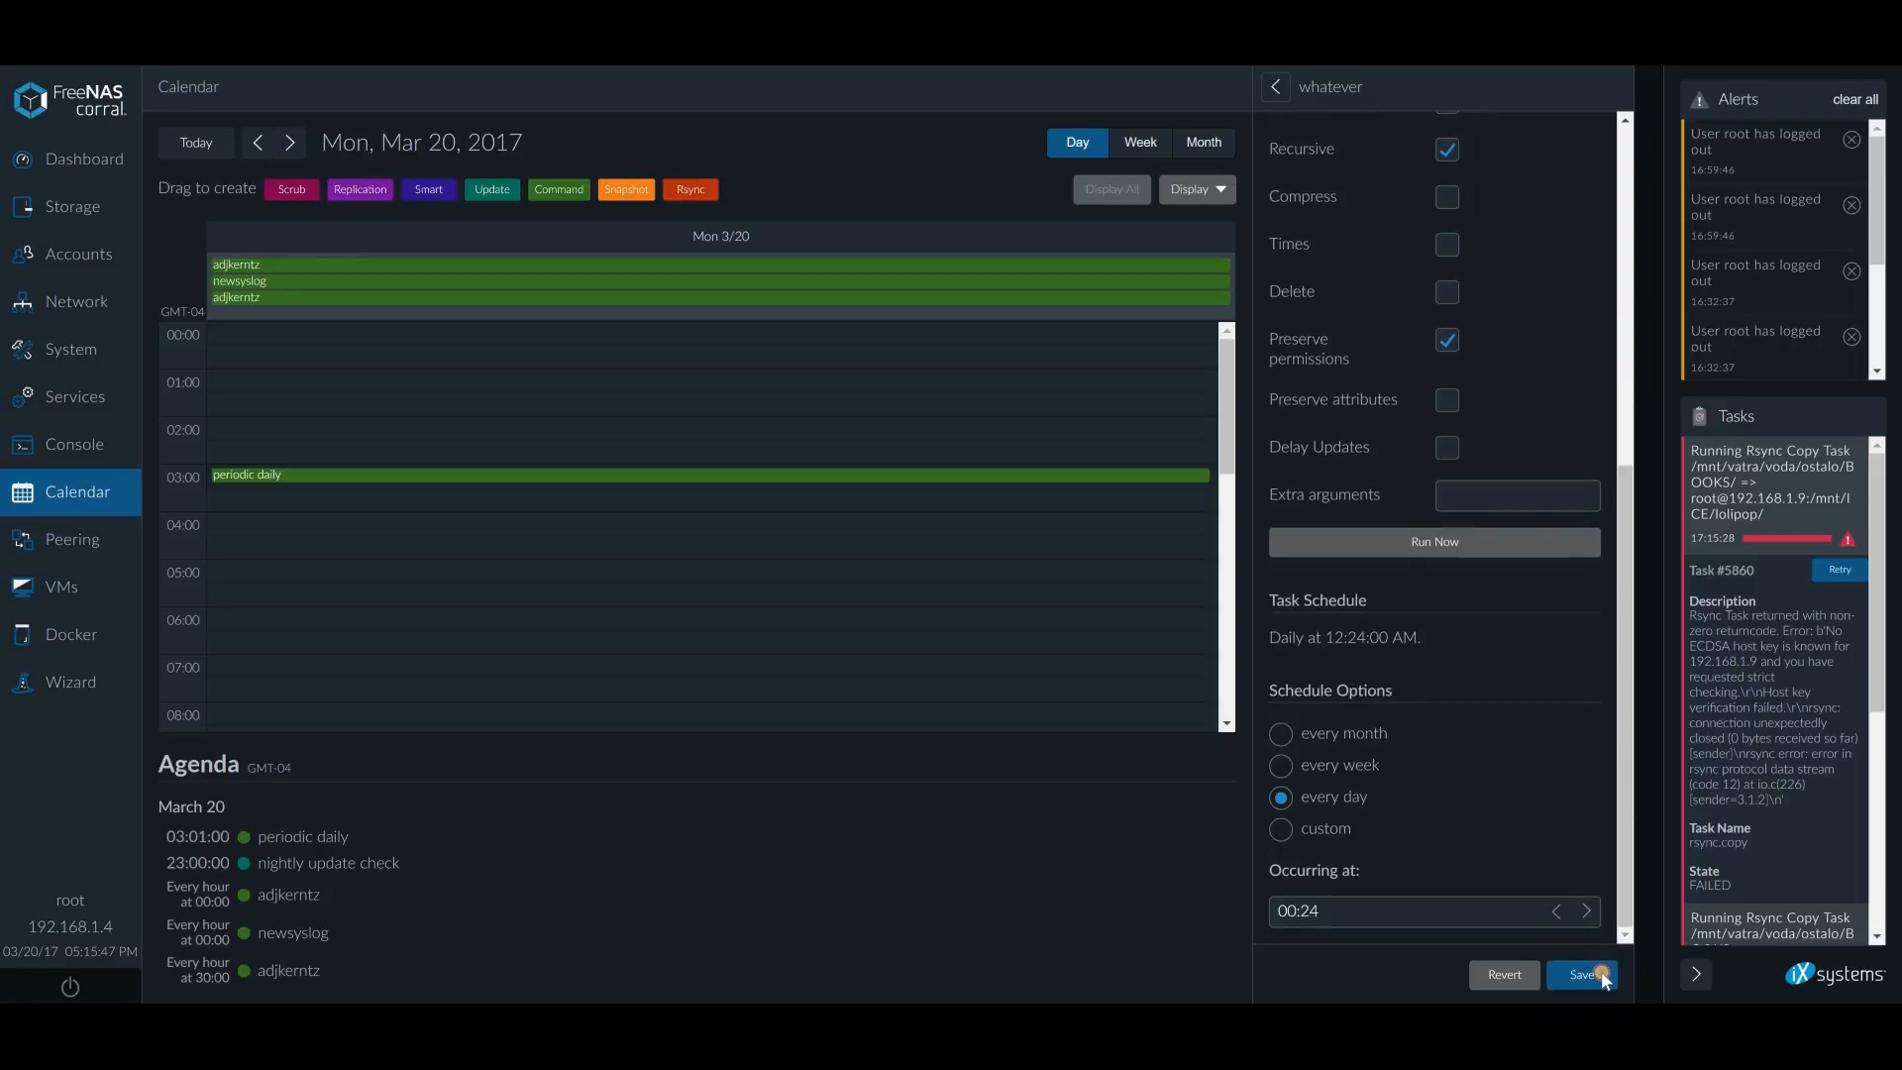
pyautogui.click(1581, 974)
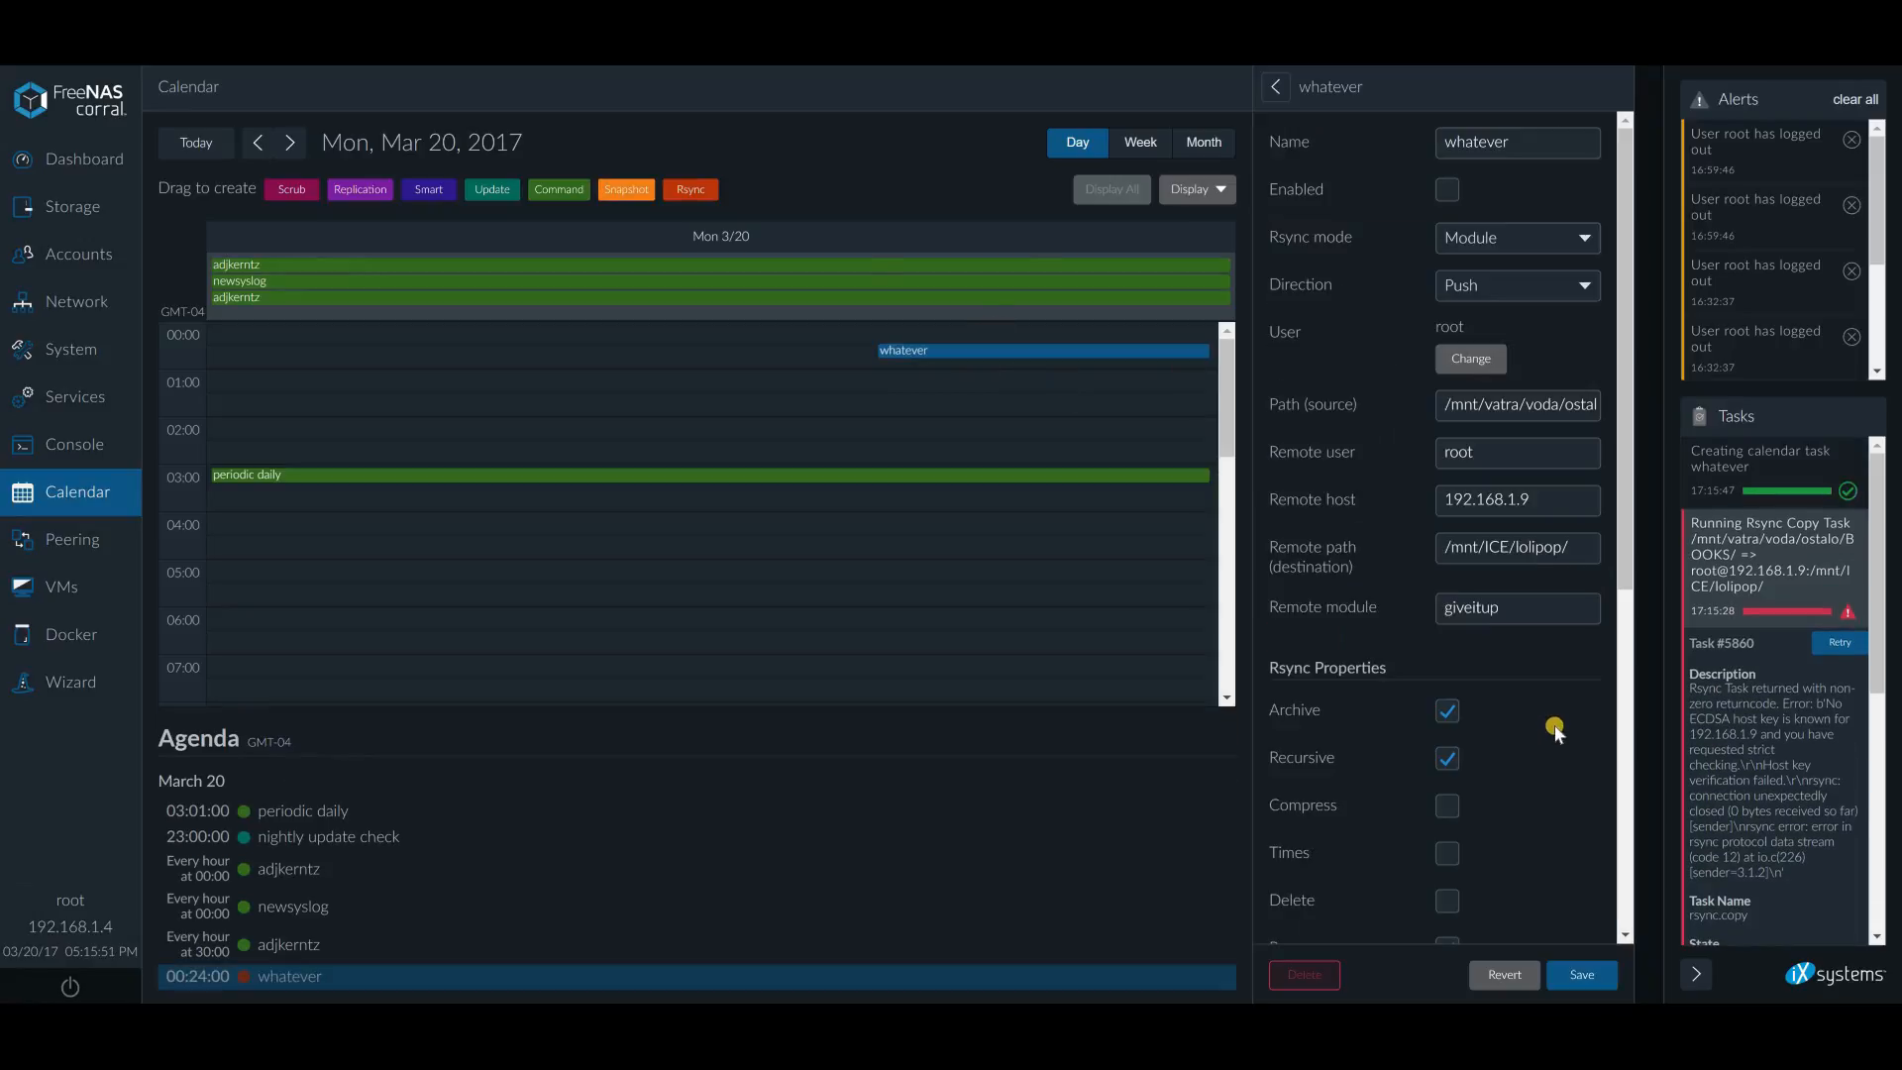
# Check whatever appears daily at 00:24 with a new rsync copy running
pyautogui.scroll(-3)
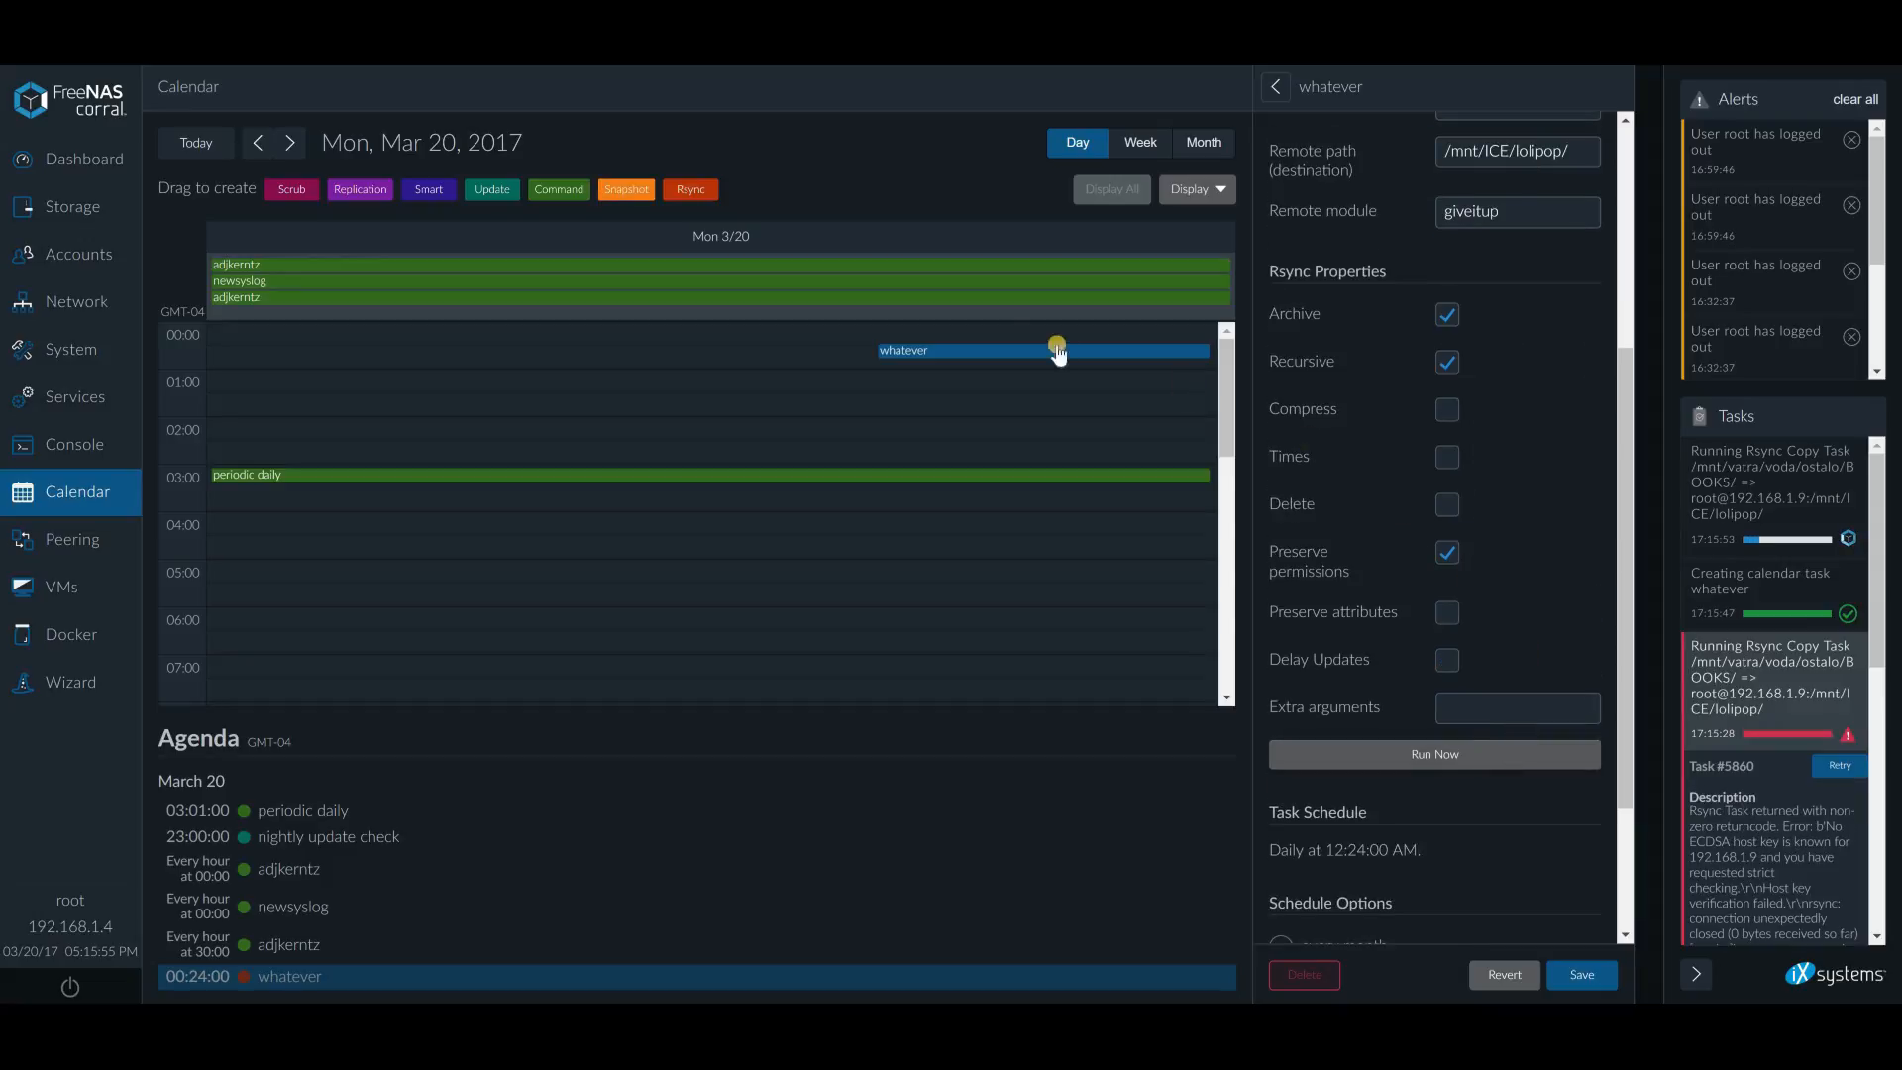
pyautogui.moveTo(1156, 691)
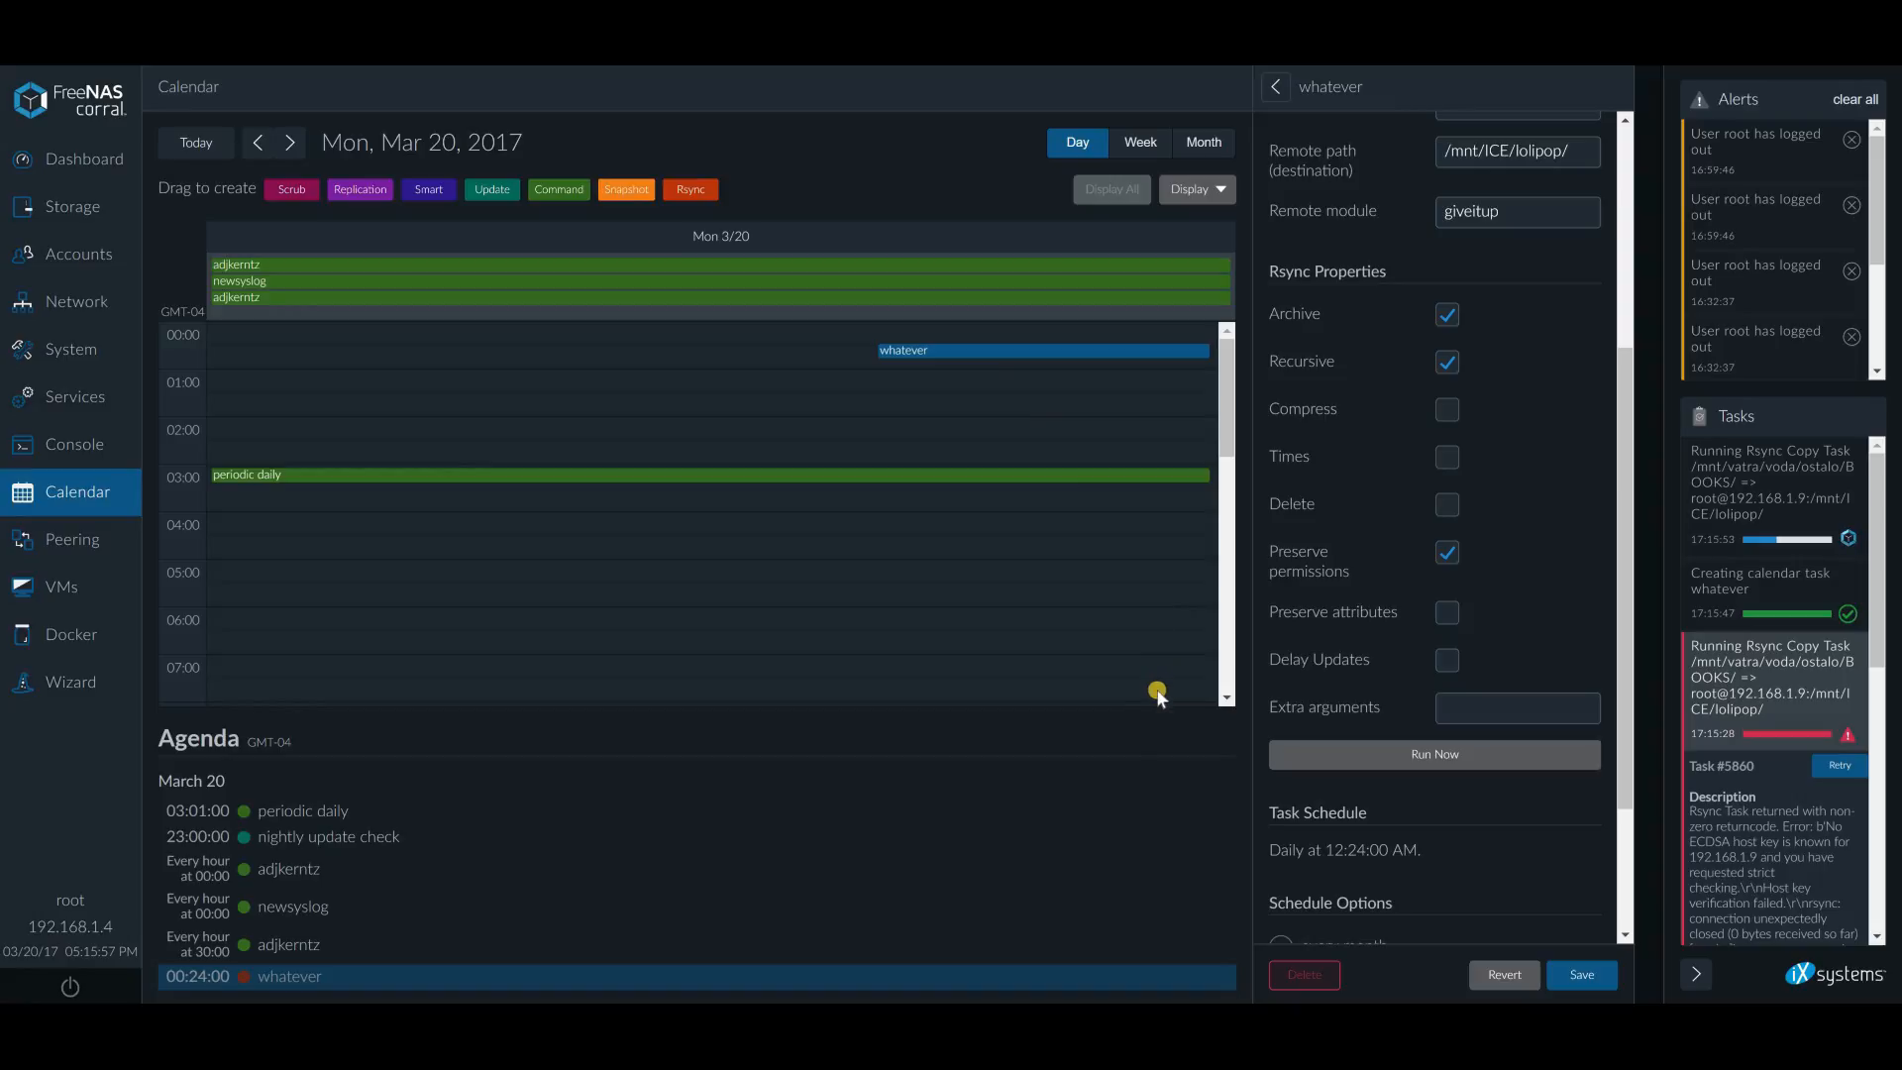
pyautogui.moveTo(1153, 606)
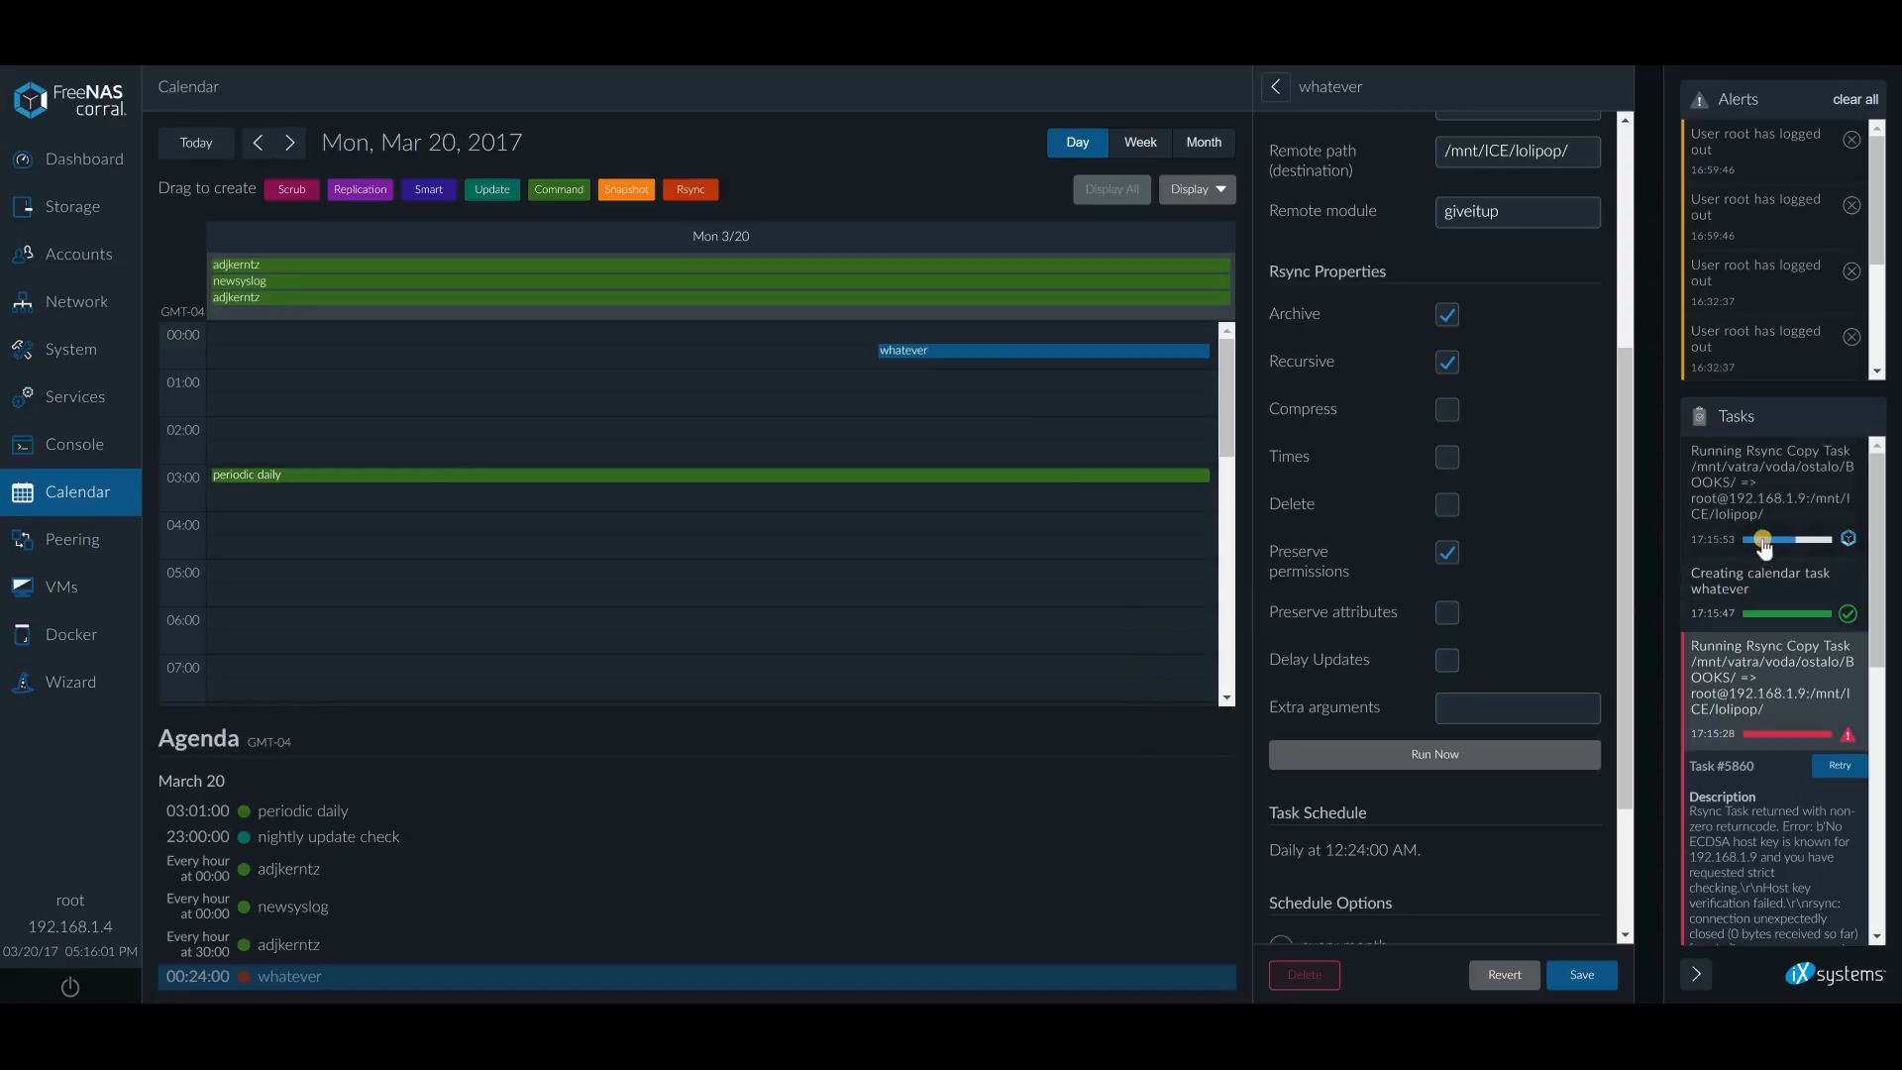
pyautogui.moveTo(1794, 544)
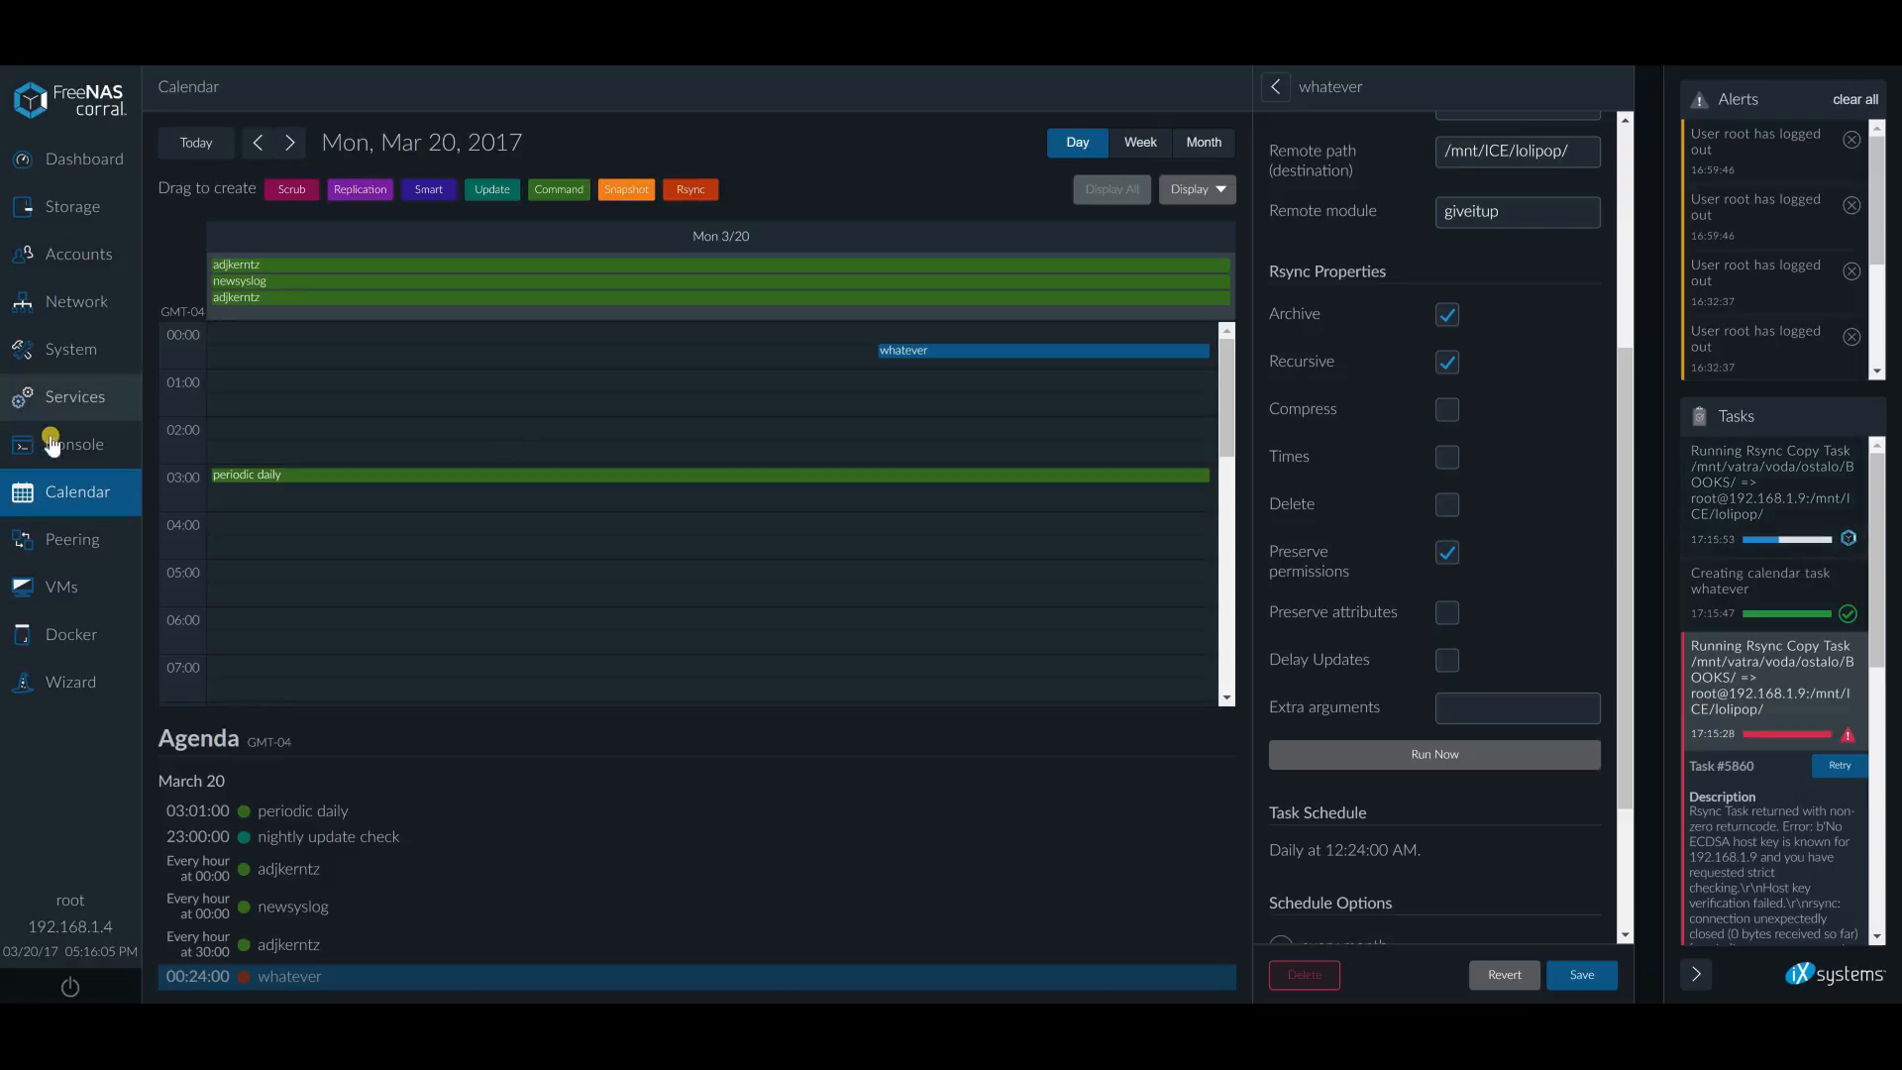
# Run 'task show' in the Console, showing BOOKS rsync task 5862 executing at 96%
pyautogui.click(74, 443)
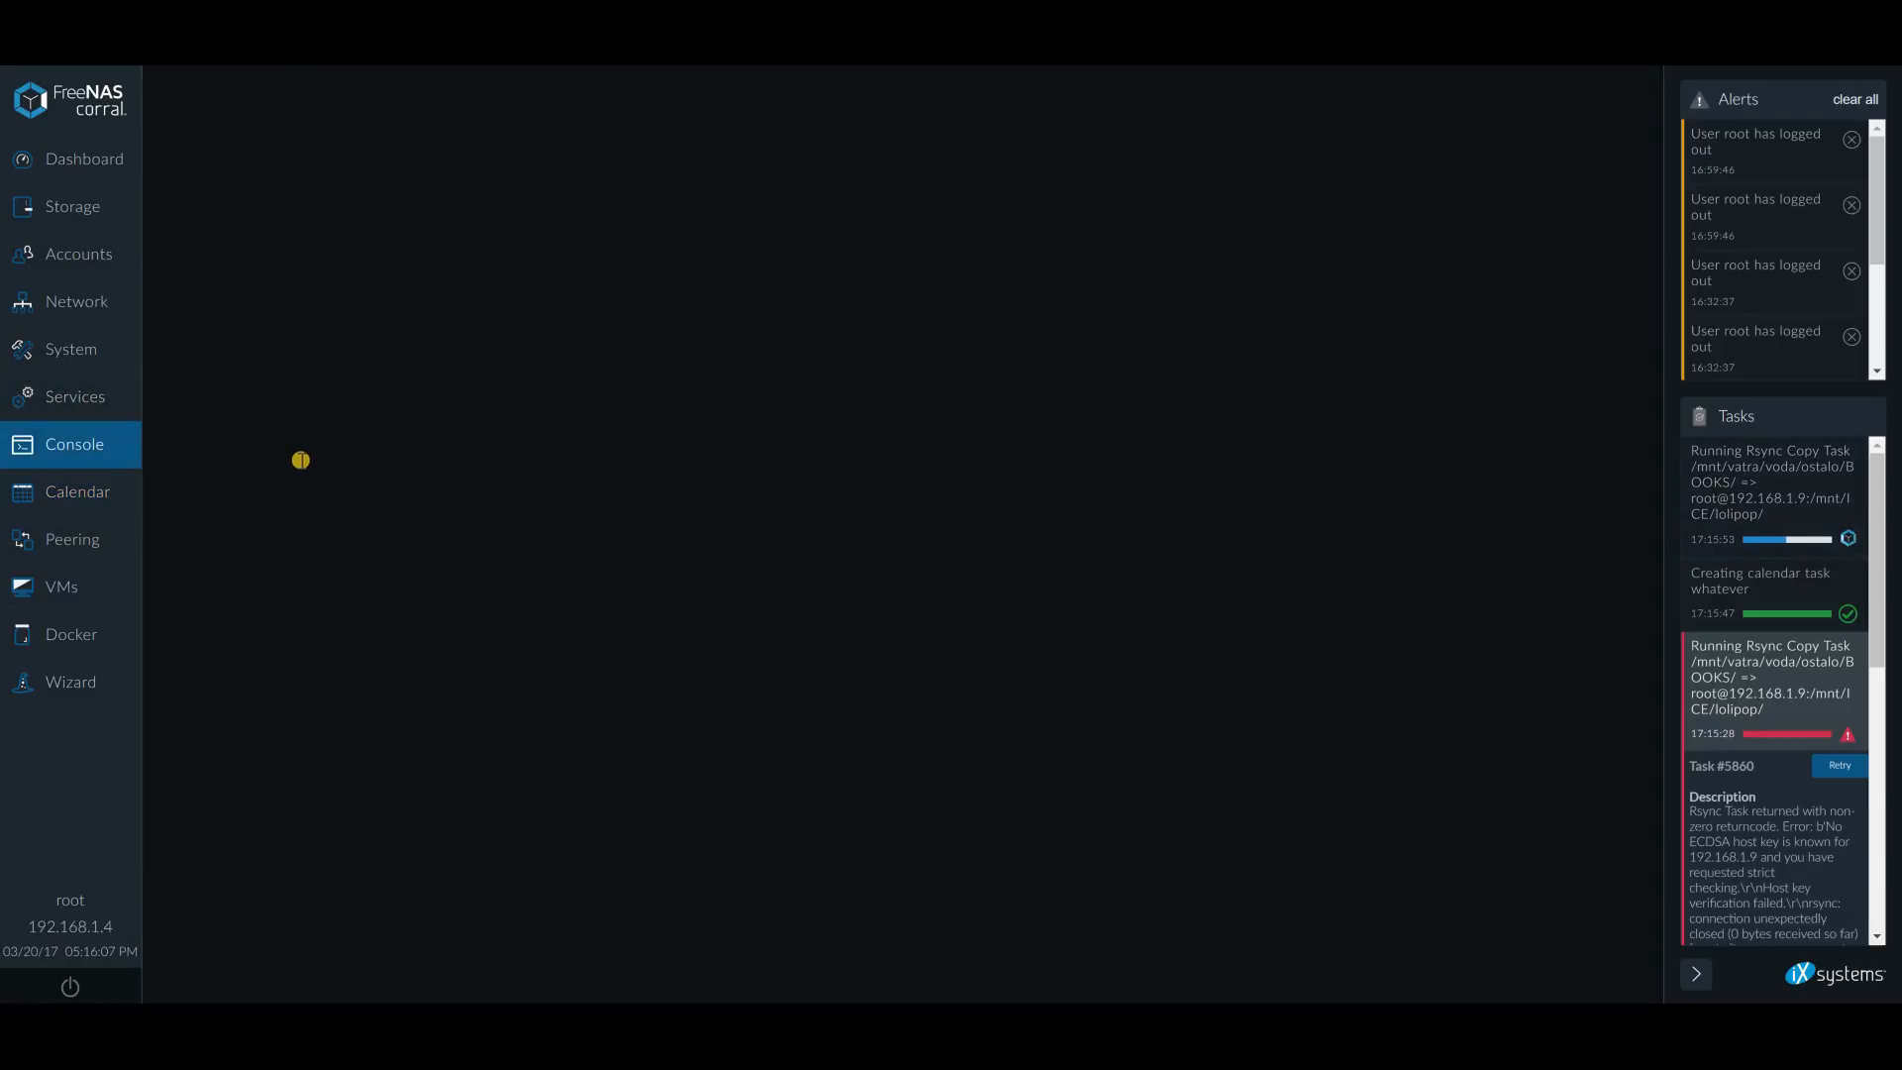
pyautogui.moveTo(668, 481)
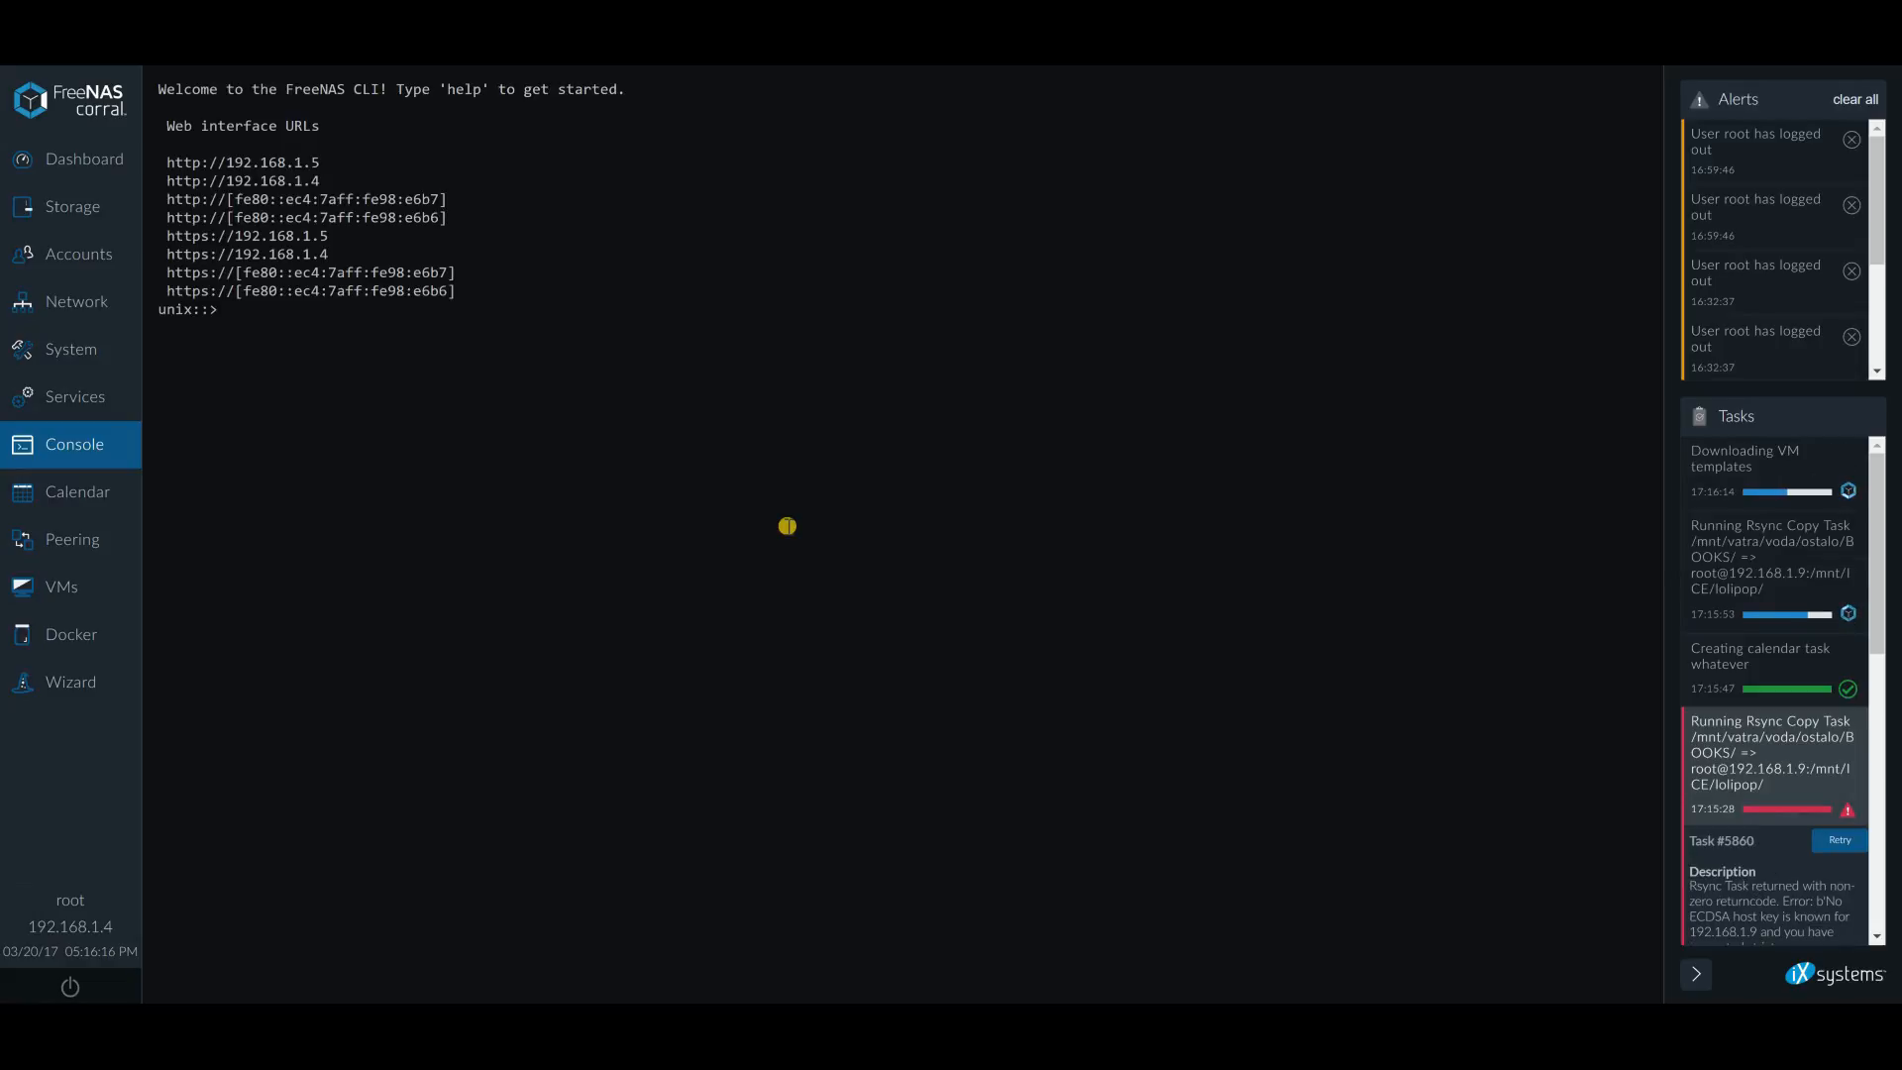
pyautogui.moveTo(729, 389)
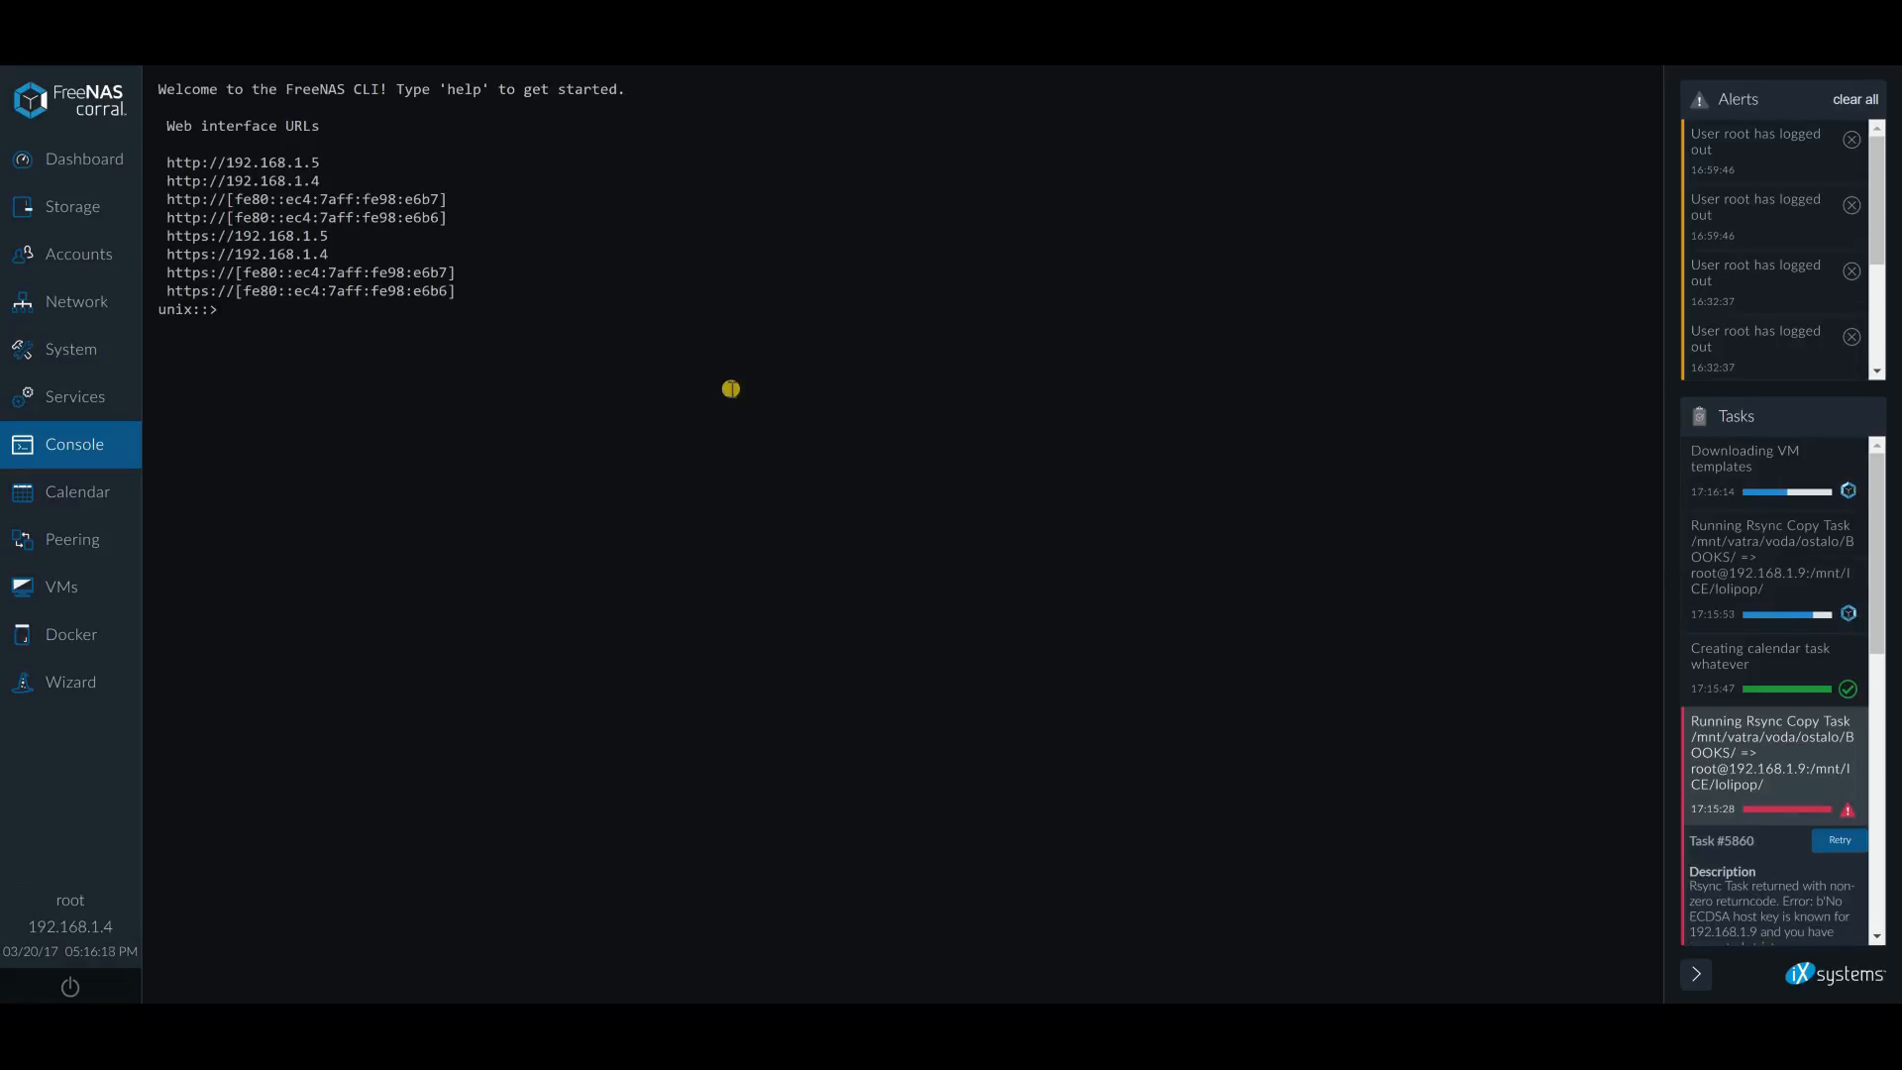
pyautogui.write('t')
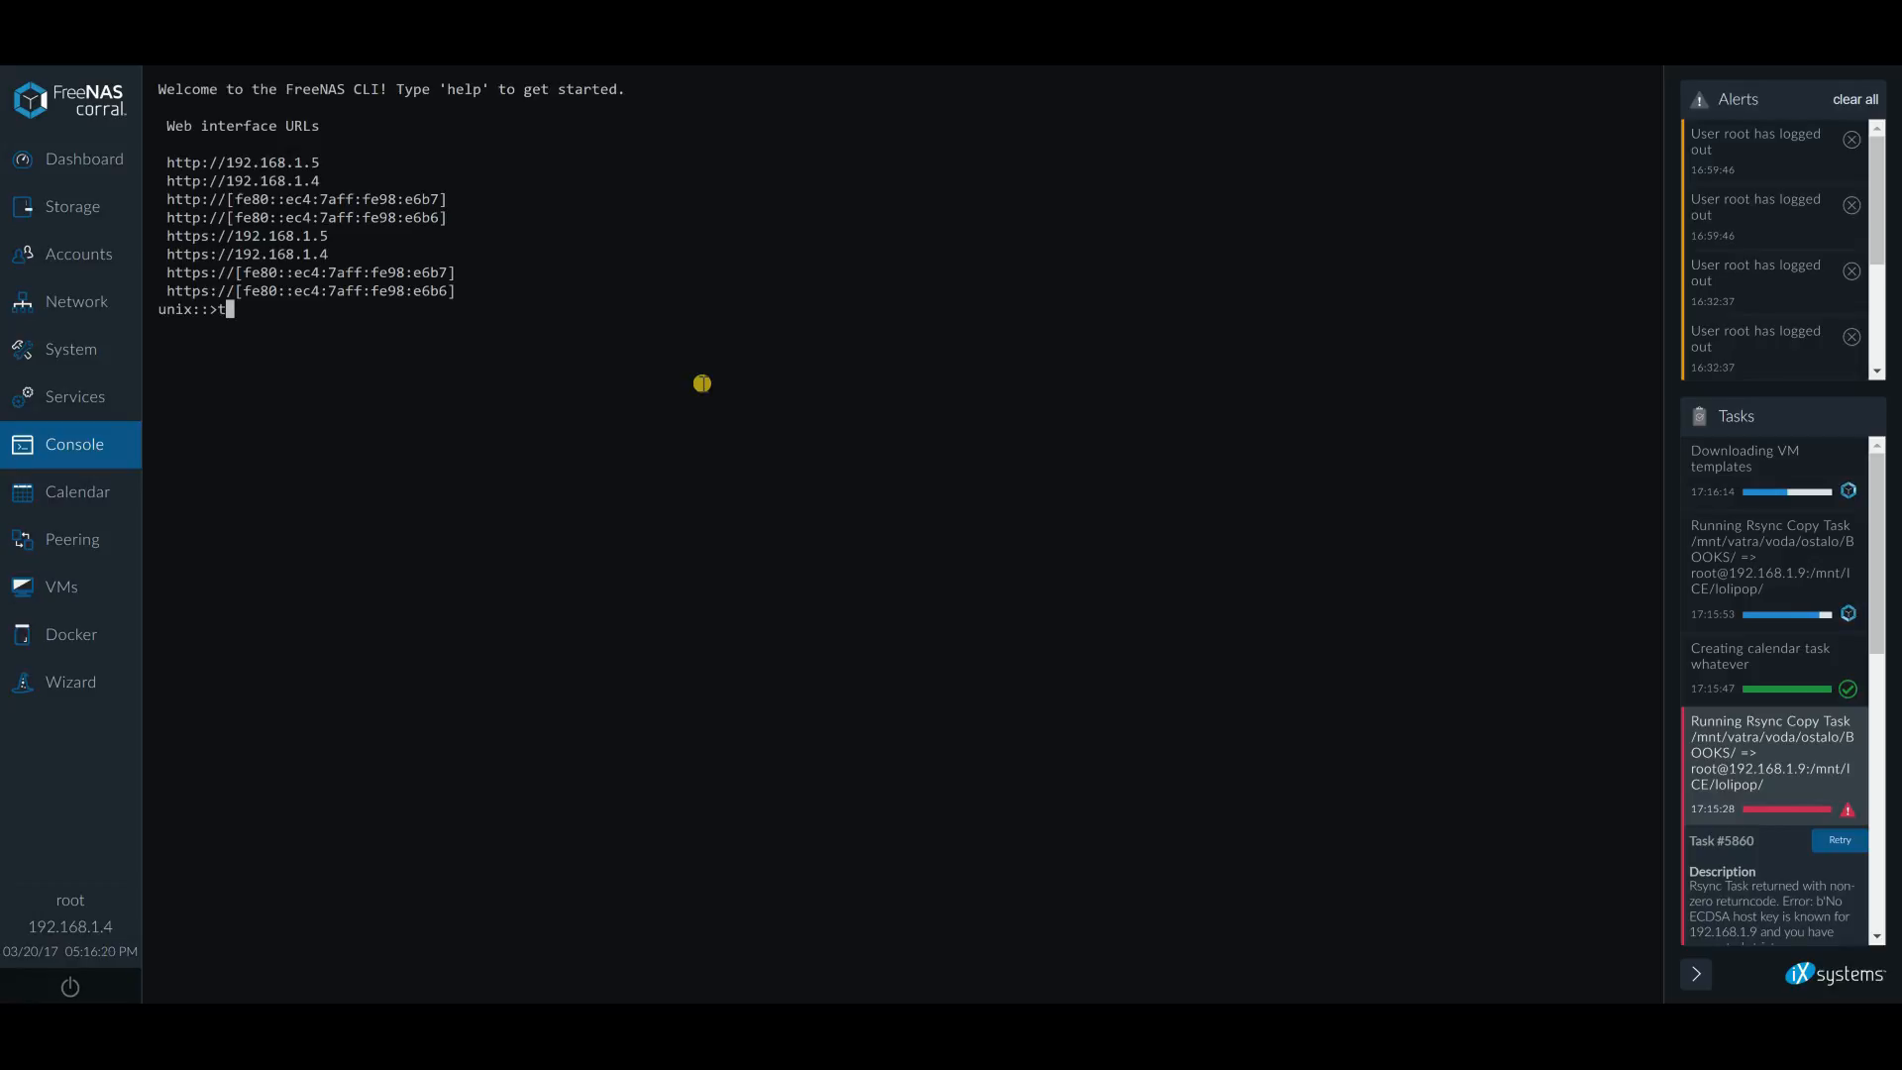
pyautogui.write('ask s')
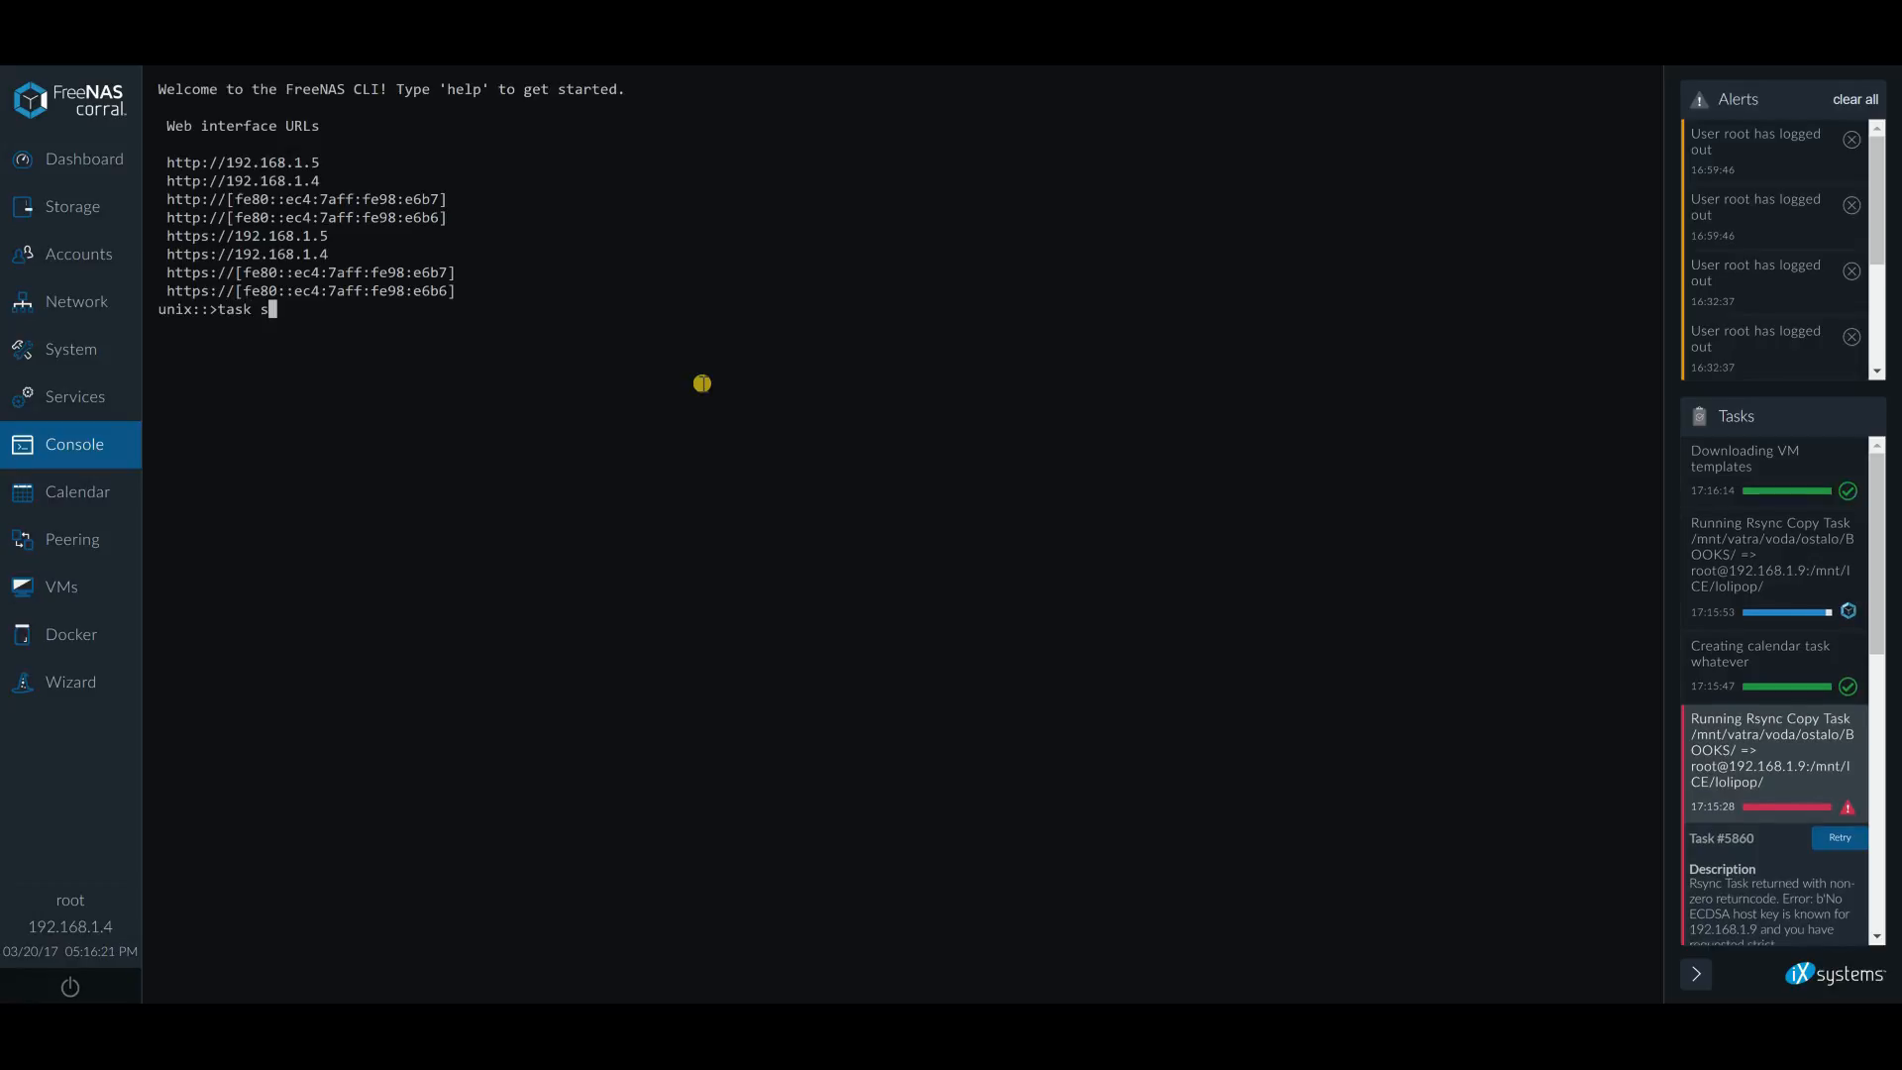
pyautogui.press('Return')
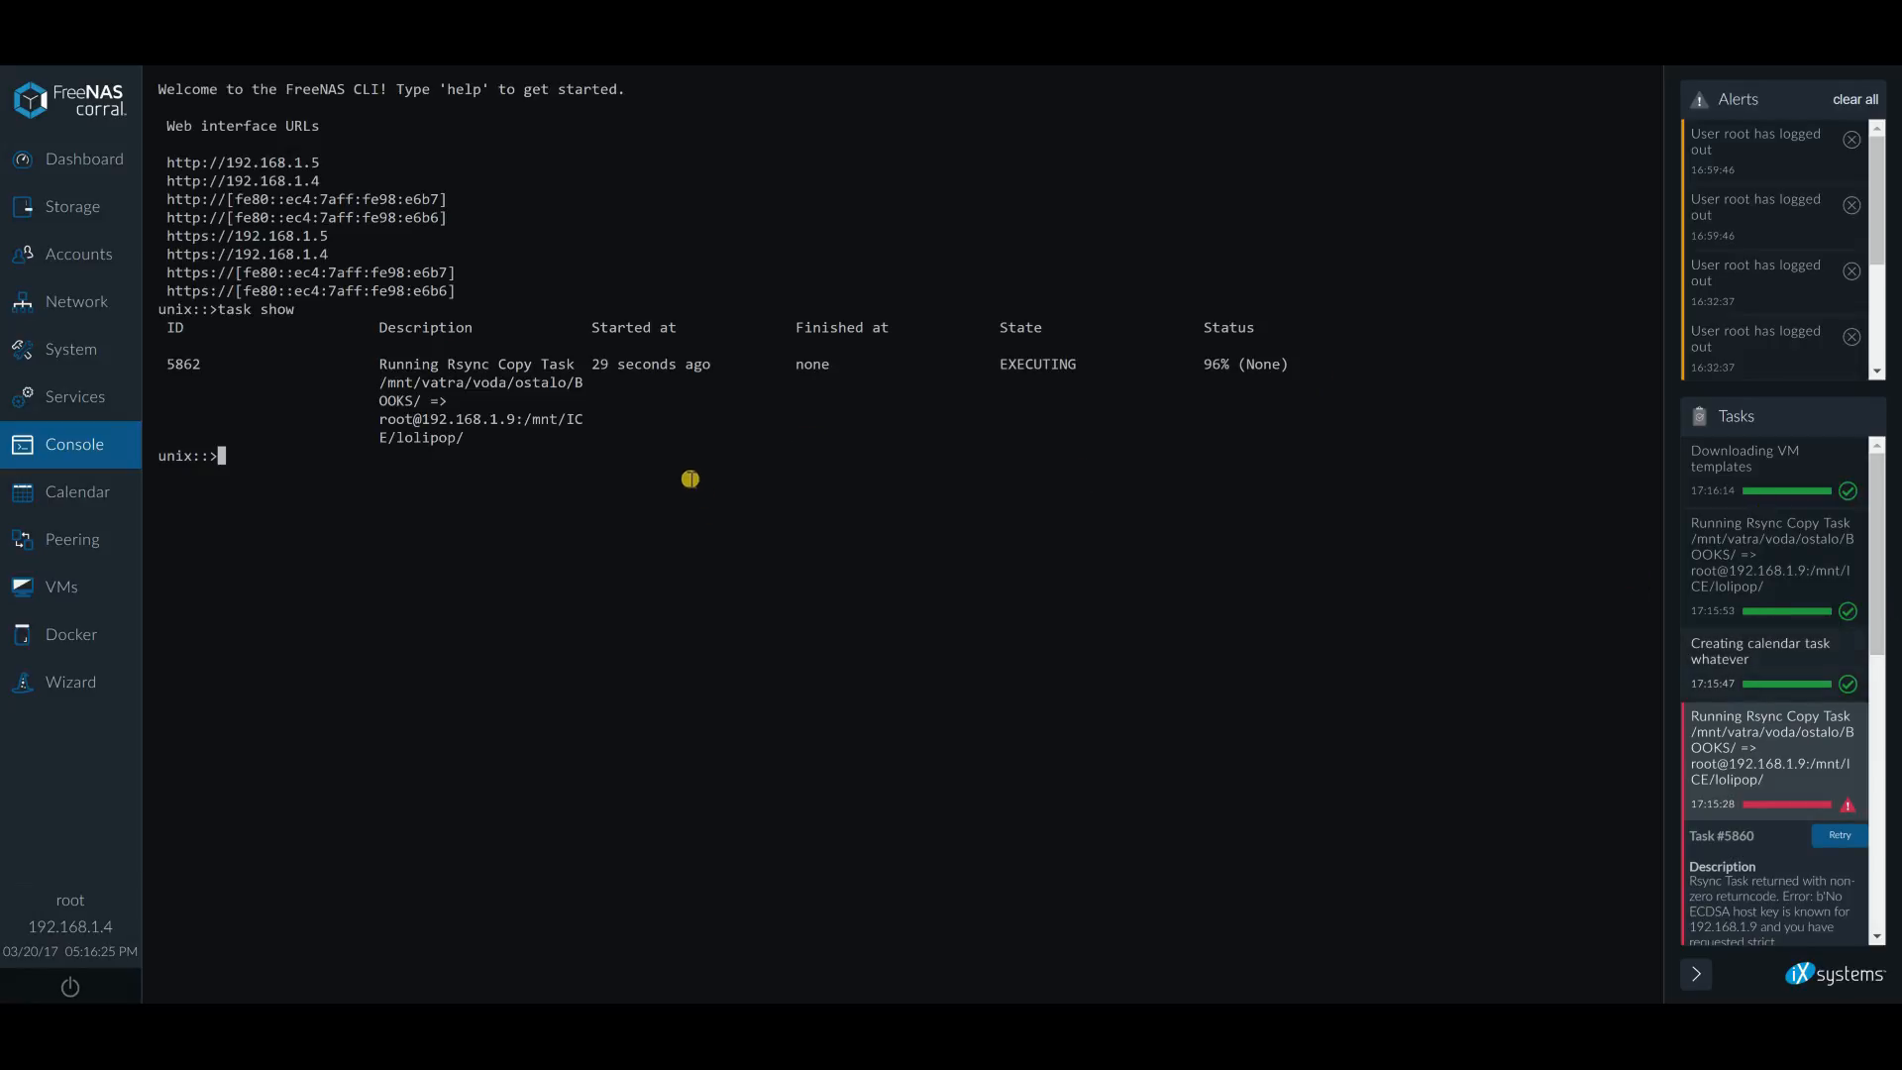
pyautogui.moveTo(379, 418); pyautogui.dragTo(607, 437)
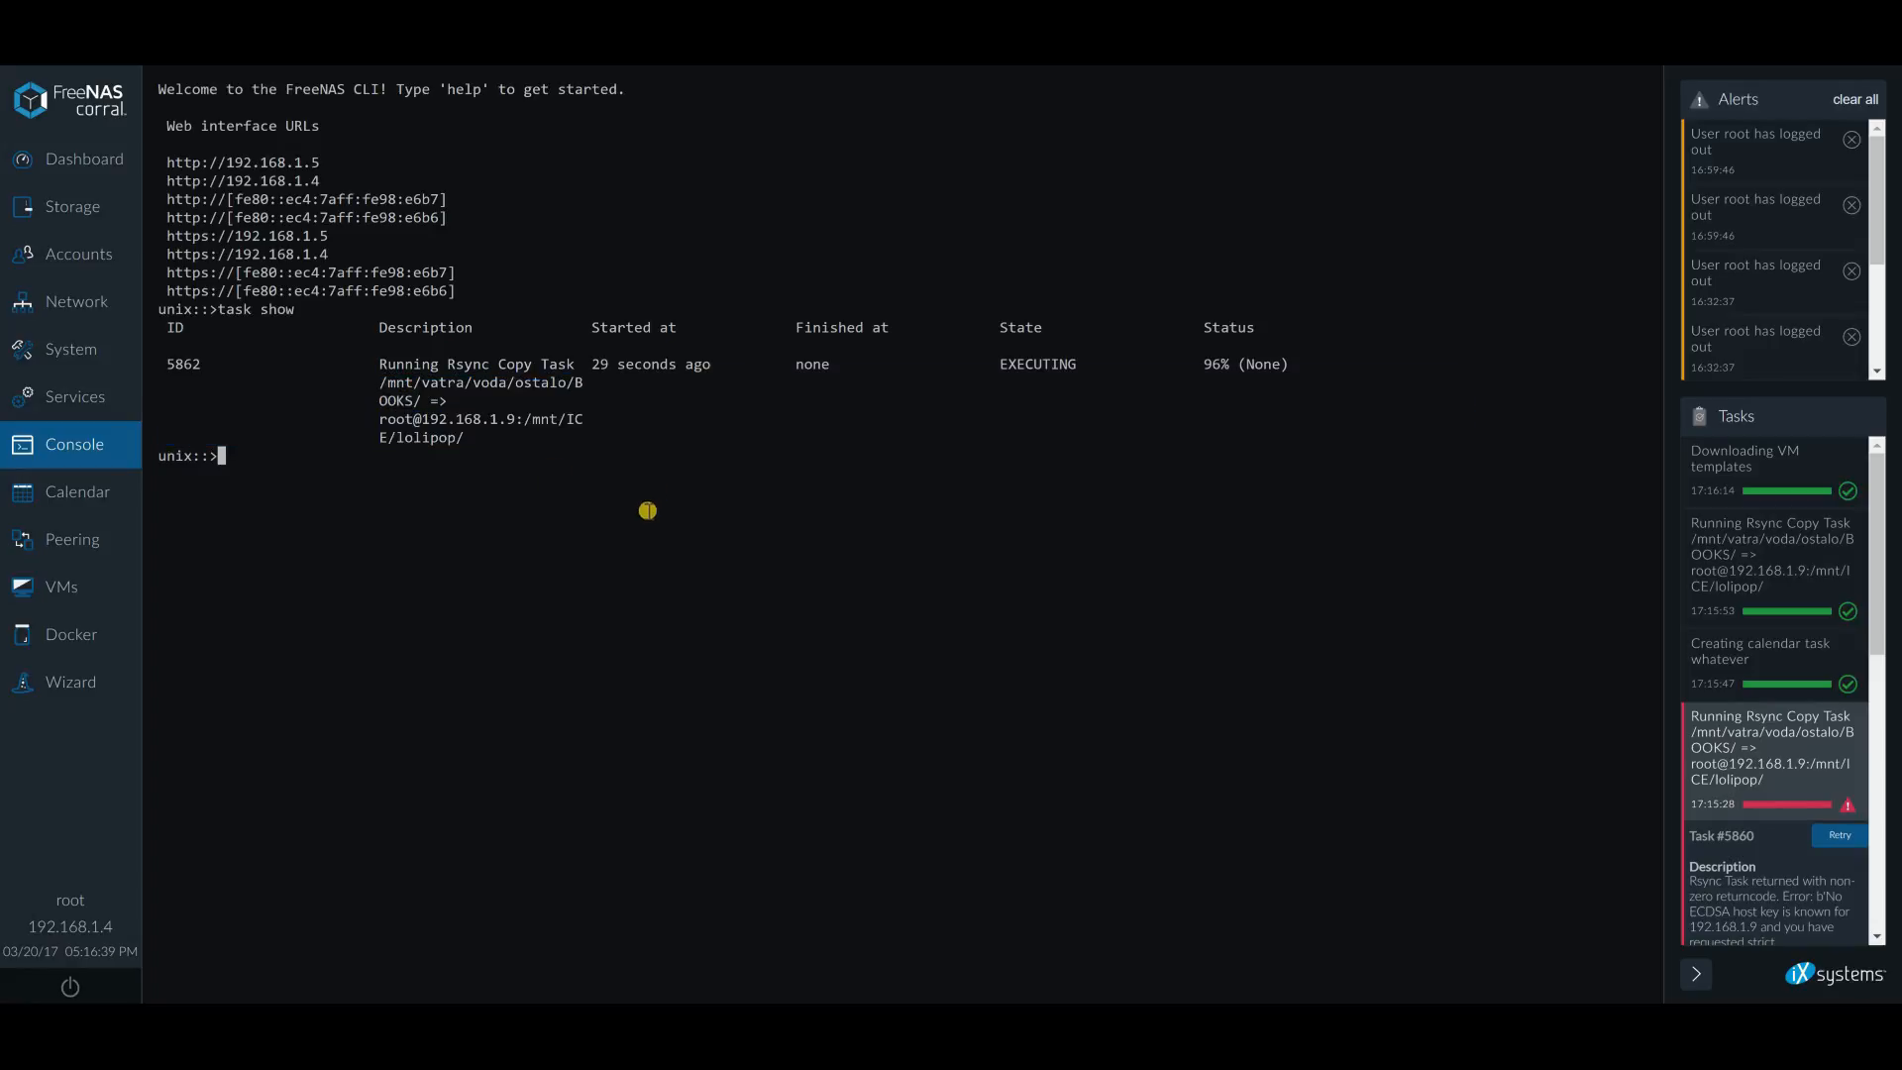
pyautogui.moveTo(700, 545)
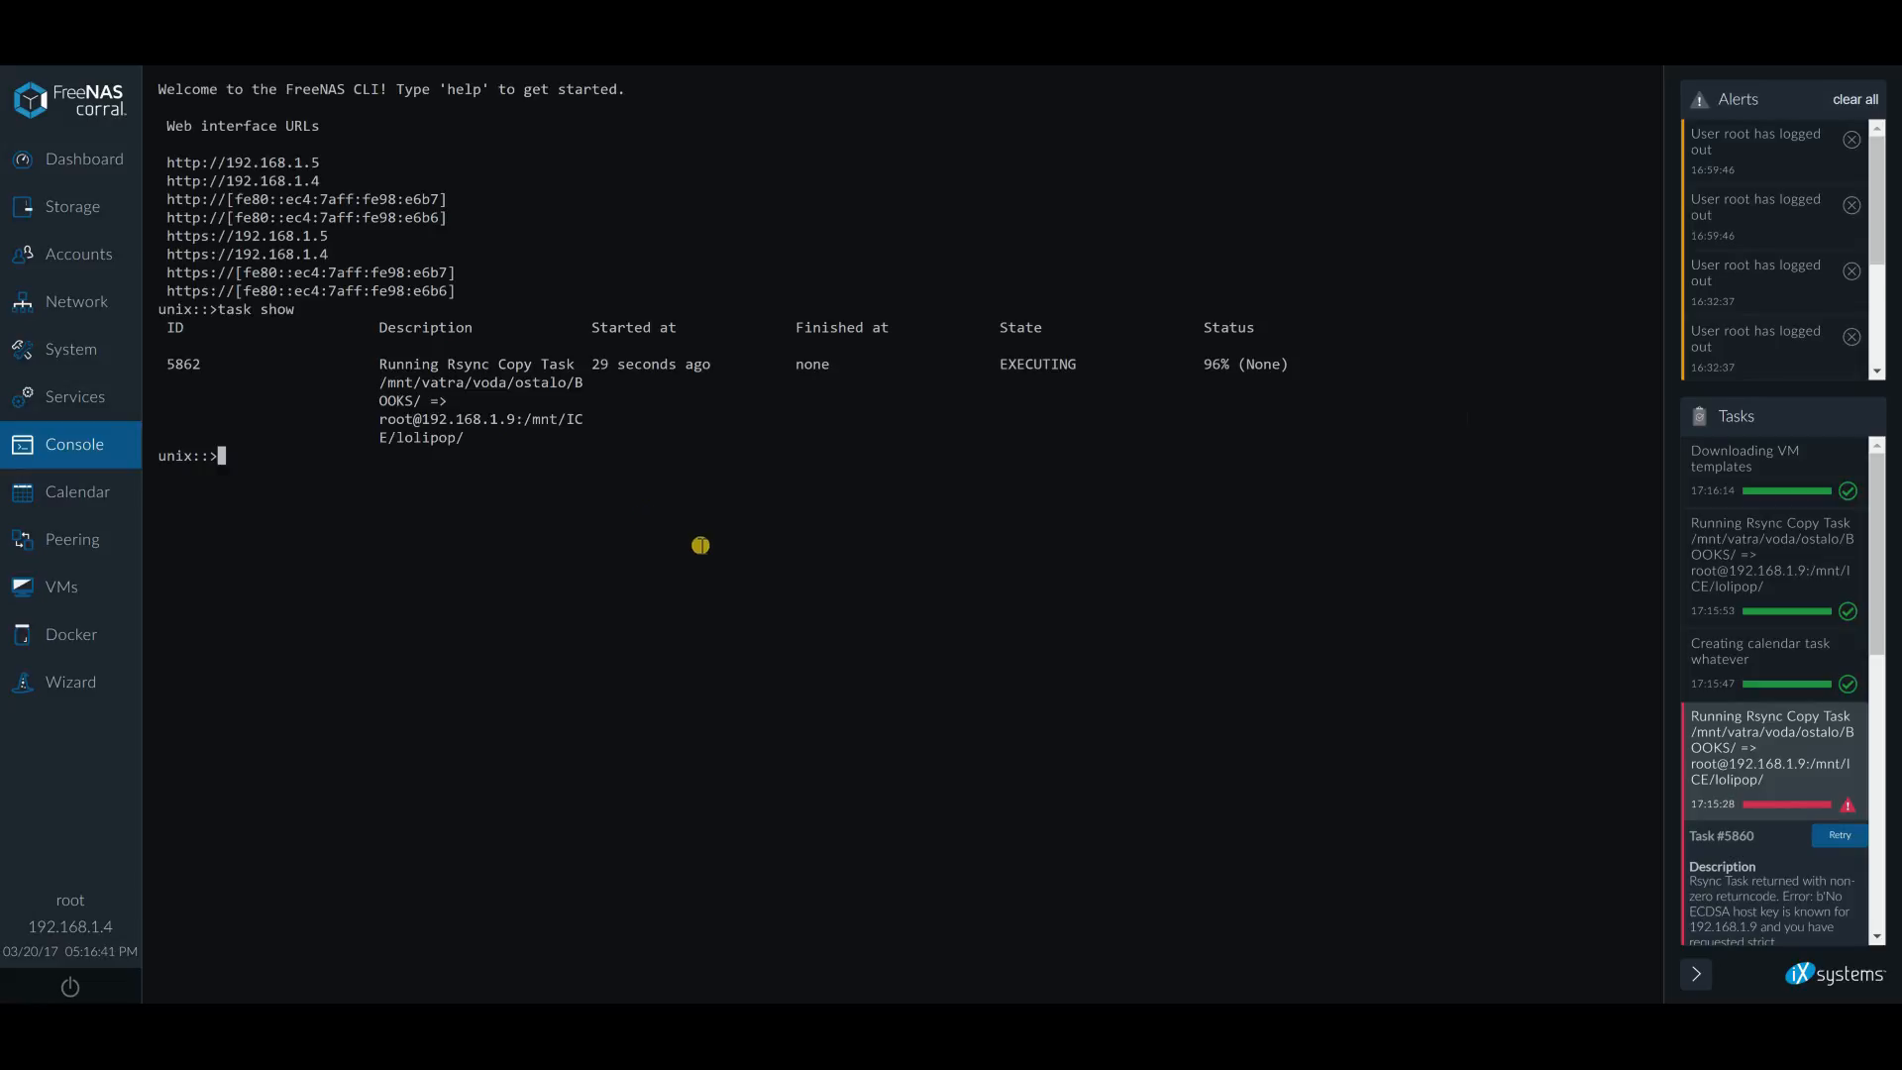
pyautogui.moveTo(700, 546)
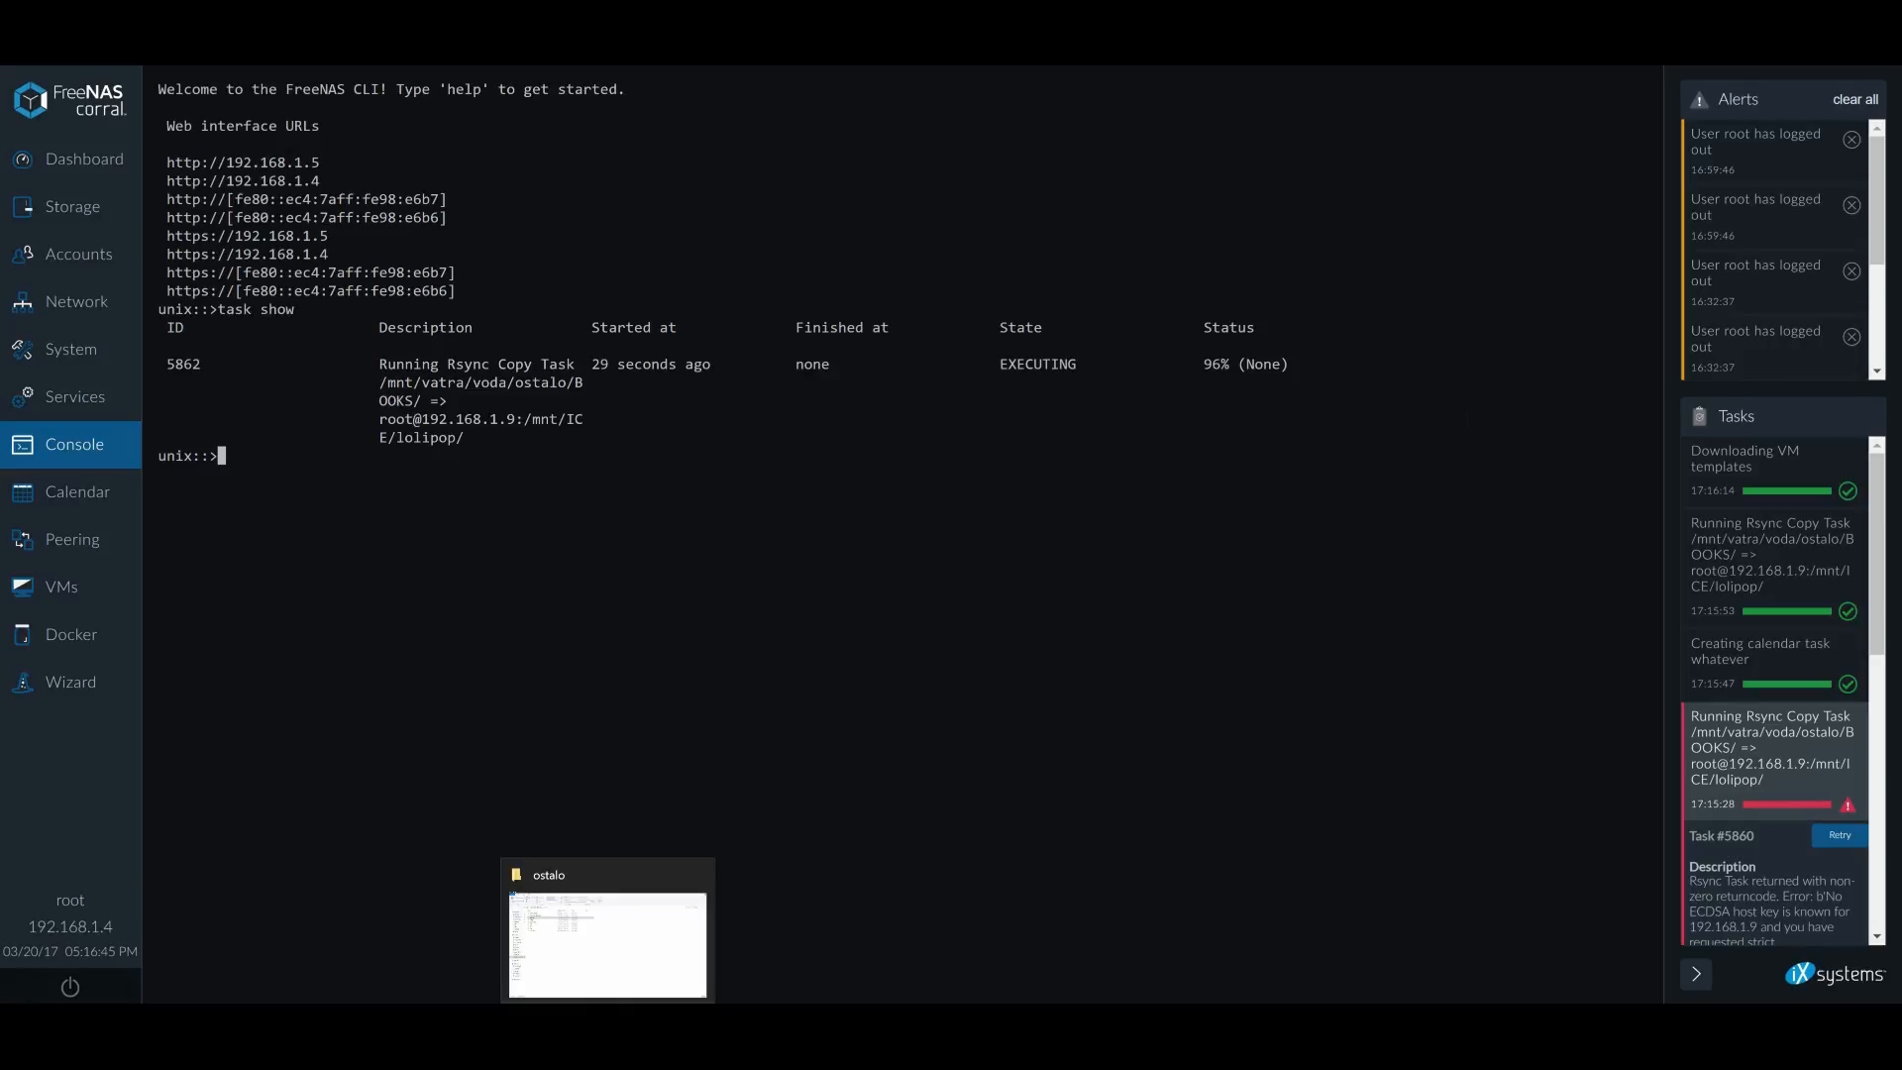
# Browse the book folders in the lolipop share, then go back to 192.168.1.9's shares
pyautogui.click(606, 944)
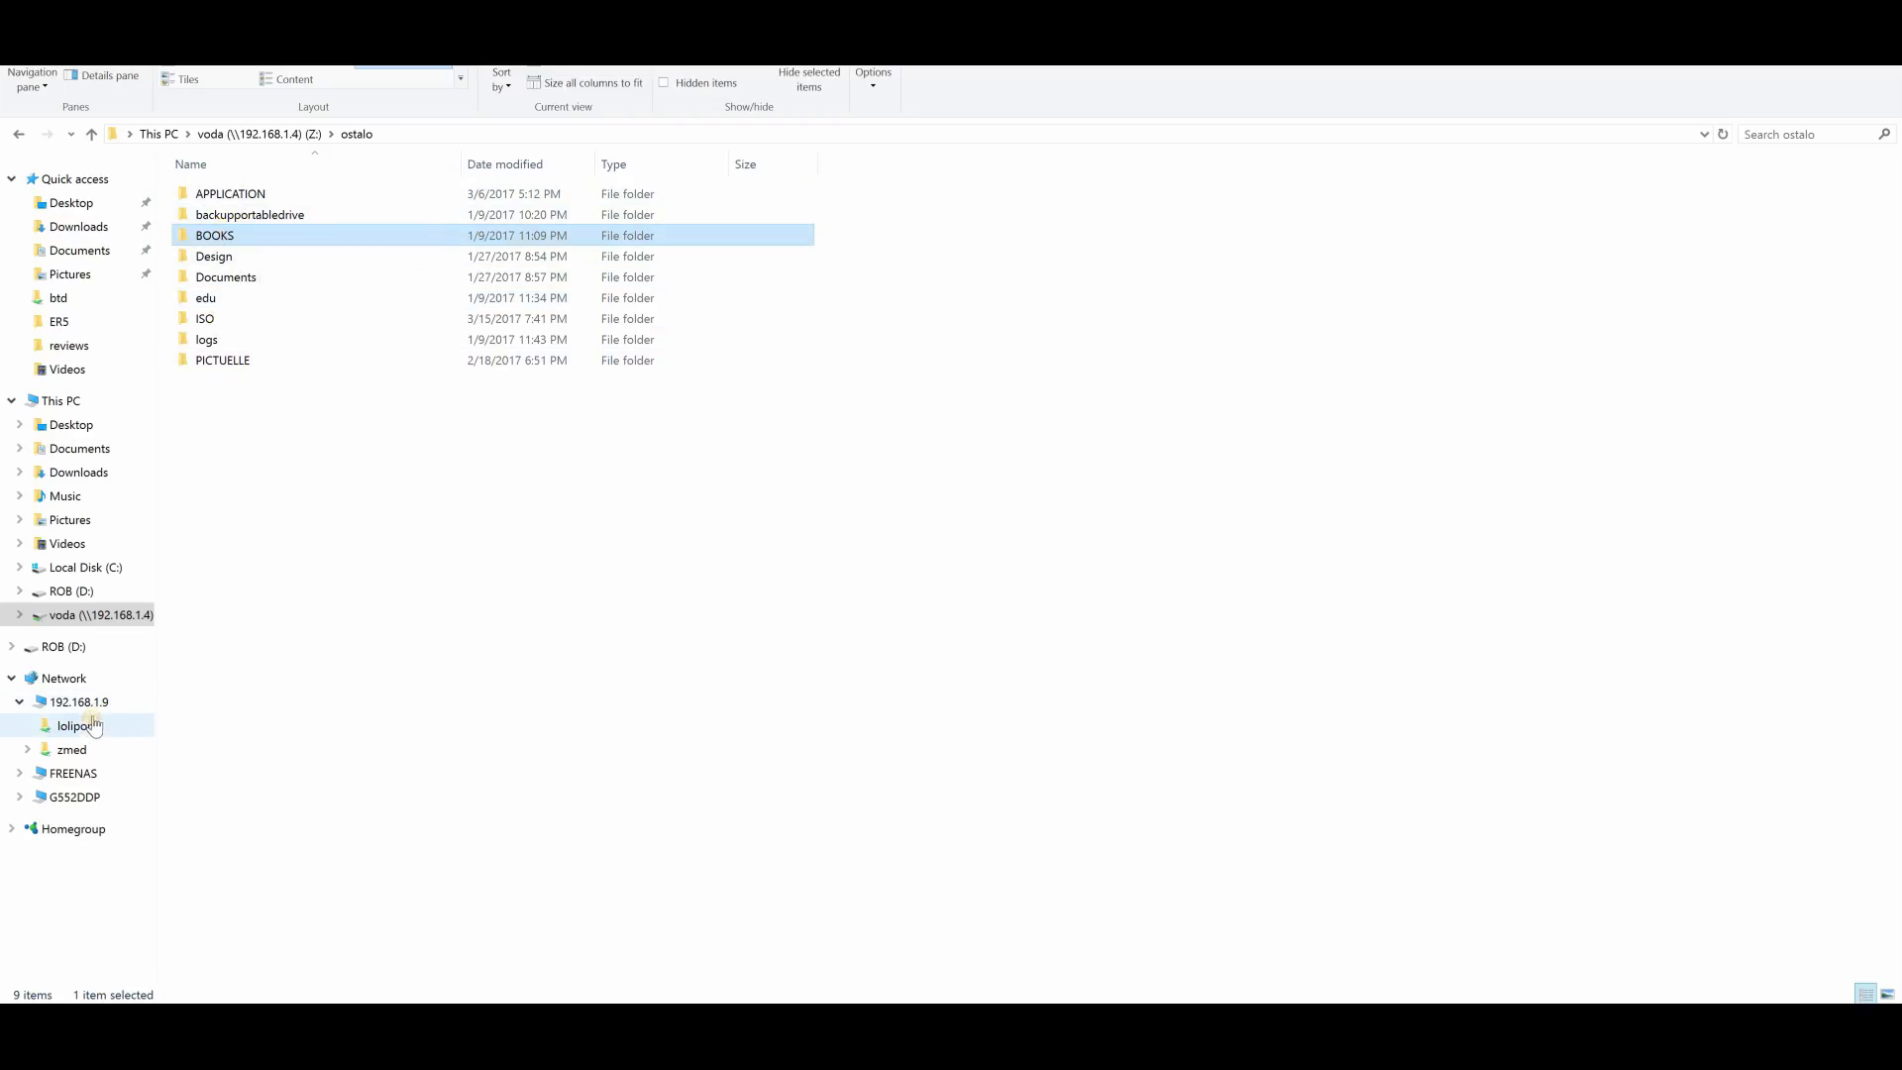
pyautogui.click(75, 725)
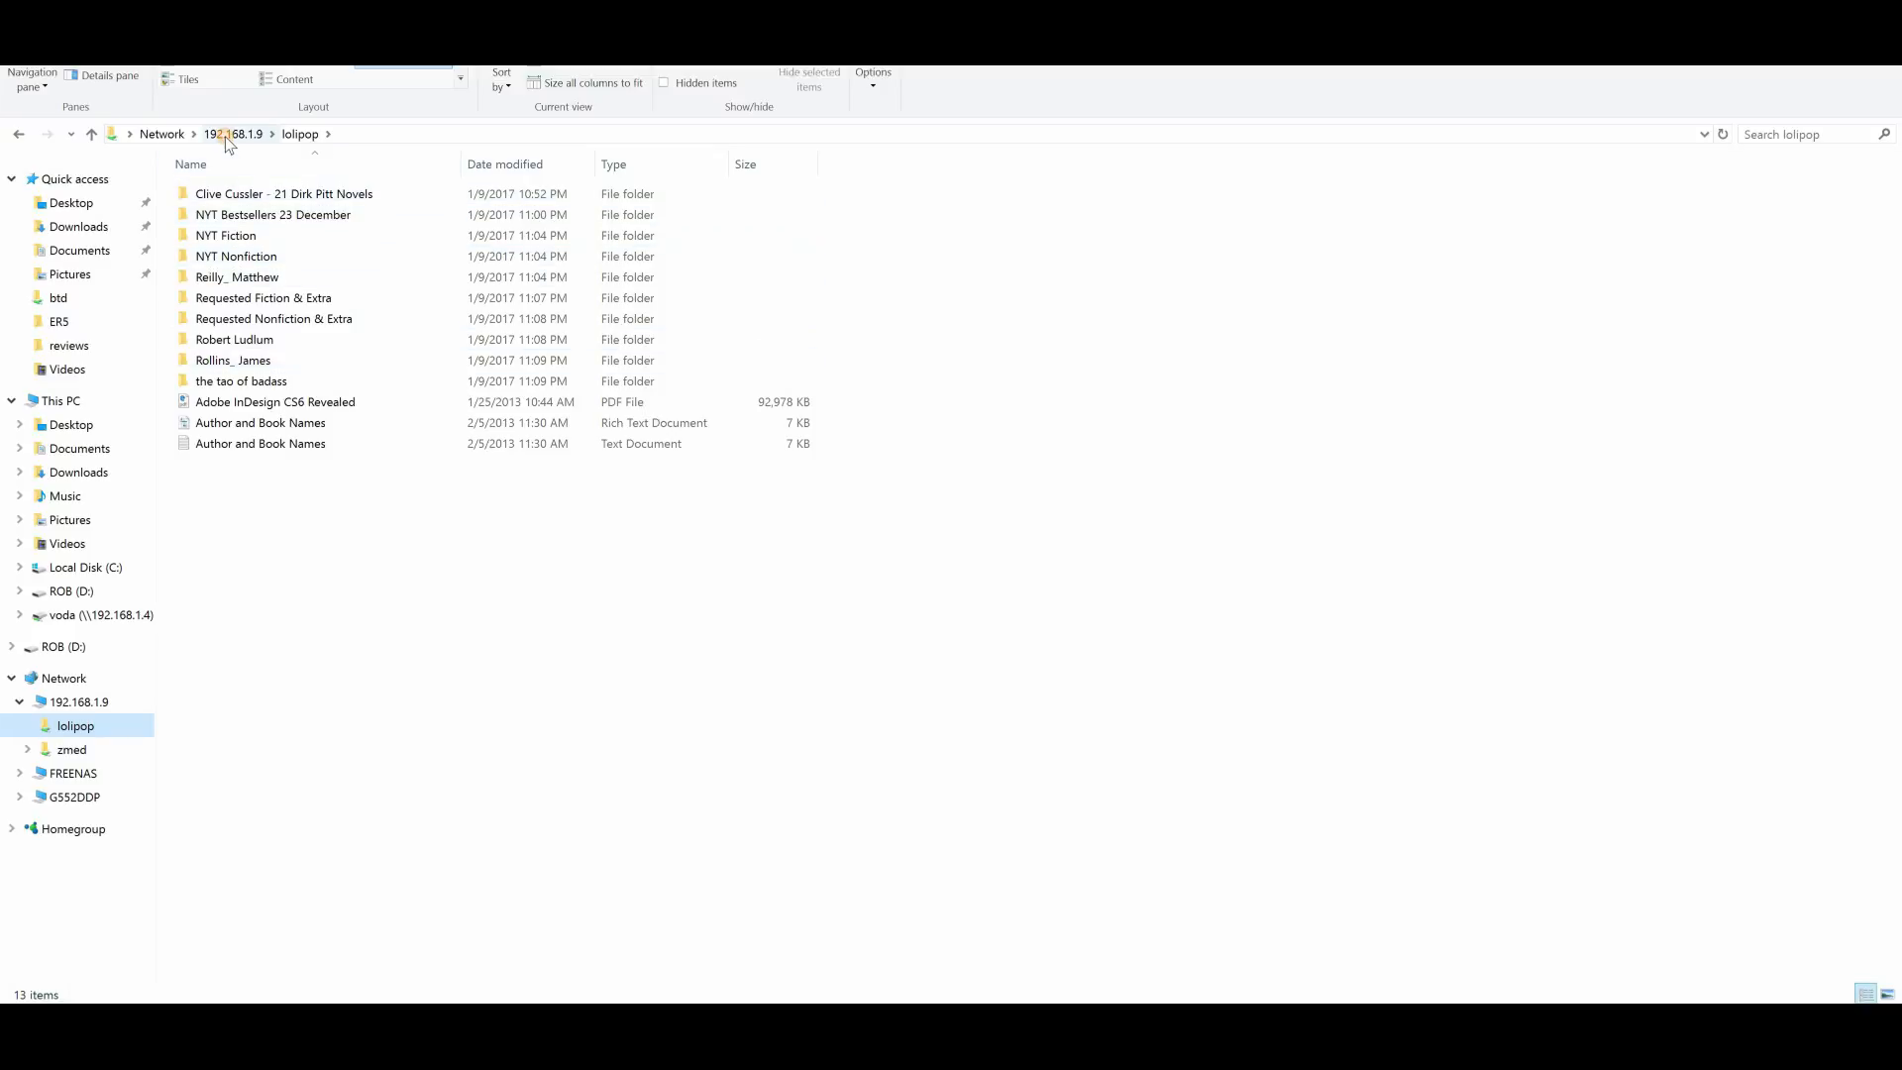
pyautogui.click(233, 134)
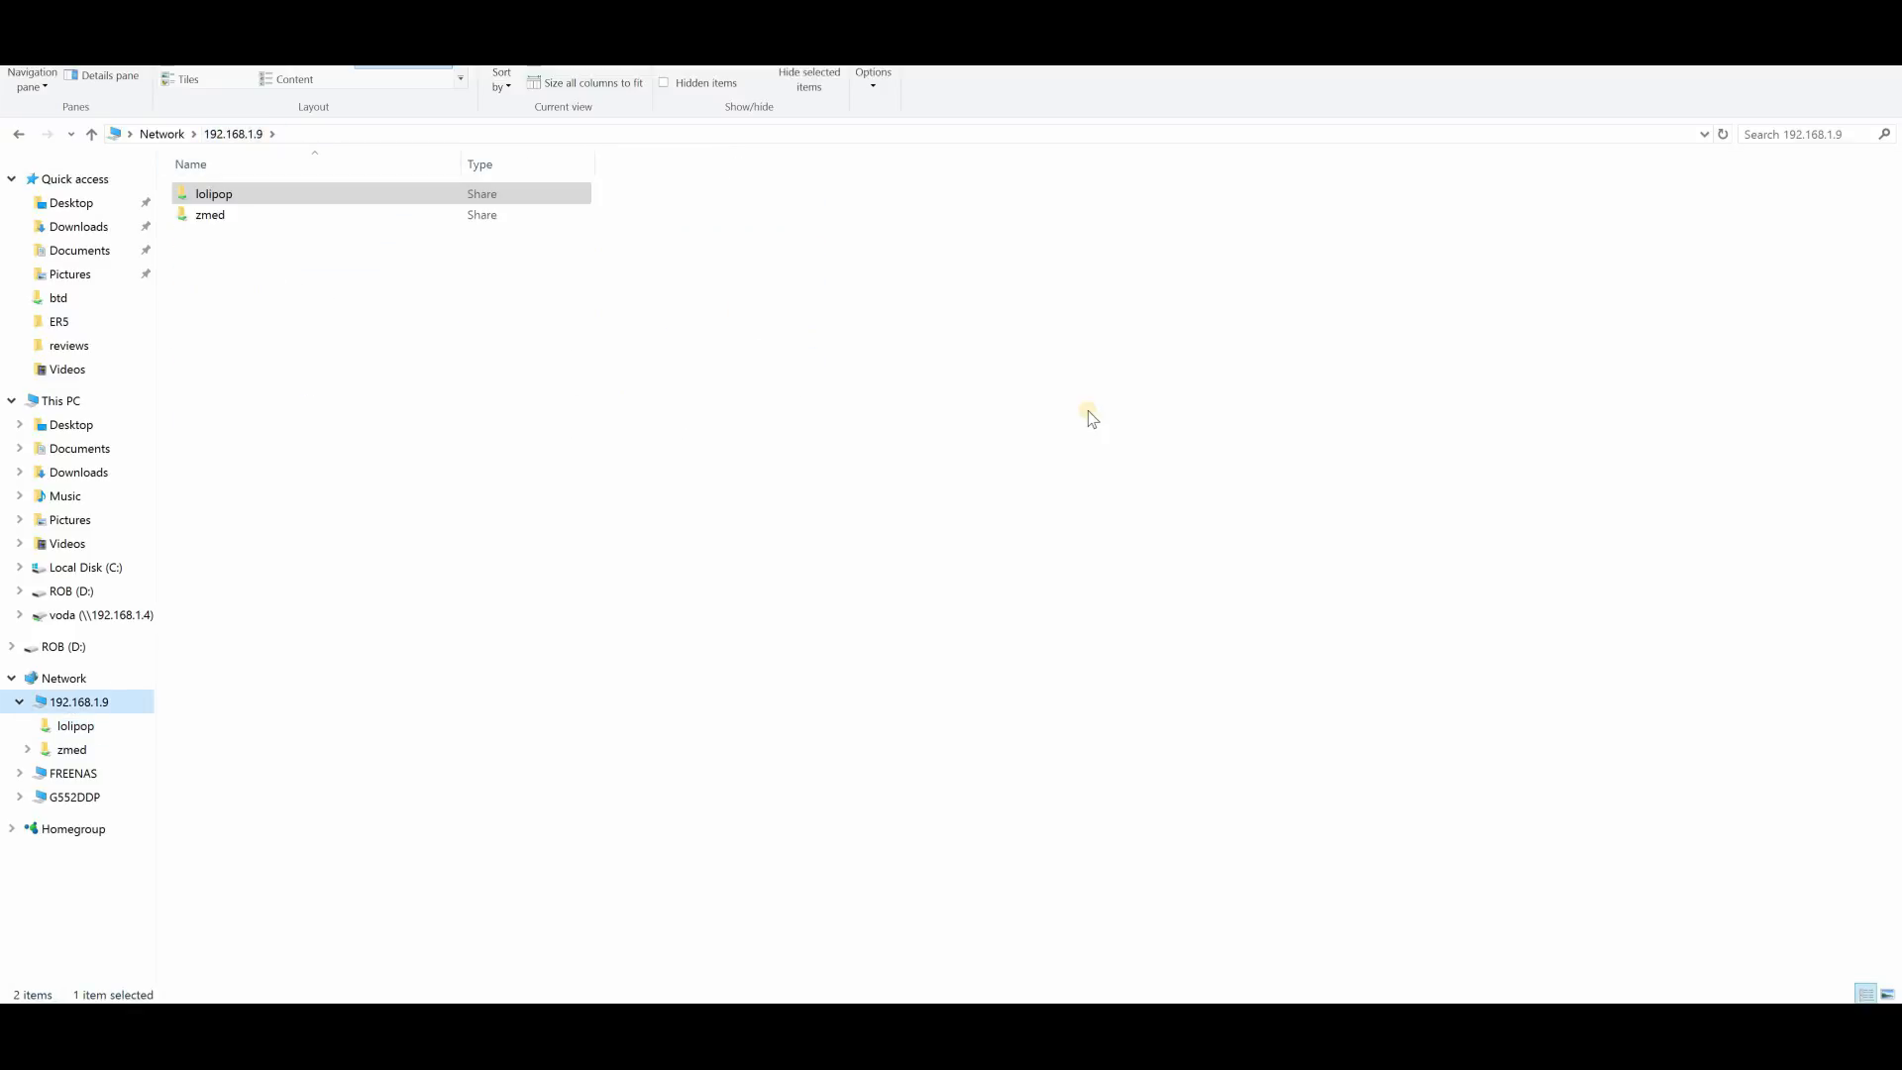
pyautogui.click(209, 215)
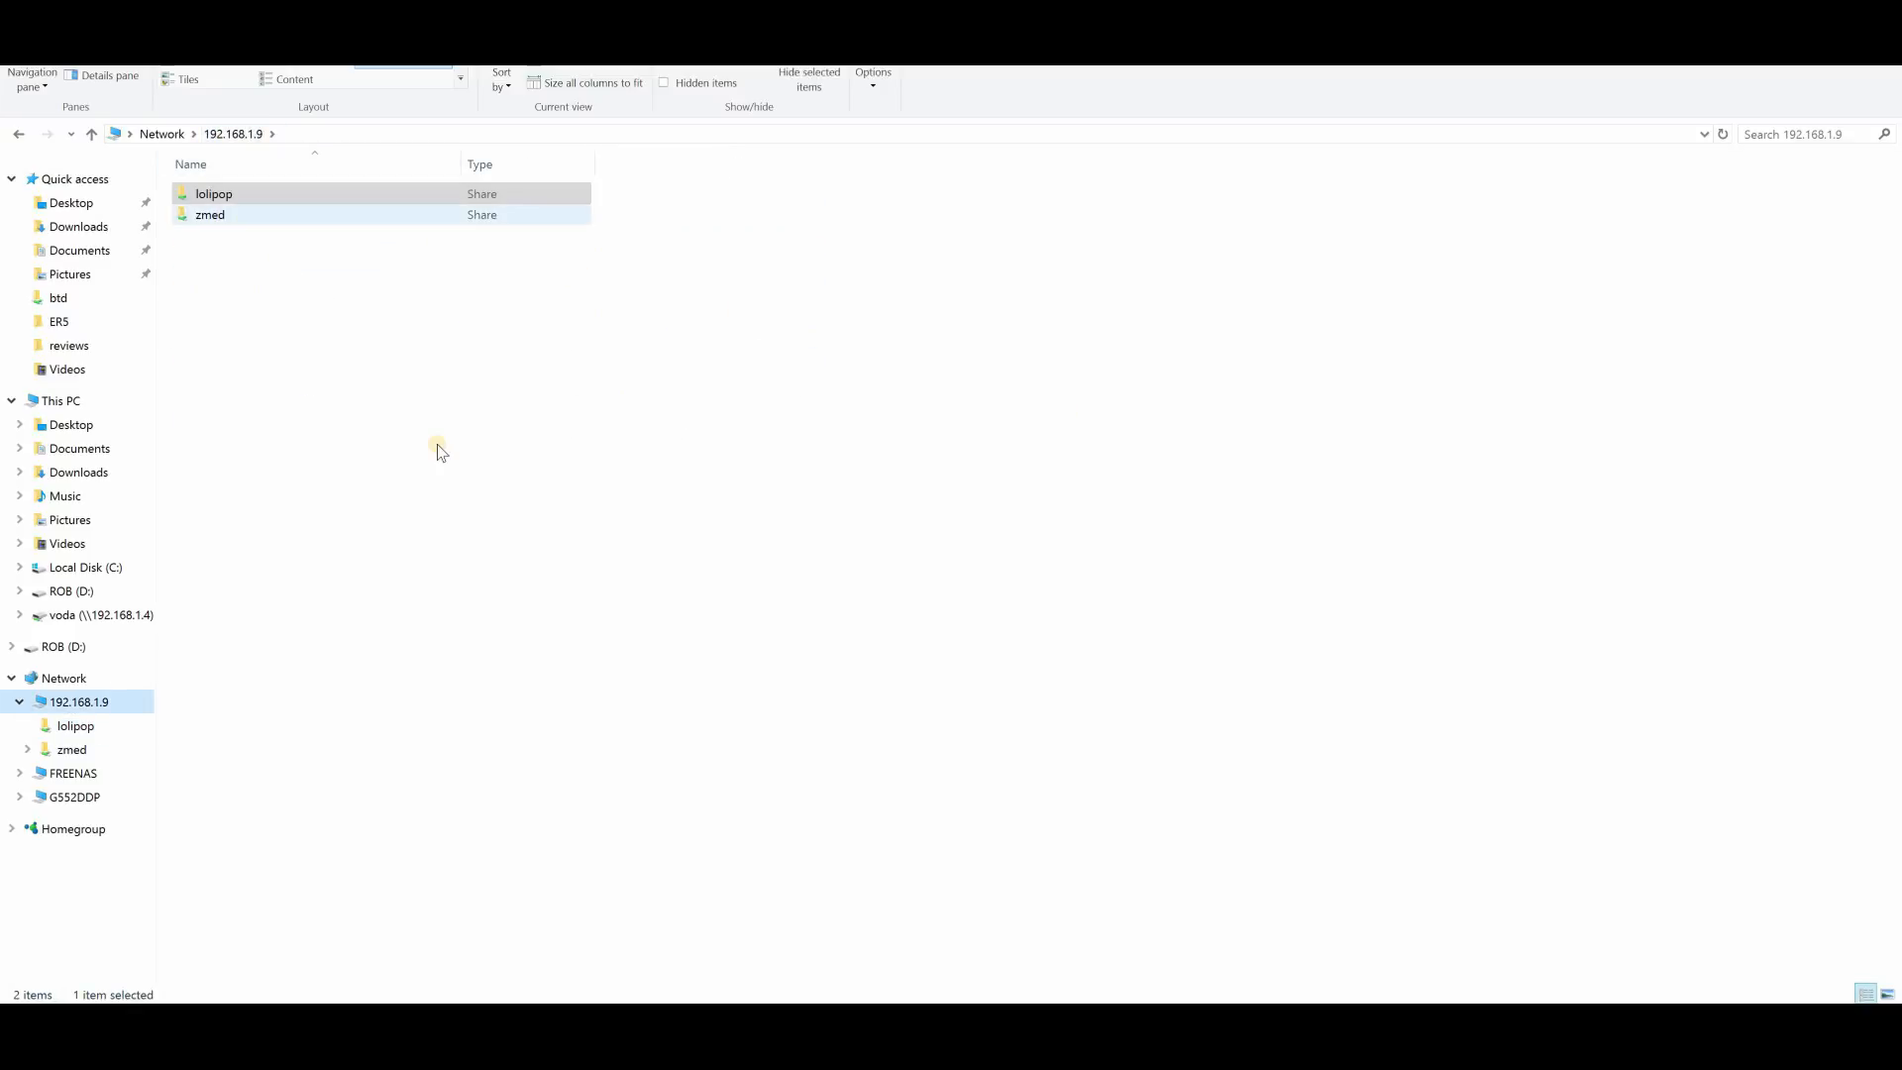